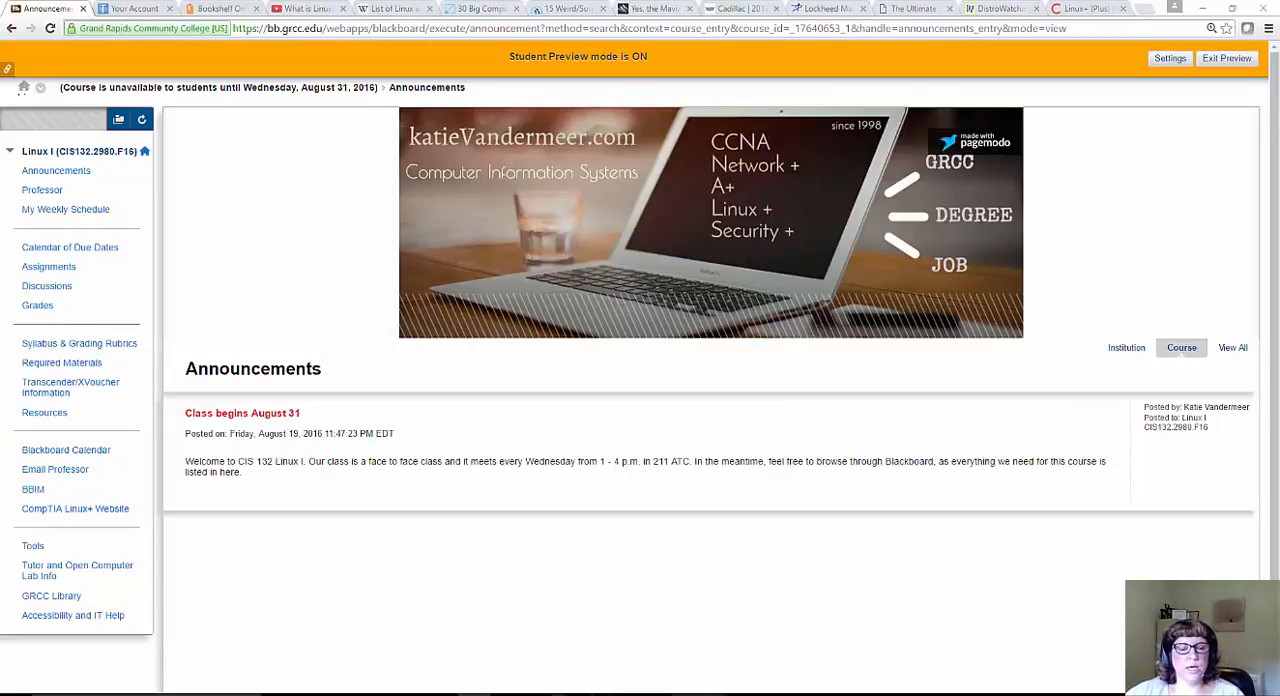
mouse_move(516, 532)
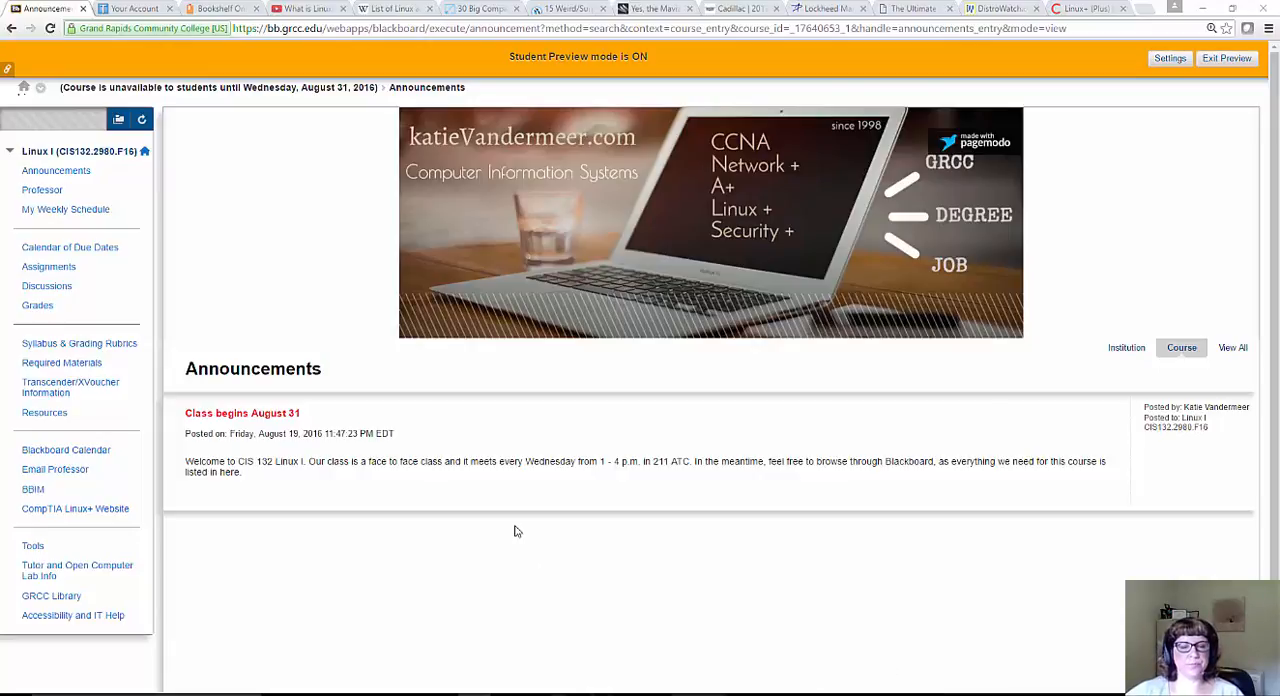
mouse_move(524, 500)
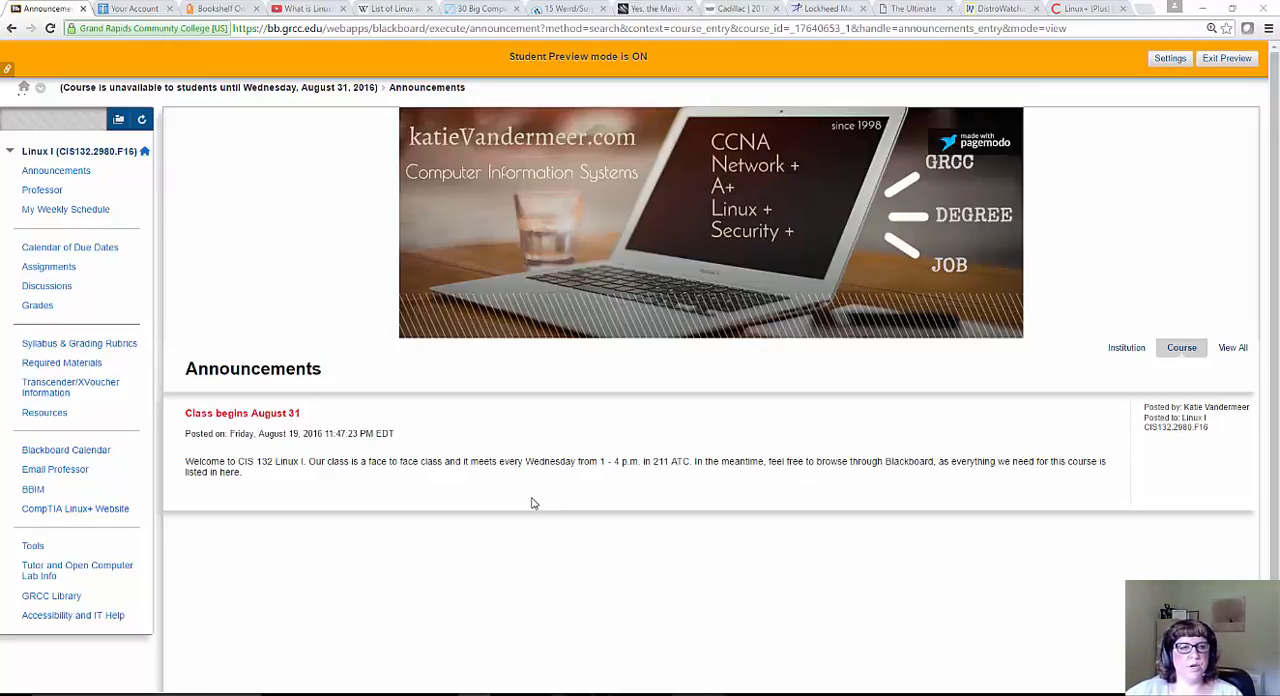
Open the instructor's contact page and scroll through the Katie@GRCC Facebook posts
click(42, 190)
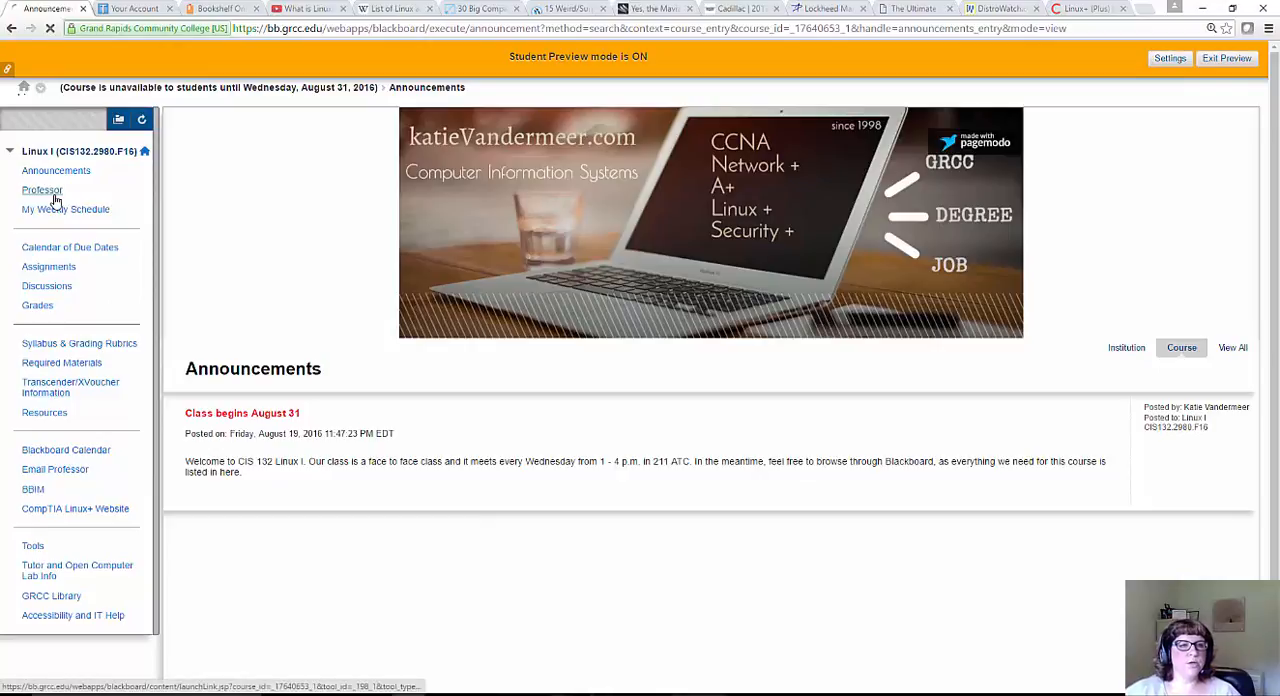
click(42, 190)
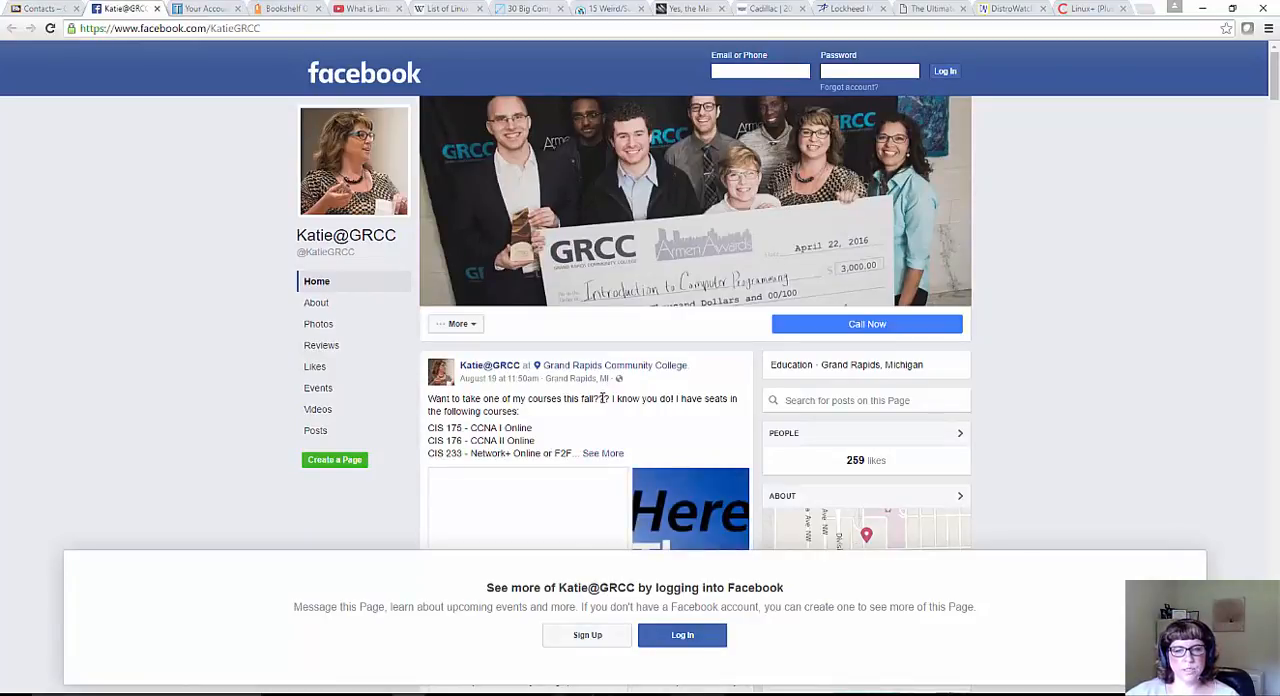
mouse_move(804, 428)
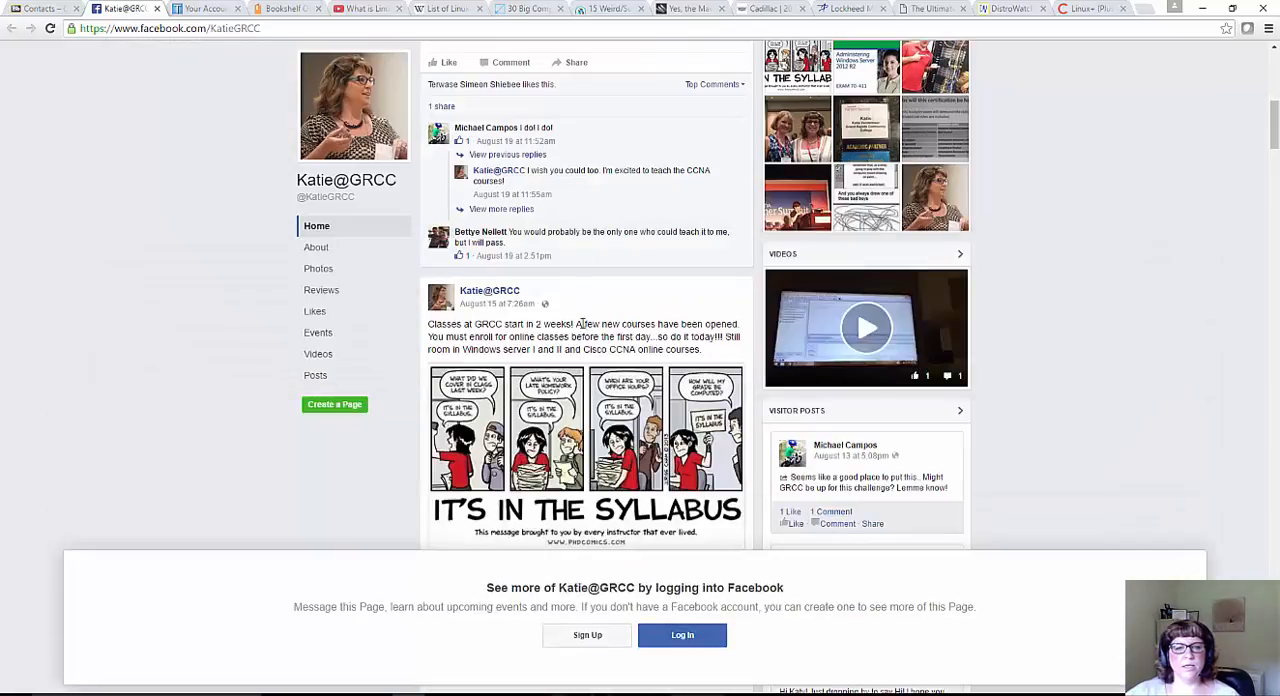
scroll(down, 3)
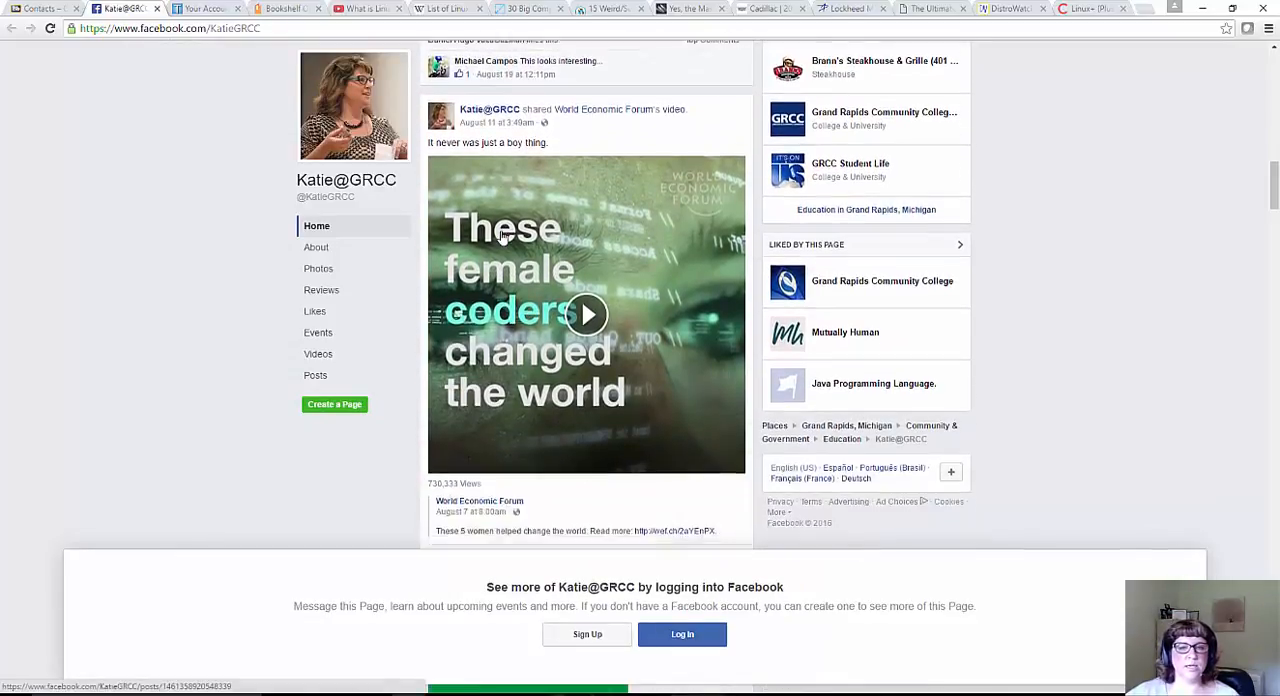
scroll(down, 3)
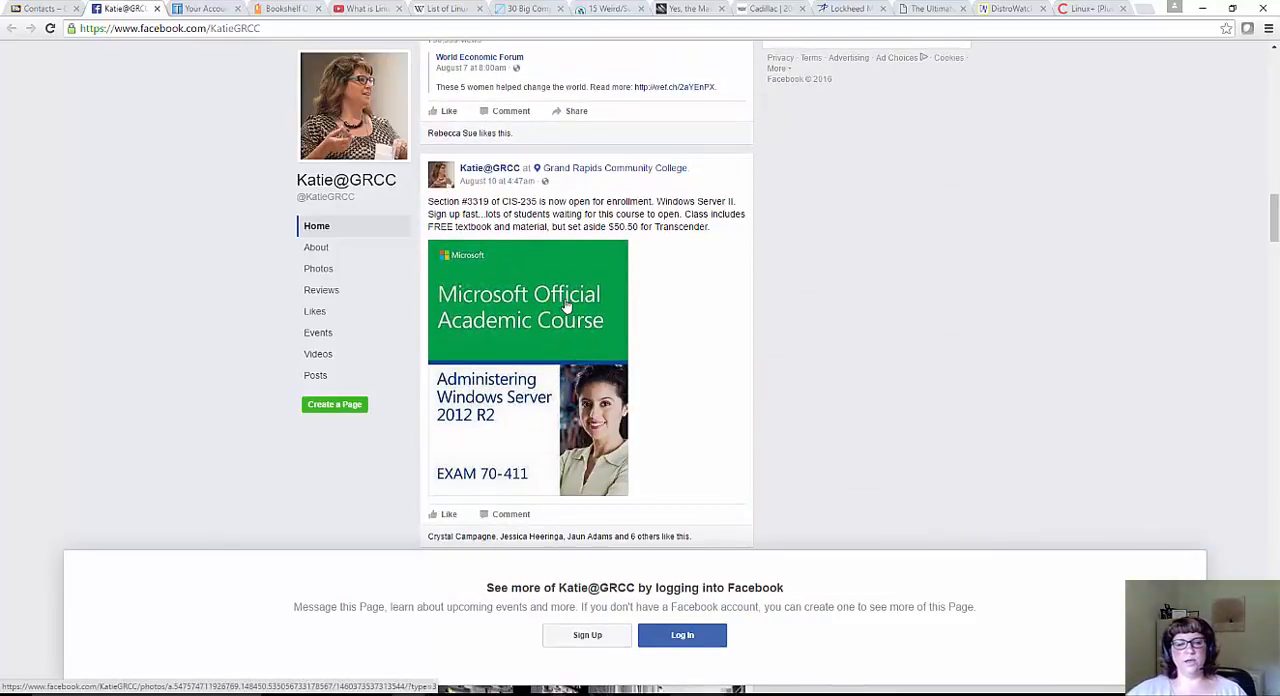
mouse_move(604, 272)
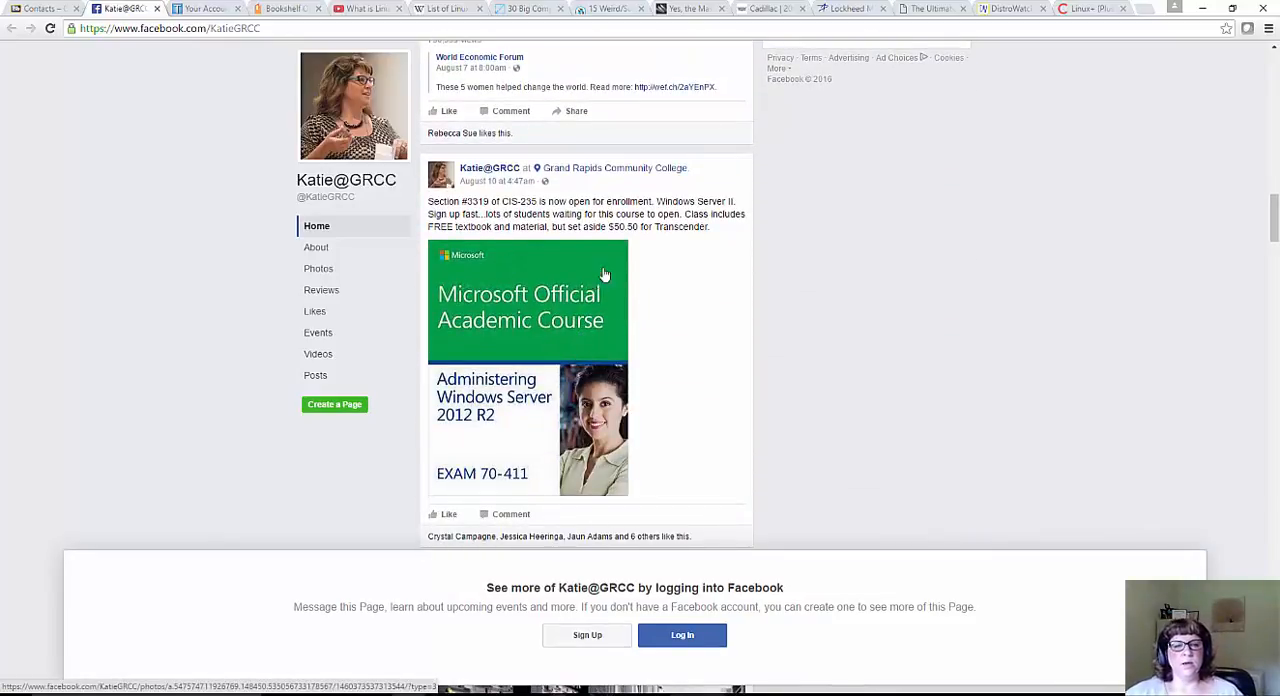
mouse_move(688, 284)
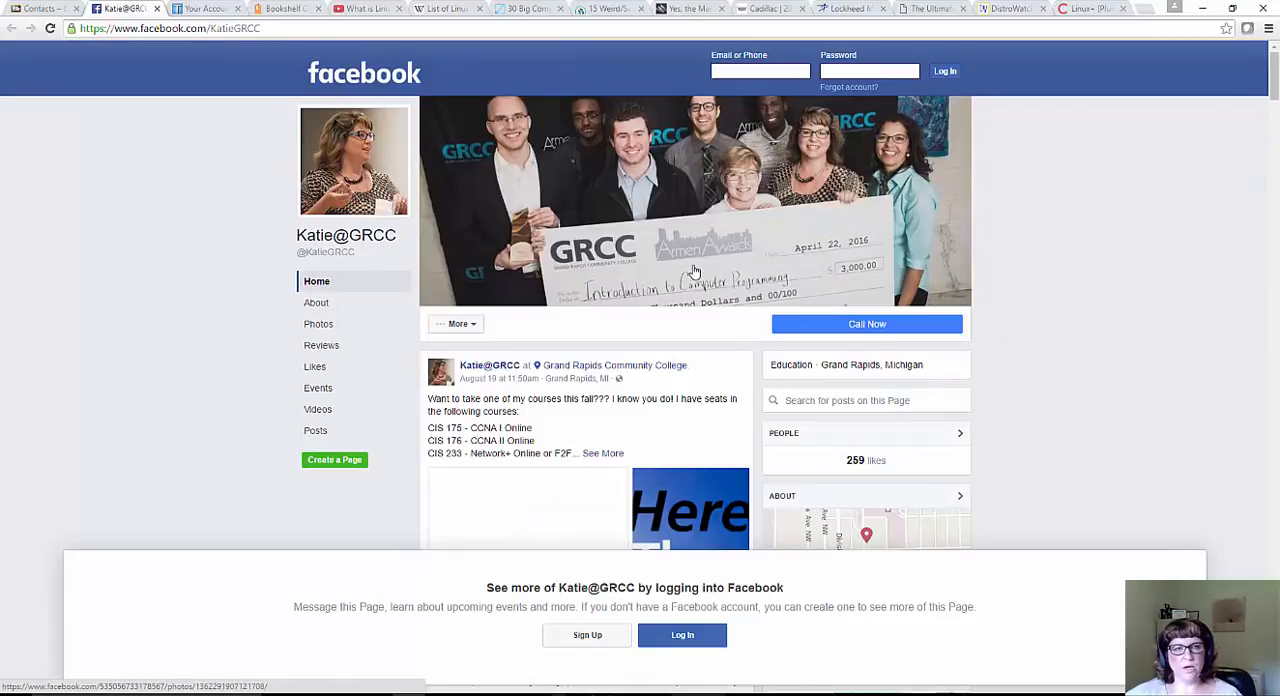
mouse_move(484, 118)
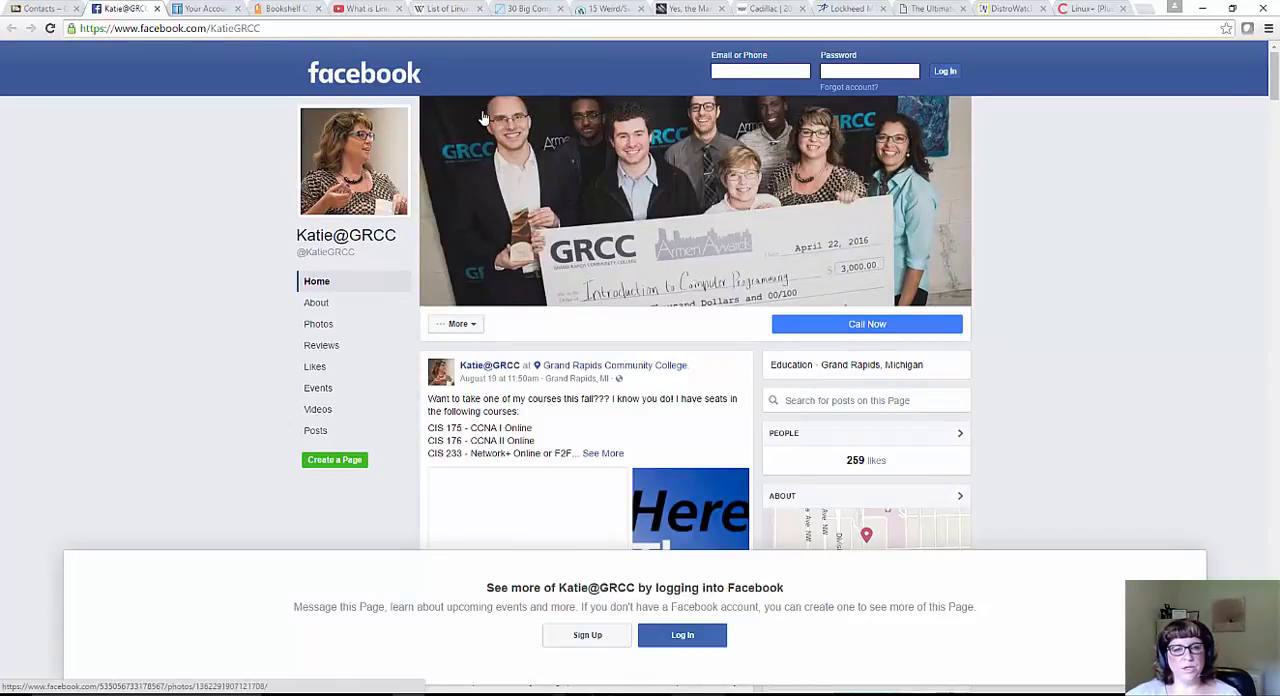
scroll(down, 3)
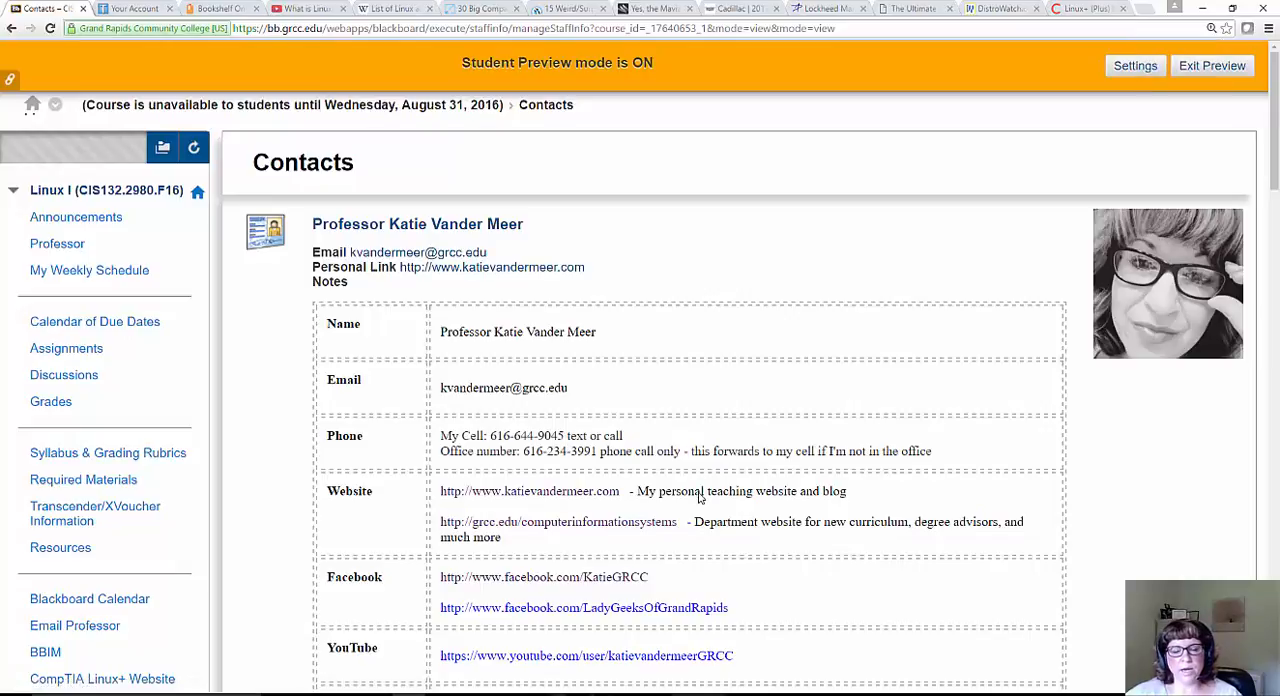
Scroll the Contacts page past the email, phone and website table to the teaching style section
scroll(down, 3)
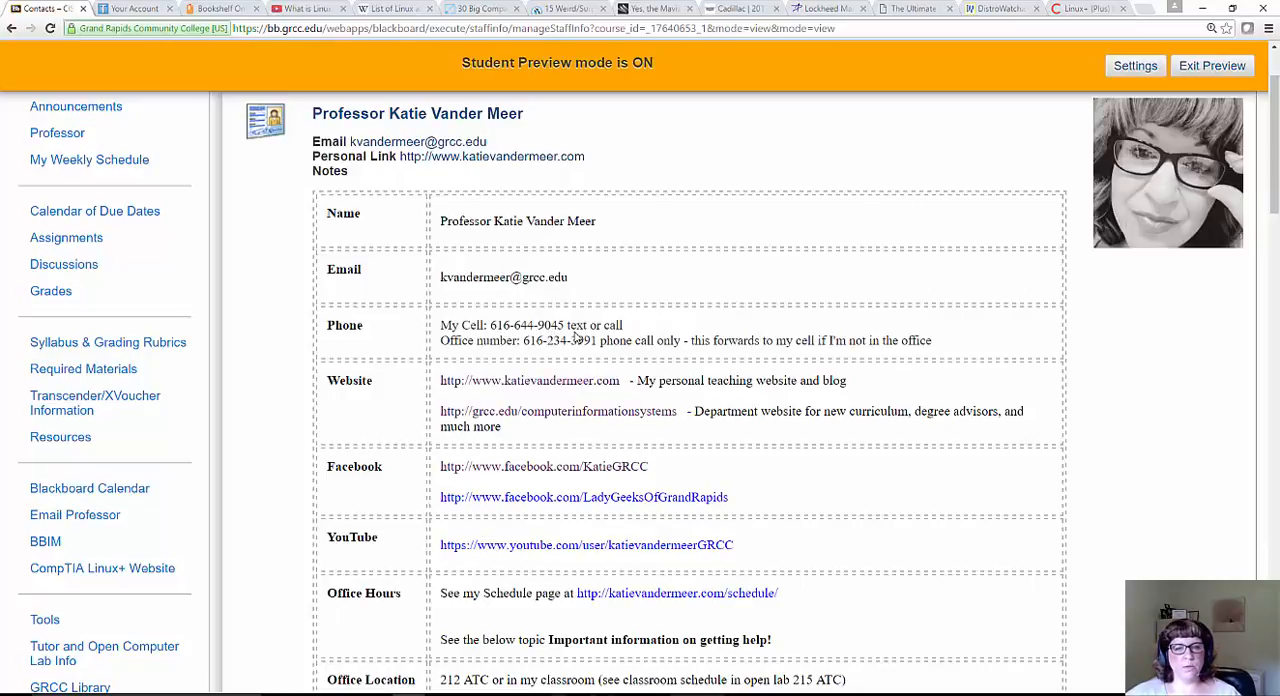
mouse_move(520, 288)
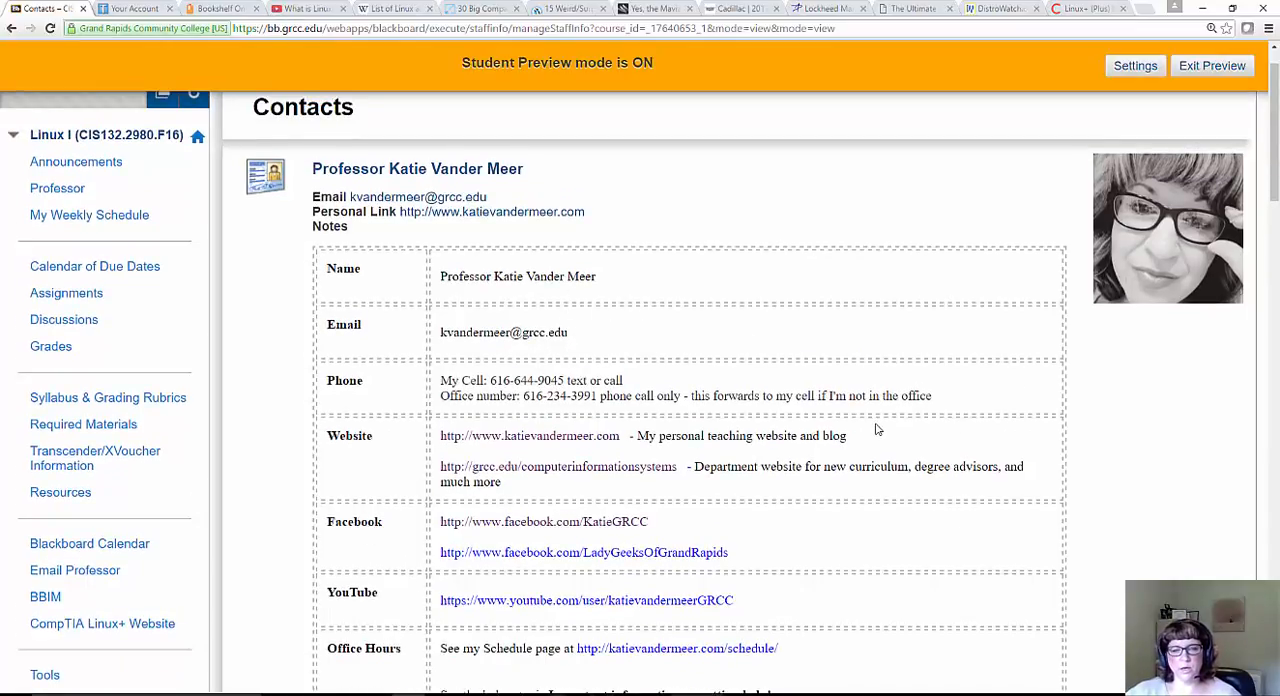
scroll(down, 3)
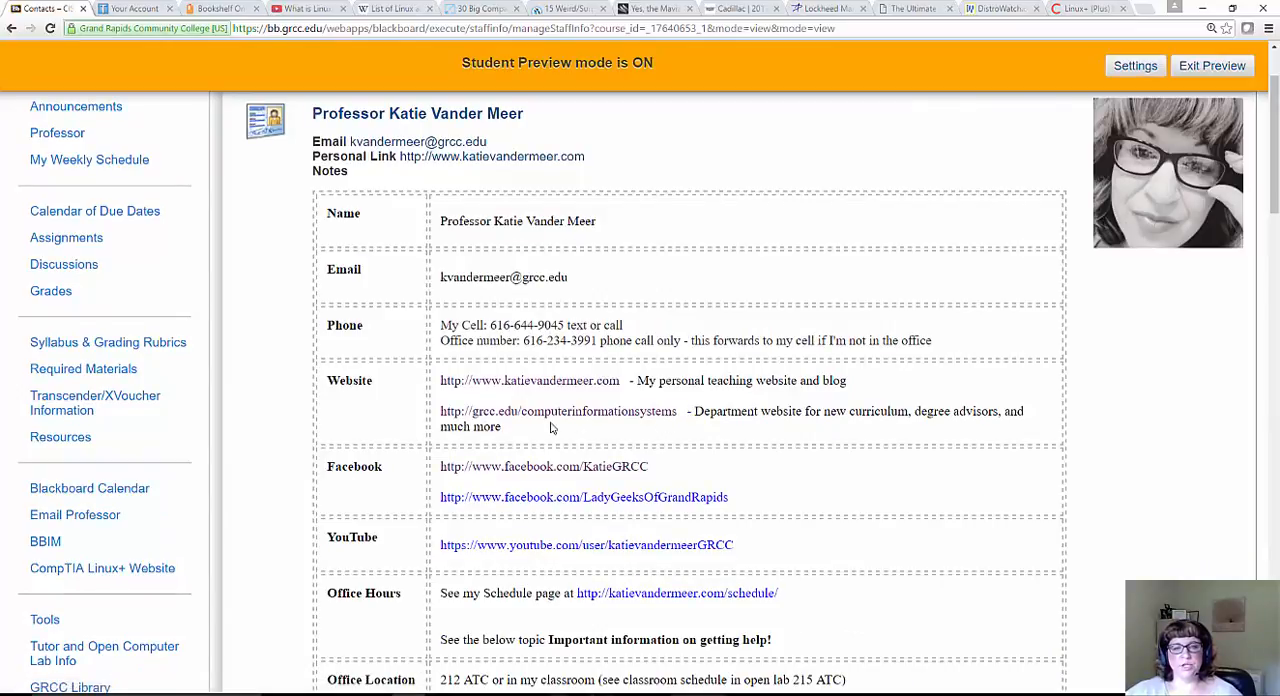
mouse_move(588, 424)
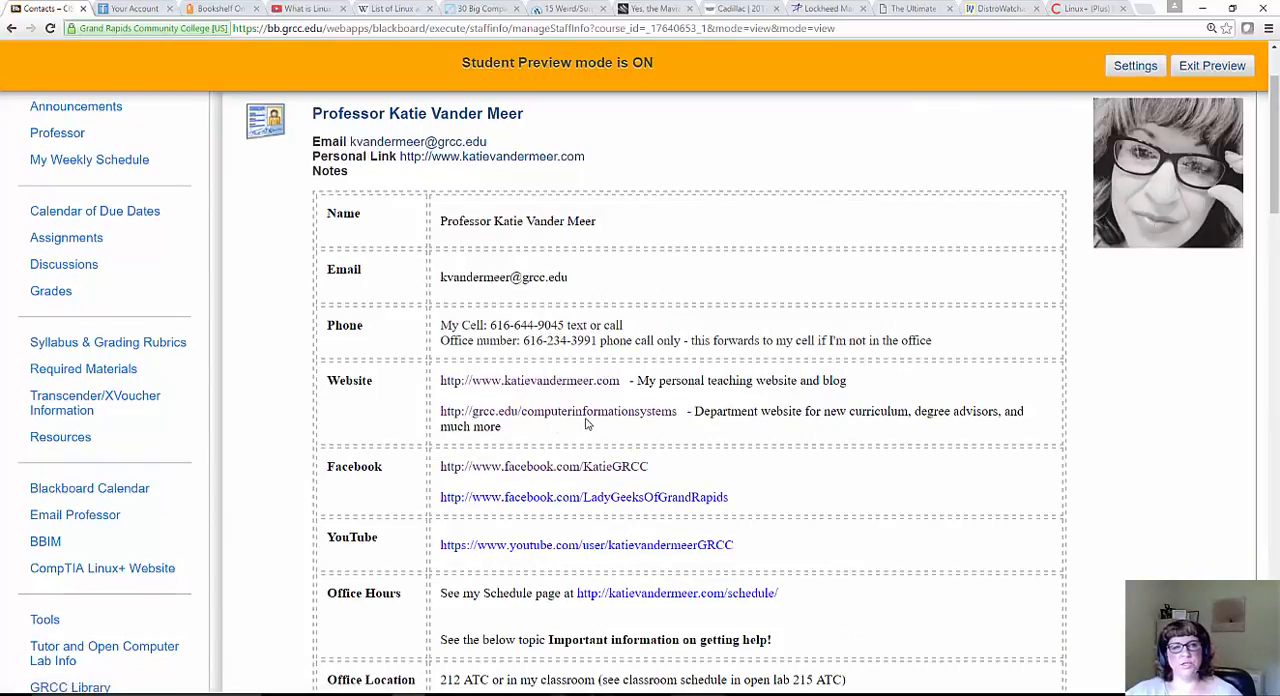
mouse_move(714, 462)
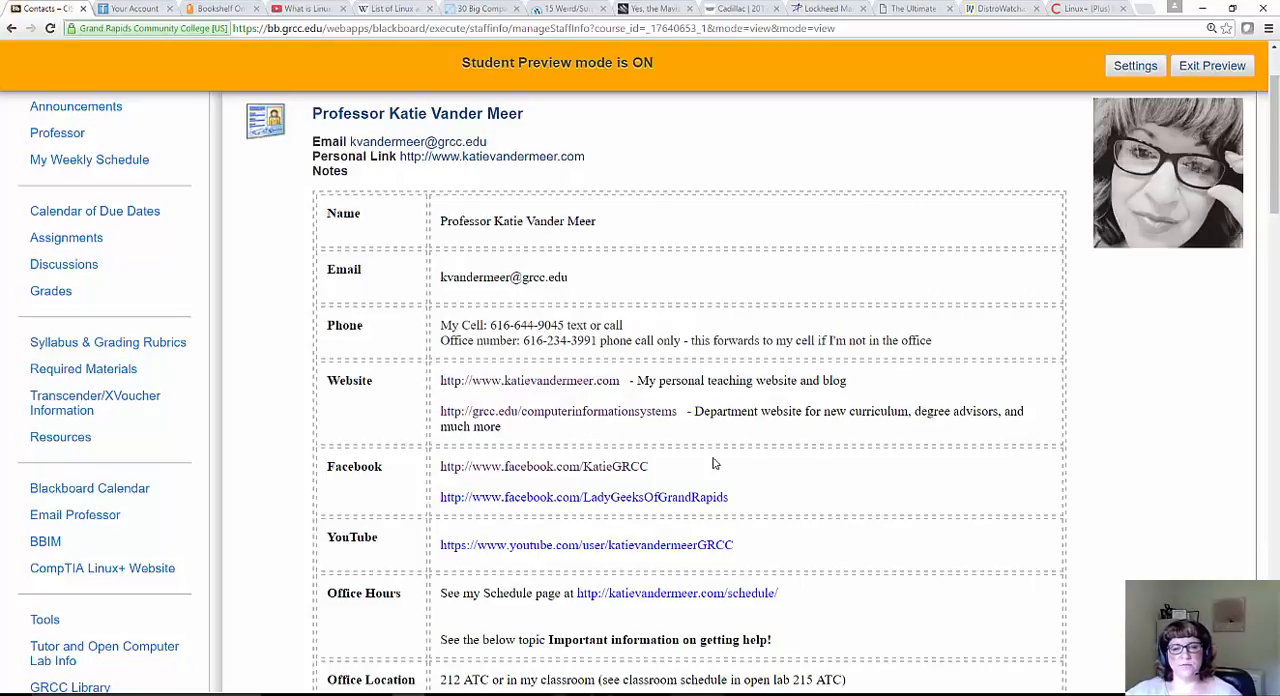
scroll(down, 3)
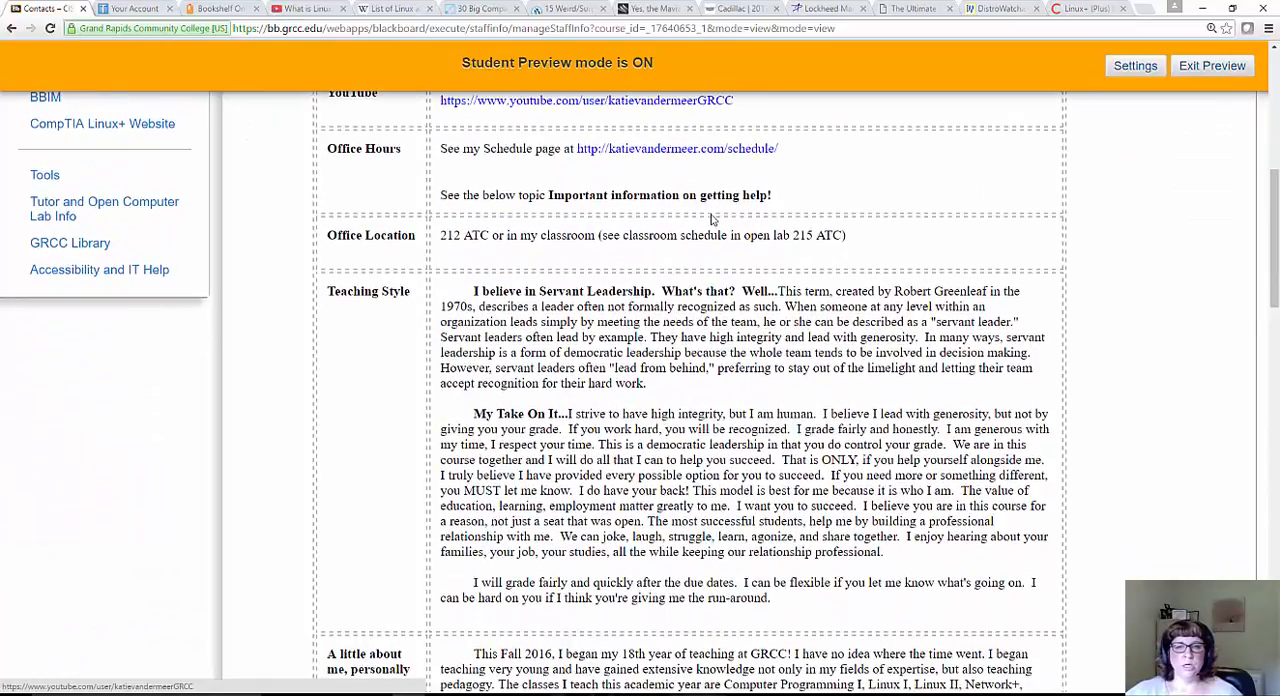
mouse_move(784, 168)
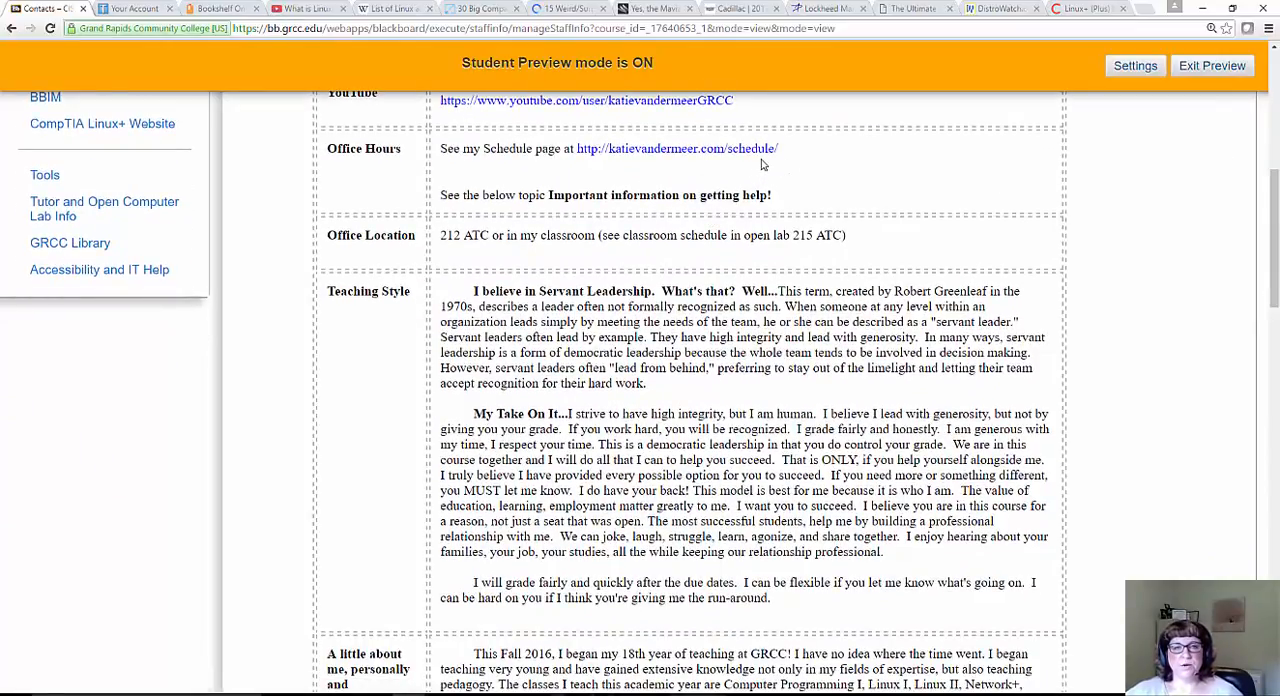
mouse_move(896, 268)
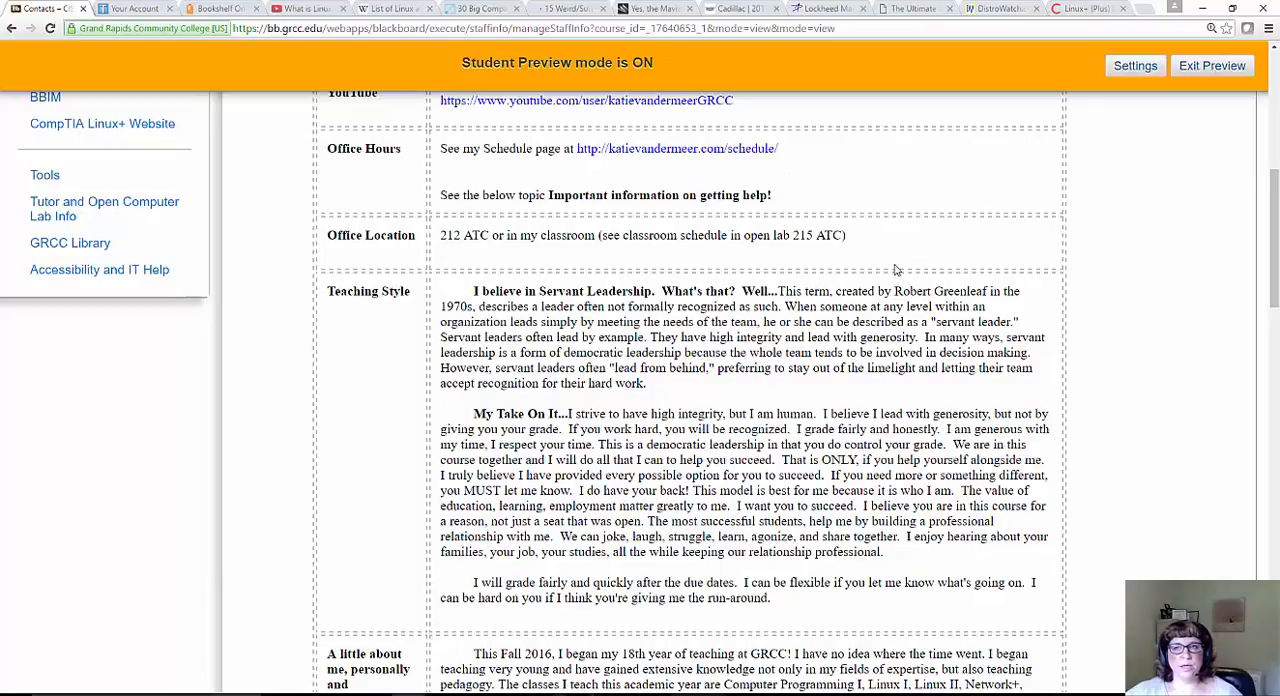
scroll(down, 3)
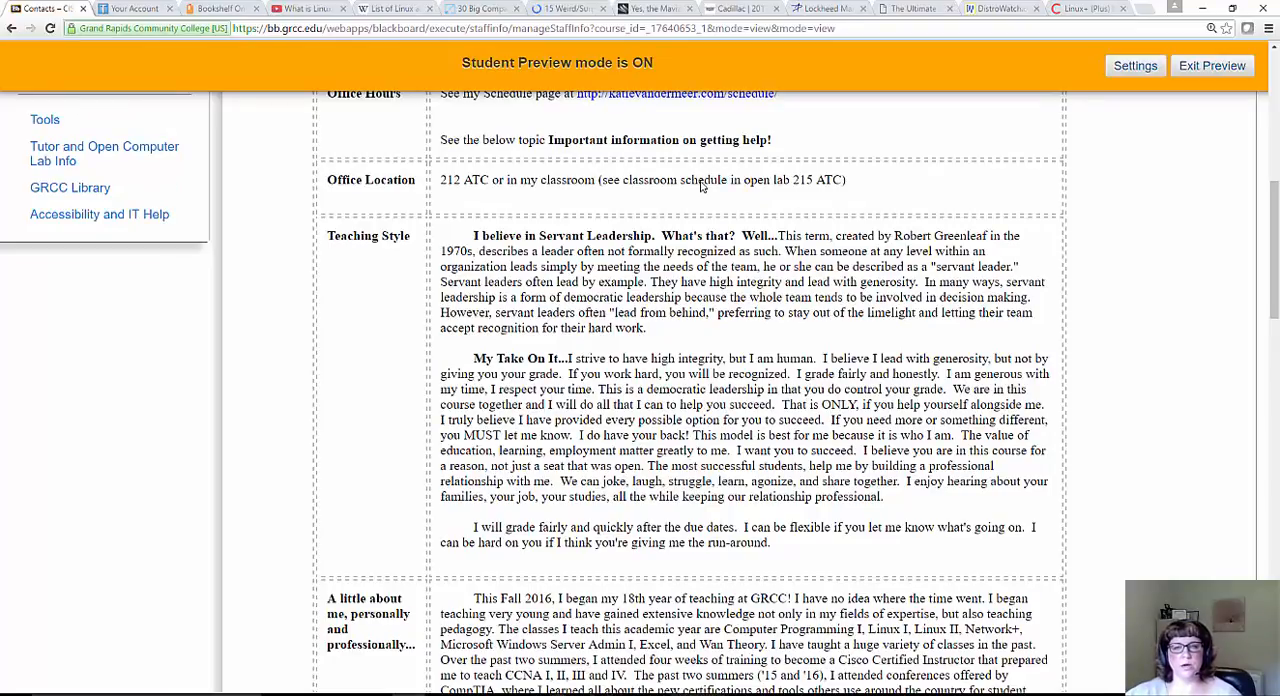
scroll(down, 3)
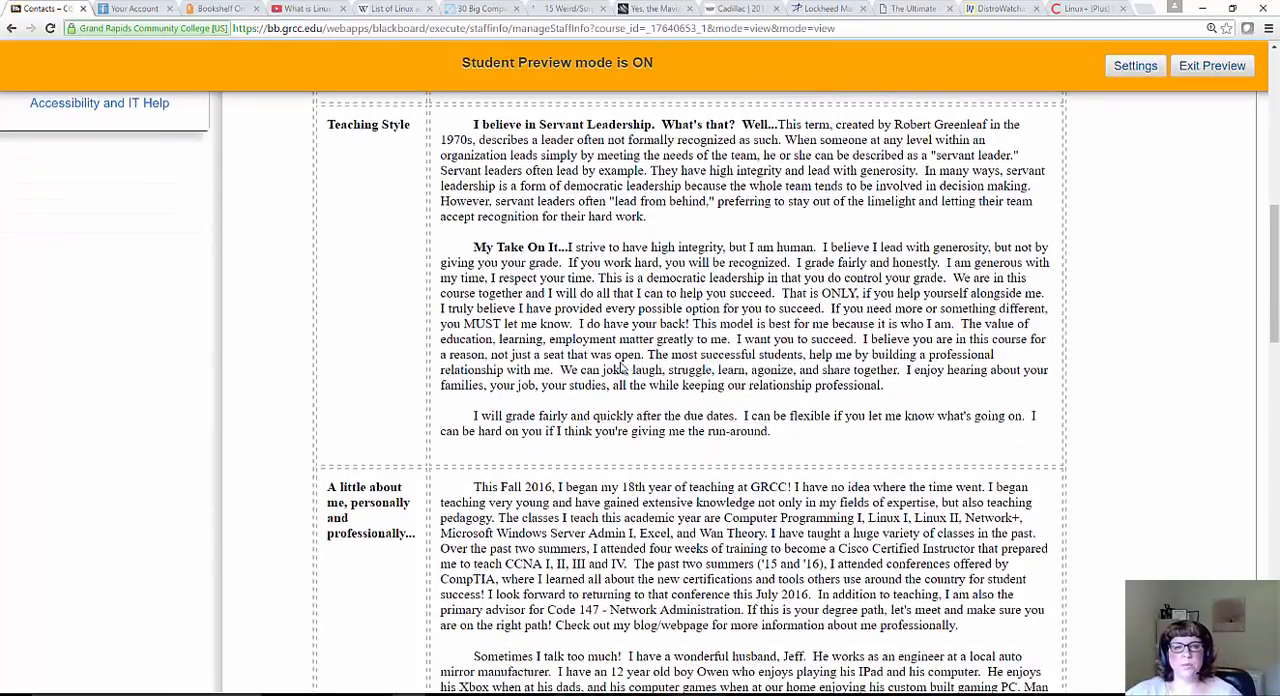
scroll(down, 3)
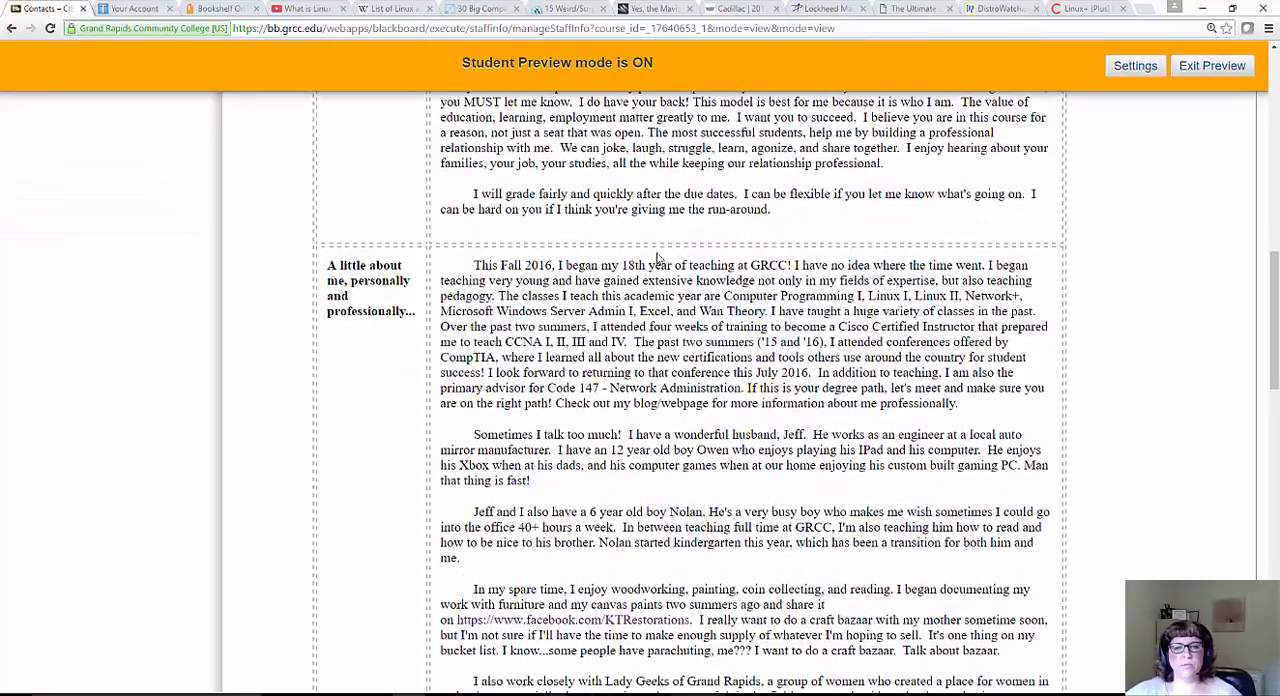
scroll(down, 3)
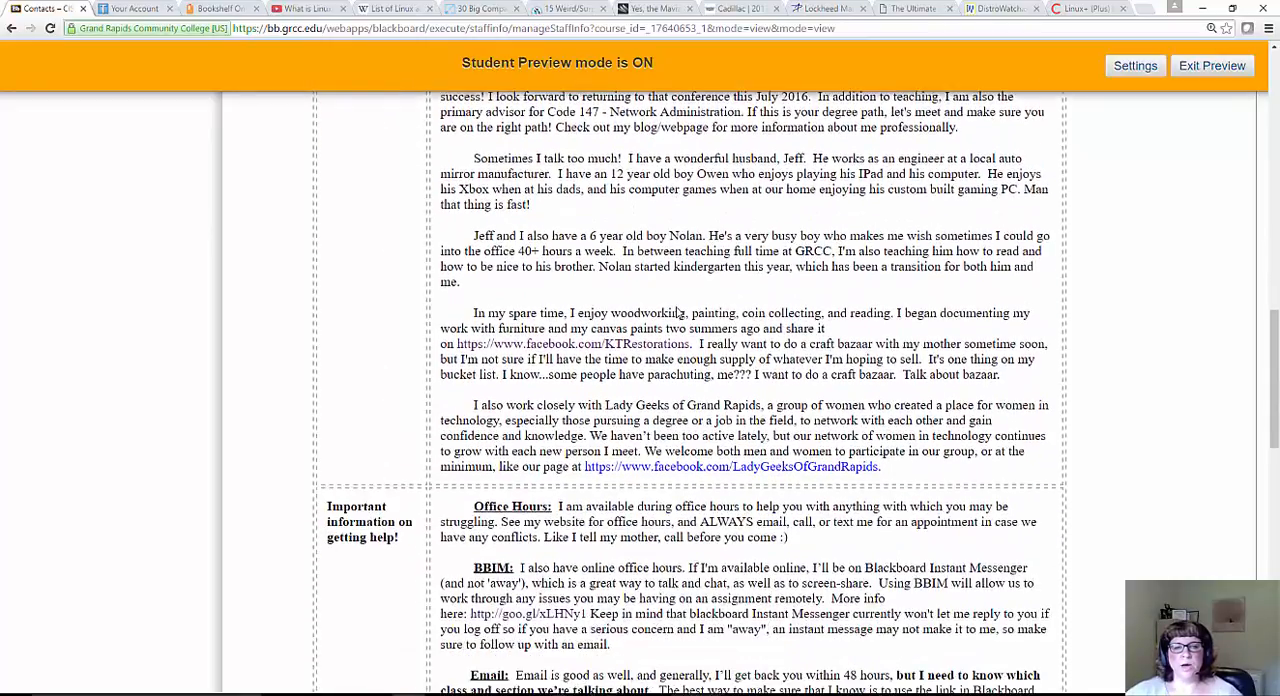
scroll(down, 3)
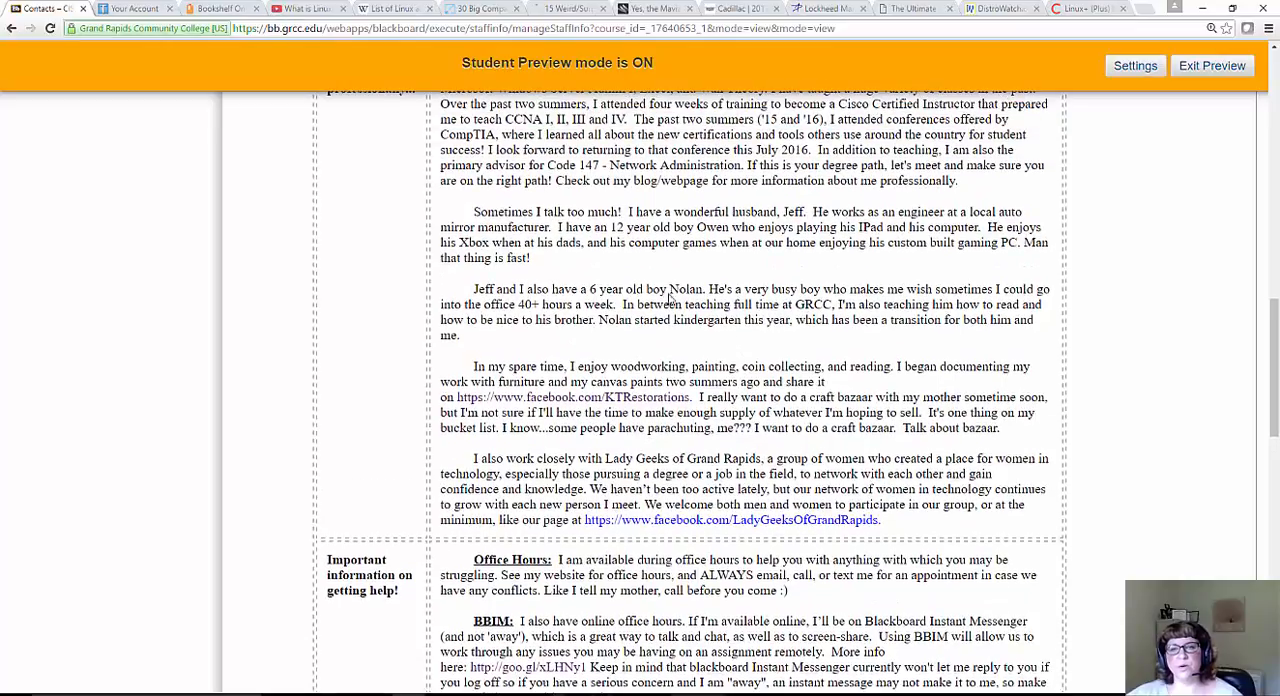
scroll(down, 3)
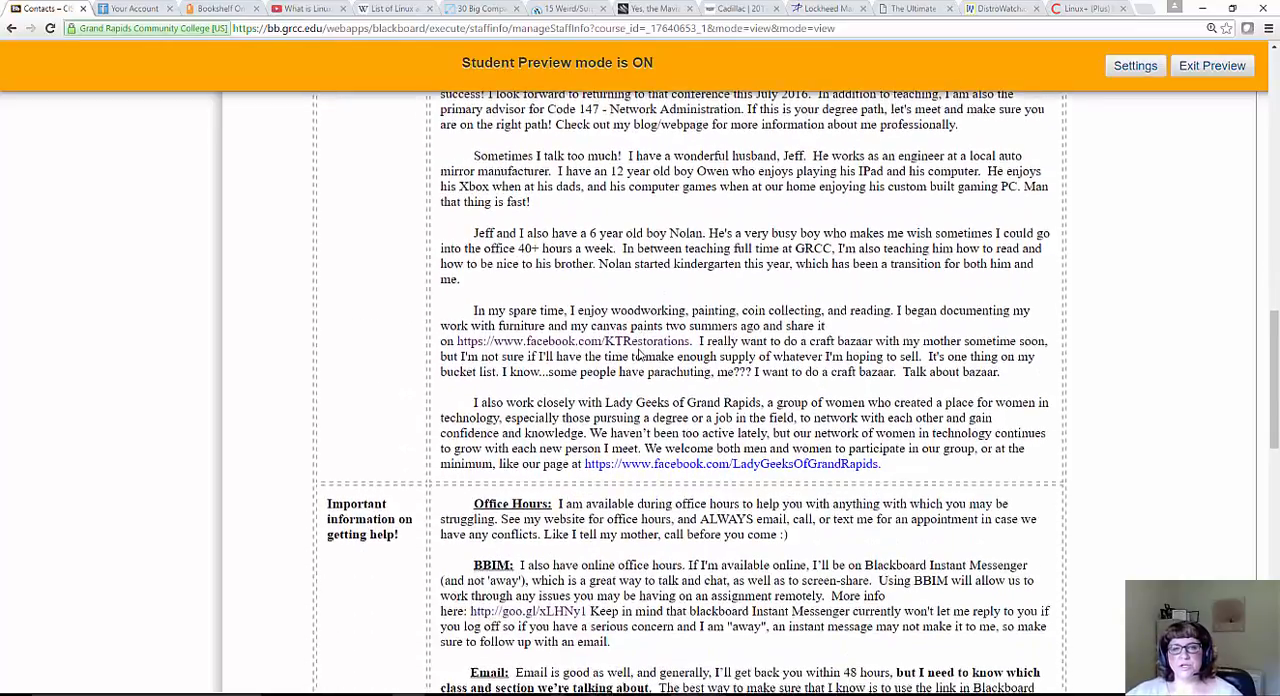
scroll(down, 3)
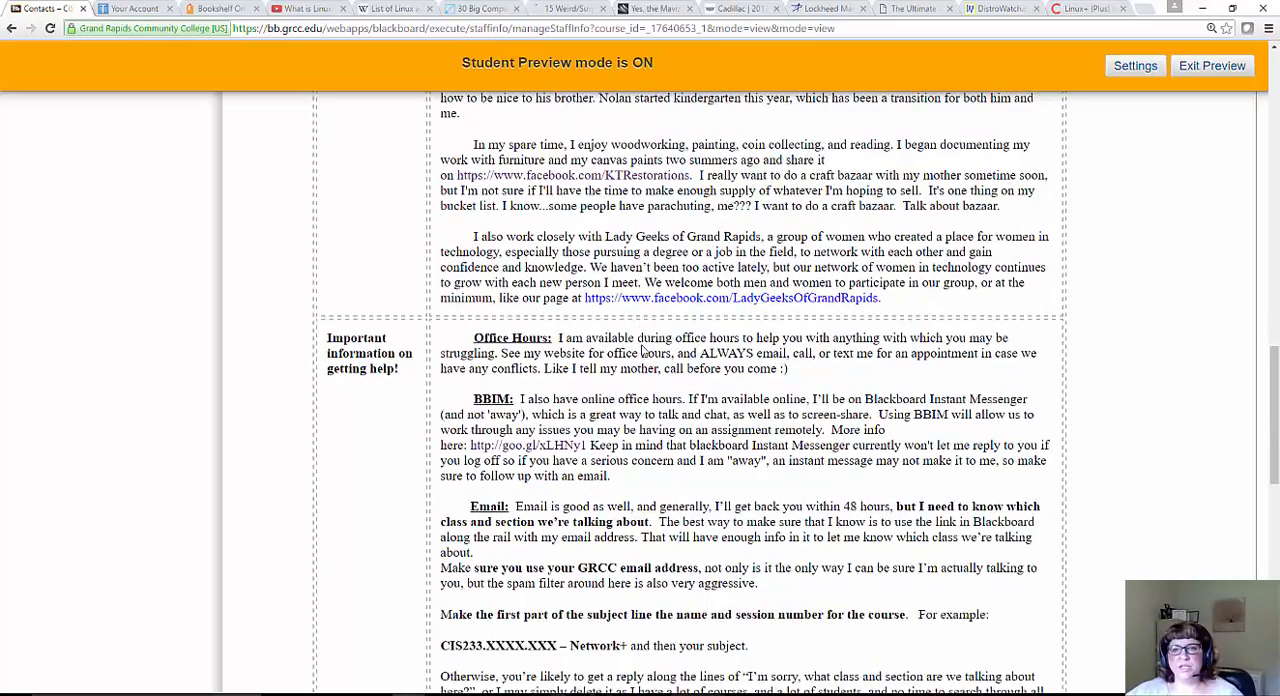
scroll(down, 3)
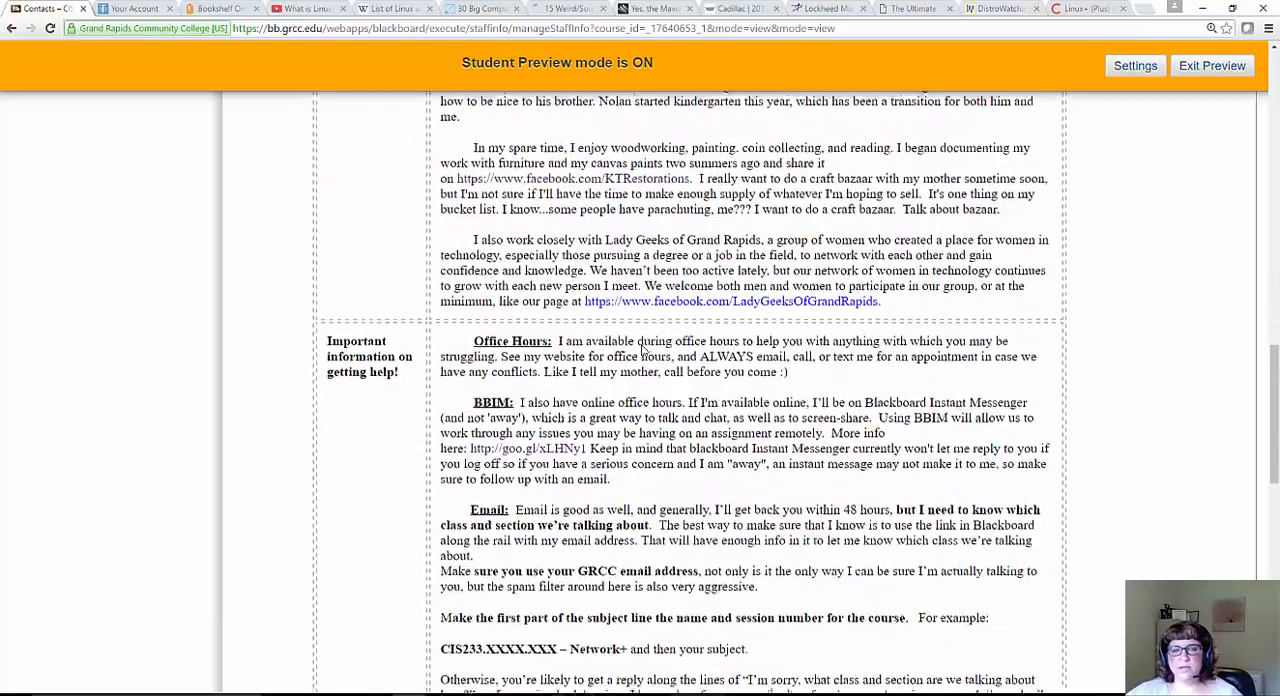
scroll(down, 3)
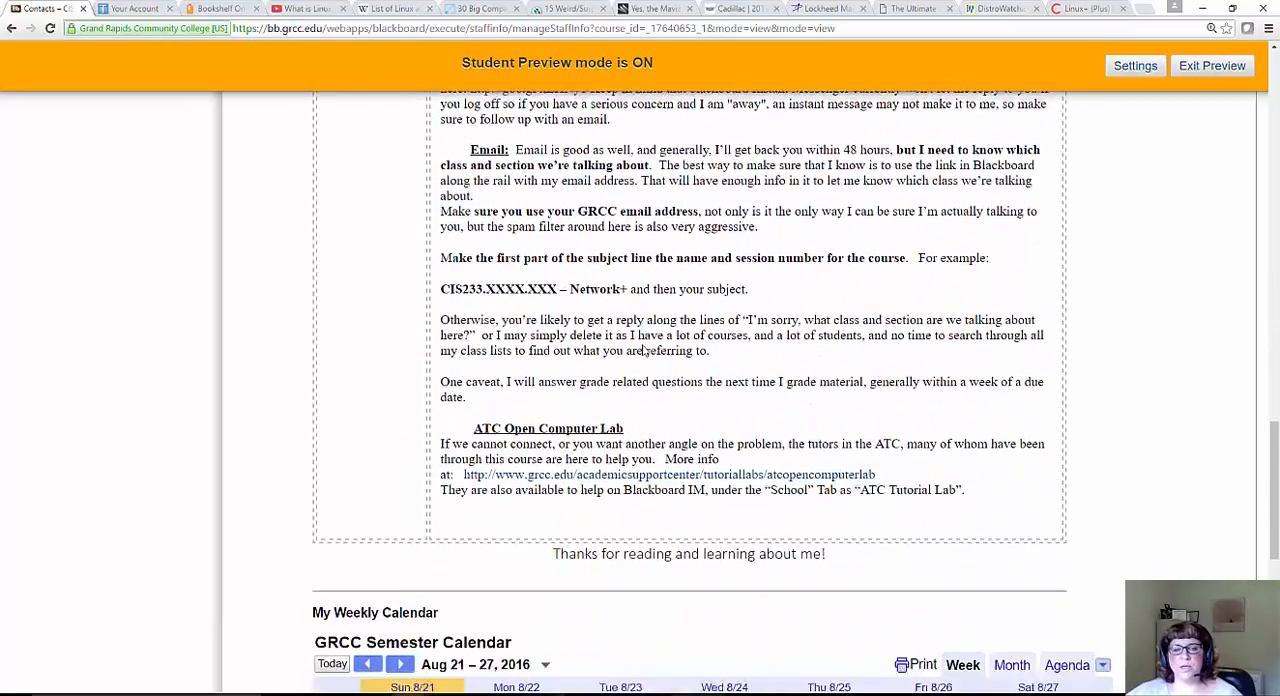
scroll(down, 3)
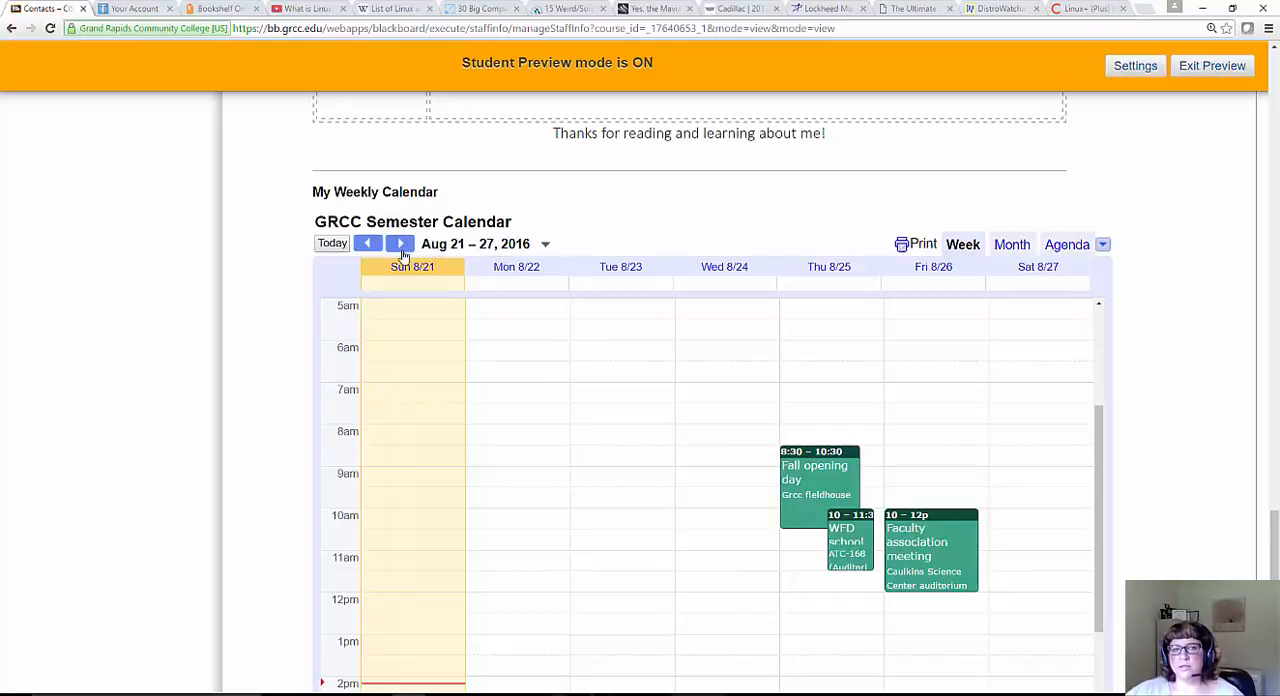
click(400, 244)
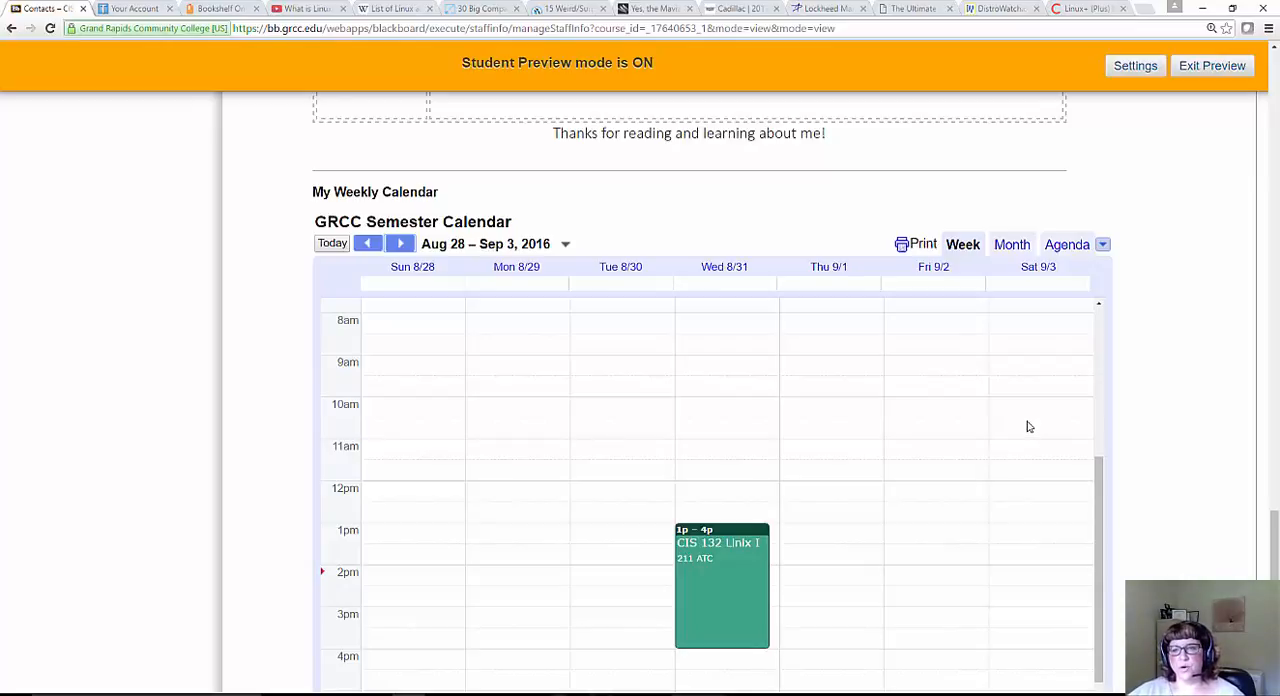
mouse_move(1148, 510)
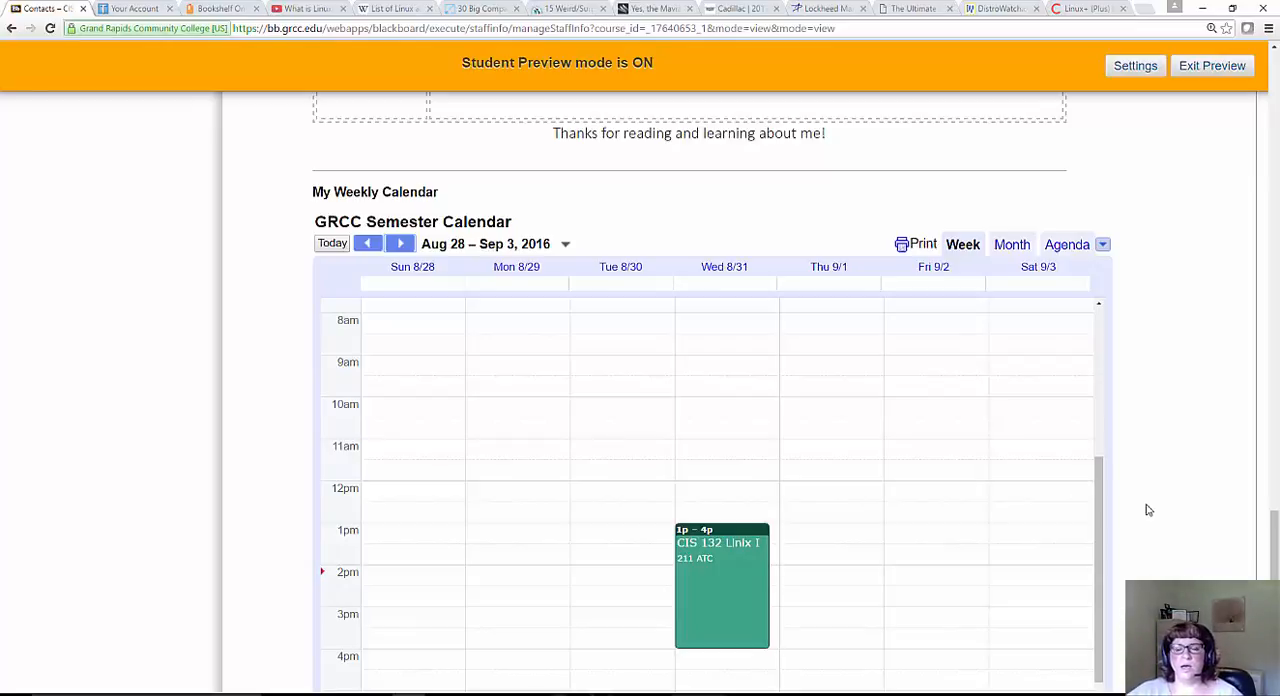
scroll(down, 3)
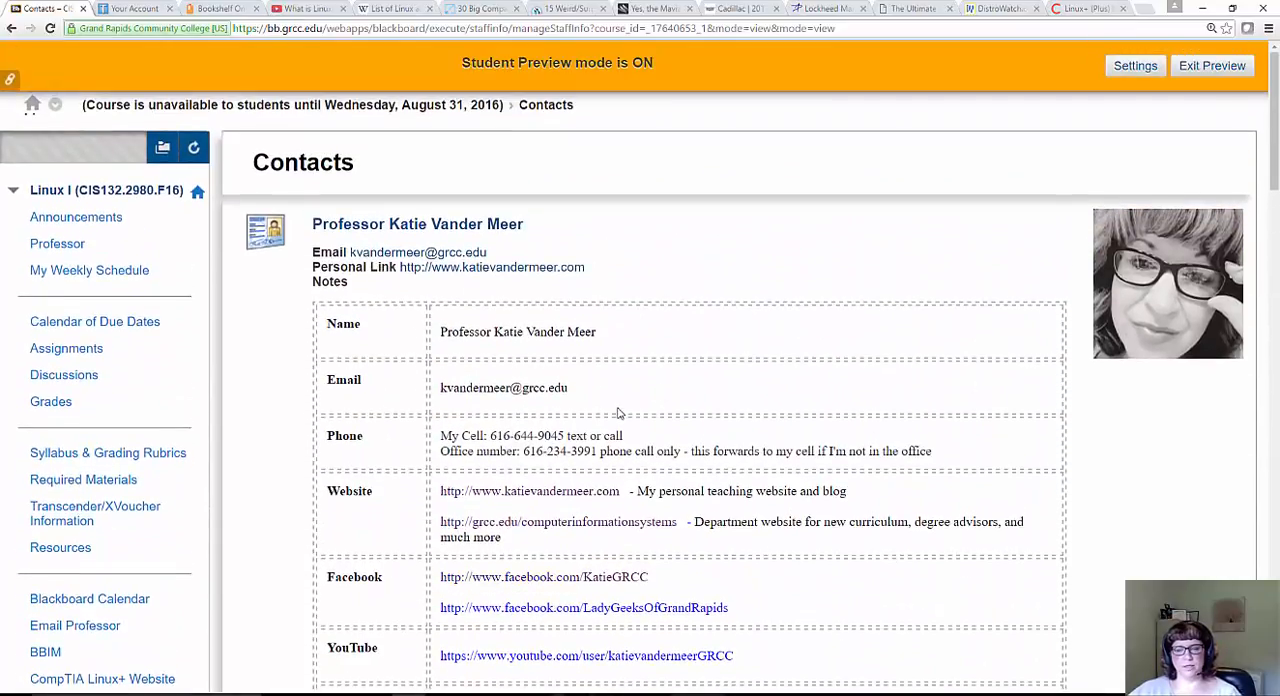
mouse_move(276, 392)
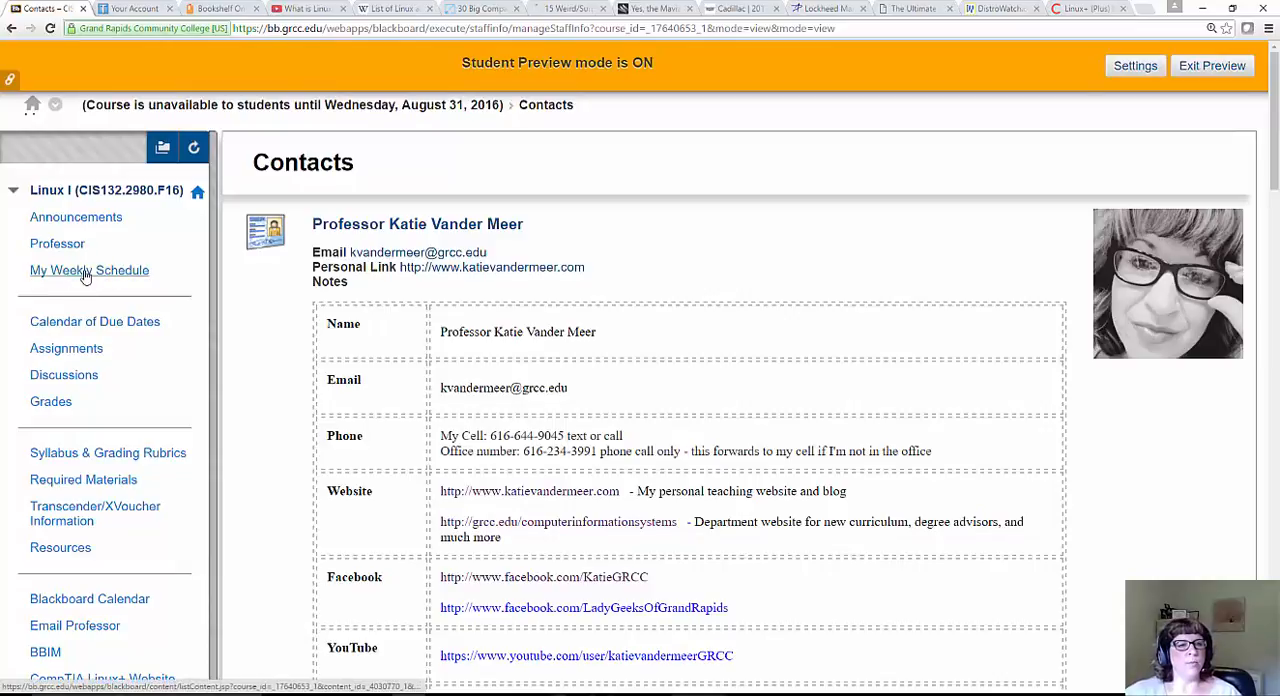
View My Weekly Schedule down to the GRCC Semester Calendar, then go to Calendar of Due Dates
click(88, 270)
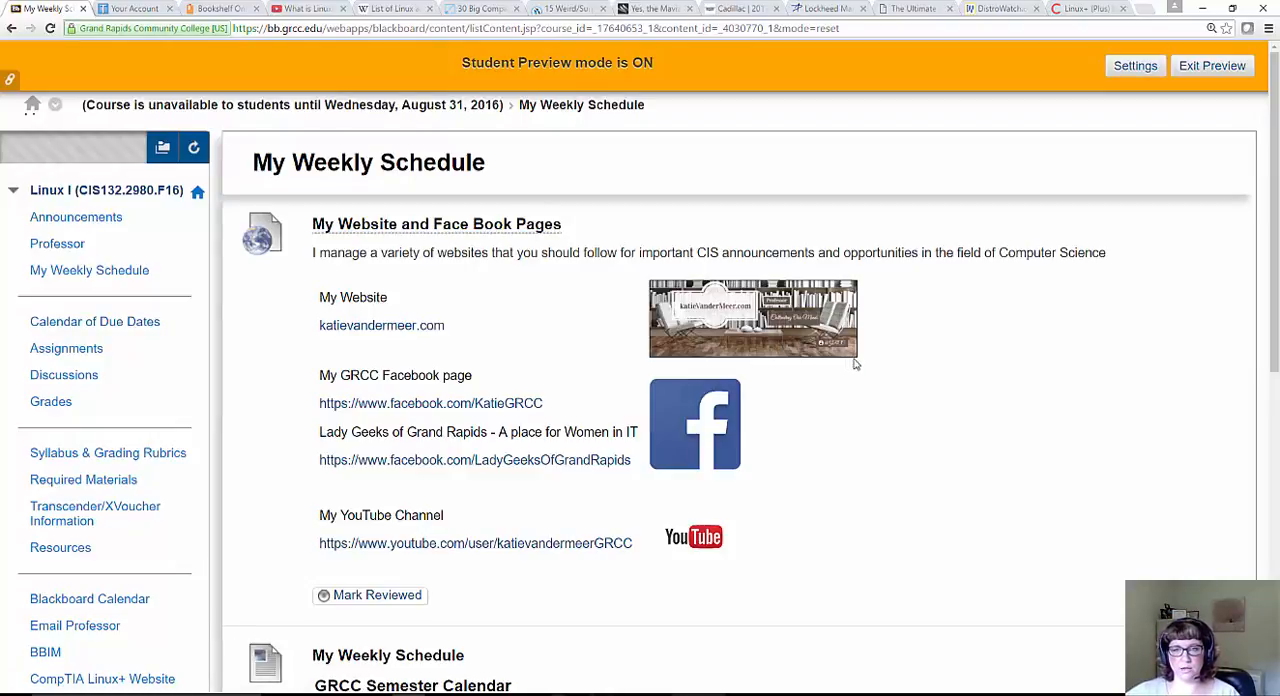
mouse_move(232, 358)
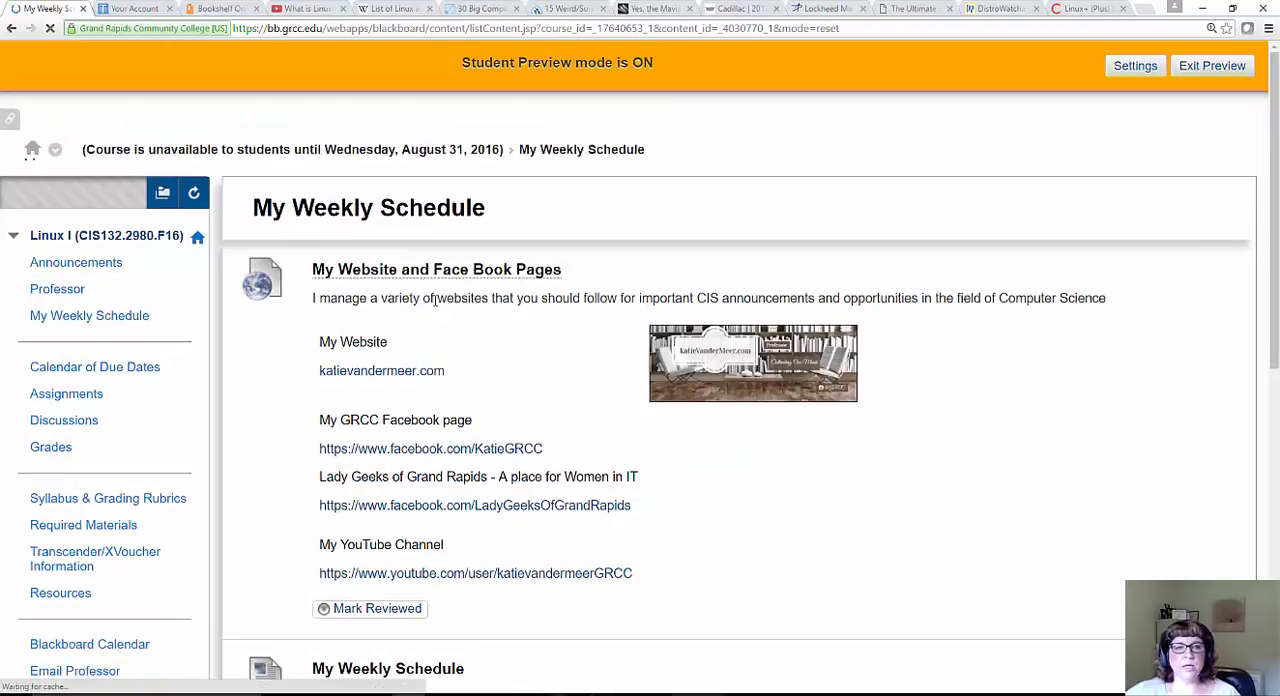
scroll(down, 3)
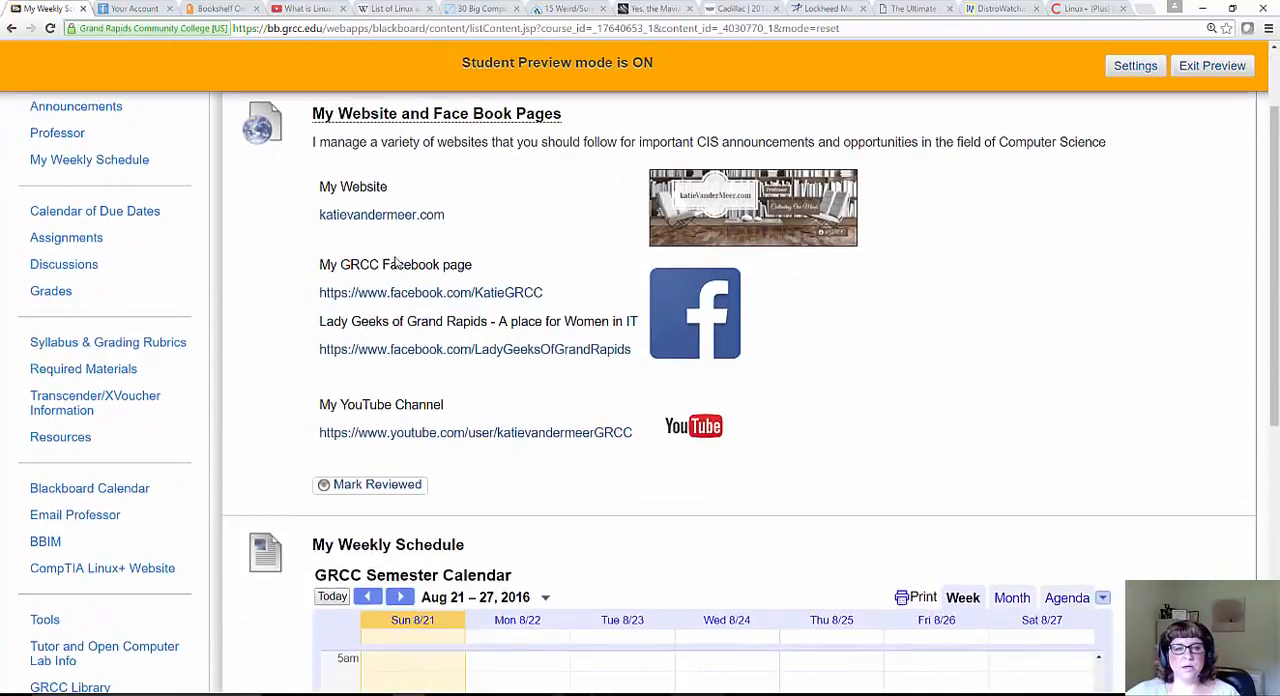
scroll(down, 3)
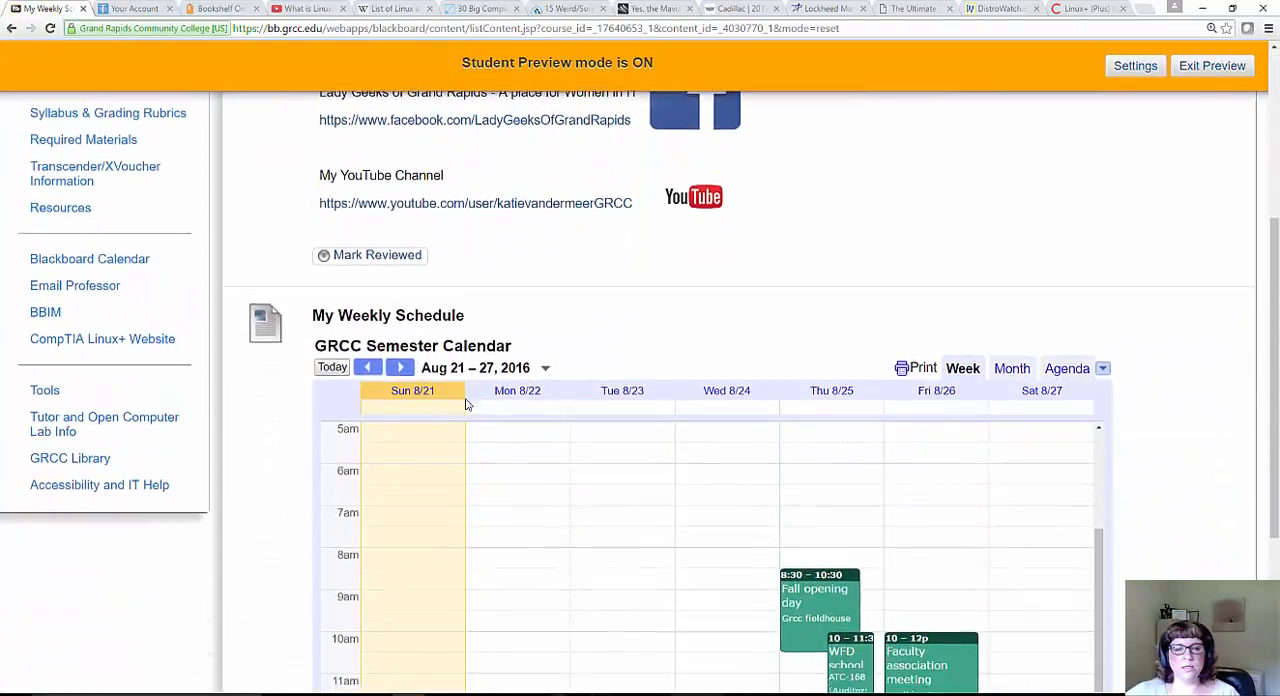
scroll(down, 3)
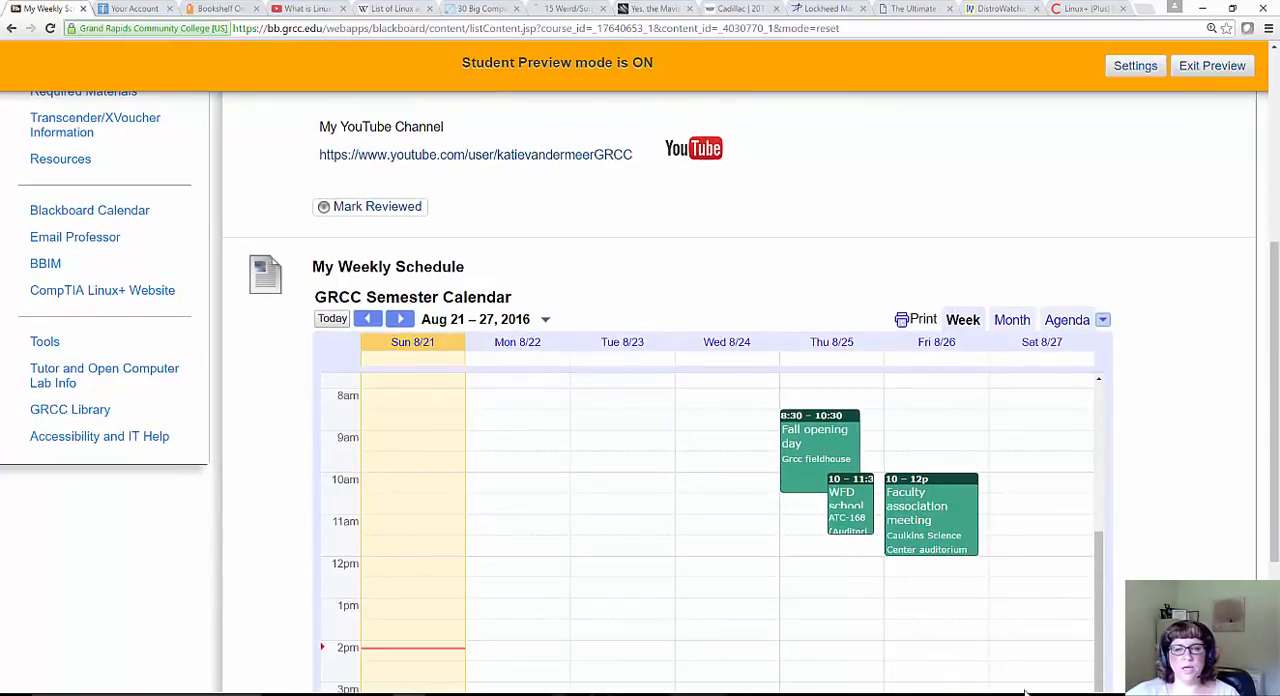
mouse_move(476, 340)
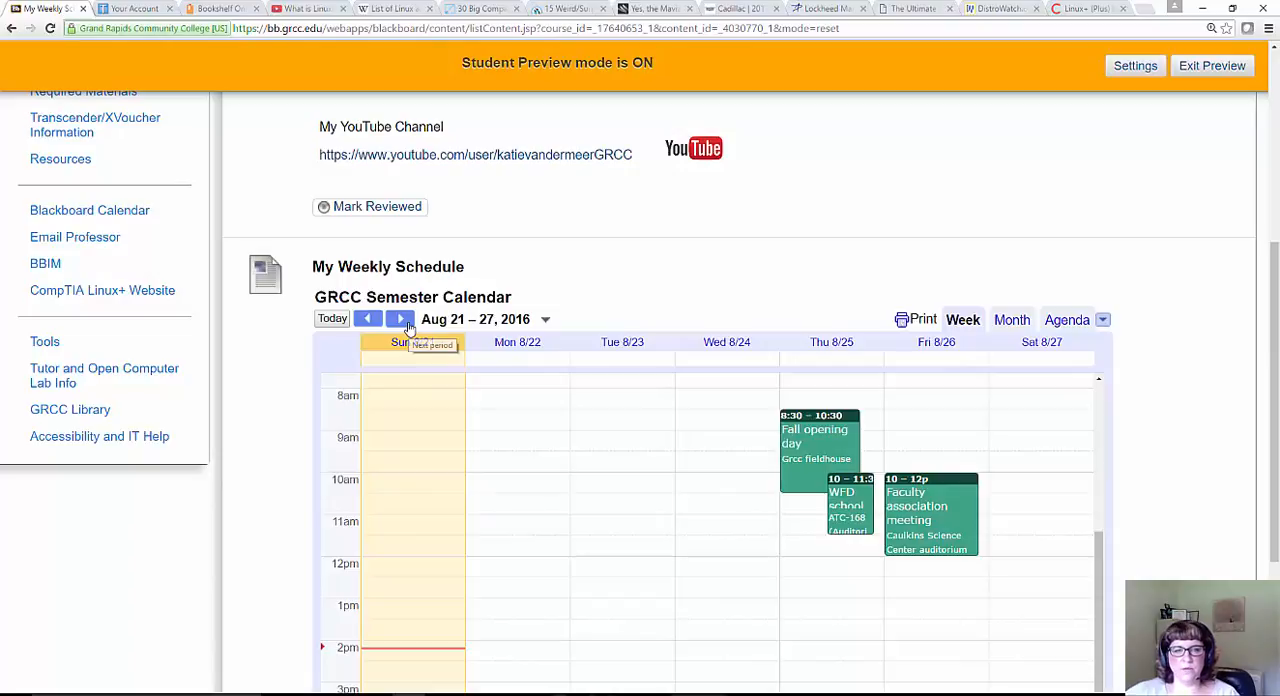
click(400, 318)
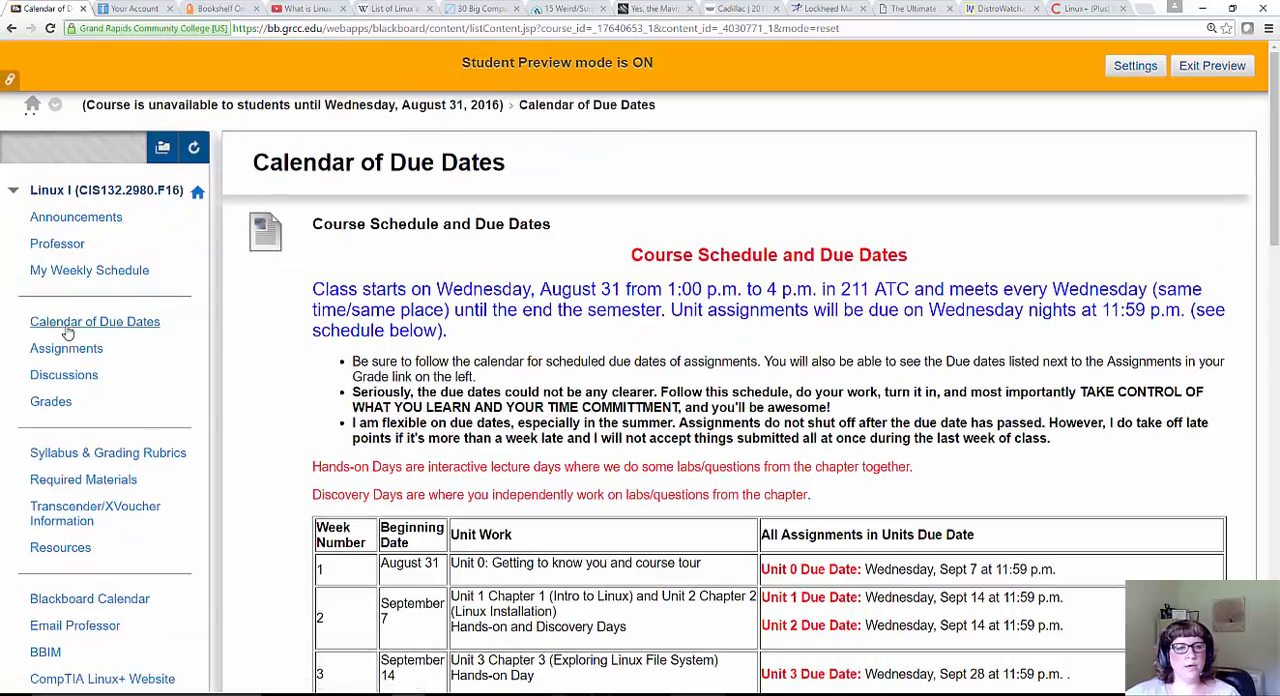
mouse_move(228, 344)
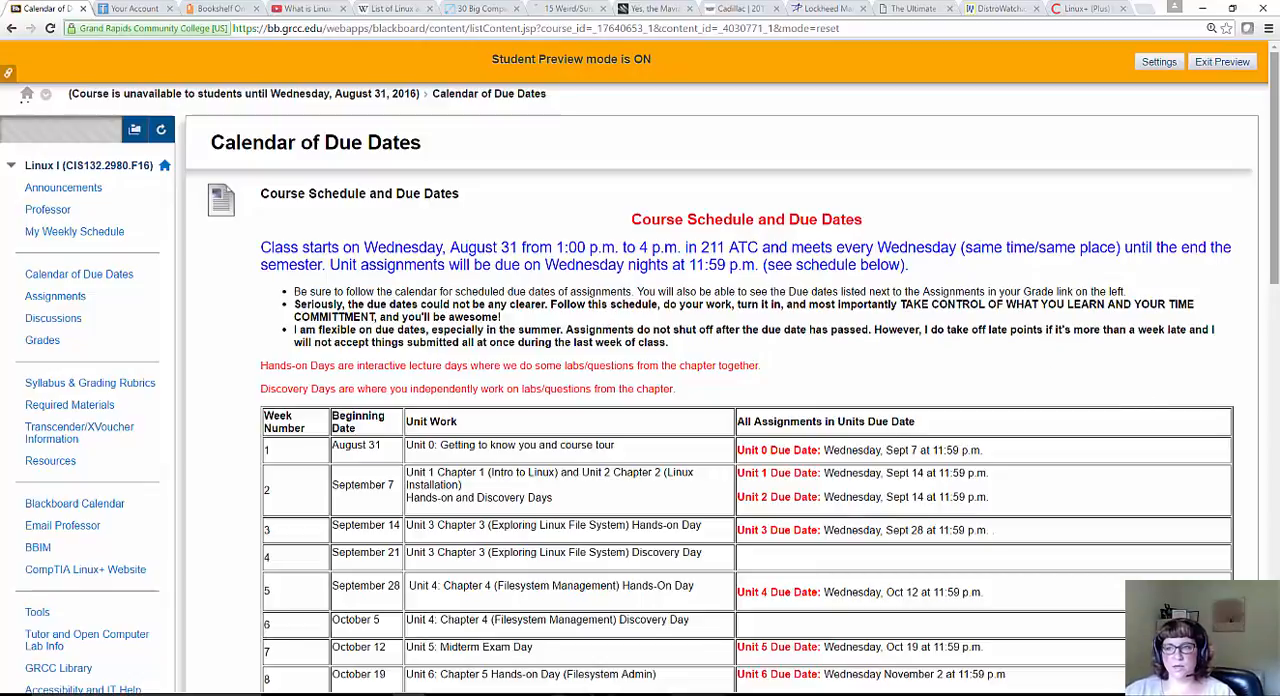
Scroll the week-by-week due-dates table down through week 15's final exam
scroll(down, 3)
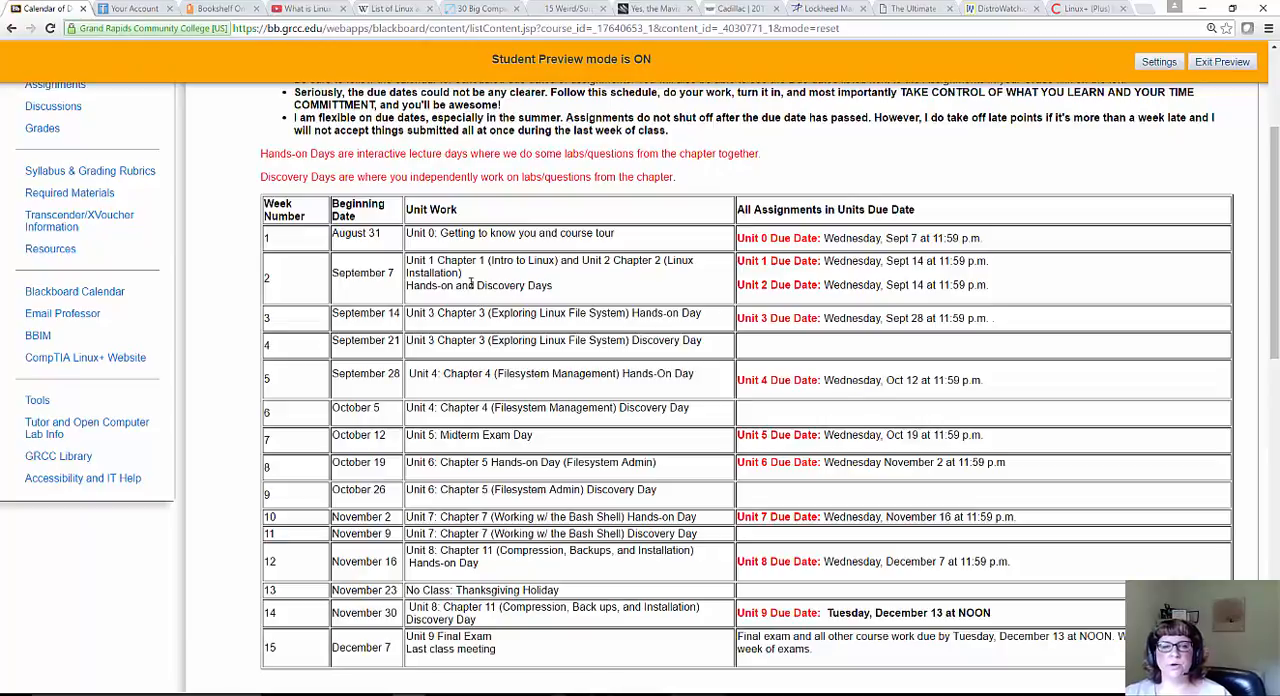
mouse_move(546, 250)
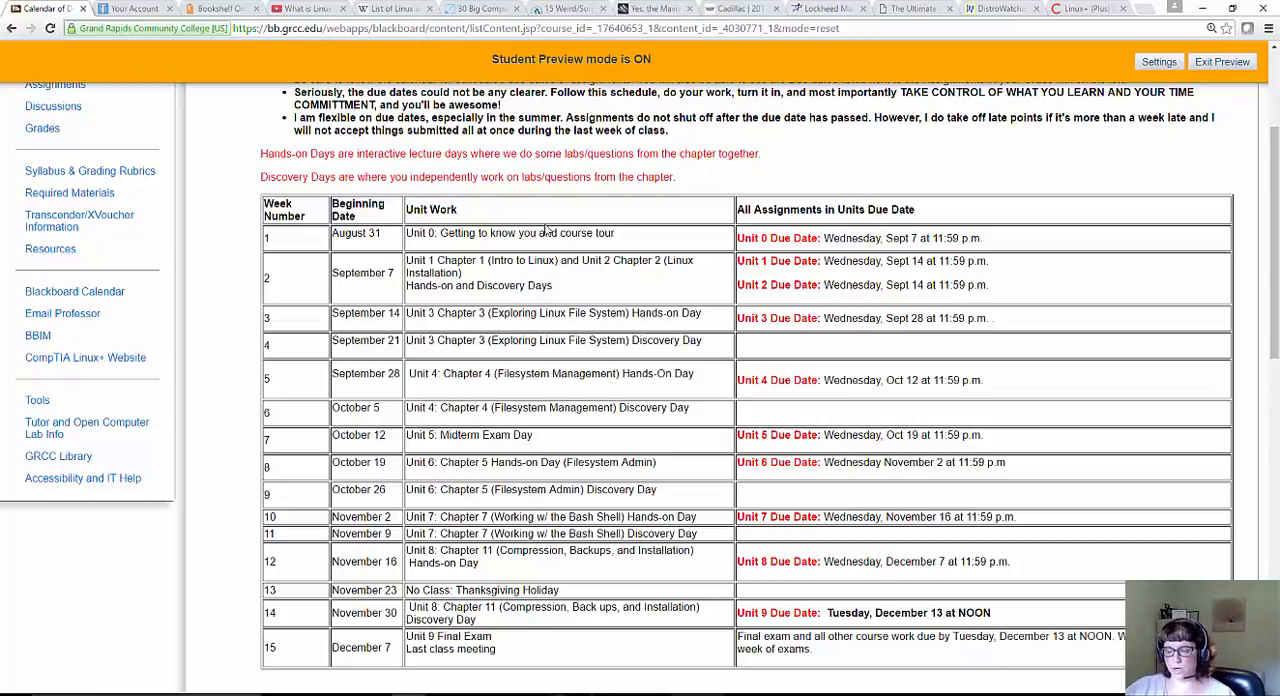
mouse_move(290, 336)
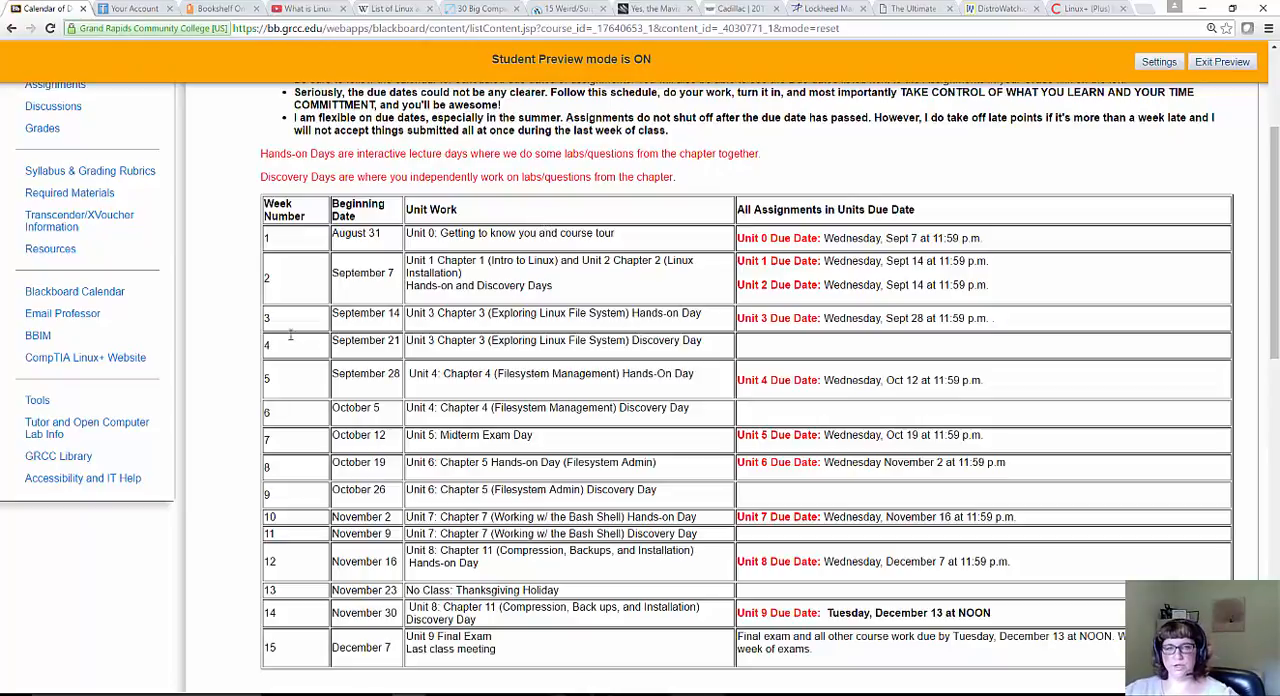
mouse_move(568, 278)
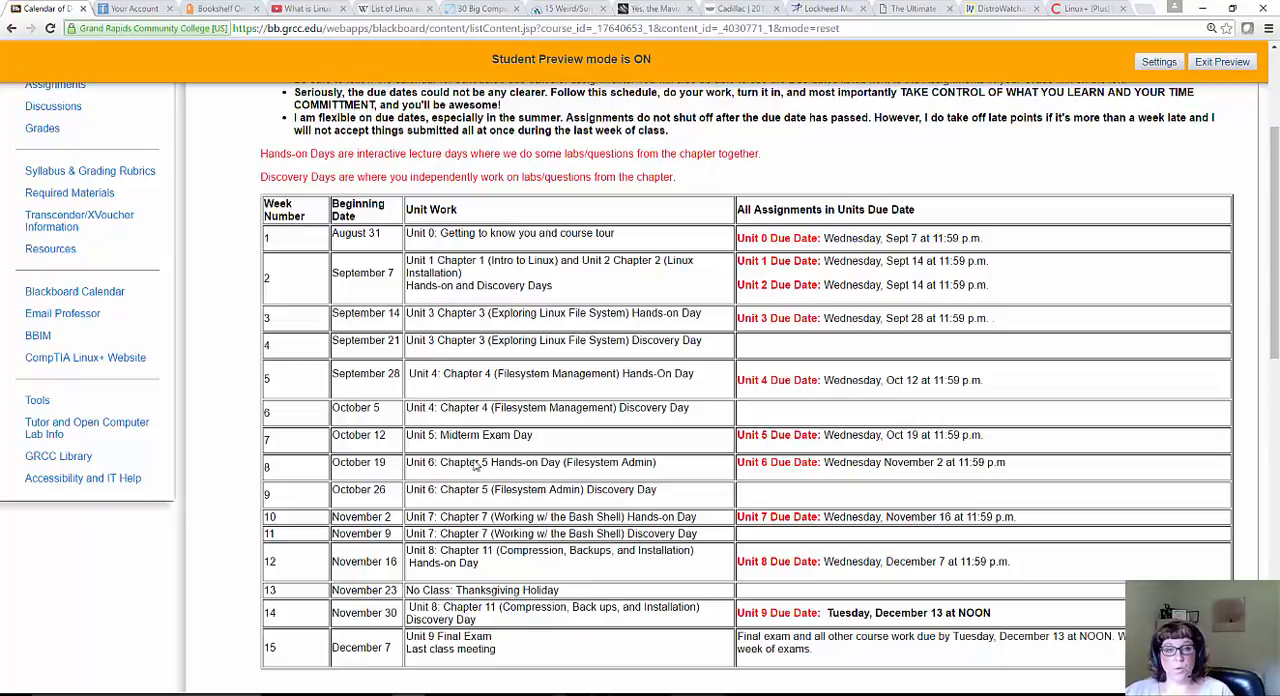
mouse_move(508, 488)
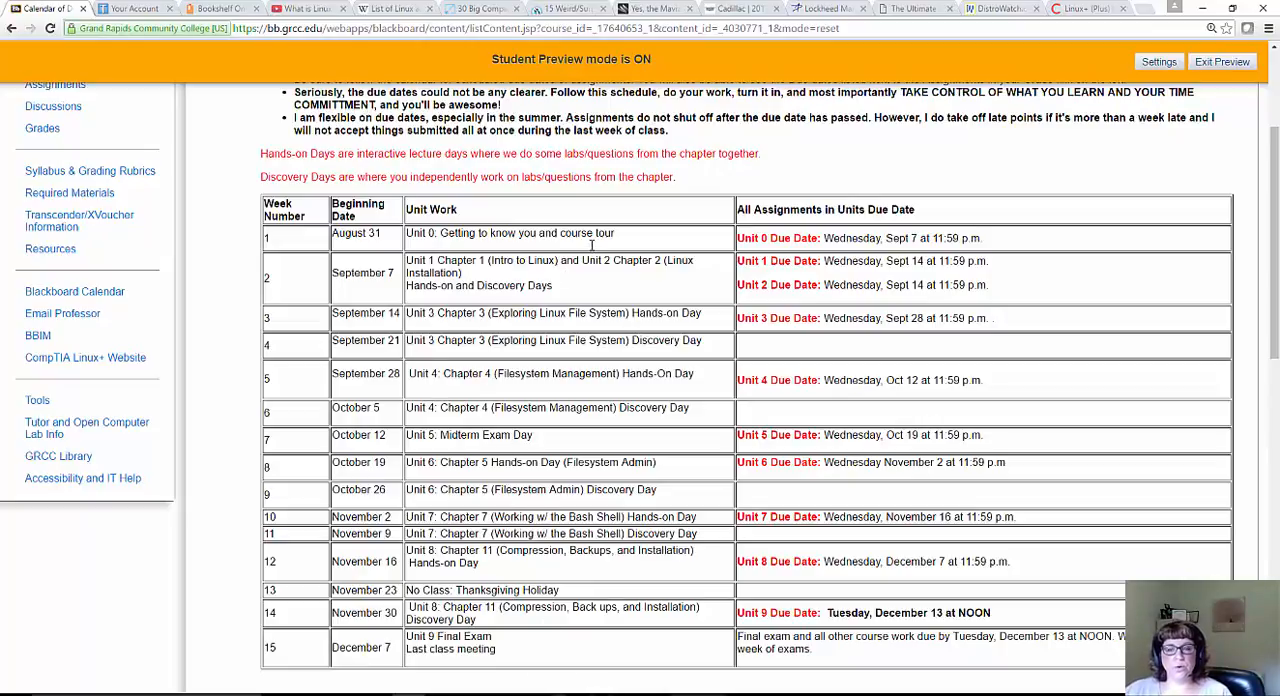
mouse_move(858, 226)
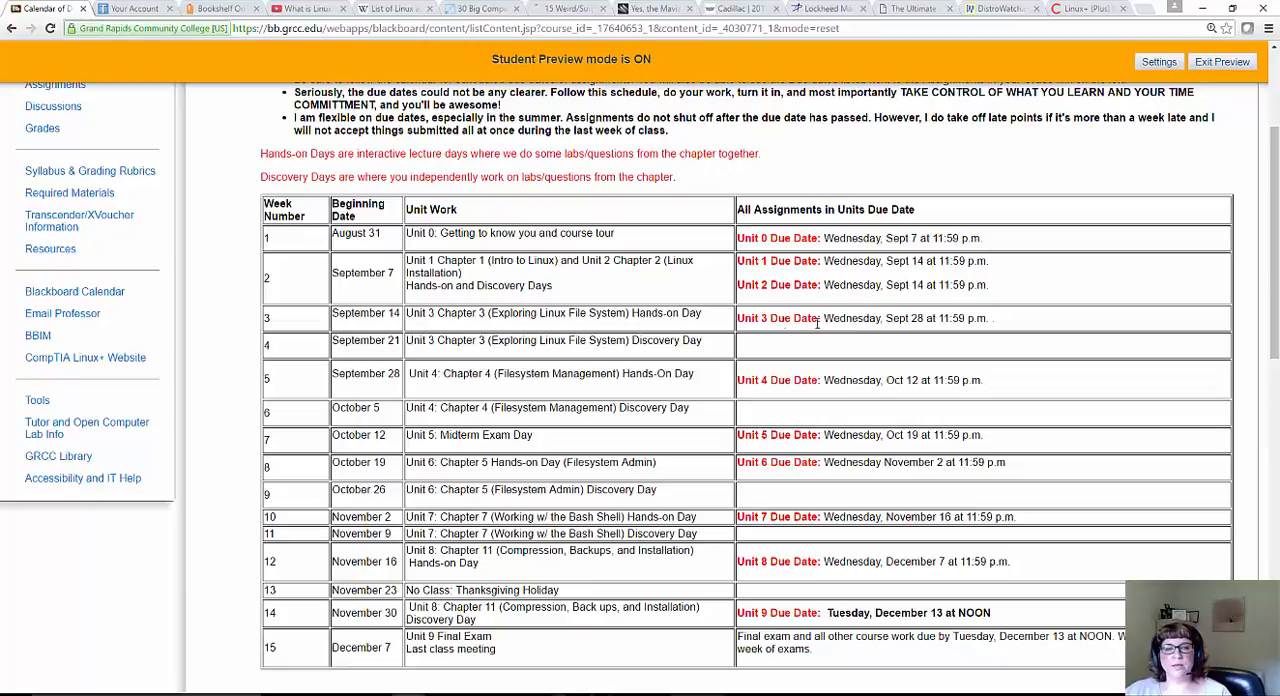
mouse_move(444, 324)
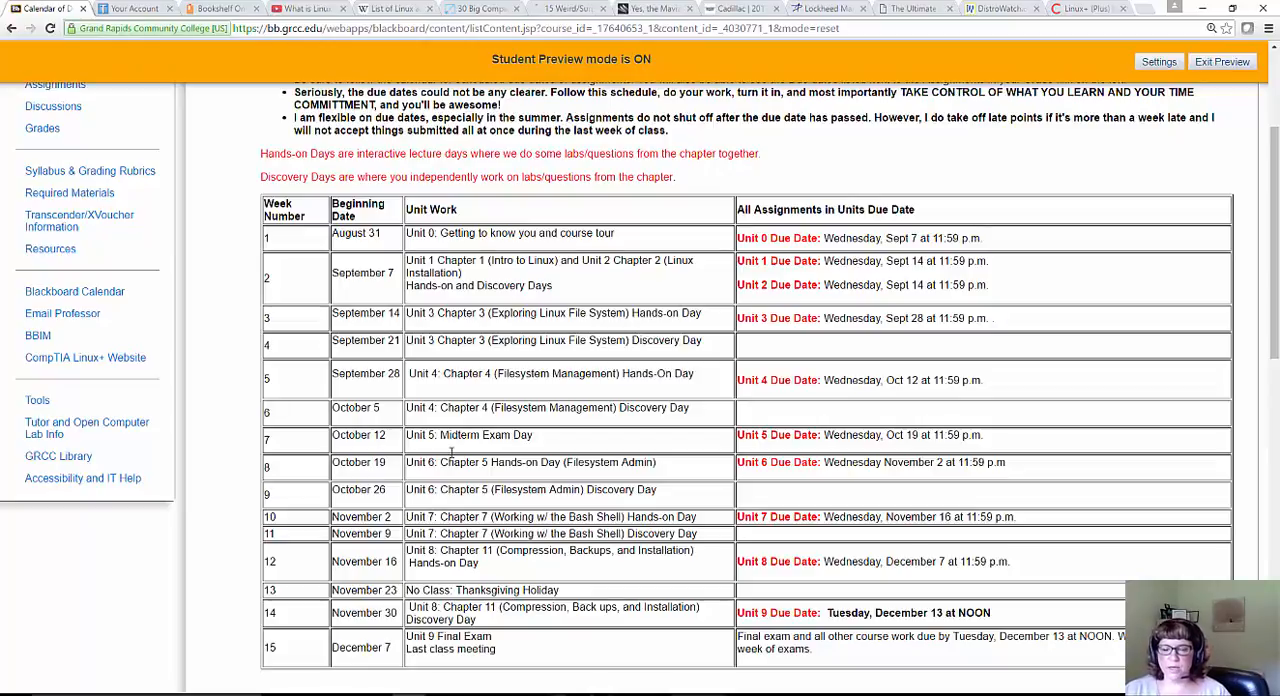
mouse_move(528, 298)
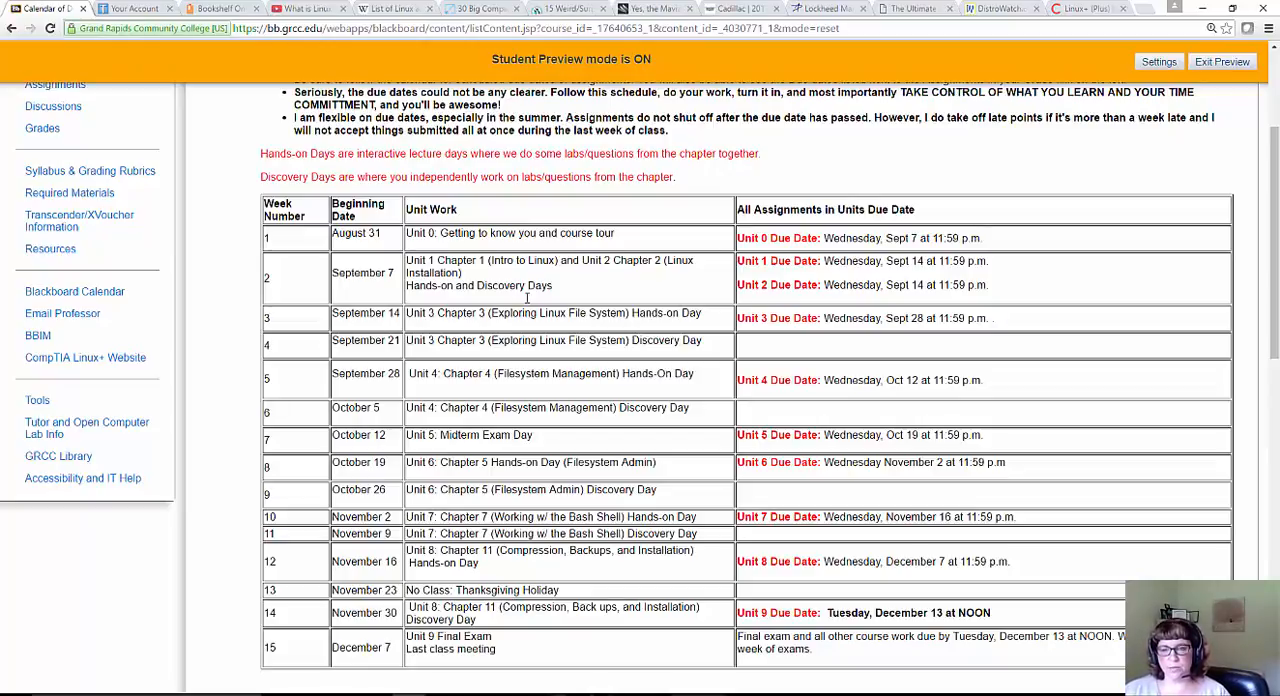
mouse_move(748, 376)
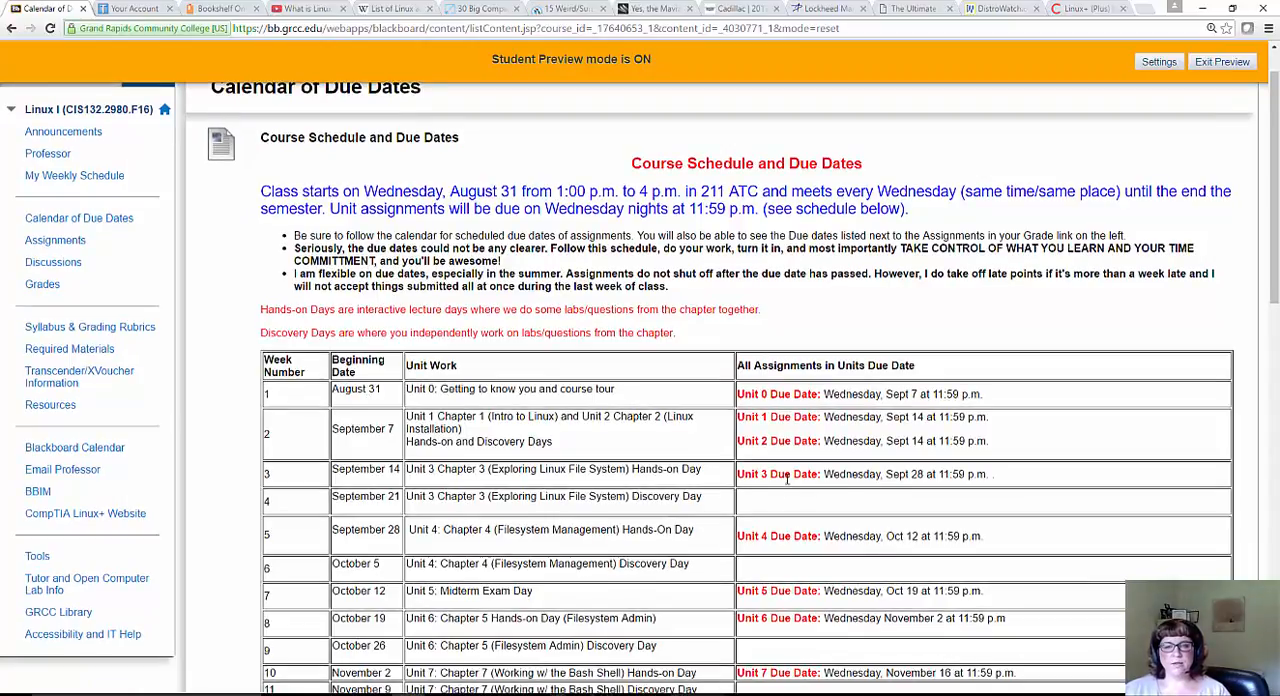
Scroll down to review the CIS 132 Linux I total points pie chart
scroll(down, 3)
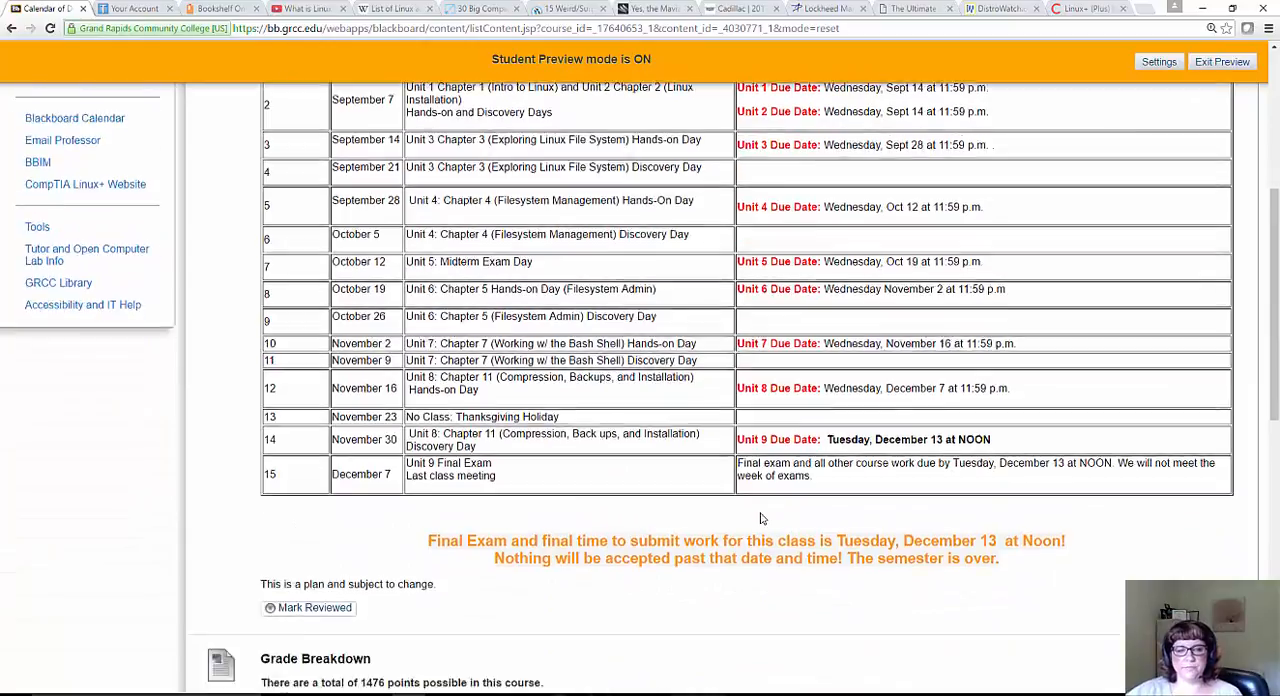
scroll(down, 3)
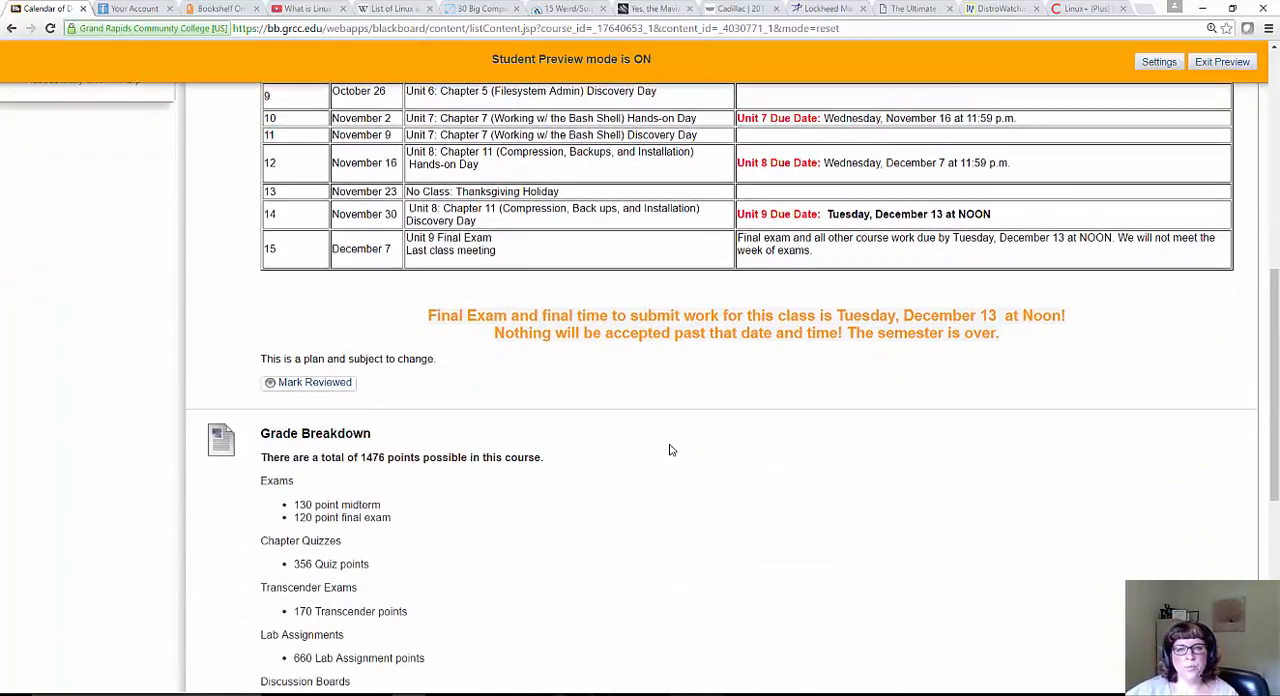
scroll(down, 3)
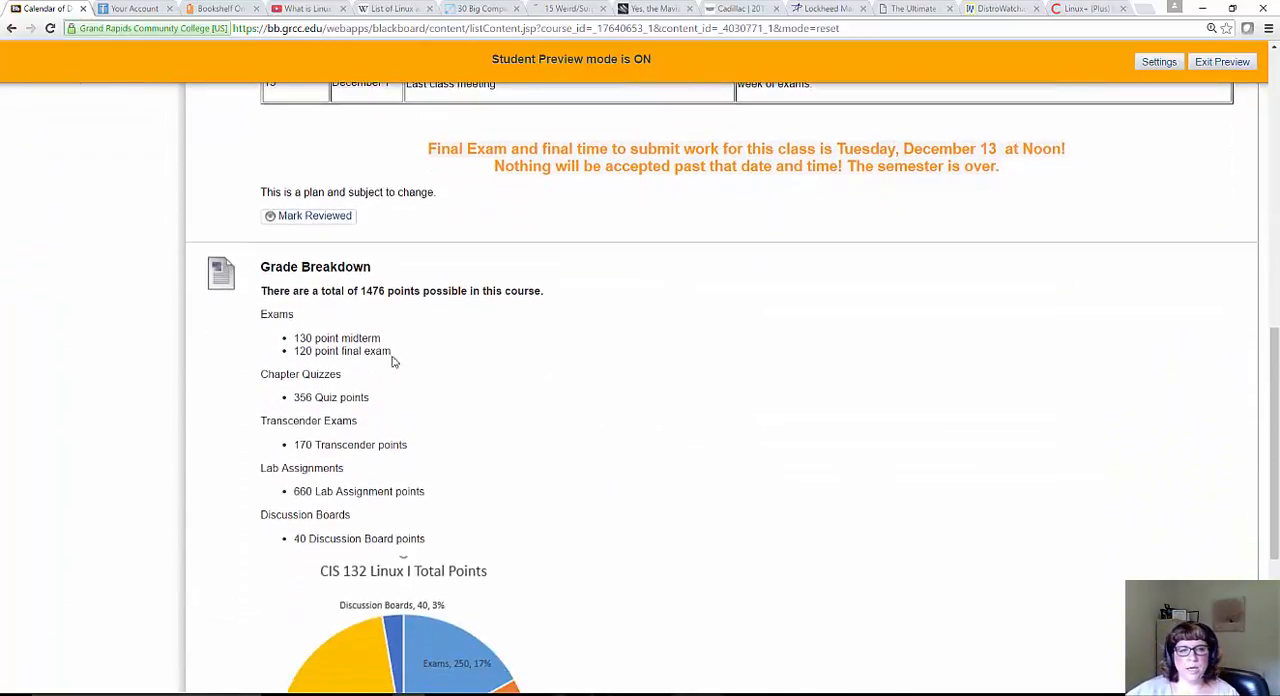
scroll(down, 3)
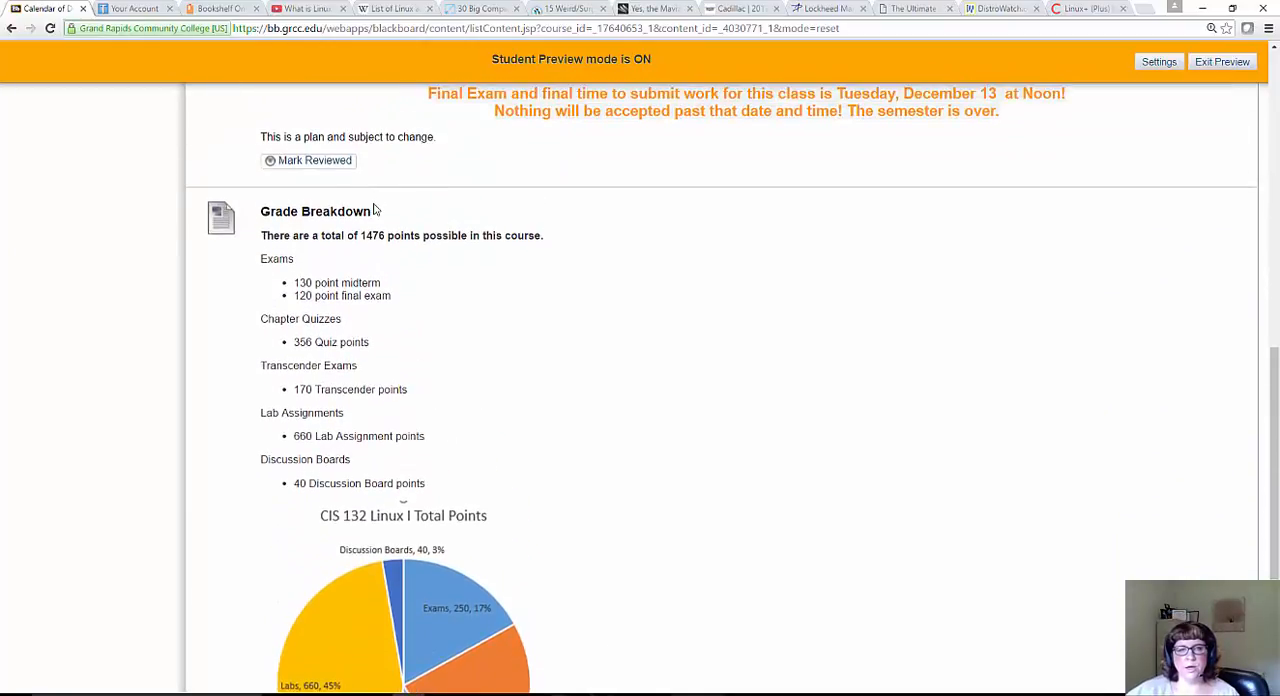
scroll(down, 3)
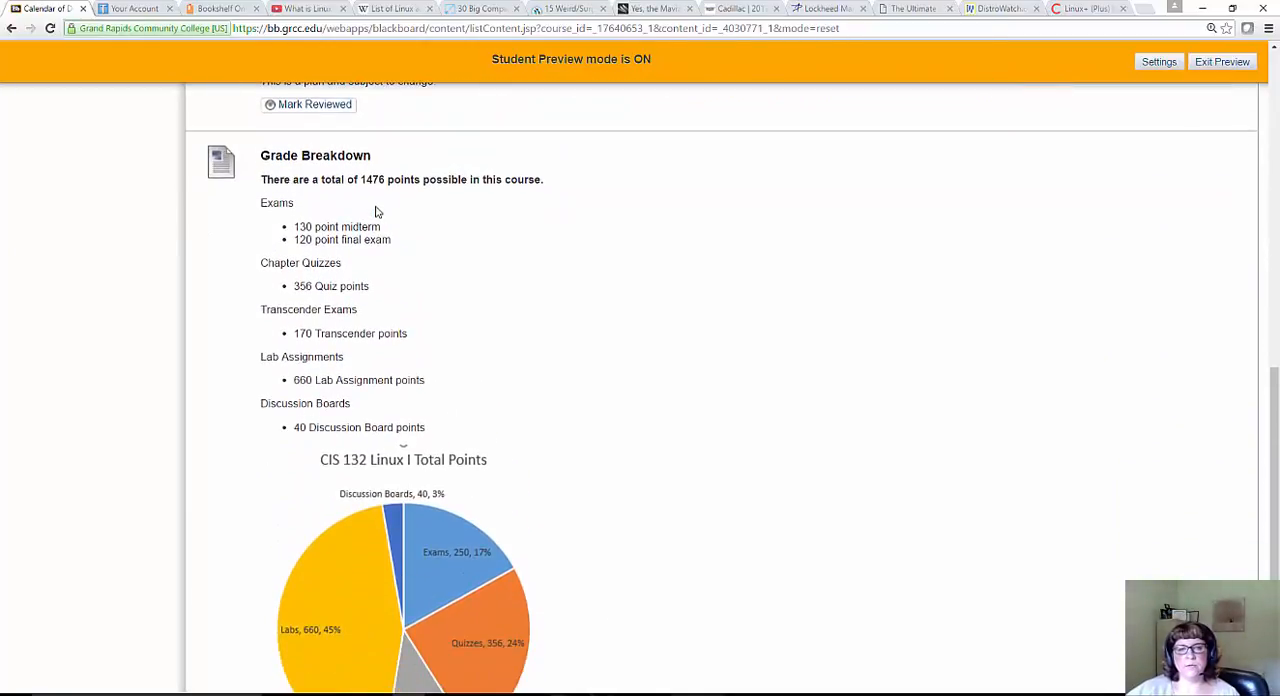
scroll(up, 3)
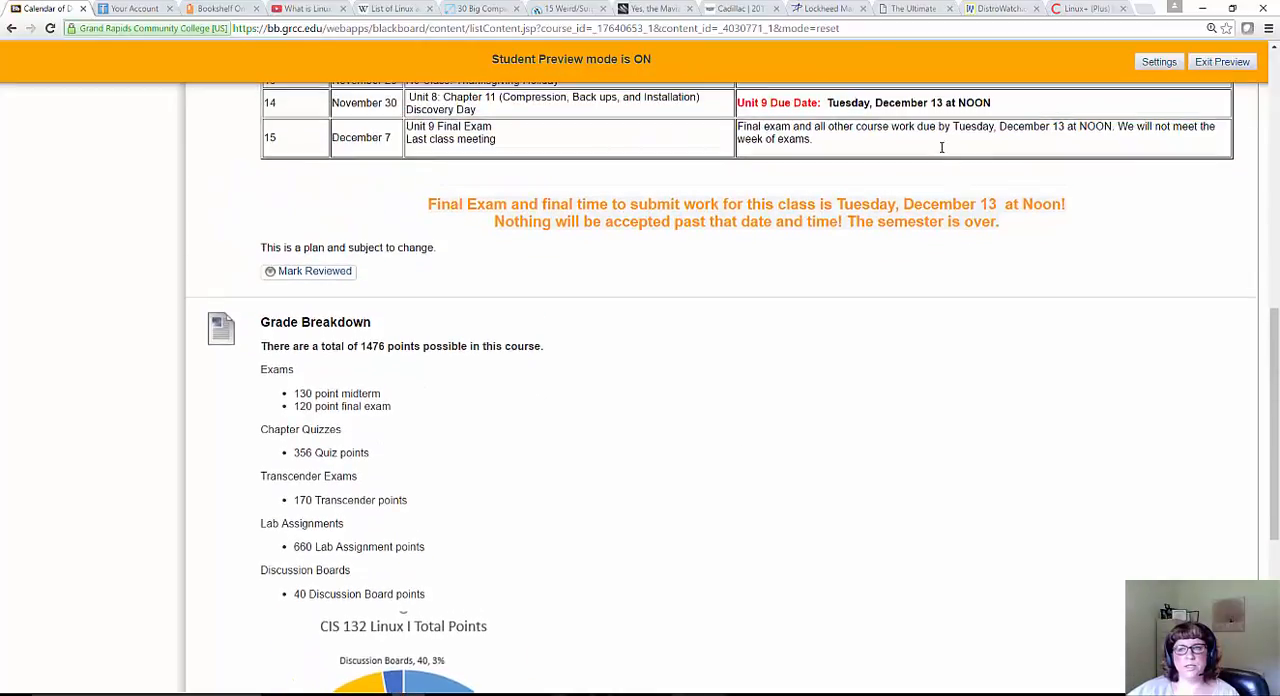
scroll(up, 3)
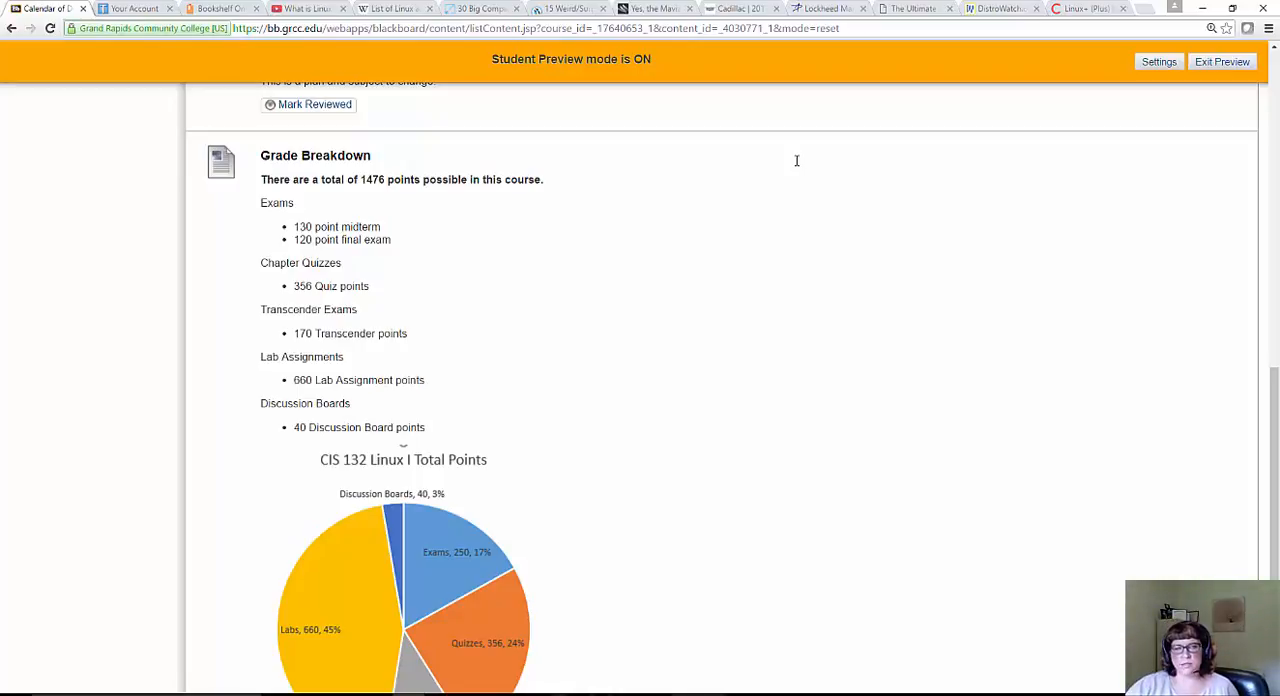
scroll(down, 3)
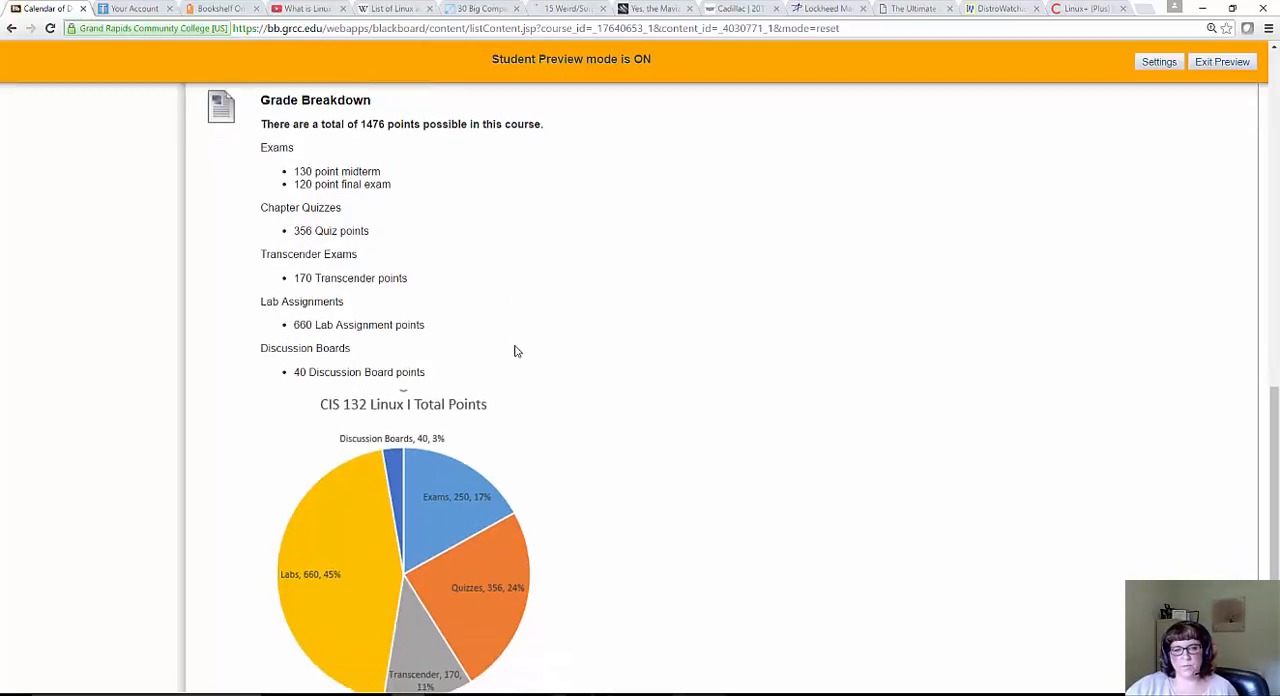
mouse_move(376, 164)
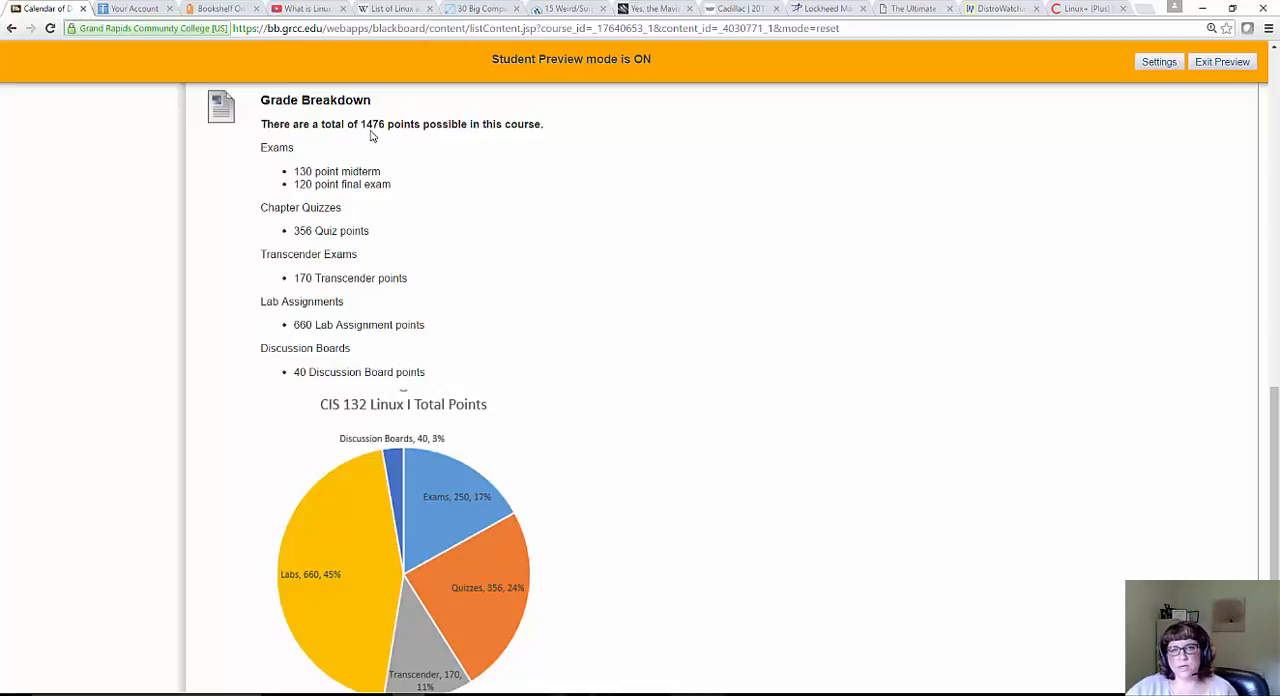
scroll(down, 3)
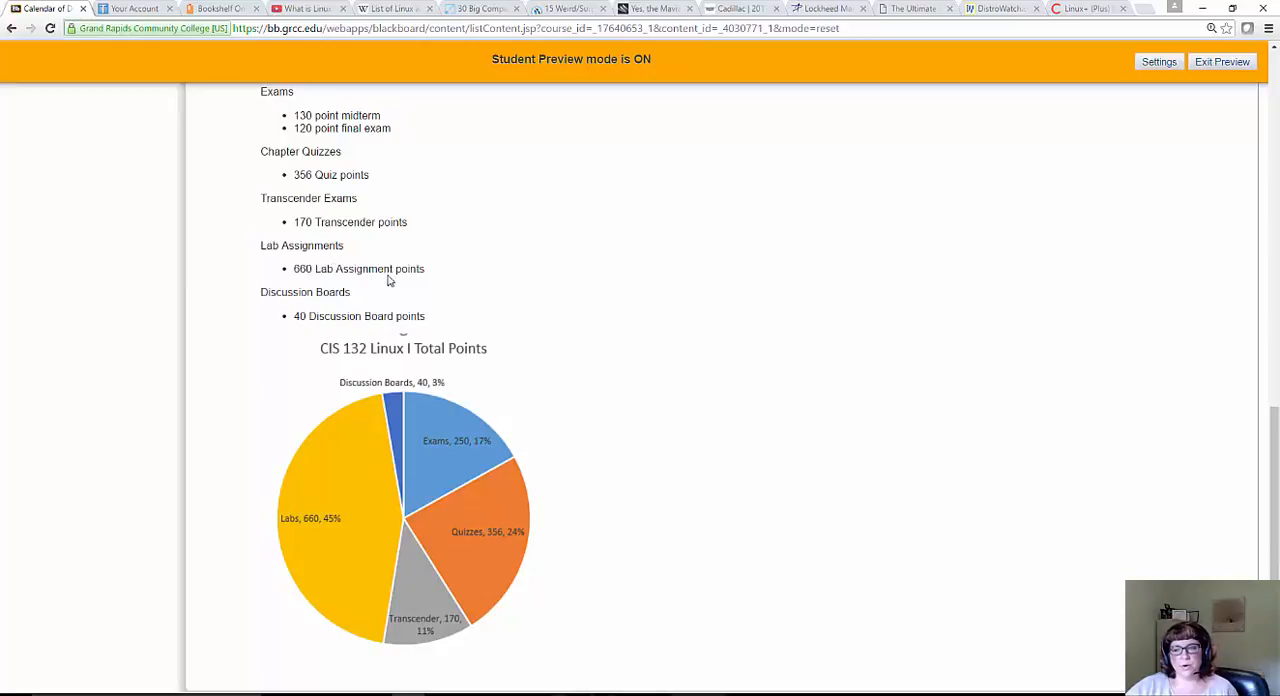
mouse_move(390, 272)
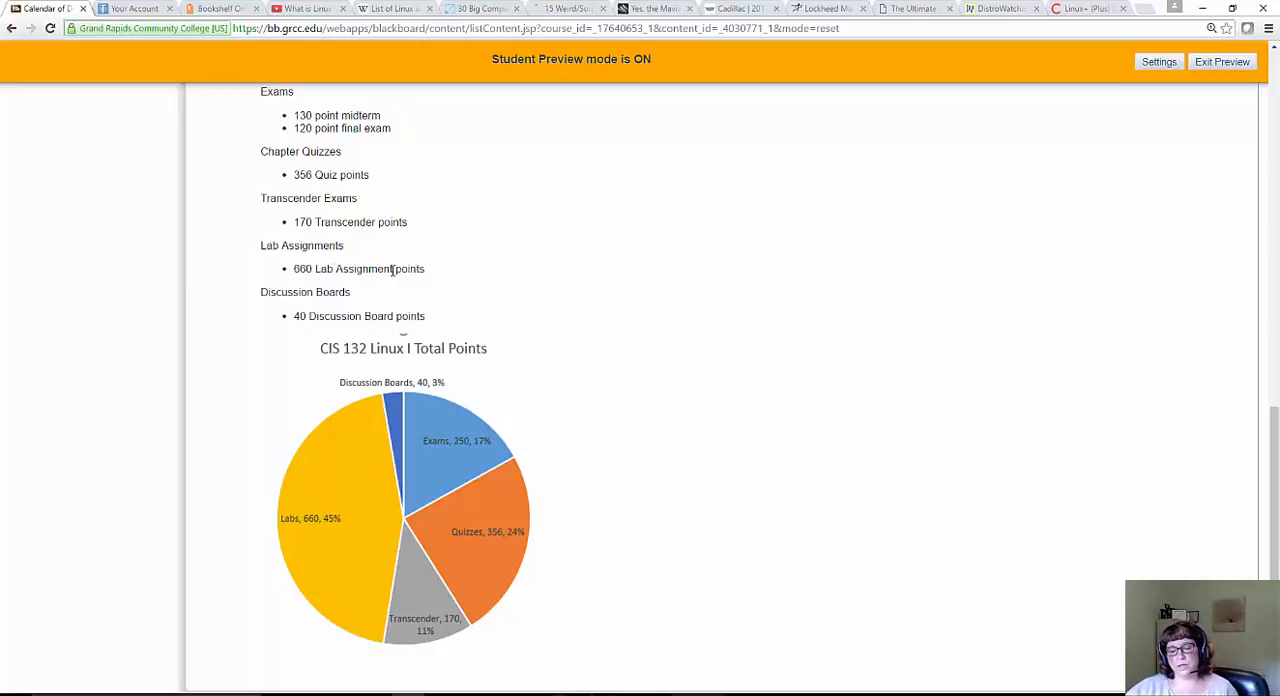
mouse_move(392, 268)
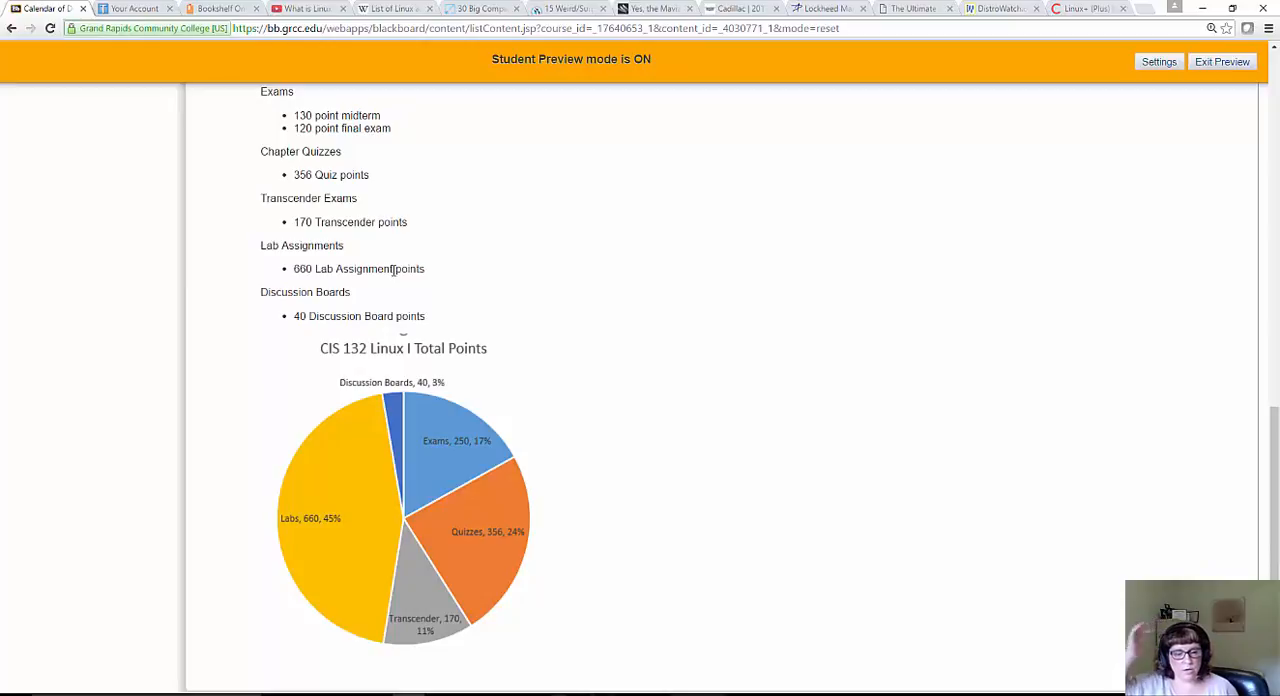
mouse_move(358, 356)
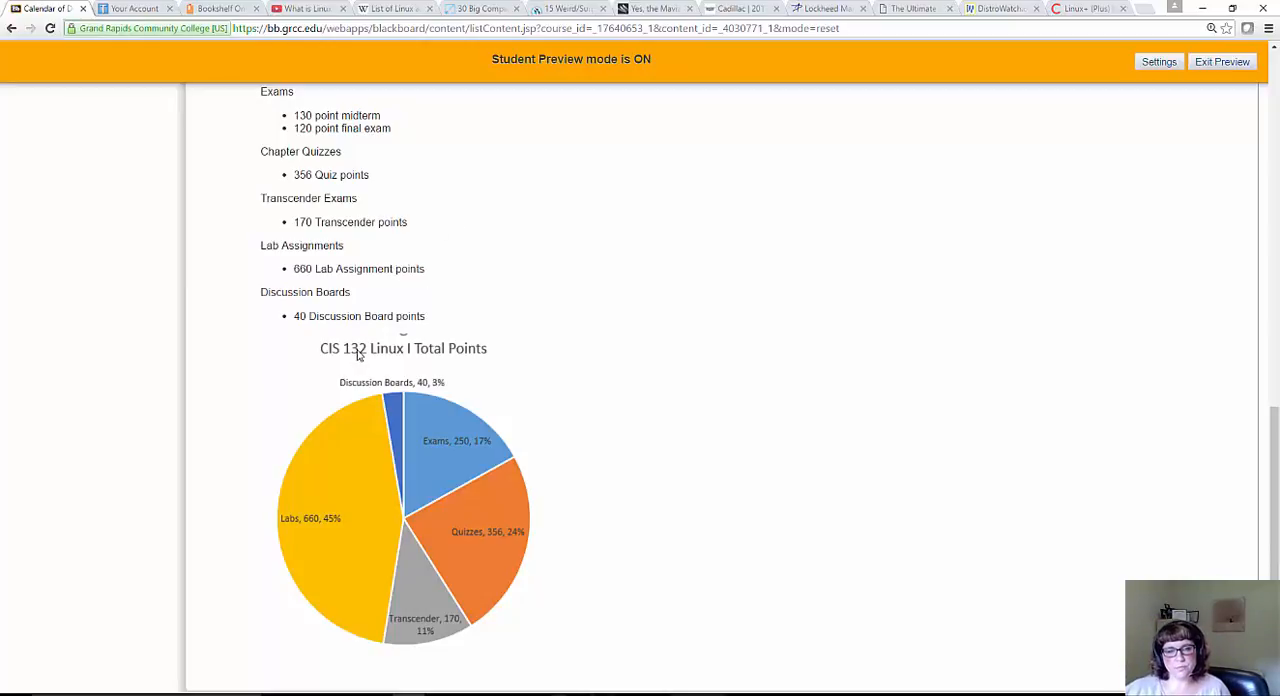
mouse_move(418, 532)
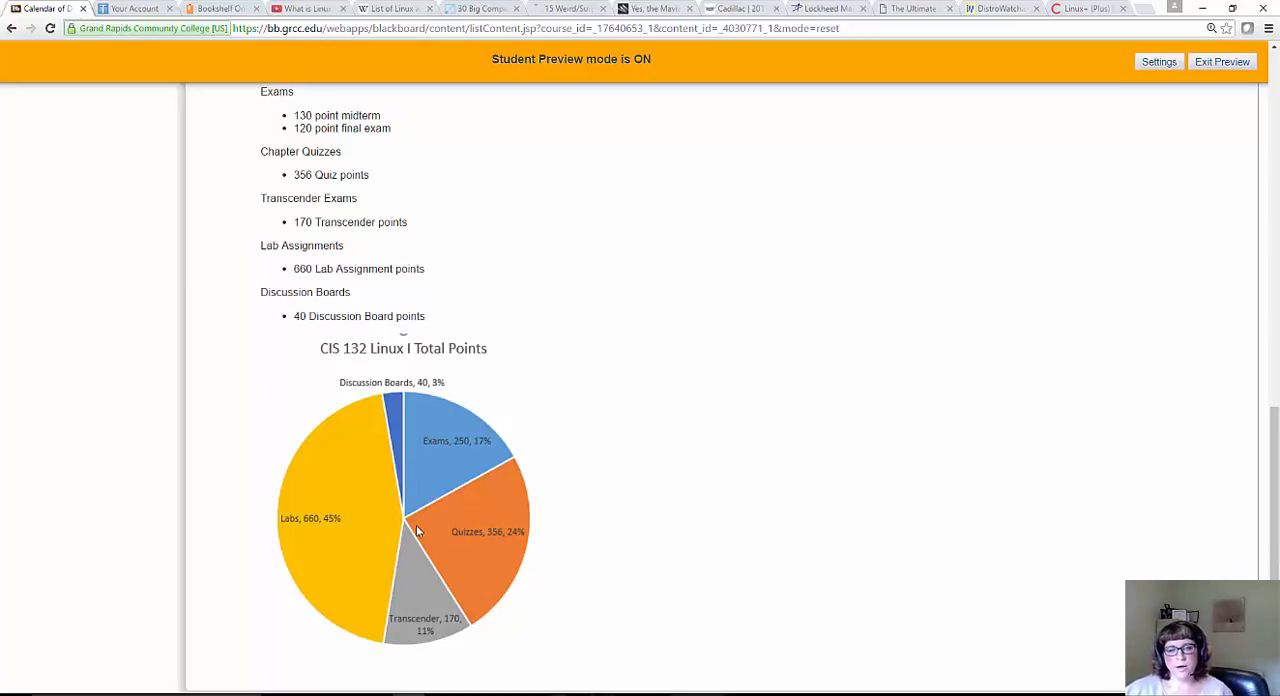
mouse_move(530, 520)
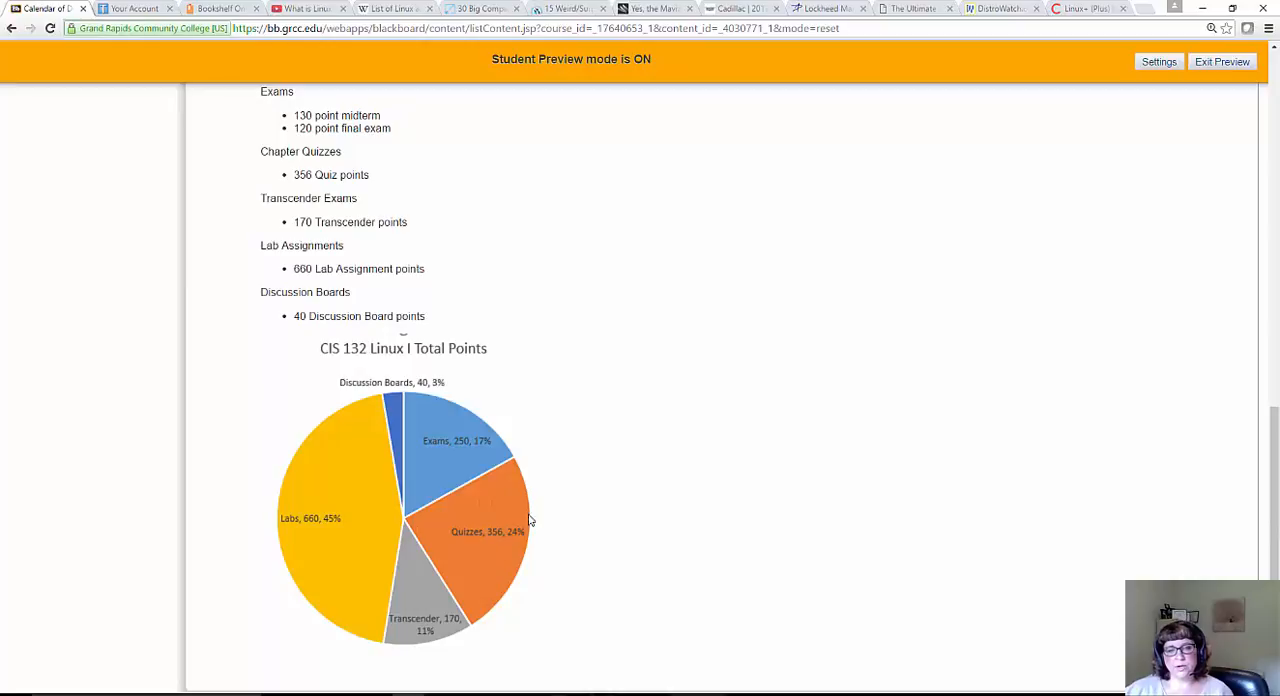
mouse_move(450, 480)
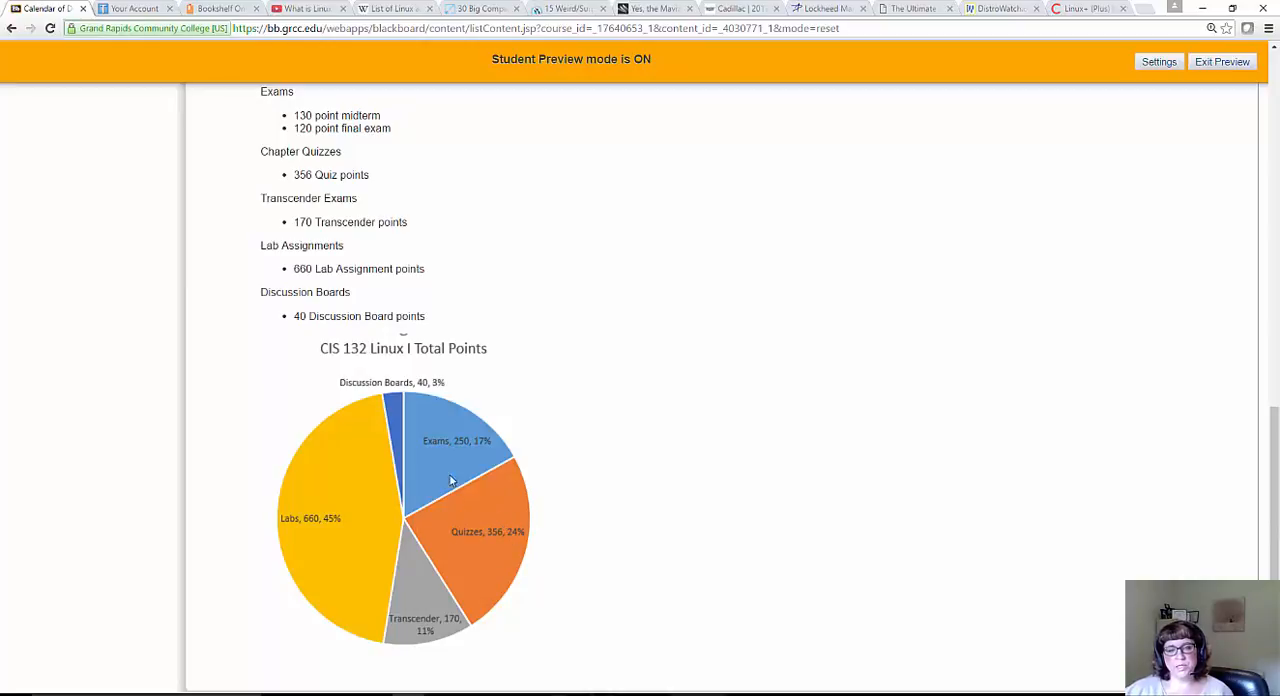
mouse_move(476, 448)
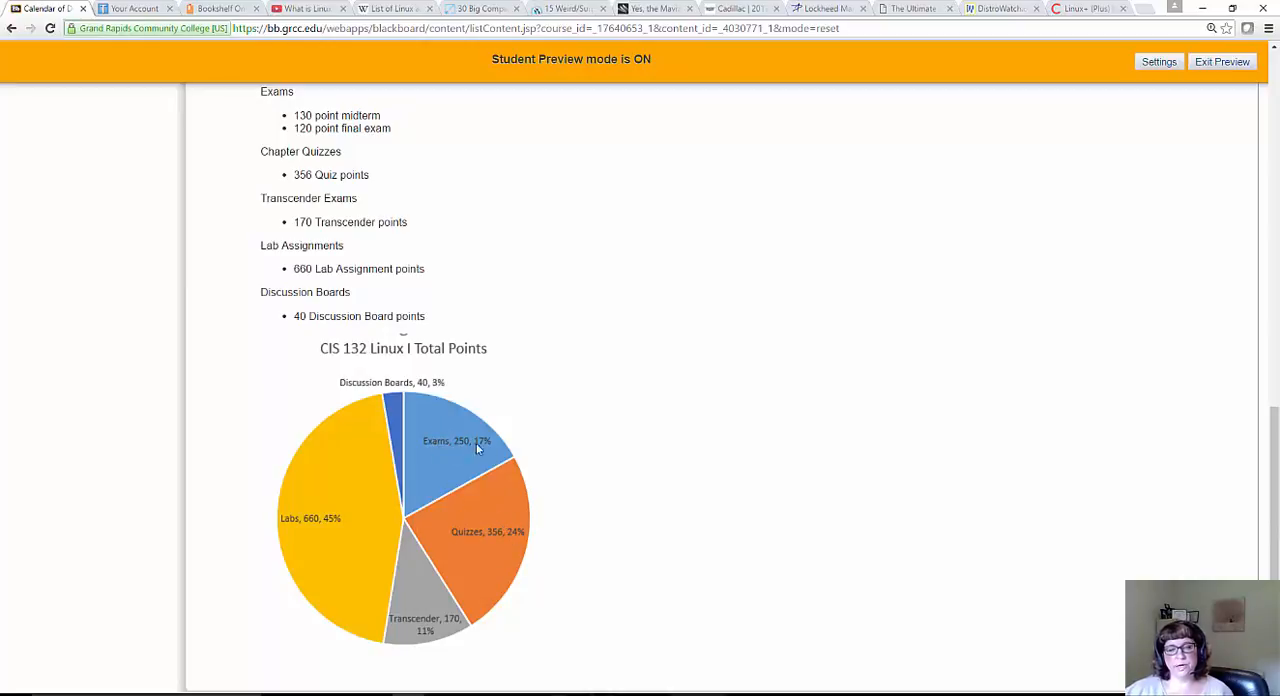
mouse_move(408, 572)
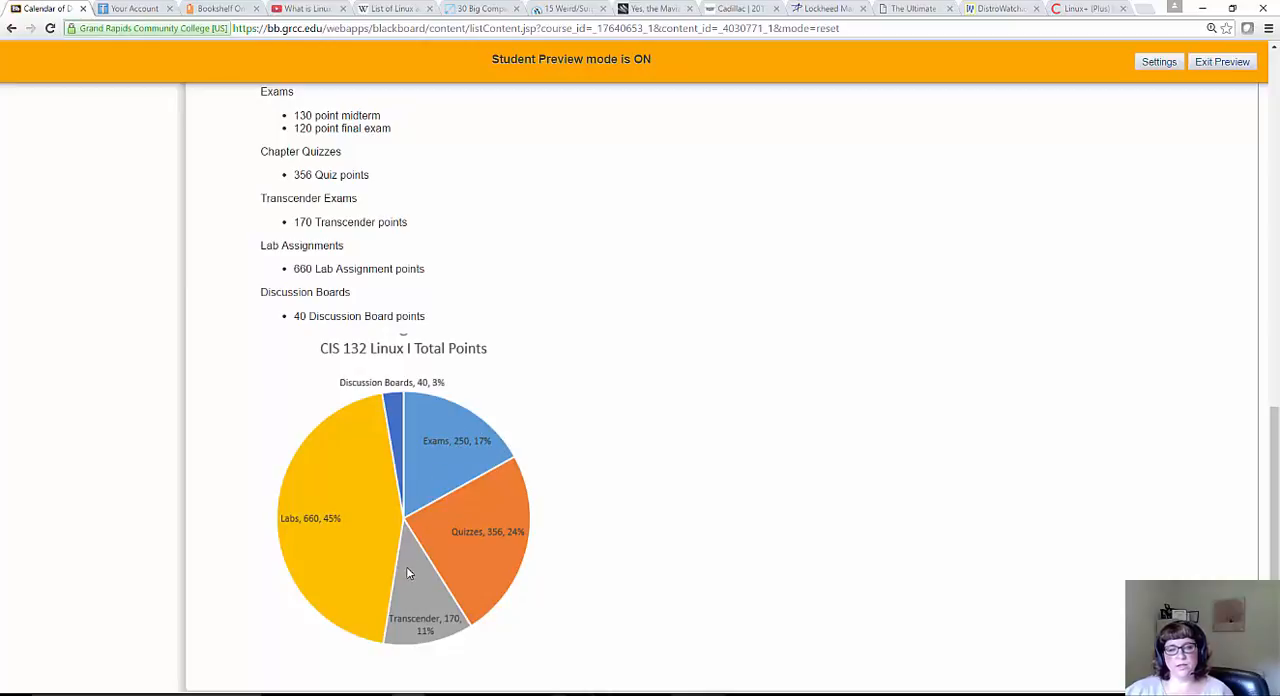
mouse_move(388, 516)
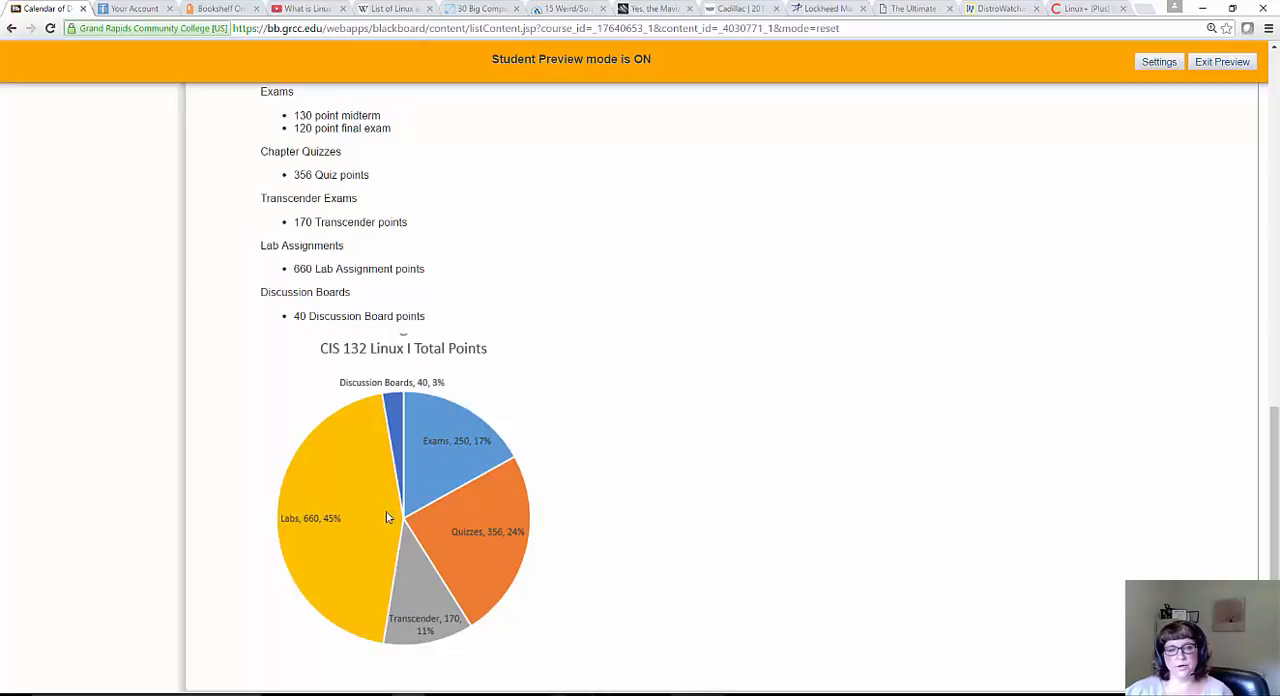
mouse_move(388, 450)
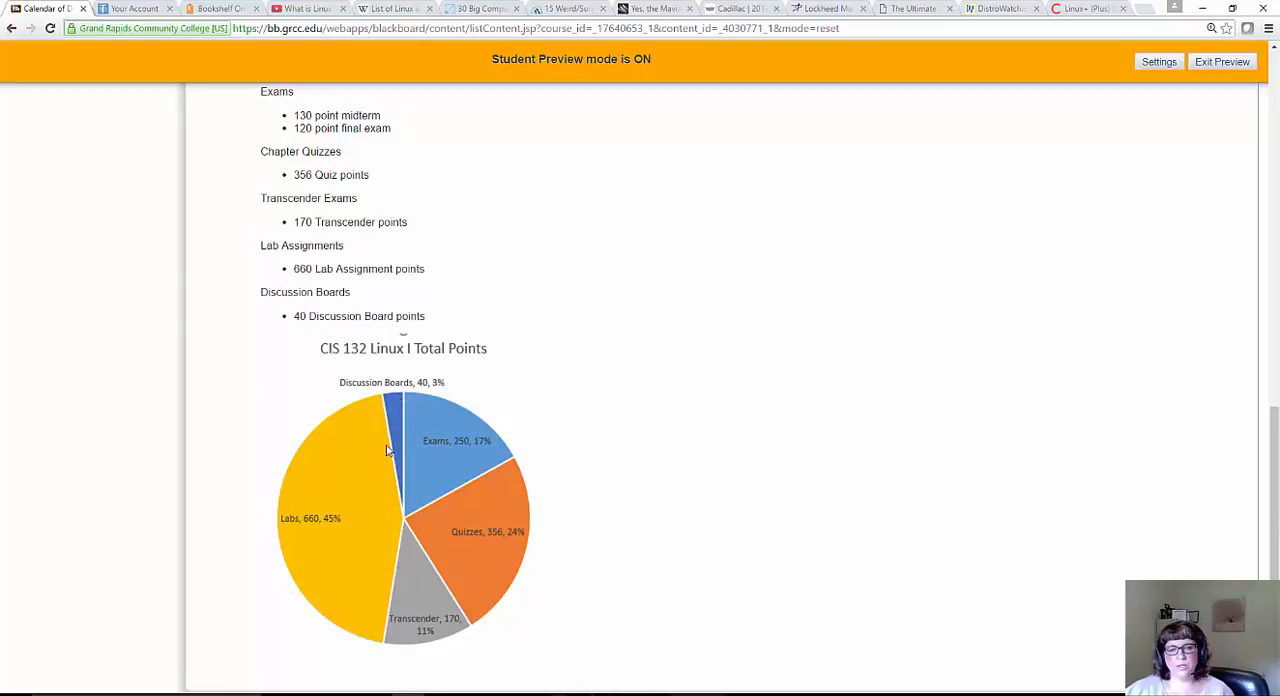
mouse_move(380, 466)
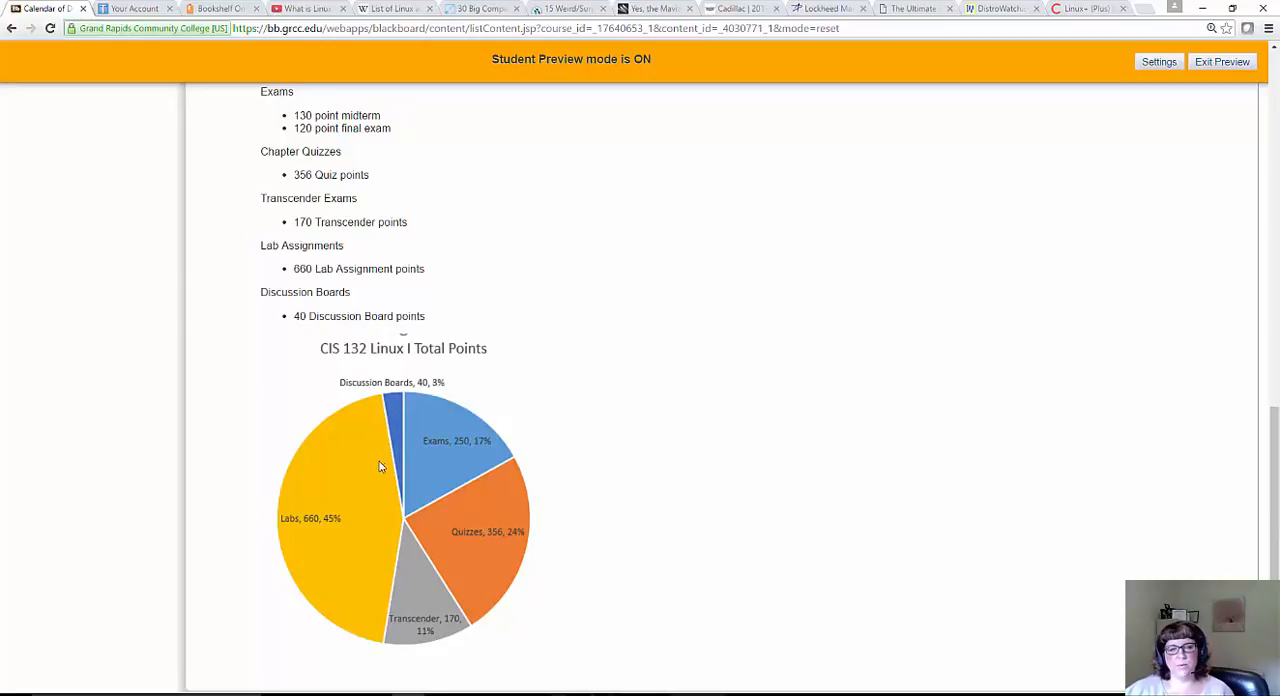
scroll(down, 3)
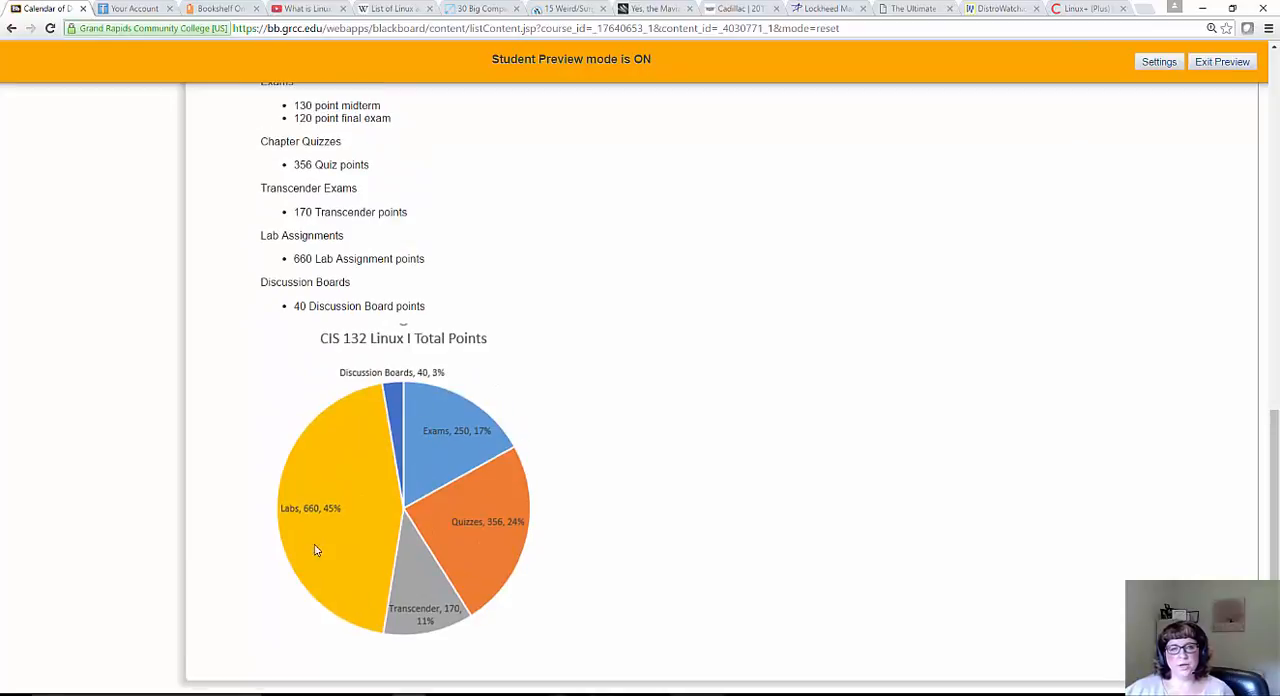
mouse_move(464, 556)
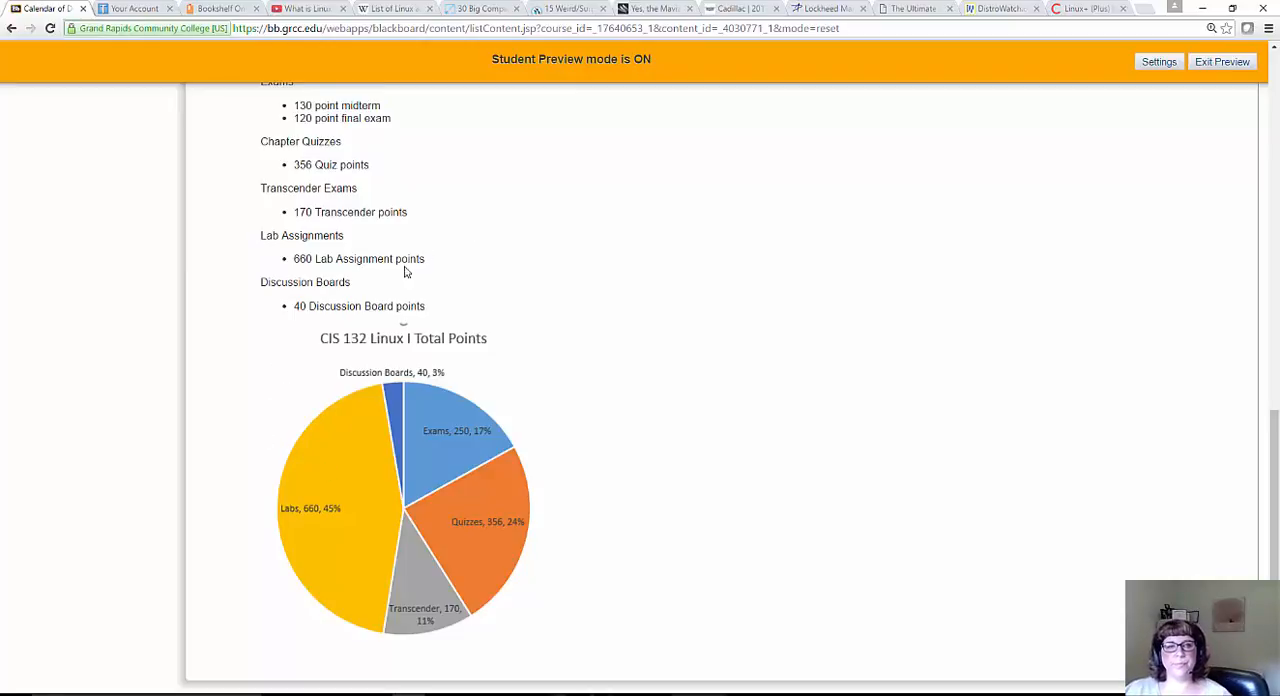
Return to the Calendar of Due Dates page from the course menu
click(78, 224)
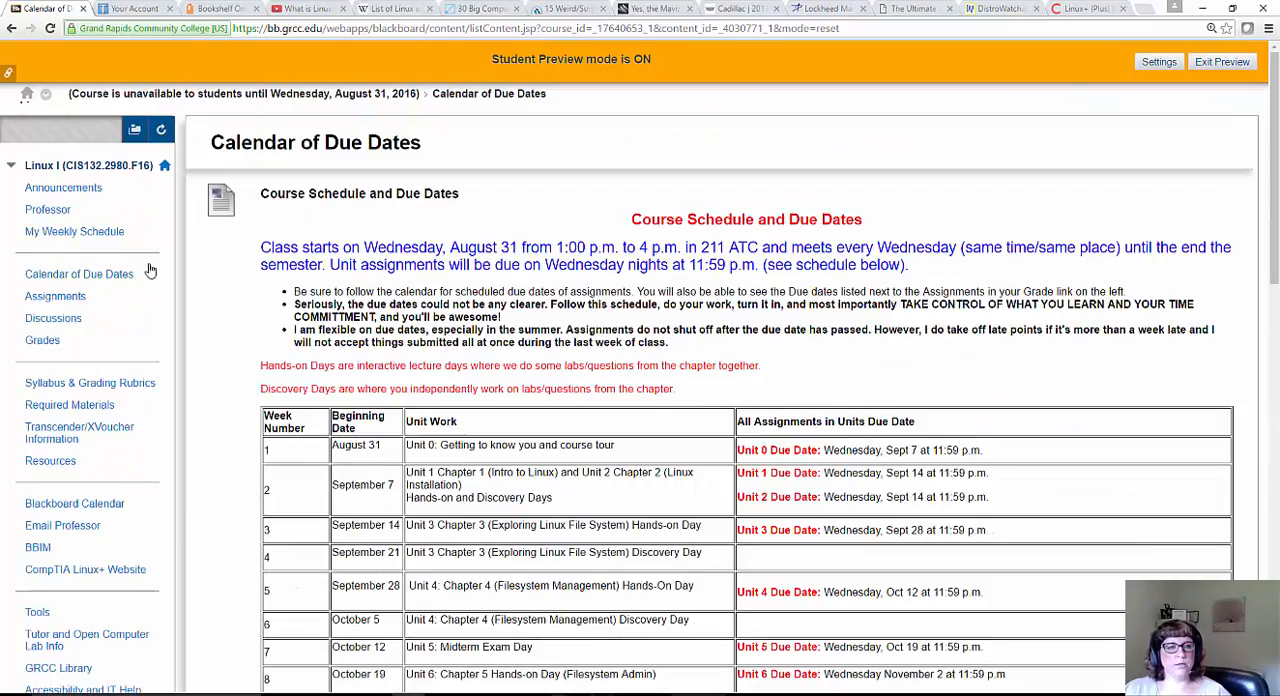
Open Assignments and scroll through the Unit 0 to Unit 3 folders and their objectives
click(56, 296)
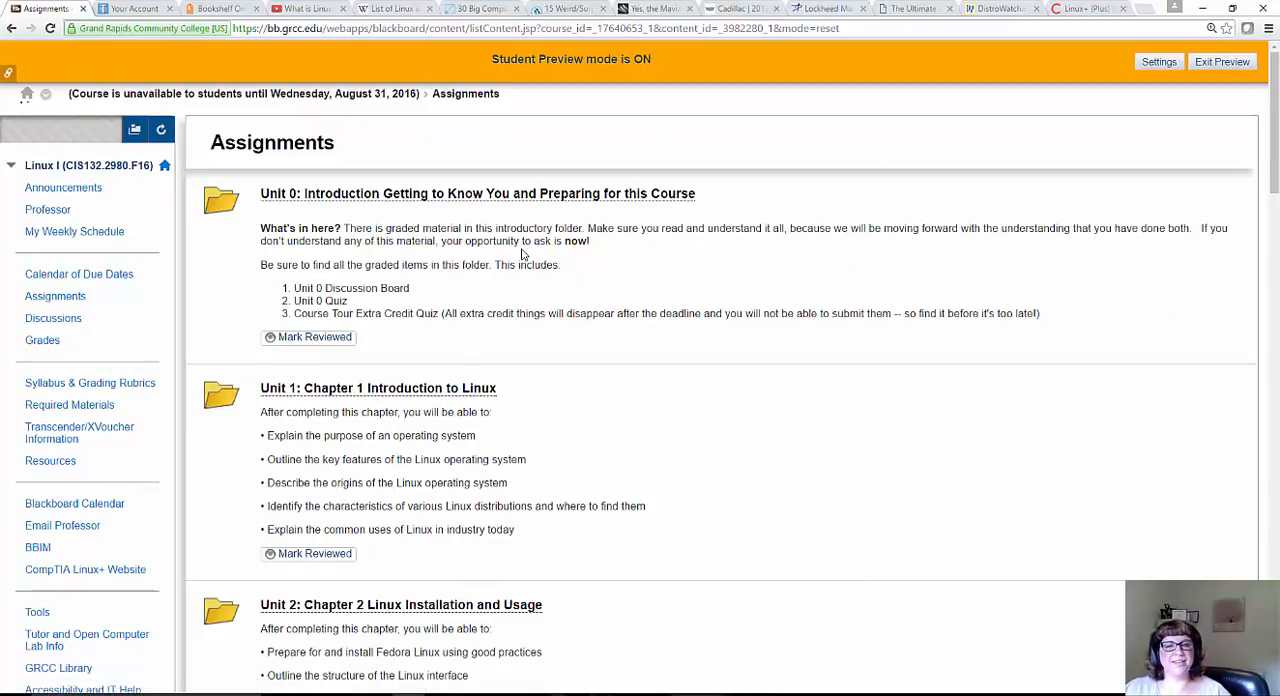
mouse_move(508, 262)
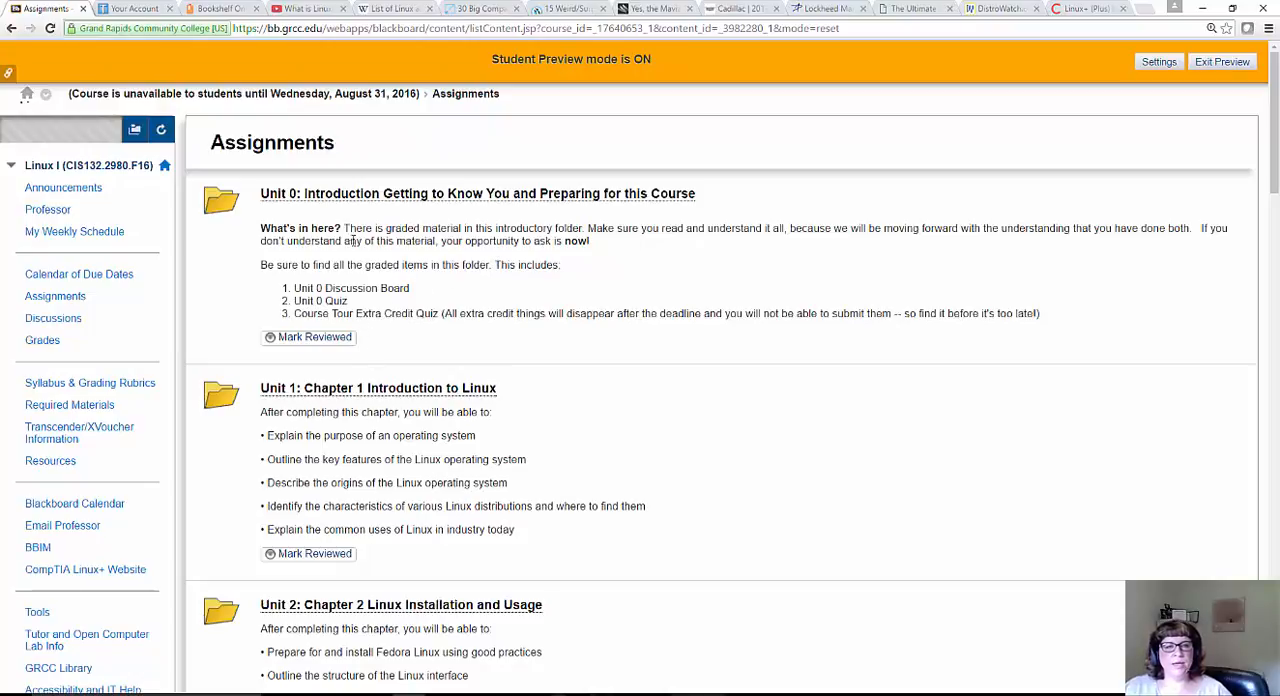
mouse_move(392, 332)
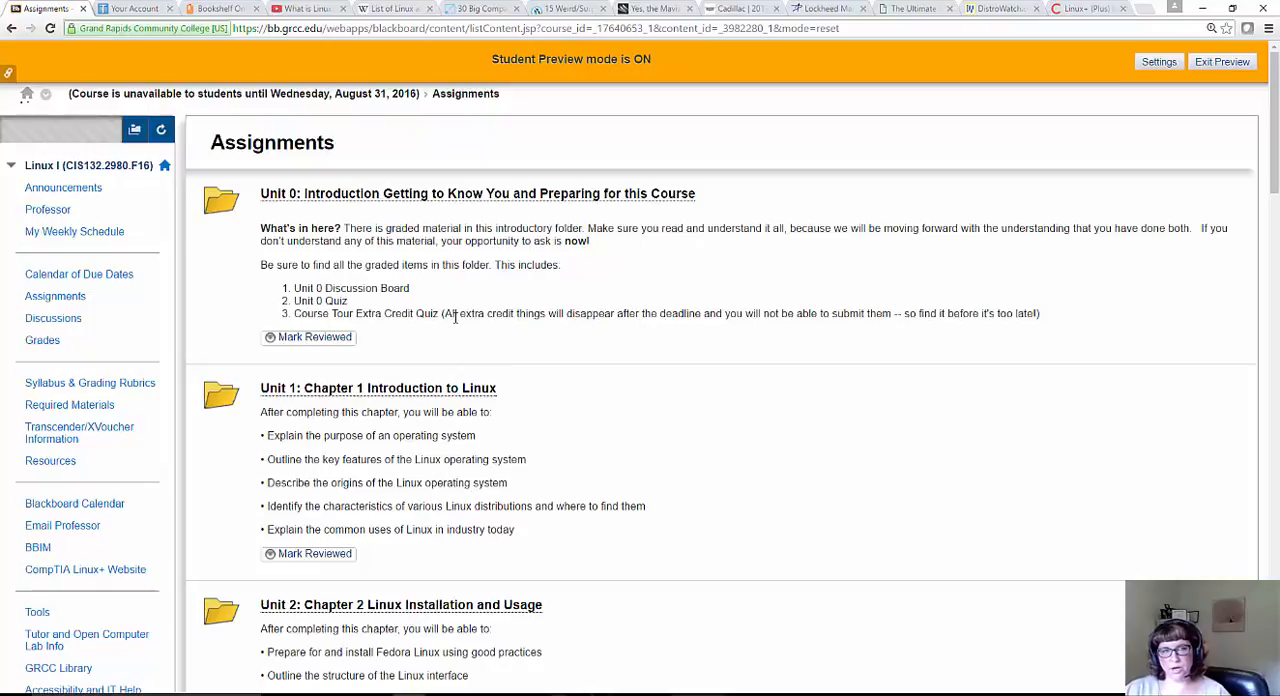
mouse_move(476, 256)
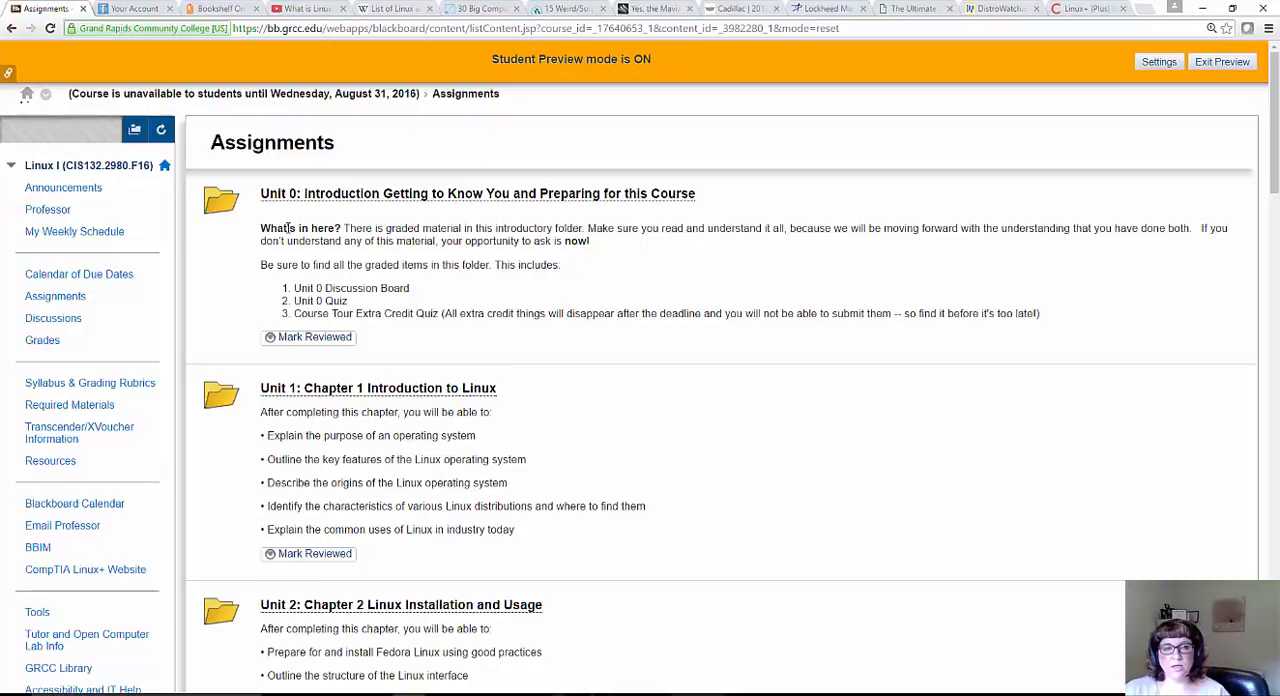
mouse_move(488, 294)
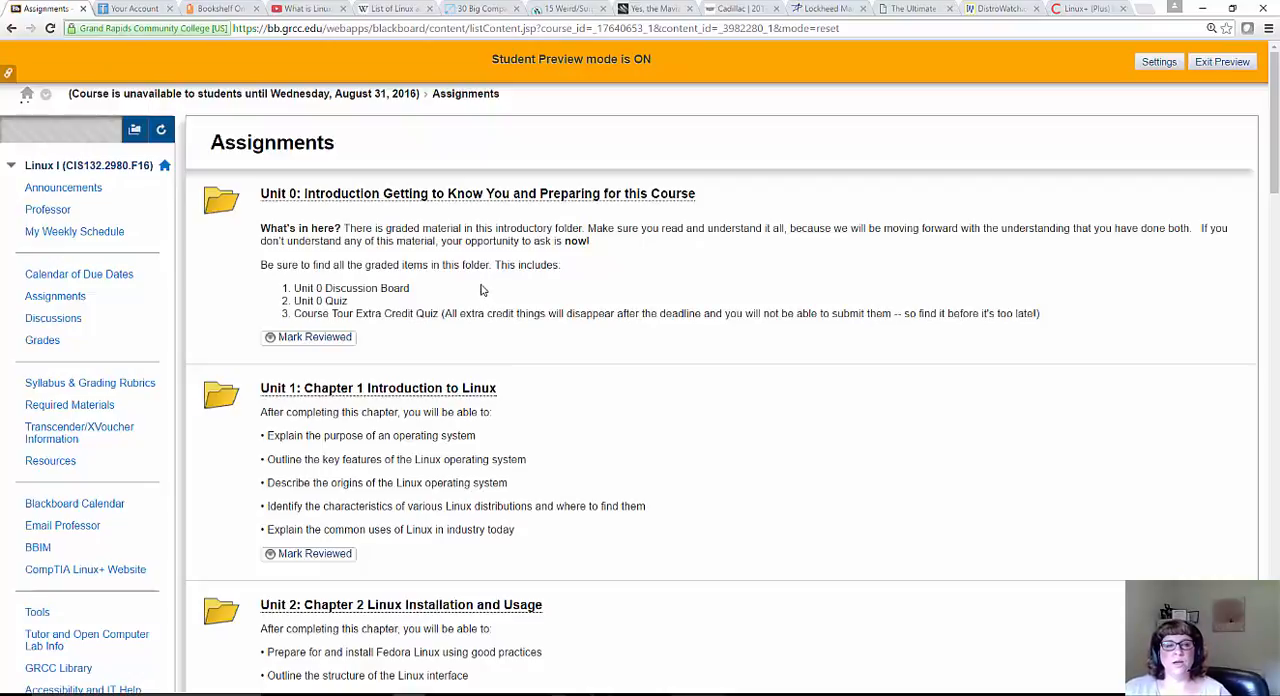
scroll(down, 3)
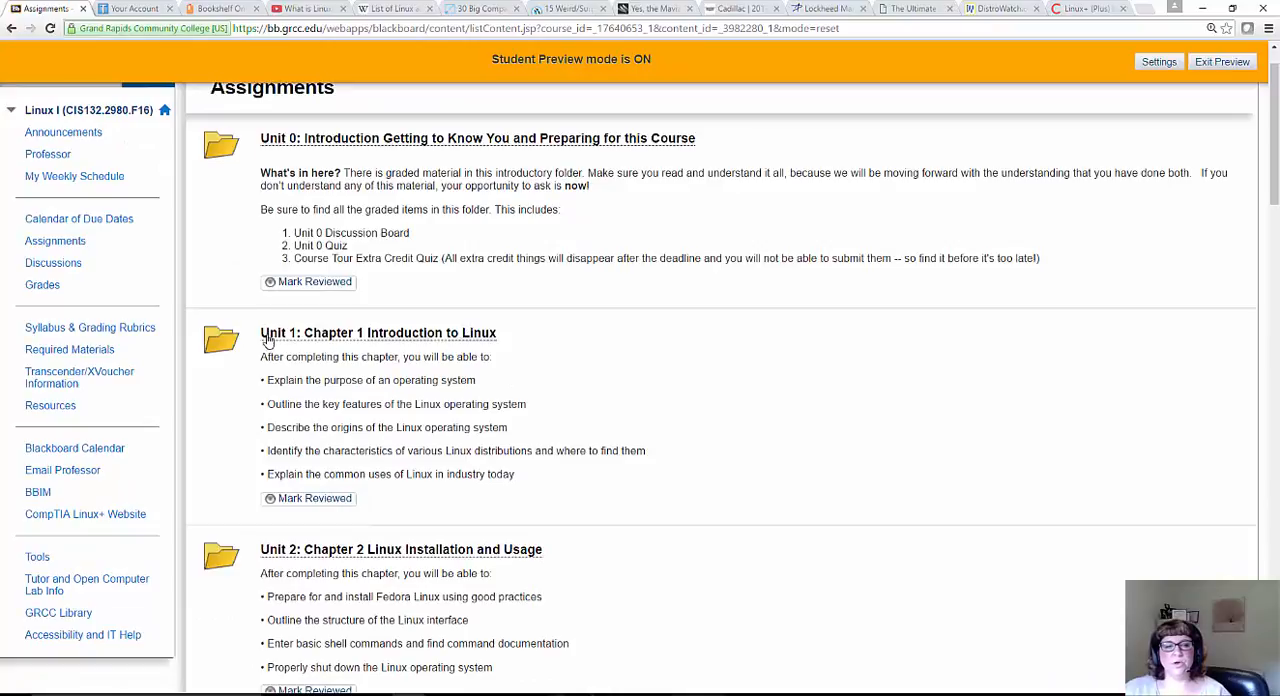
scroll(down, 3)
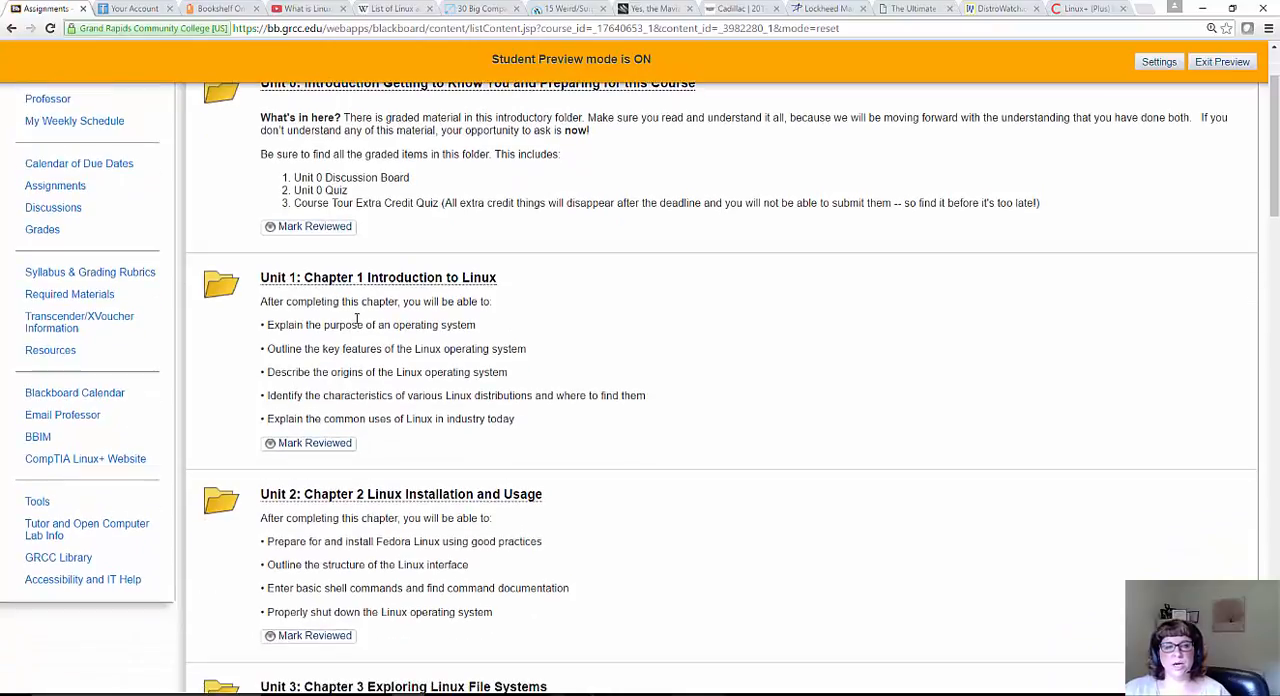
scroll(up, 3)
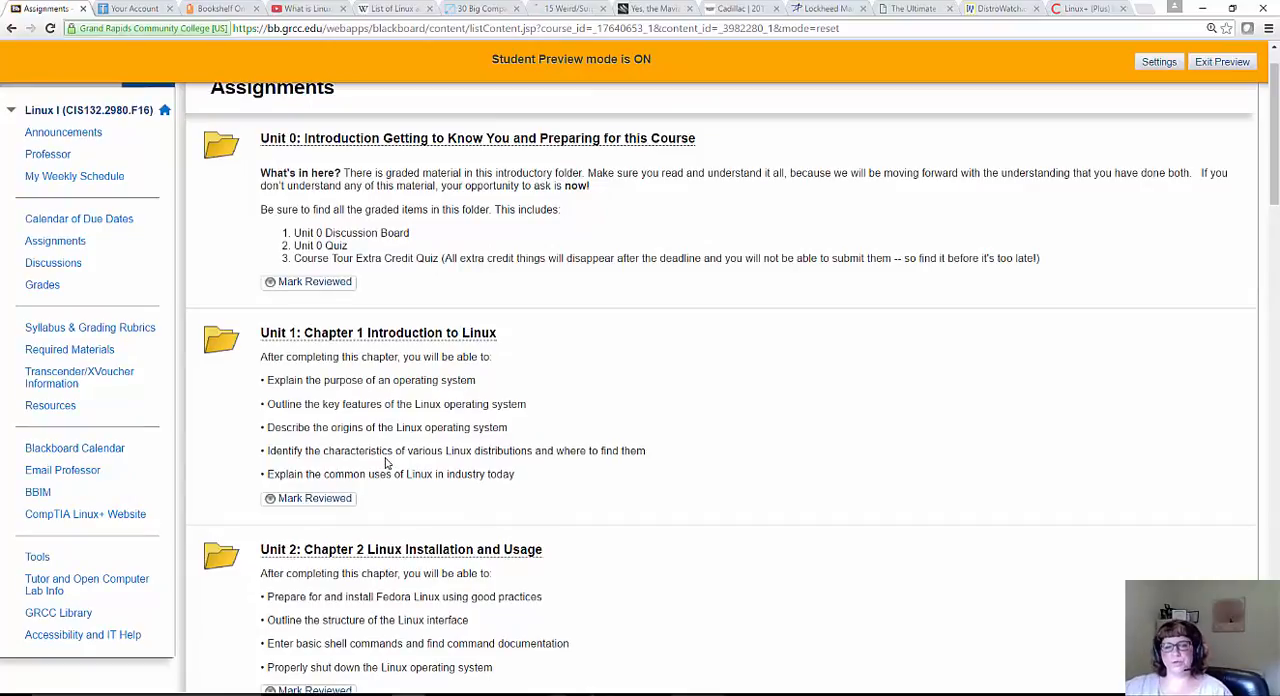
mouse_move(402, 420)
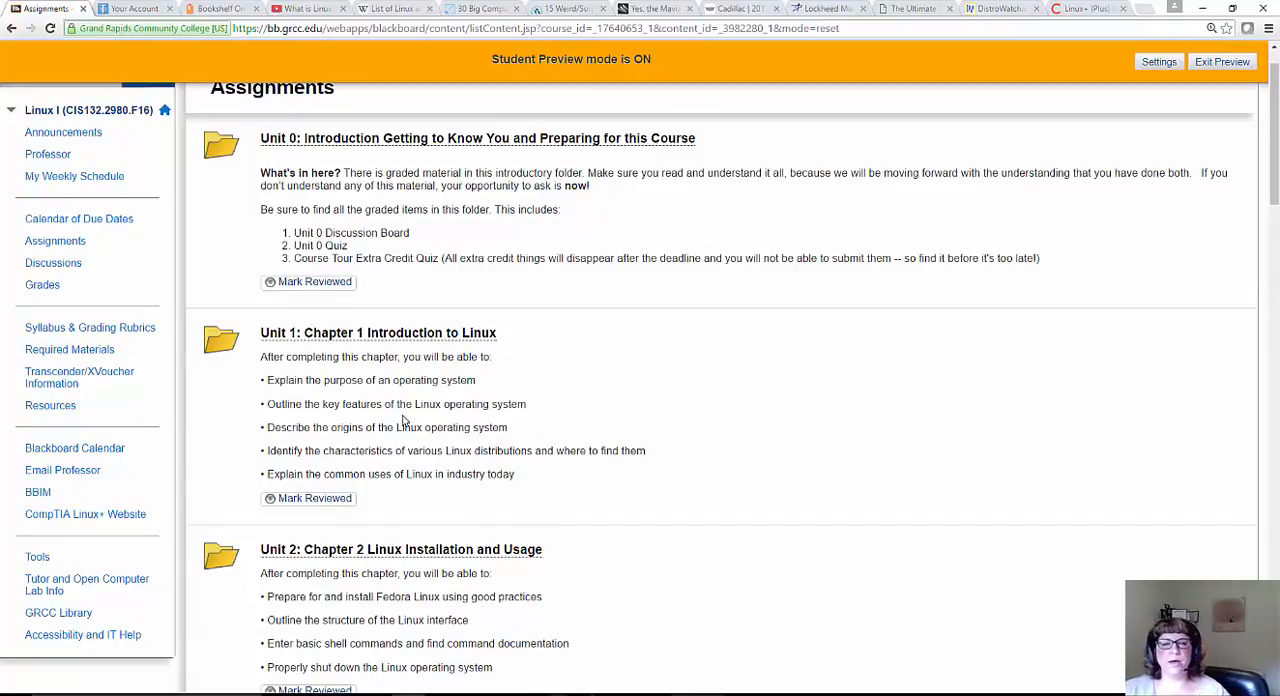
mouse_move(372, 350)
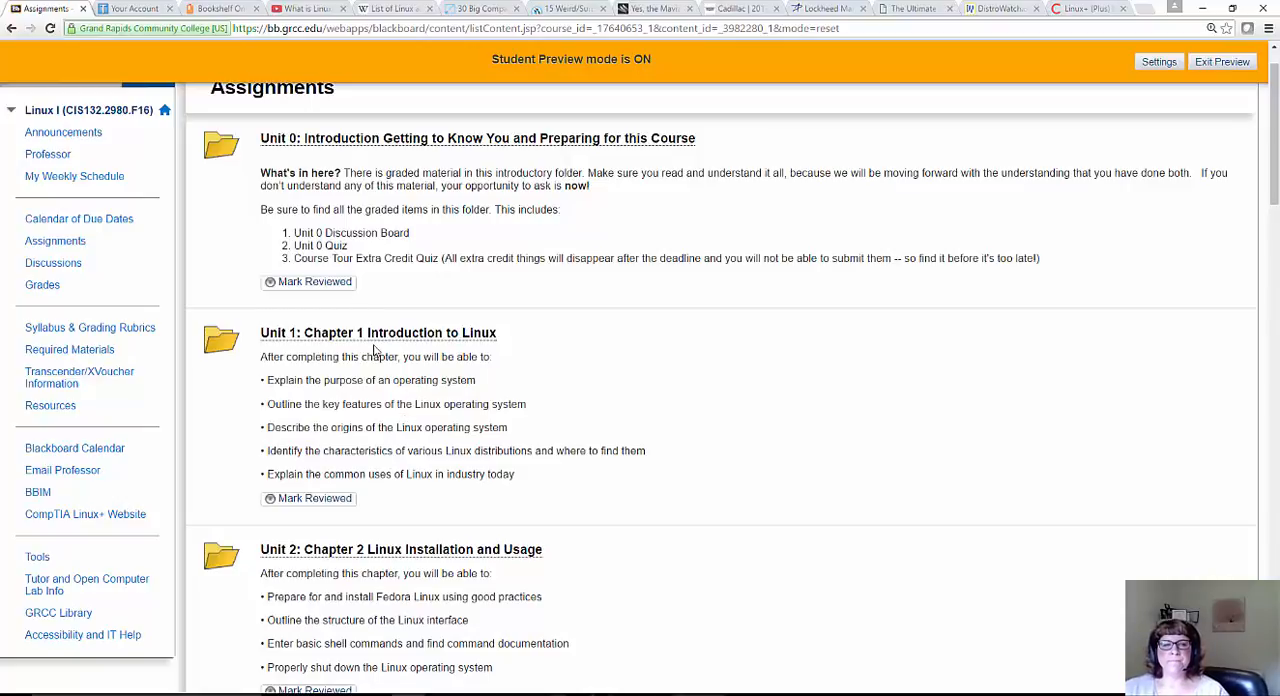
mouse_move(388, 336)
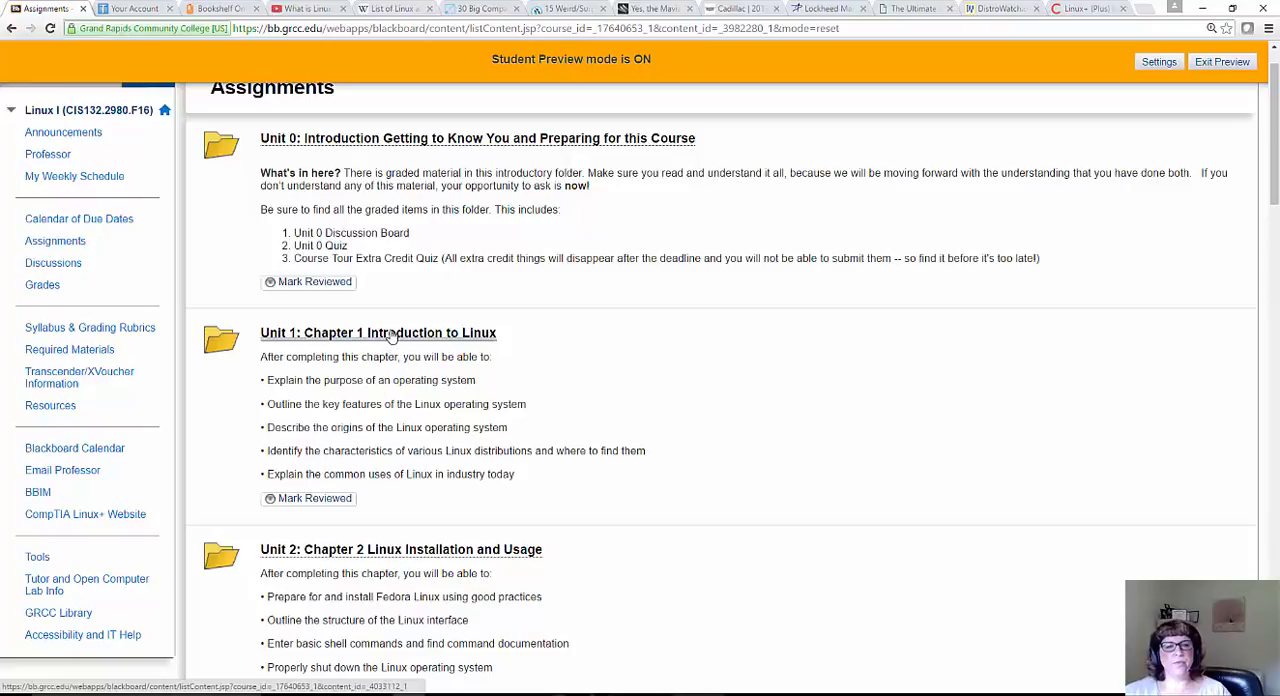
Open the Unit 1: Chapter 1 Introduction to Linux folder and scroll to its quiz and discussion board
click(378, 332)
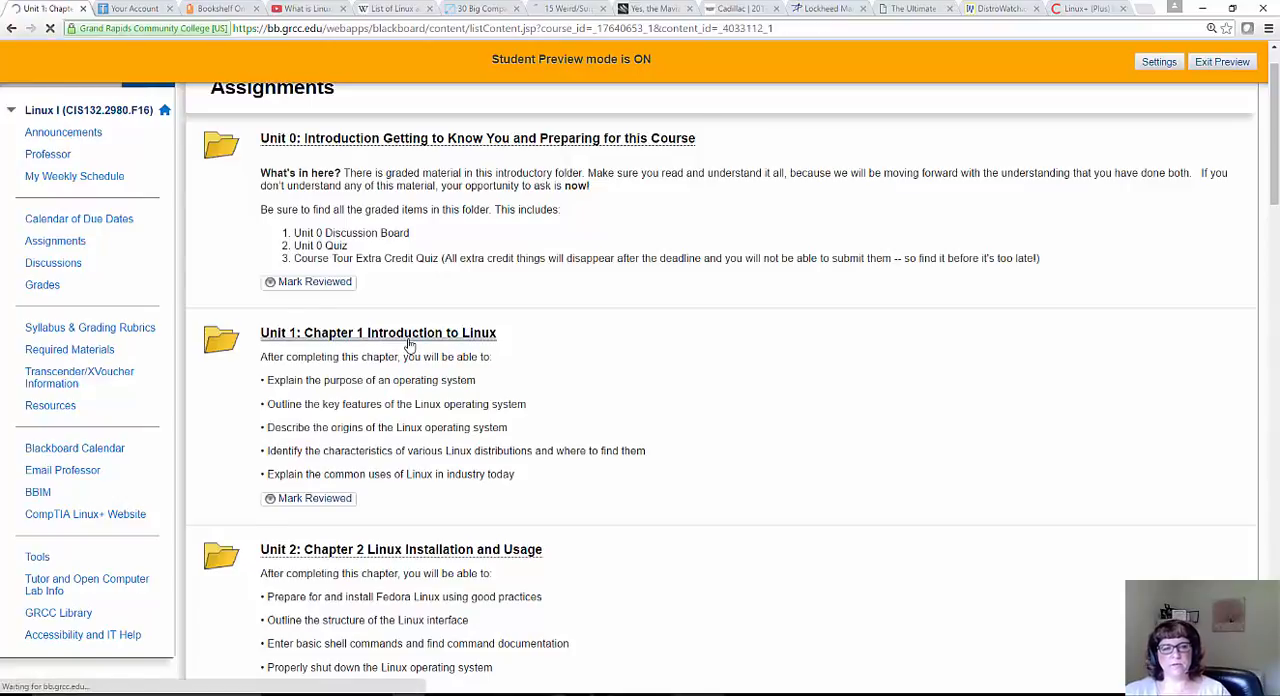
click(378, 332)
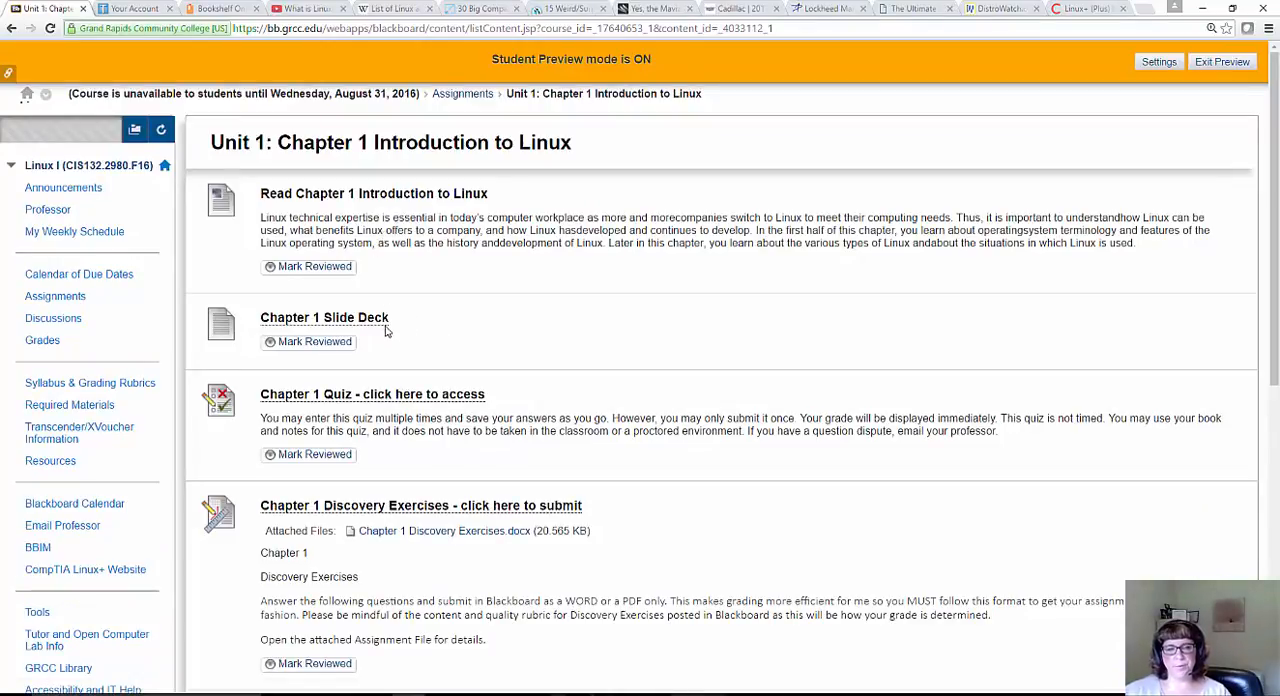
scroll(down, 3)
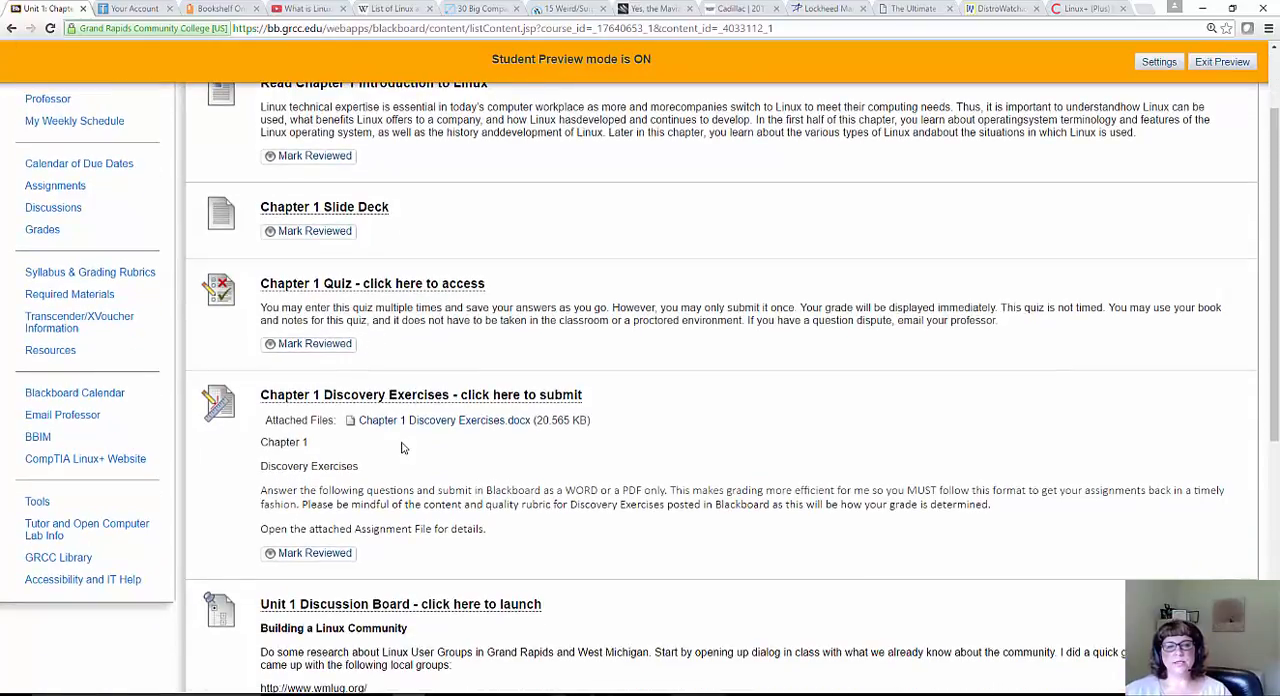
scroll(down, 3)
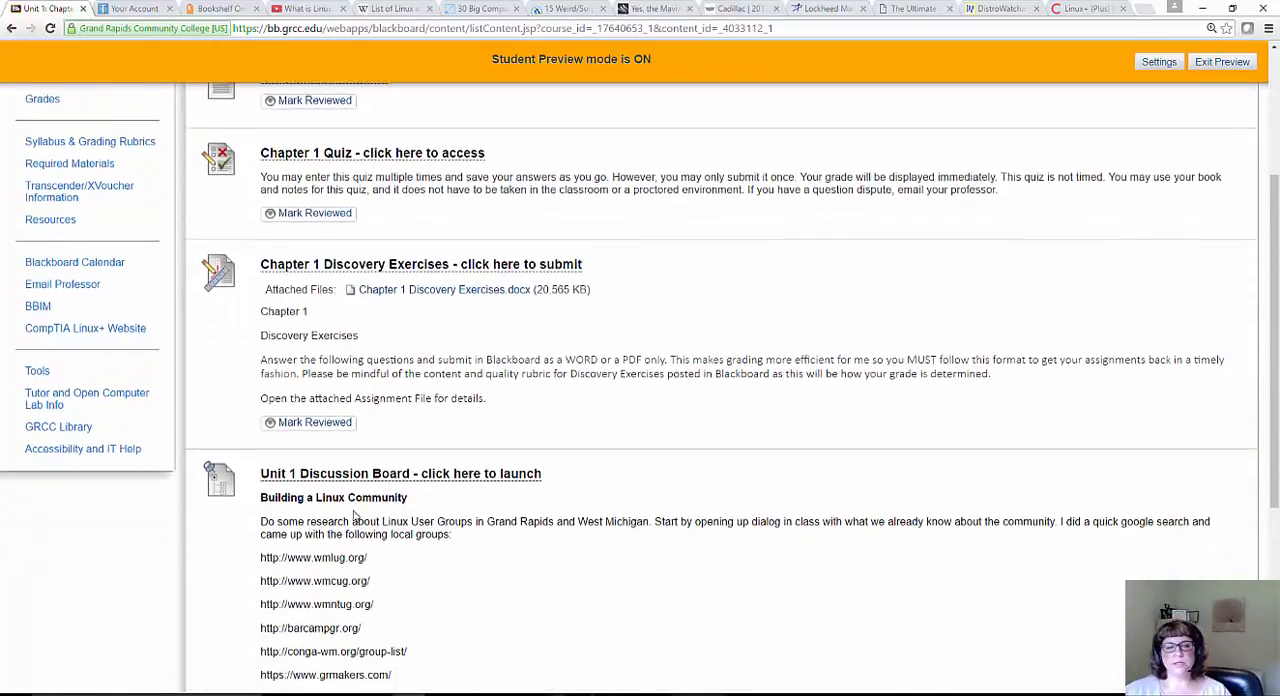
scroll(down, 3)
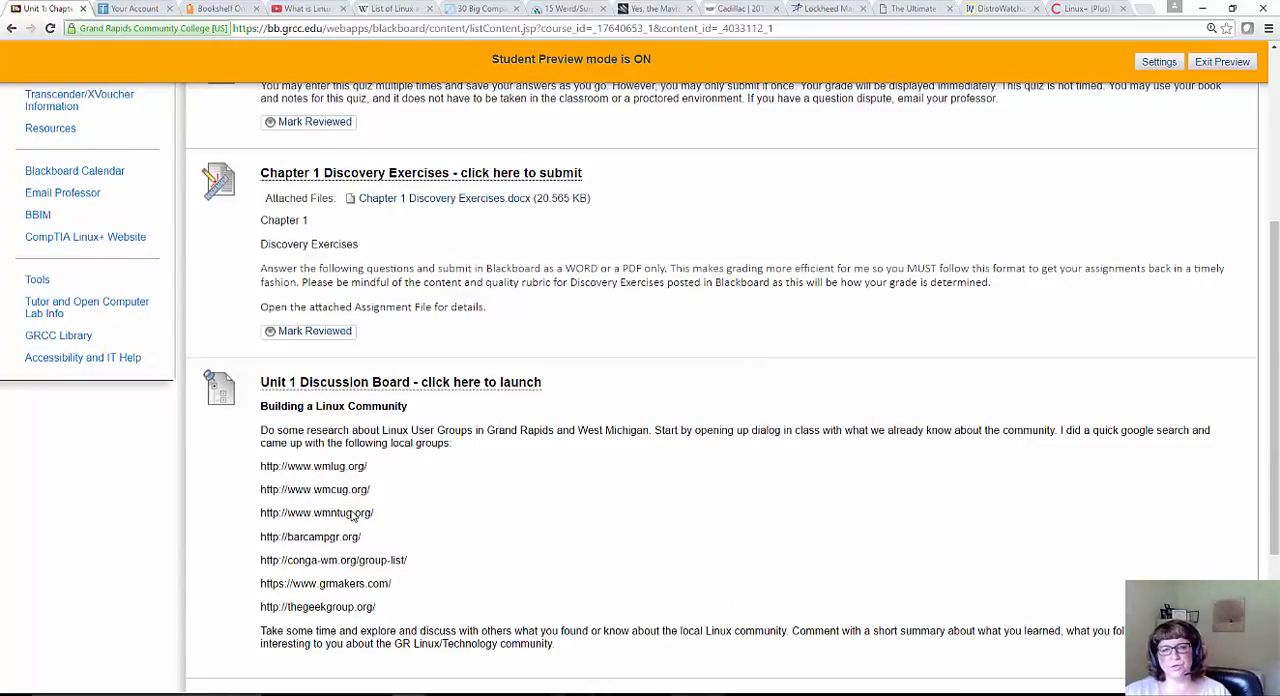
mouse_move(504, 394)
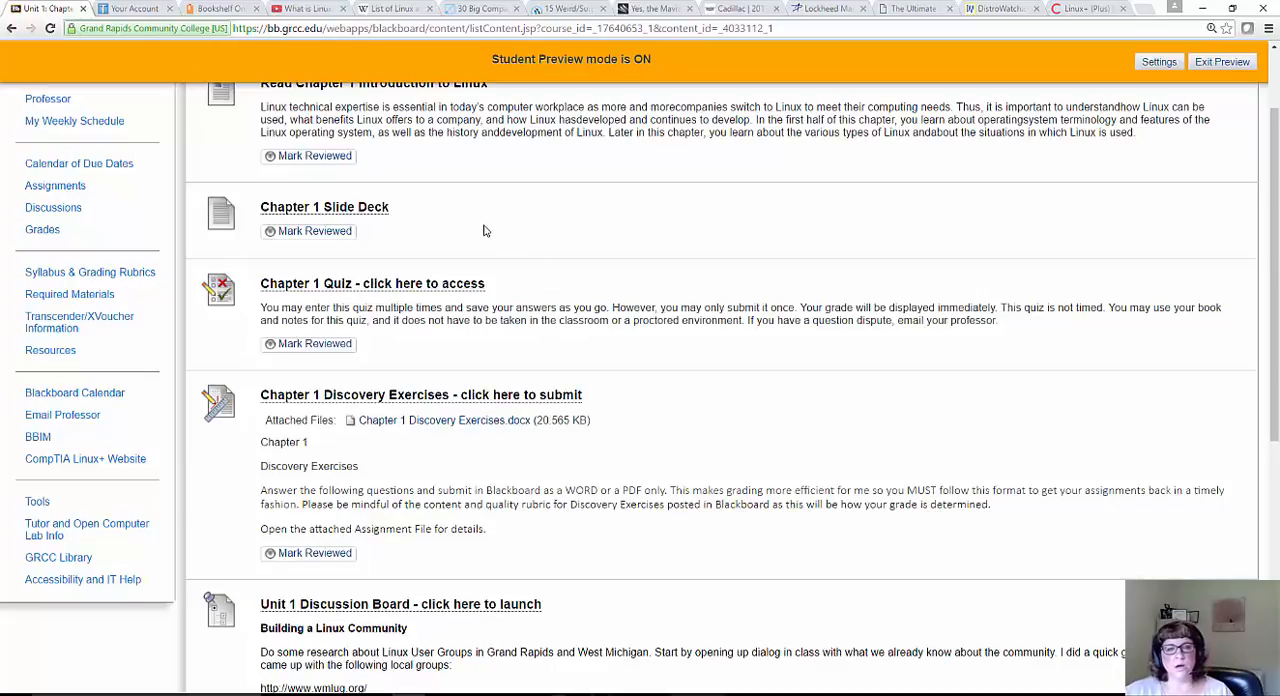
mouse_move(512, 232)
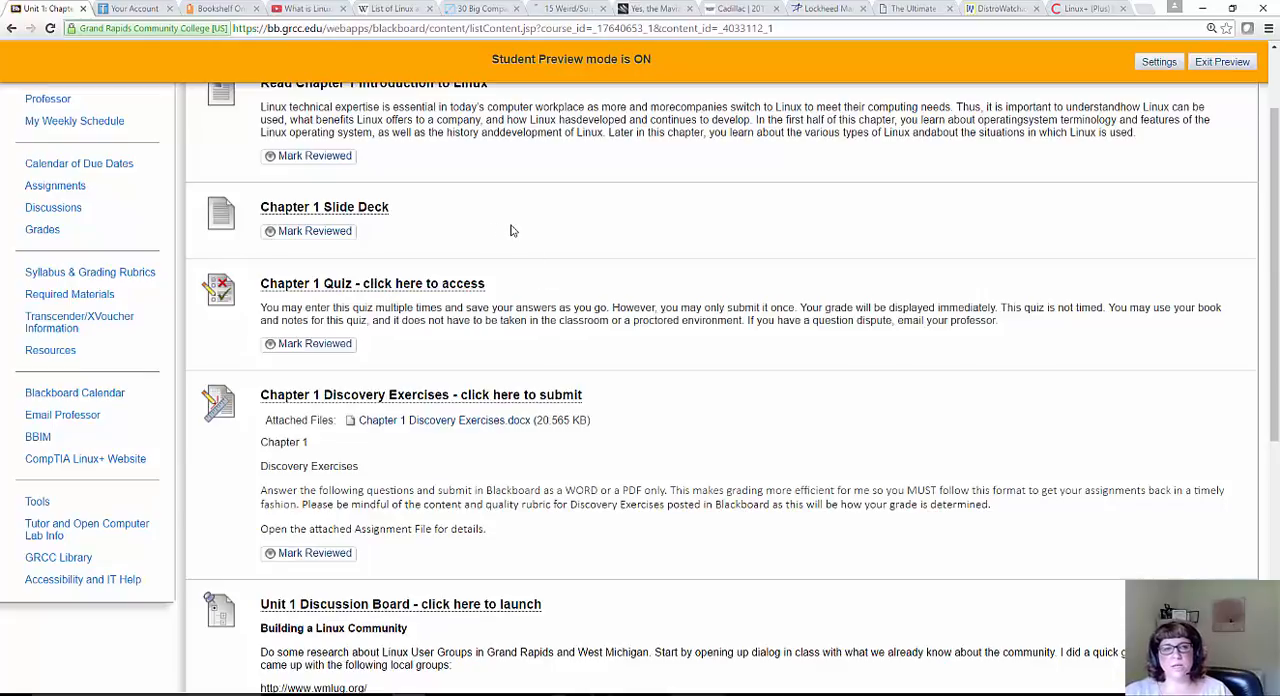
mouse_move(518, 374)
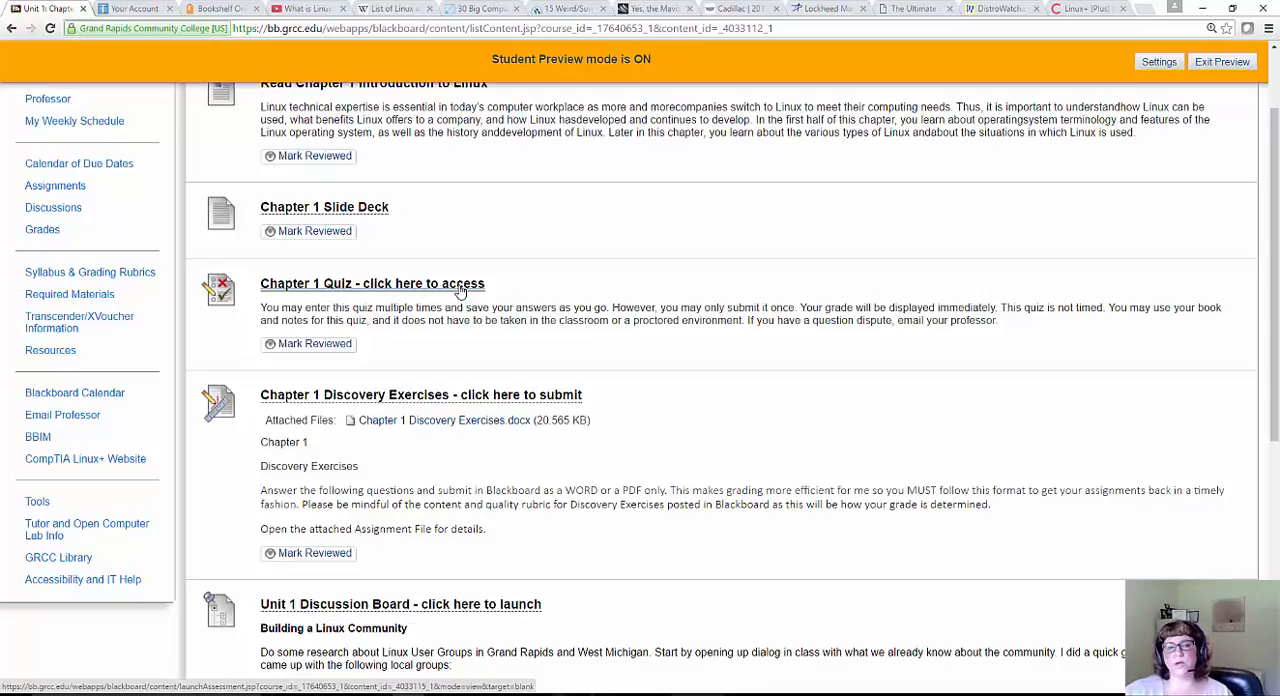
Launch the Chapter 1 Quiz and begin it so the first questions show
click(372, 284)
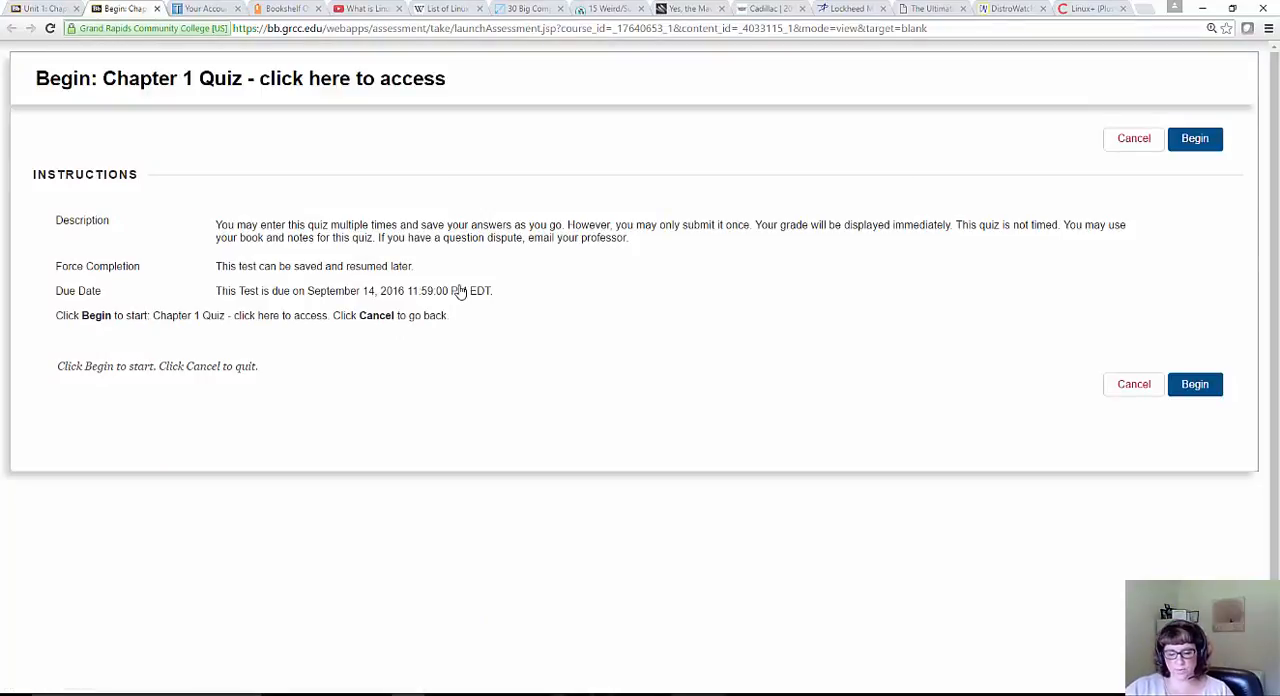
mouse_move(1236, 140)
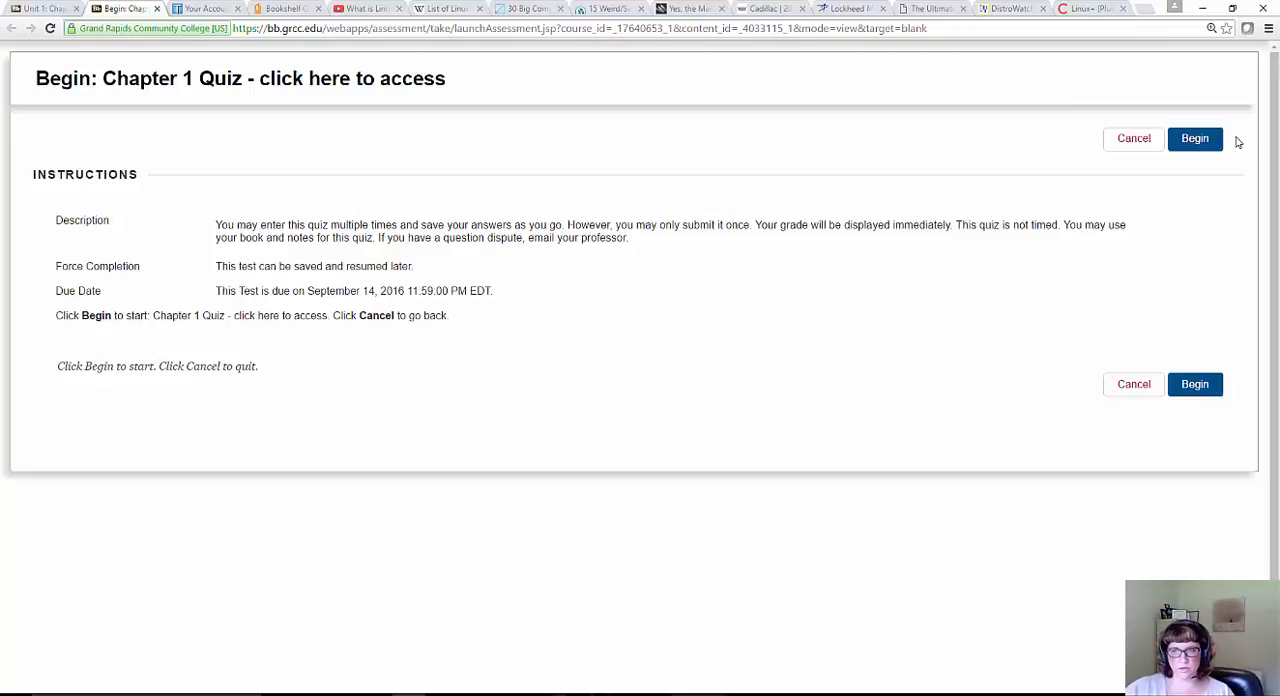
click(1196, 138)
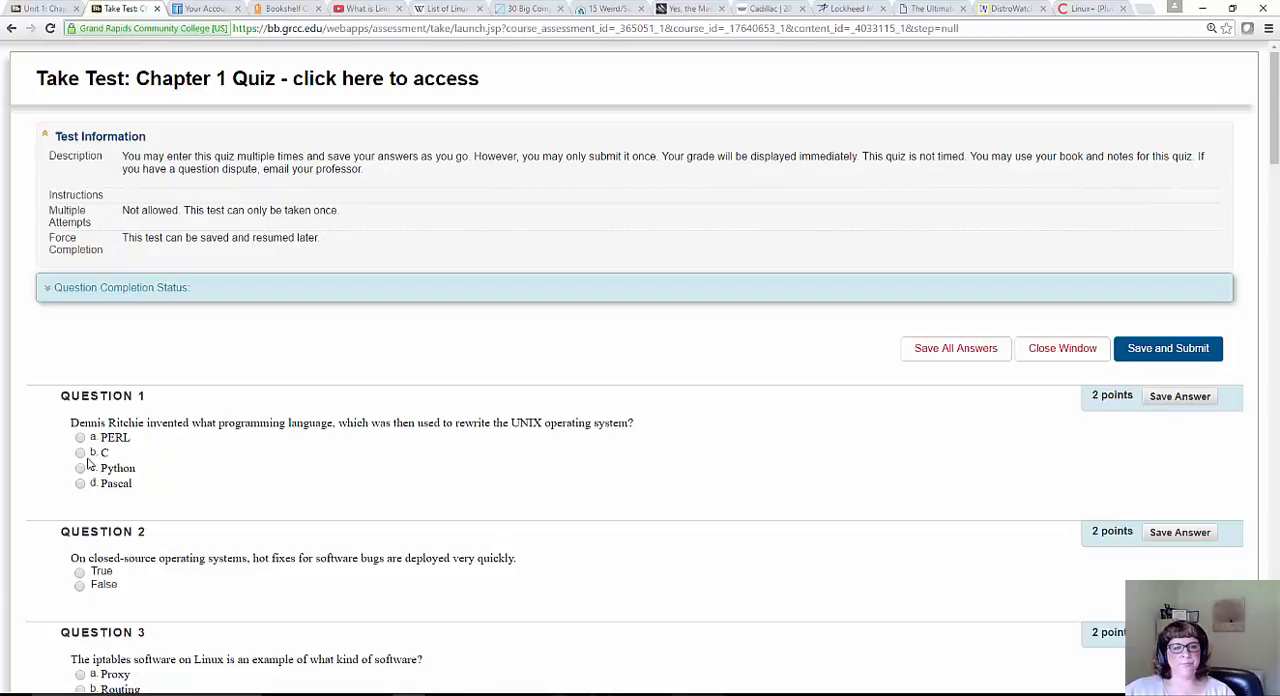
Answer question 1 with C and question 2 with False, saving each answer
click(80, 452)
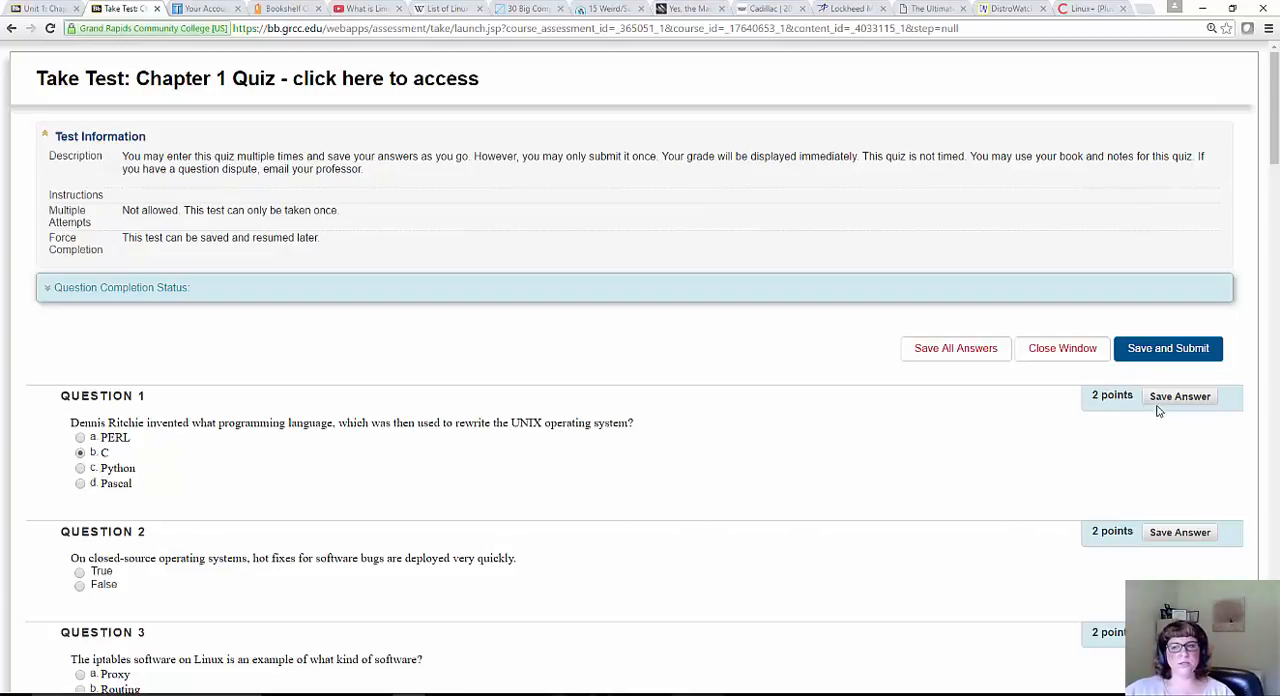
click(1180, 396)
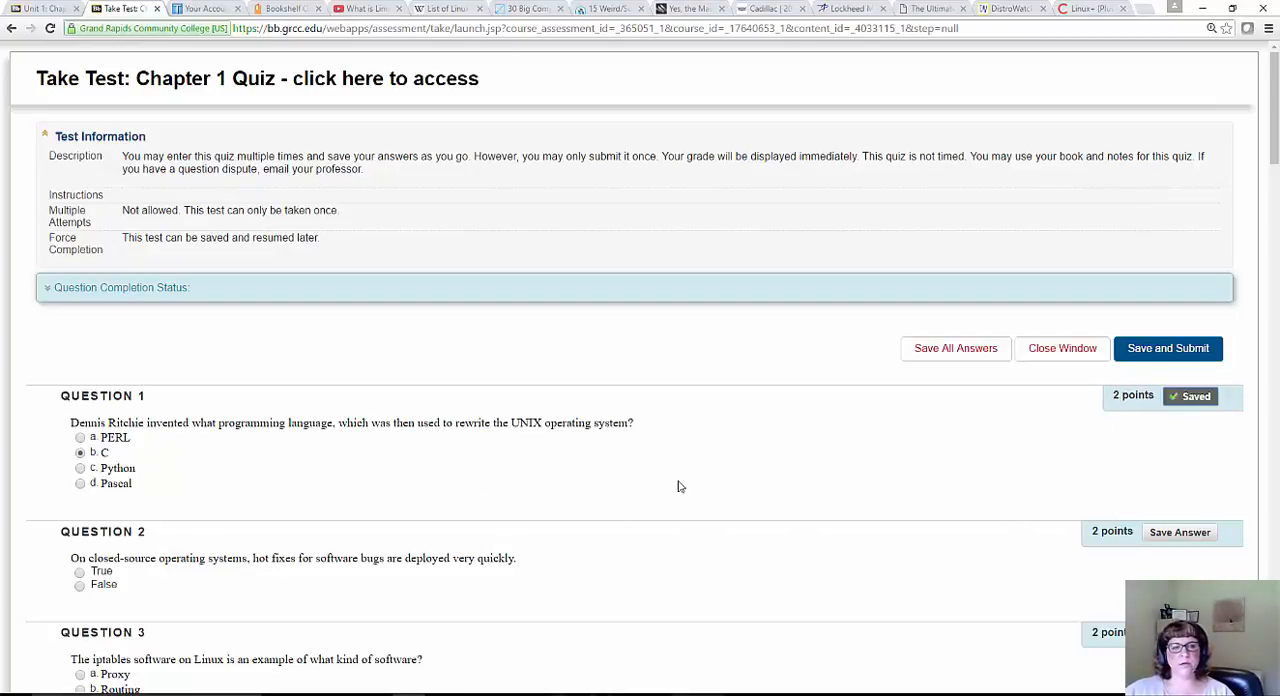
scroll(down, 3)
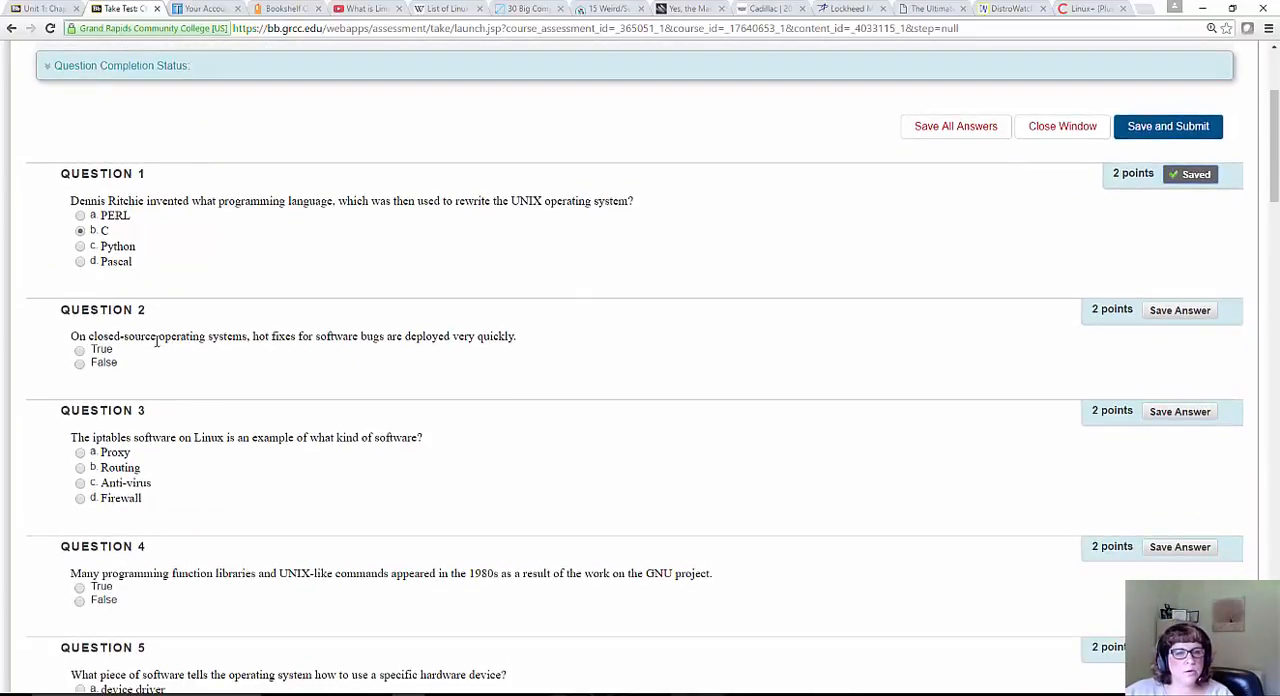
click(80, 362)
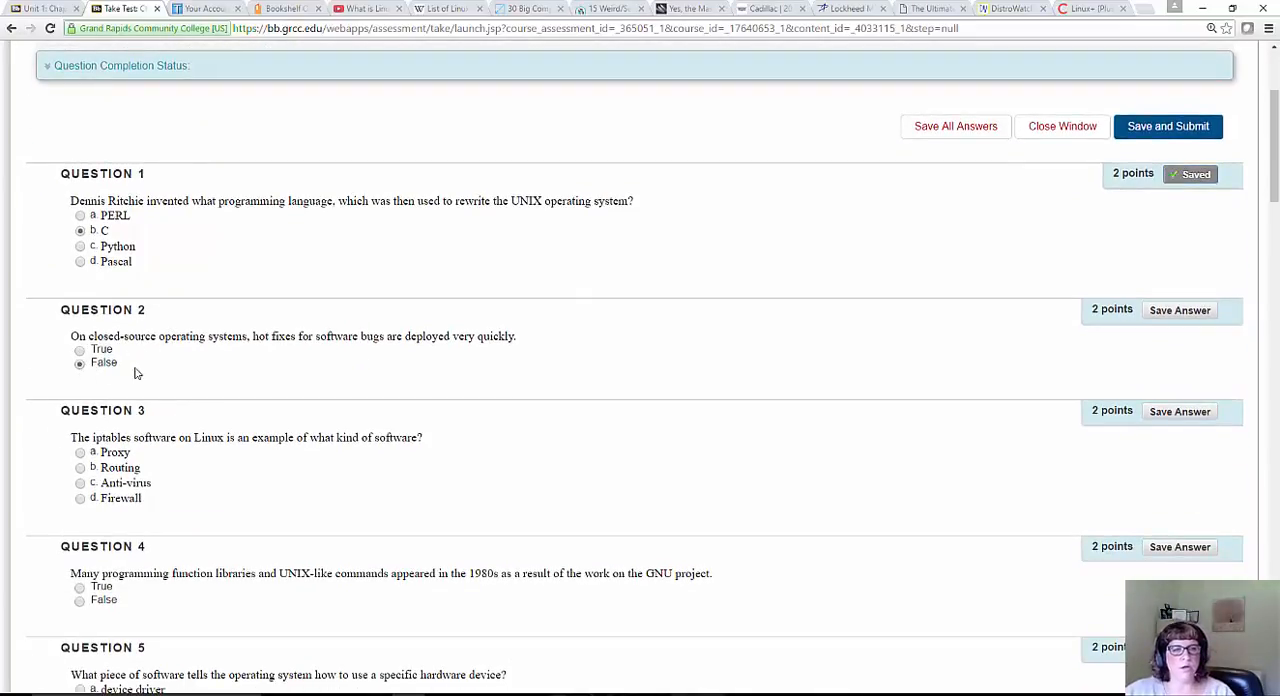
click(1180, 308)
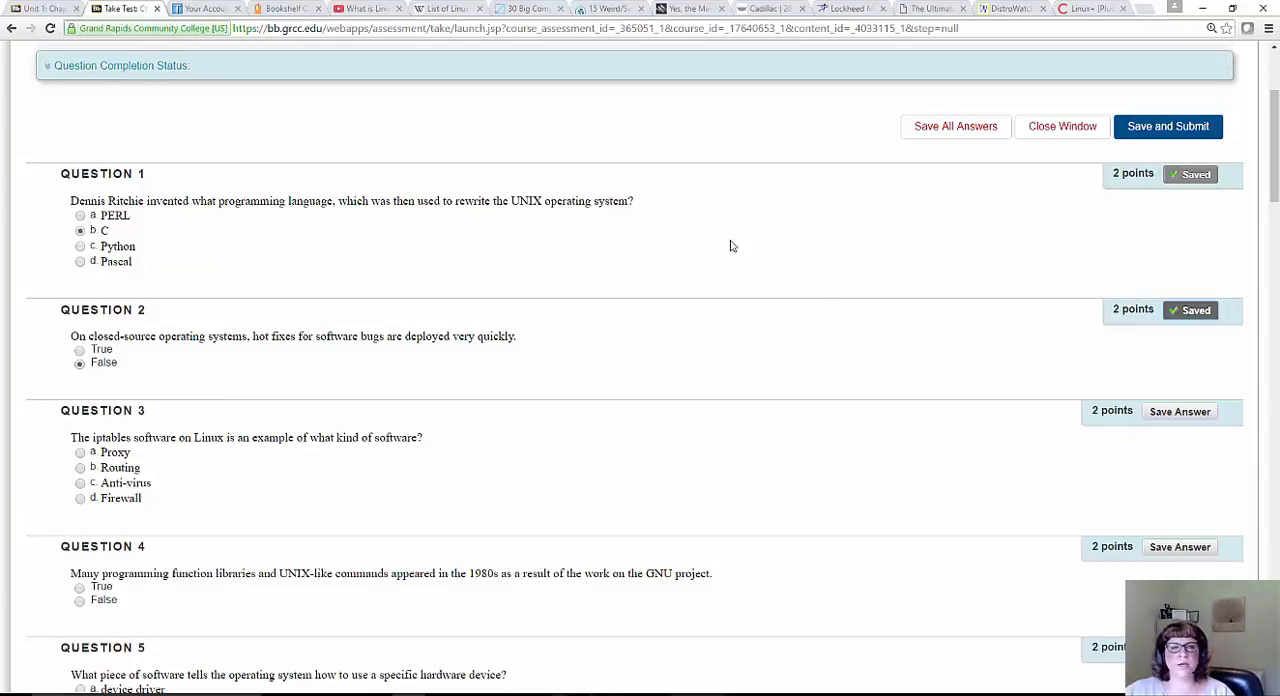
Save all answers and dismiss the answers-saved confirmation
scroll(down, 3)
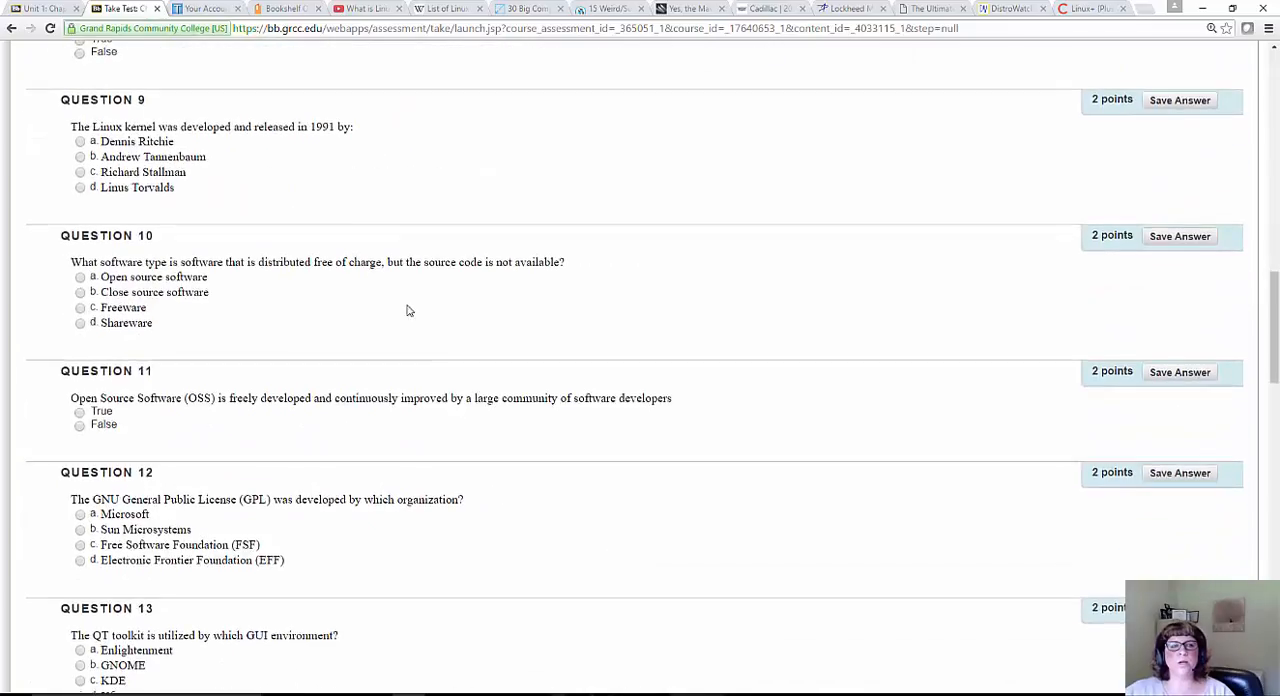
scroll(down, 3)
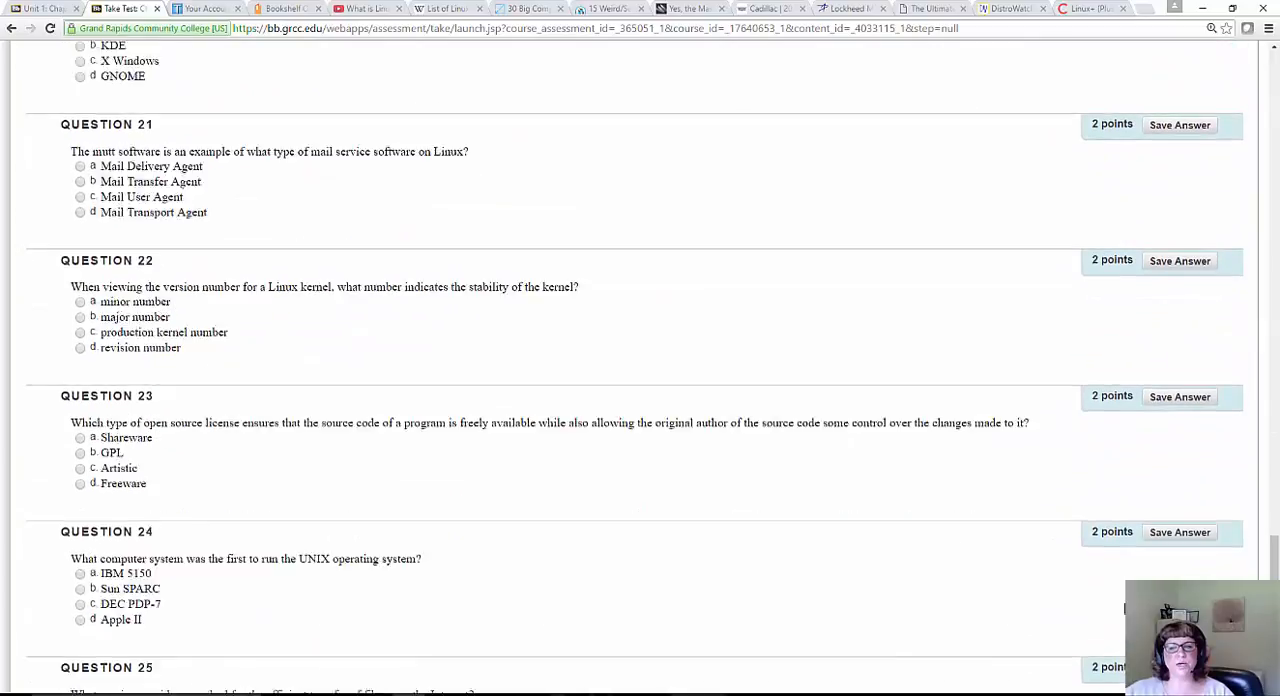
scroll(down, 3)
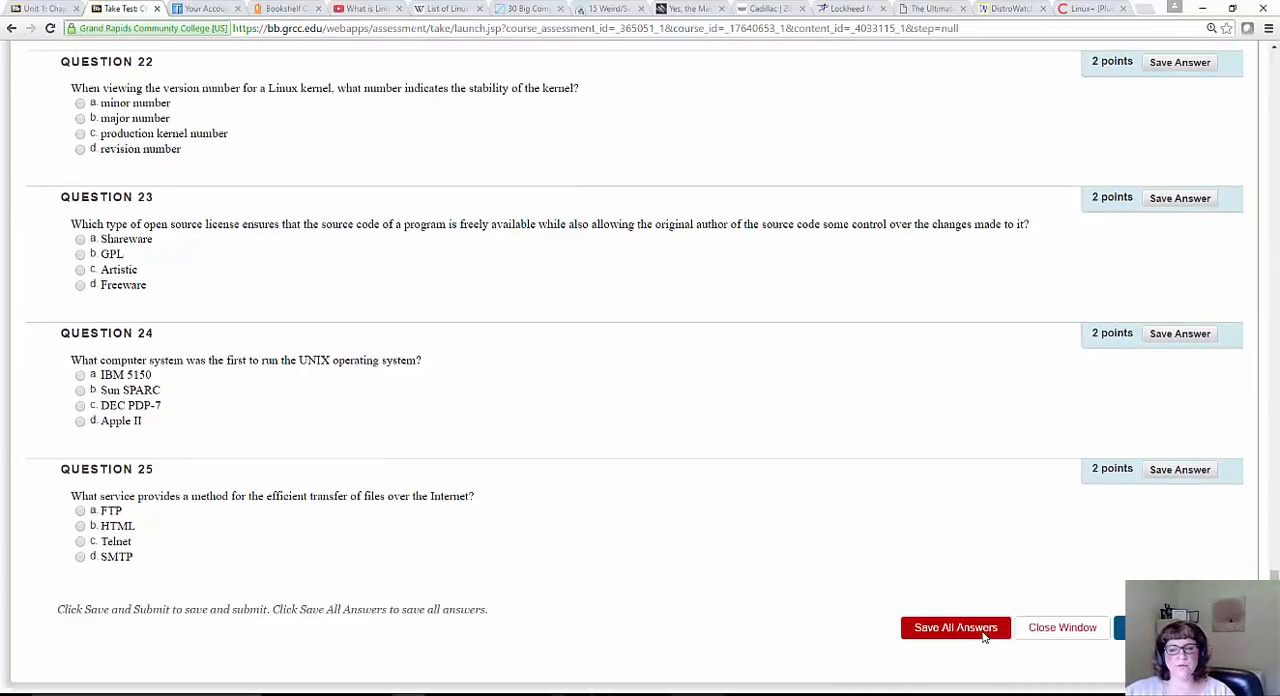
click(954, 628)
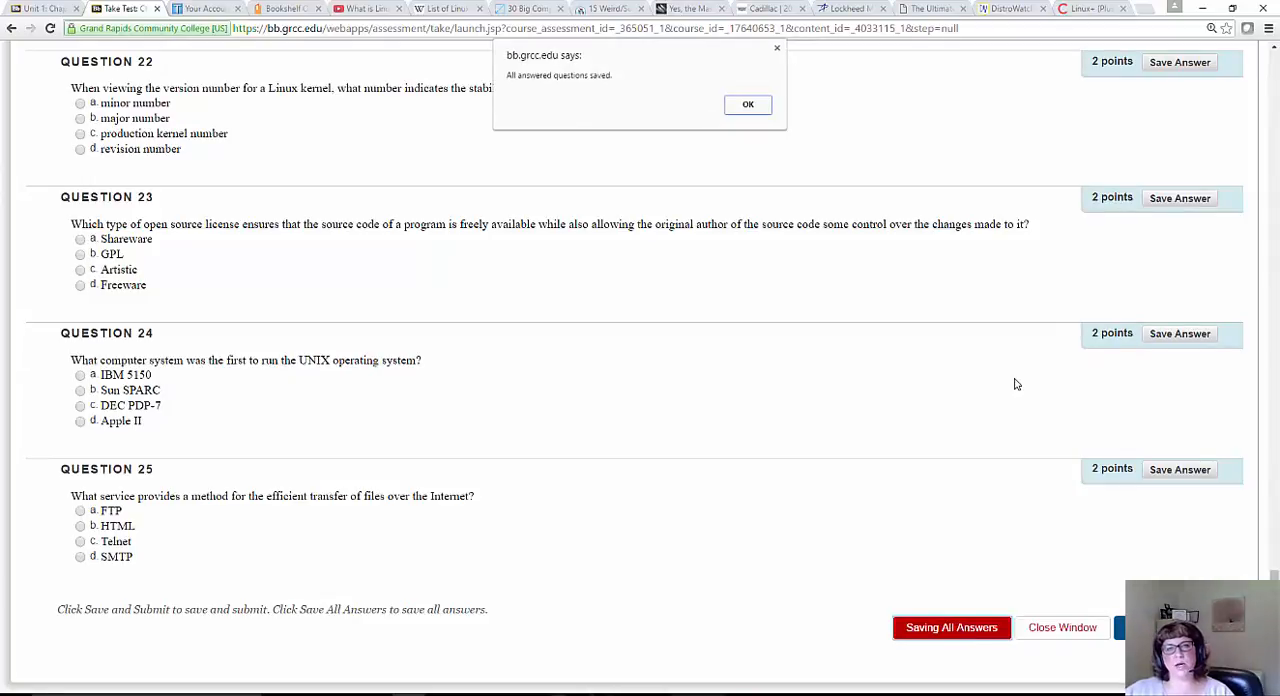
click(748, 104)
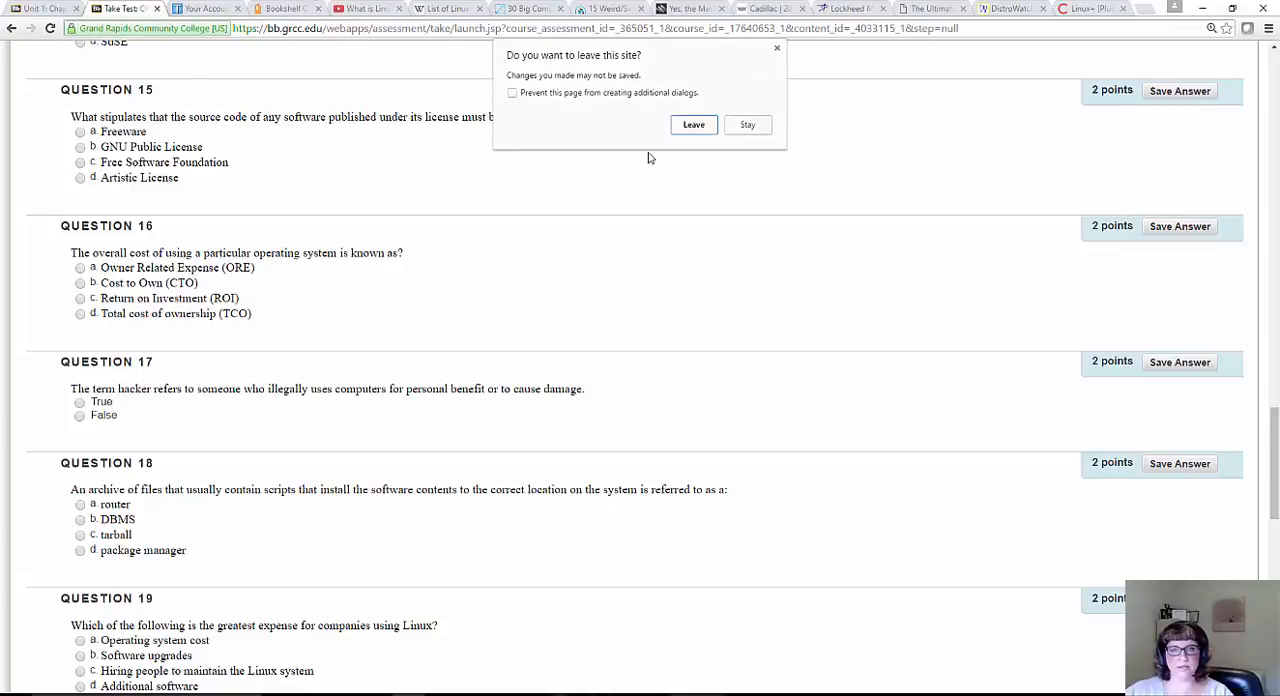
Leave the unsubmitted quiz and reopen it to reach the Continue: Chapter 1 Quiz page
click(692, 124)
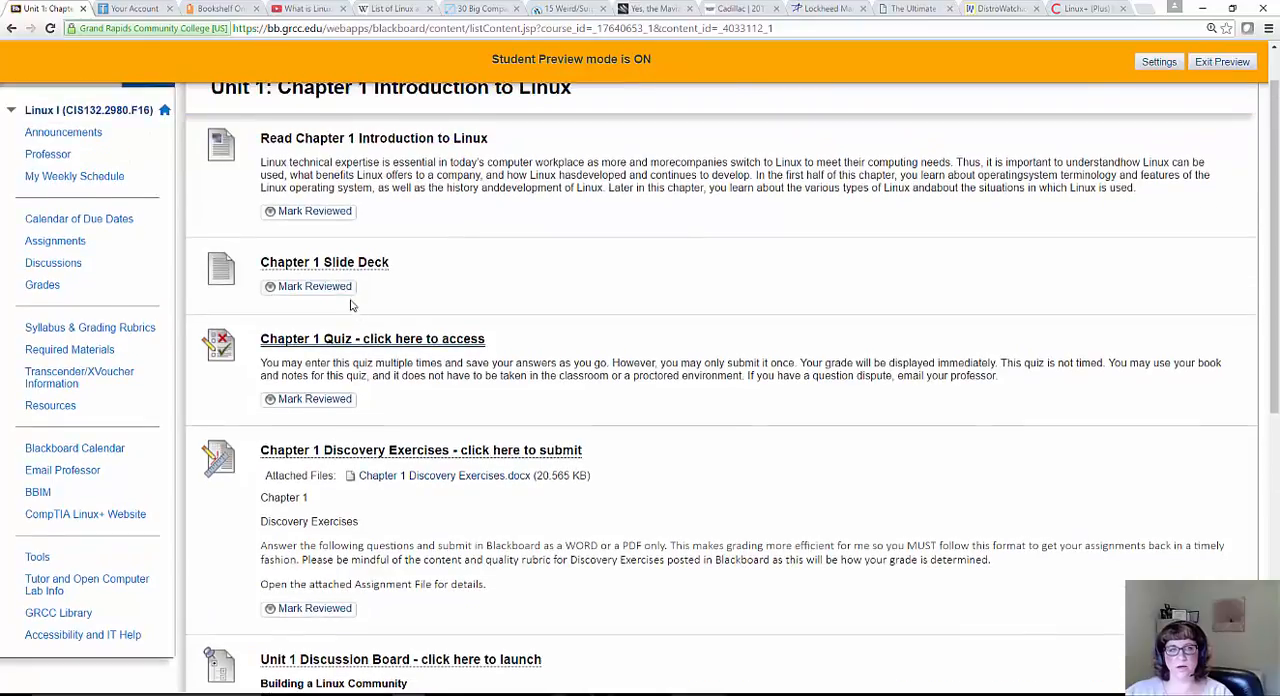
click(372, 338)
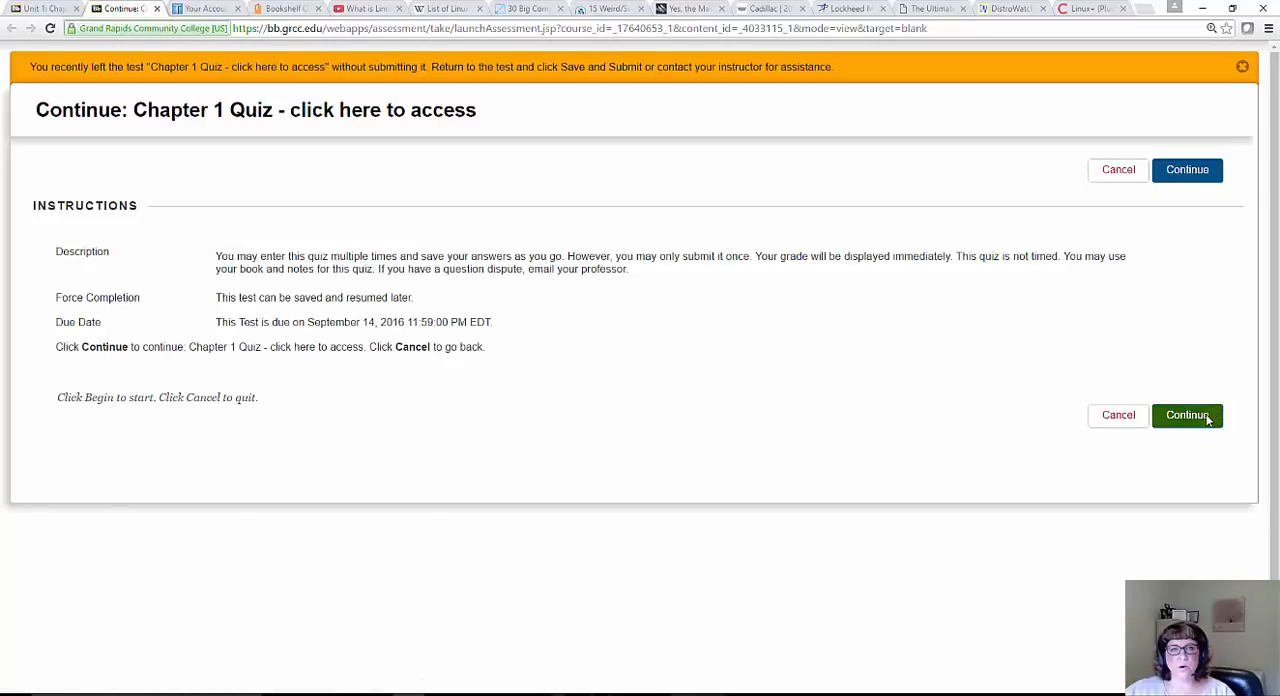
Continue the saved Chapter 1 Quiz attempt and verify the first two answers are still saved
click(1188, 416)
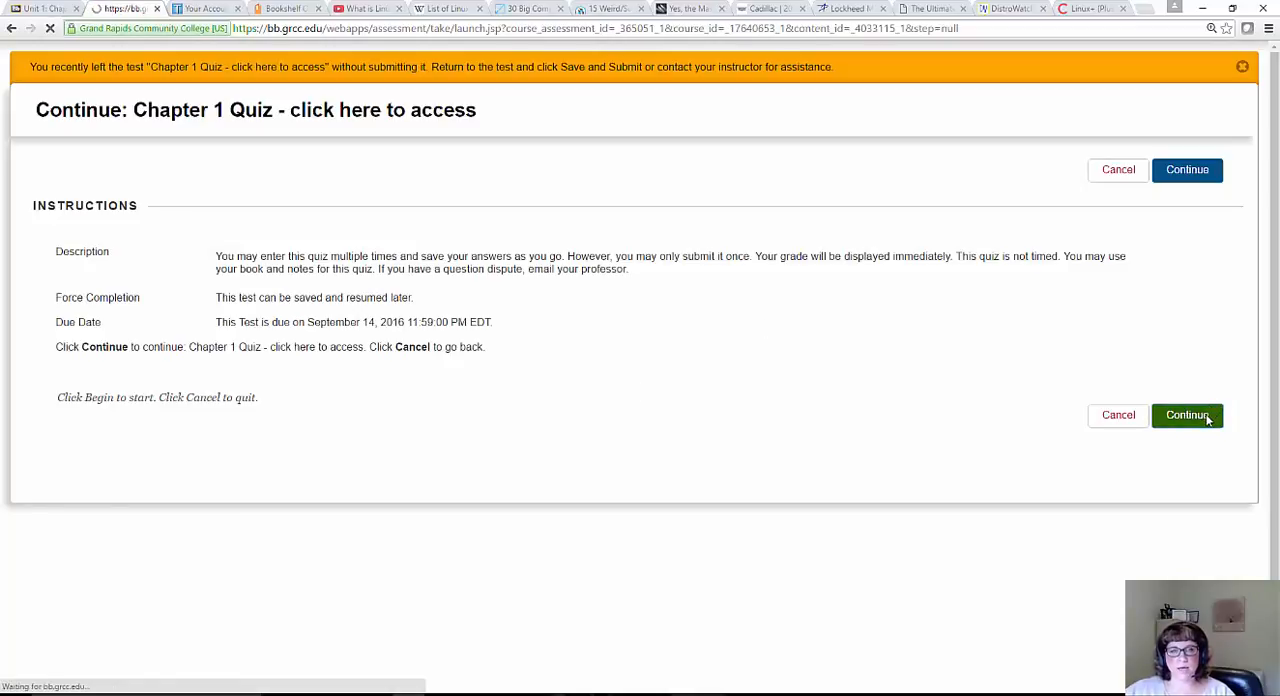
click(1188, 416)
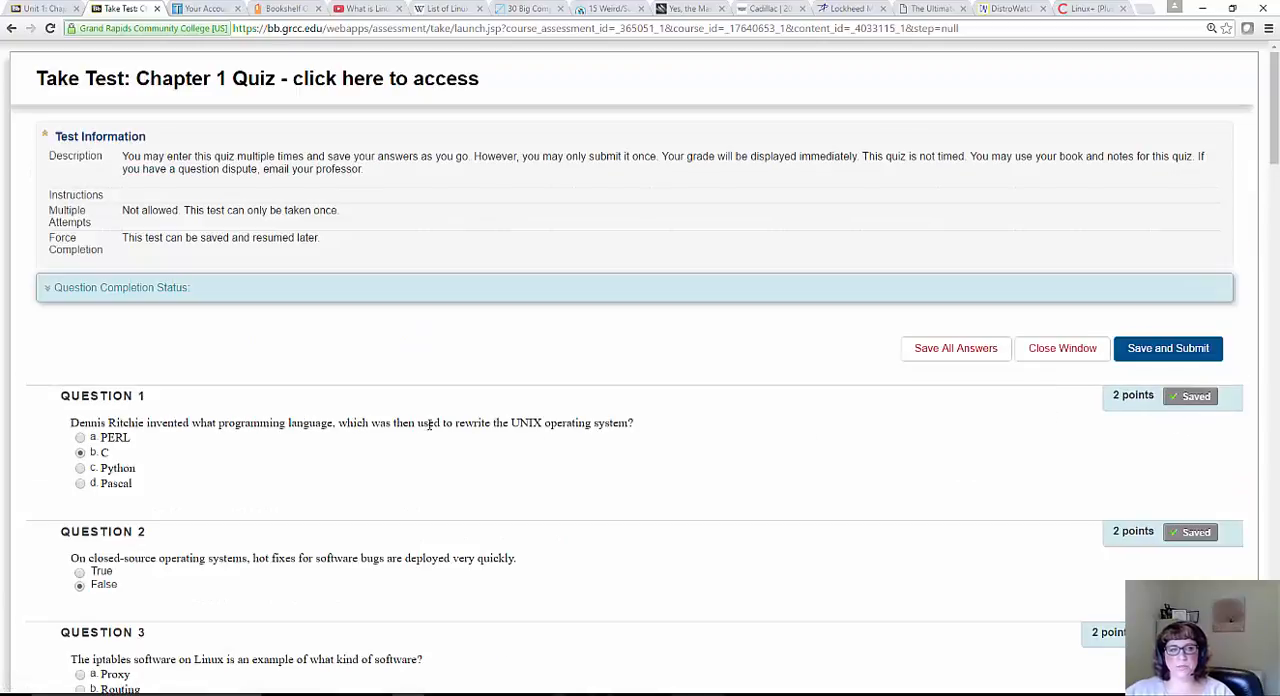
scroll(down, 3)
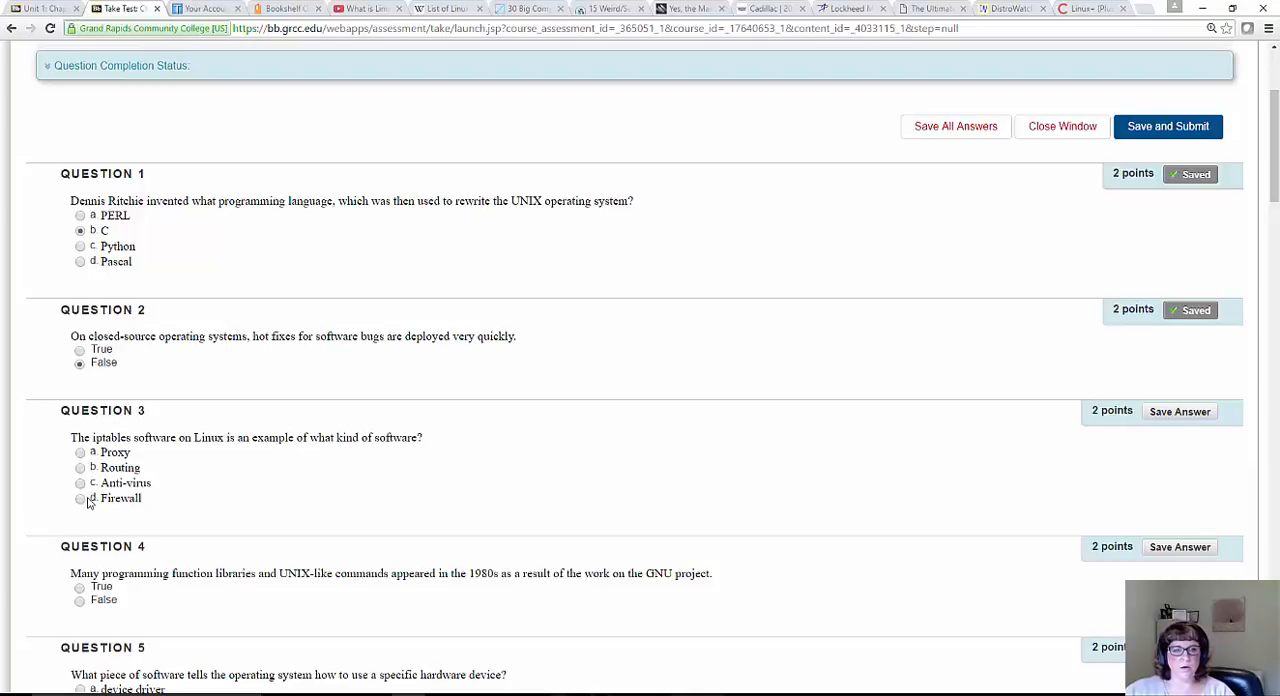
scroll(up, 3)
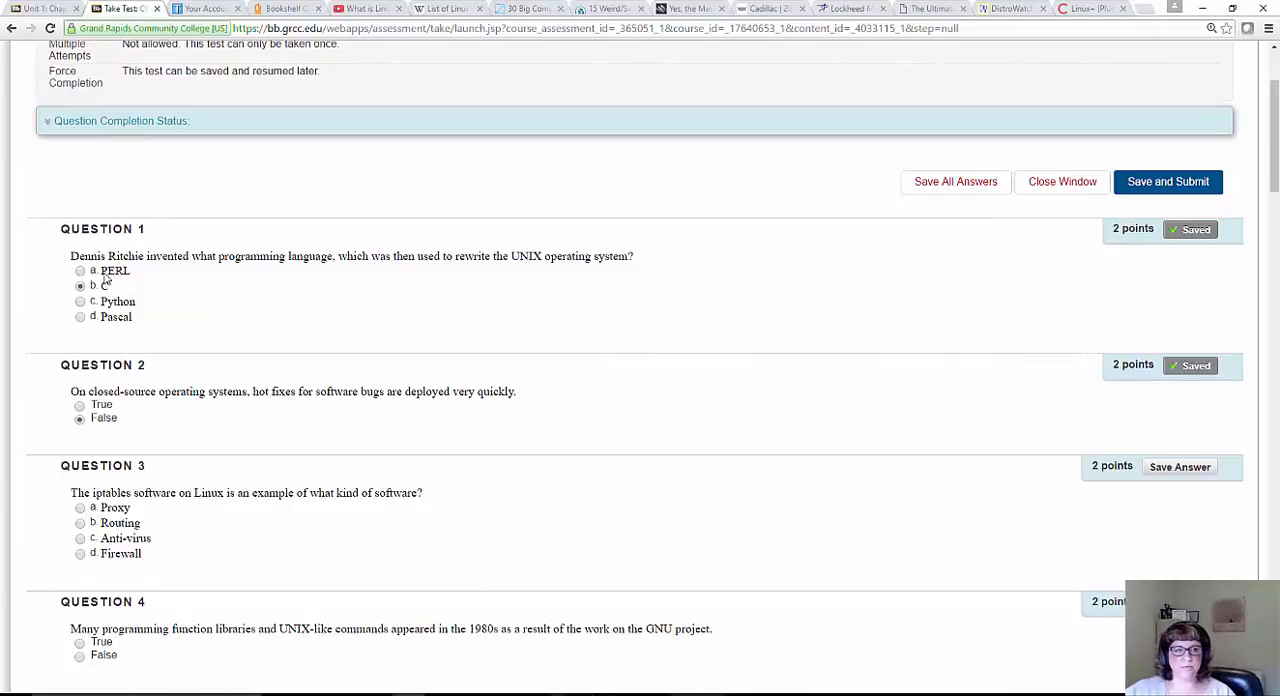
scroll(down, 3)
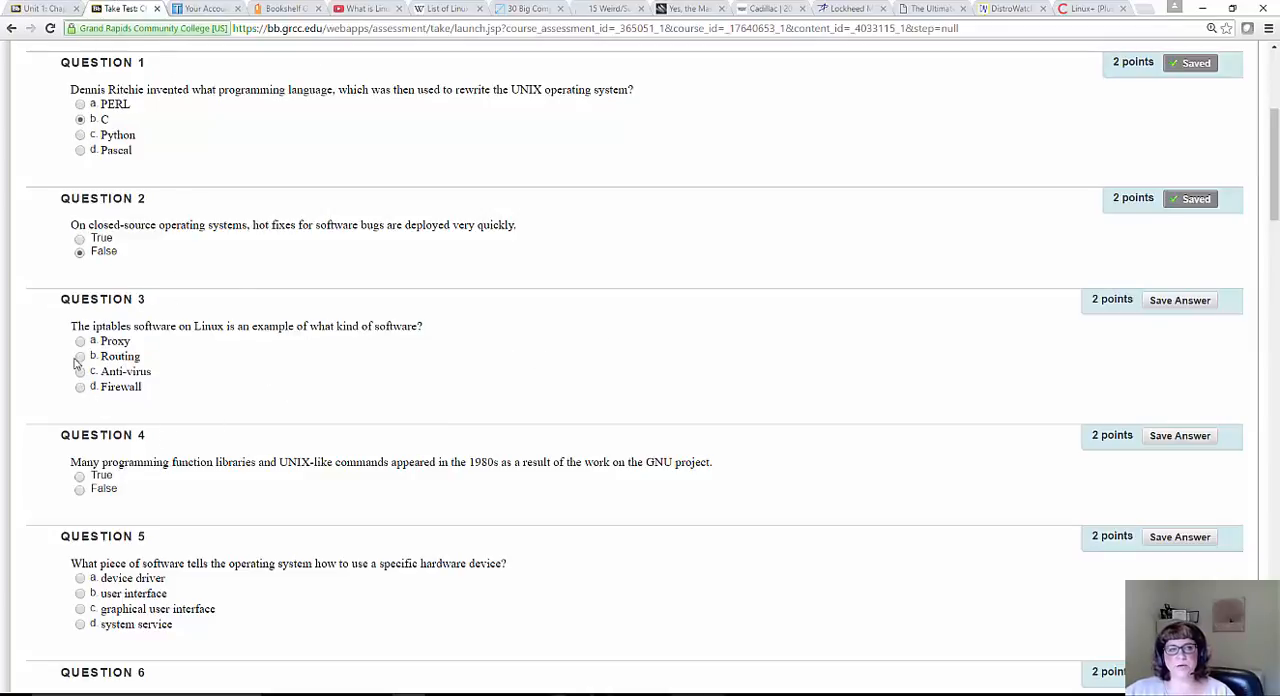
Answer question 3 with Routing and close the quiz back to the course
click(80, 356)
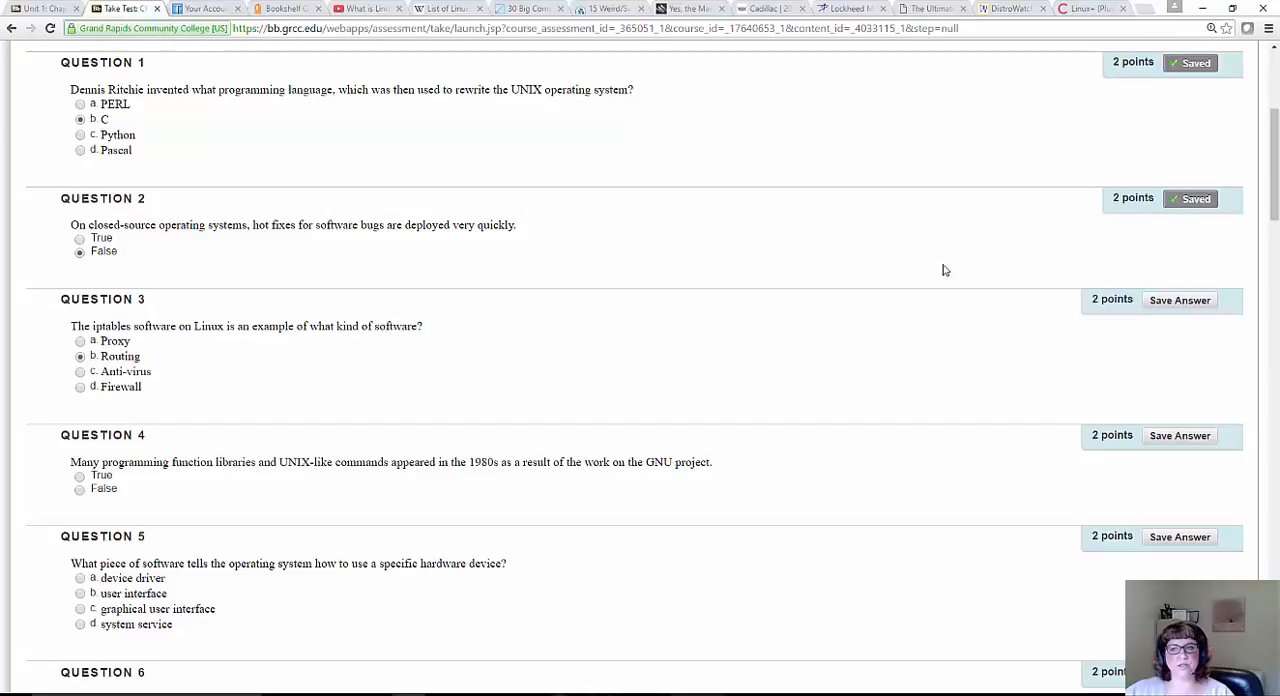
click(1180, 300)
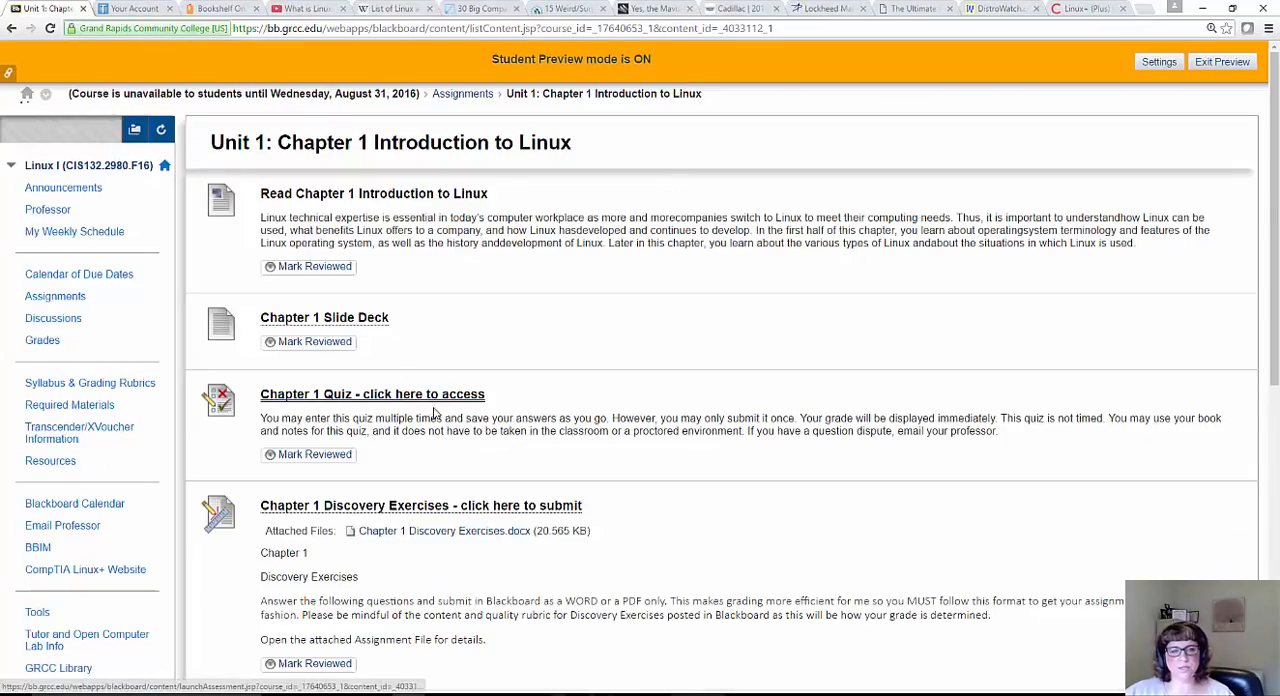
mouse_move(190, 378)
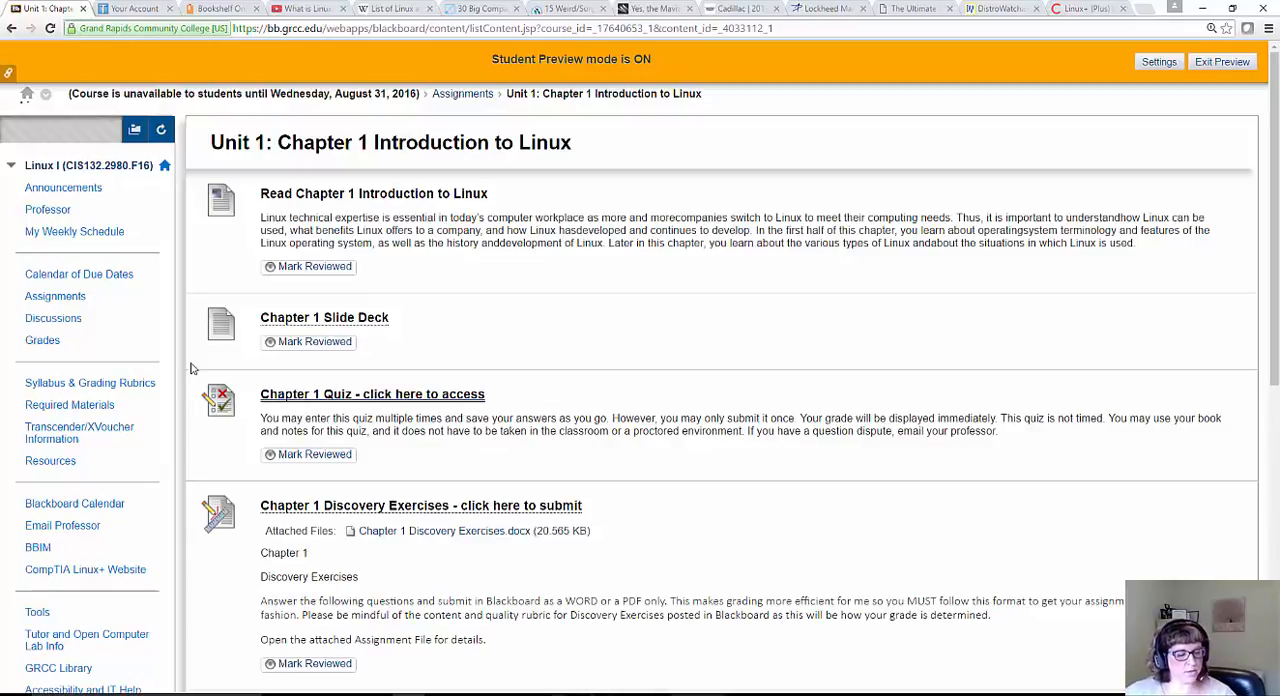
mouse_move(130, 394)
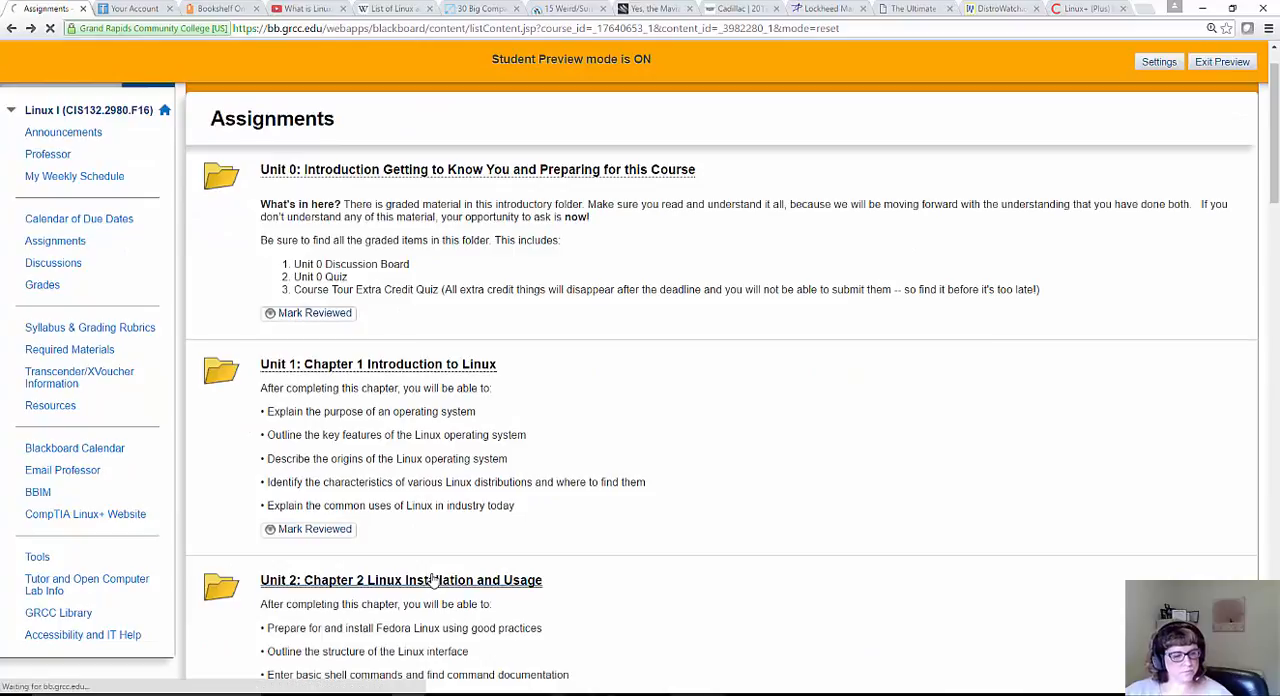
Browse the Unit 2: Chapter 2 Linux Installation and Usage folder's assignments
click(400, 580)
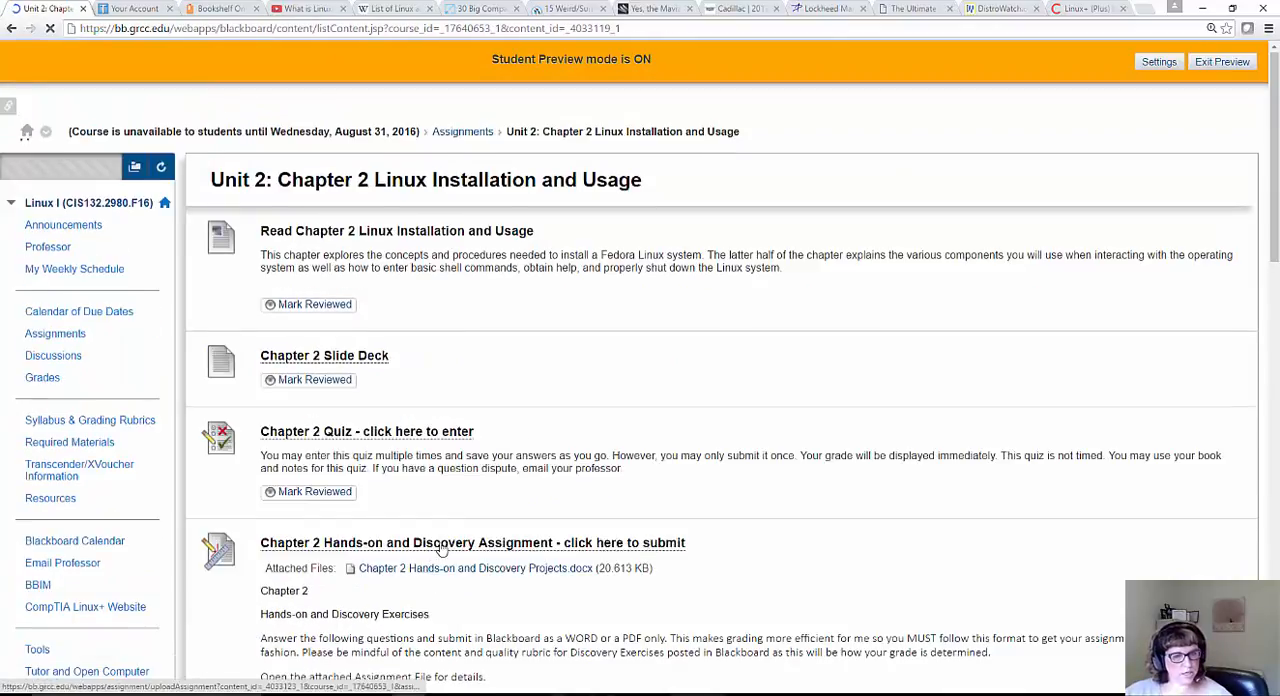
scroll(down, 3)
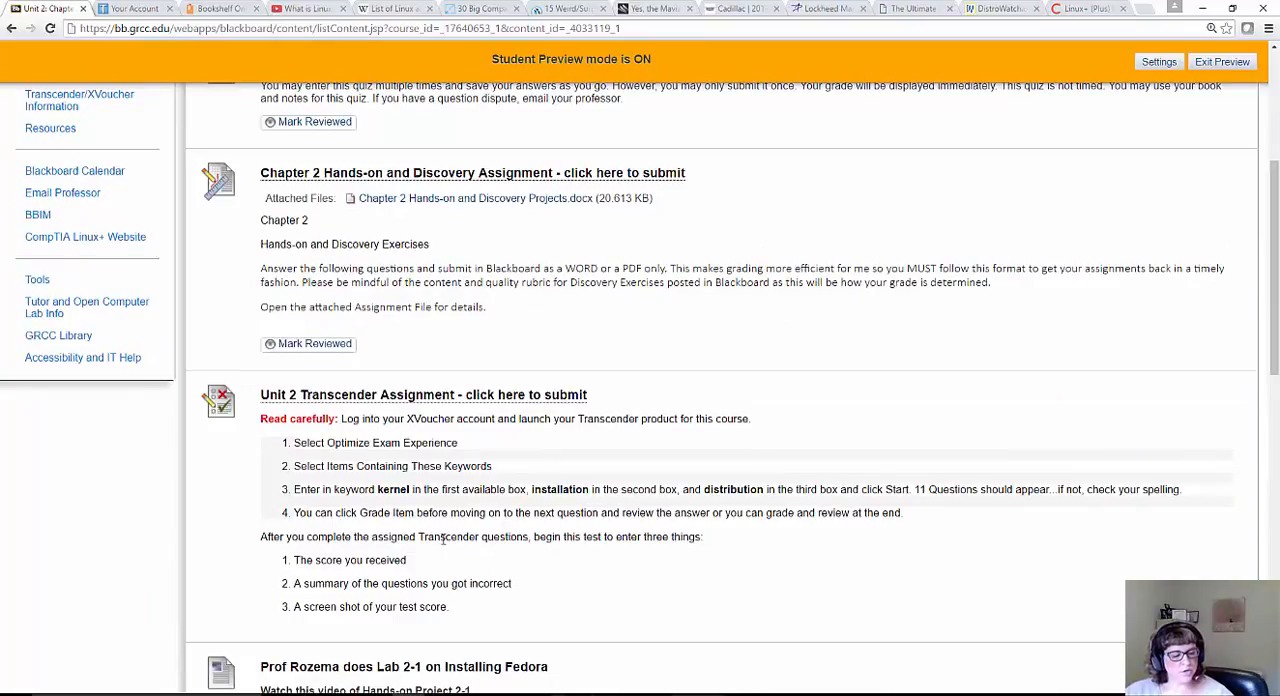
scroll(down, 3)
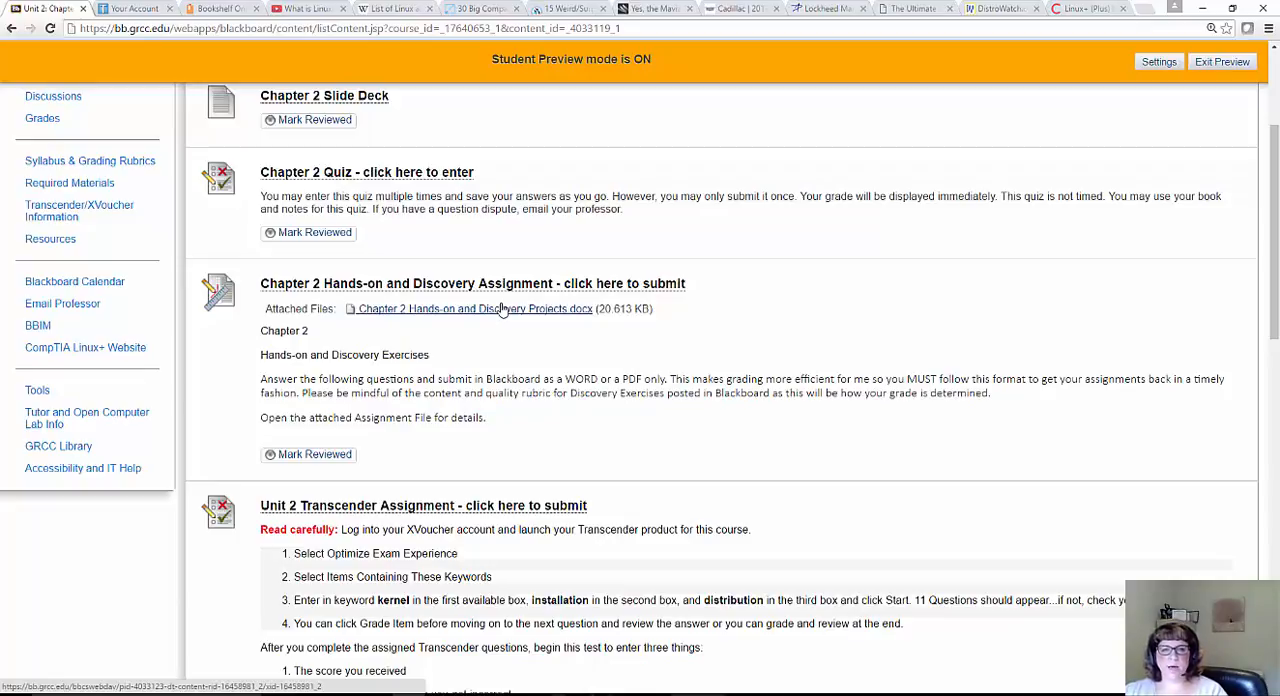
mouse_move(510, 324)
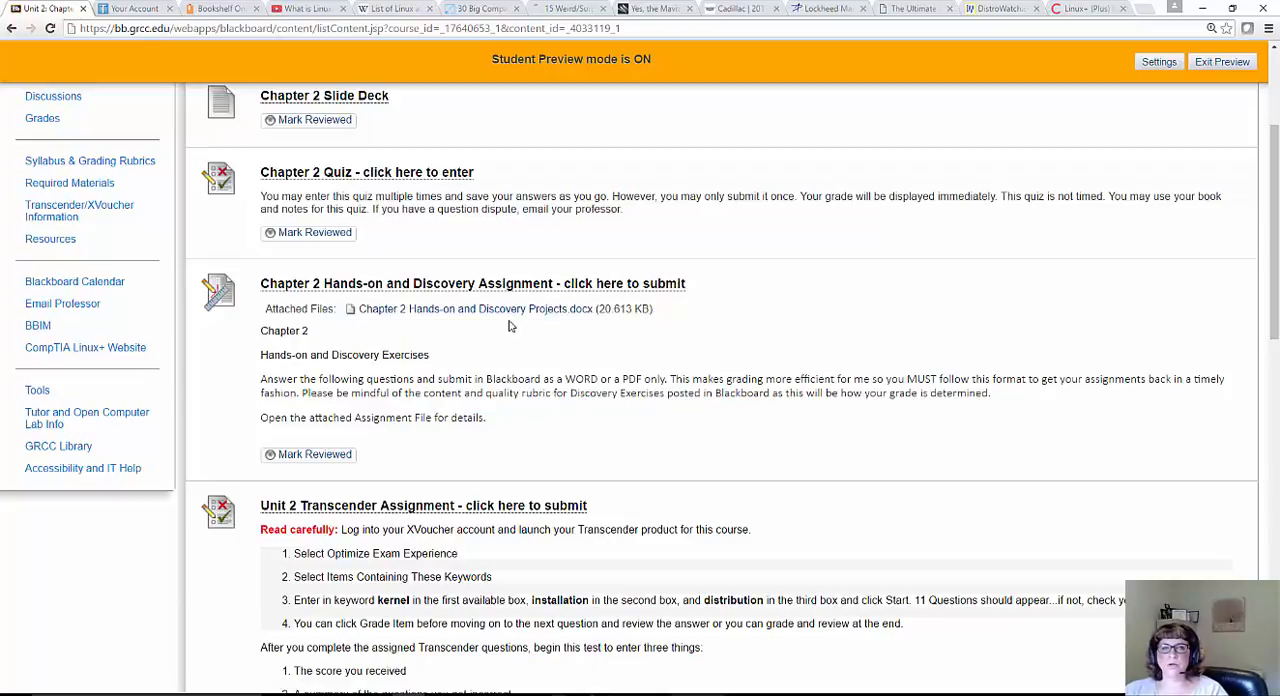
mouse_move(452, 188)
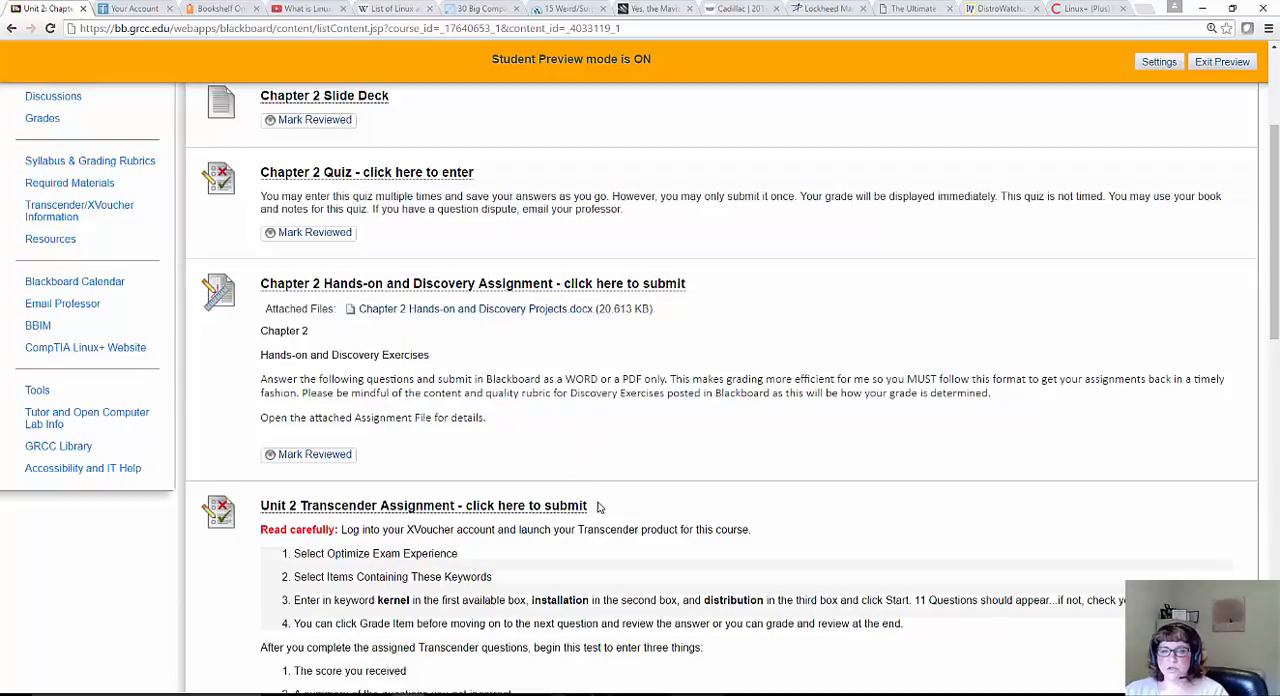
scroll(down, 3)
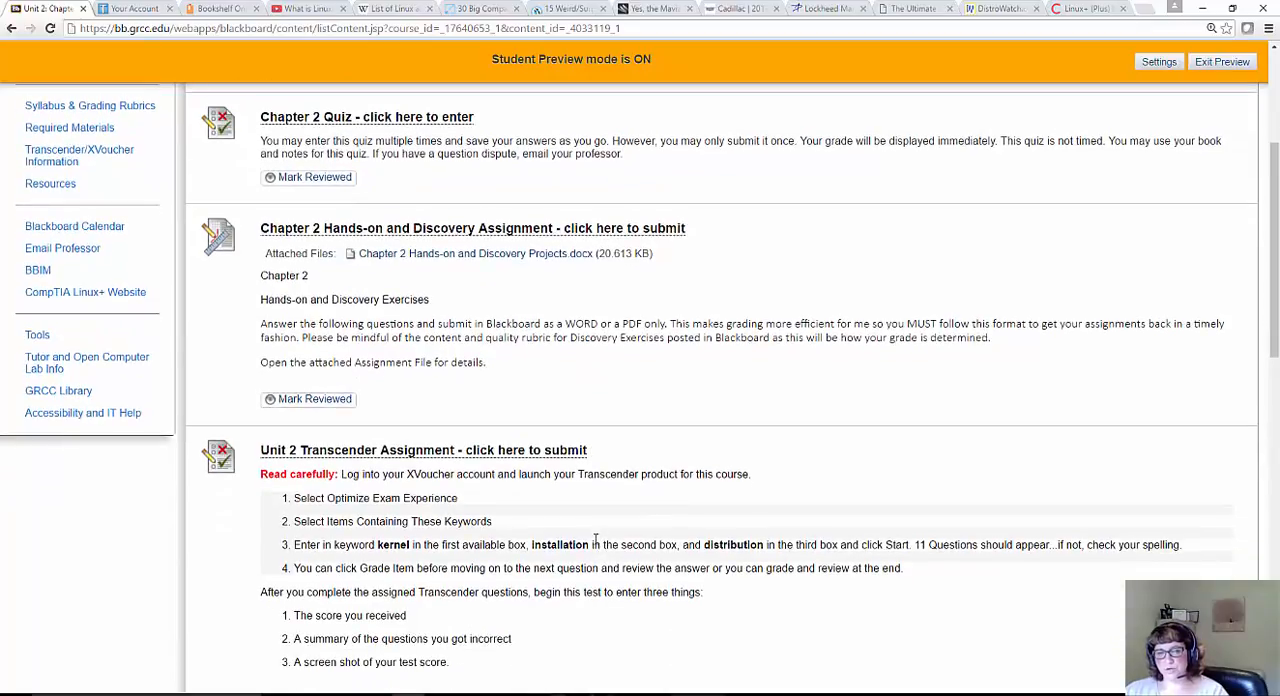
mouse_move(590, 540)
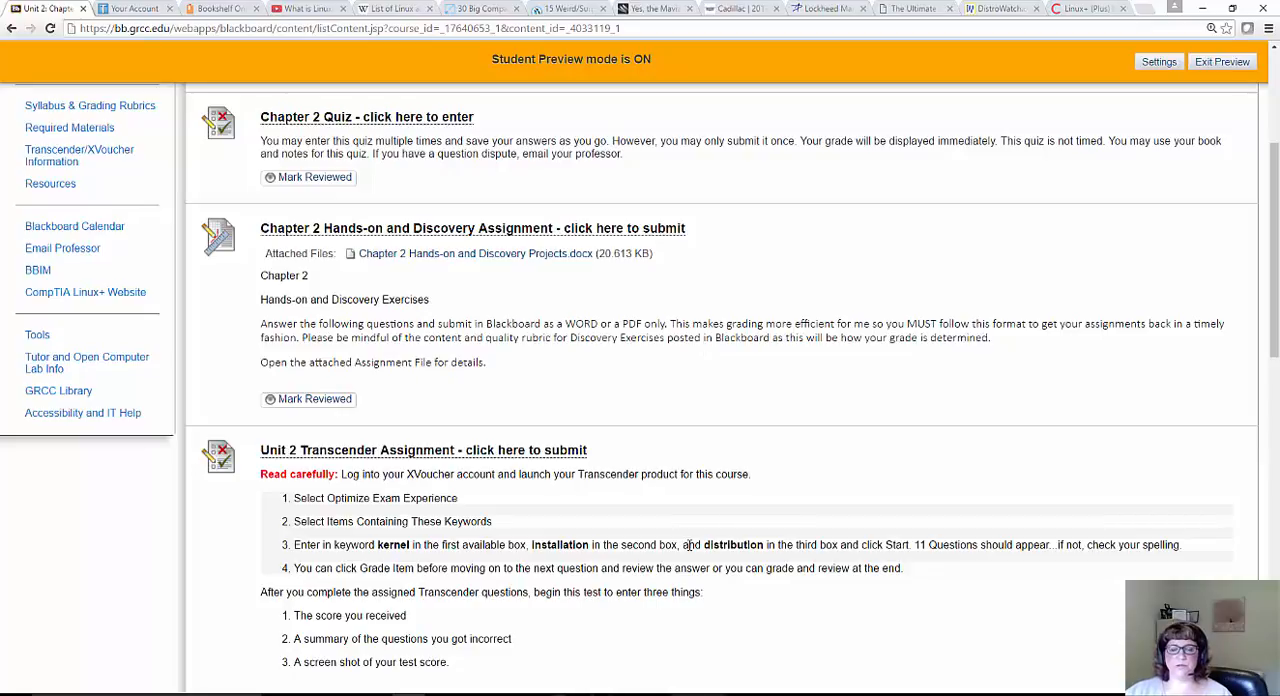
scroll(down, 3)
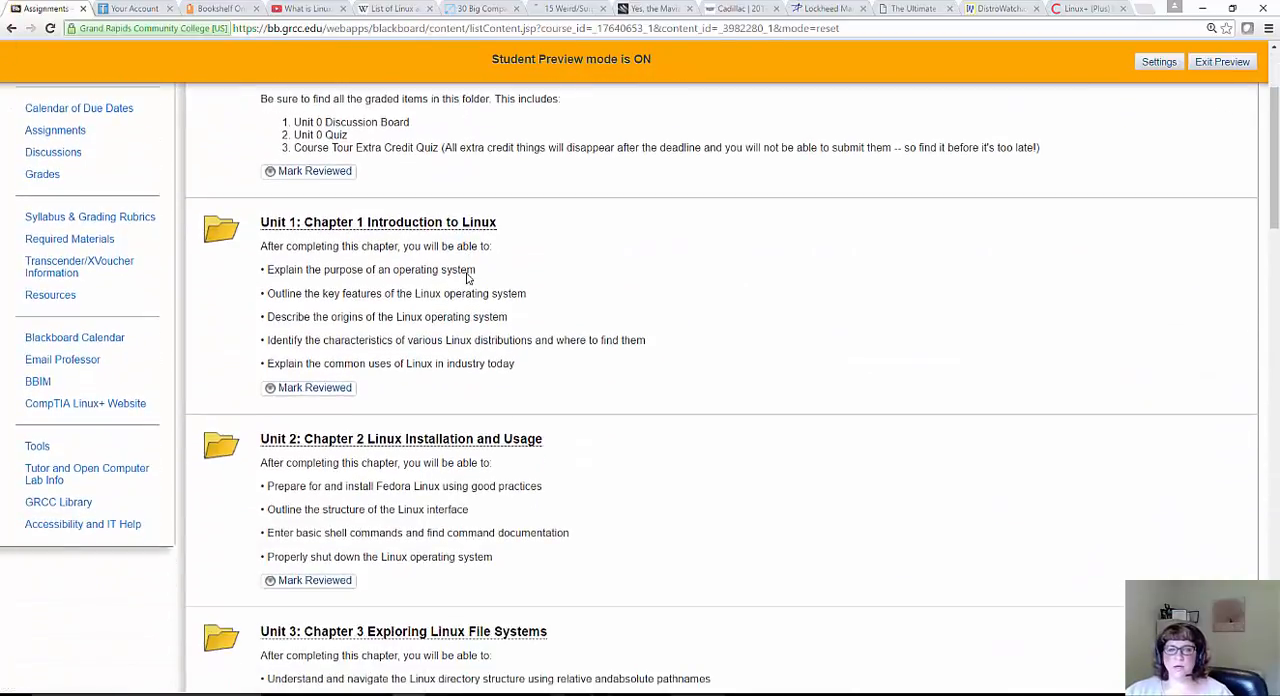
scroll(down, 3)
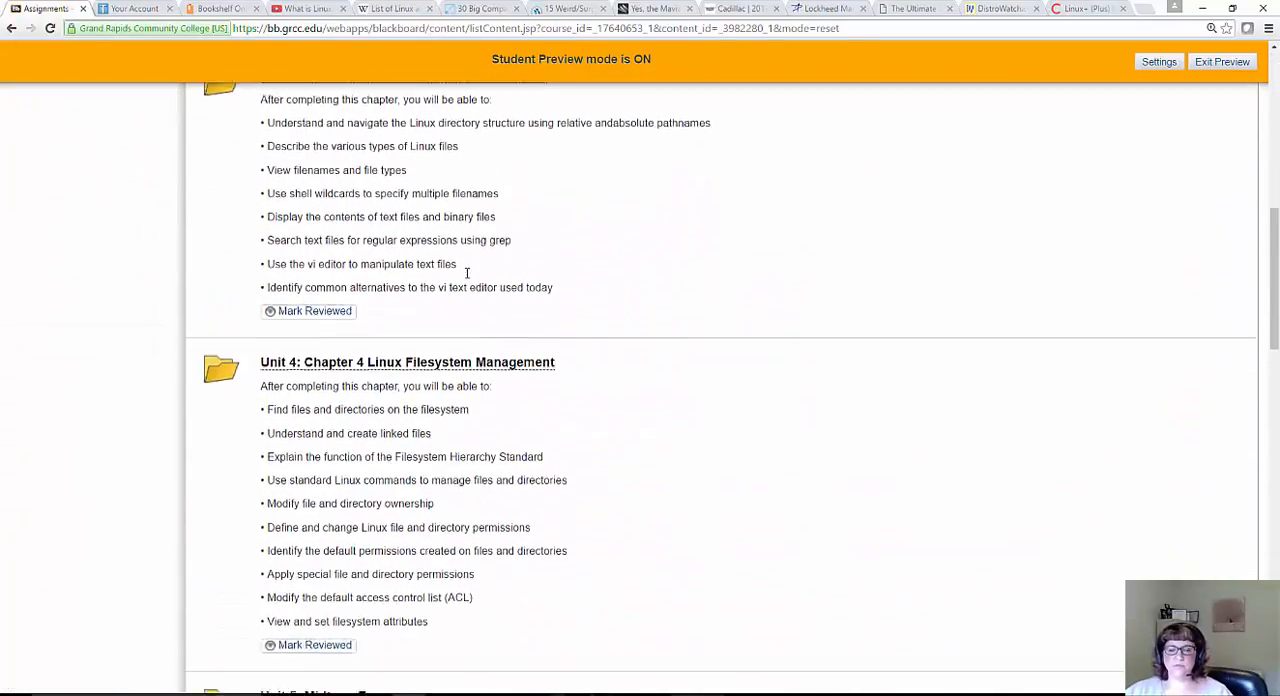
scroll(down, 3)
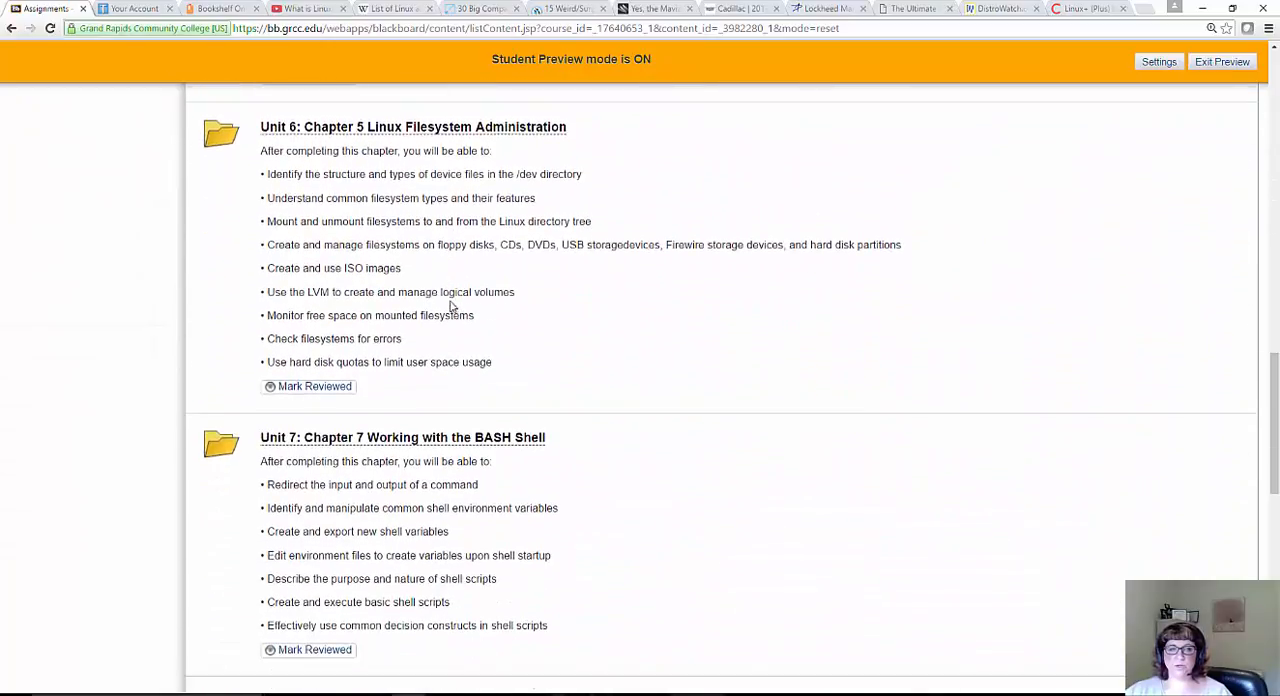
scroll(down, 3)
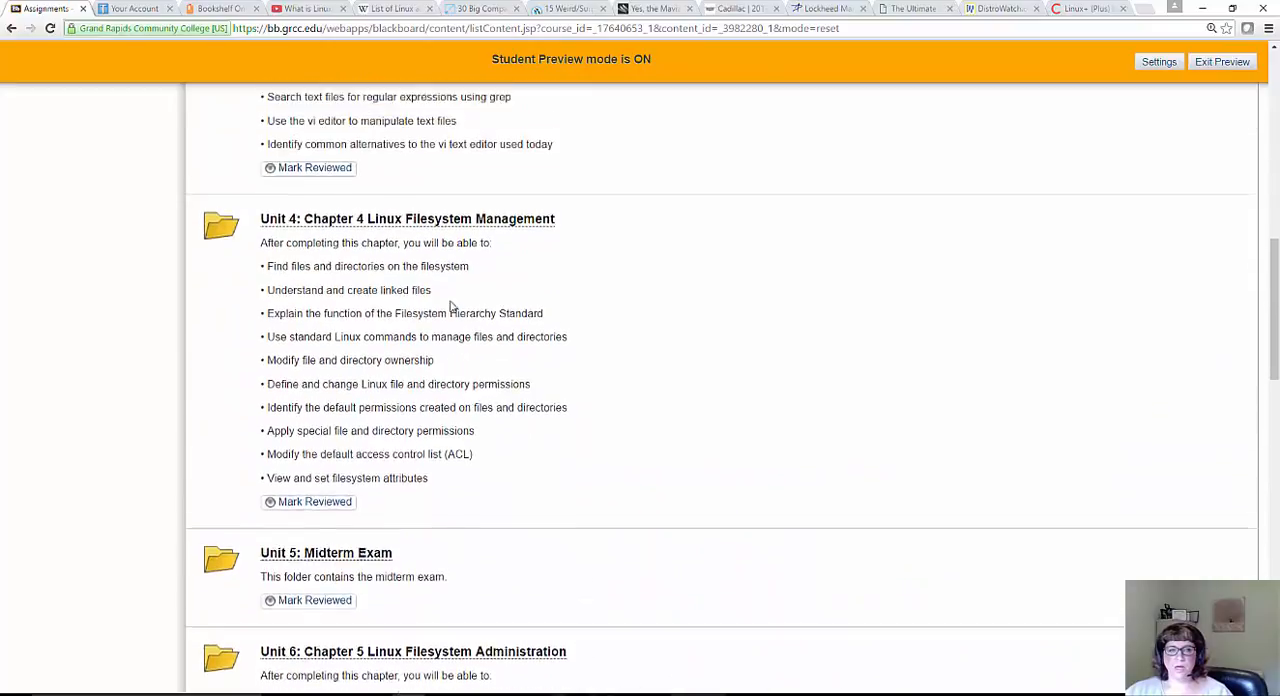
scroll(up, 3)
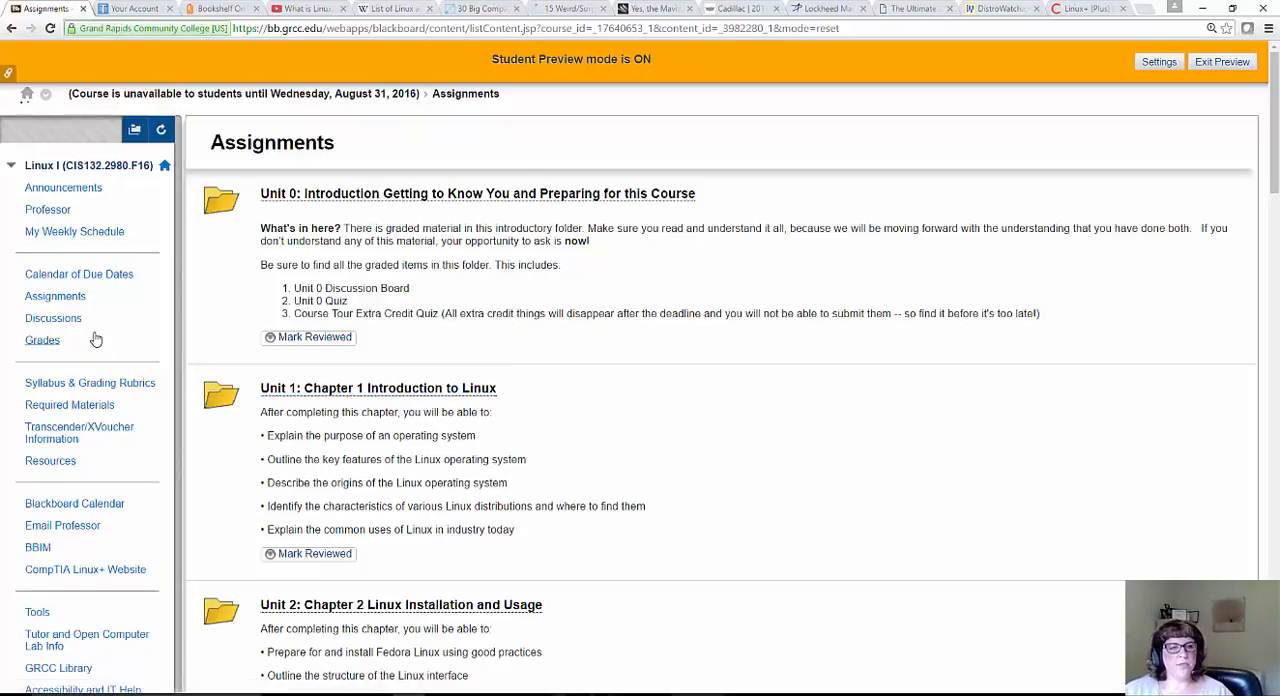
mouse_move(52, 318)
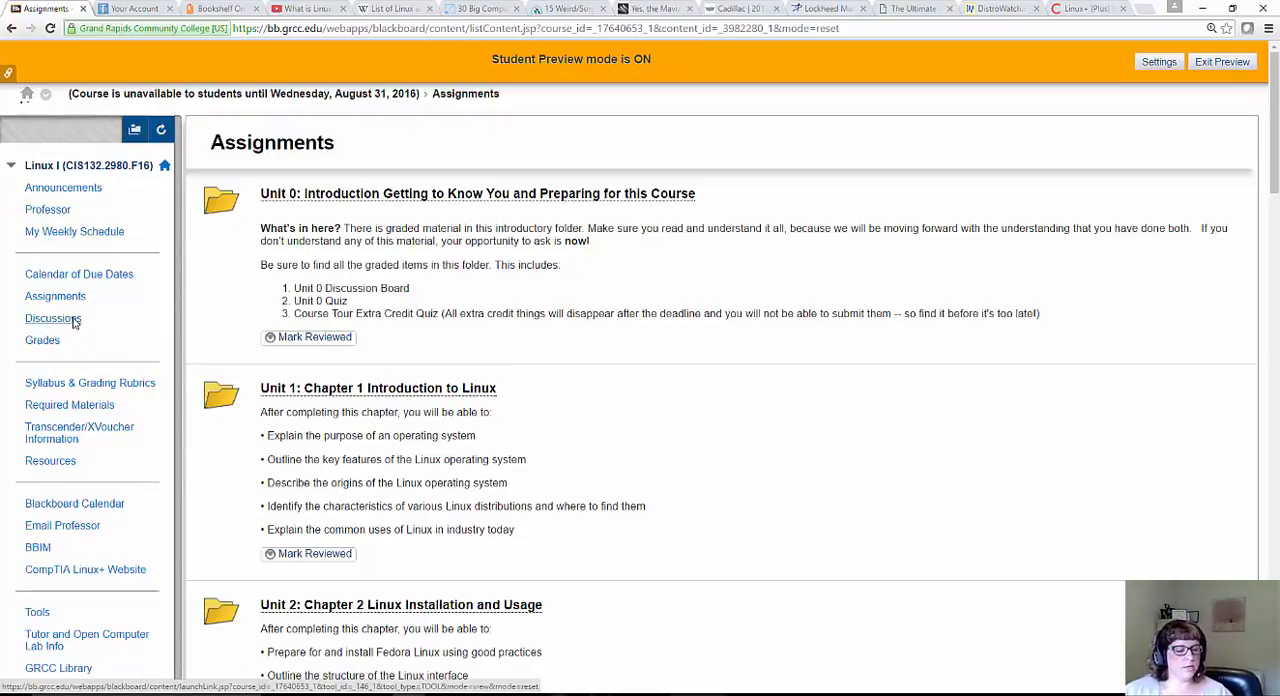
Show the Discussion Board forums, then launch the Assignments page in a new tab
click(52, 318)
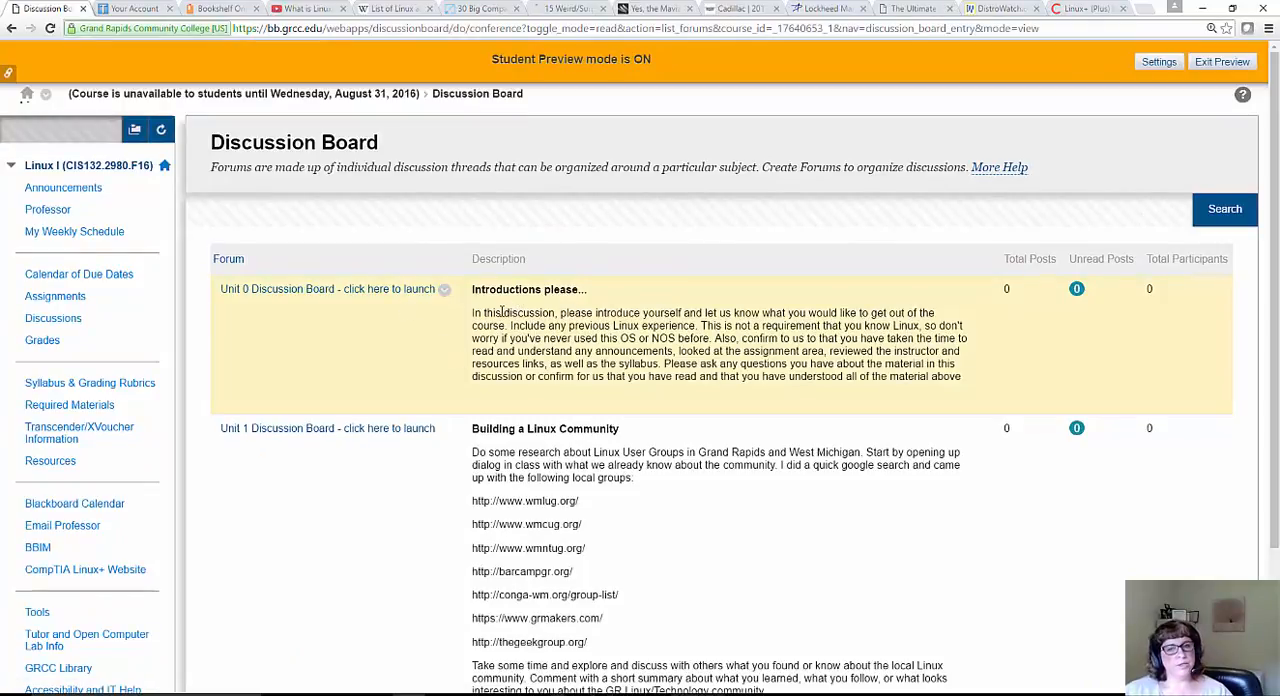
mouse_move(418, 474)
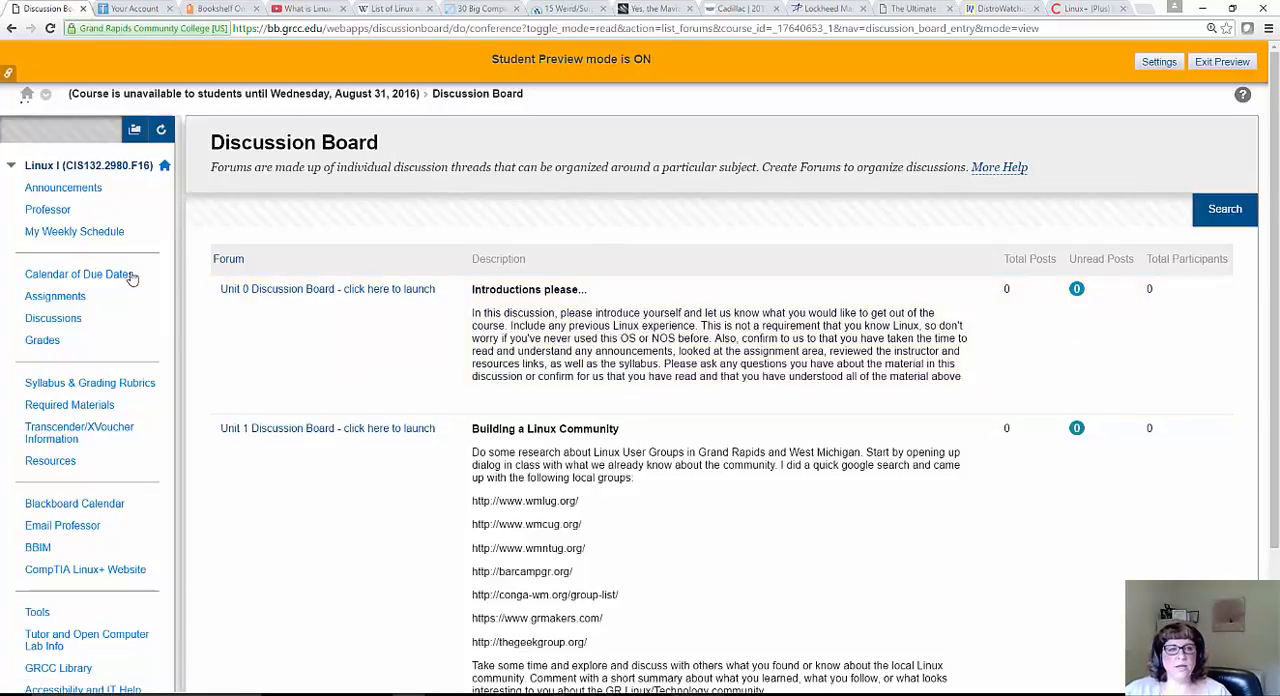
right_click(56, 296)
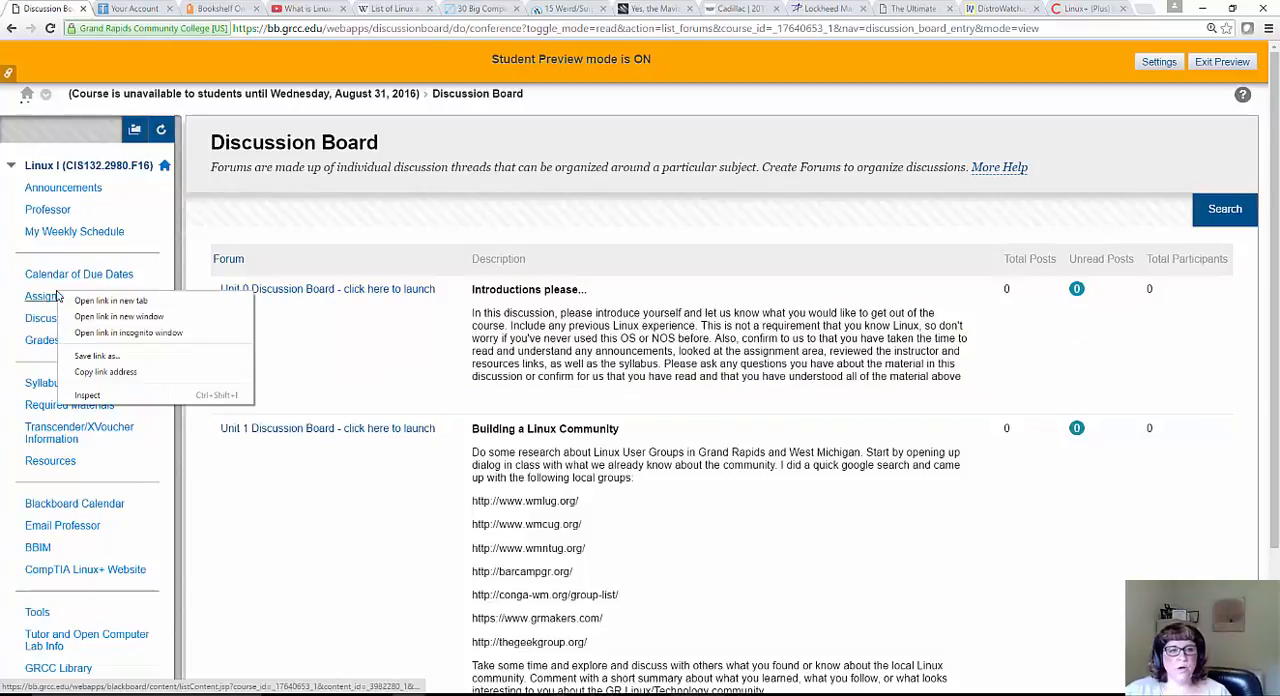
click(112, 300)
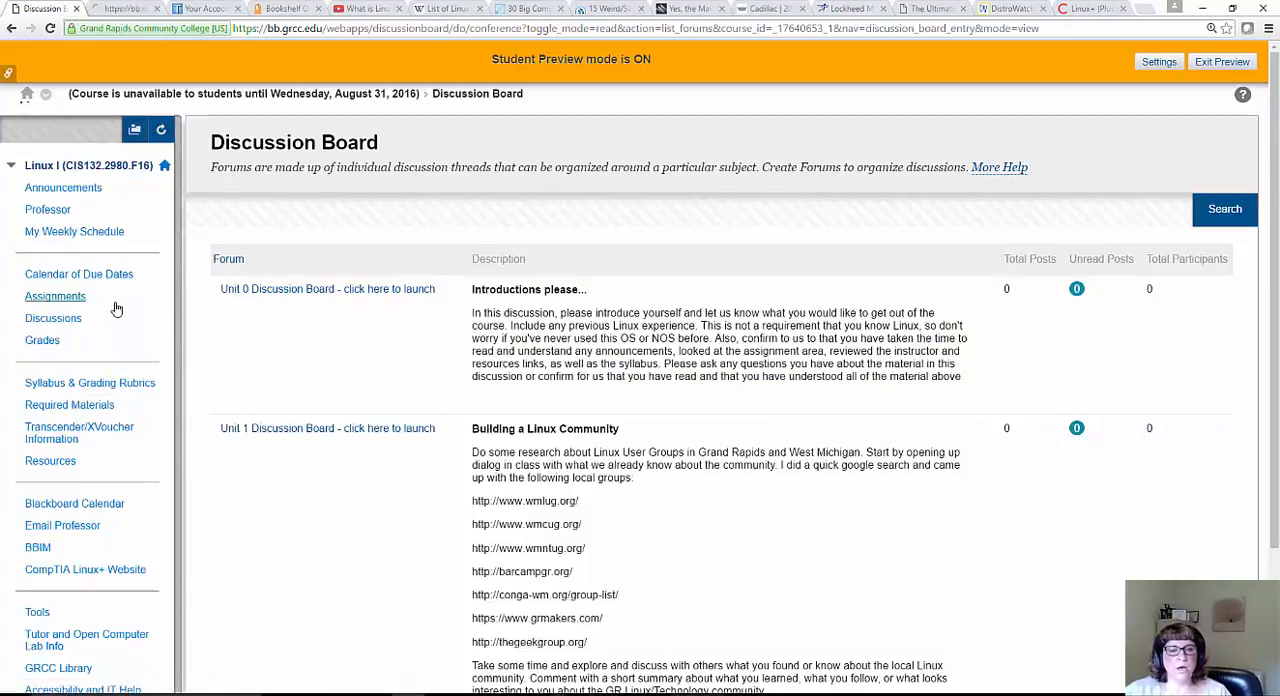
In the new Assignments tab, enter the Unit 0: Introduction folder and look down its items
click(56, 296)
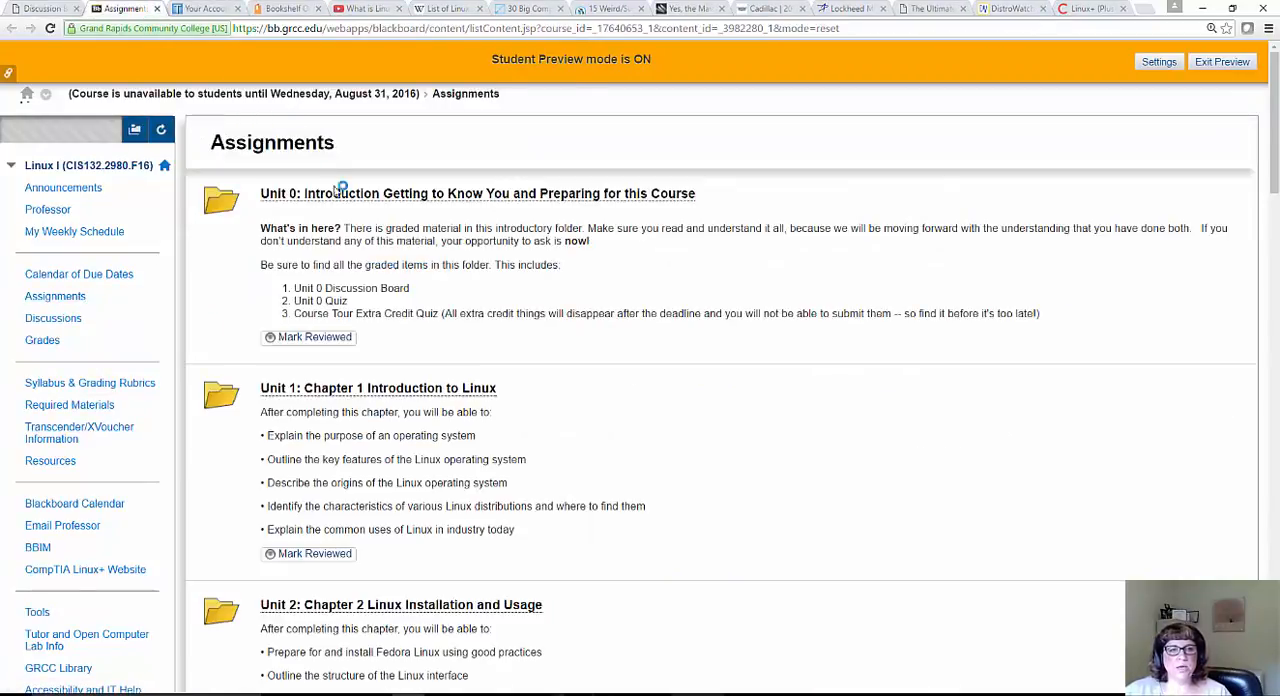
click(476, 192)
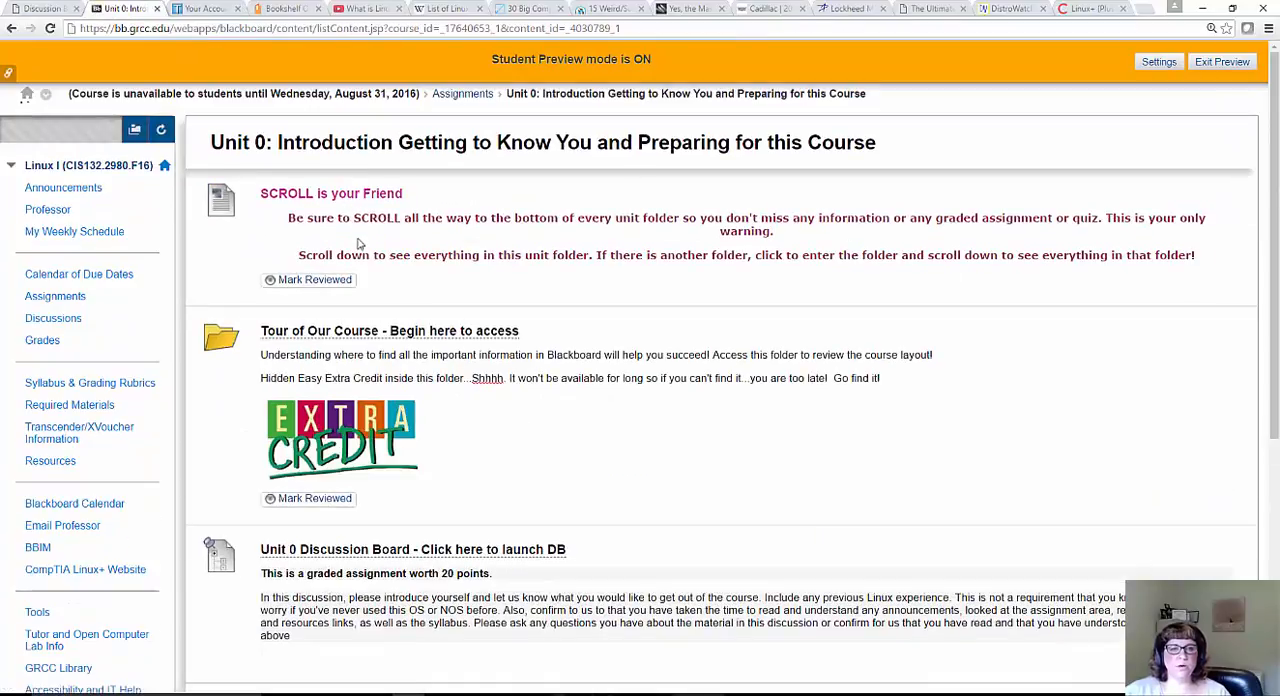
scroll(down, 3)
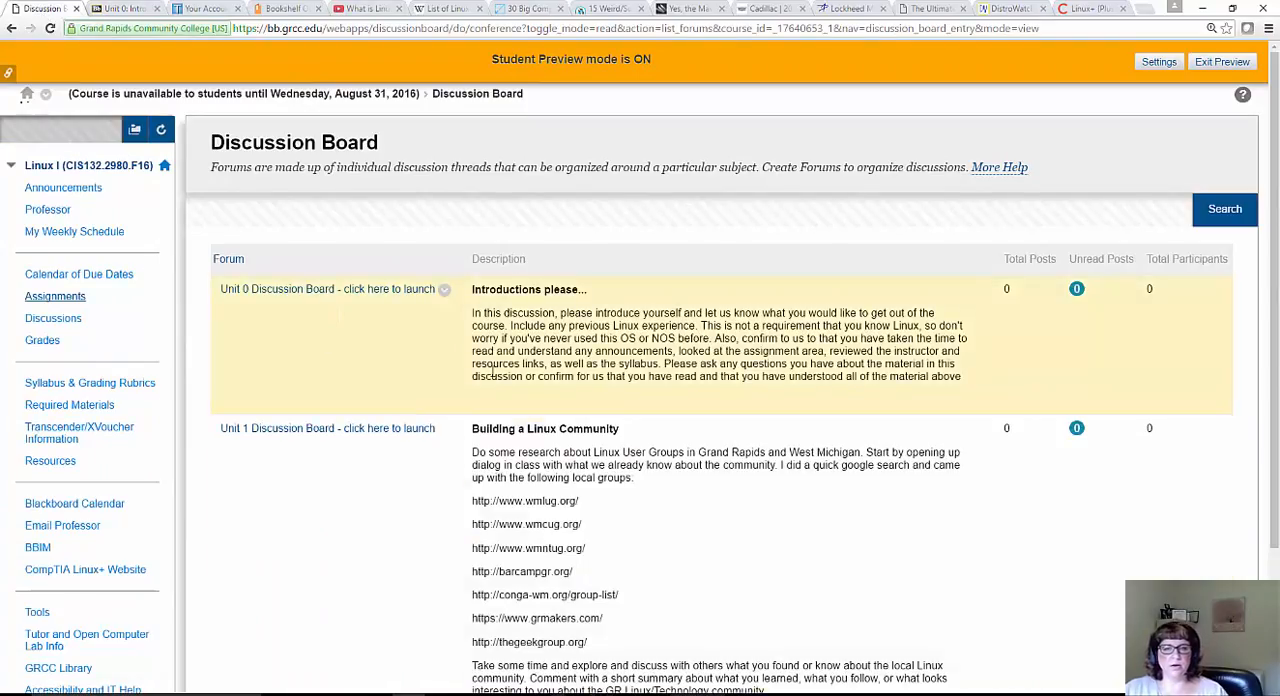
mouse_move(744, 364)
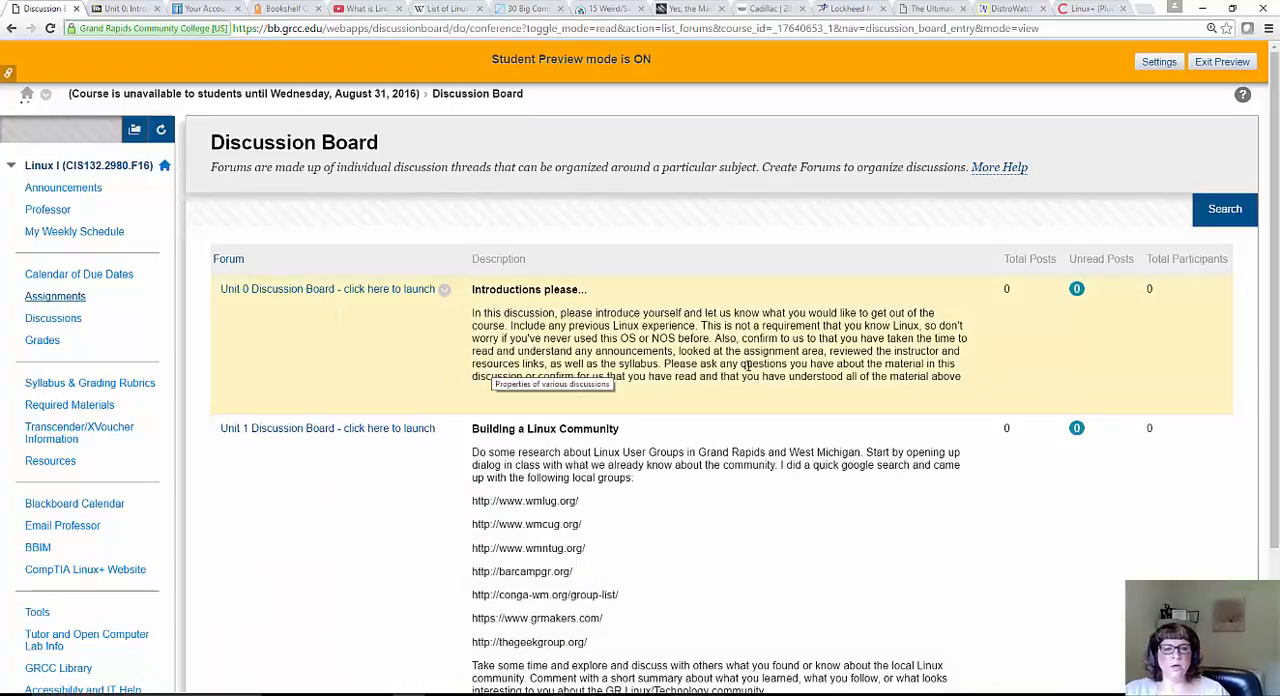
scroll(down, 3)
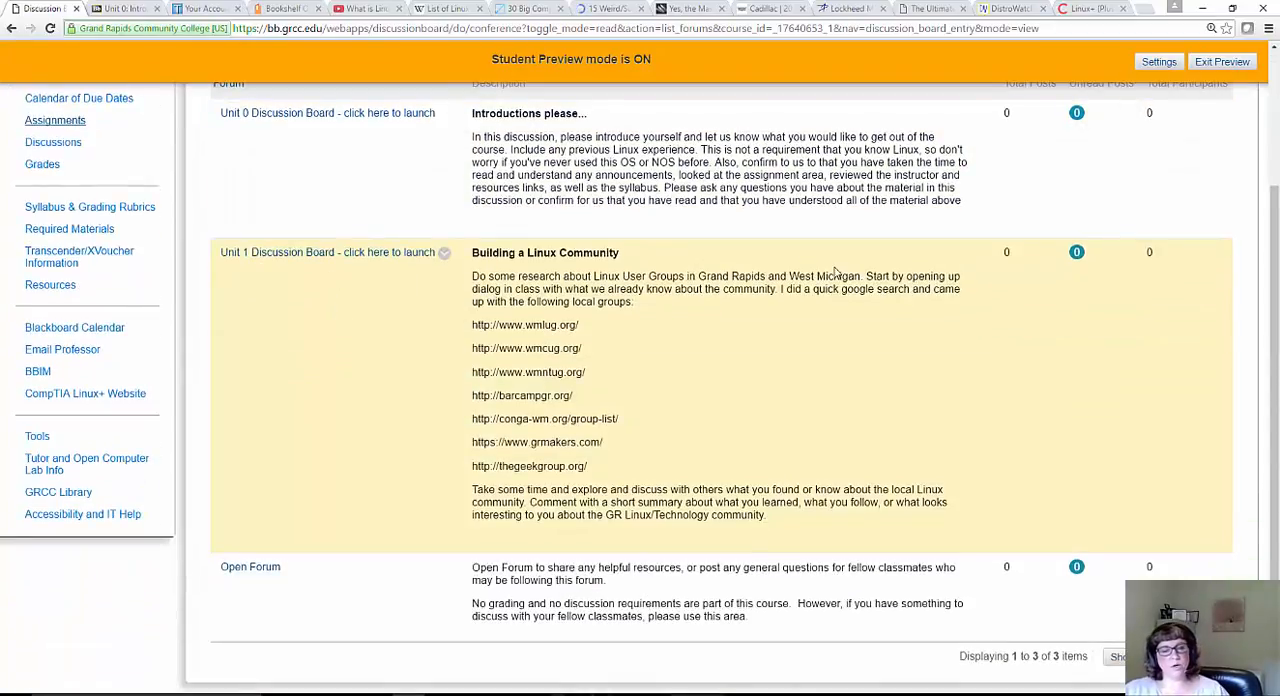
mouse_move(672, 388)
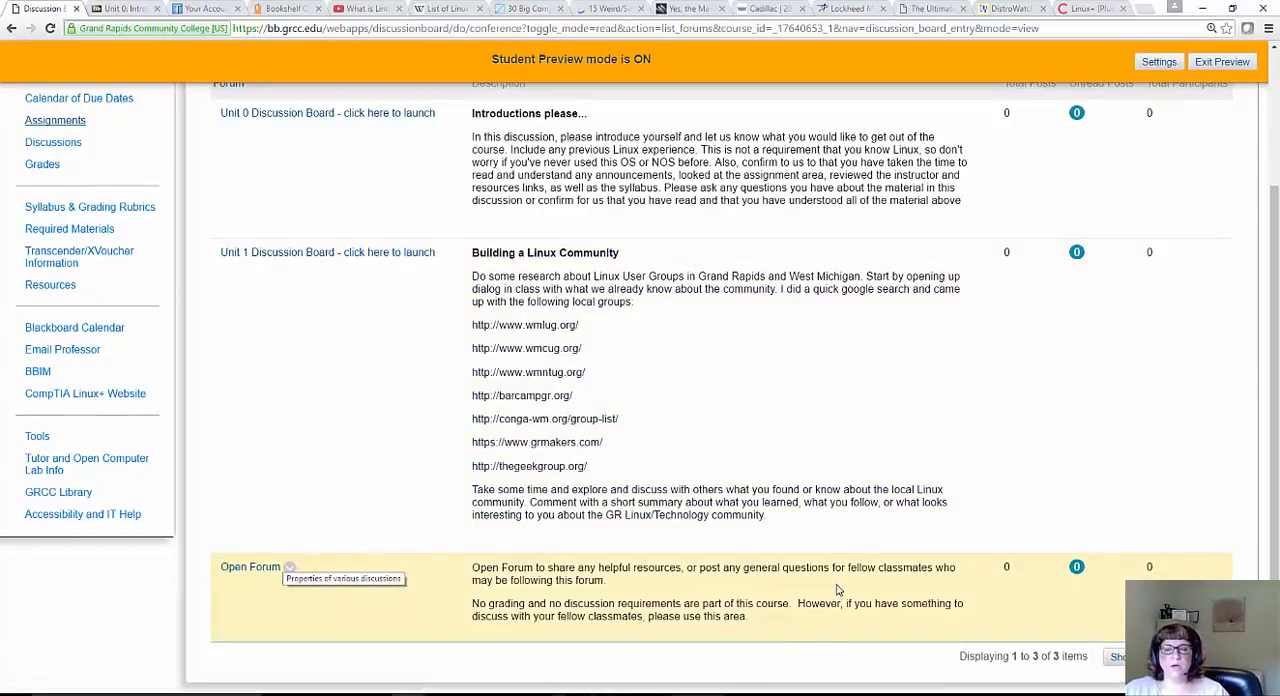
scroll(down, 3)
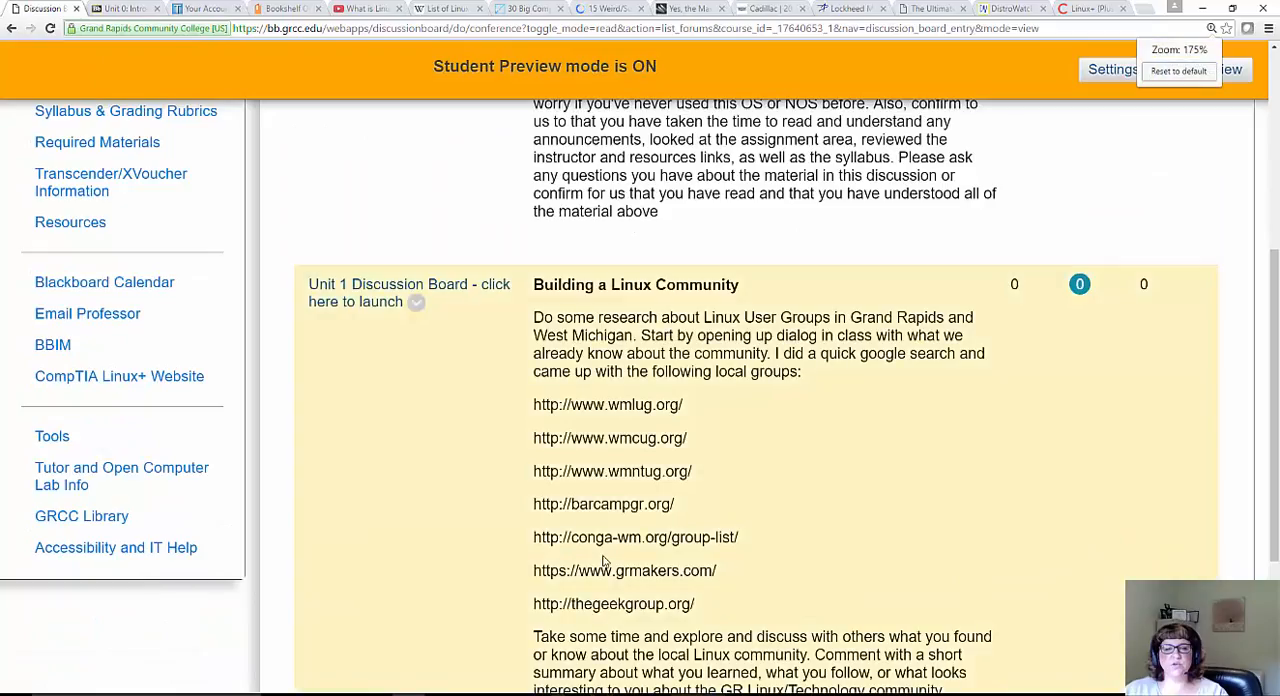
scroll(down, 3)
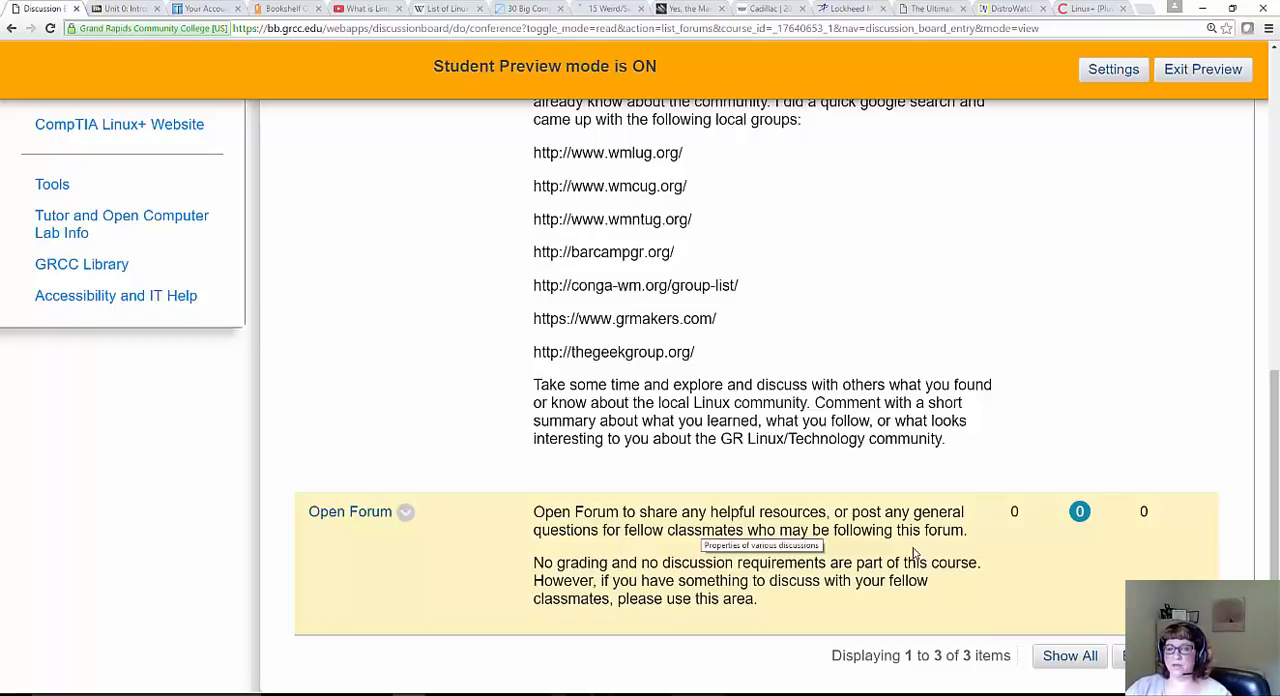
mouse_move(444, 600)
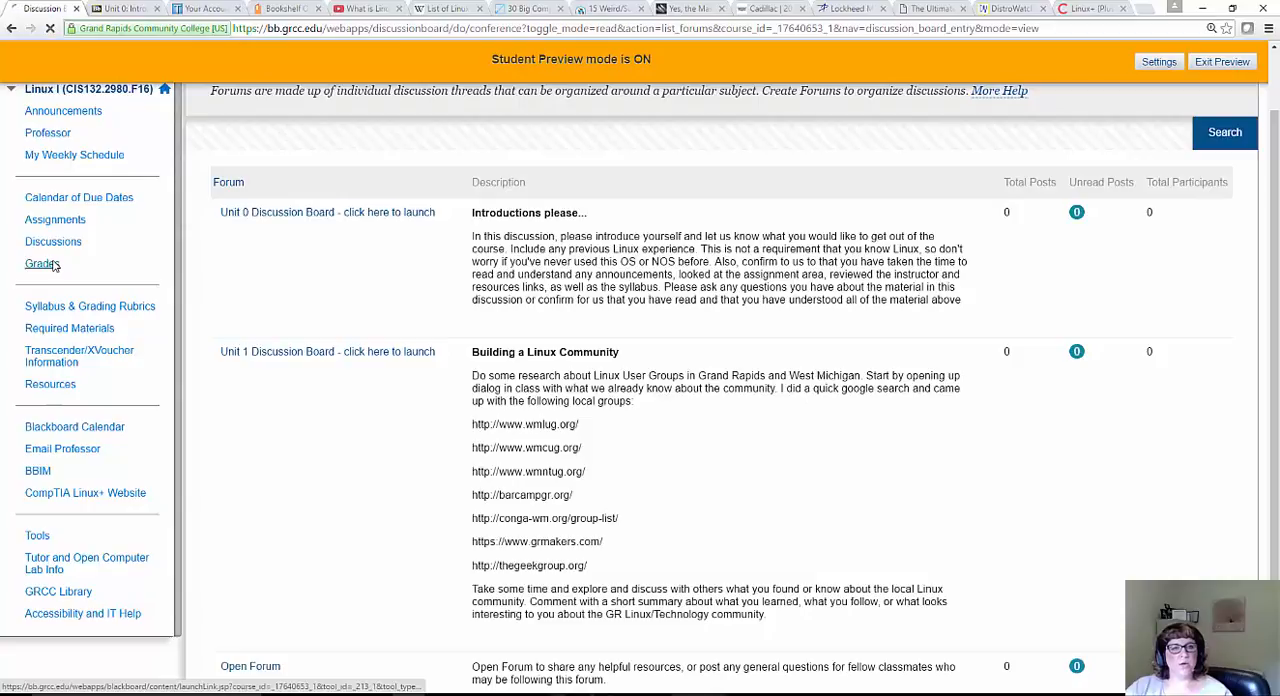
click(40, 264)
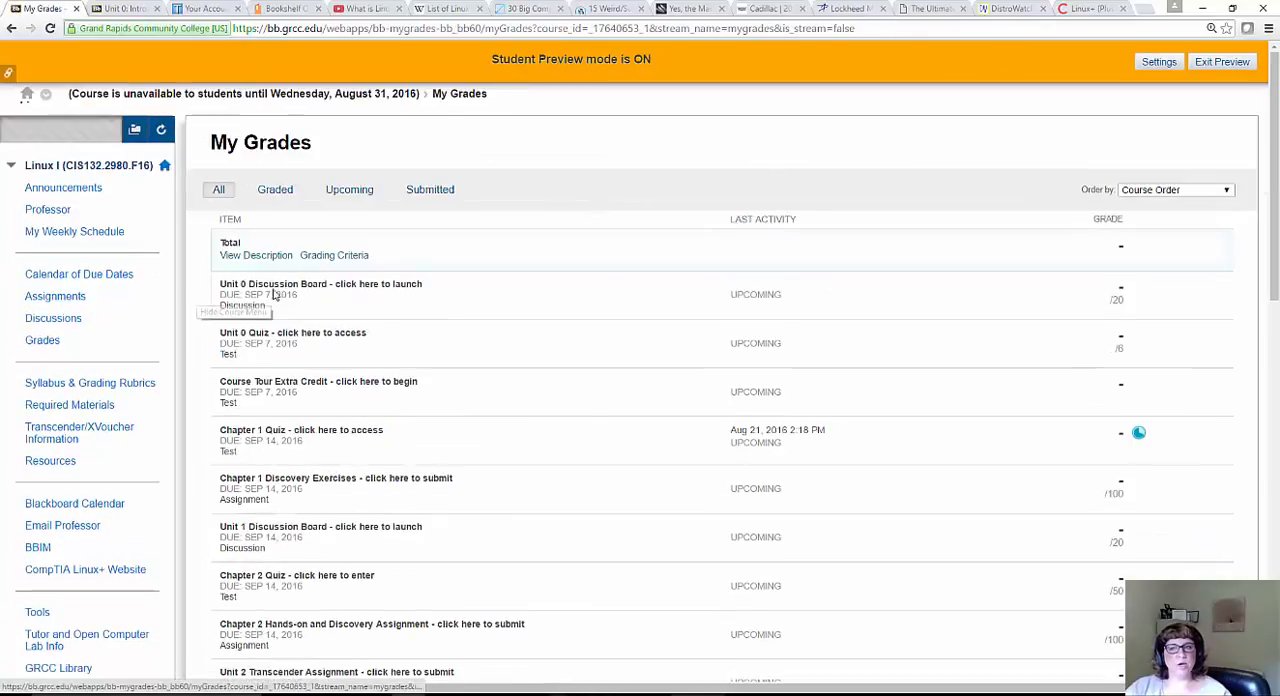
scroll(down, 3)
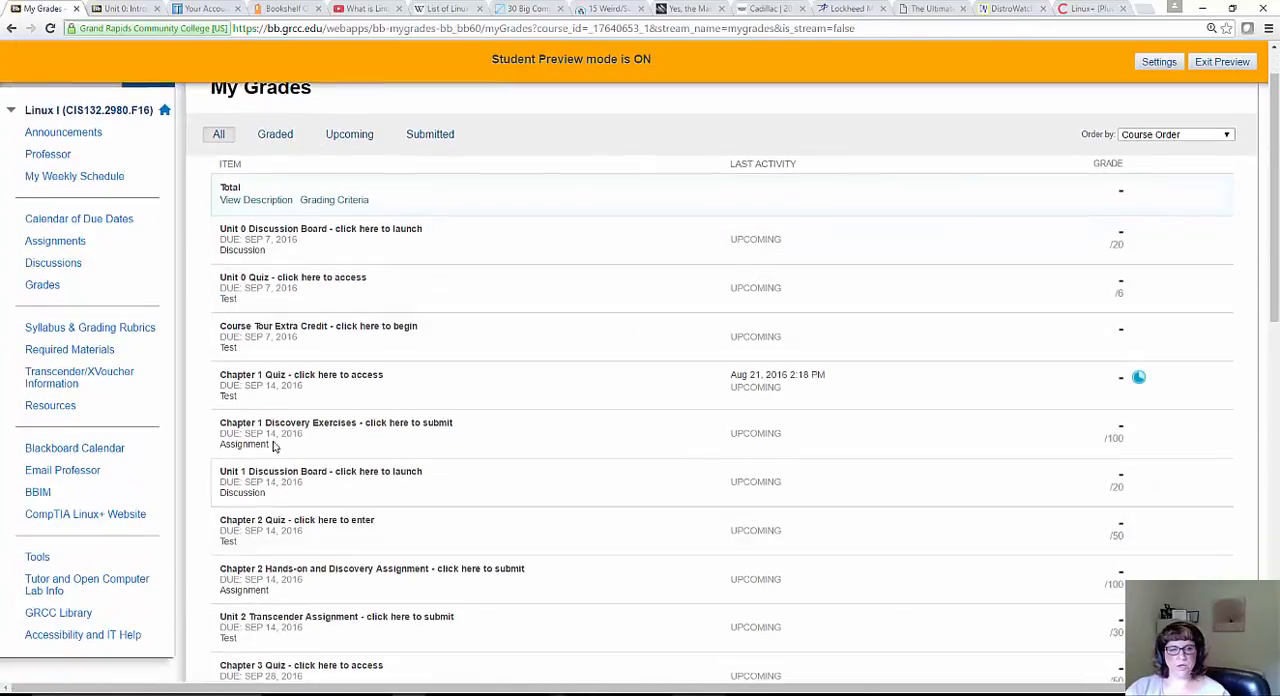
mouse_move(1132, 396)
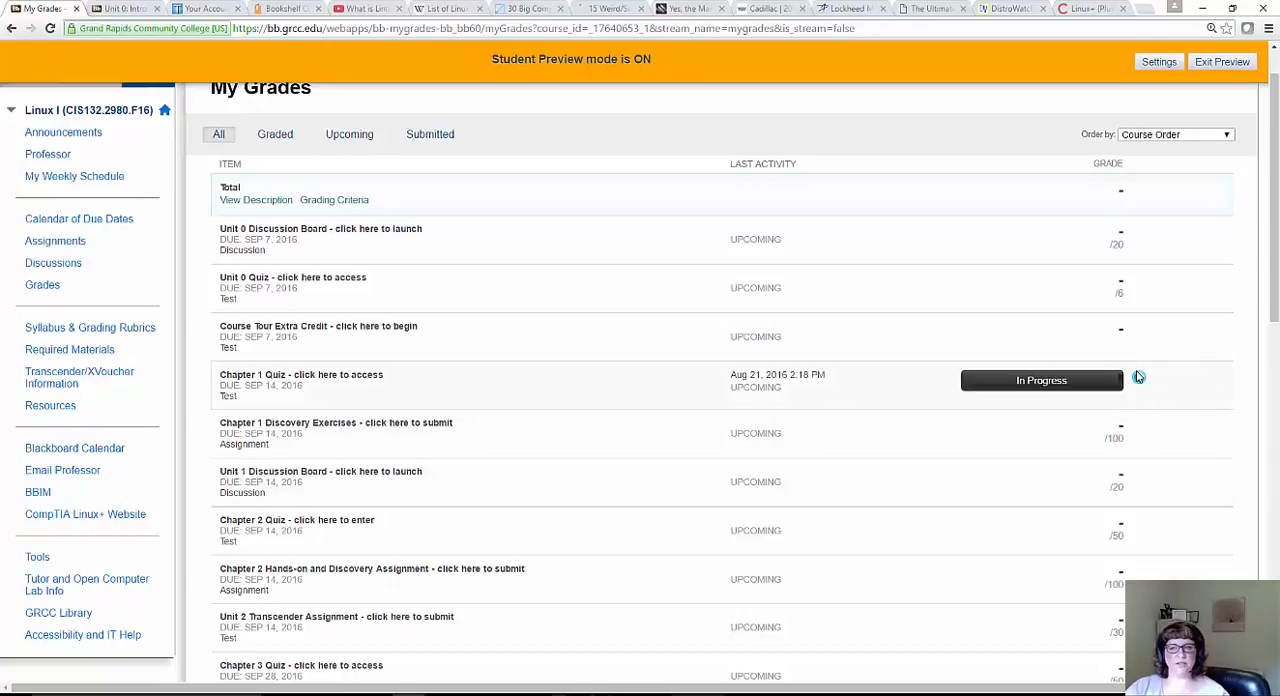
mouse_move(1140, 376)
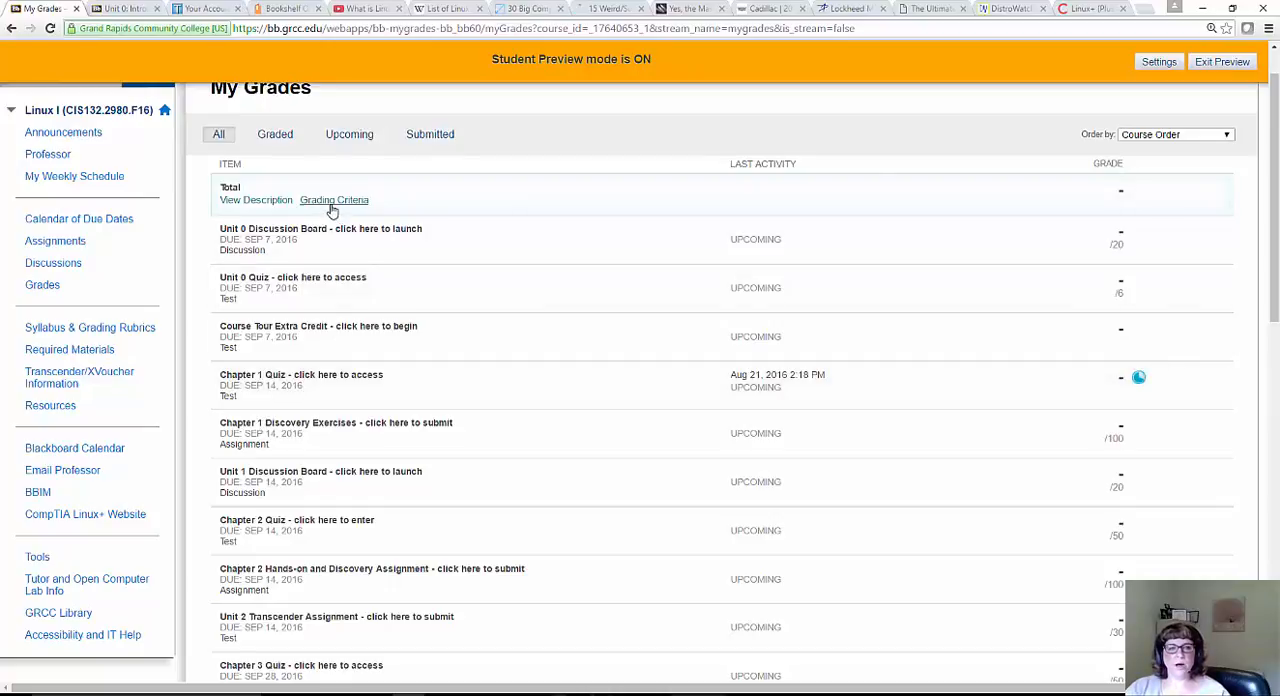
scroll(down, 3)
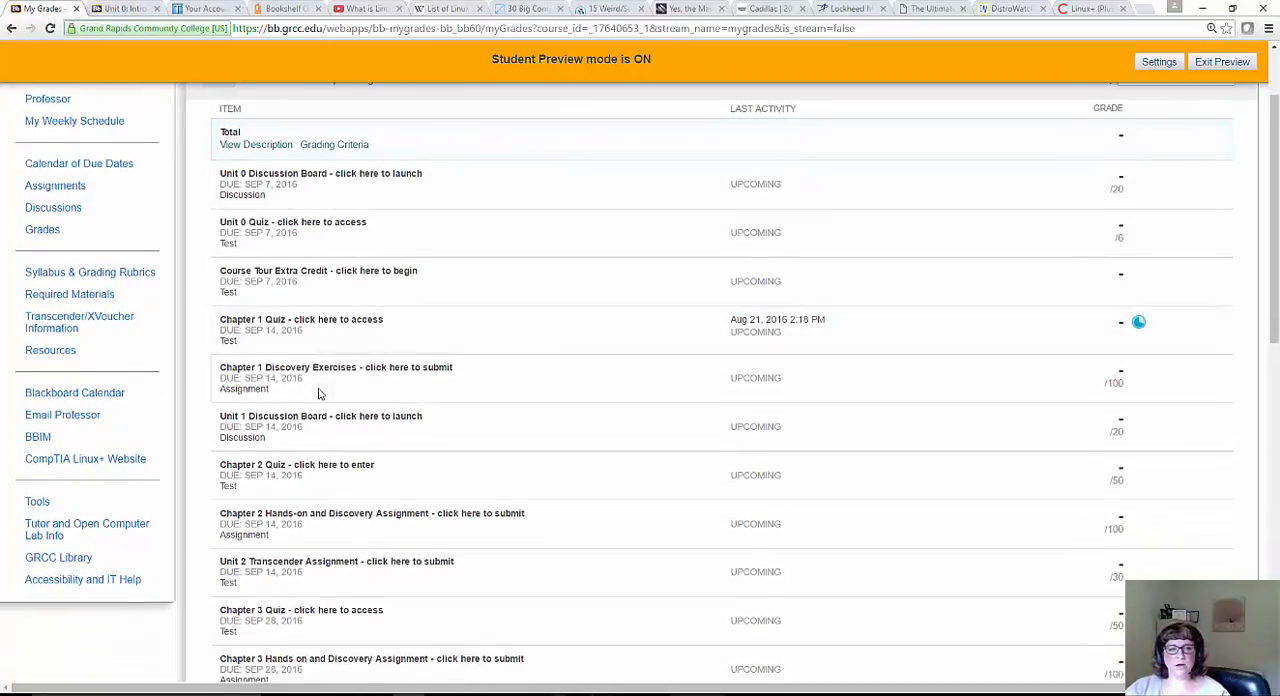
scroll(down, 3)
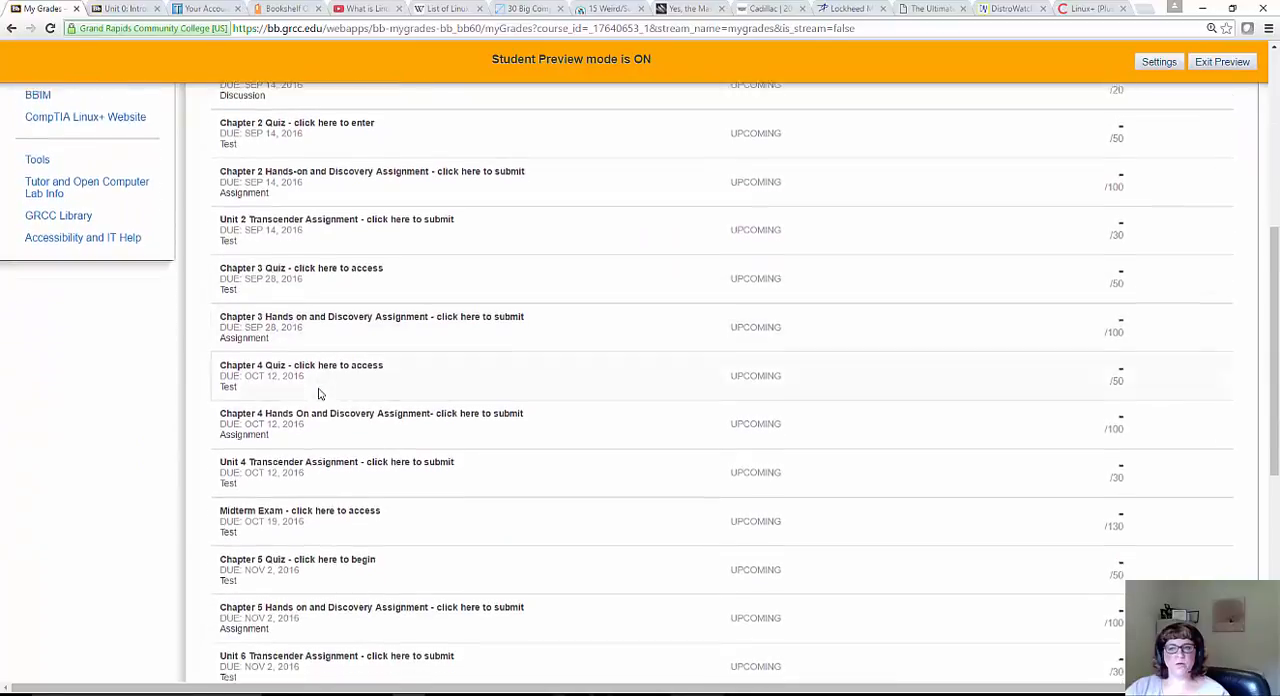
scroll(down, 3)
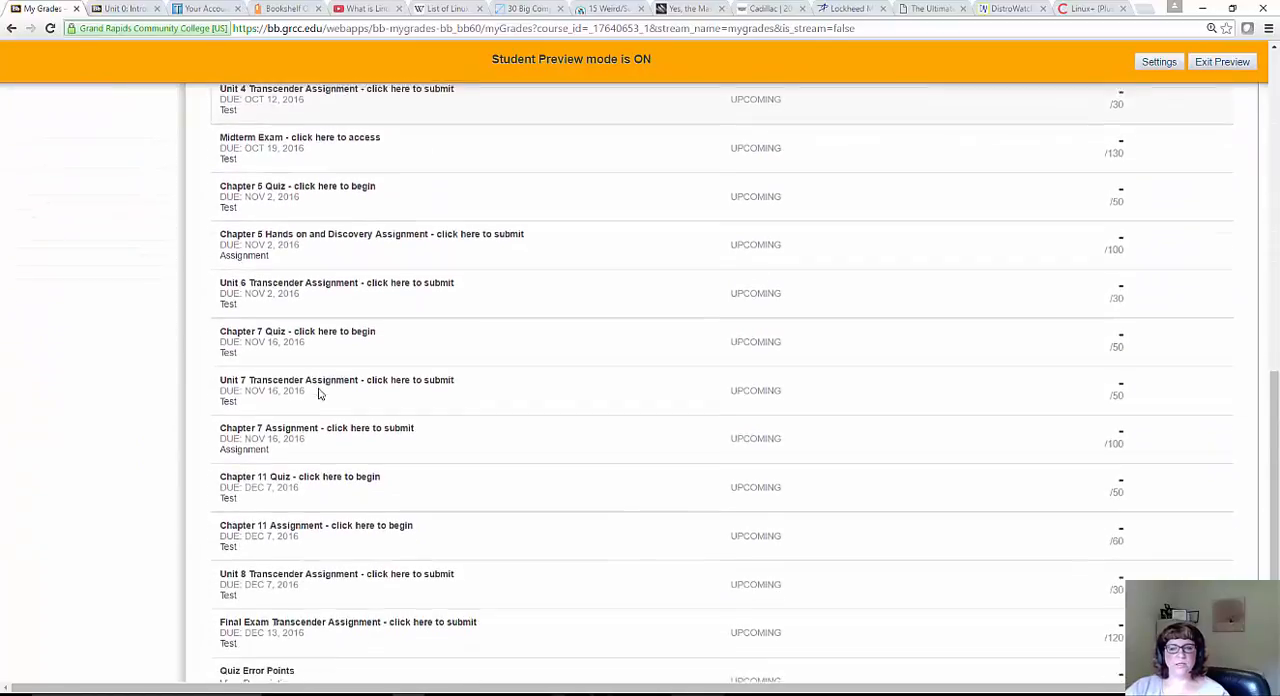
scroll(down, 3)
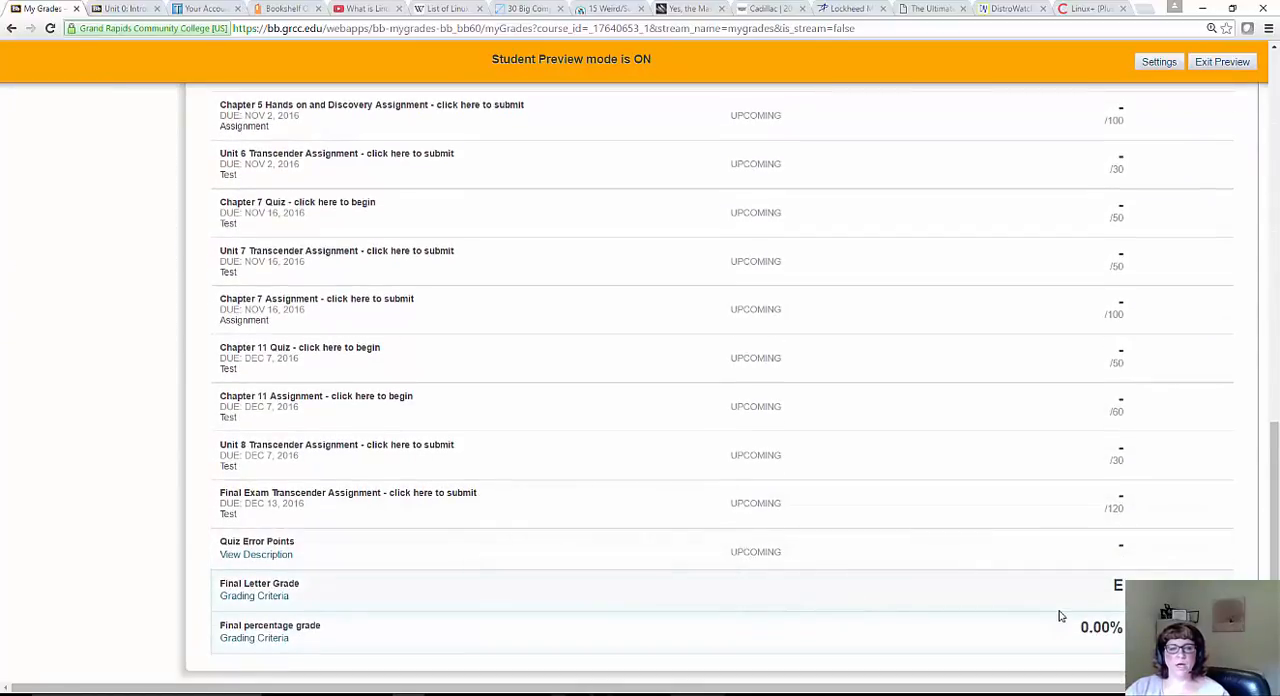
mouse_move(1100, 654)
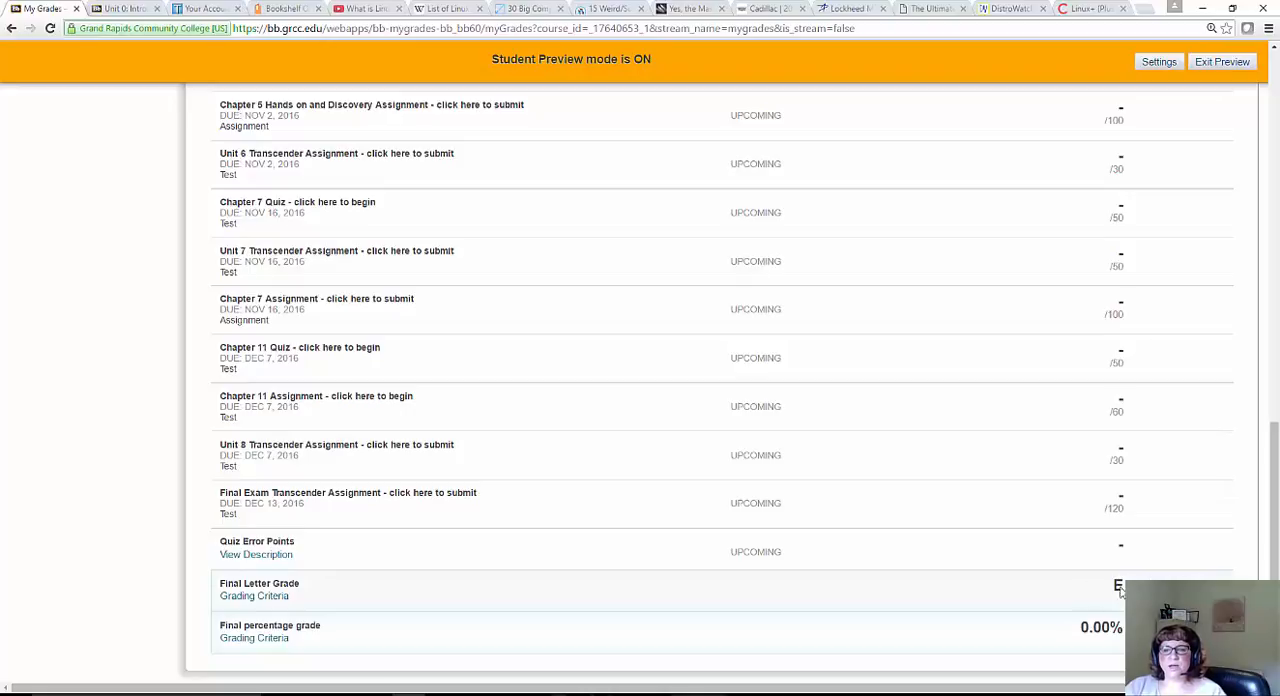
mouse_move(1084, 580)
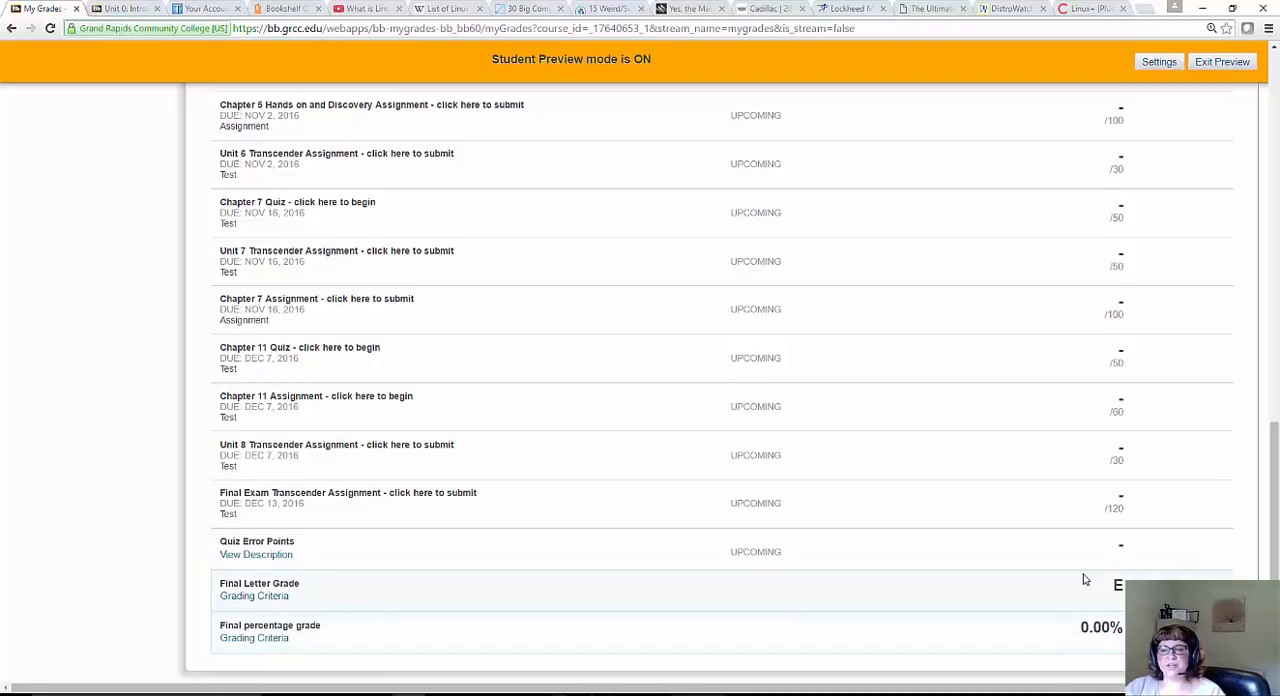
scroll(up, 3)
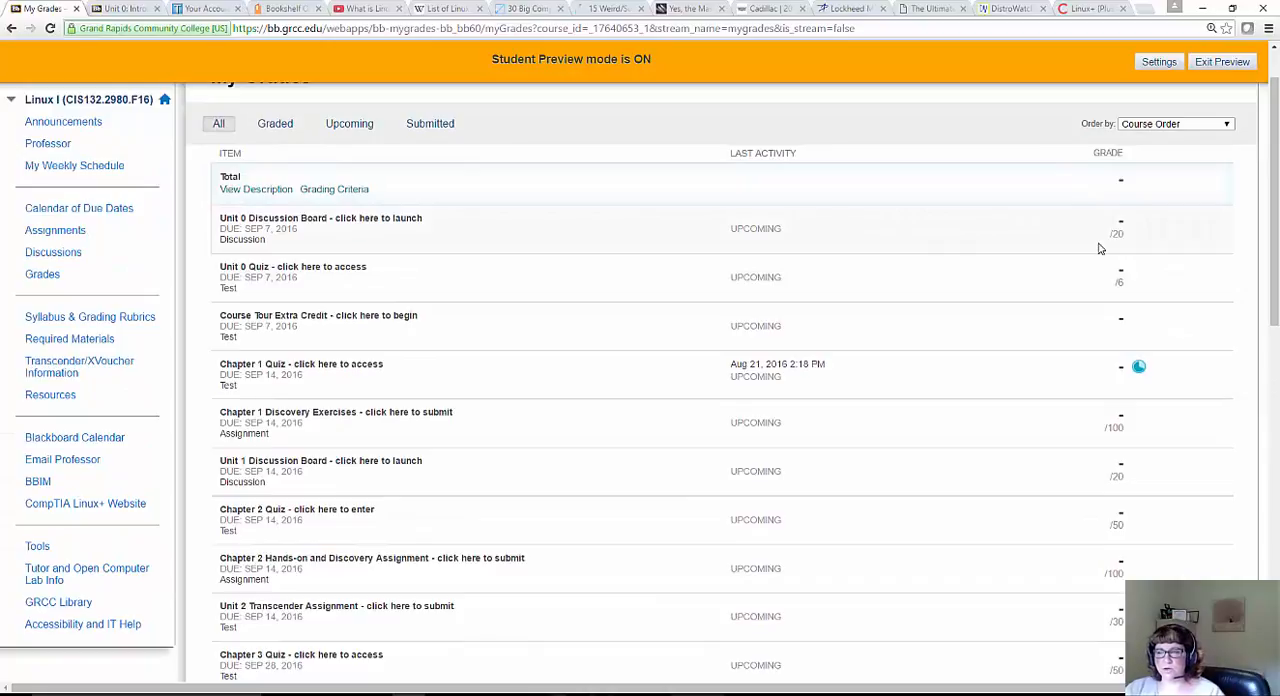
scroll(down, 3)
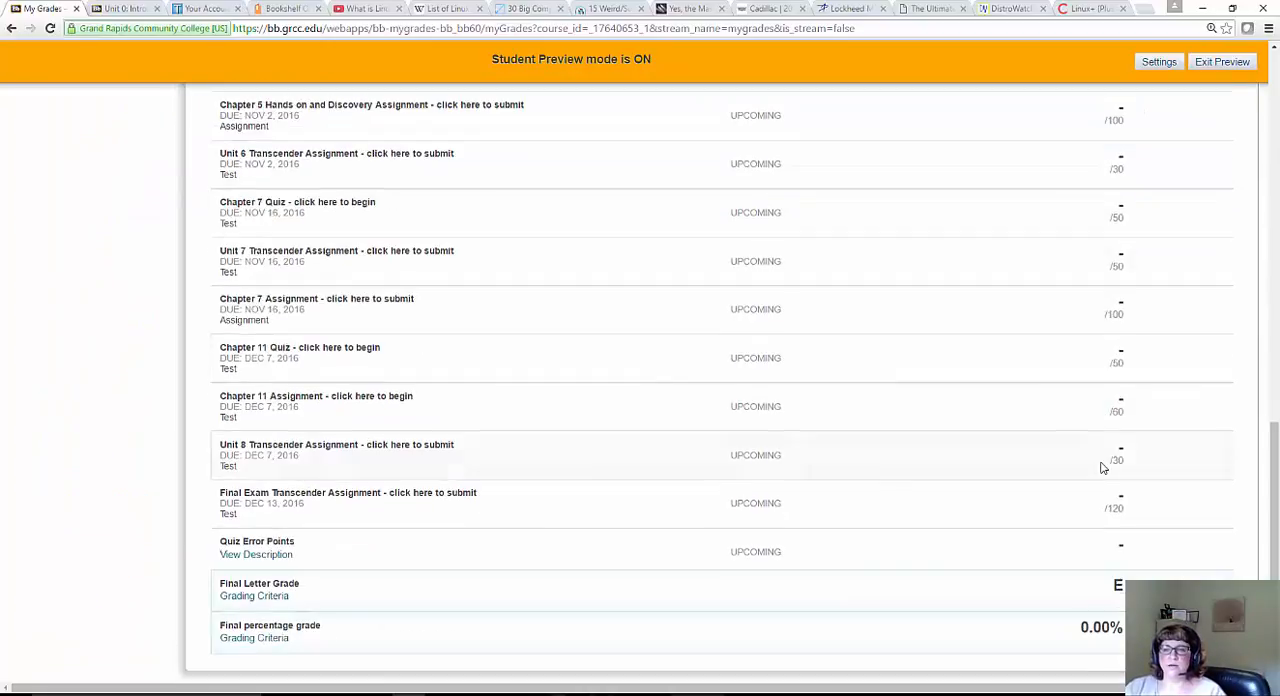
scroll(up, 3)
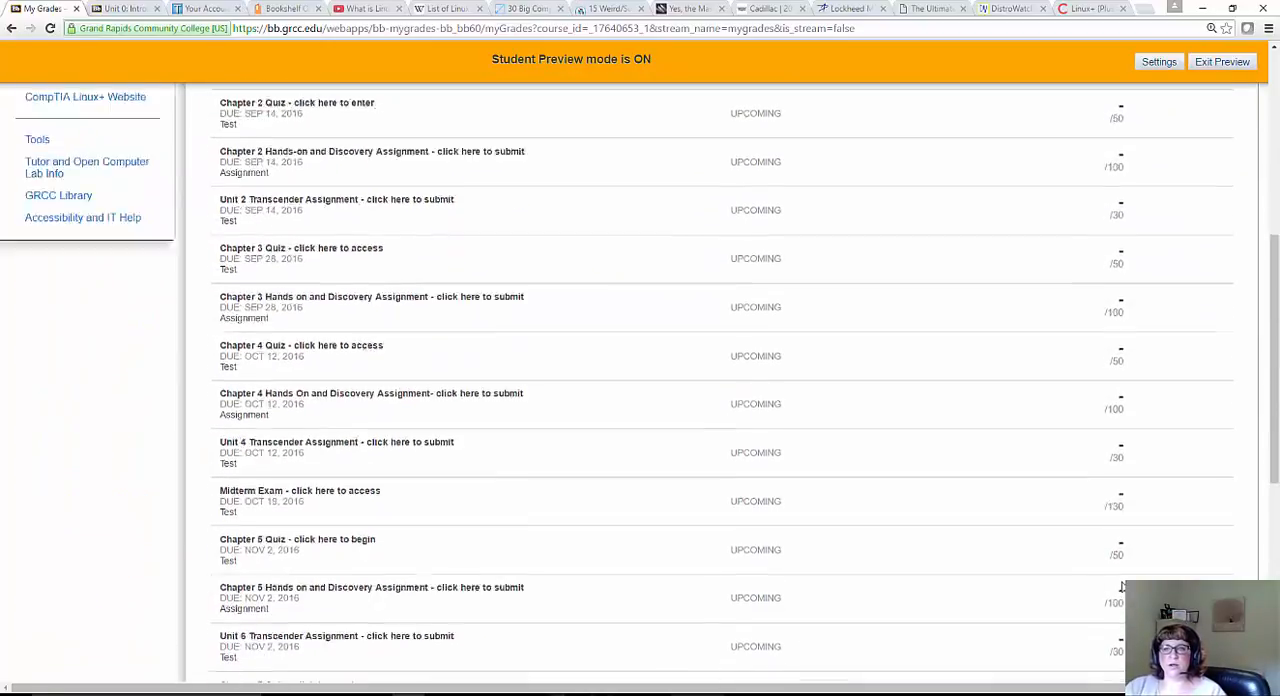
scroll(down, 3)
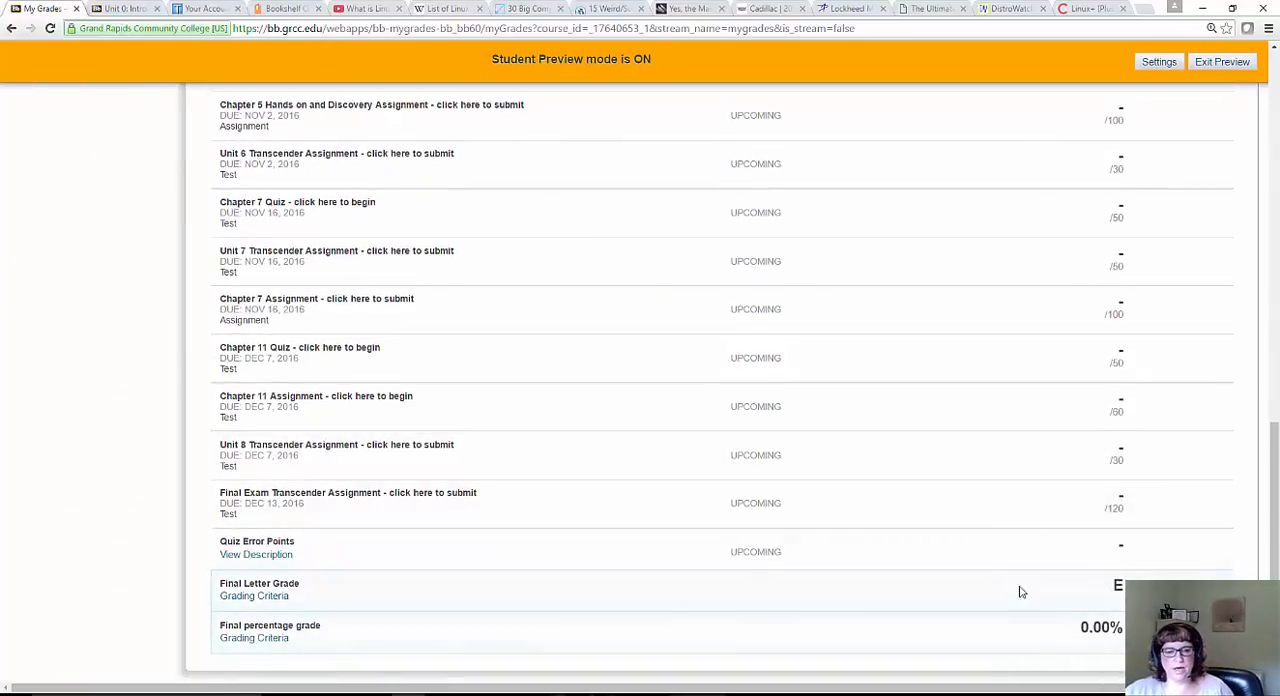
scroll(up, 3)
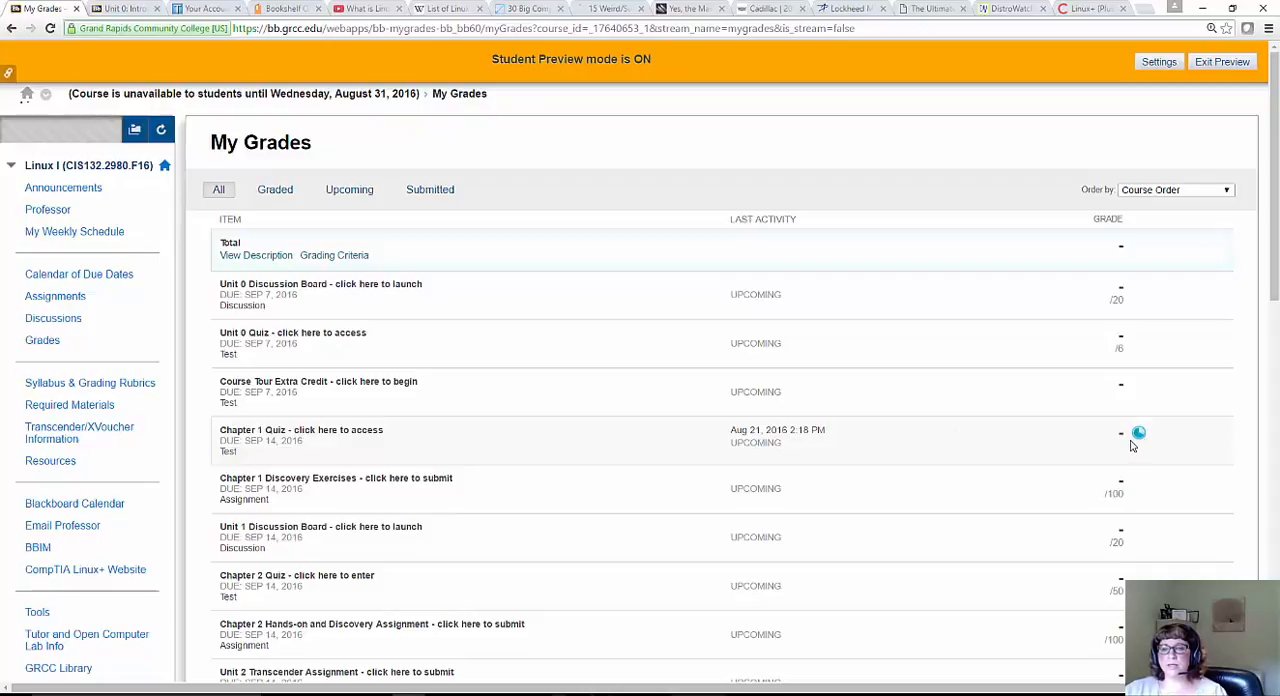
mouse_move(1168, 440)
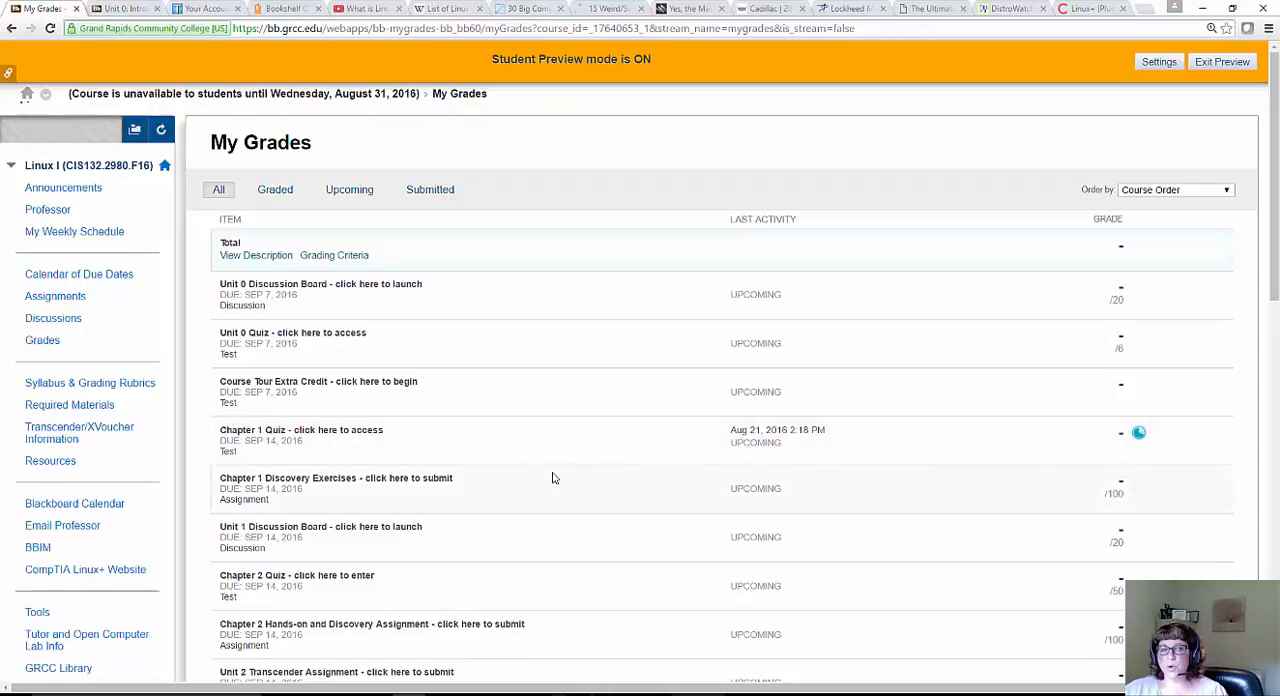
mouse_move(436, 488)
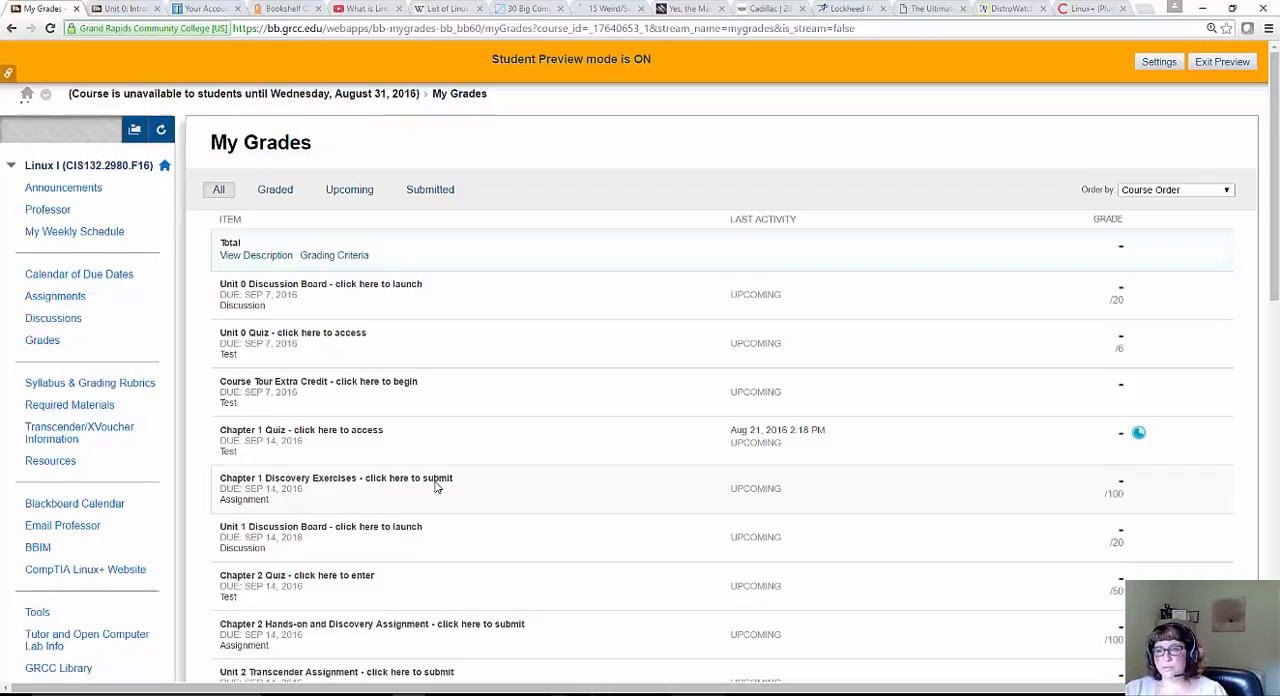
mouse_move(1032, 500)
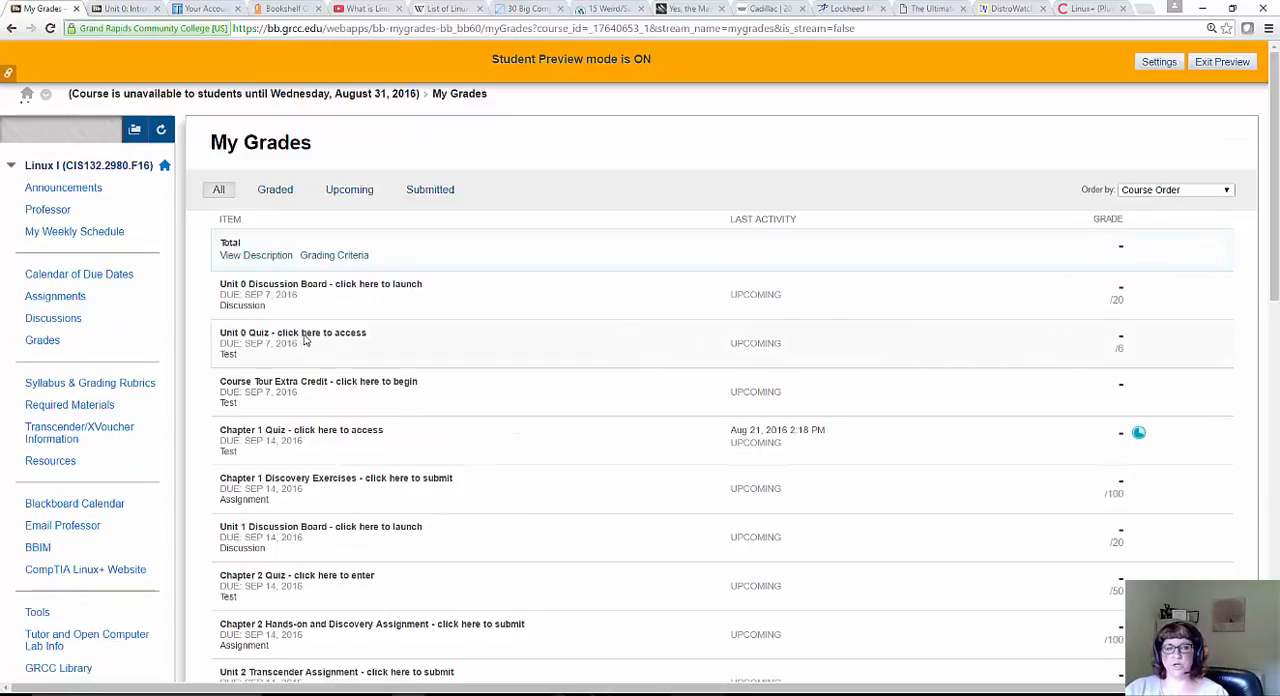
mouse_move(948, 428)
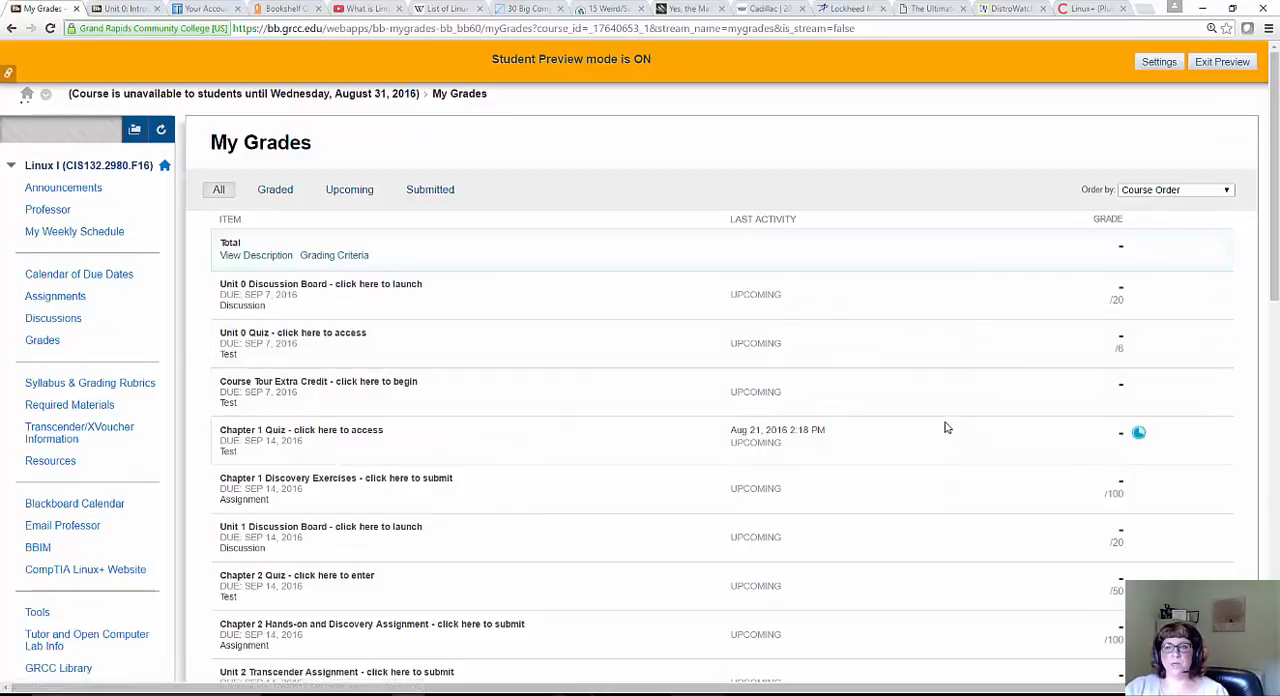
mouse_move(256, 380)
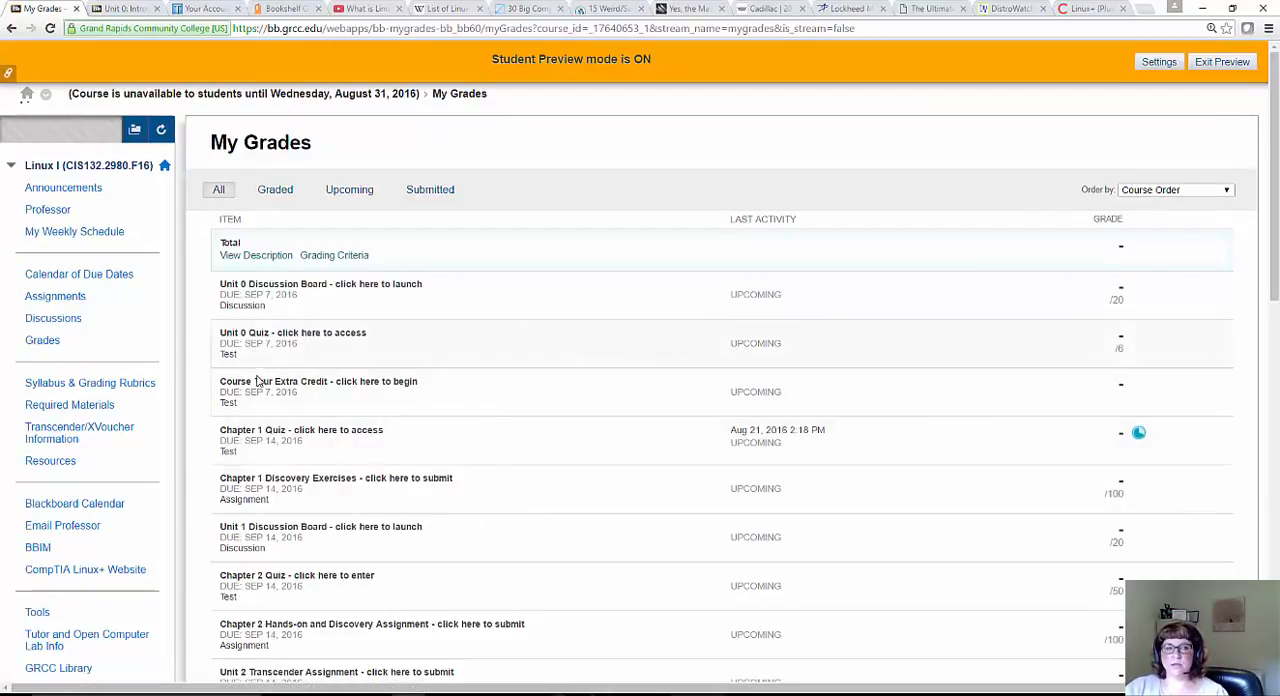
scroll(down, 3)
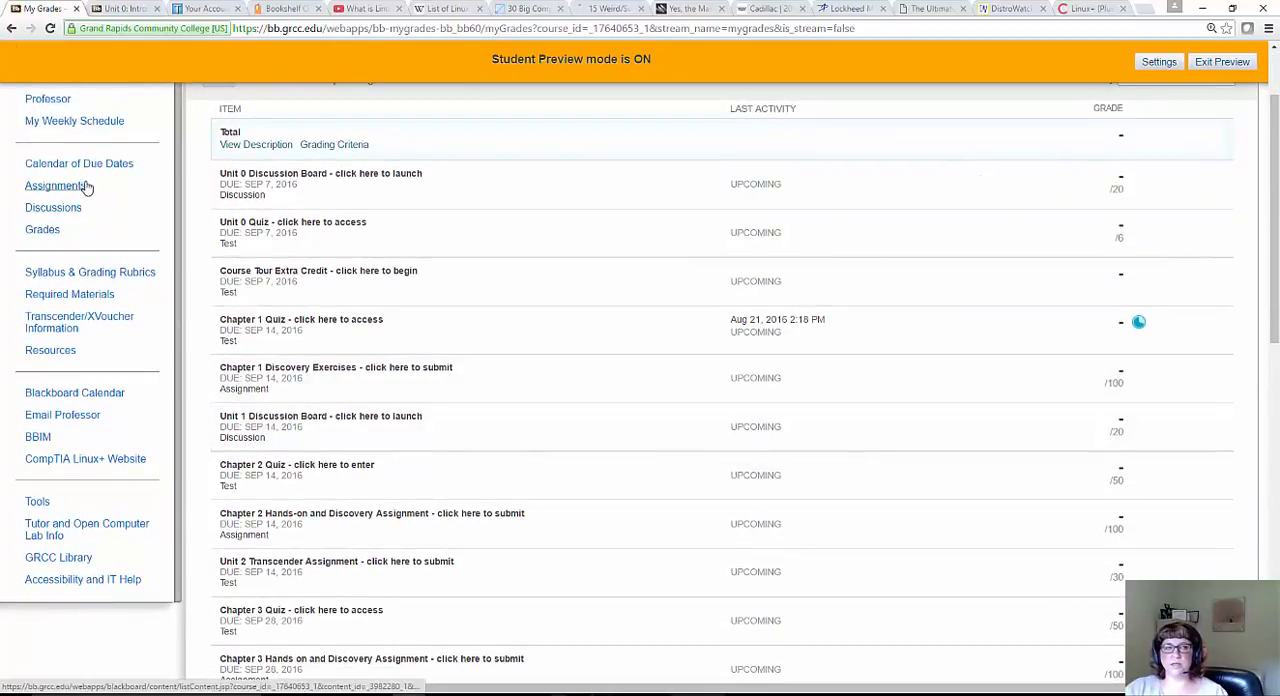
mouse_move(610, 458)
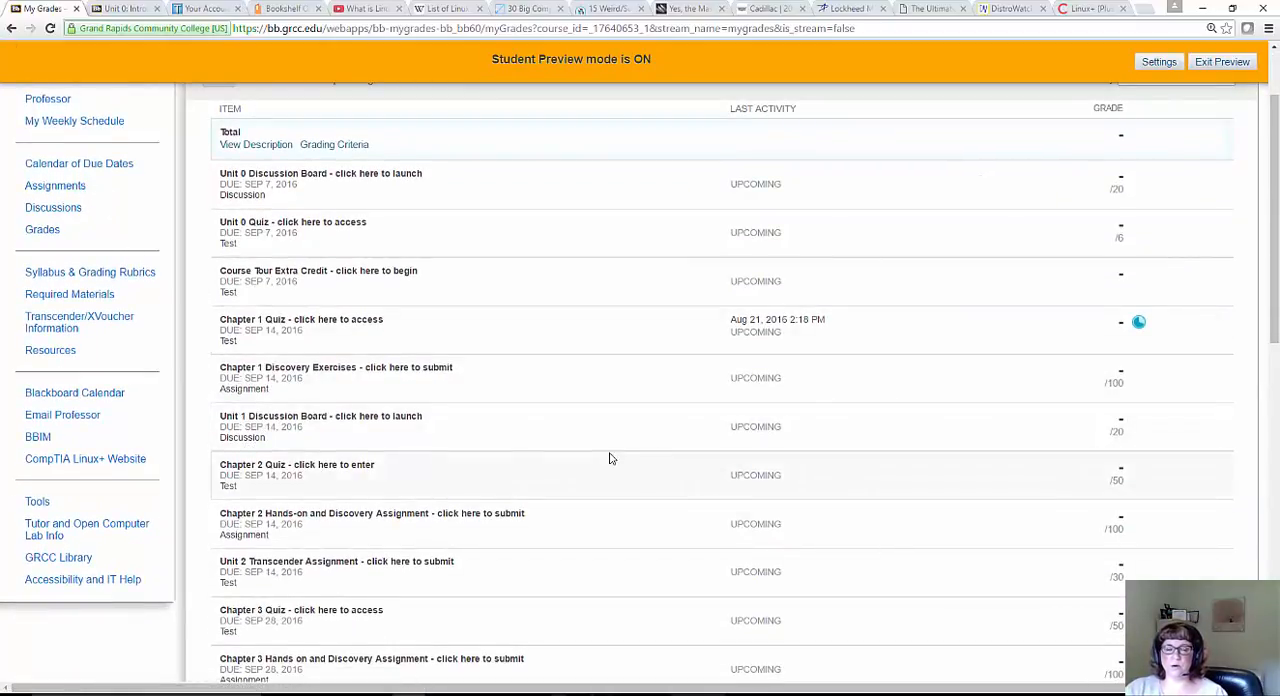
mouse_move(588, 472)
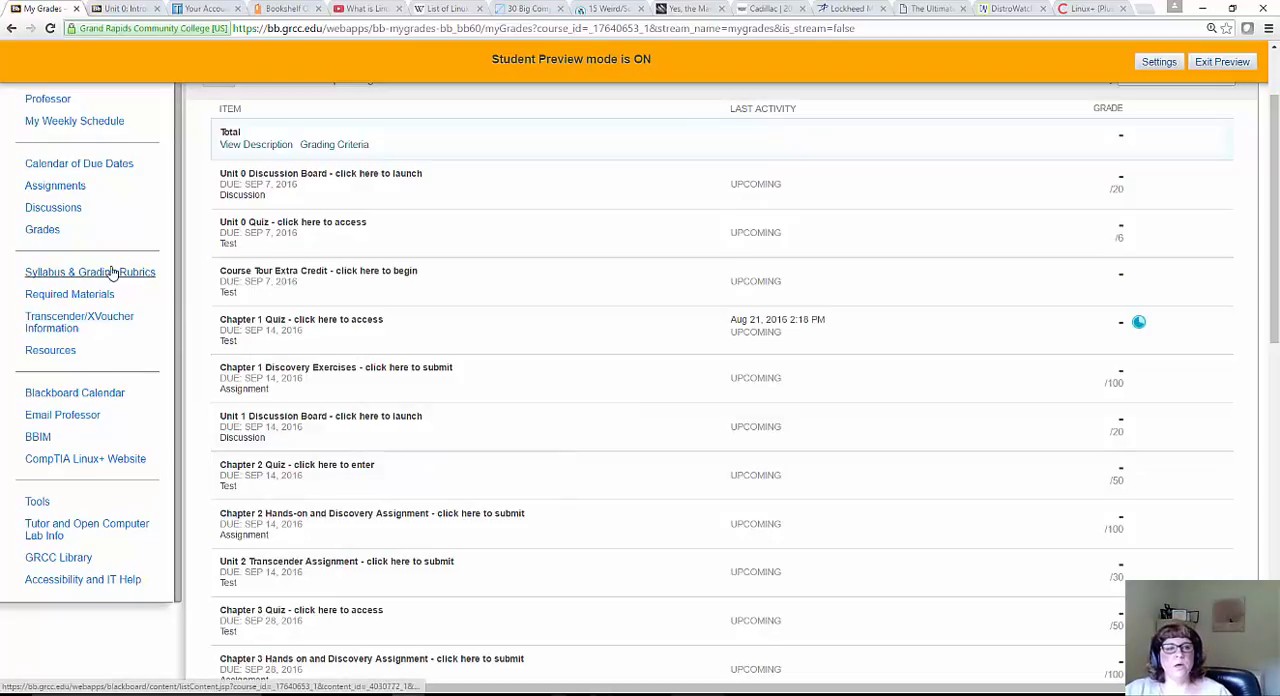
Read down the Syllabus & Grading Rubrics page through the College Policies section
click(88, 272)
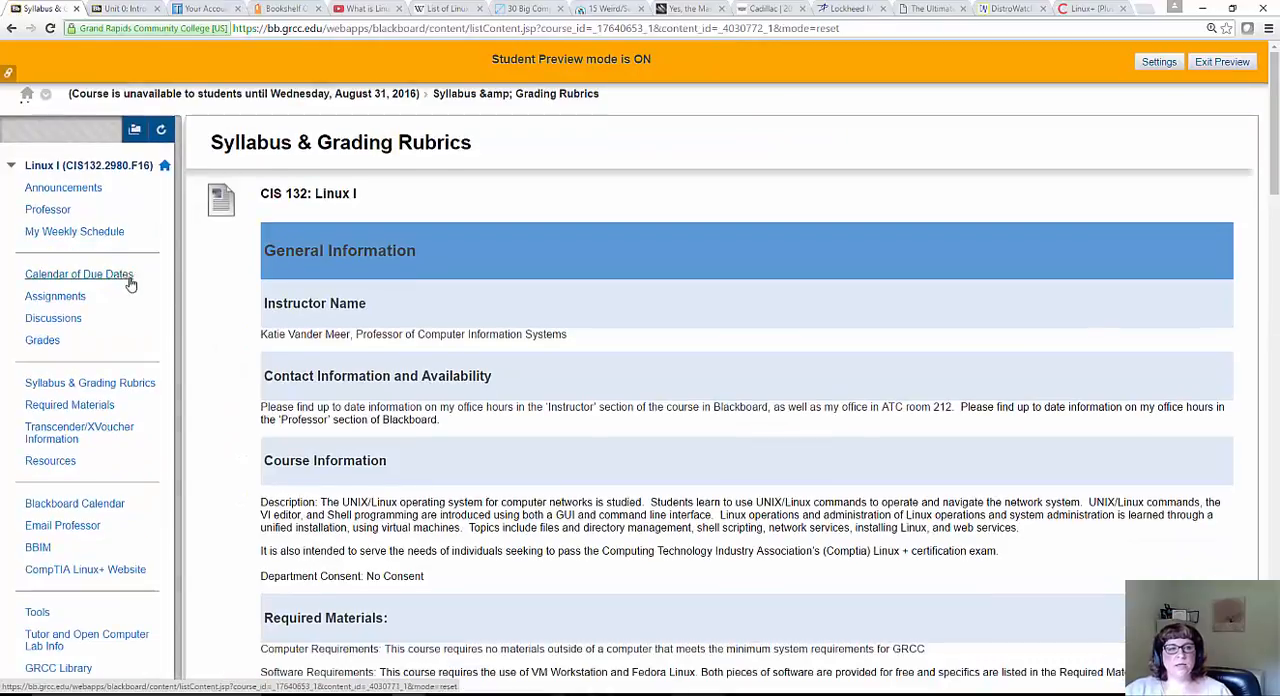
mouse_move(168, 384)
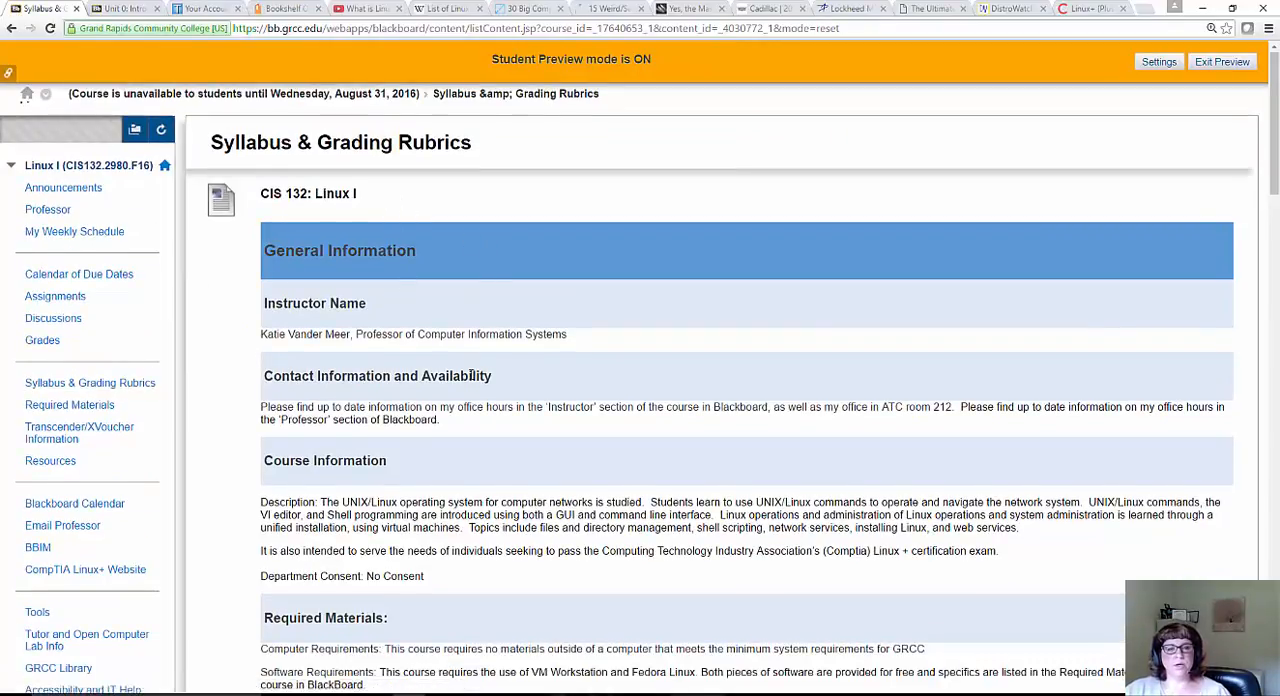
scroll(down, 3)
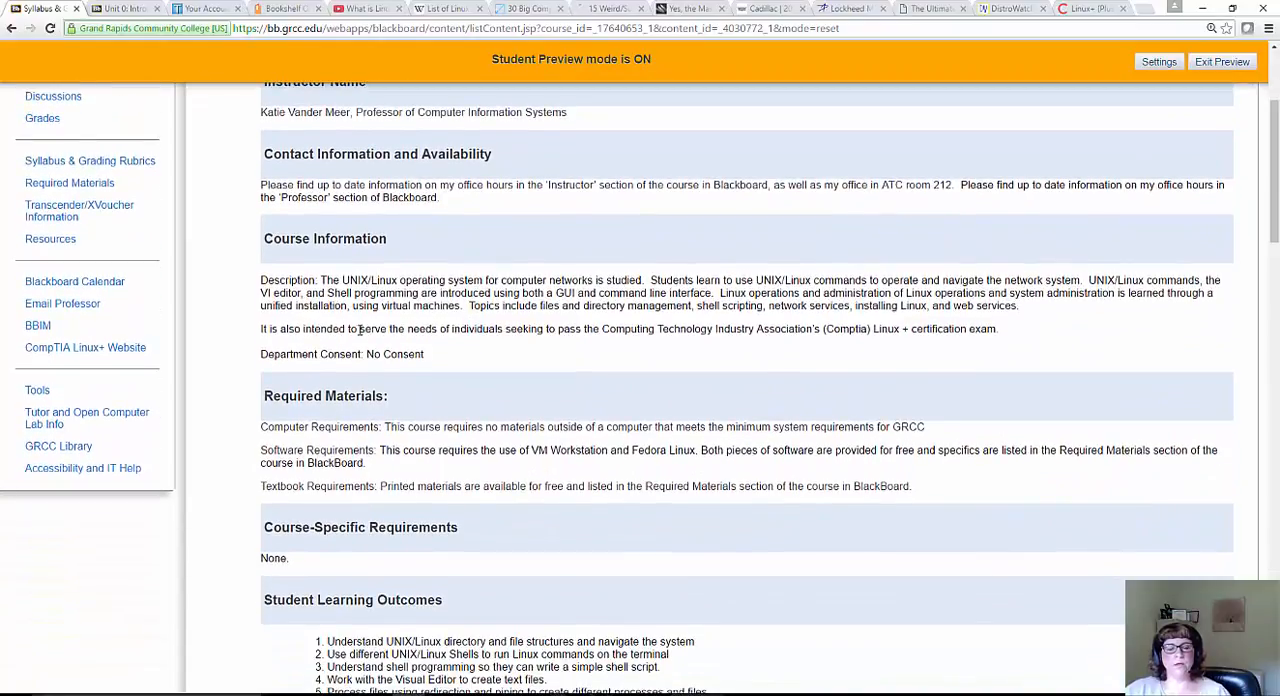
mouse_move(408, 328)
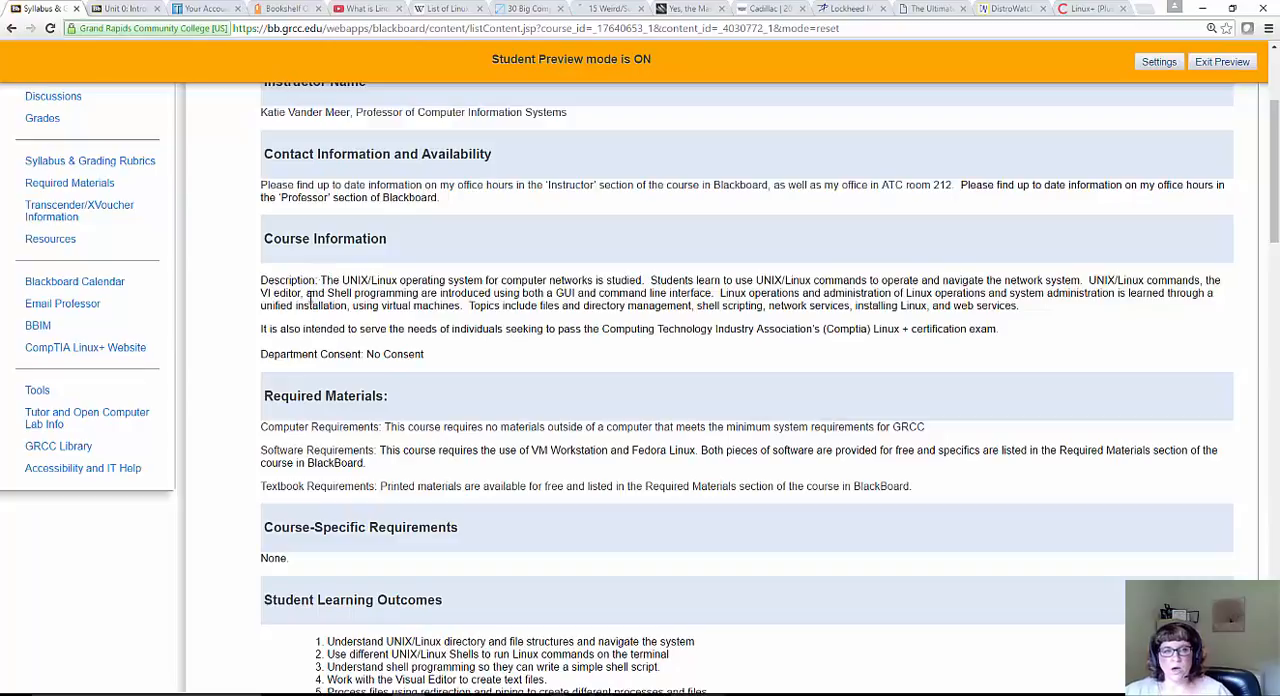
mouse_move(316, 282)
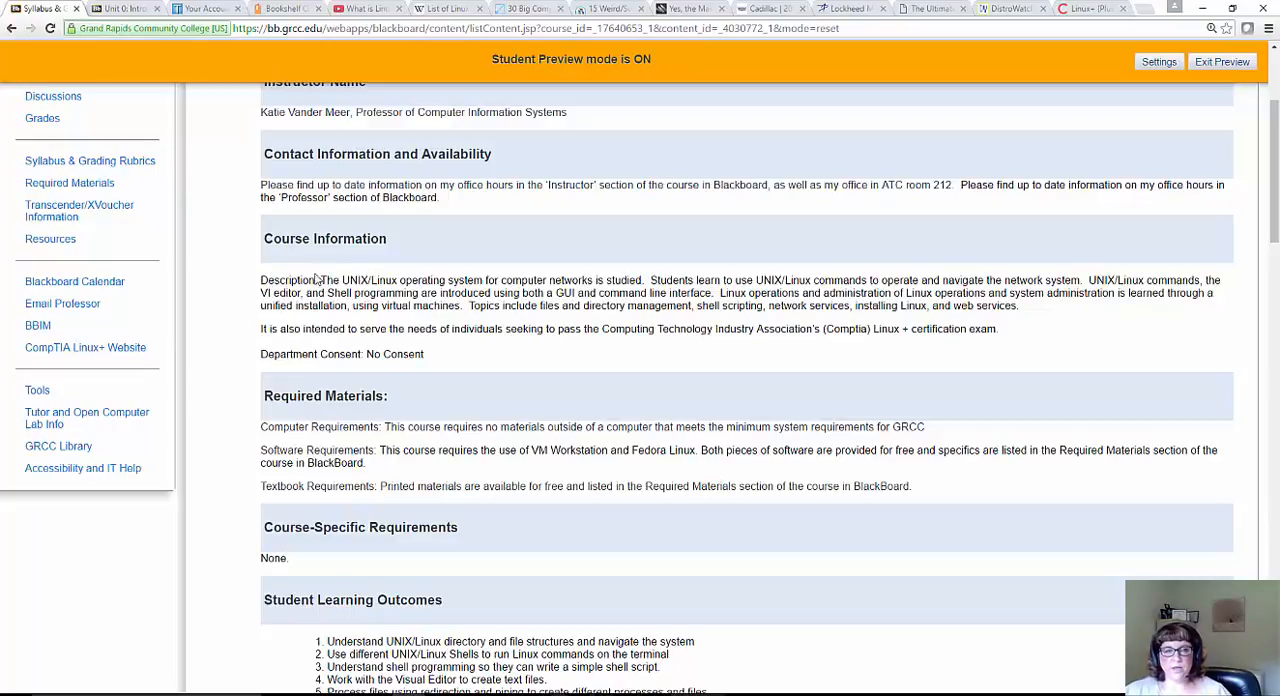
mouse_move(320, 368)
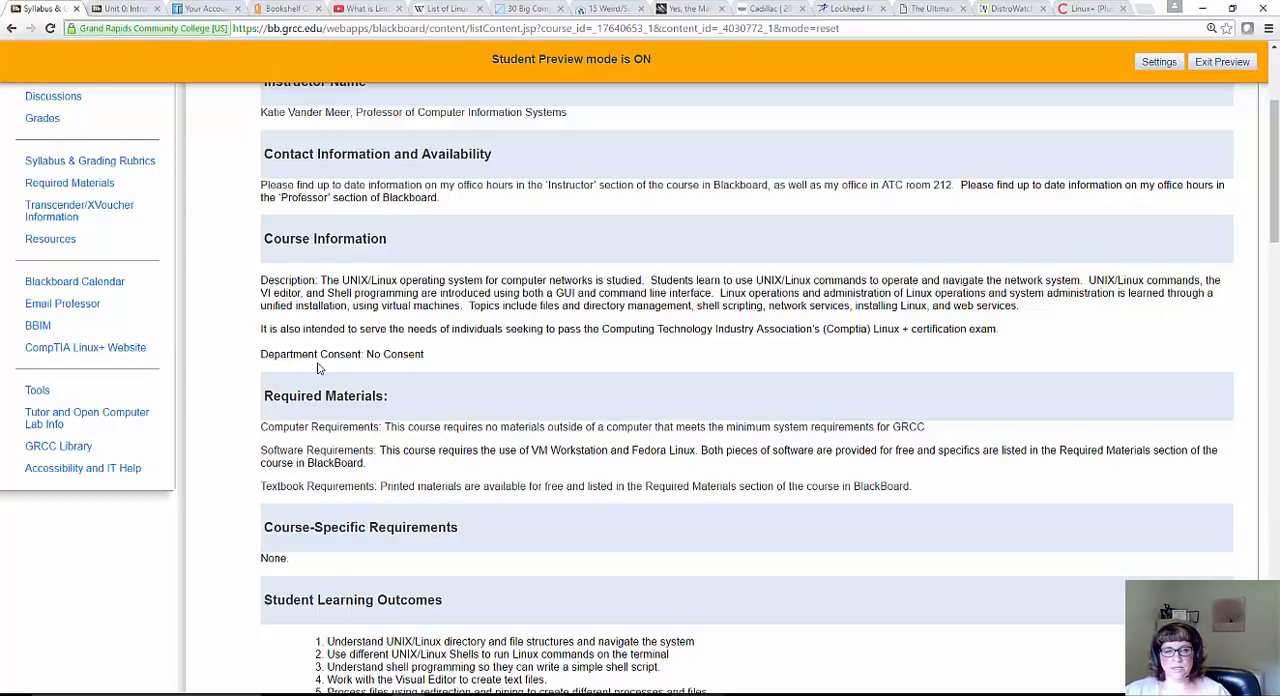
scroll(down, 3)
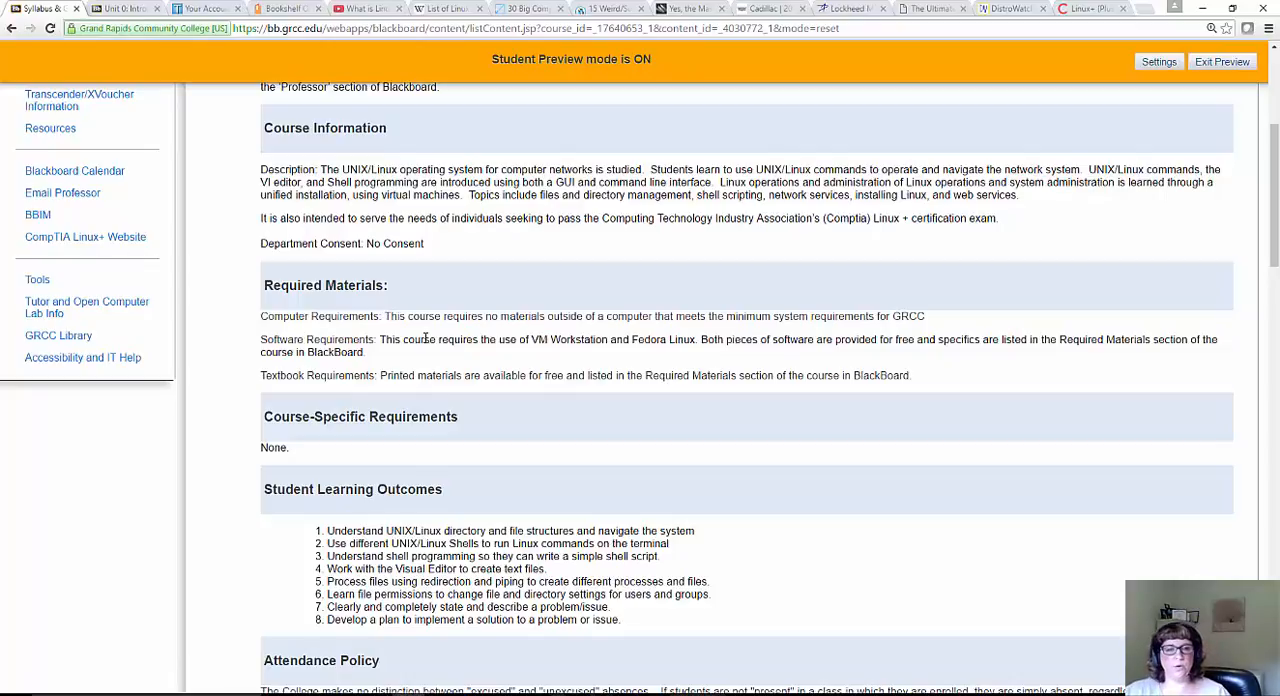
scroll(down, 3)
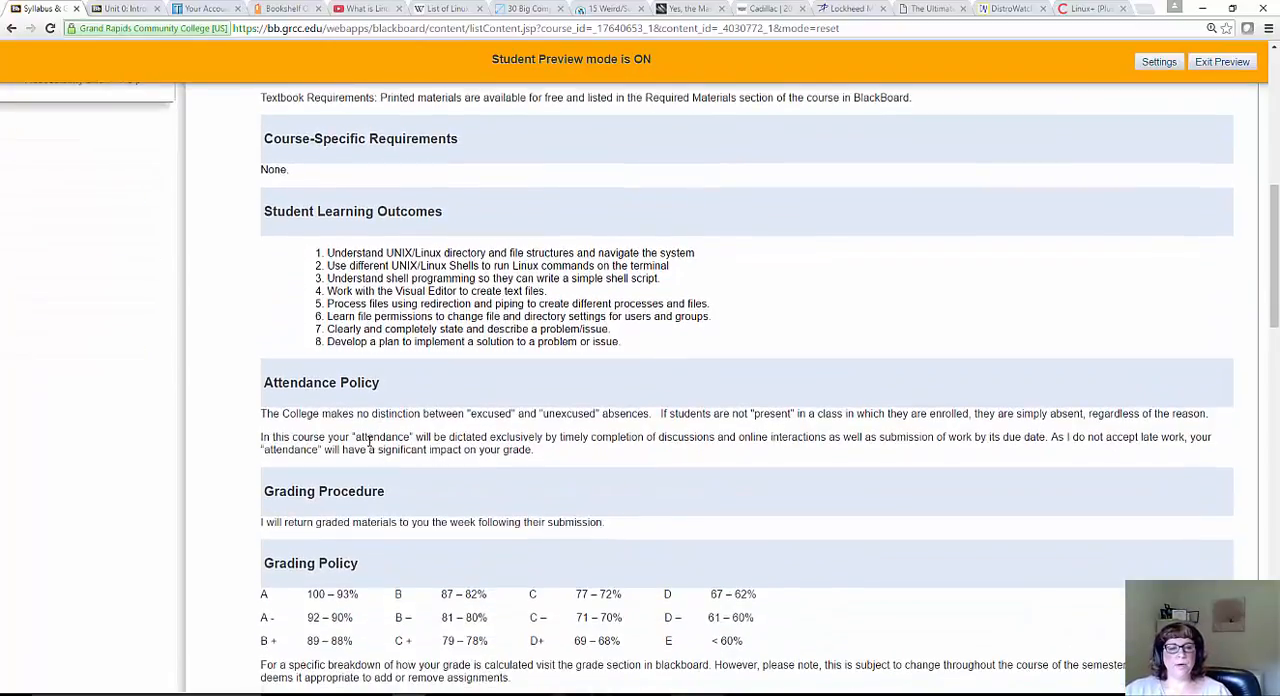
scroll(down, 3)
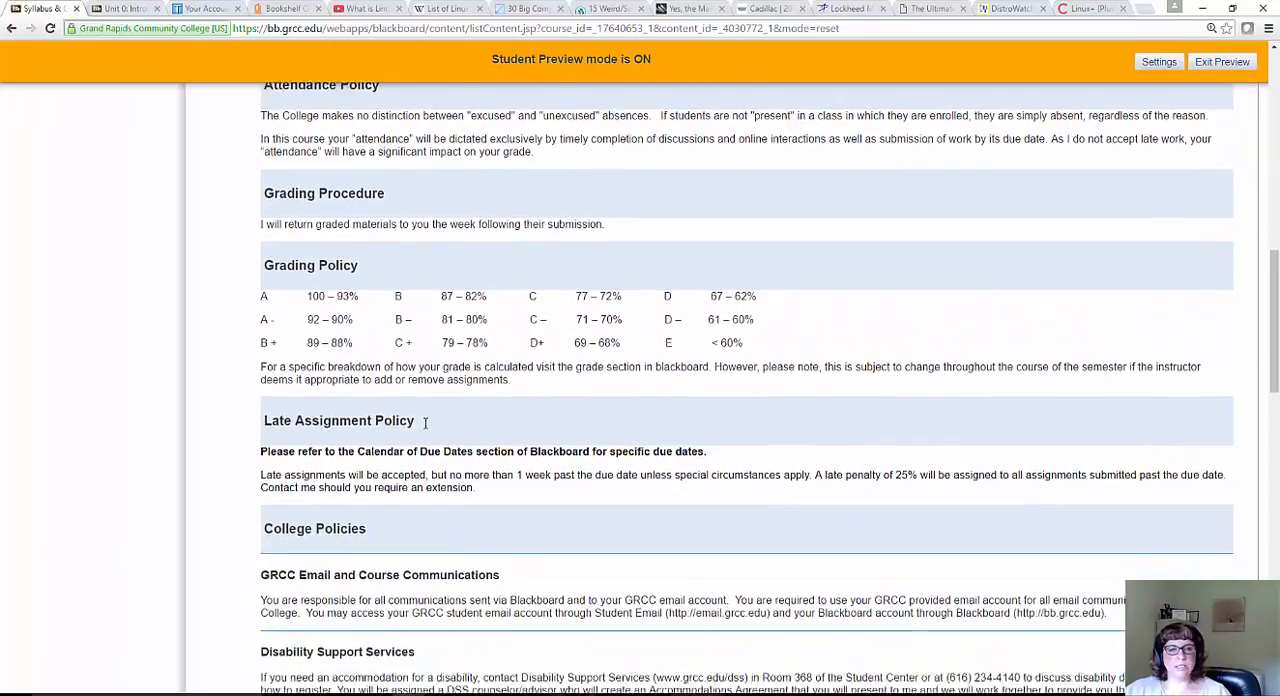
scroll(down, 3)
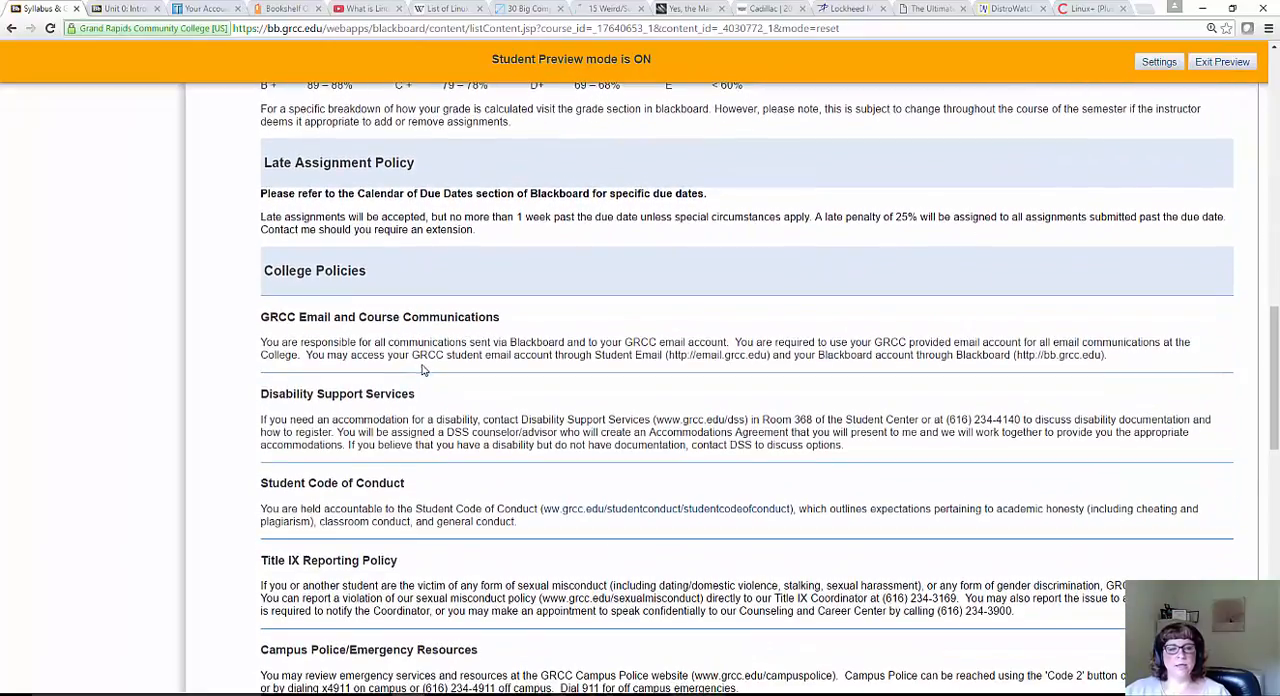
mouse_move(690, 424)
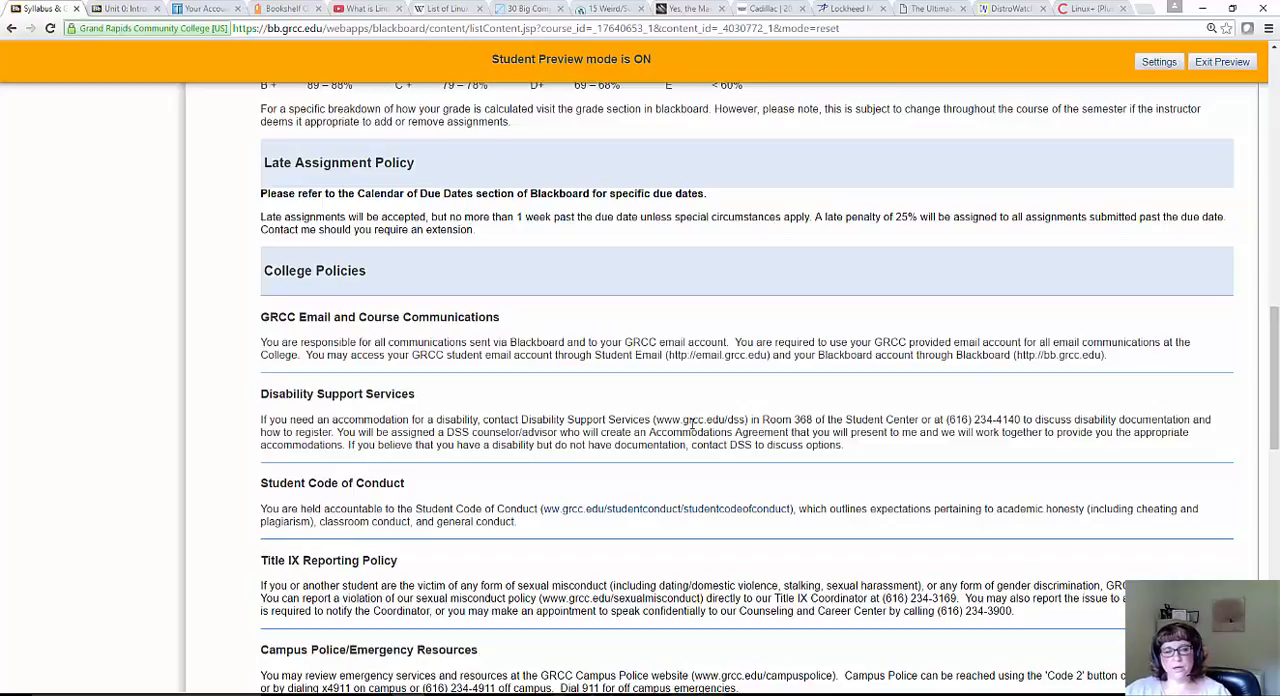
mouse_move(892, 452)
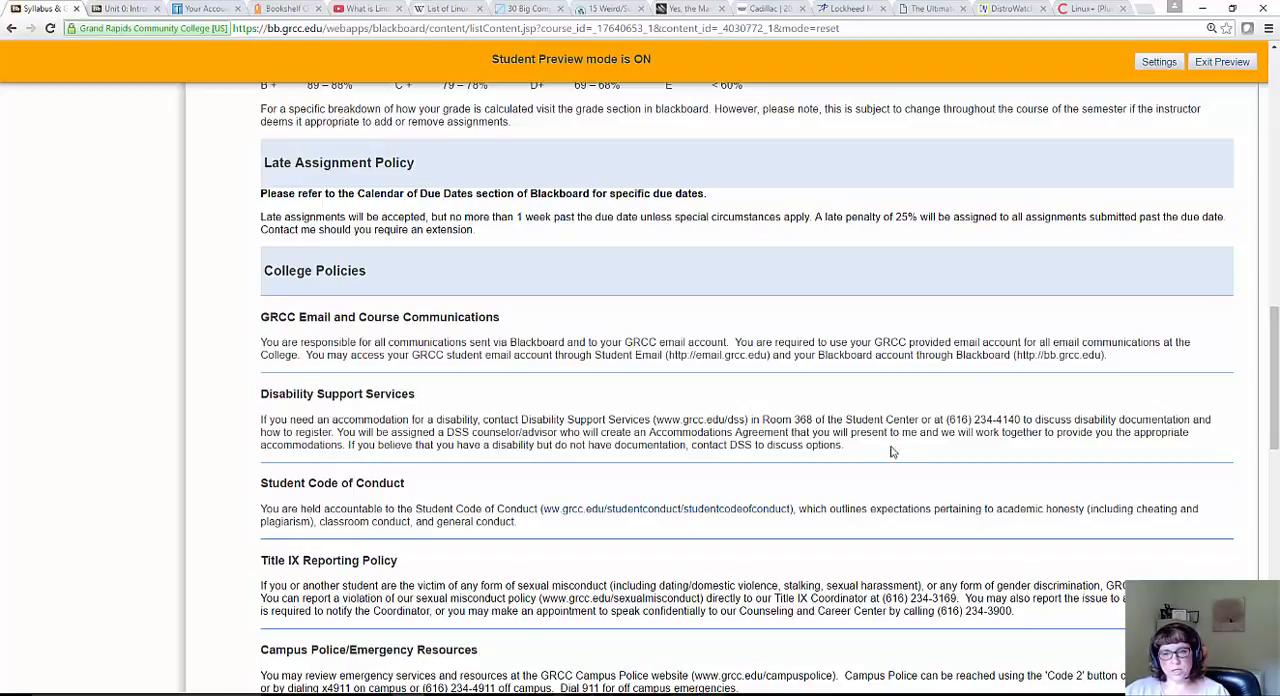
scroll(up, 3)
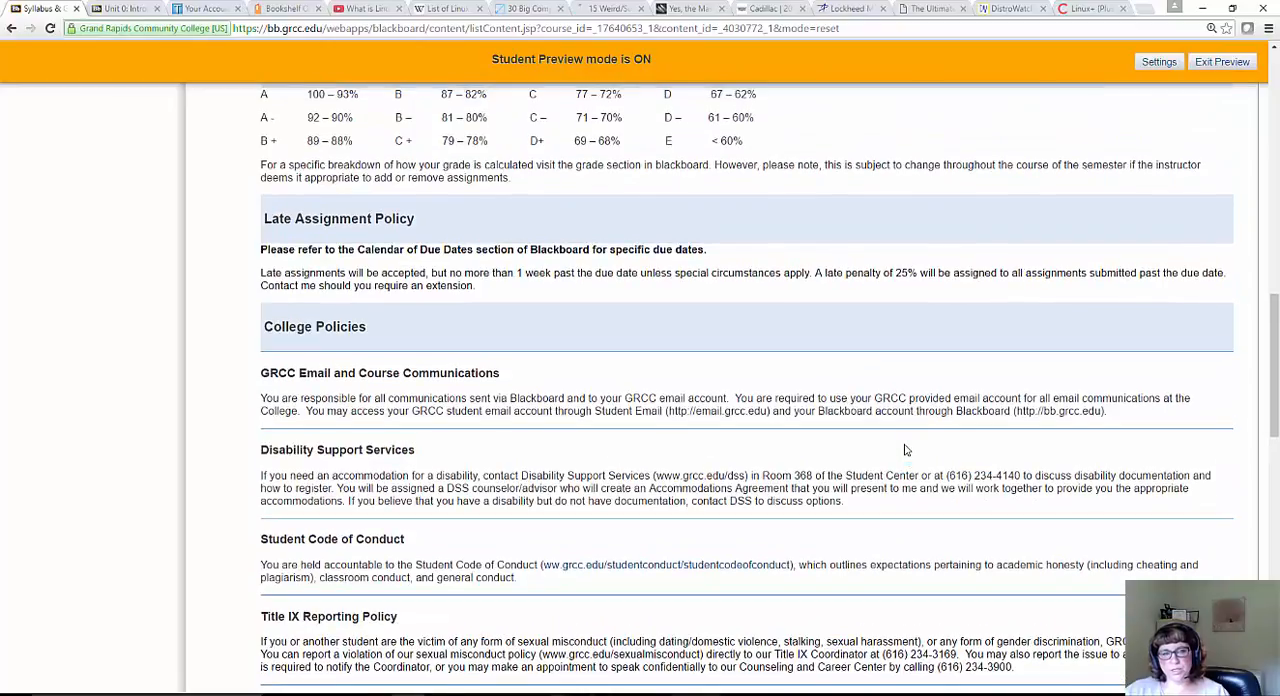
scroll(down, 3)
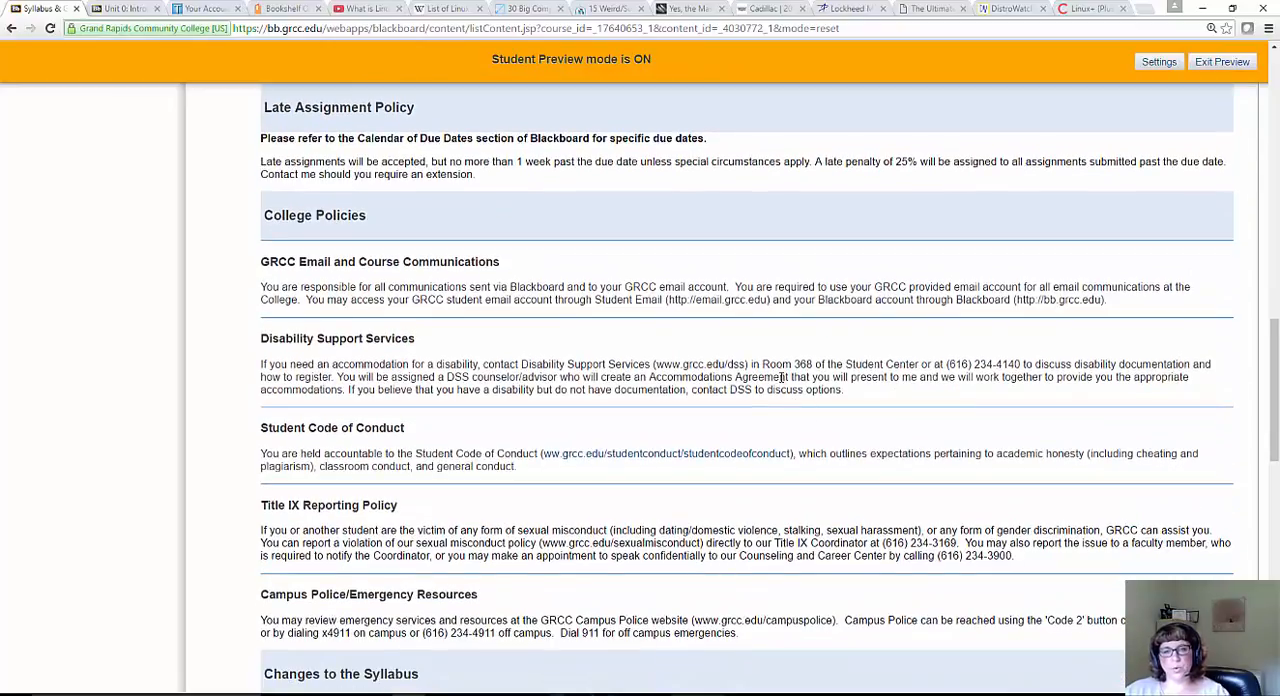
Continue down to the Grade Breakdown section and the Linux I total points pie chart
scroll(down, 3)
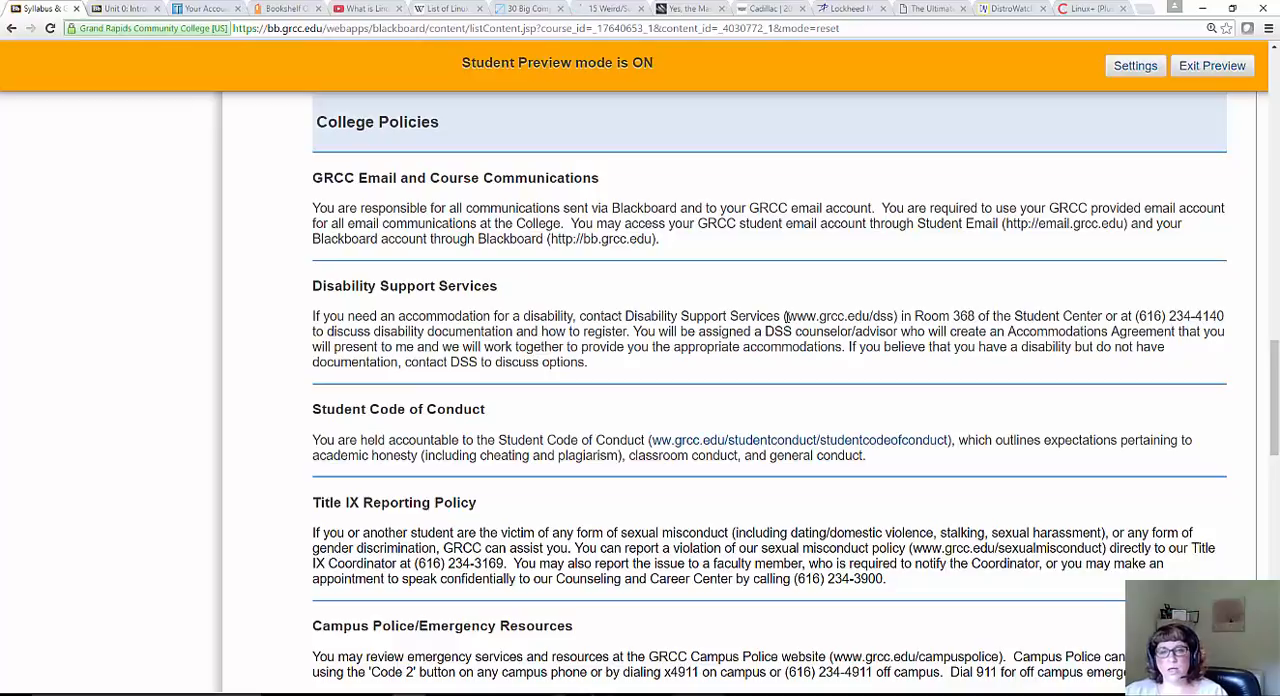
mouse_move(688, 336)
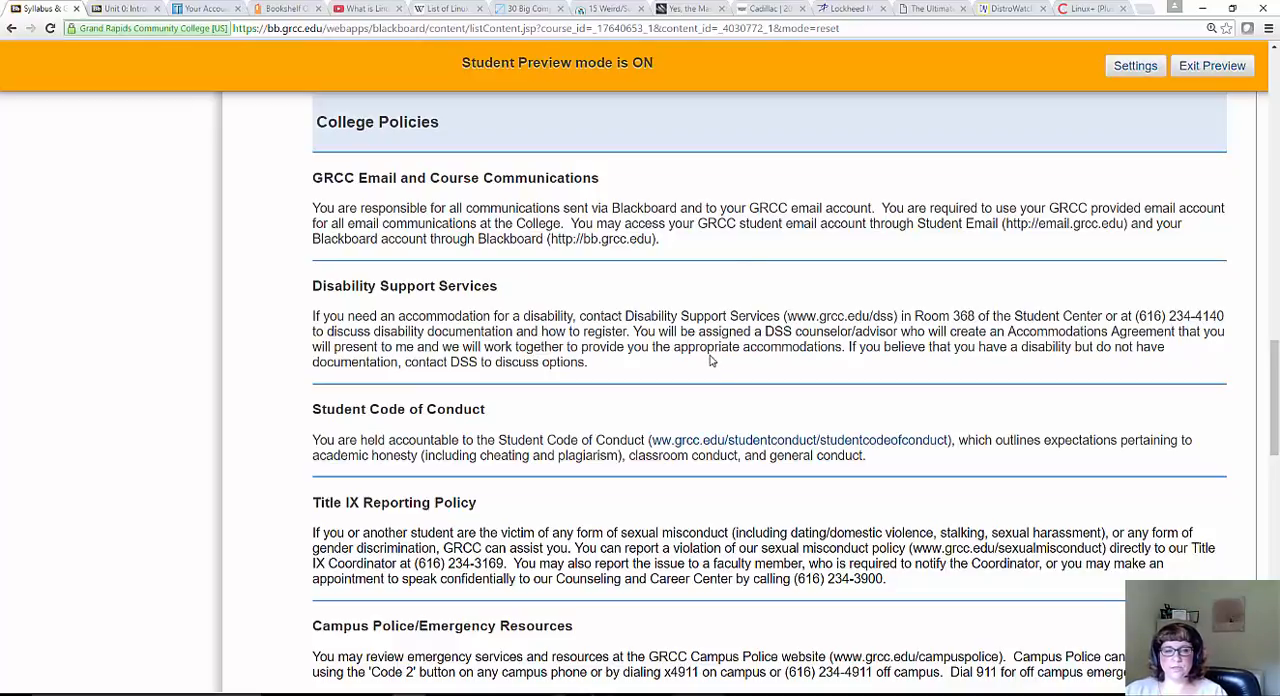
scroll(down, 3)
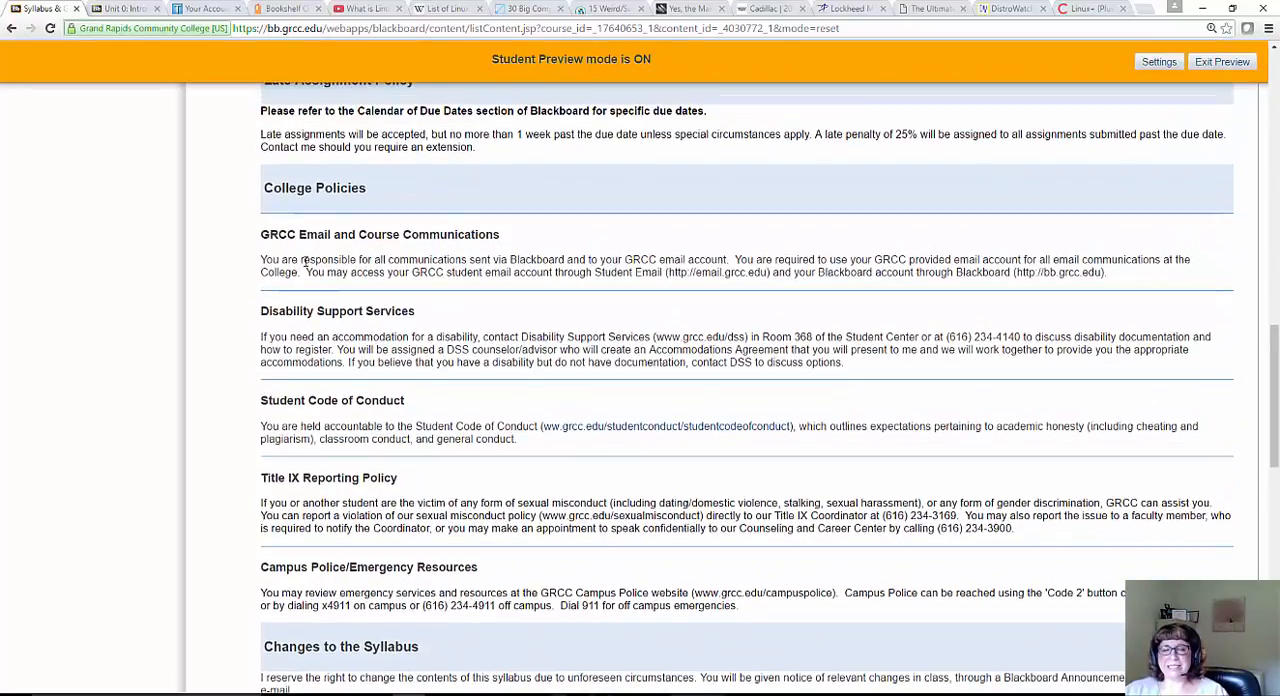
mouse_move(600, 300)
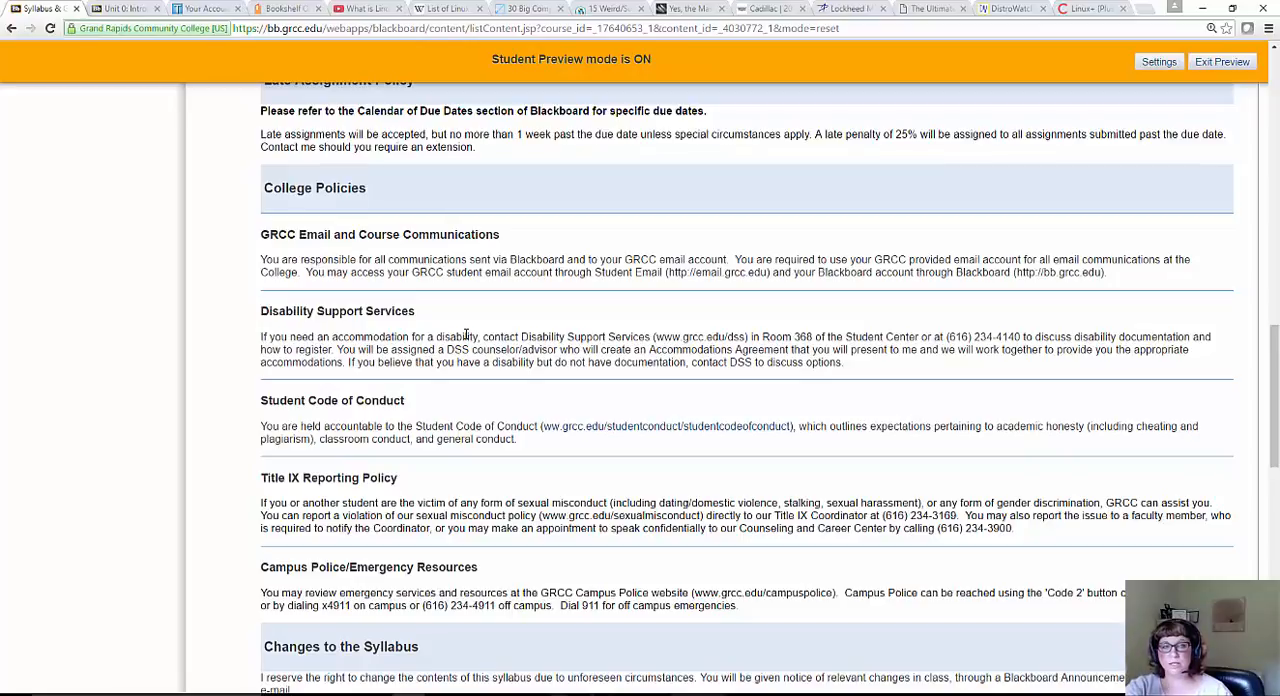
mouse_move(378, 190)
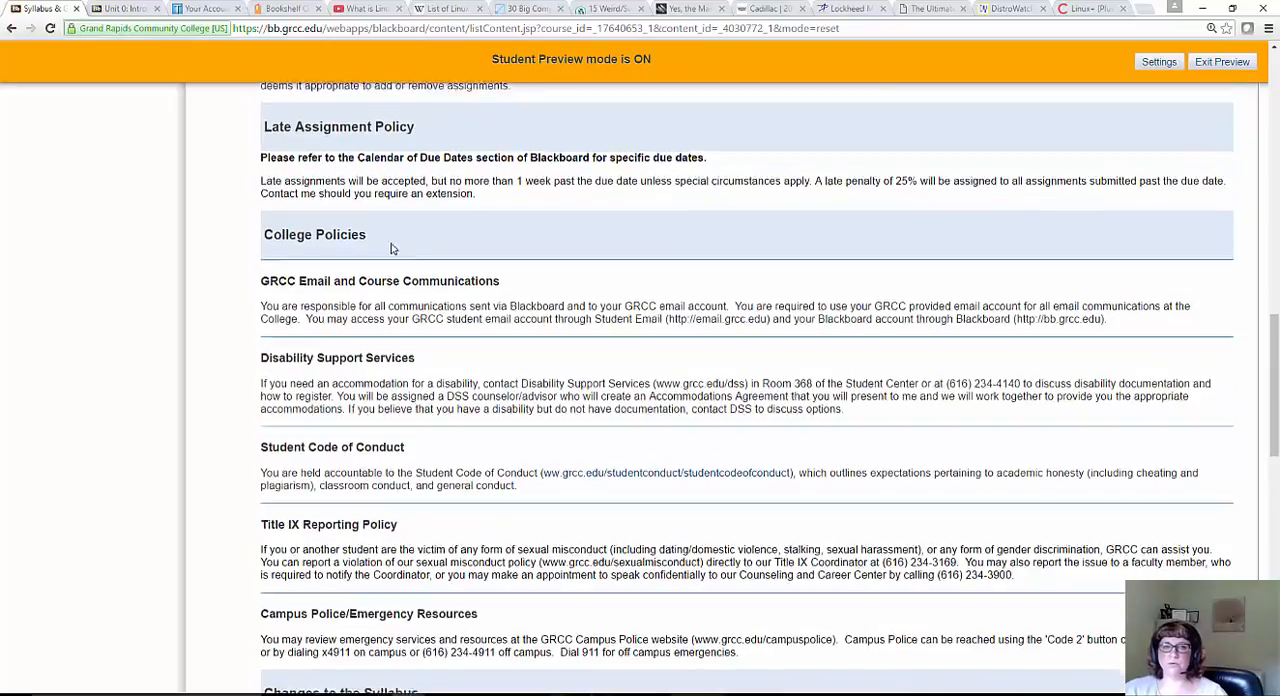
scroll(down, 3)
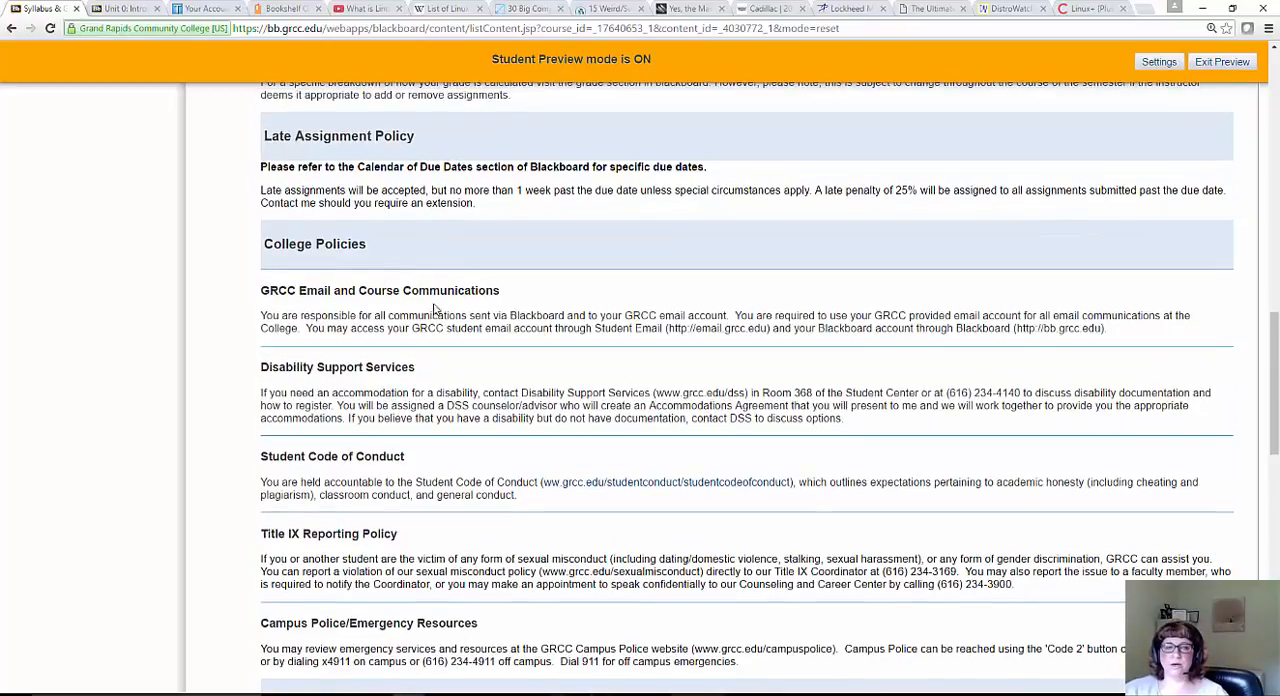
mouse_move(580, 328)
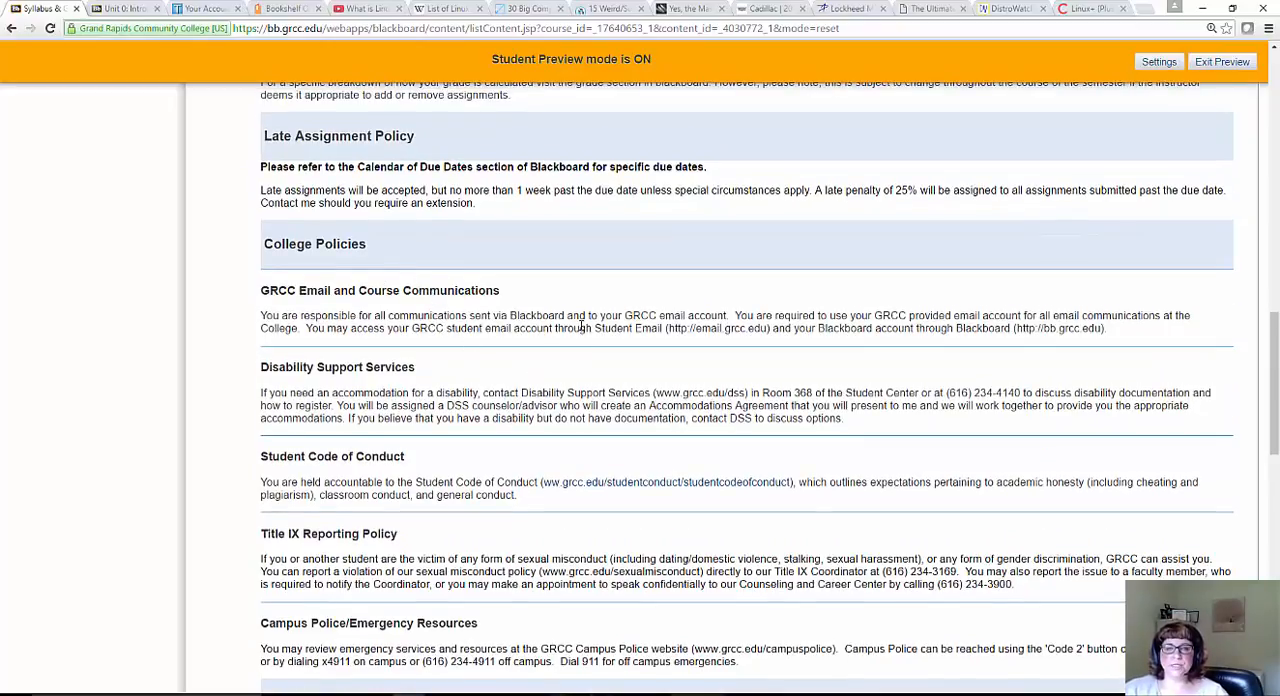
scroll(down, 3)
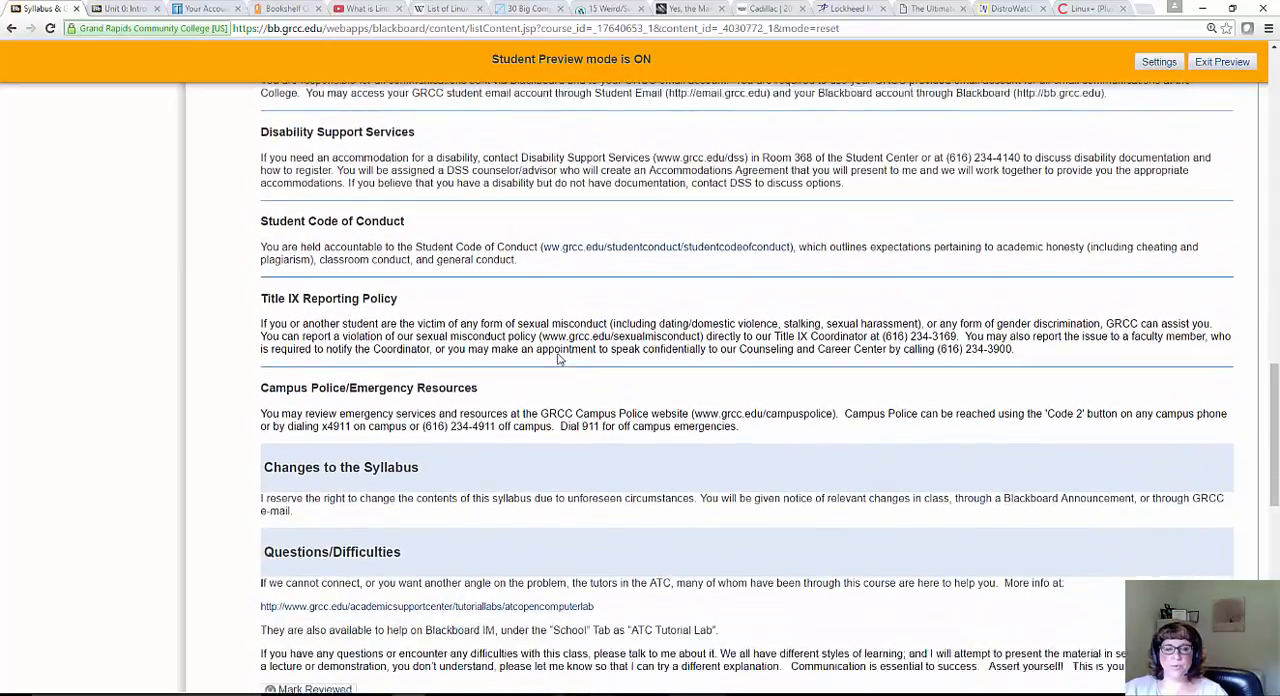
scroll(down, 3)
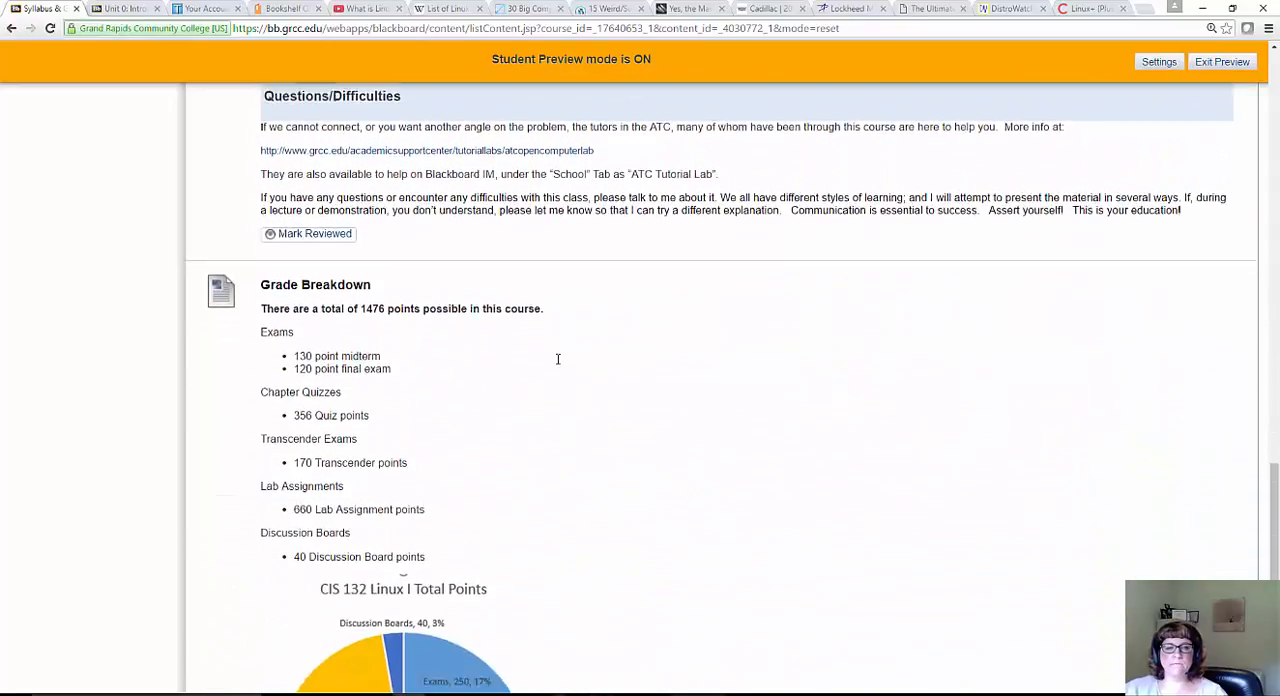
scroll(down, 3)
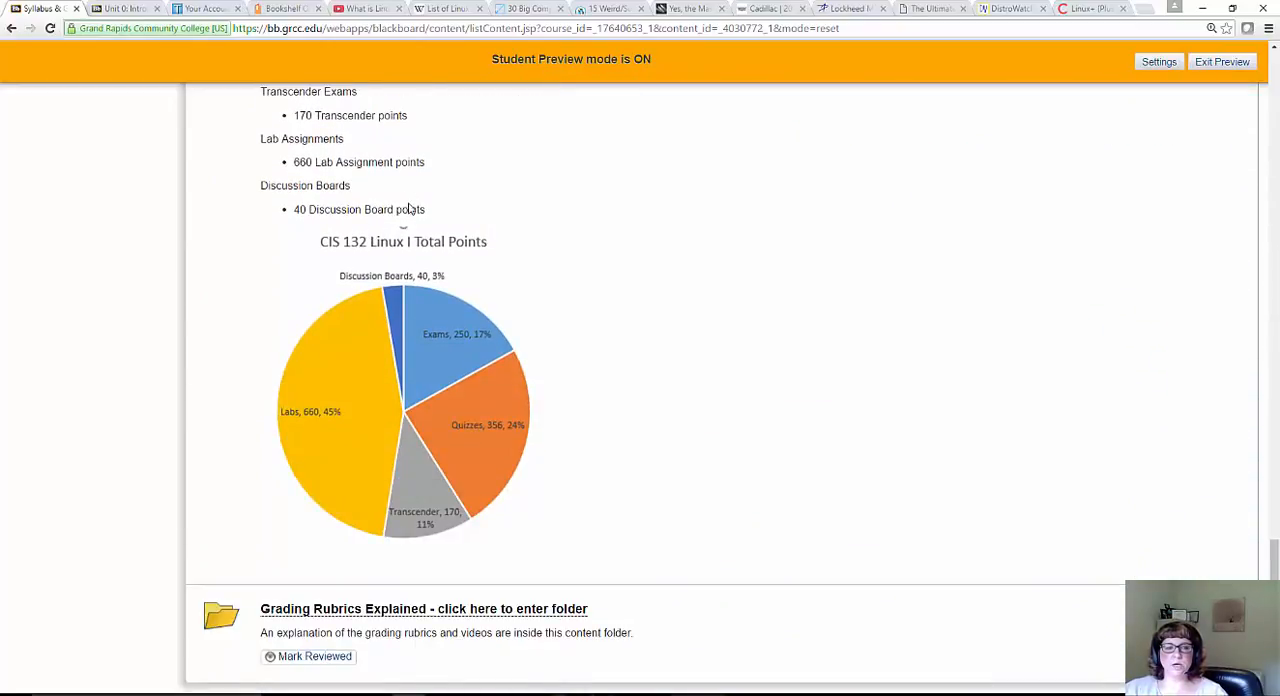
Enter the Grading Rubrics Explained folder and review the lab and discussion rubric items with videos
click(424, 608)
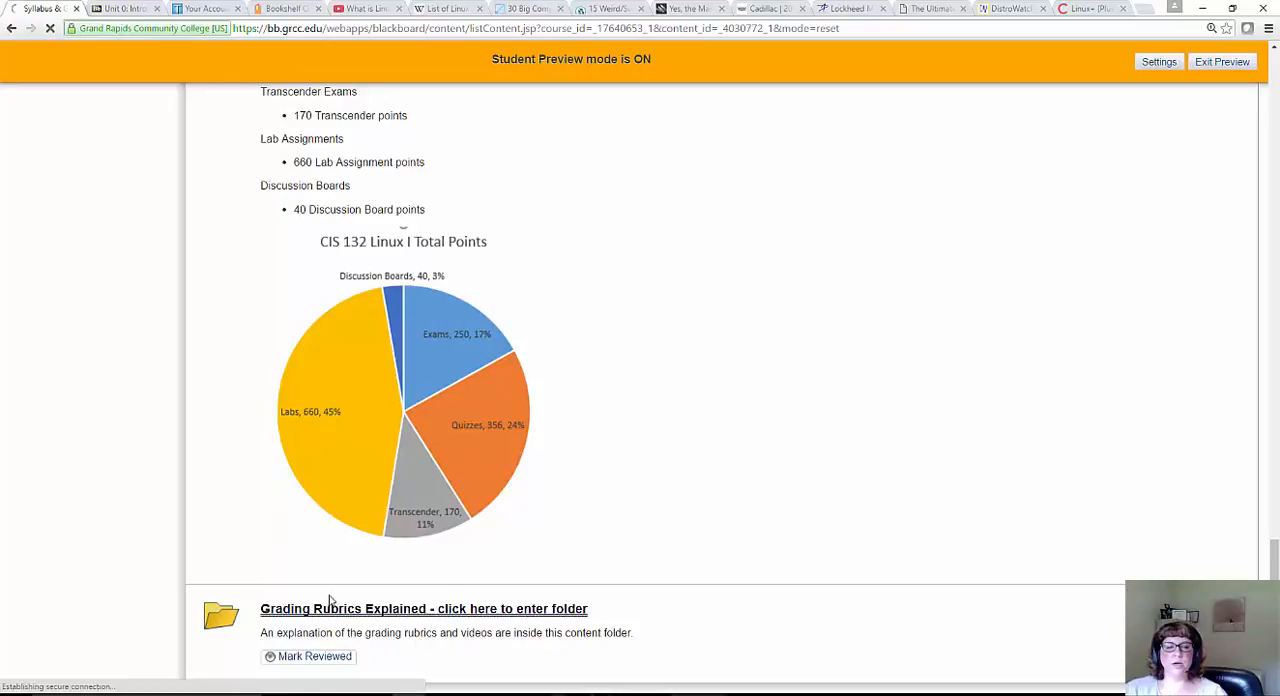
click(424, 608)
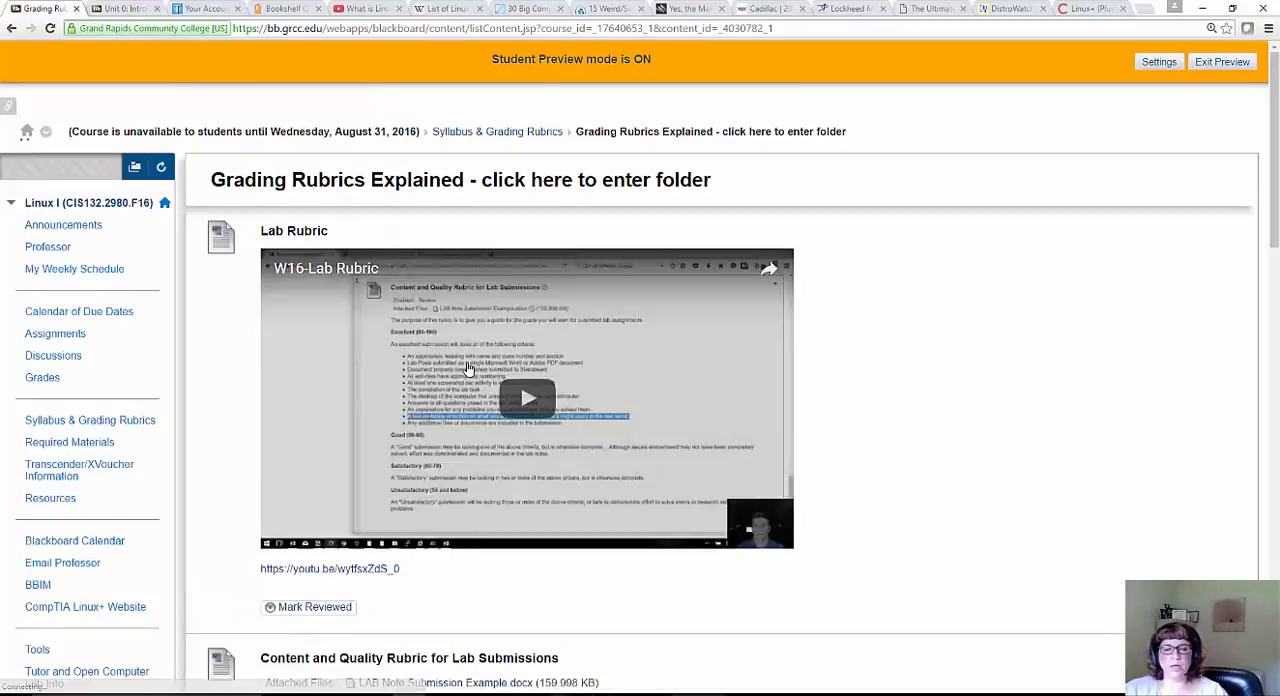
scroll(down, 3)
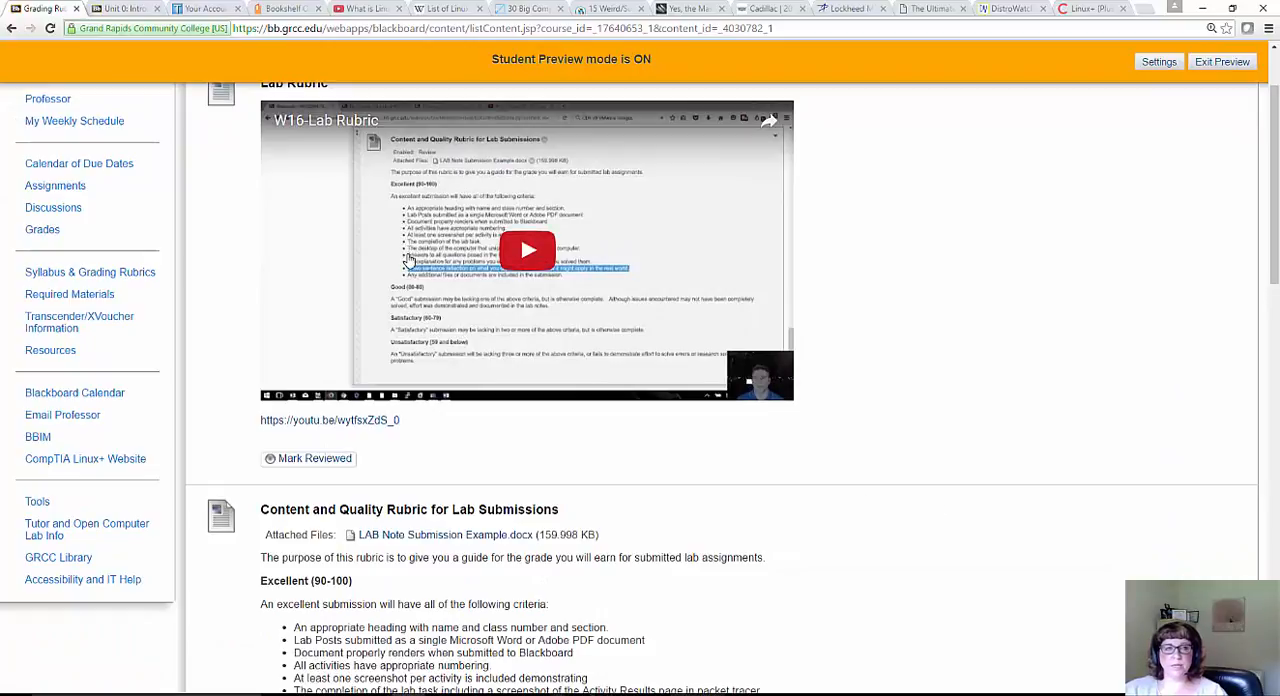
scroll(down, 3)
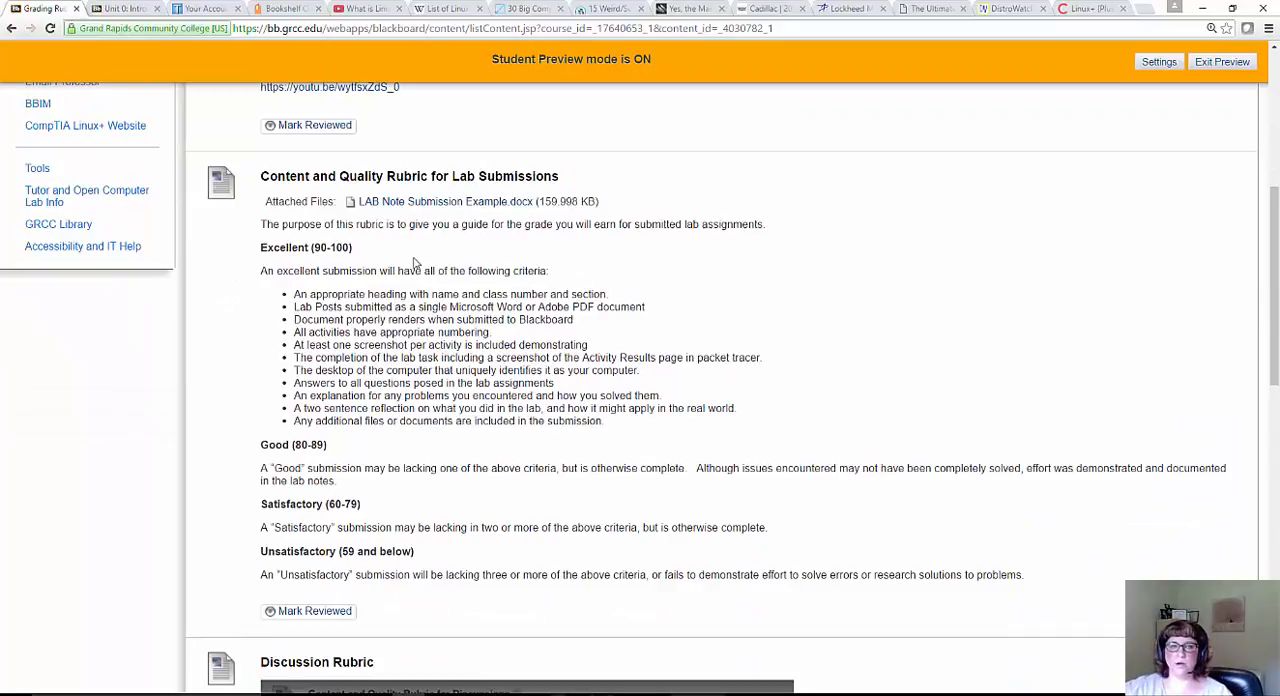
mouse_move(340, 486)
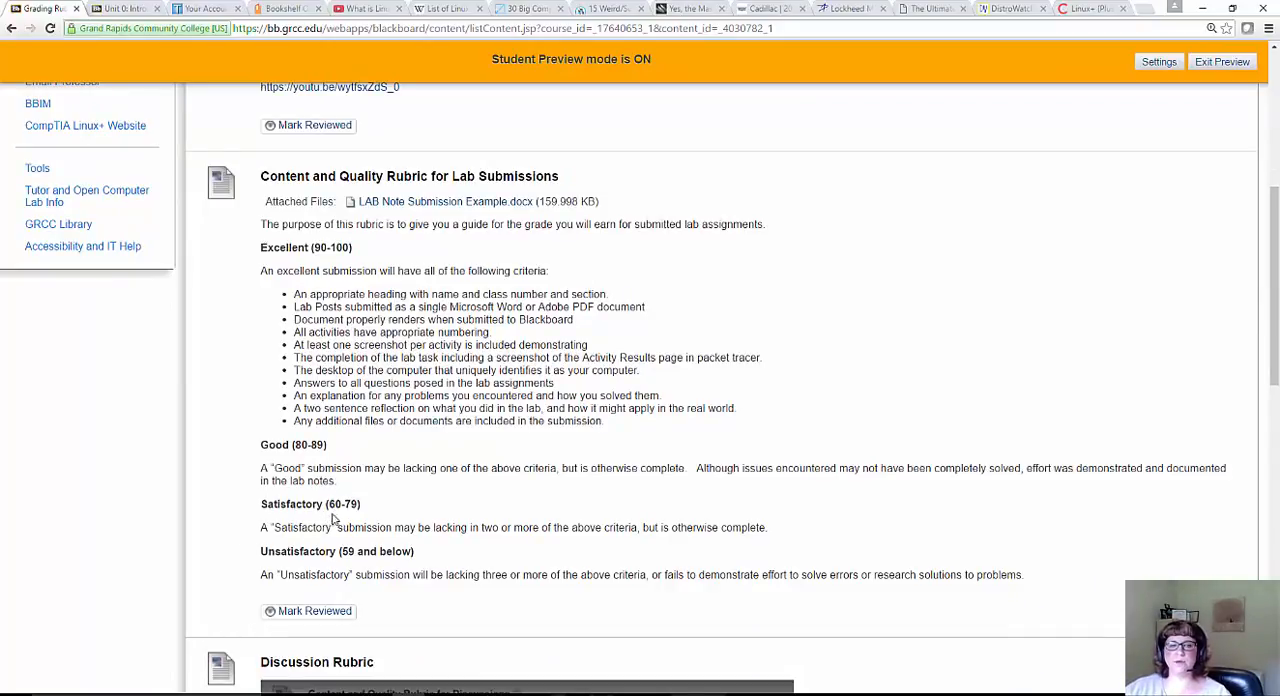
mouse_move(428, 504)
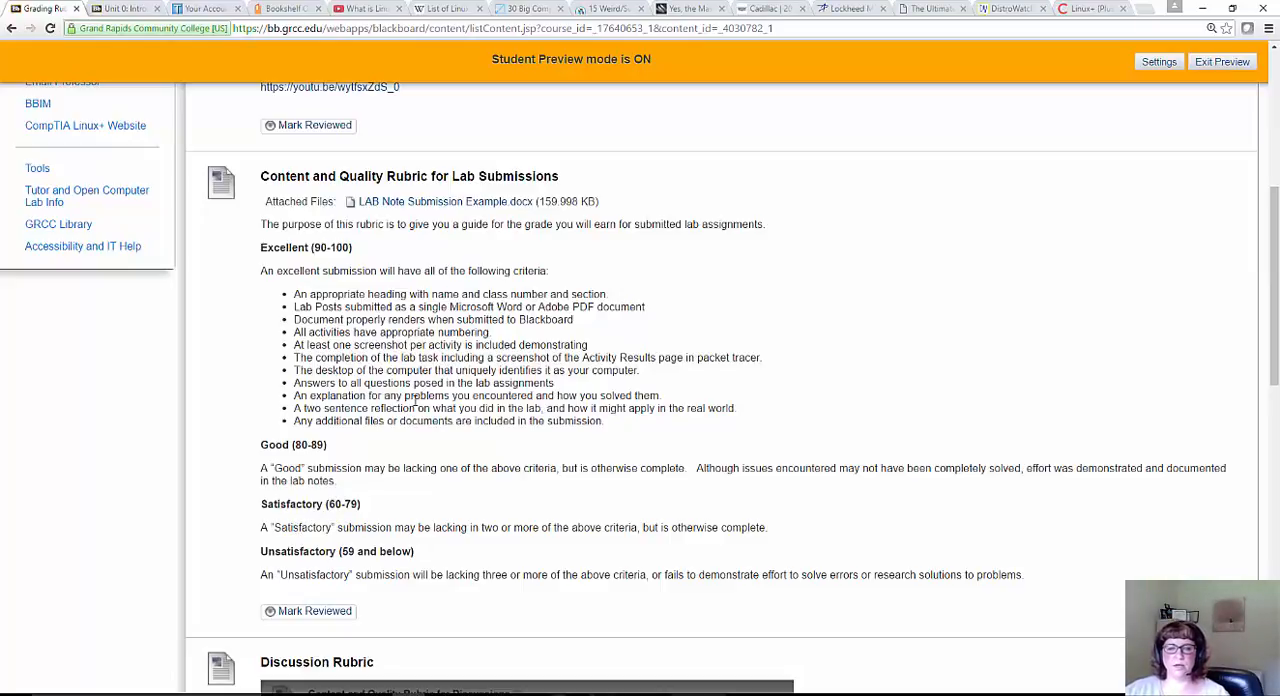
scroll(down, 3)
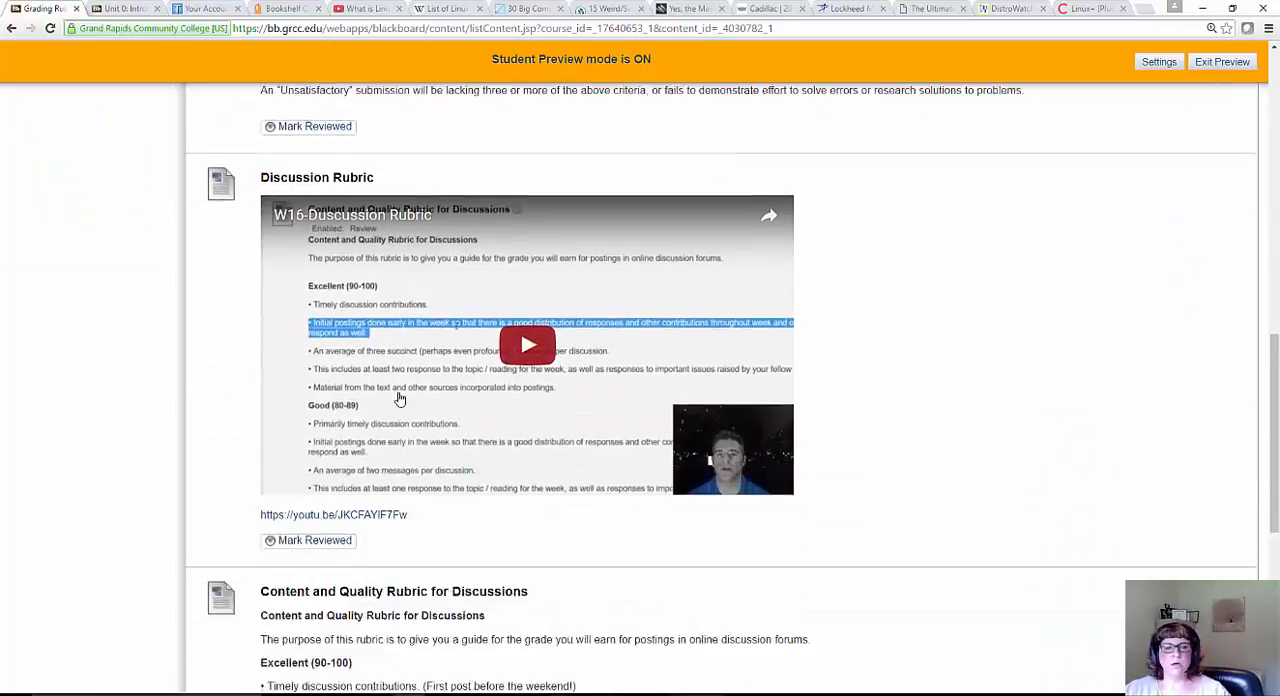
scroll(down, 3)
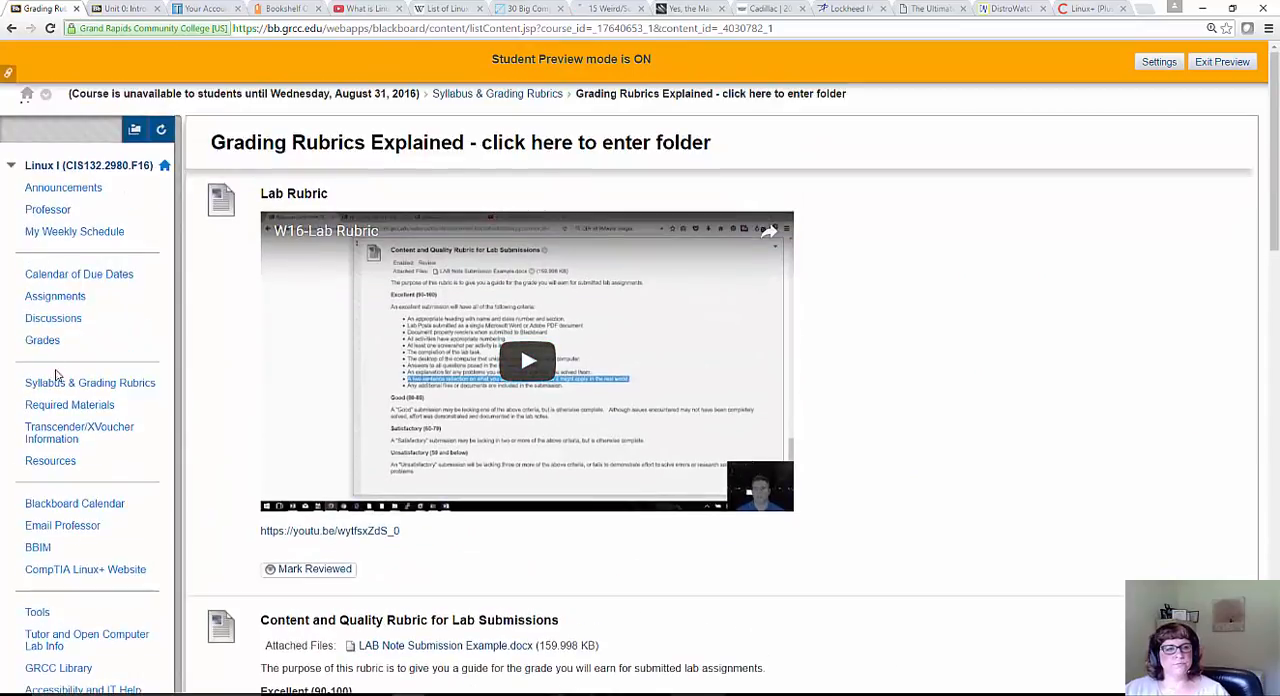
Show the Required Materials page listing textbook, Transcender, VM Player and exam voucher costs
click(68, 404)
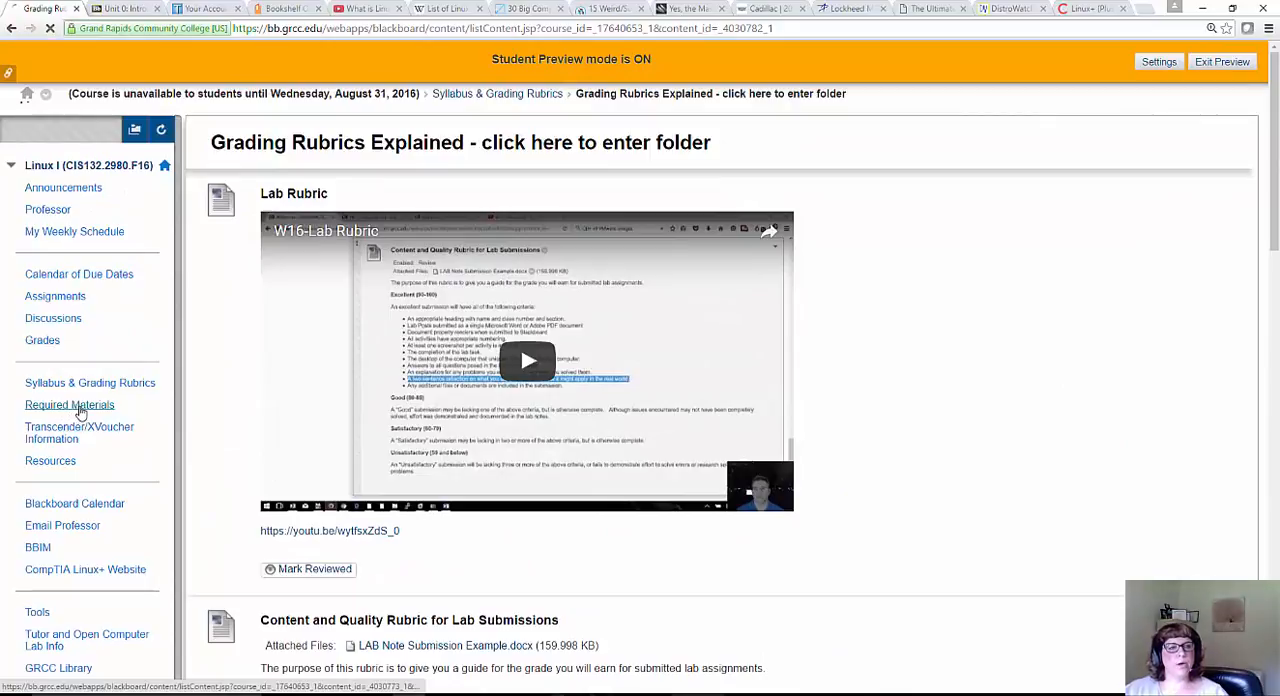
click(68, 404)
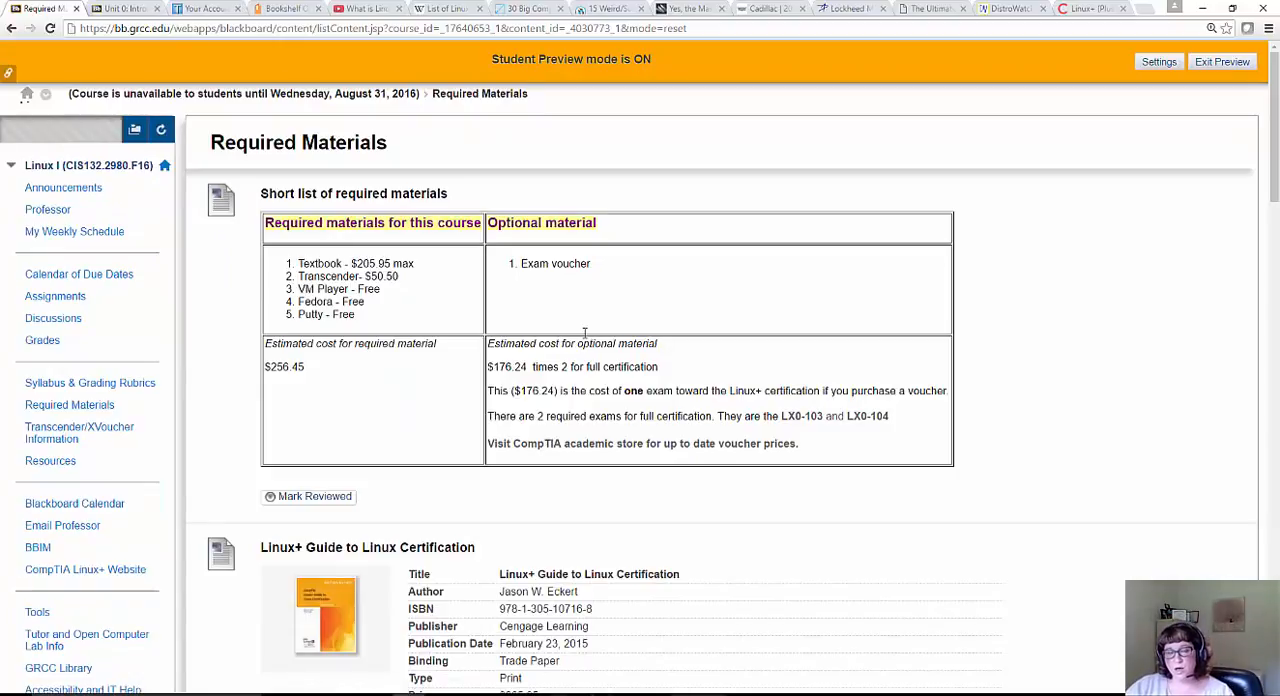
mouse_move(672, 392)
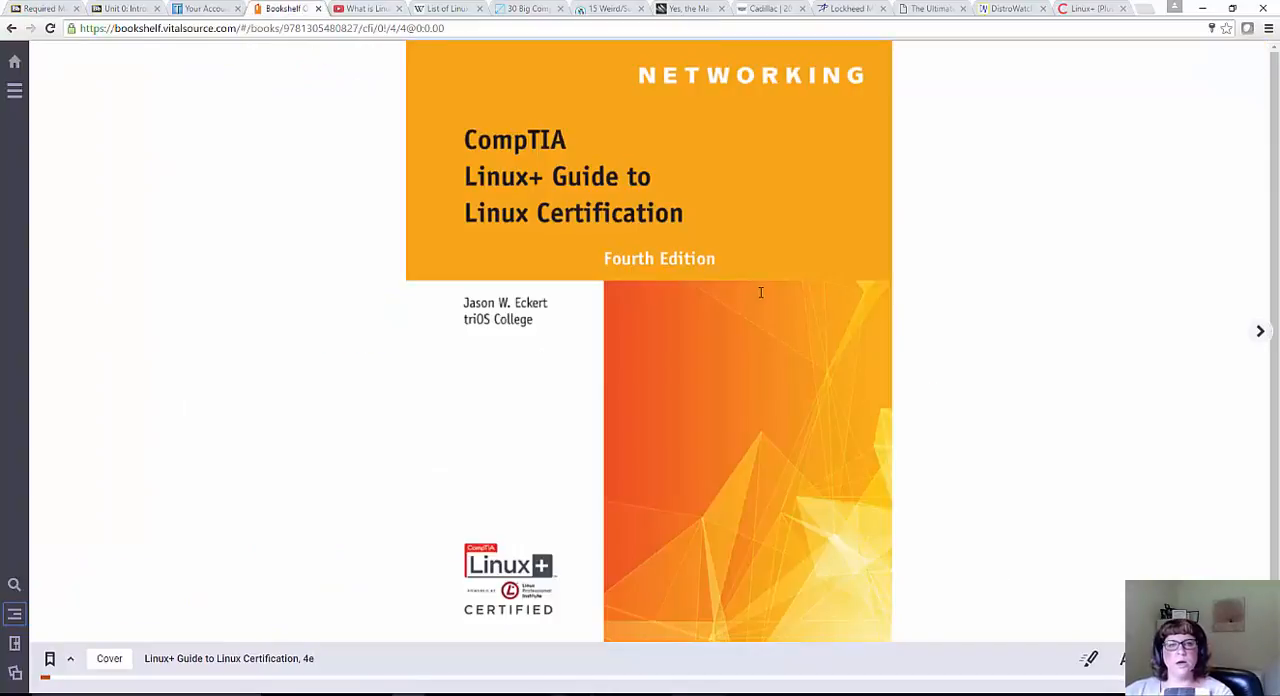
mouse_move(584, 240)
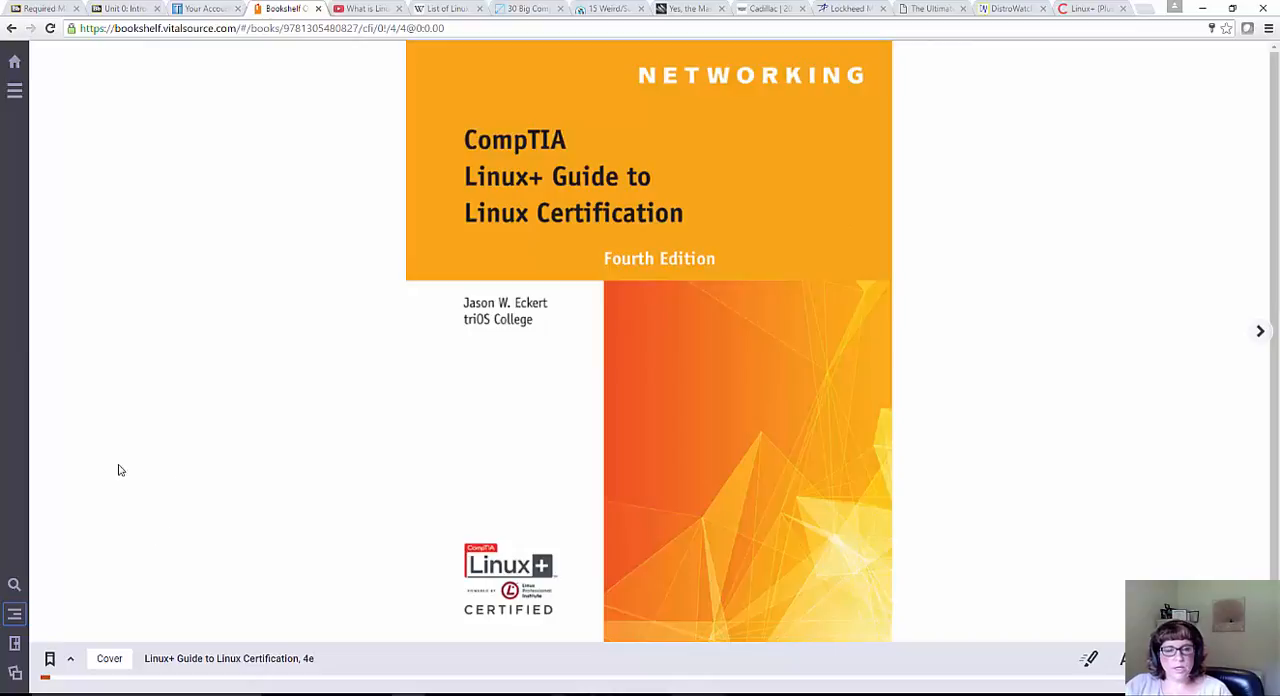
Show the textbook's table of contents and scroll its chapter list down to Ch 11–14
click(14, 614)
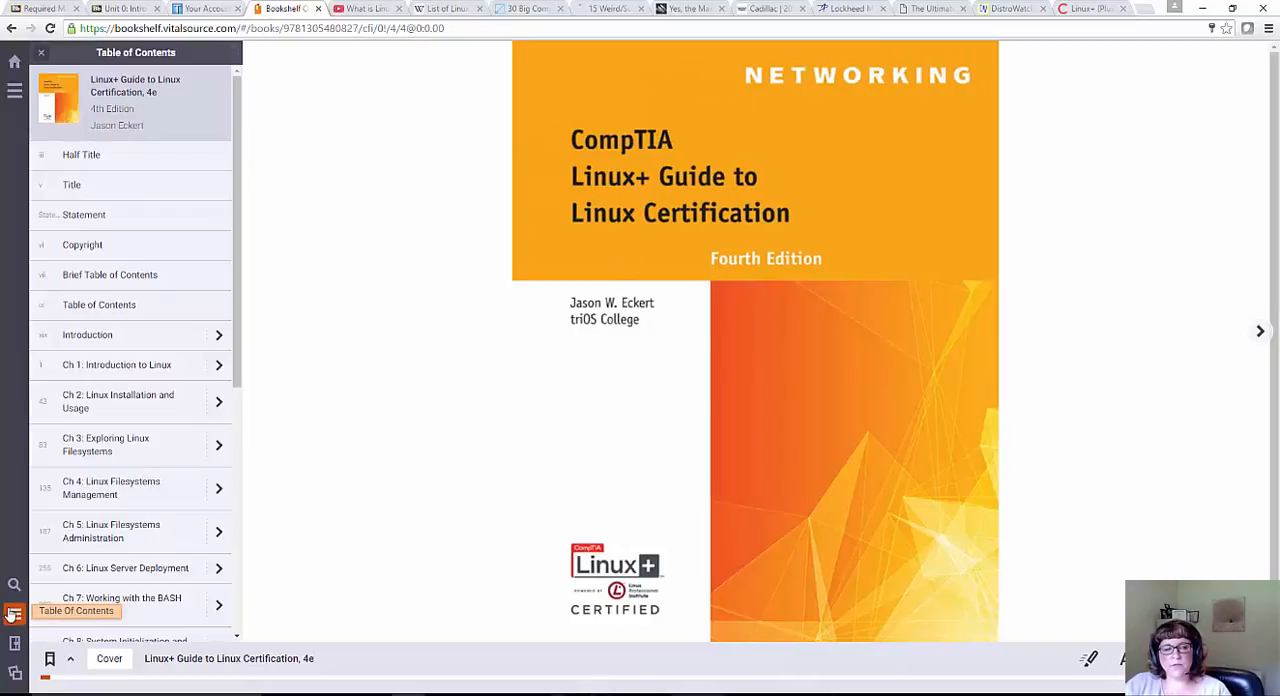
scroll(down, 3)
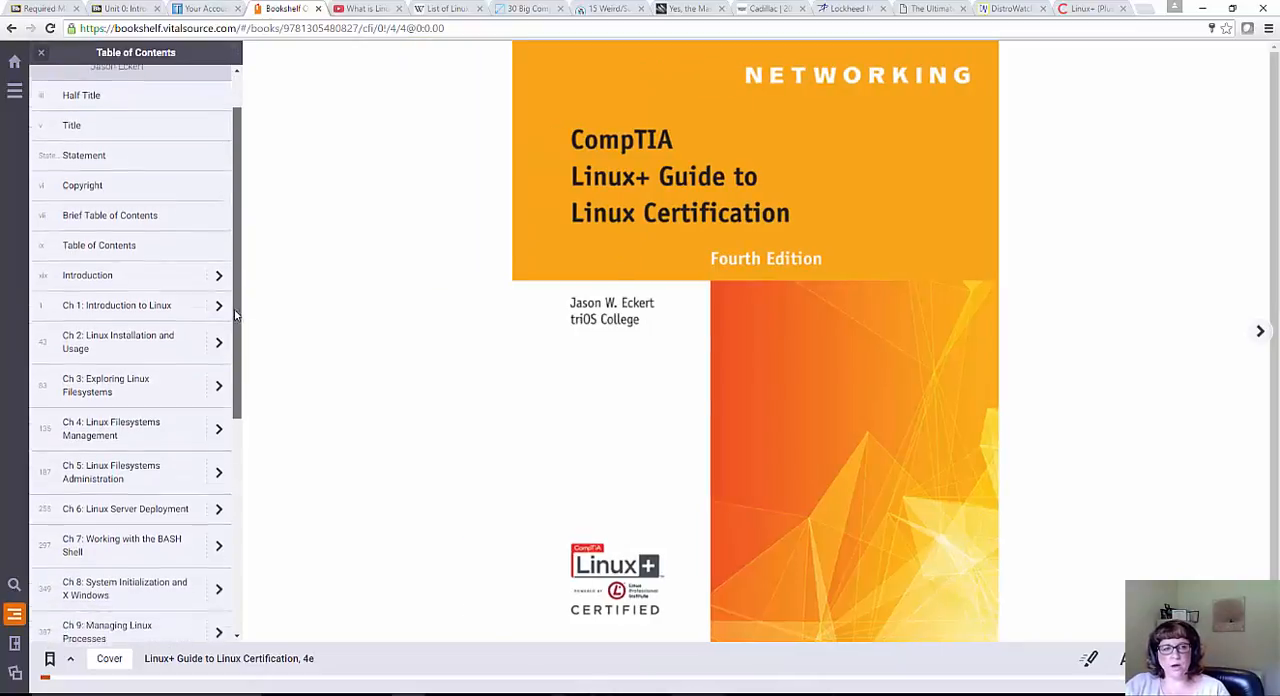
scroll(down, 3)
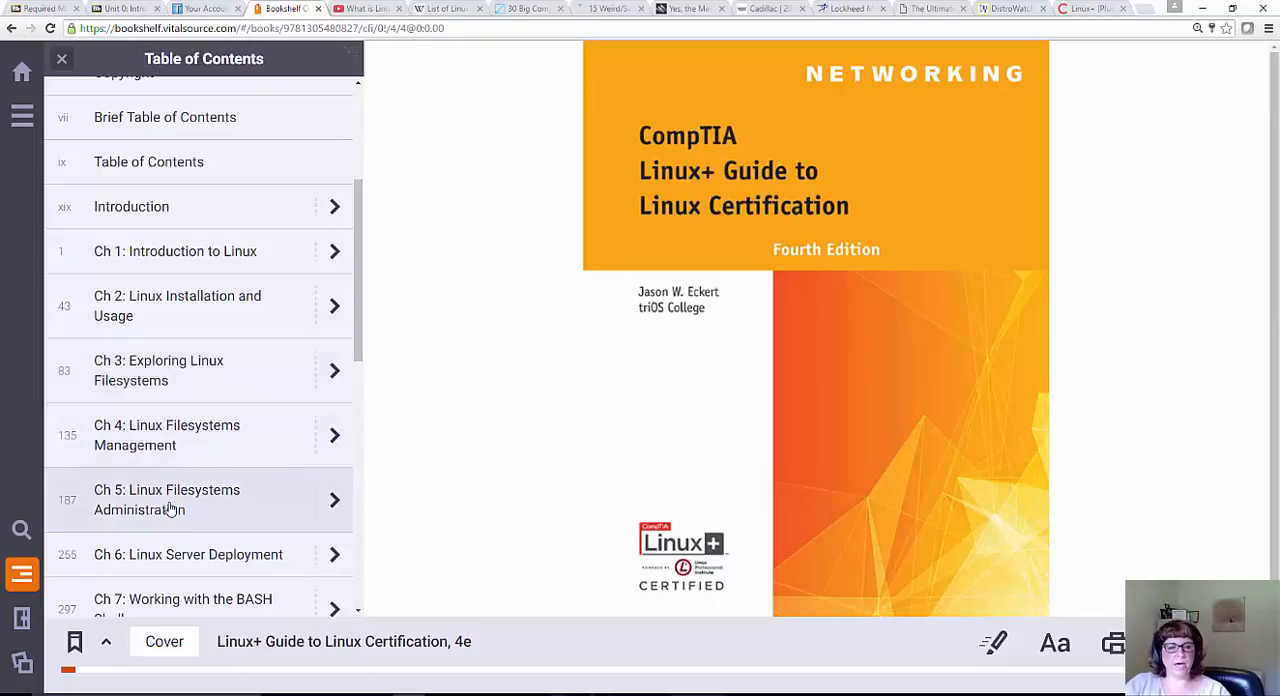
scroll(down, 3)
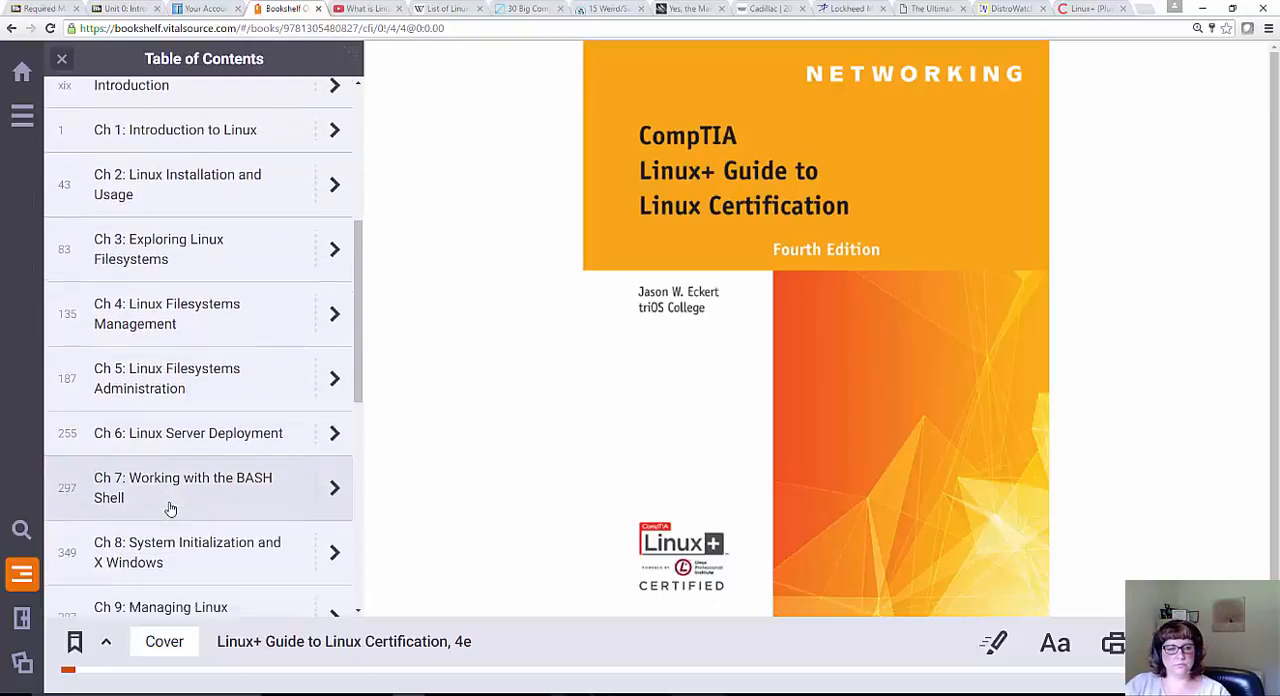
scroll(down, 3)
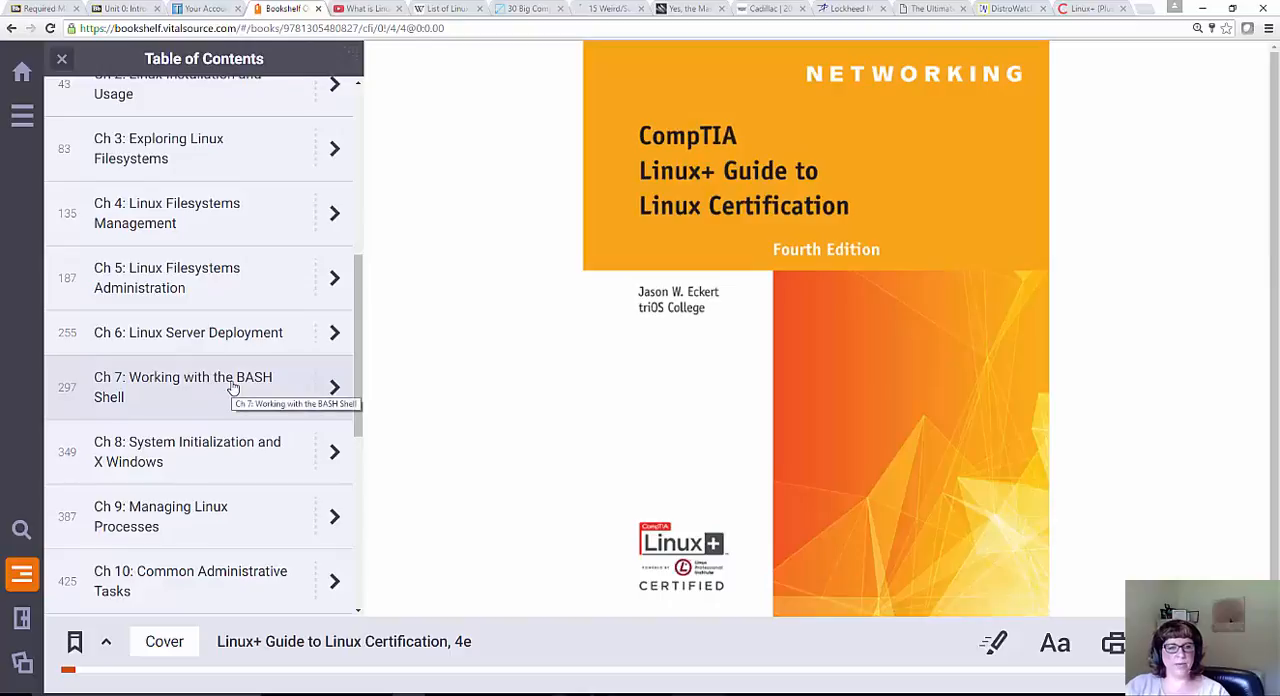
scroll(down, 3)
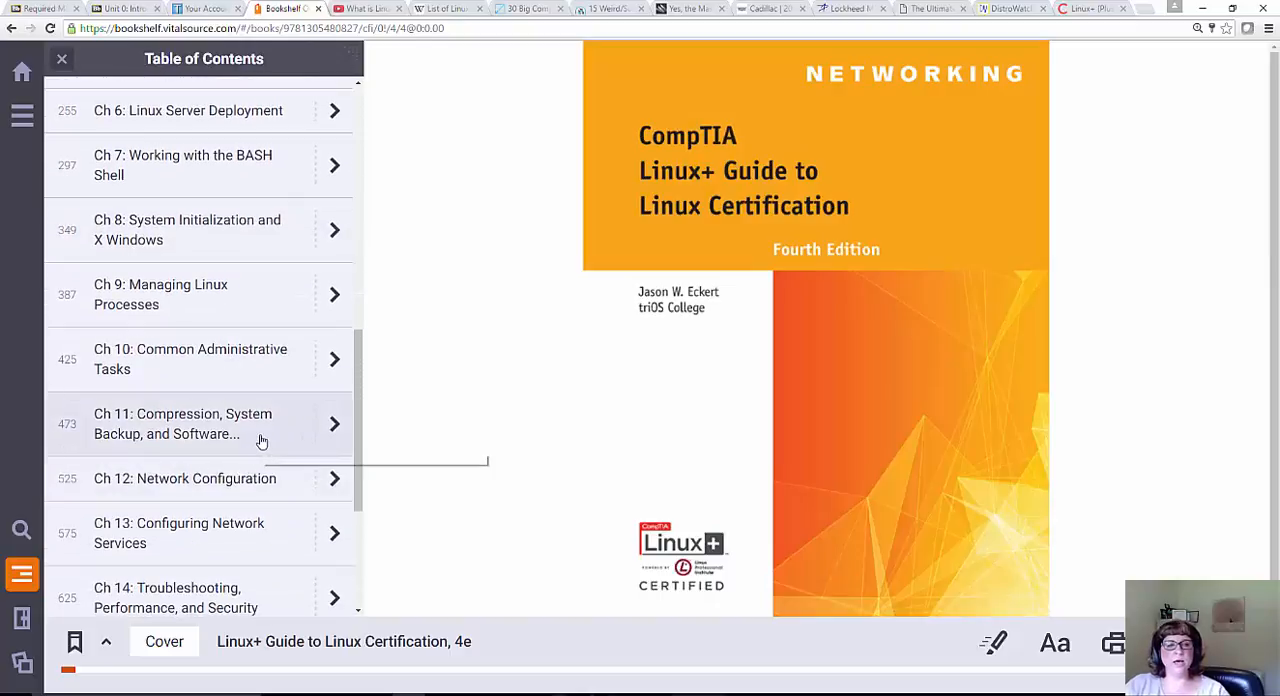
mouse_move(260, 440)
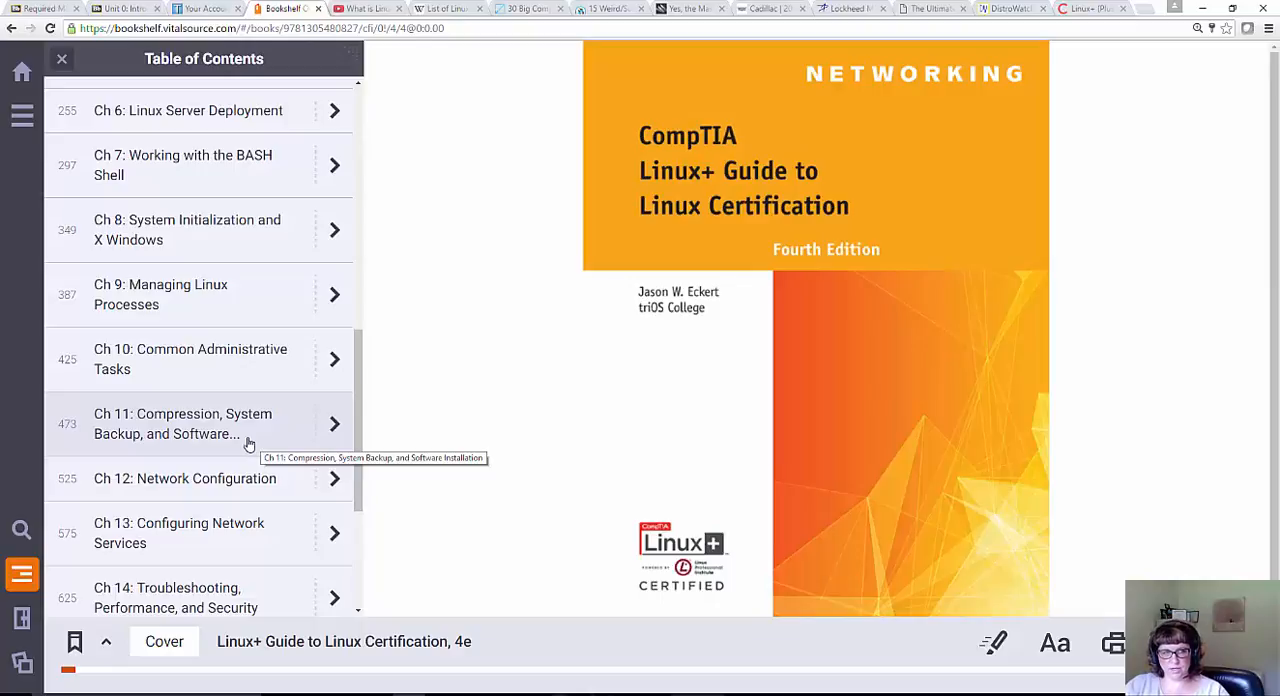
mouse_move(178, 190)
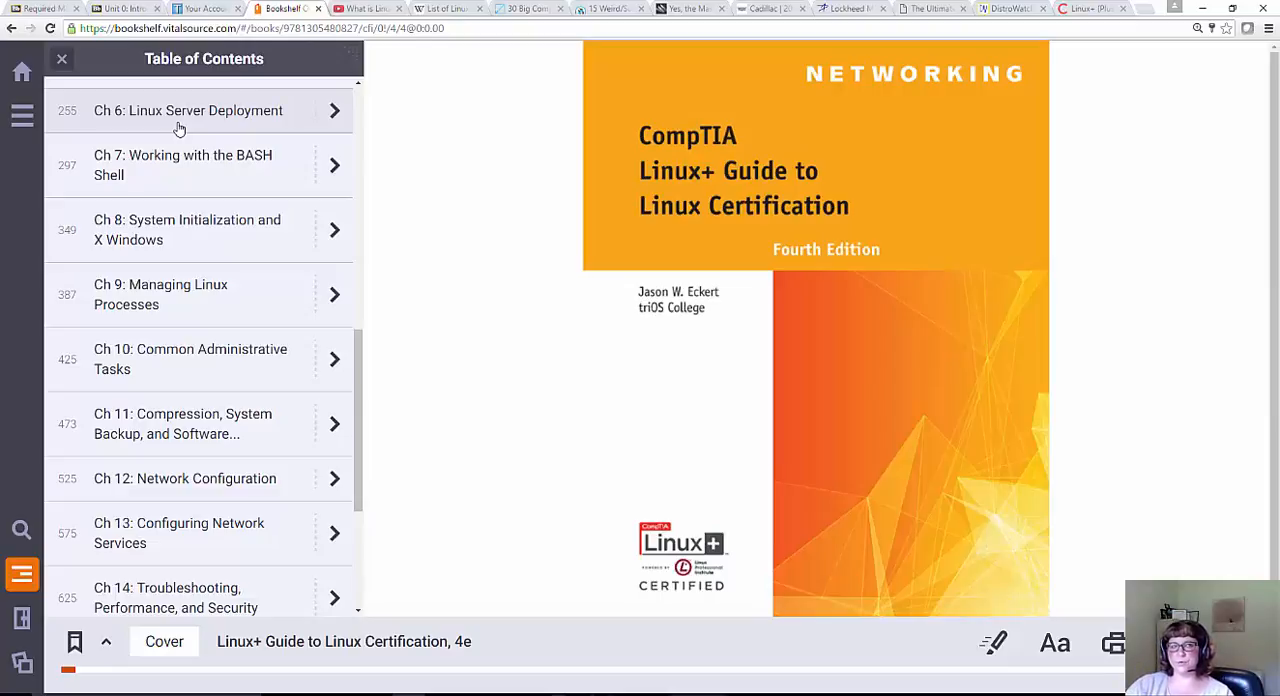
mouse_move(260, 124)
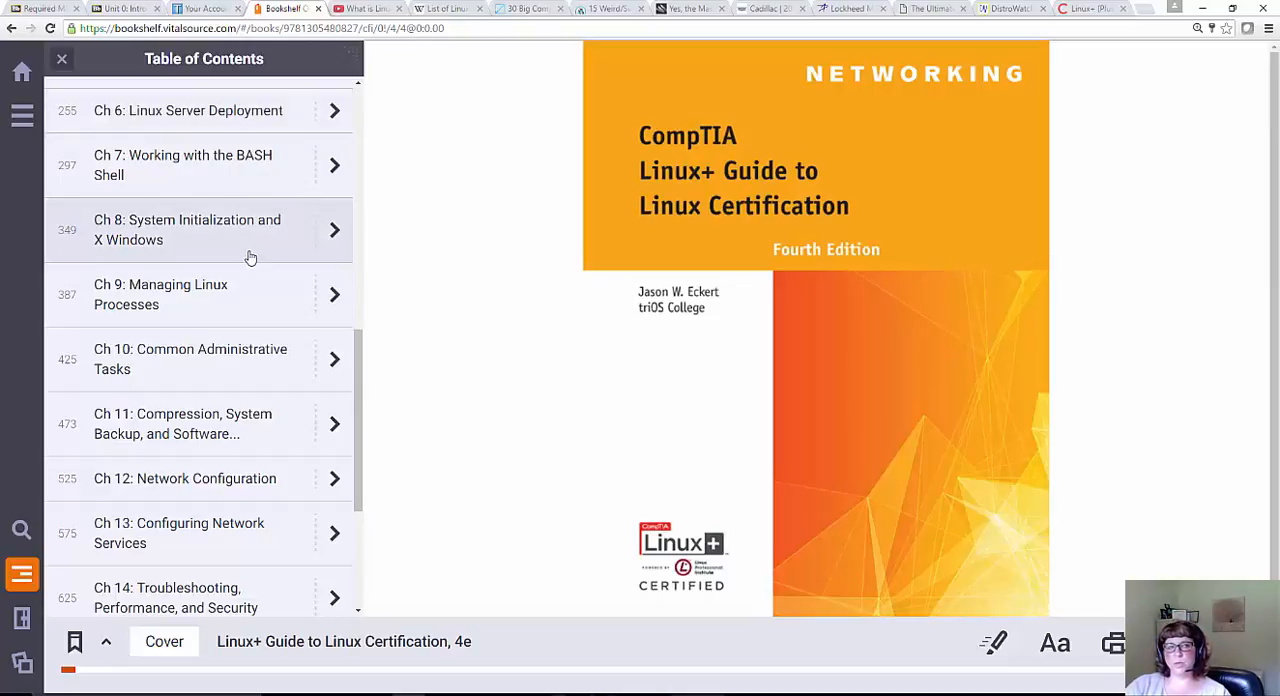
mouse_move(220, 302)
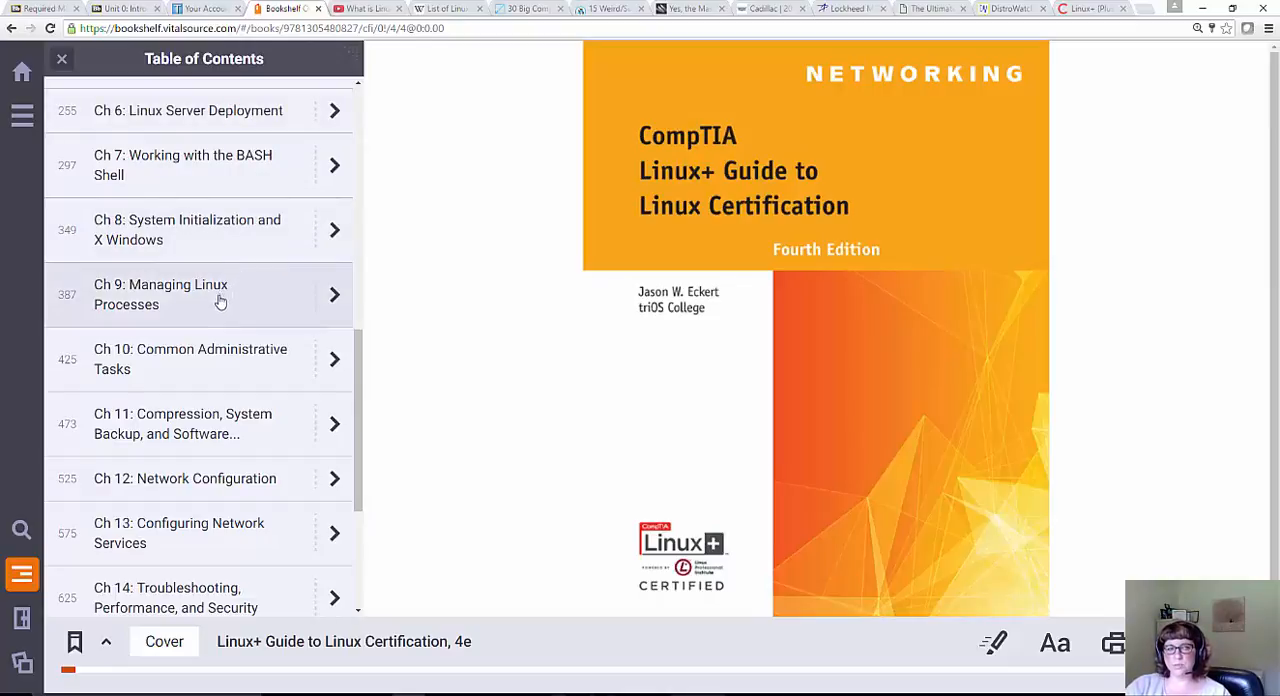
mouse_move(224, 362)
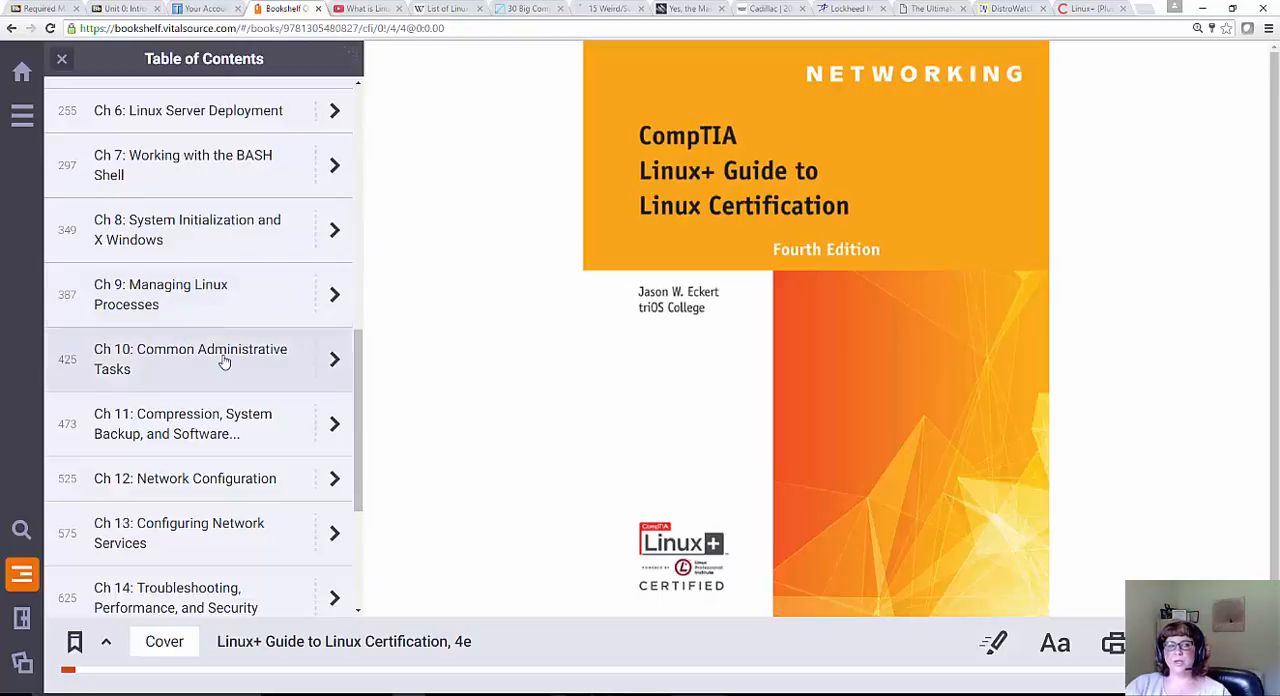
mouse_move(208, 524)
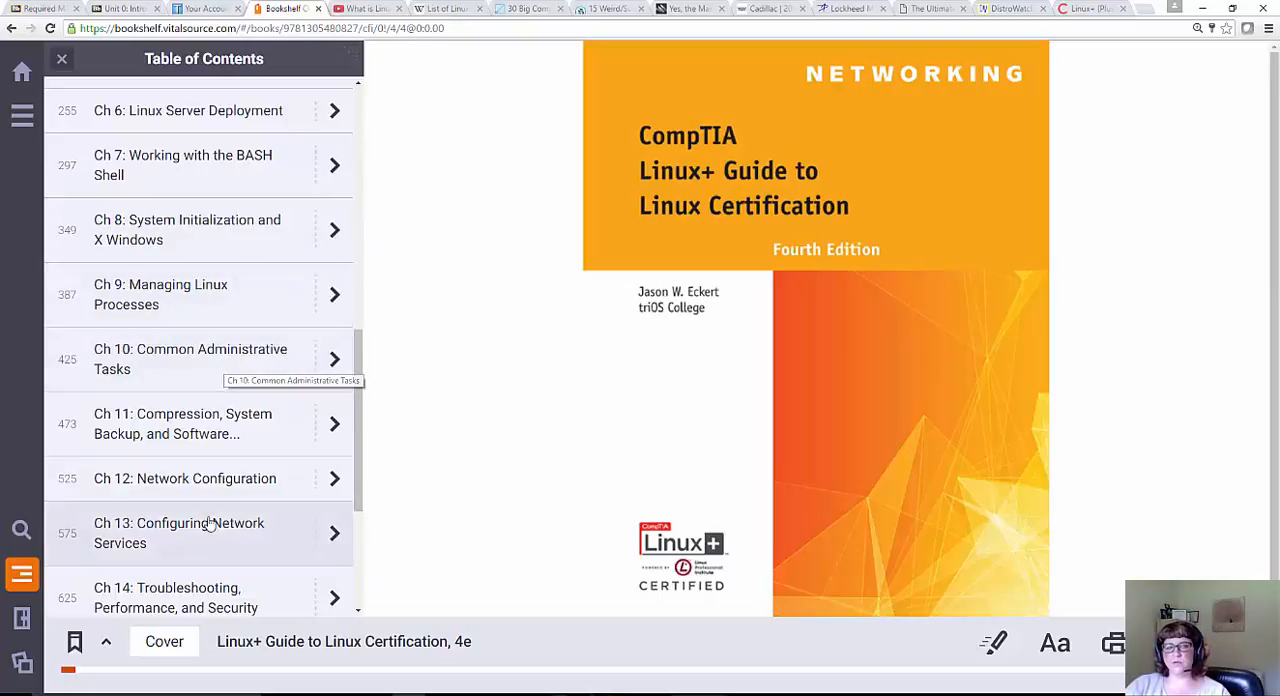
mouse_move(210, 532)
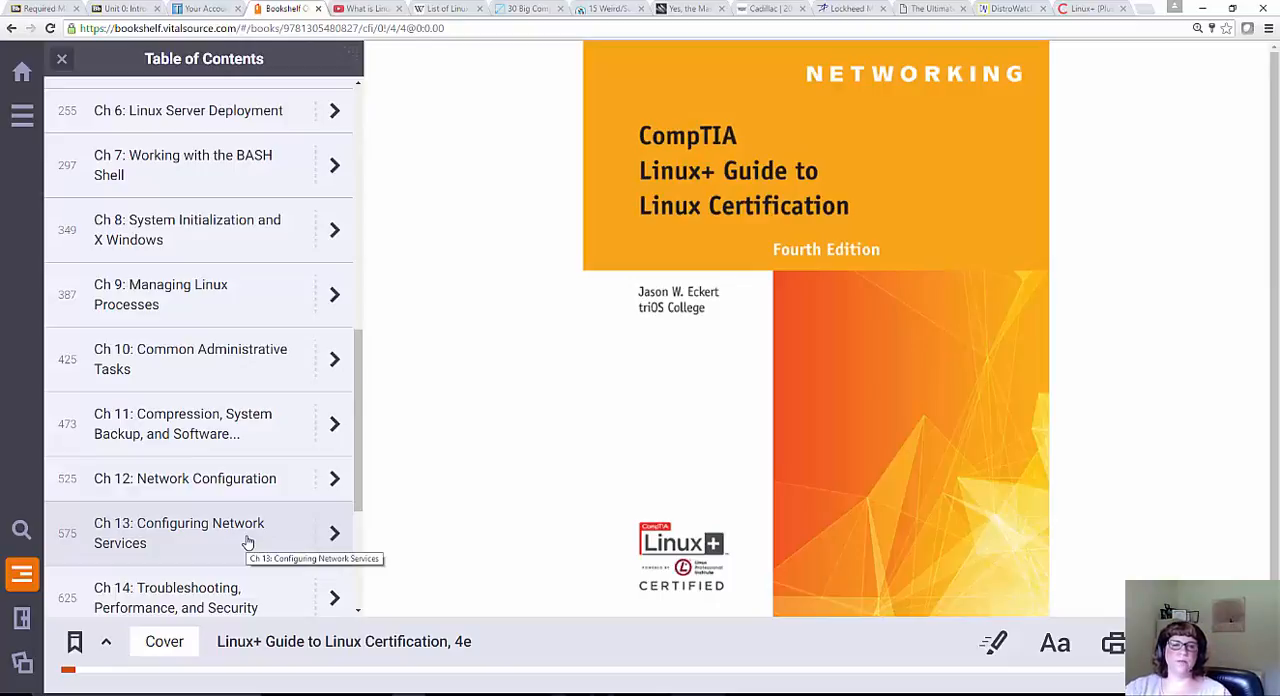
mouse_move(288, 390)
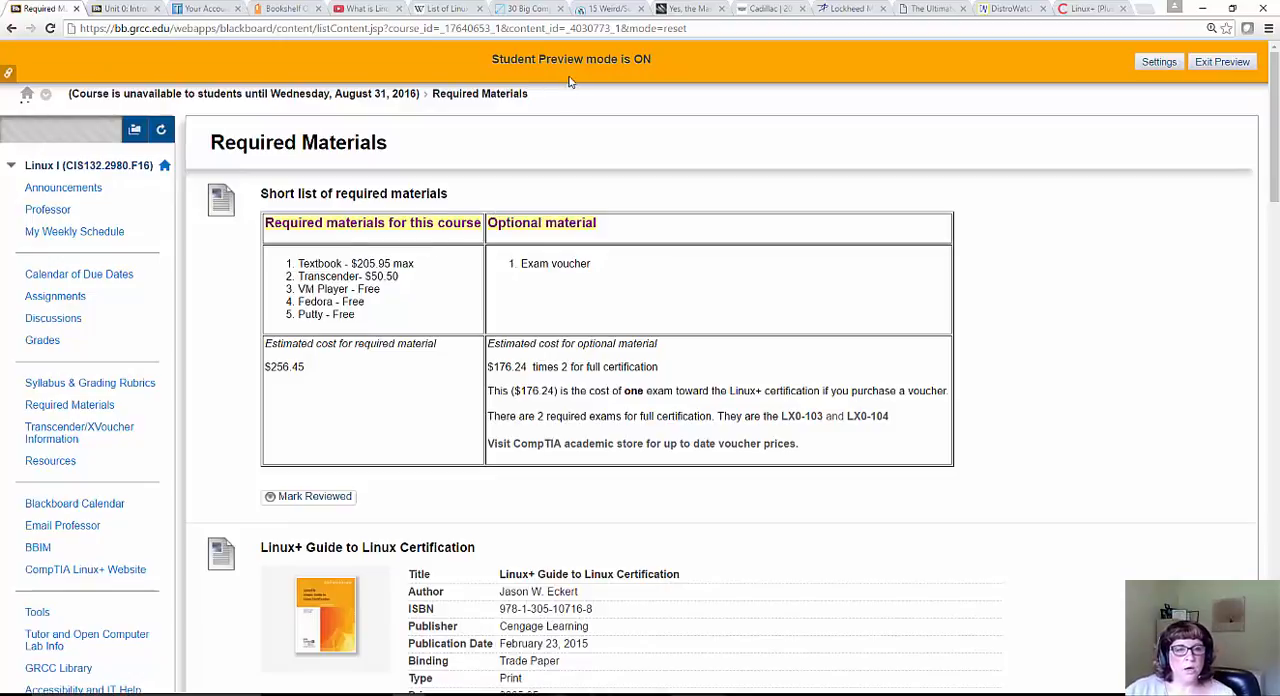
mouse_move(424, 288)
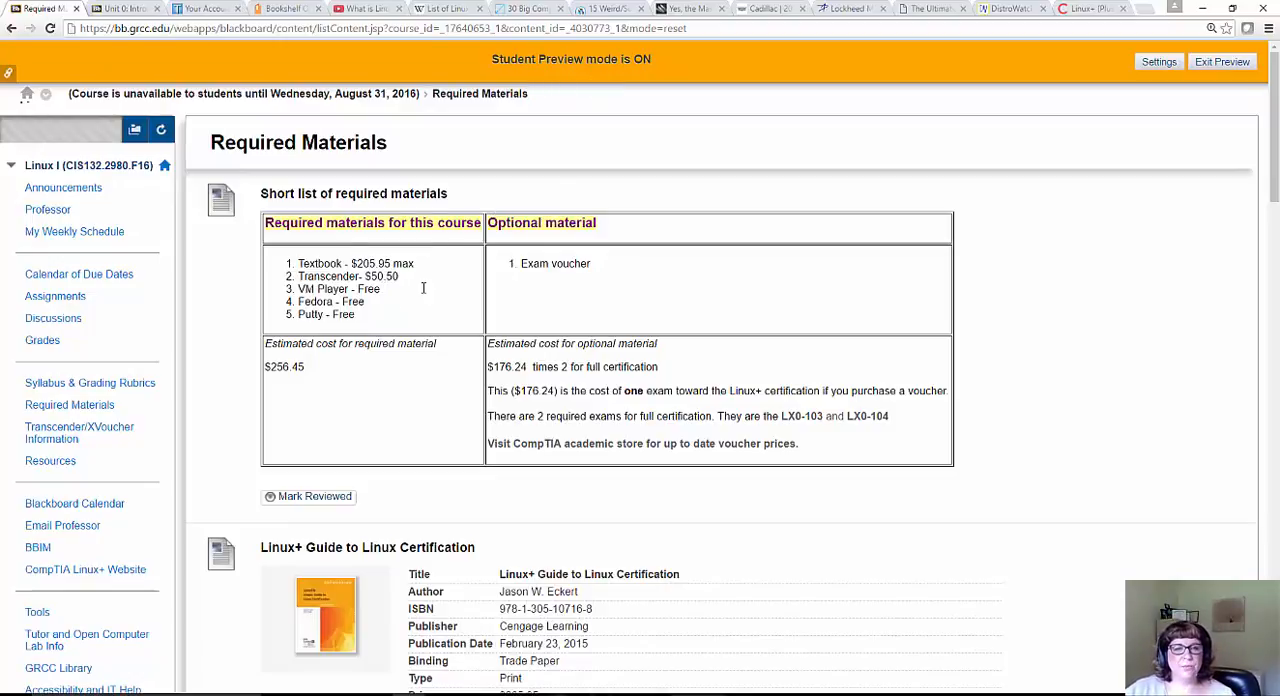
Highlight the $50.50 Transcender price, then switch to the Transcender Club site tab
double_click(376, 264)
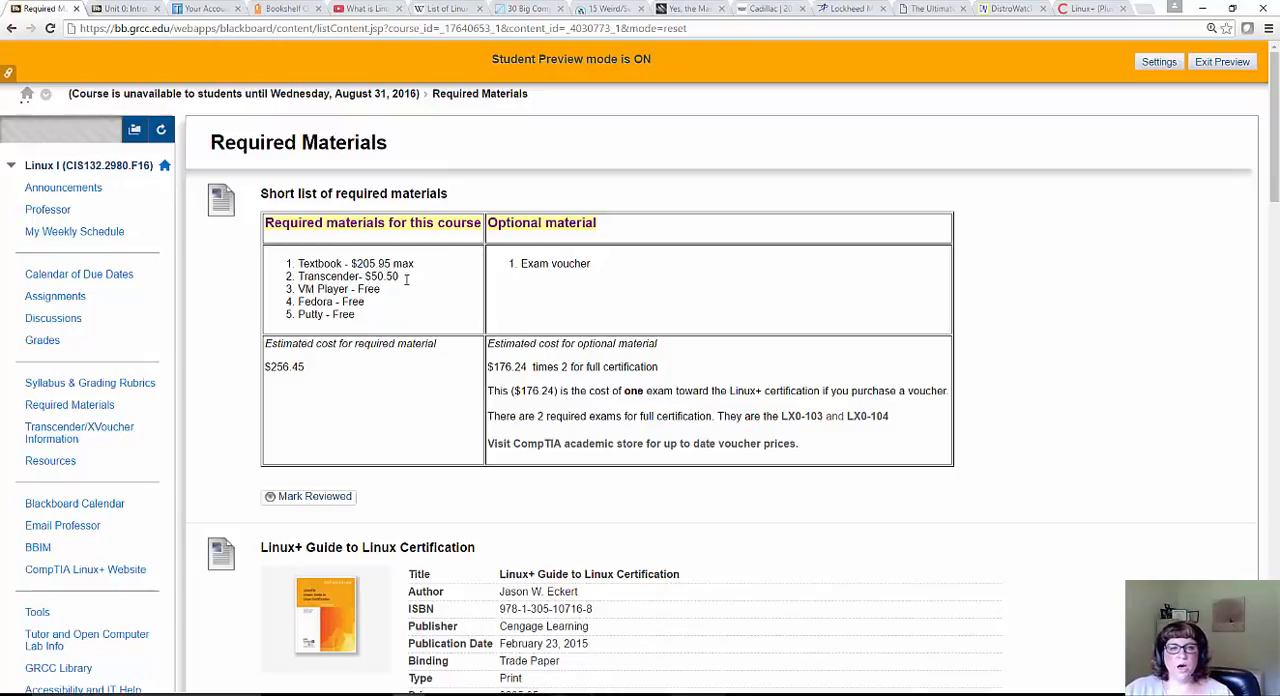
double_click(384, 276)
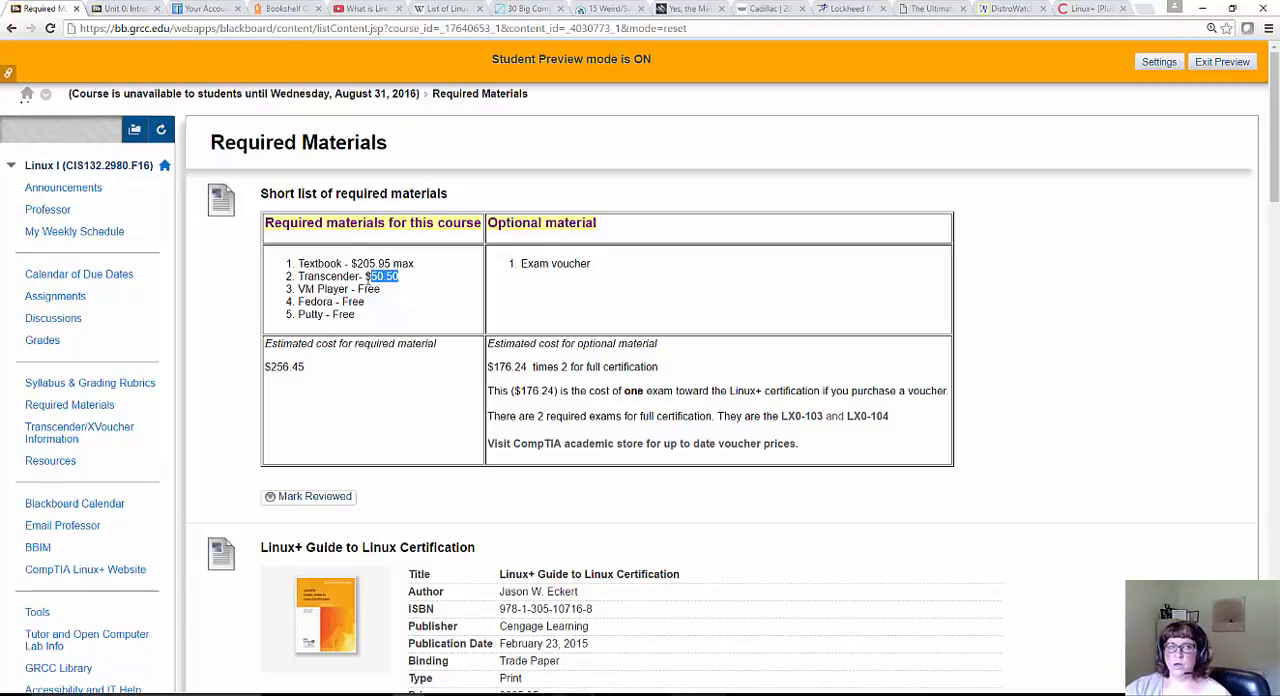
click(200, 8)
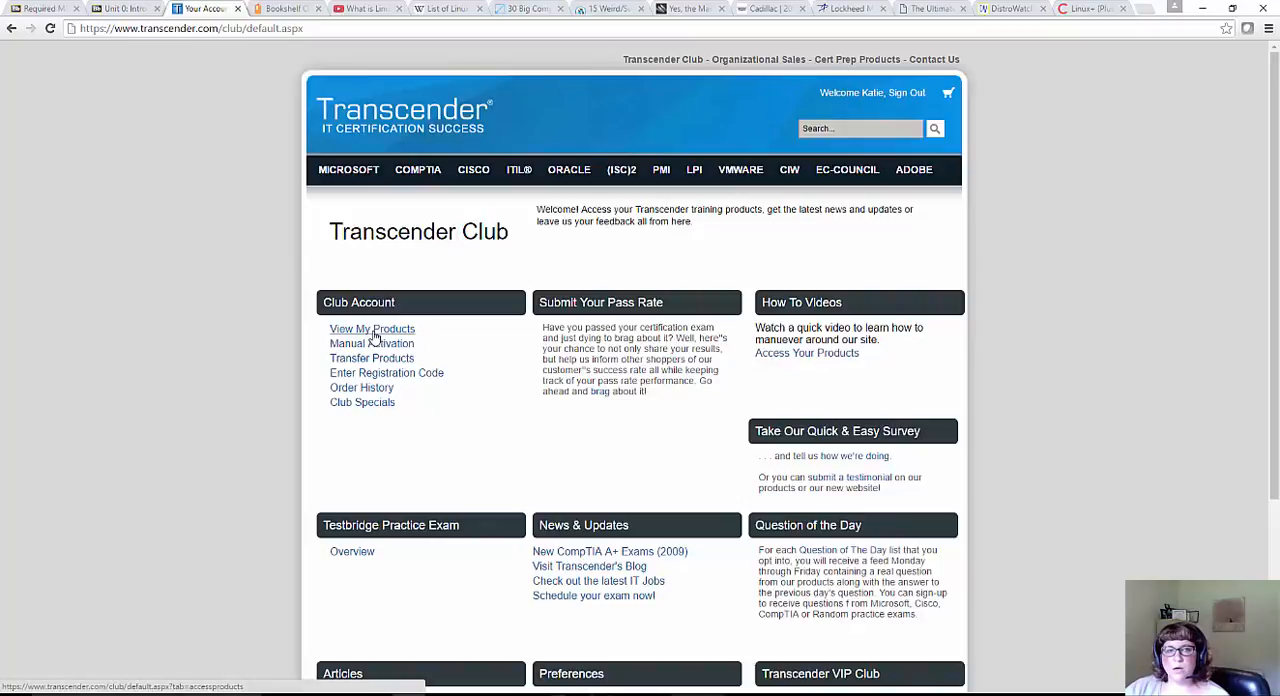
From View My Products, load the Cert-LX0-103 CompCert: Linux+ 2015 Exam 1 product
click(372, 328)
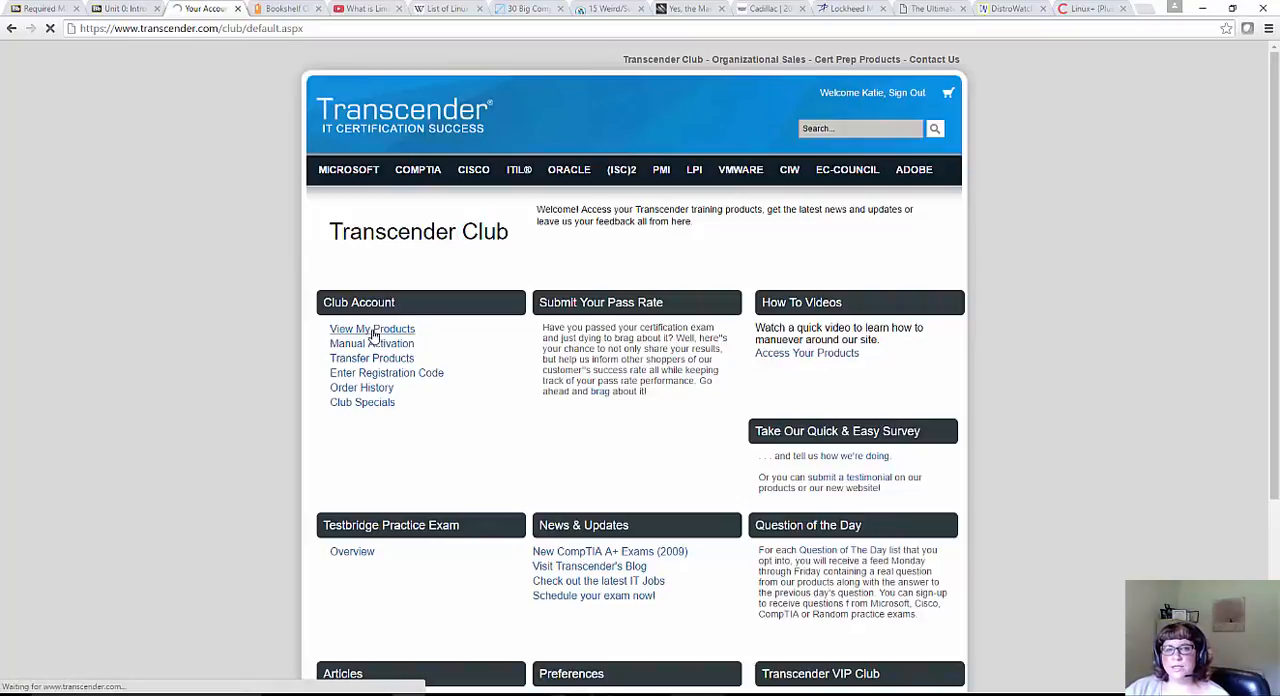
click(372, 328)
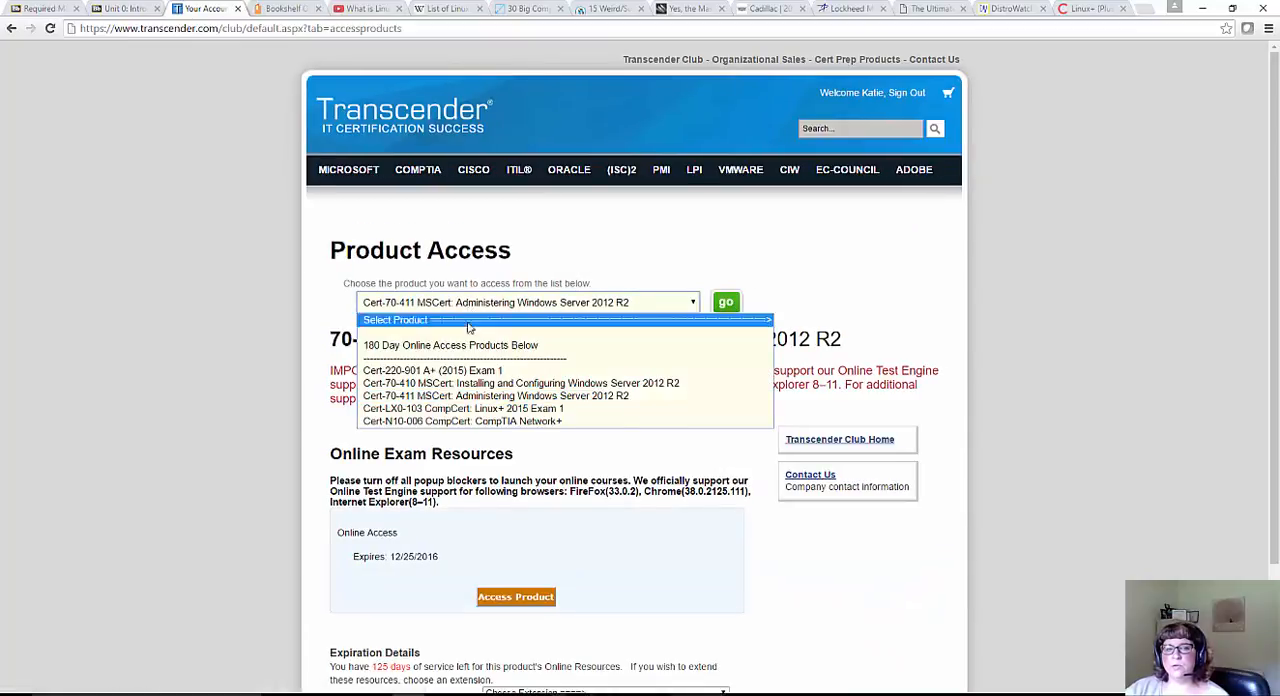
mouse_move(464, 384)
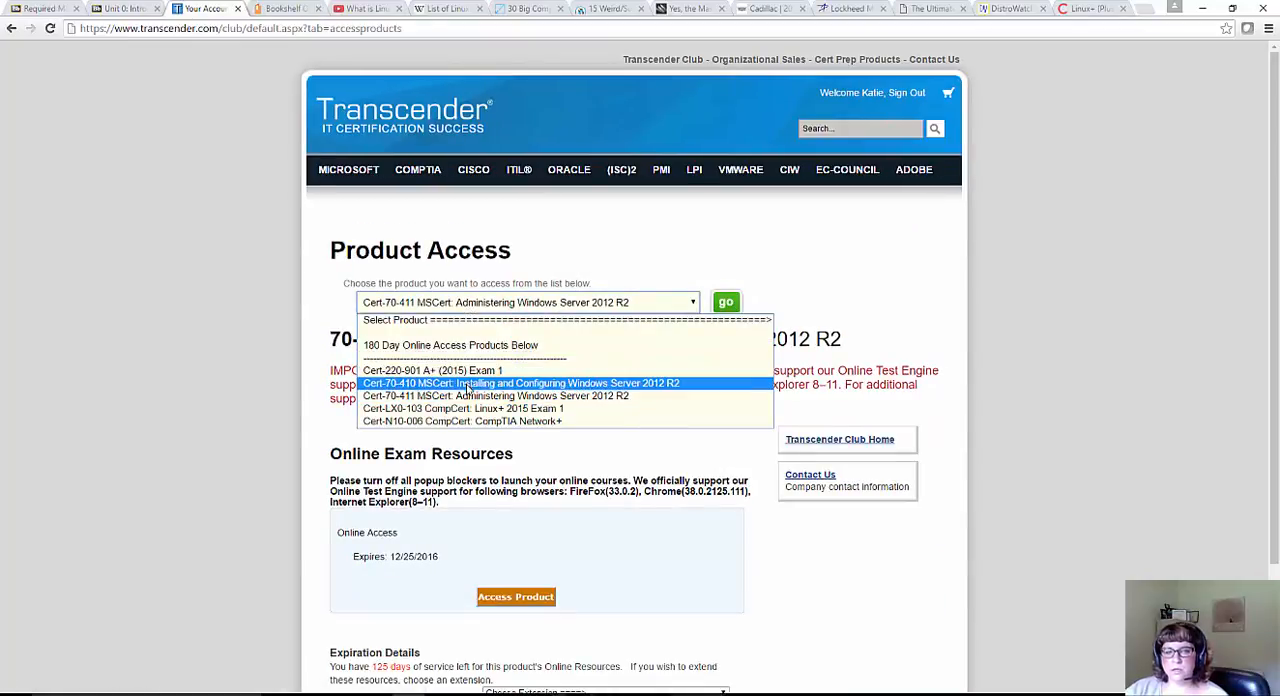
click(464, 408)
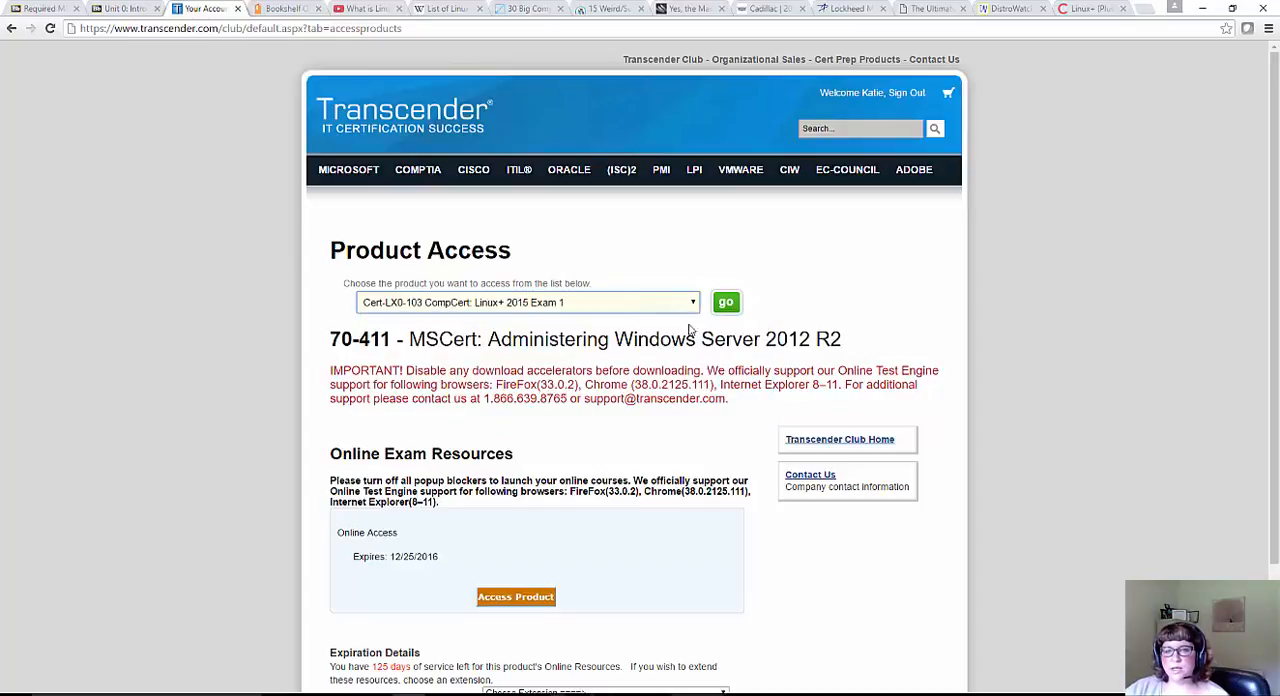
click(724, 302)
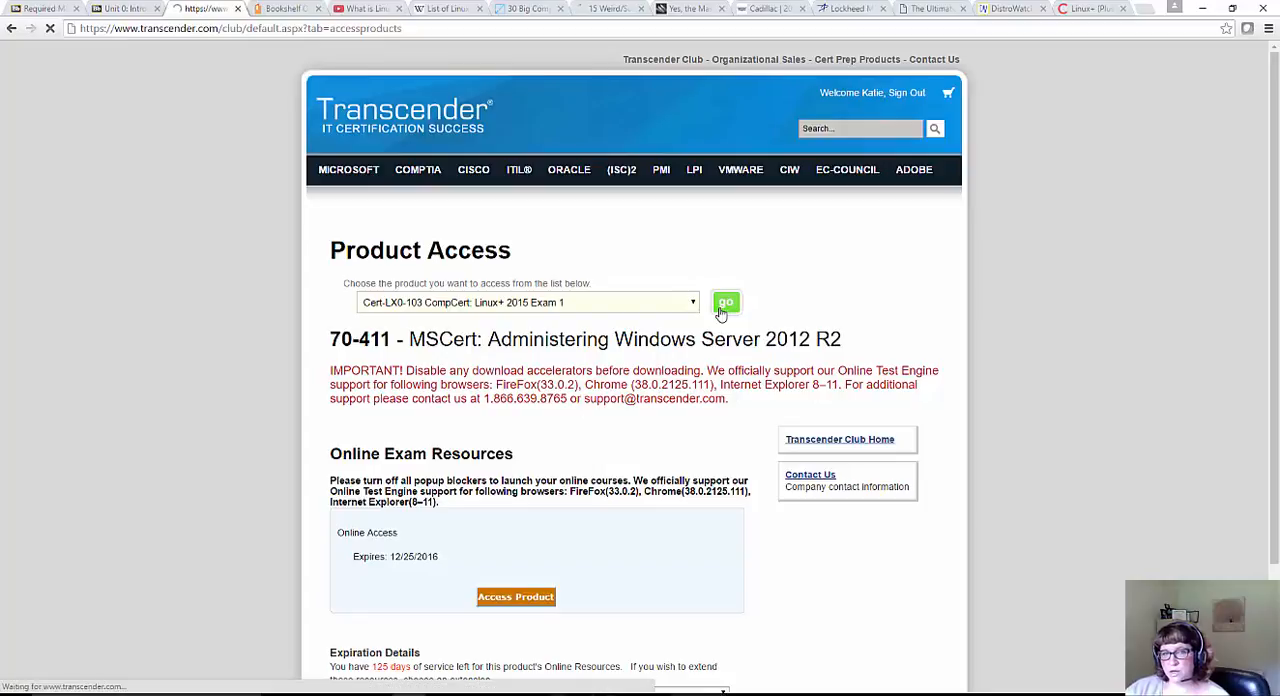
click(528, 302)
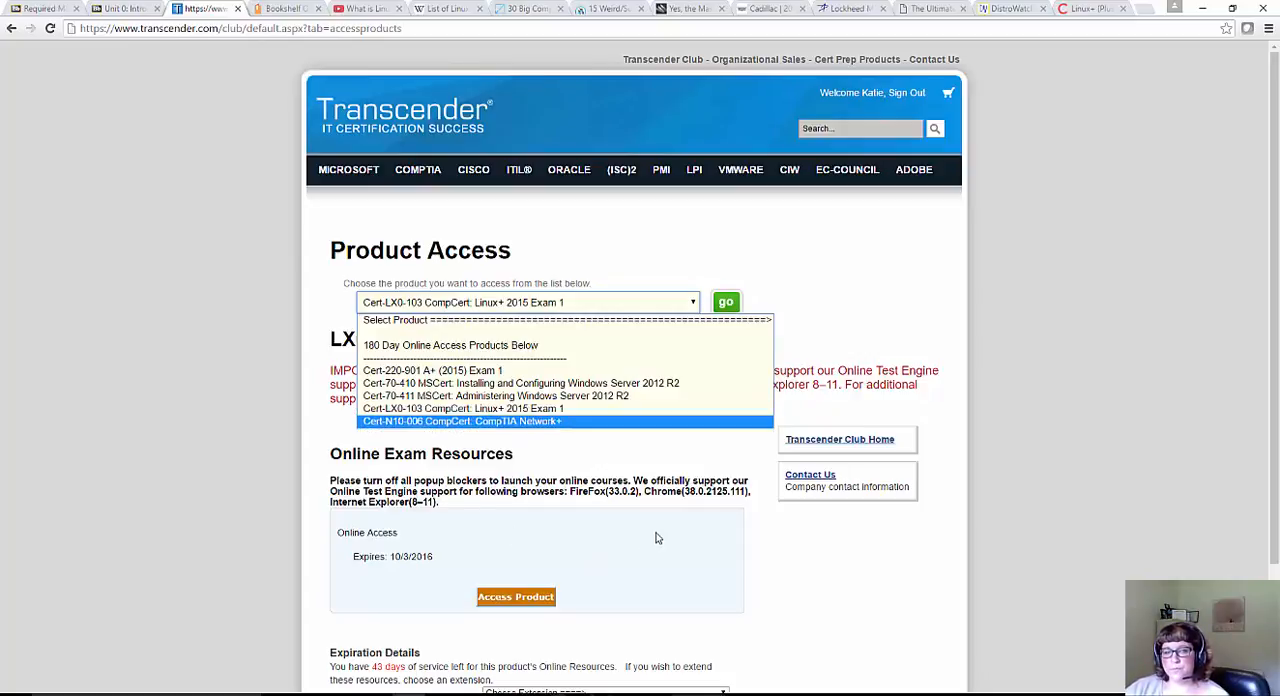
mouse_move(464, 408)
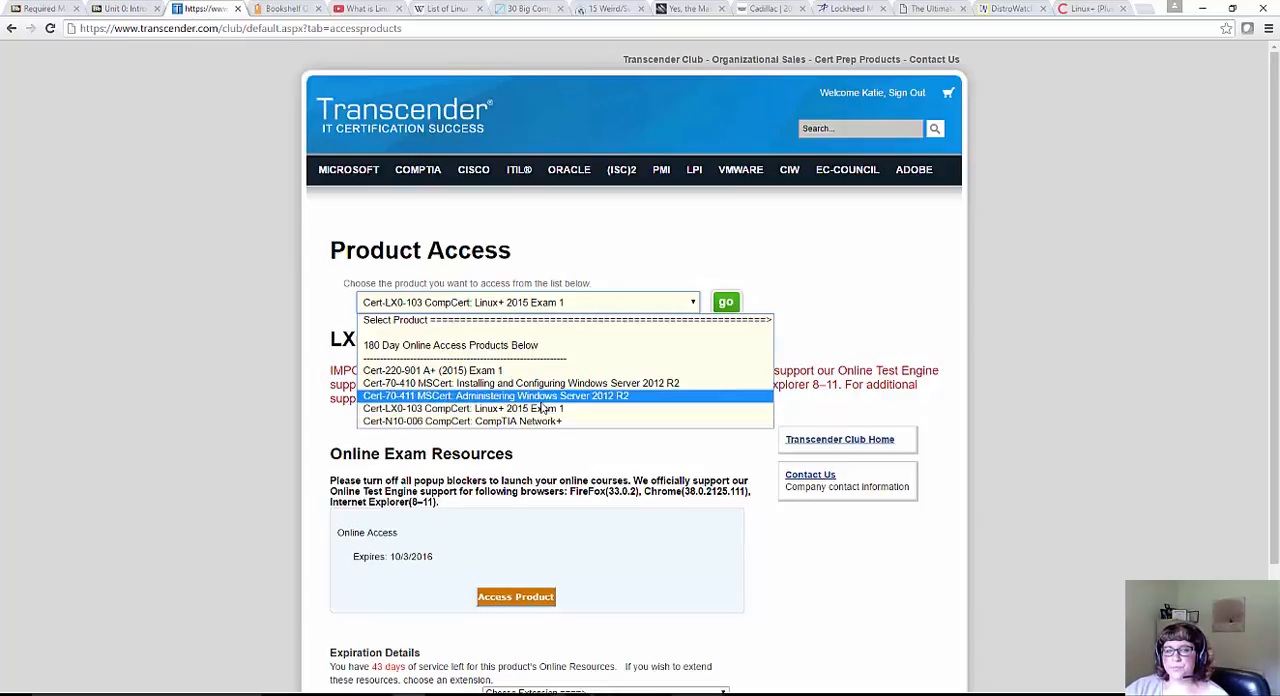
Keep Linux+ 2015 Exam 1 selected and Access Product, reaching the resume-exam prompt
click(462, 408)
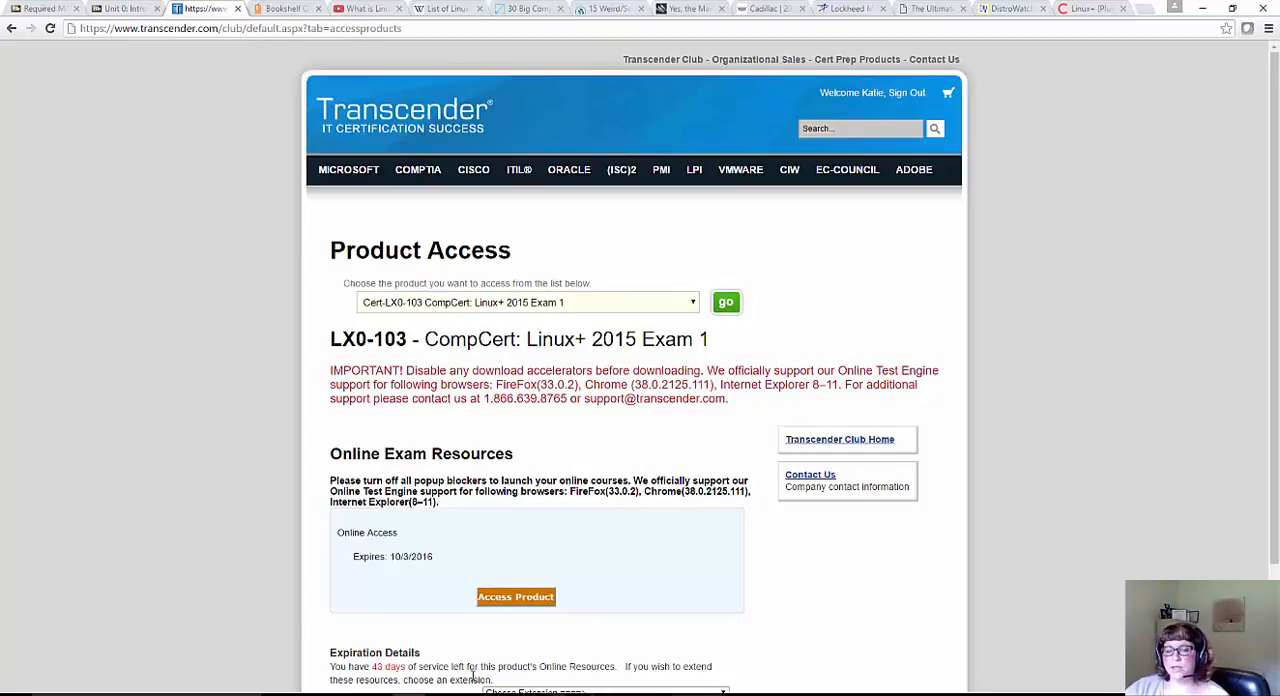
click(516, 596)
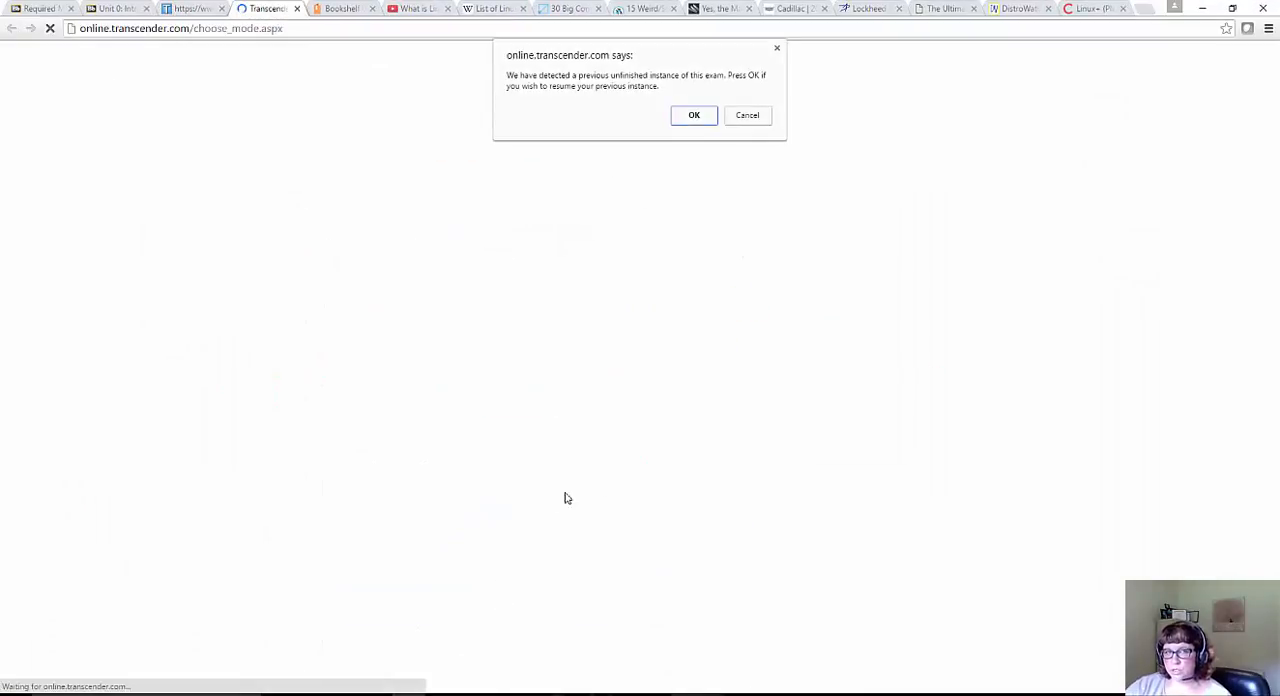
Dismiss the unfinished-instance prompt to reach the Linux+ 2015 Exam 1 mode choices
click(748, 116)
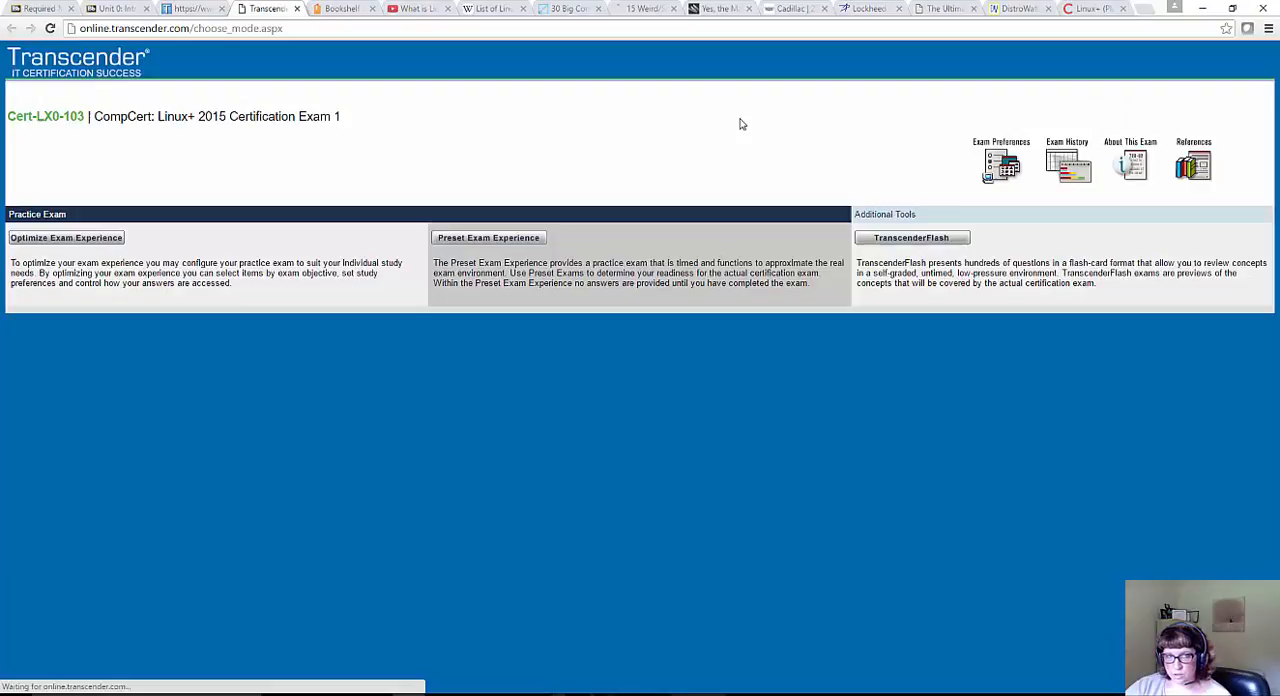
mouse_move(500, 164)
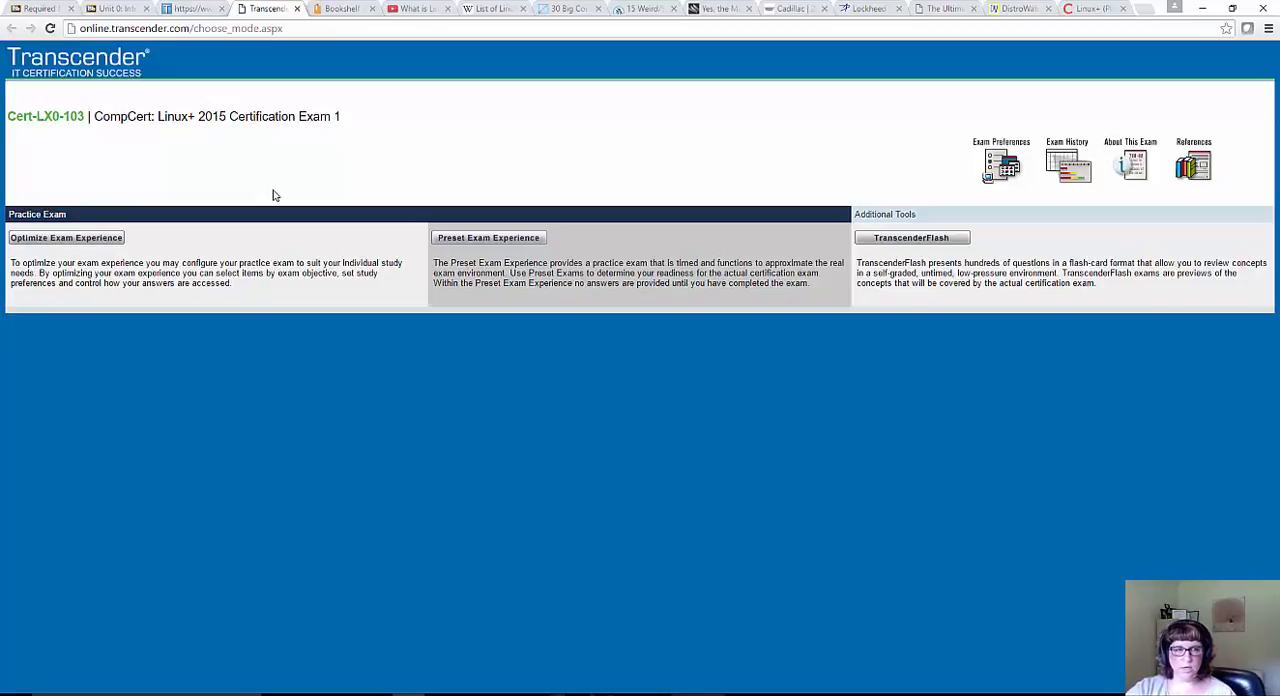
mouse_move(112, 228)
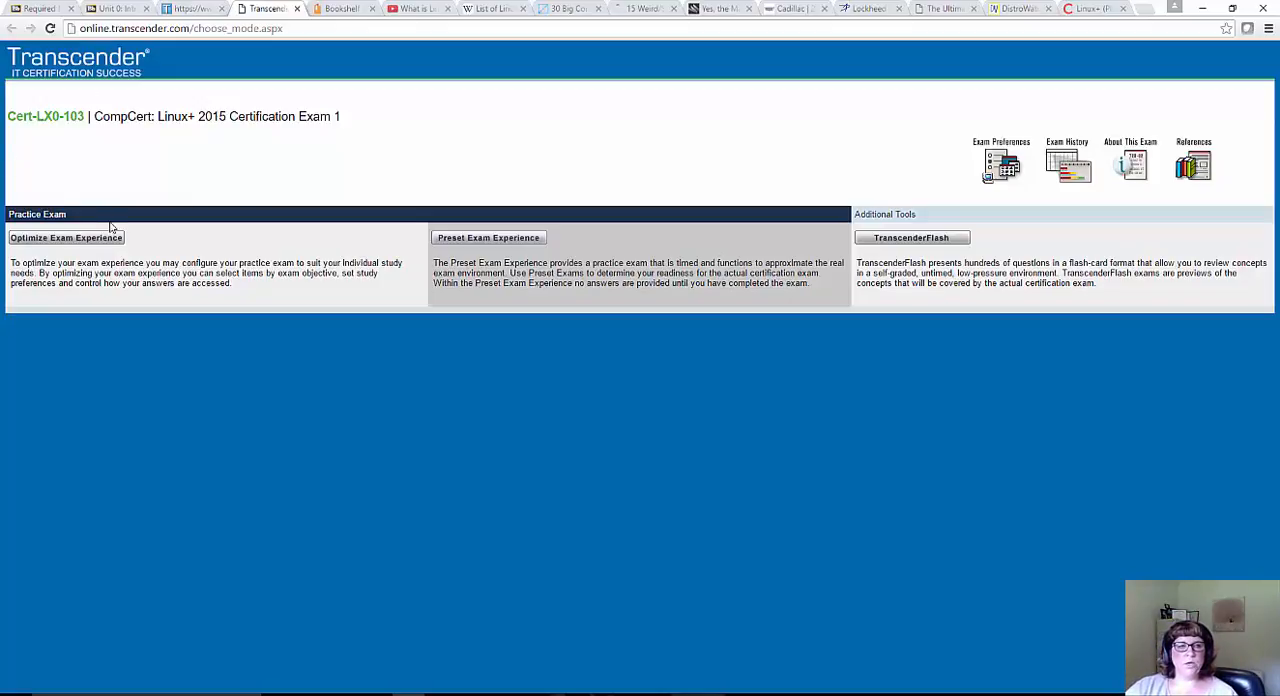
mouse_move(96, 236)
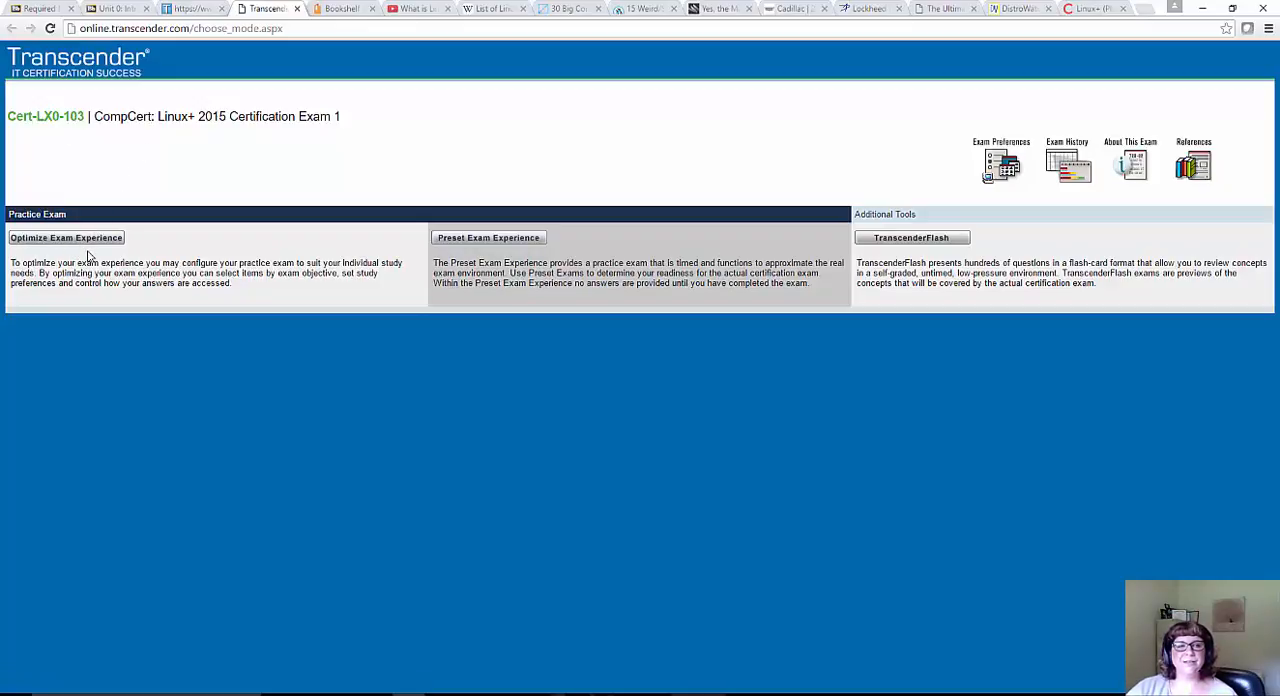
mouse_move(66, 236)
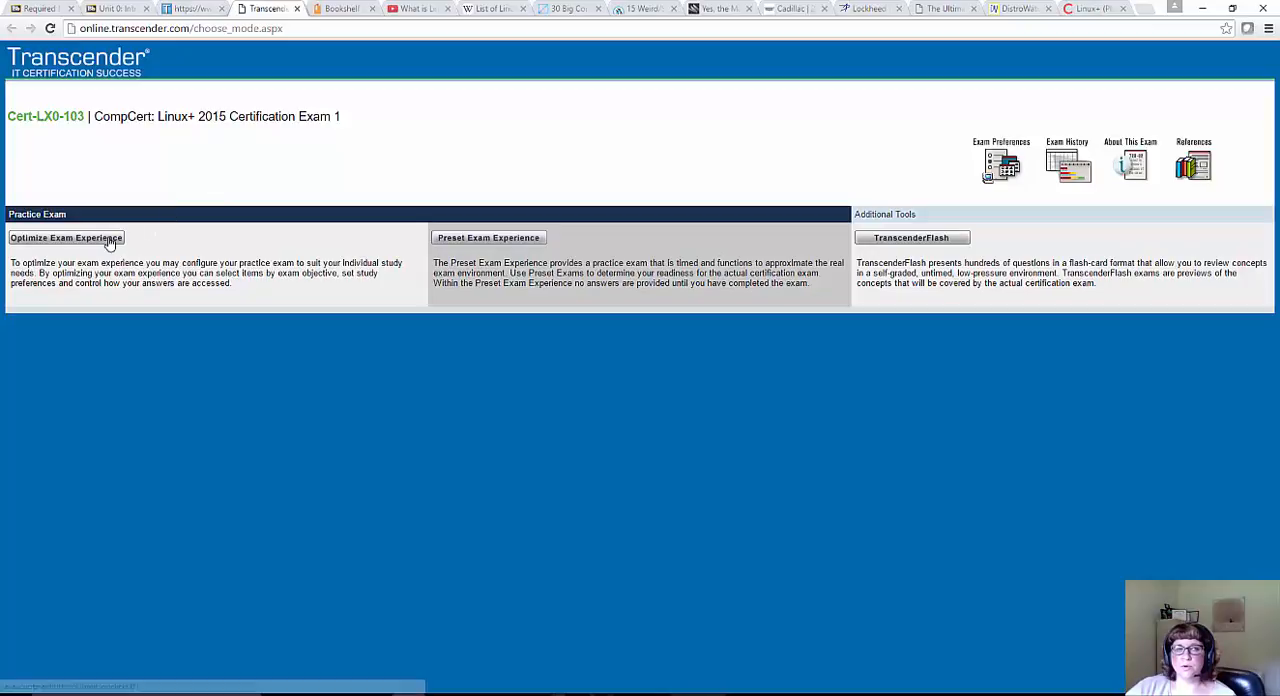
Start an Optimize Exam Experience exam, answer question 1 on SCSI IDs, then return to the Transcender Club page
click(64, 236)
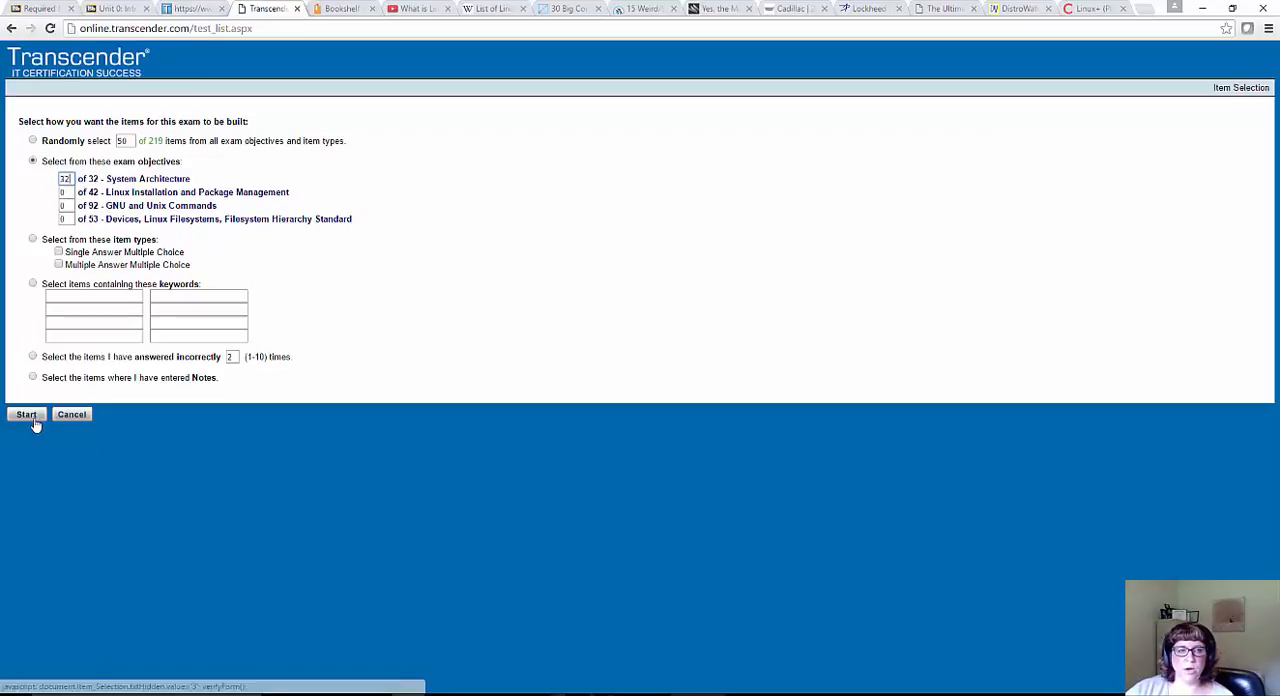
click(24, 414)
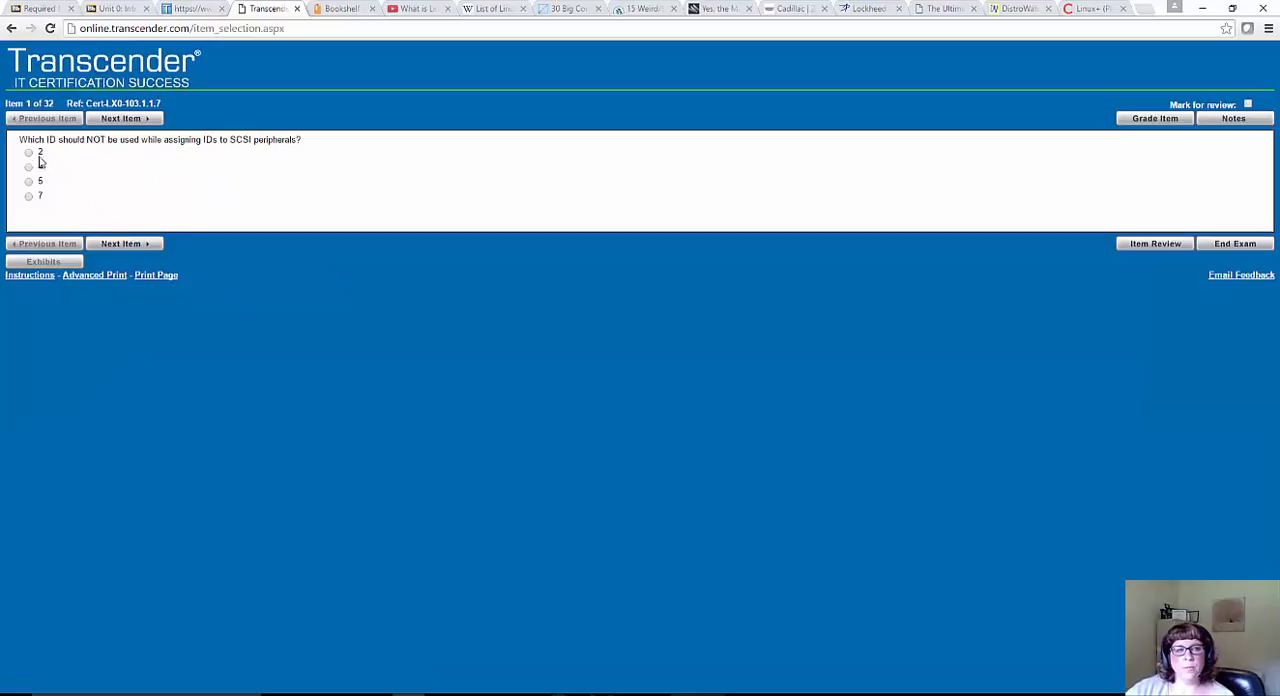
click(28, 166)
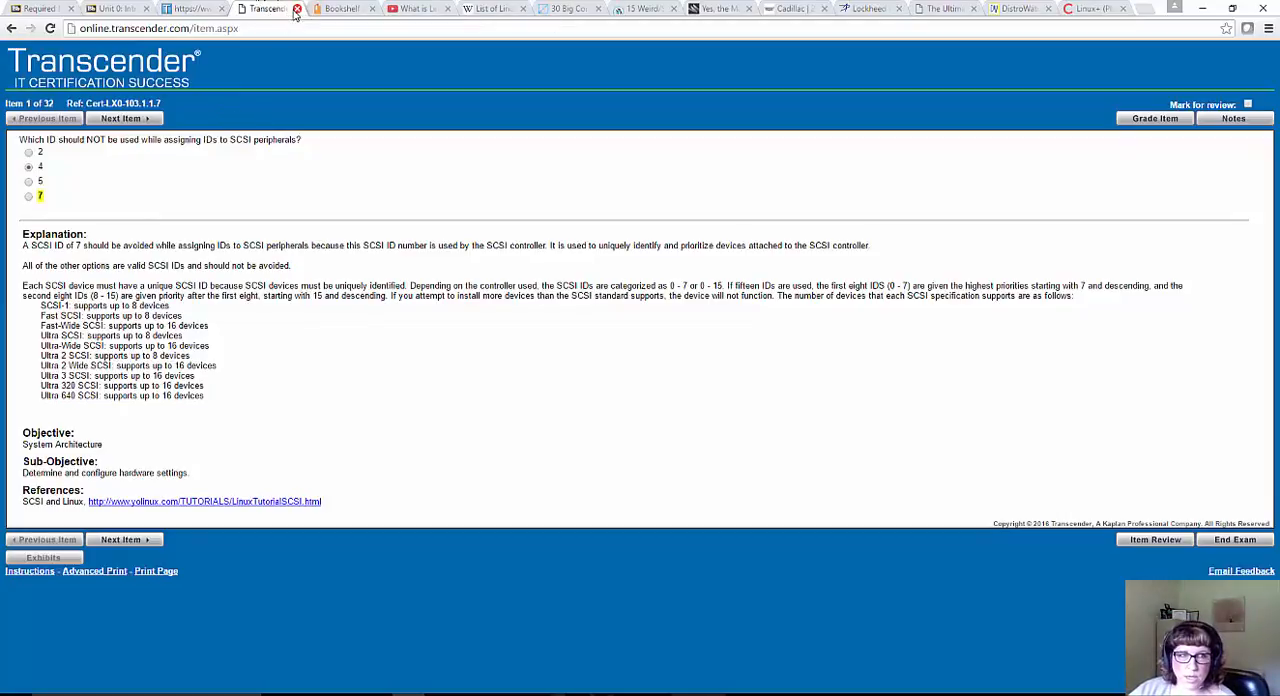
click(190, 8)
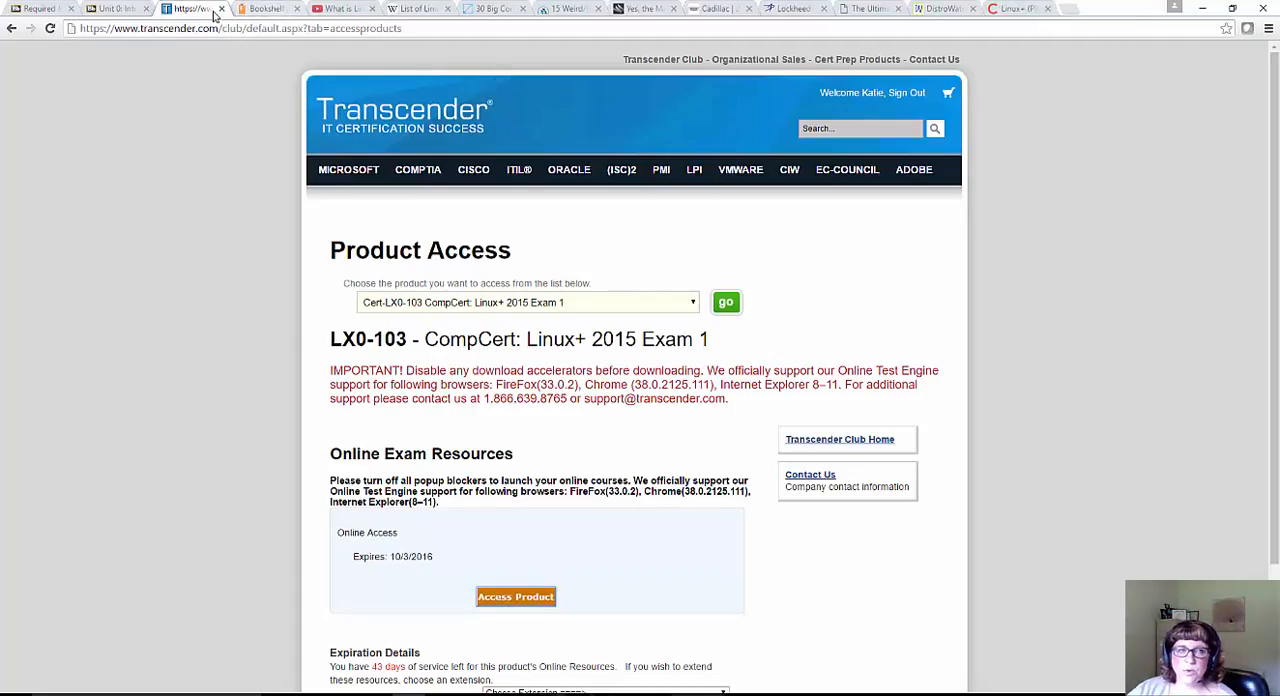
Switch back to the Blackboard Required Materials page
click(188, 8)
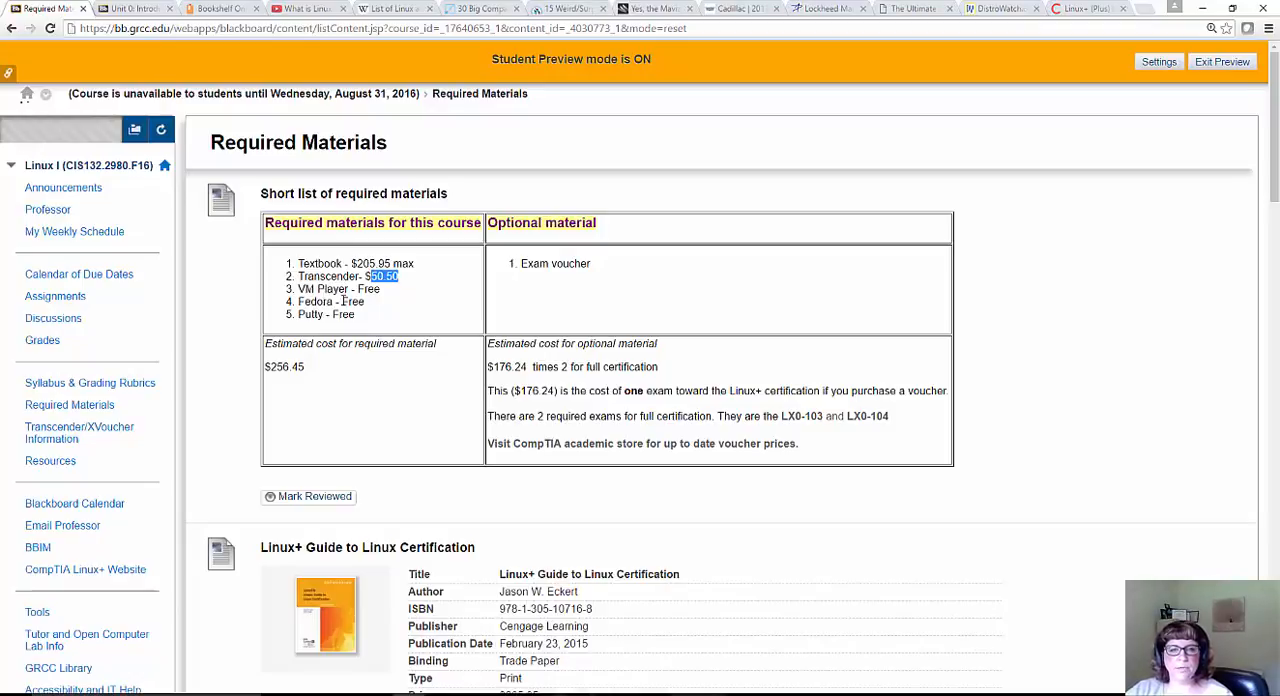
Scroll through the remaining sections of the Required Materials page
scroll(down, 3)
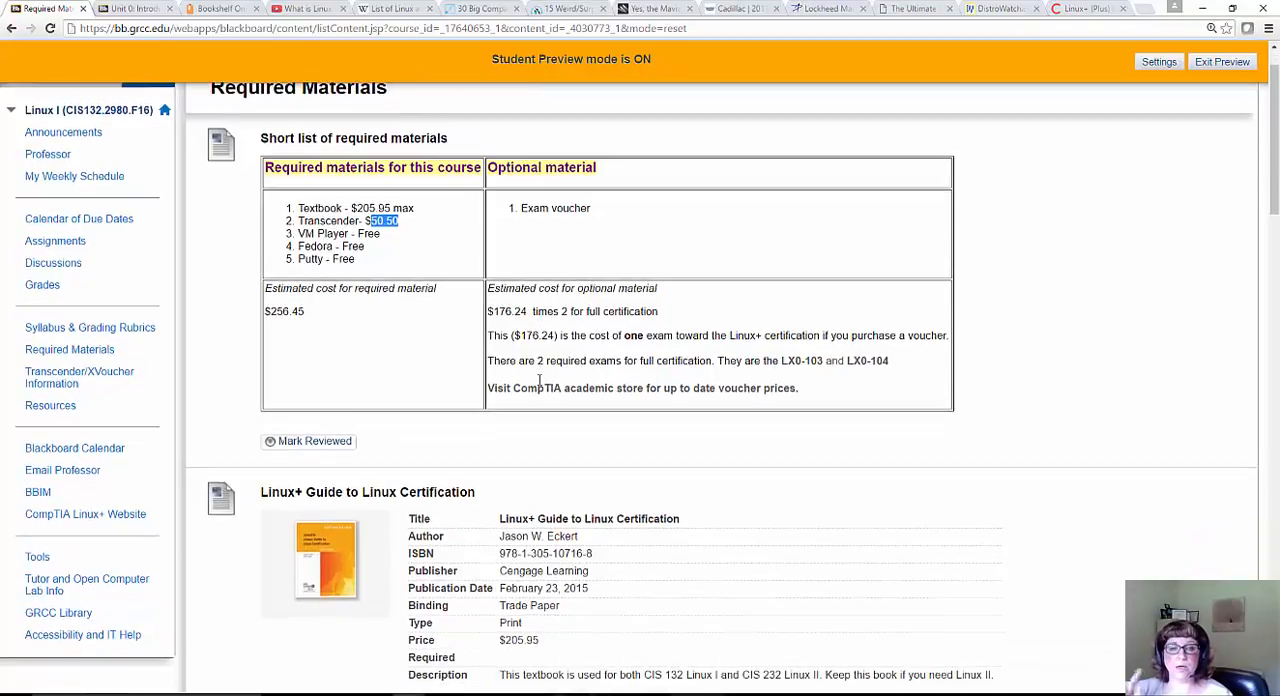
scroll(down, 3)
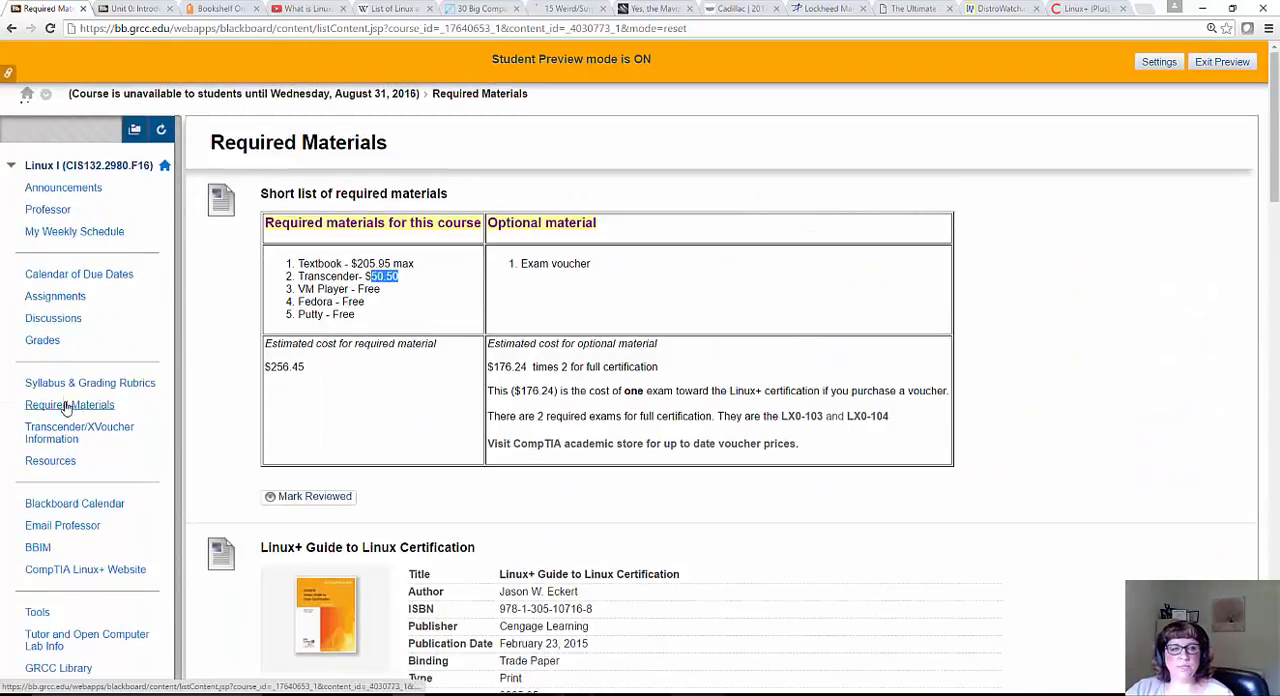
scroll(down, 3)
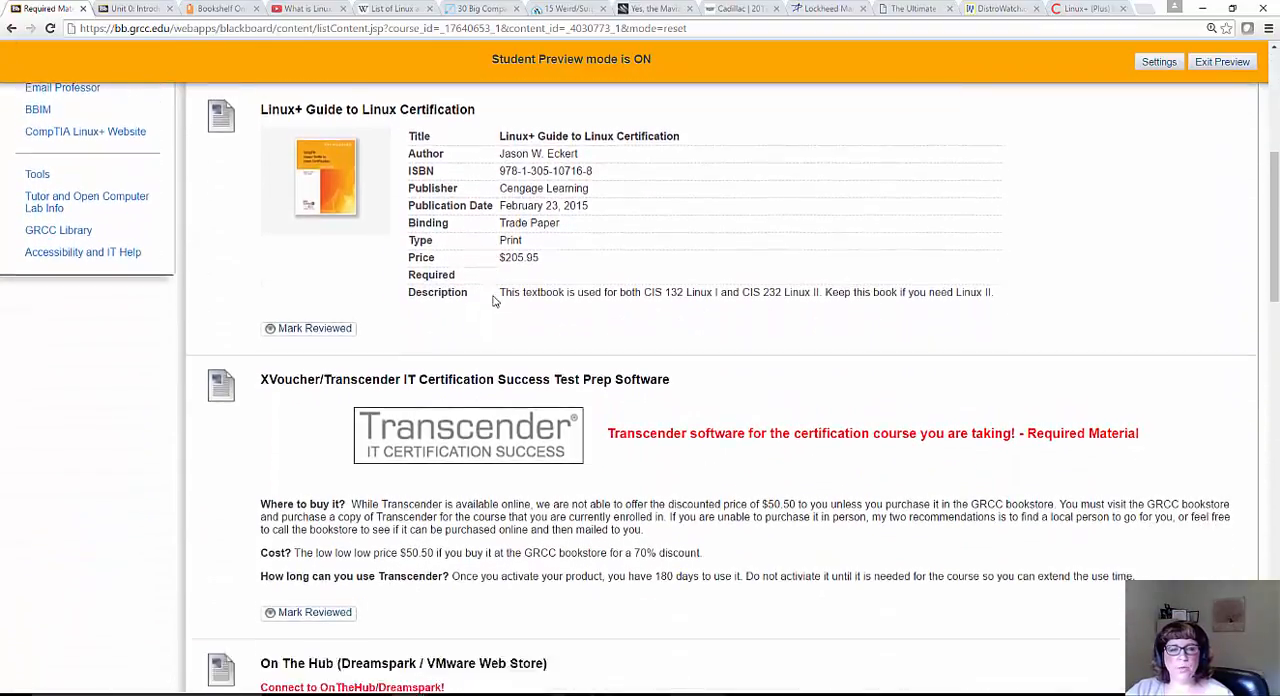
scroll(down, 3)
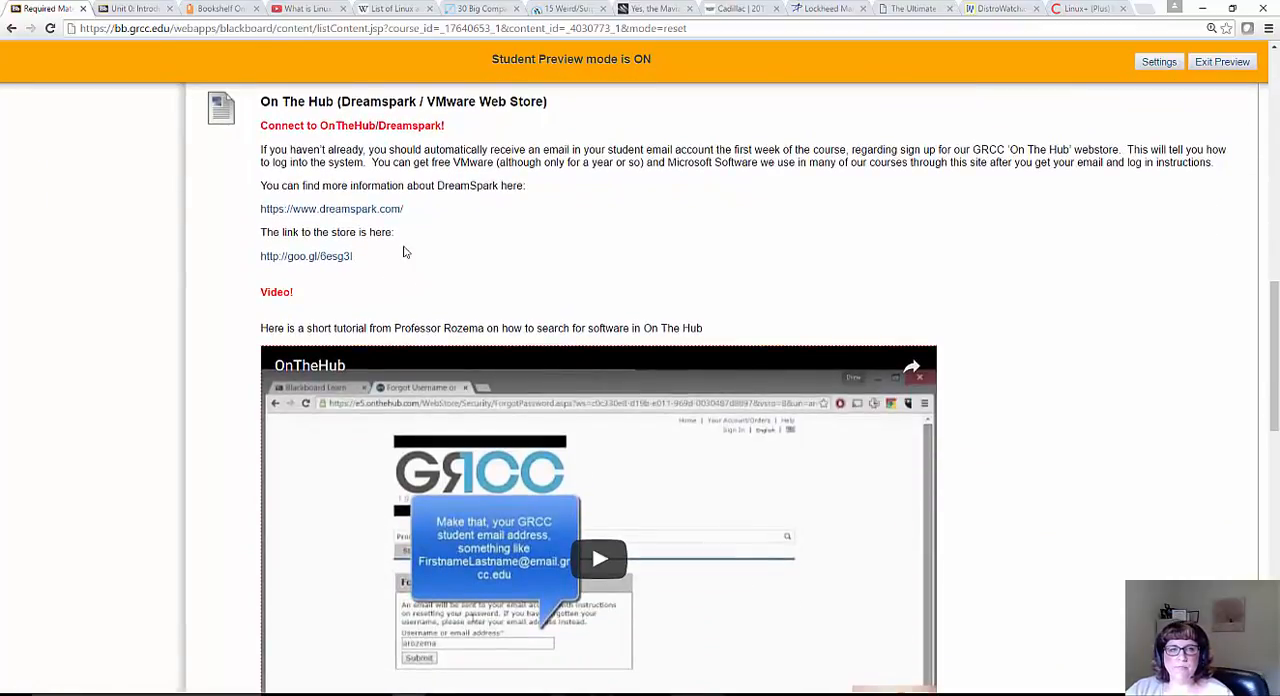
mouse_move(444, 124)
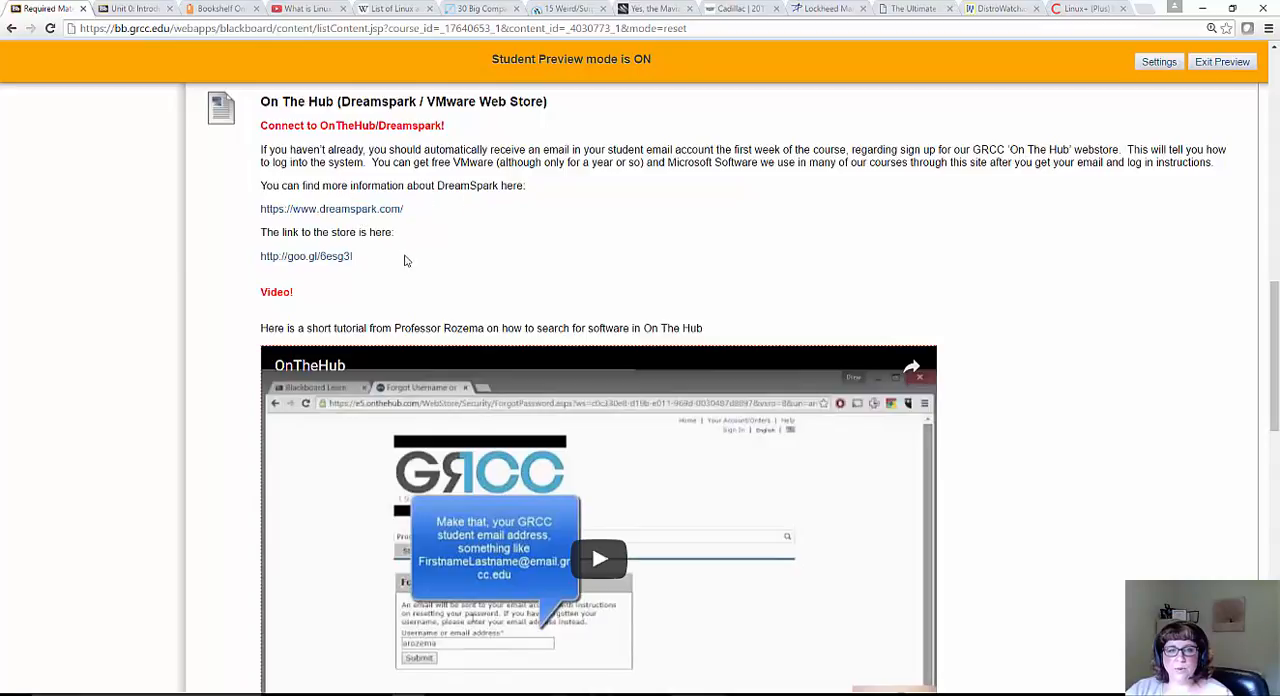
mouse_move(420, 258)
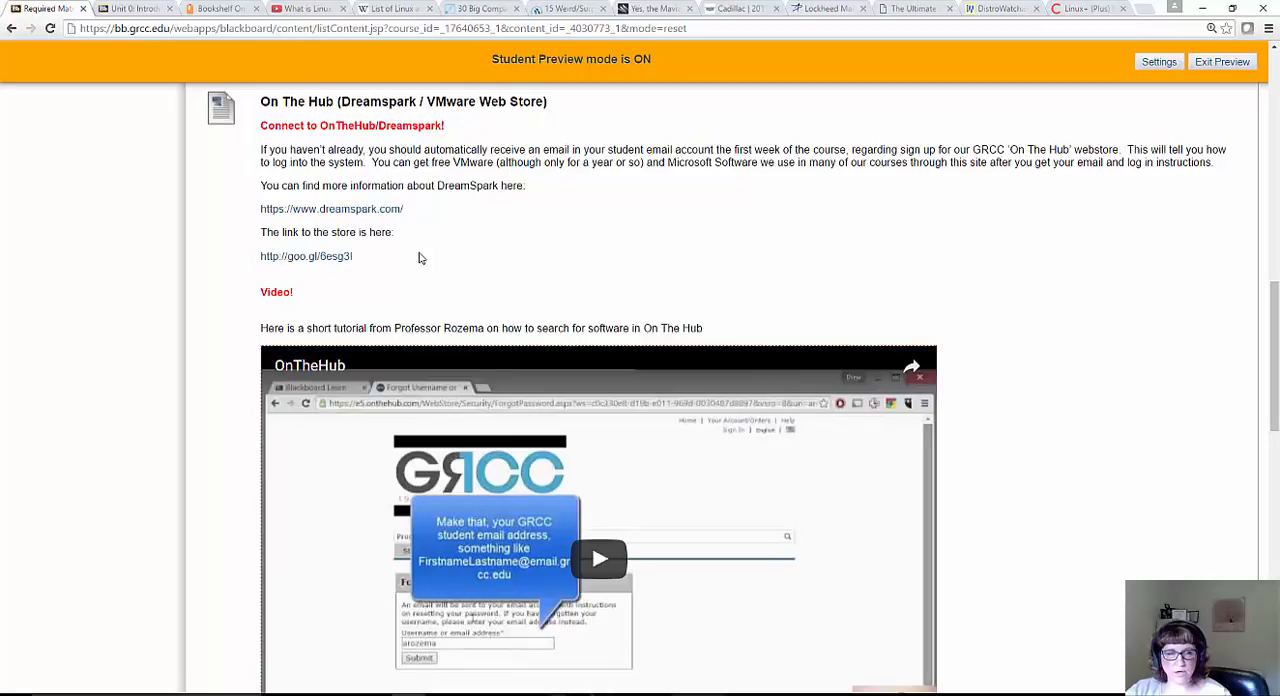
mouse_move(452, 236)
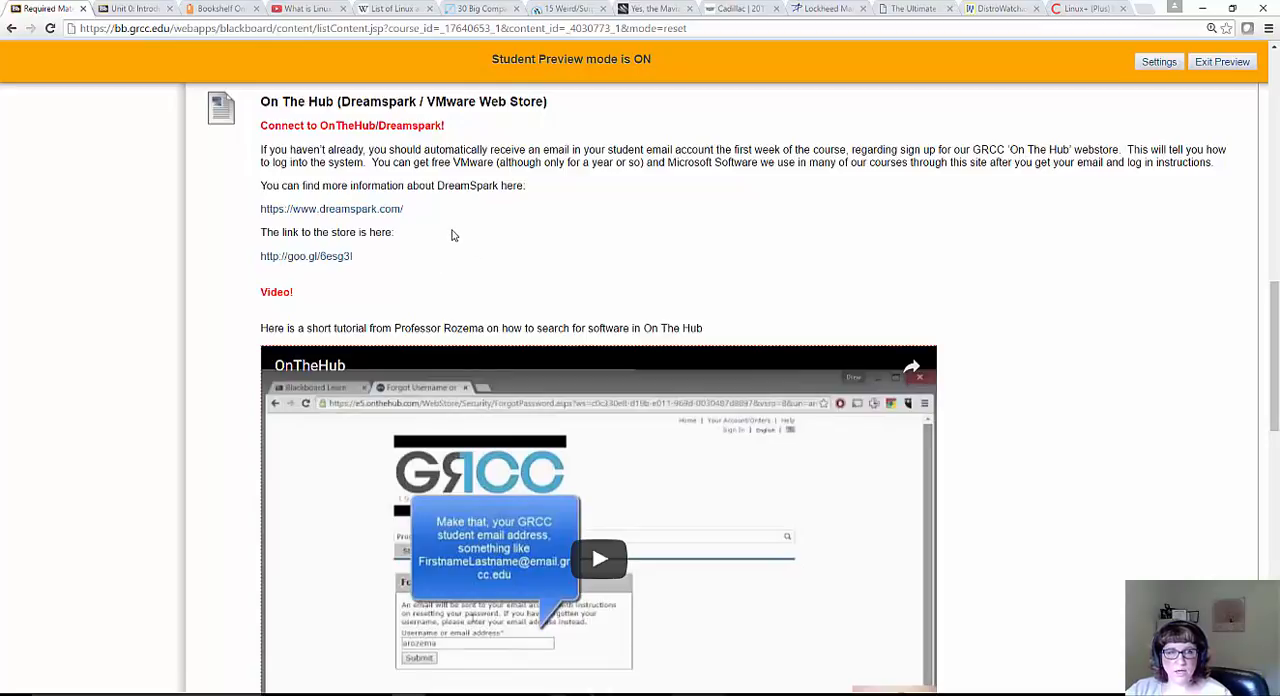
scroll(down, 3)
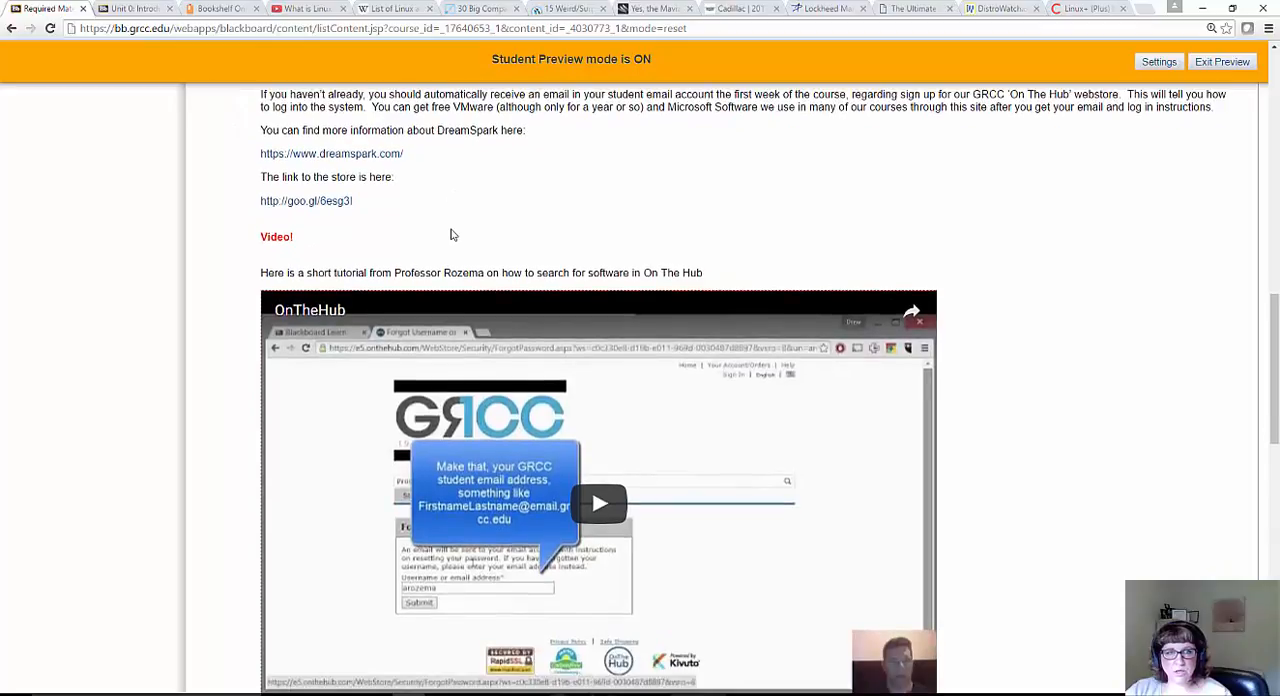
scroll(down, 3)
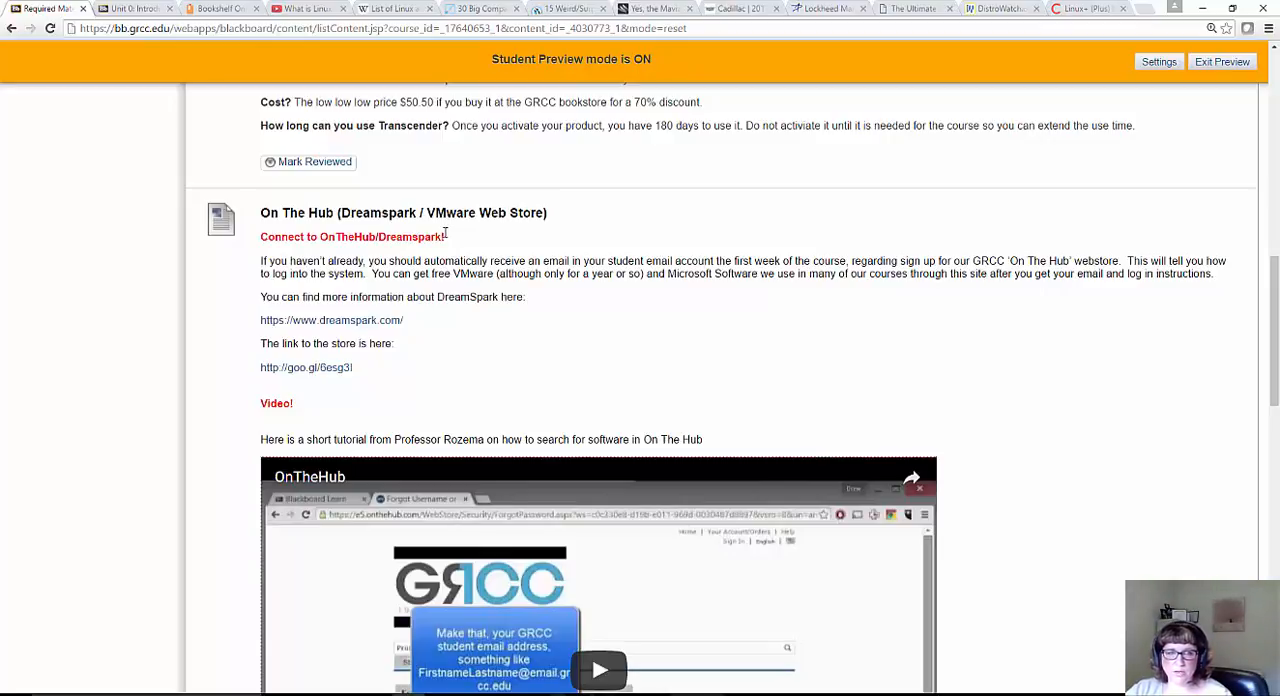
mouse_move(338, 388)
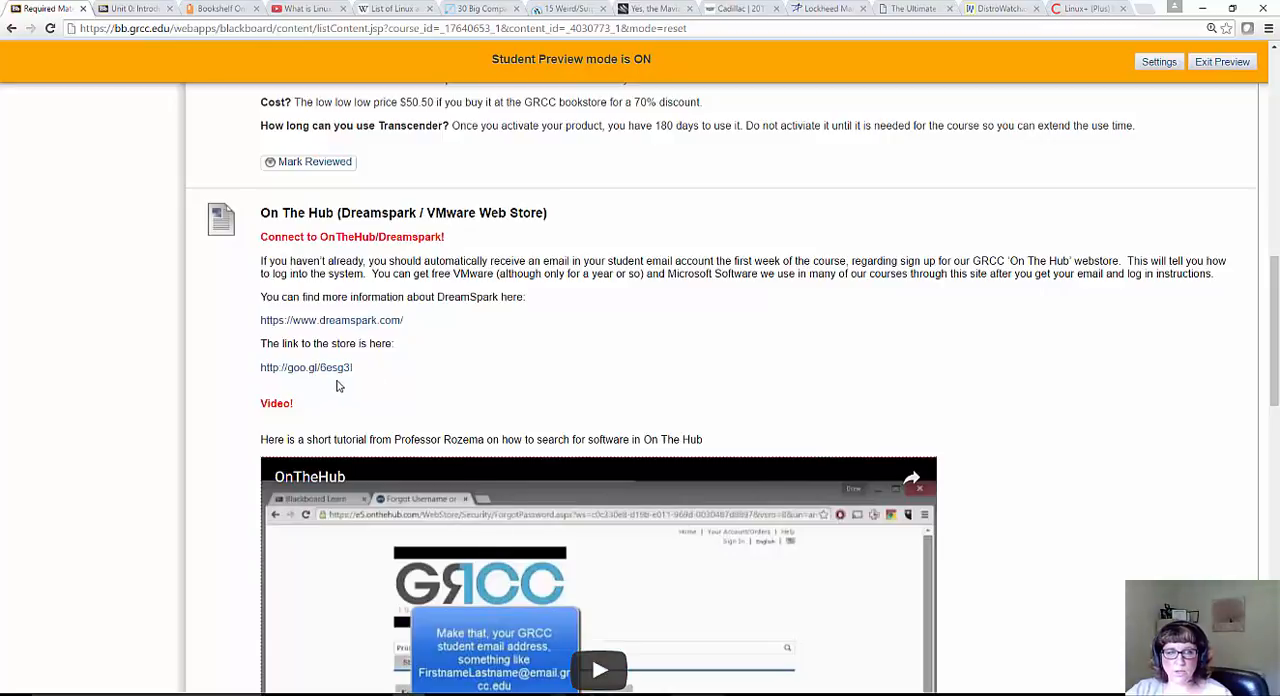
scroll(down, 3)
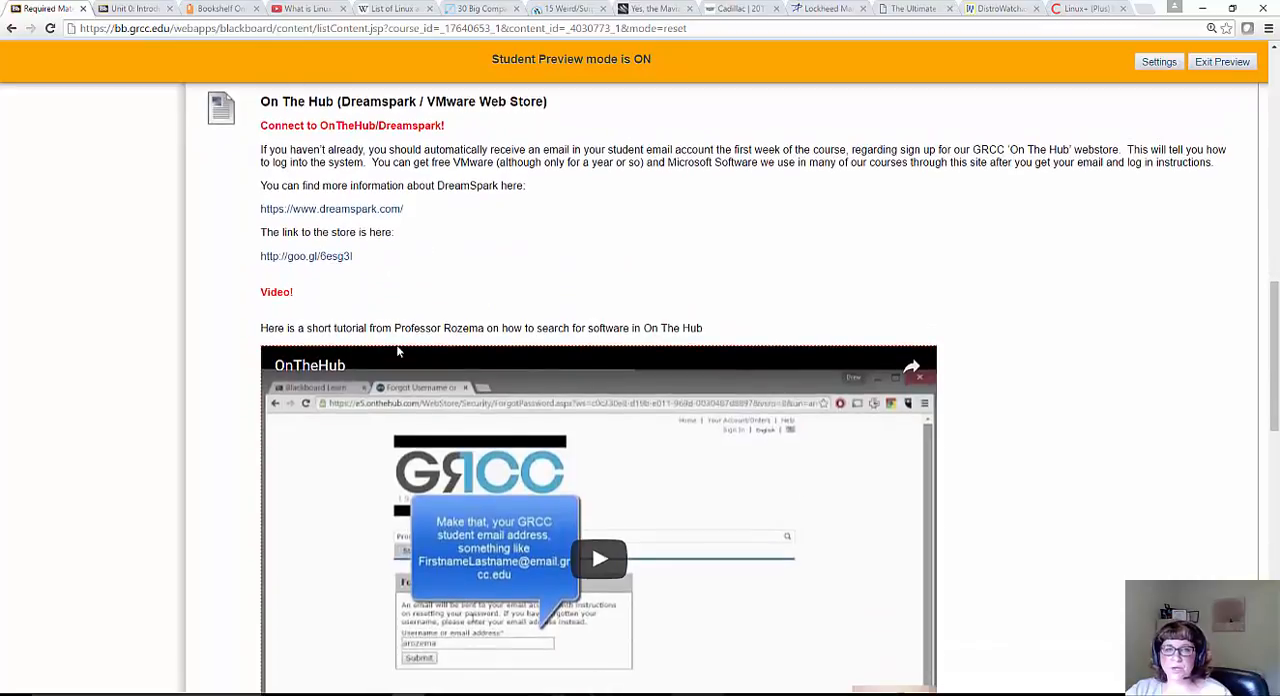
scroll(down, 3)
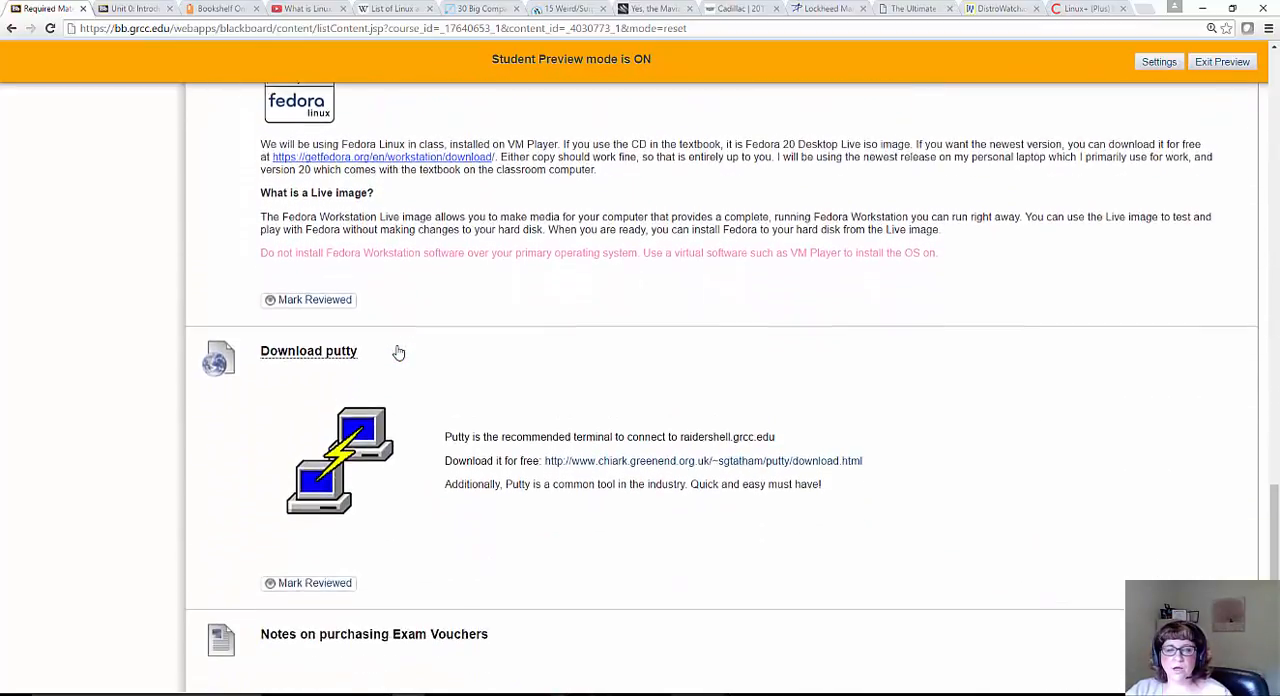
scroll(down, 3)
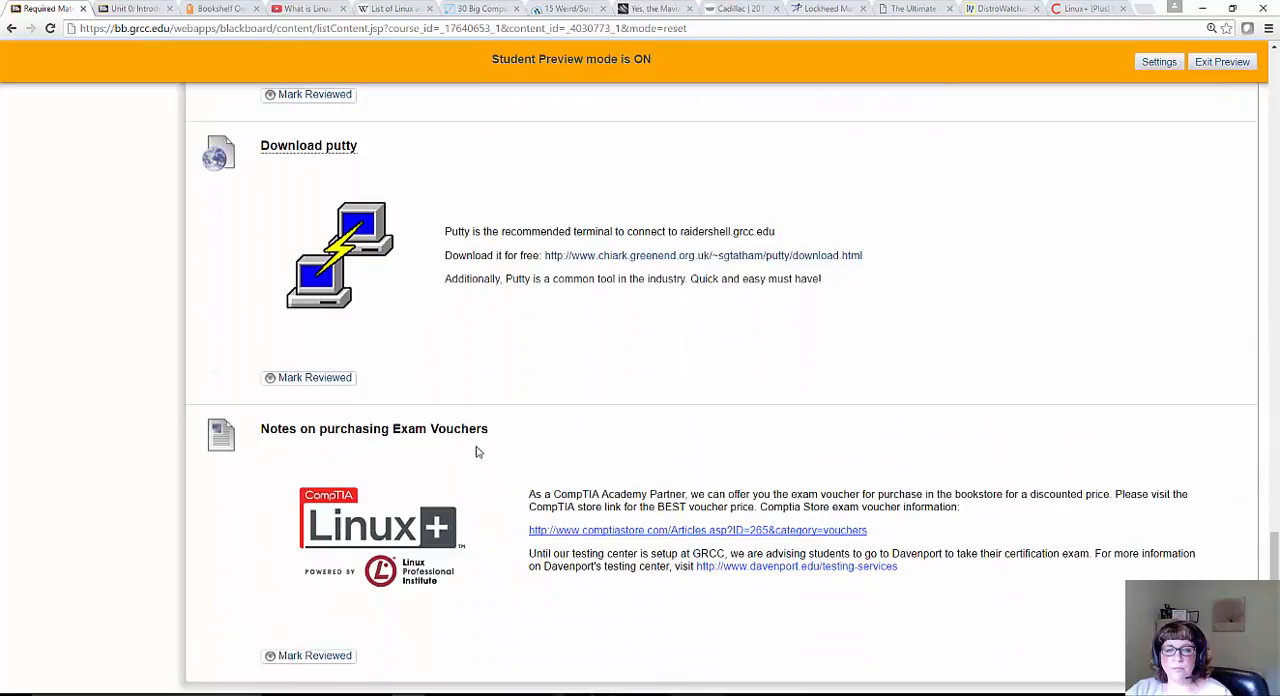
scroll(down, 3)
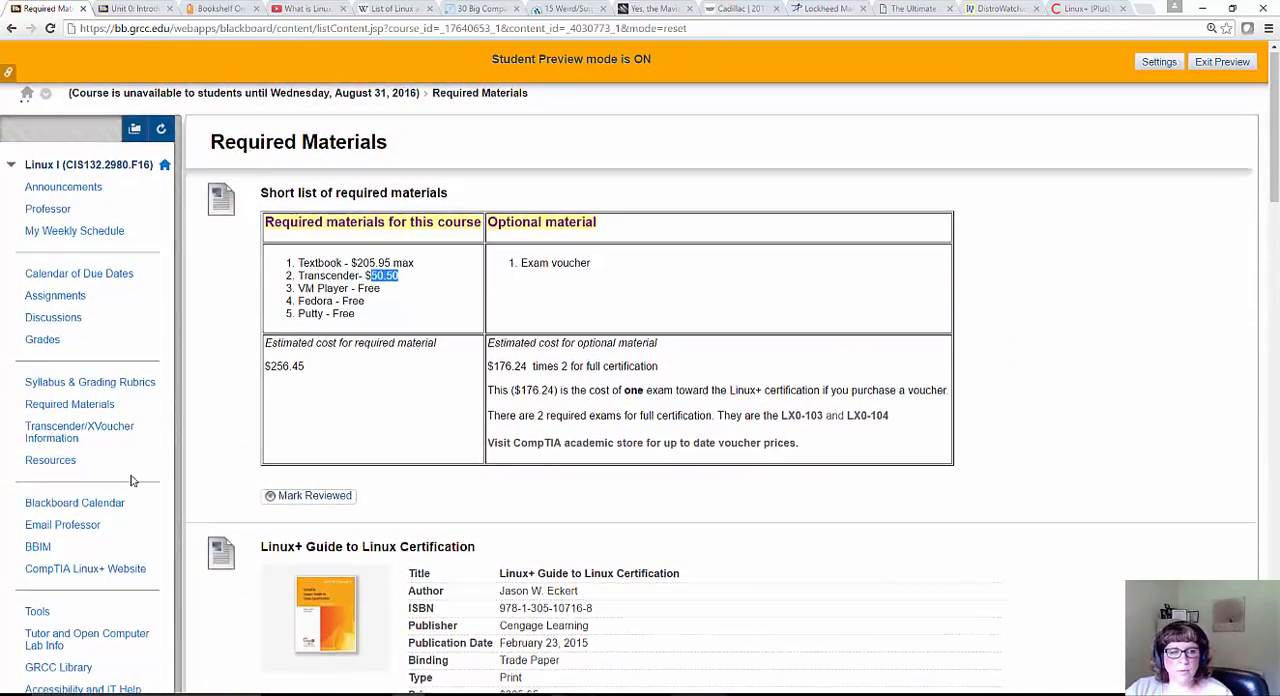
scroll(down, 3)
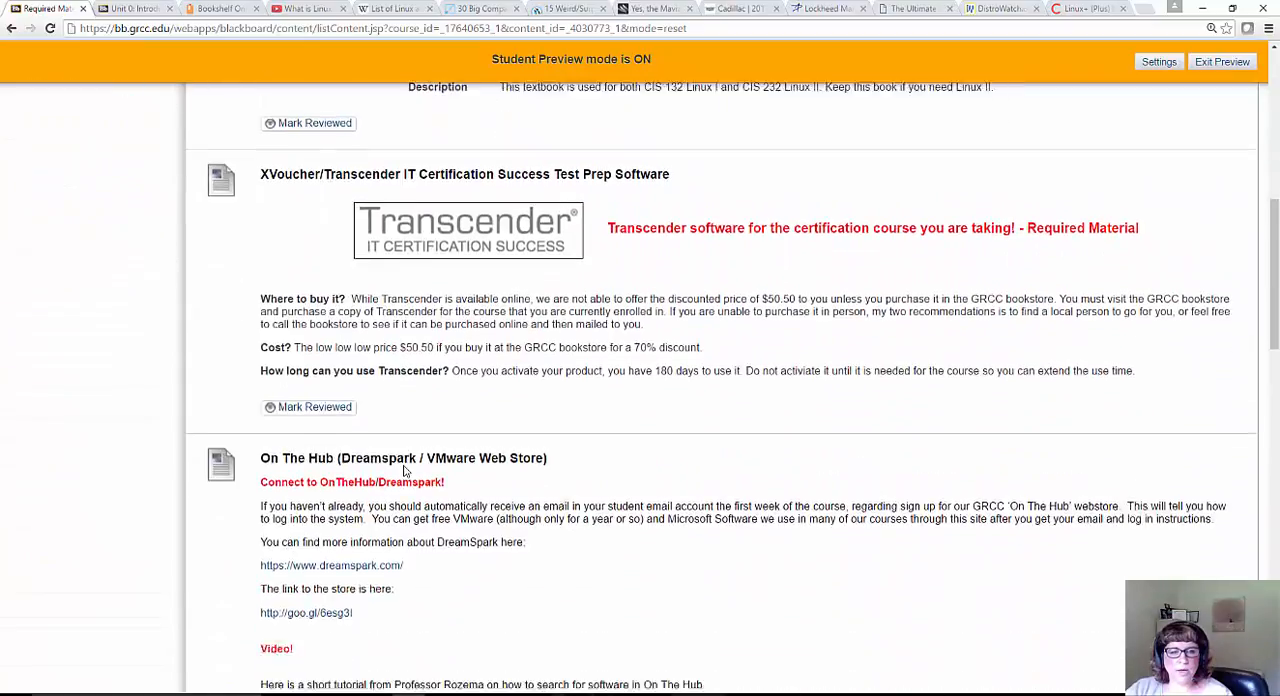
scroll(down, 3)
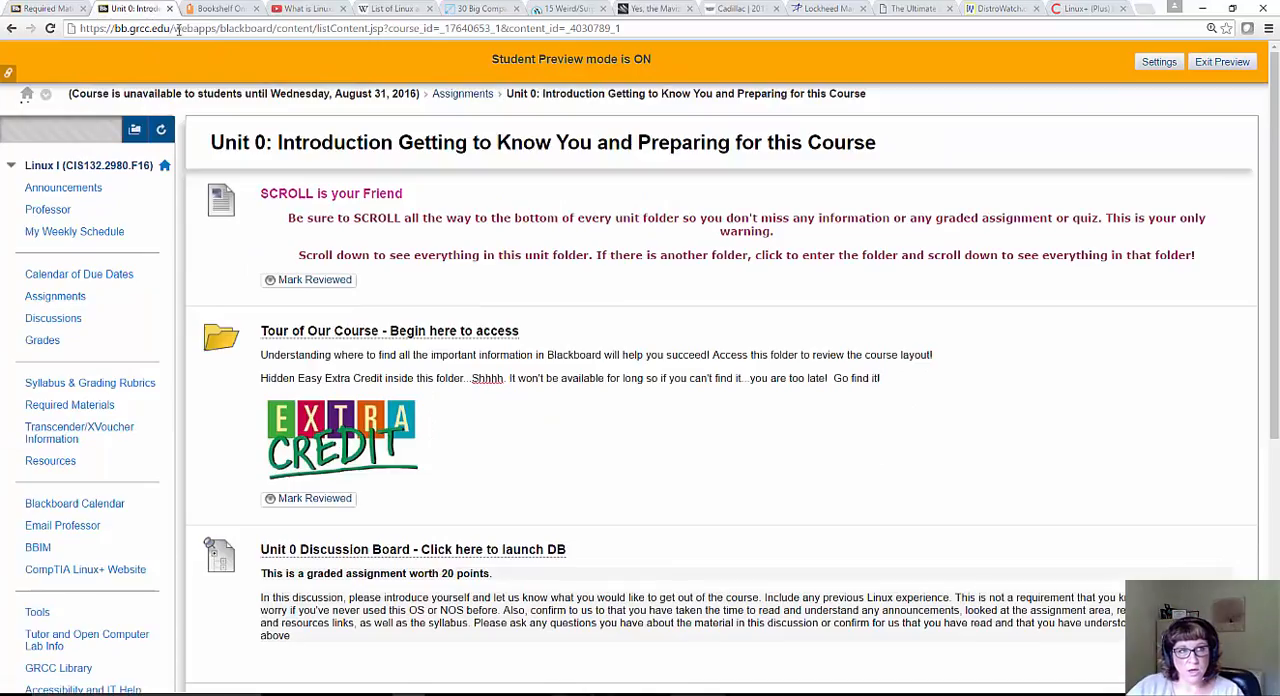
Go to grcc.edu and scroll the Computer Information Systems page to its CIS Information links
click(350, 28)
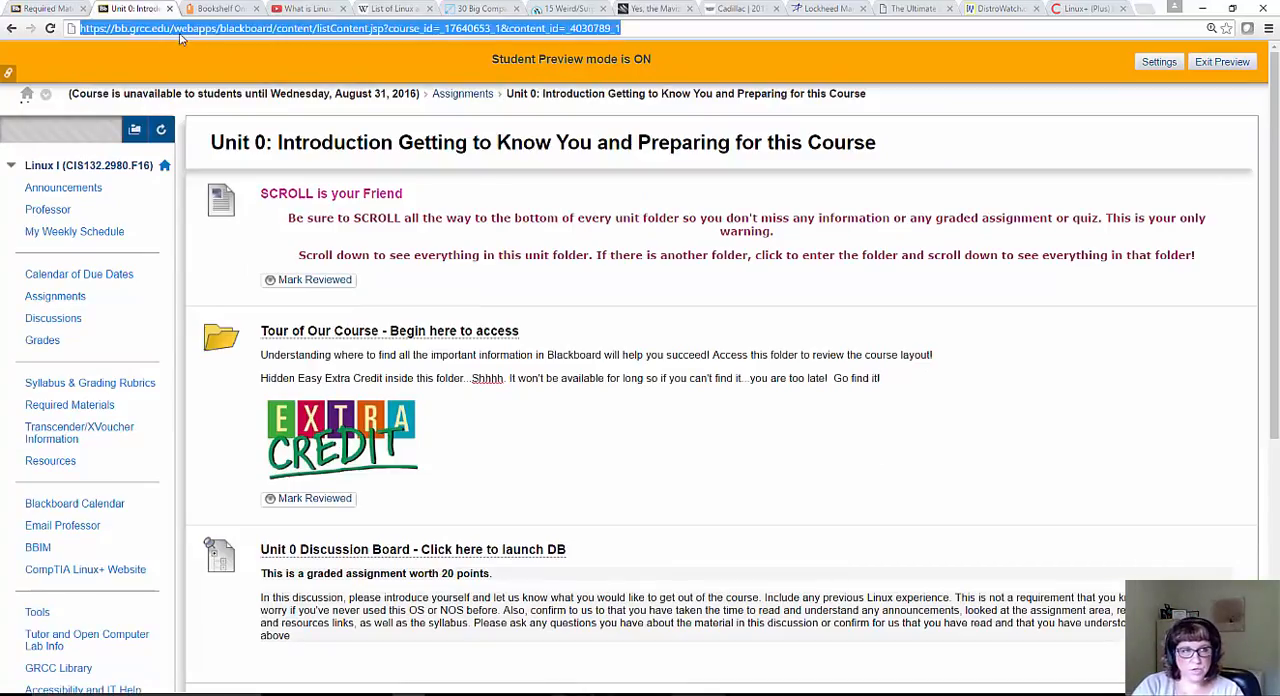
text(grcc.edu/computerinformationsystems)
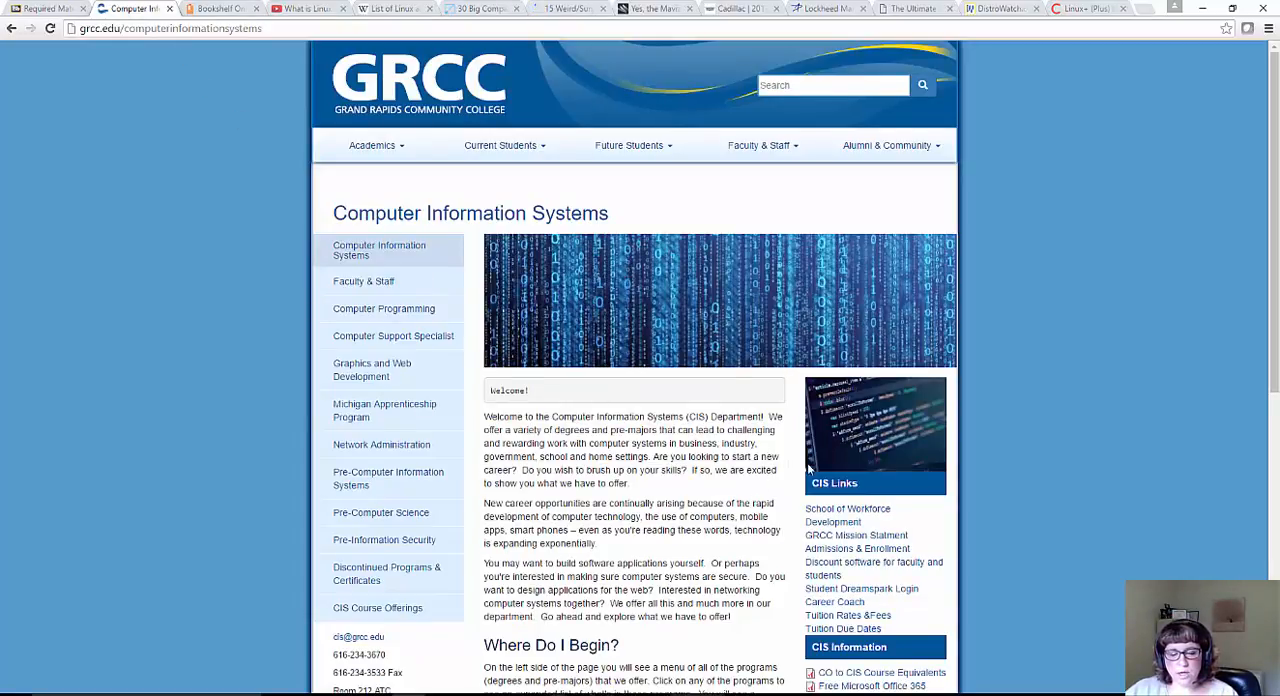
scroll(down, 3)
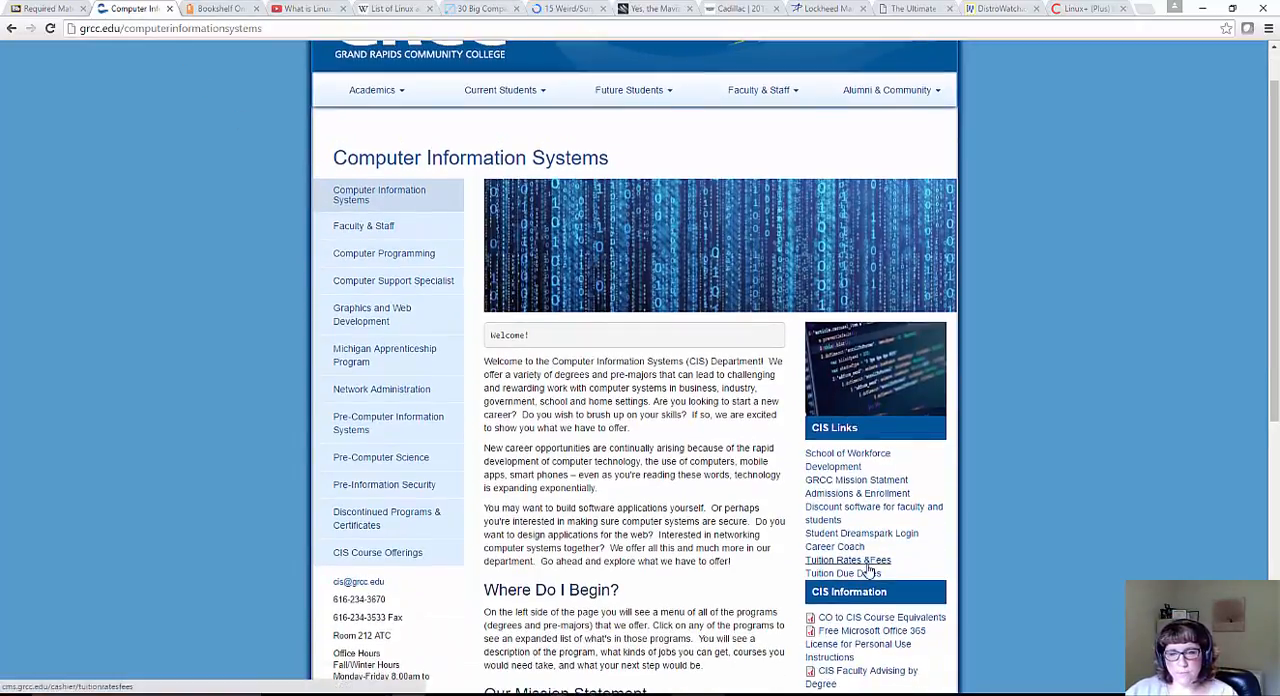
scroll(down, 3)
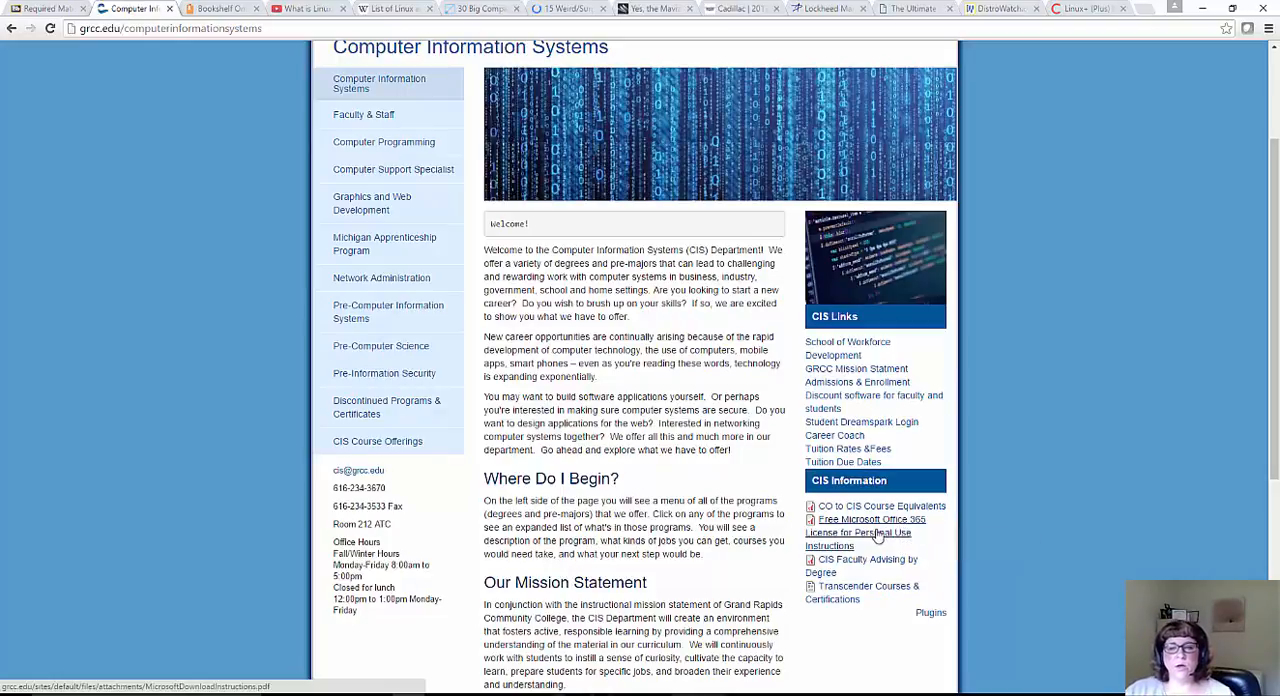
mouse_move(870, 532)
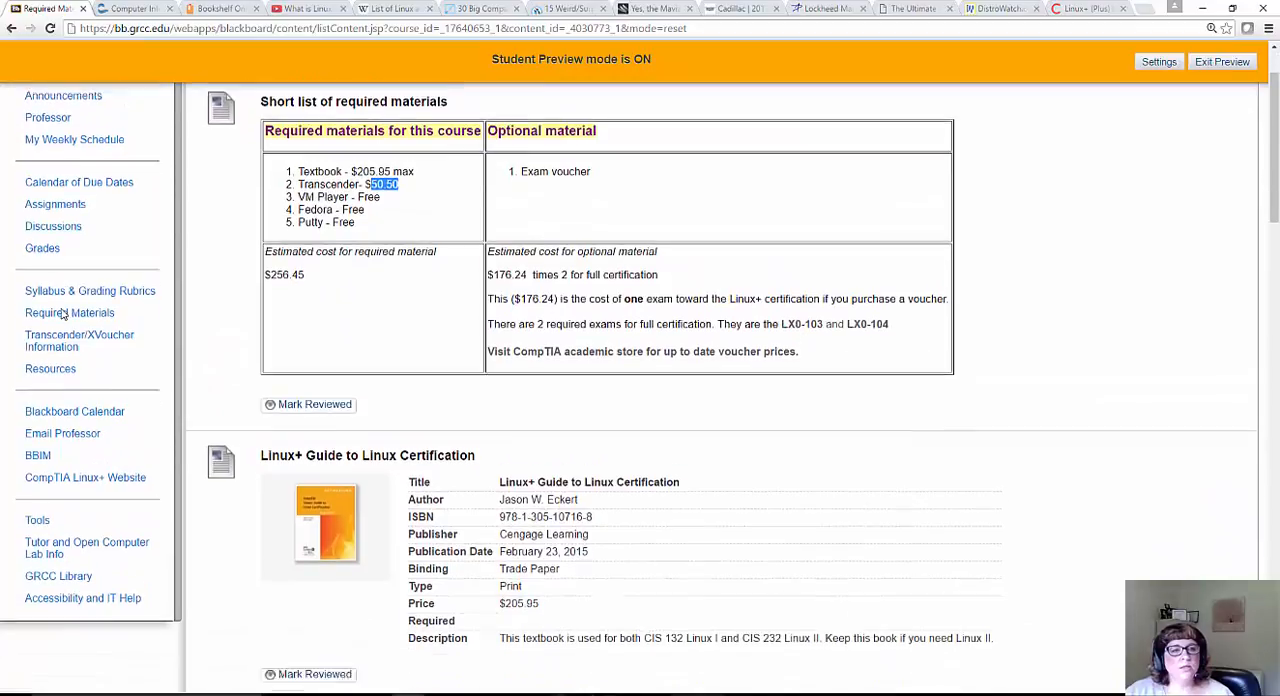
scroll(down, 3)
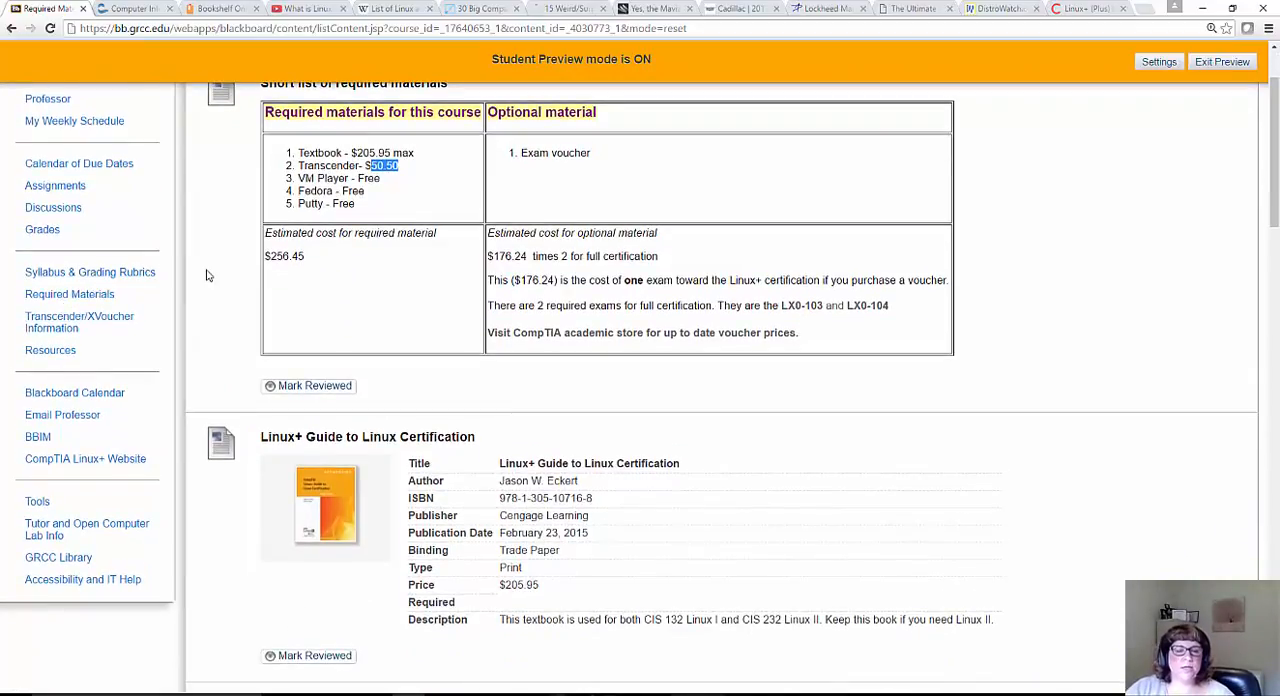
mouse_move(280, 300)
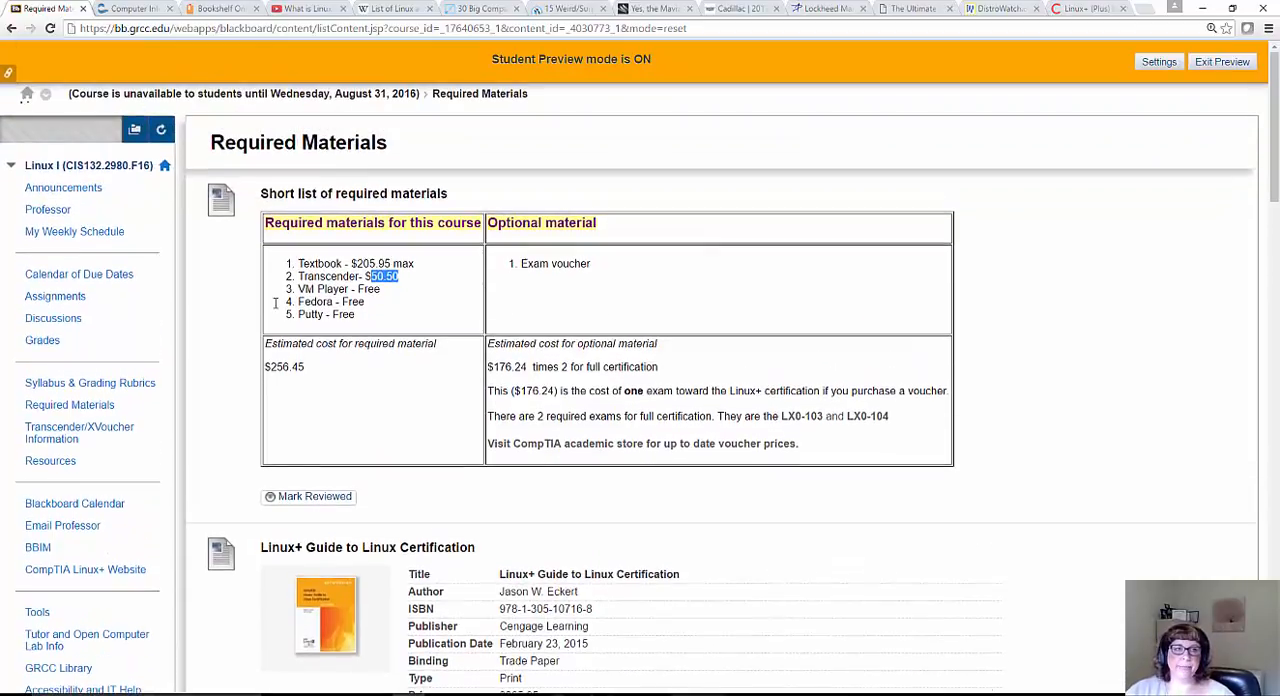
mouse_move(236, 388)
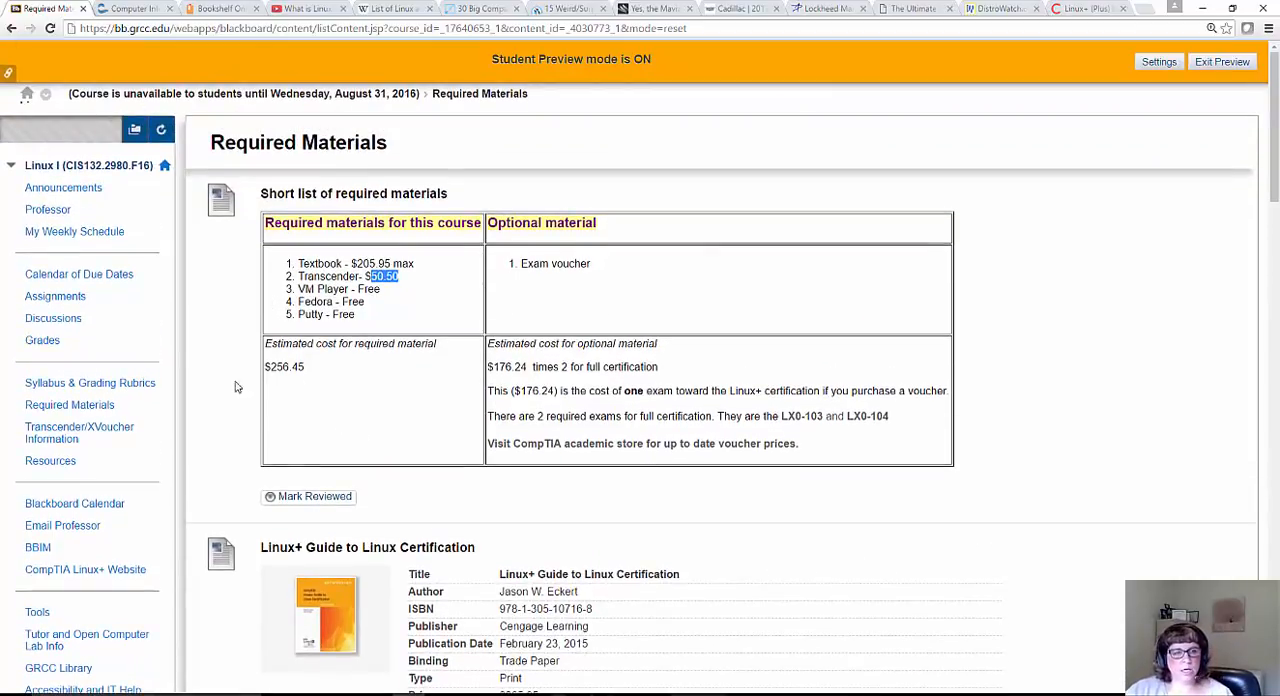
scroll(down, 3)
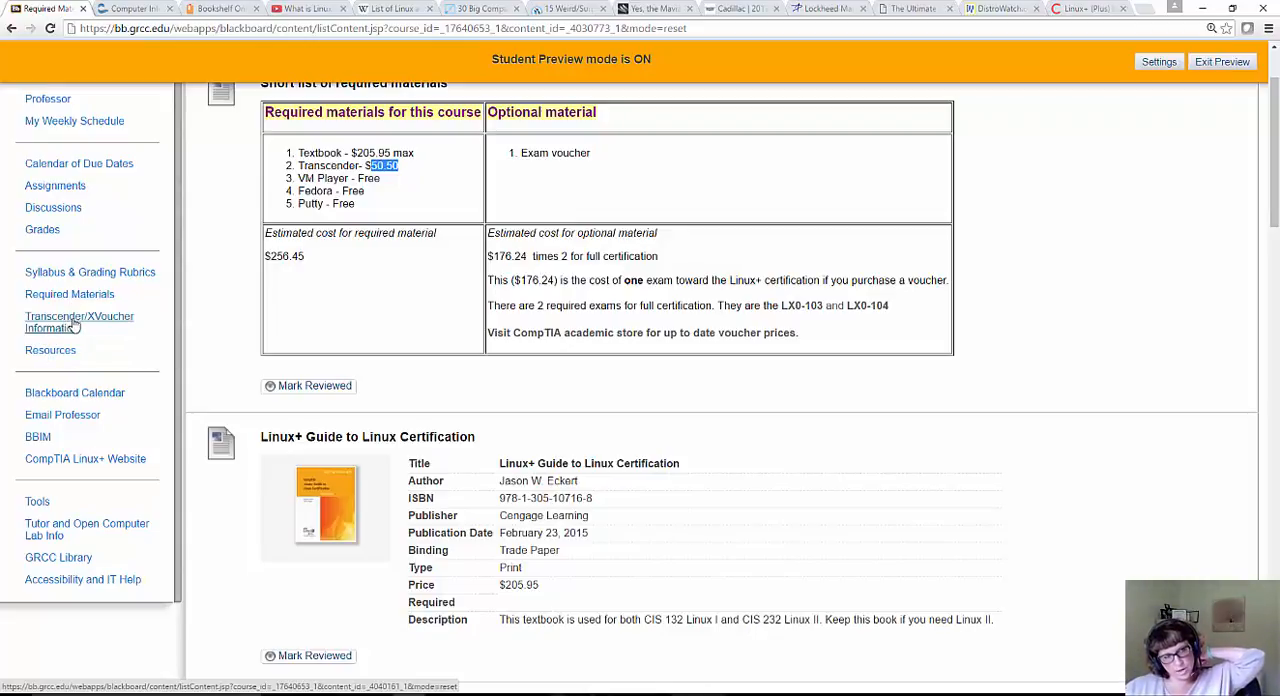
mouse_move(64, 322)
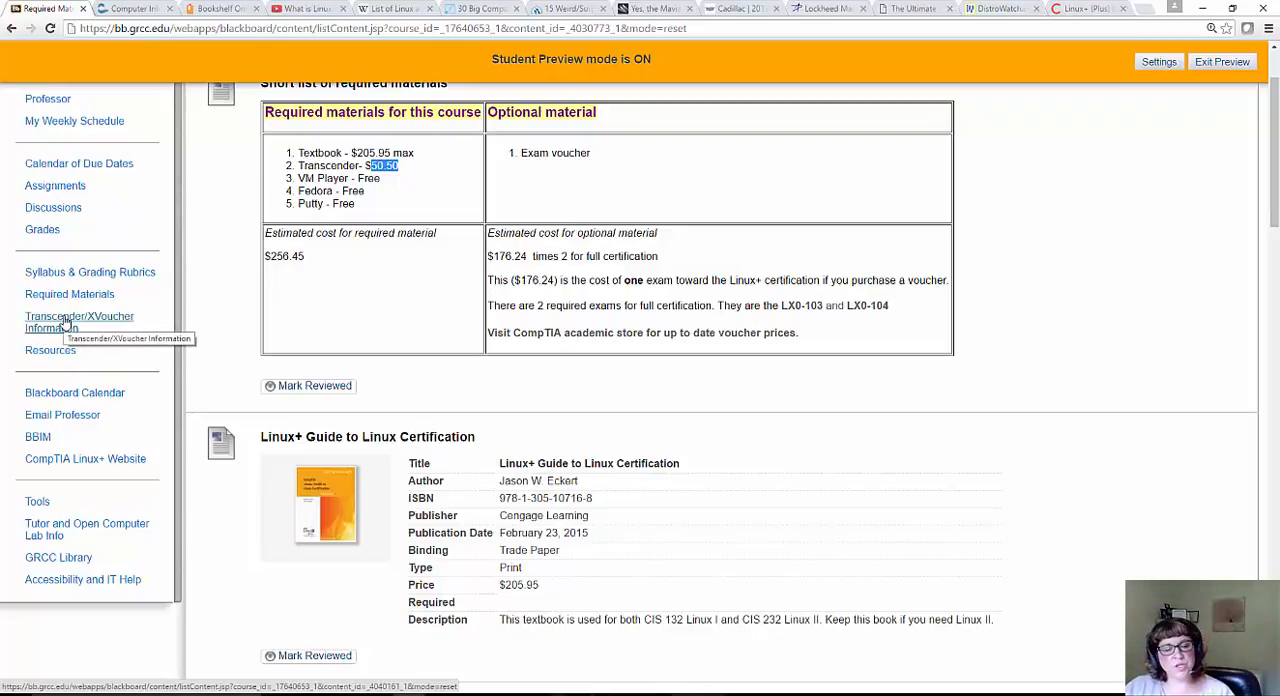
Open Transcender/XVoucher Information and scroll through its activation and certification sections
click(80, 322)
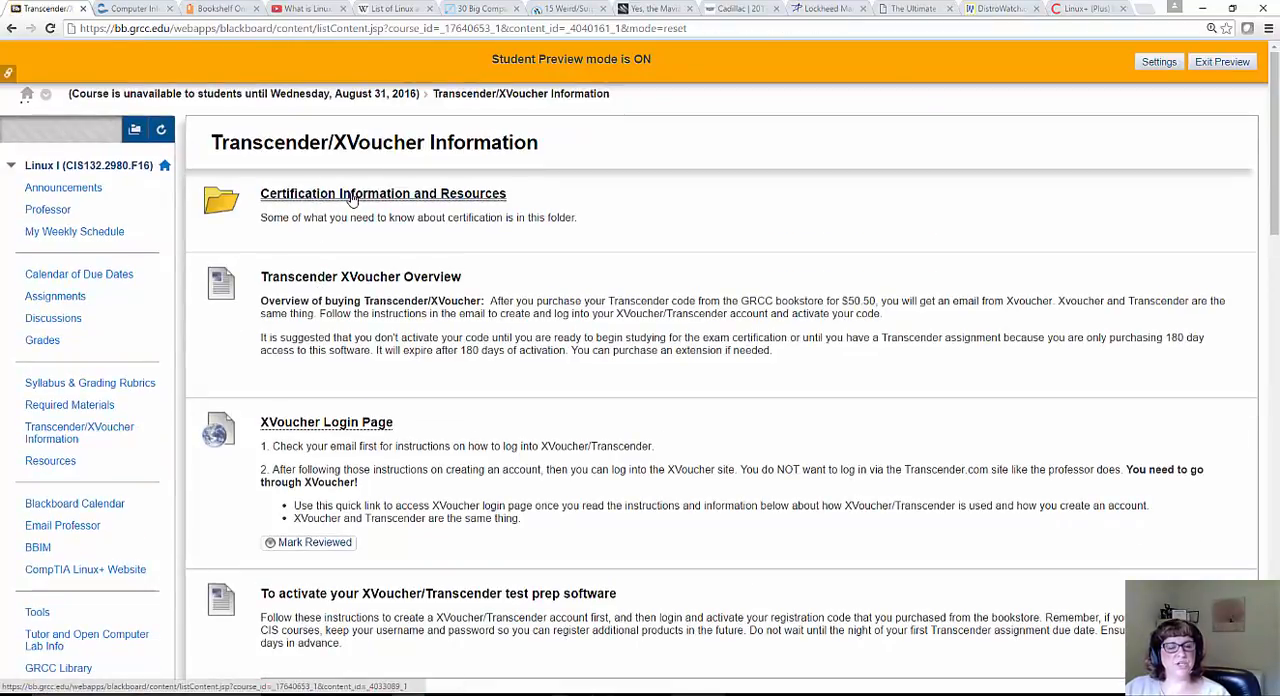
scroll(down, 3)
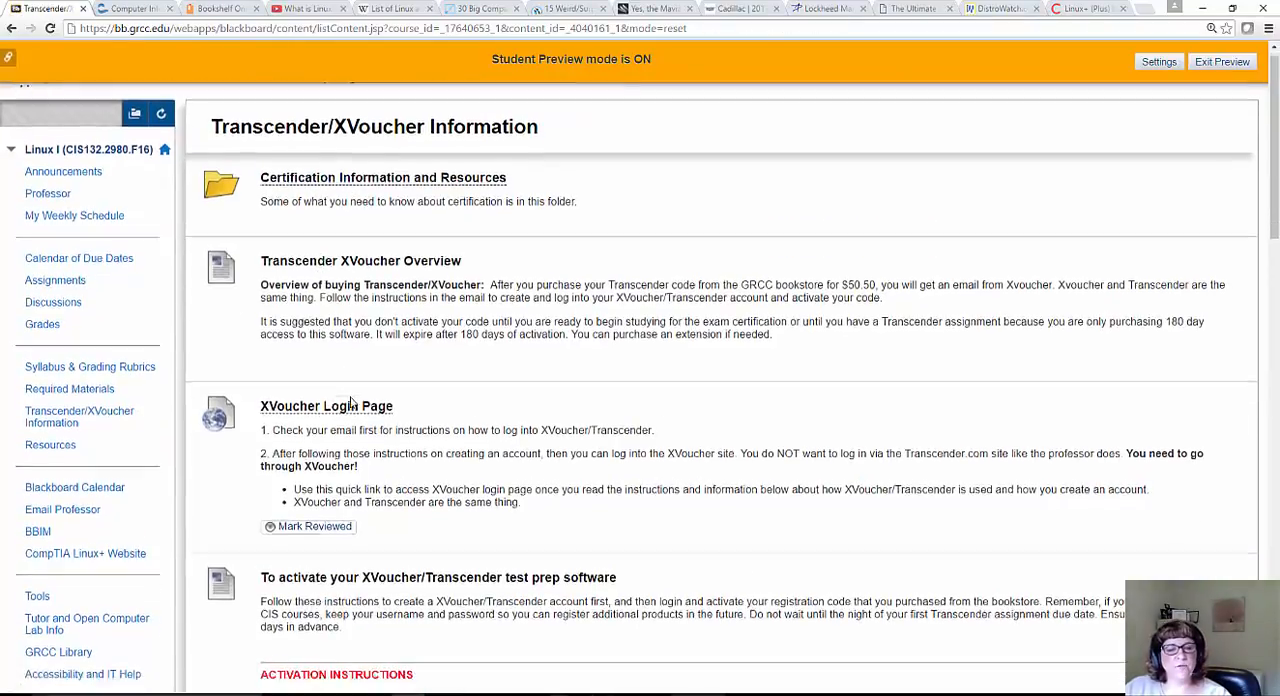
scroll(down, 3)
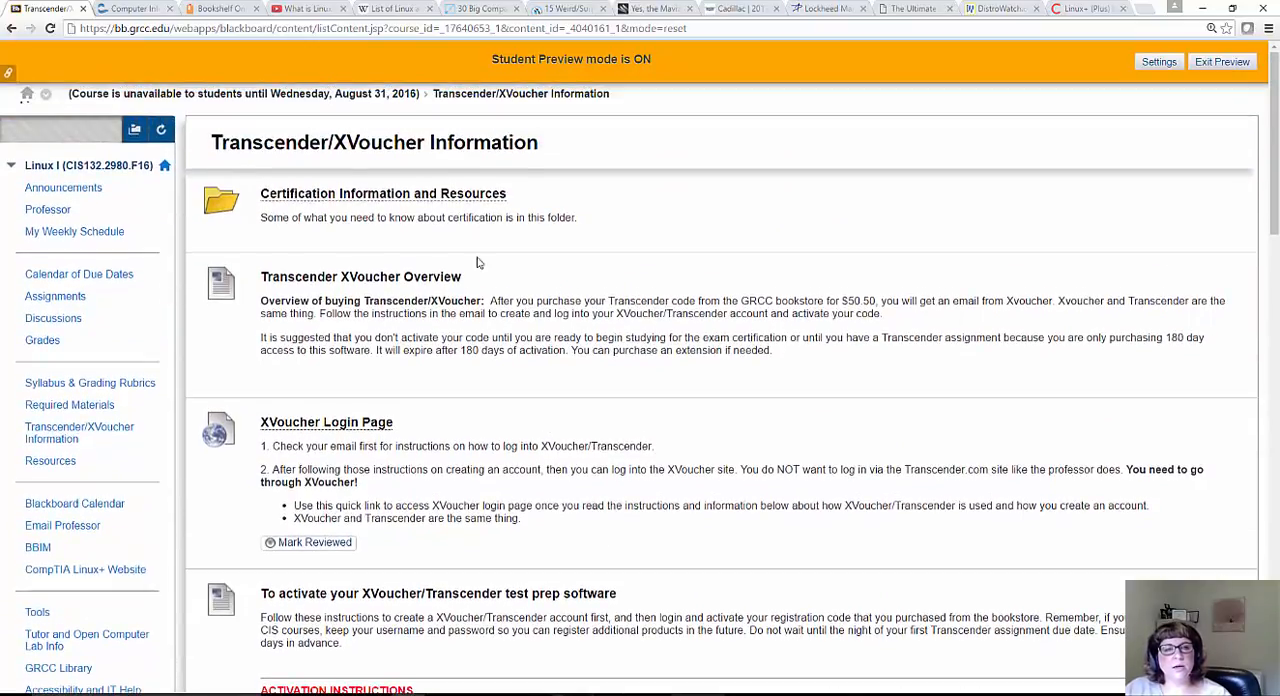
scroll(down, 3)
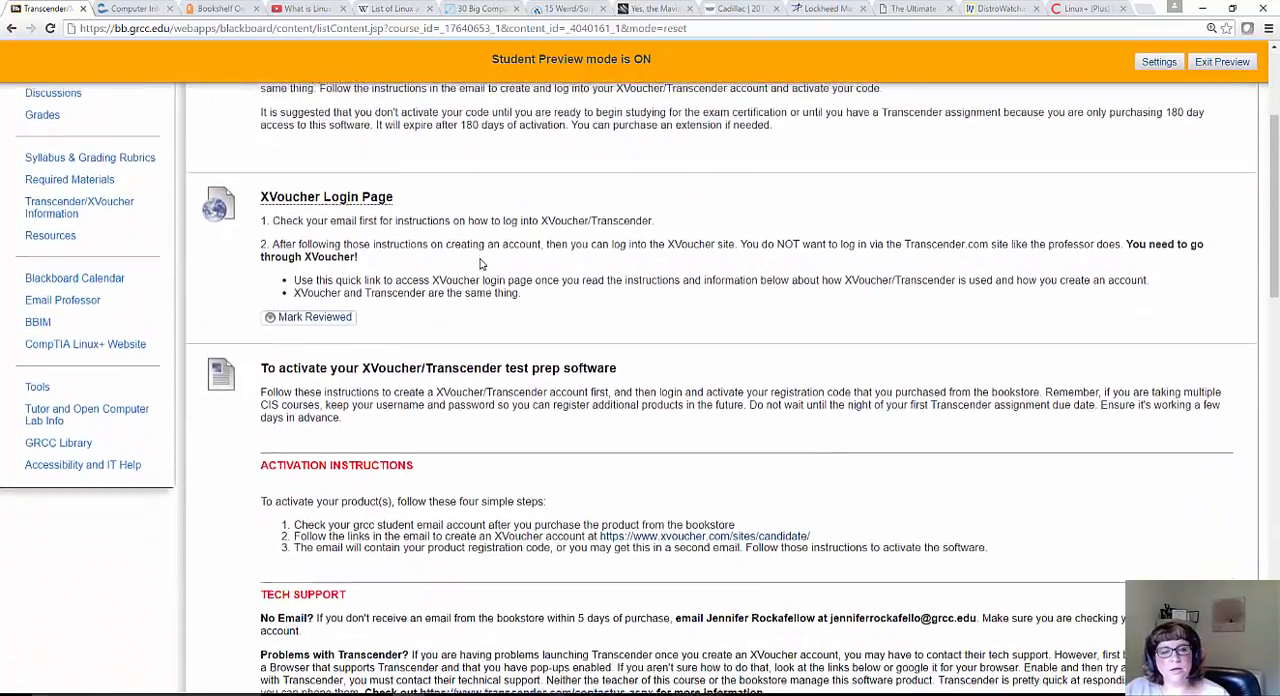
scroll(down, 3)
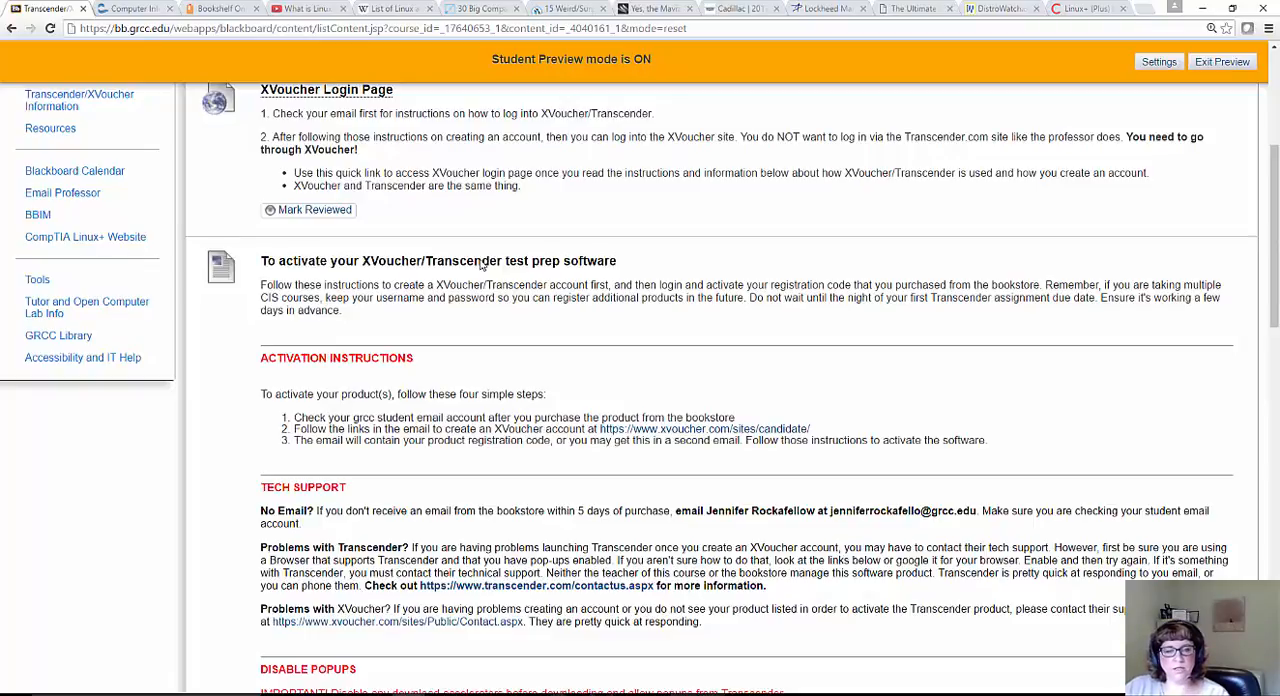
scroll(down, 3)
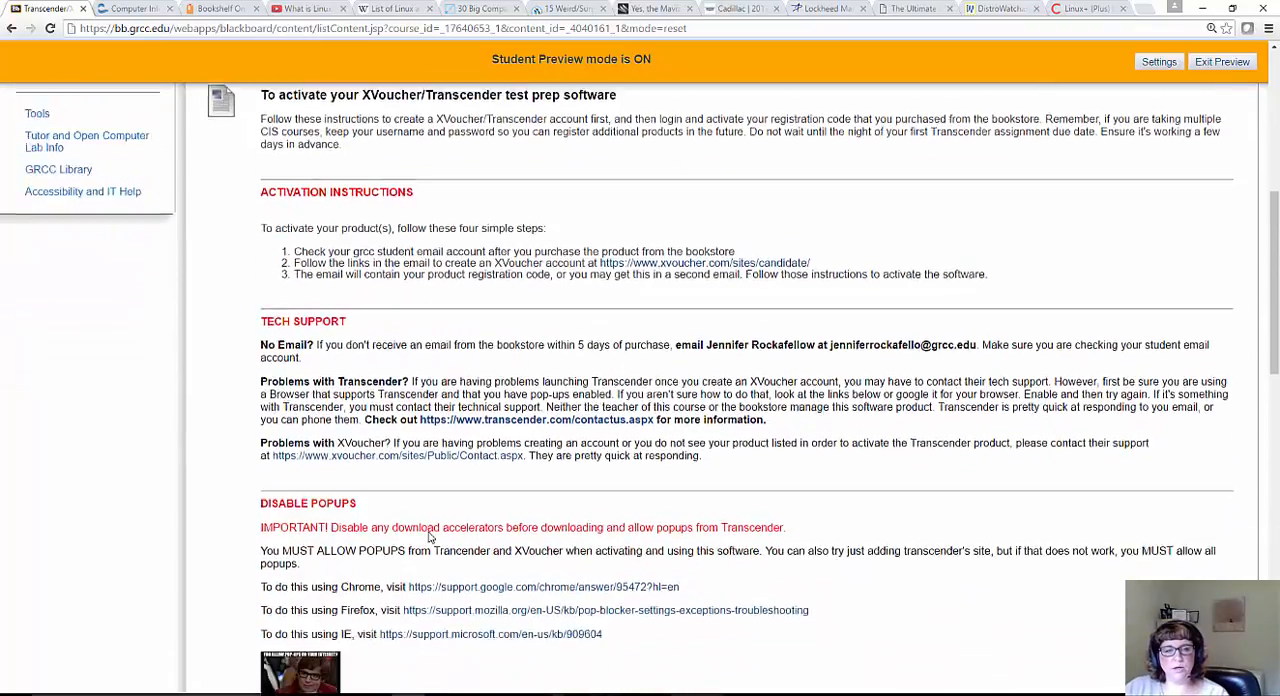
scroll(down, 3)
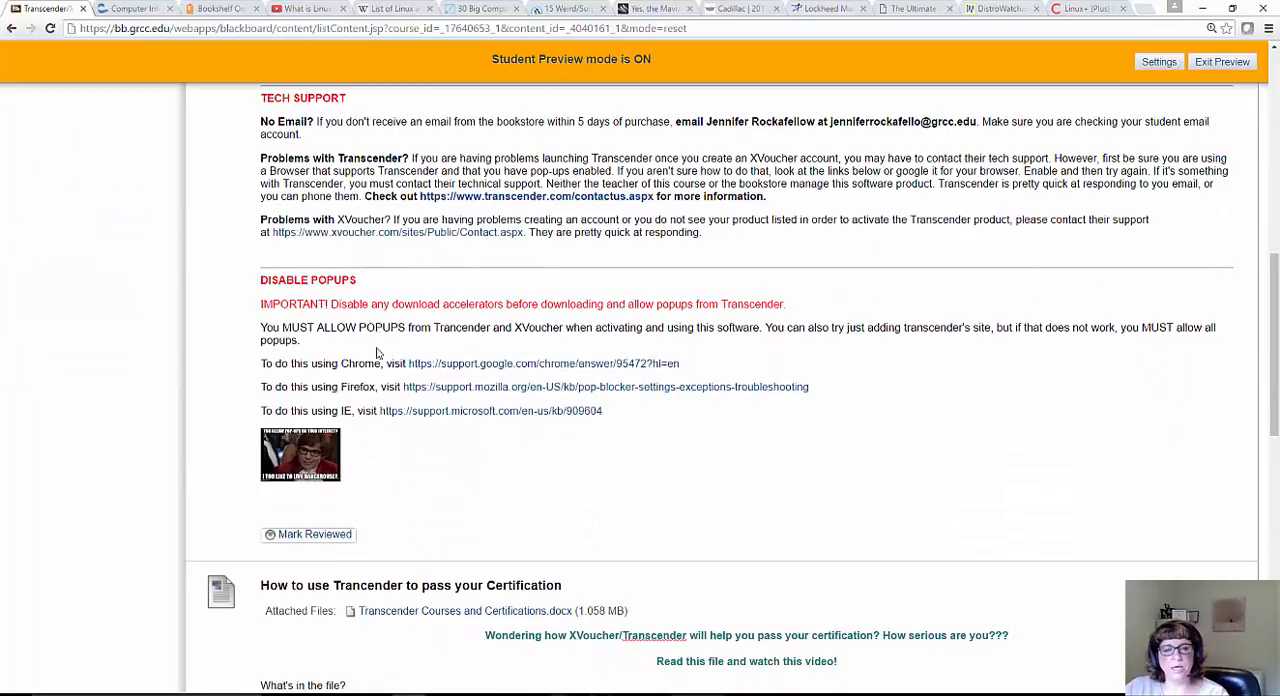
scroll(down, 3)
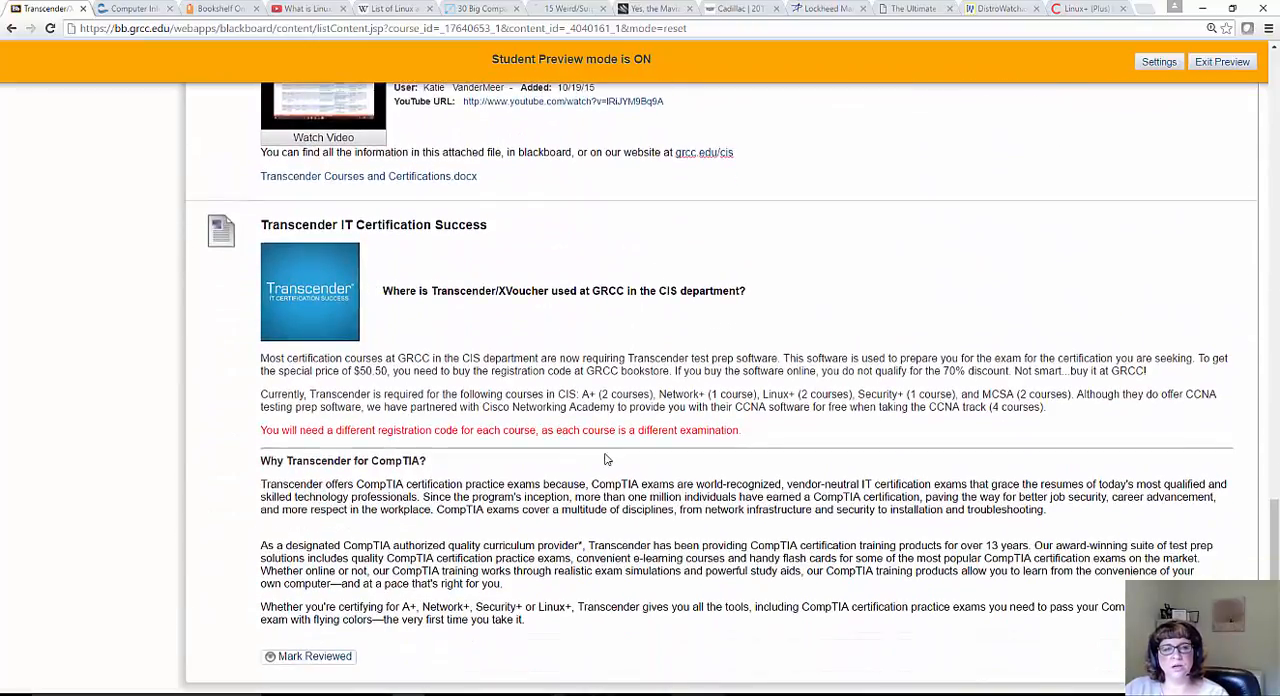
scroll(down, 3)
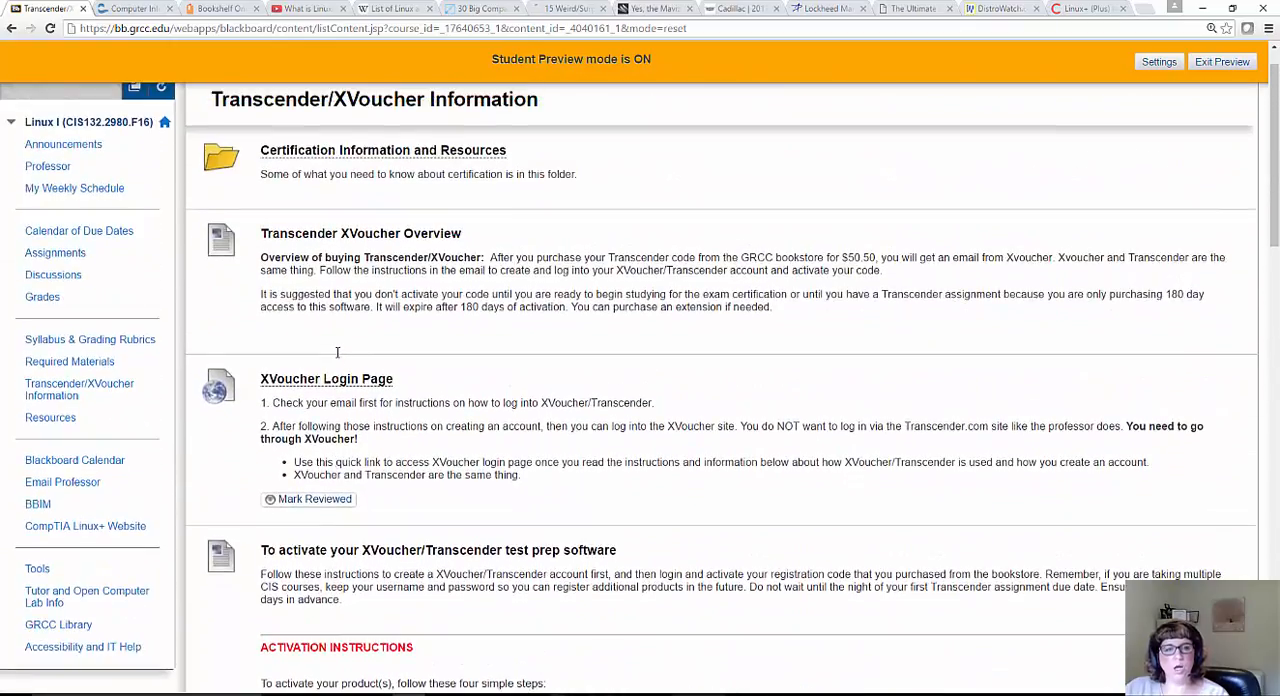
mouse_move(418, 568)
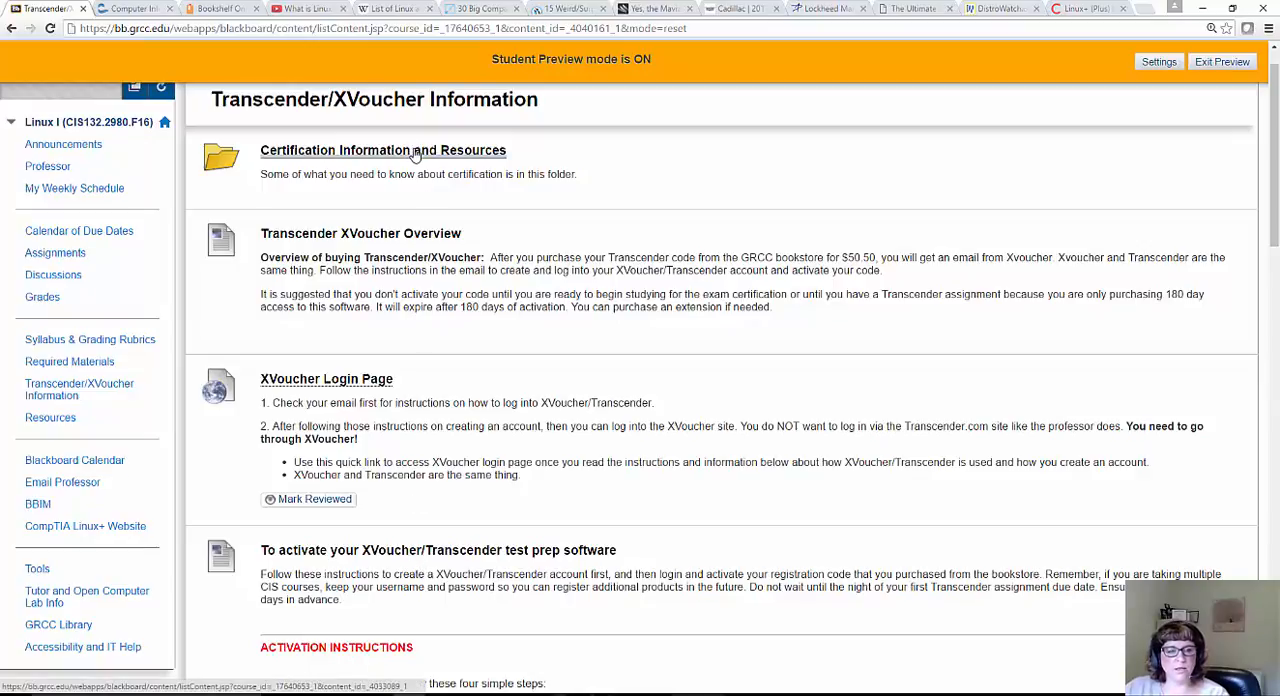
click(384, 150)
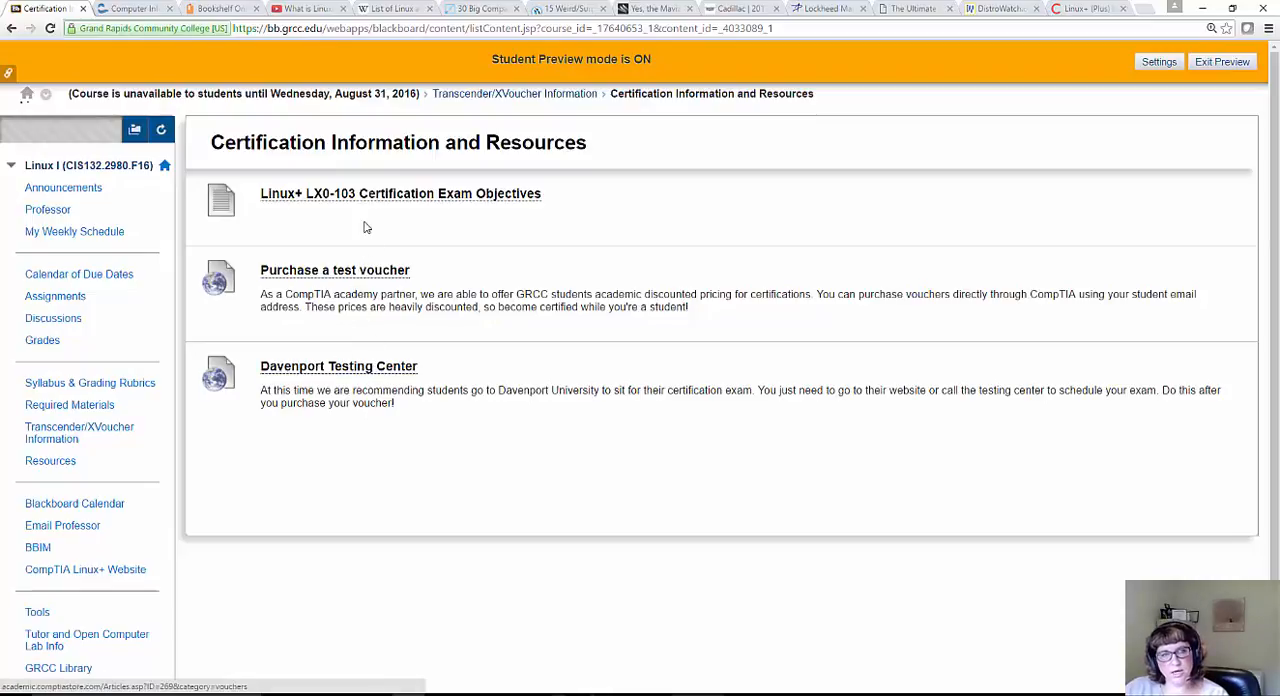
mouse_move(208, 328)
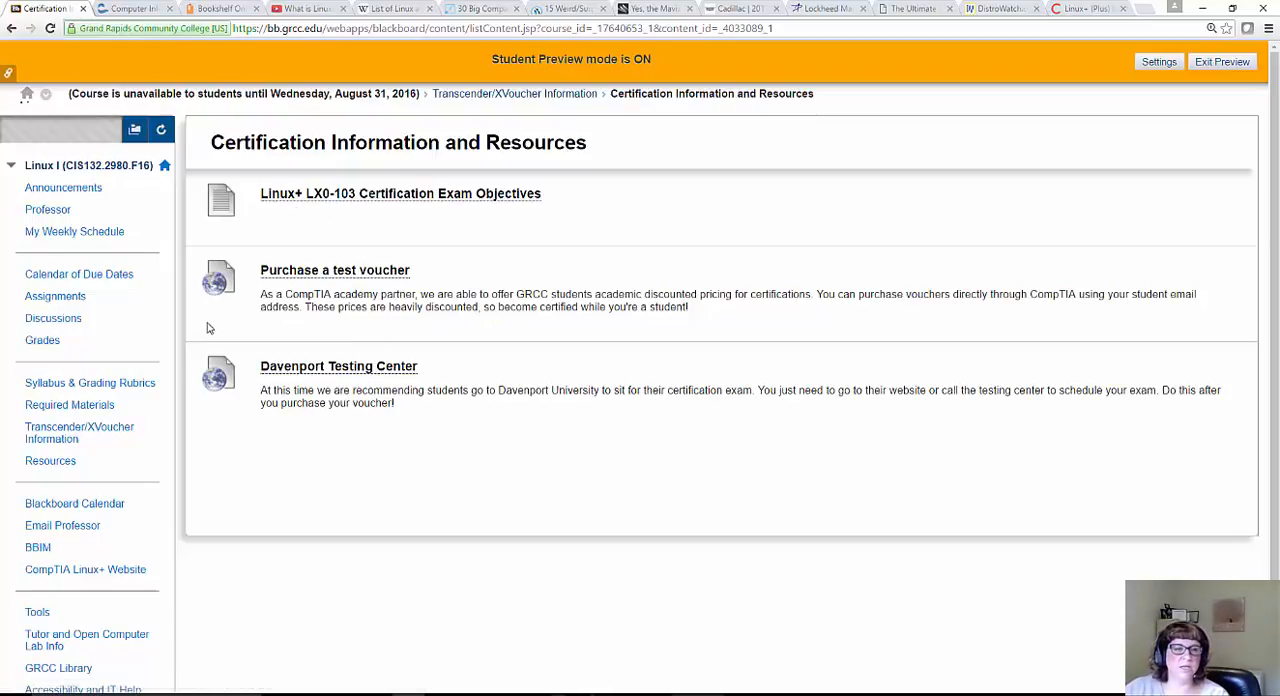
click(80, 432)
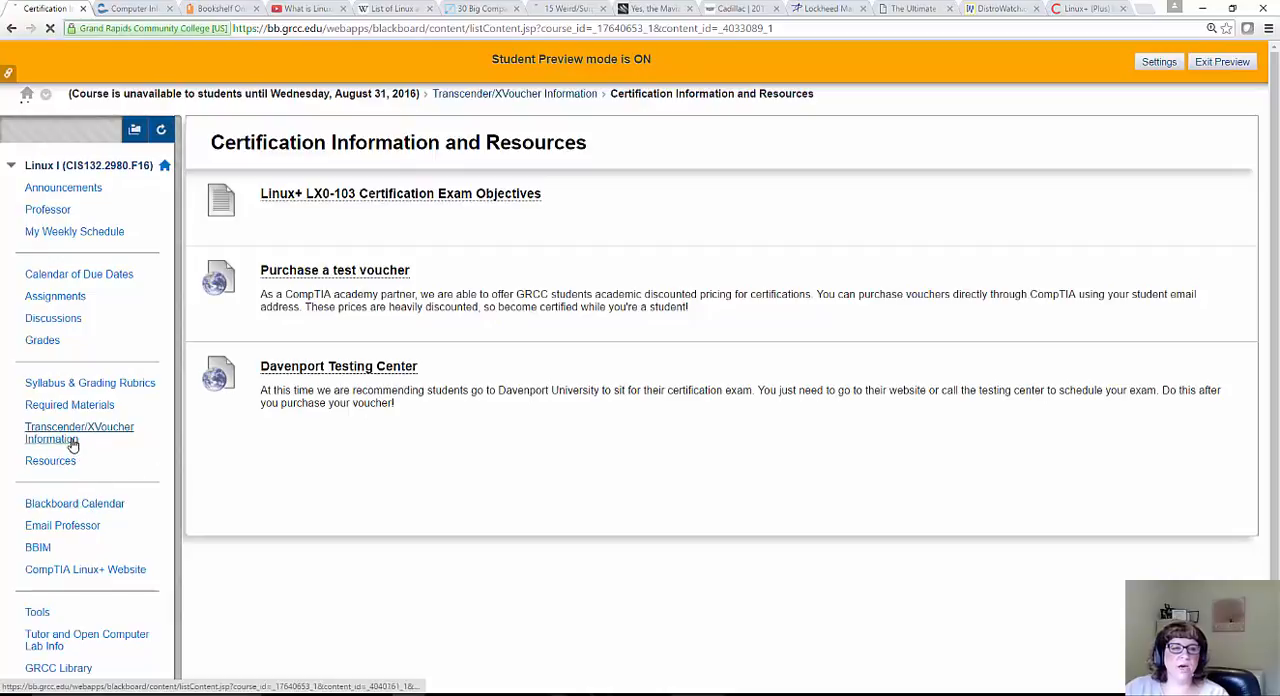
click(80, 432)
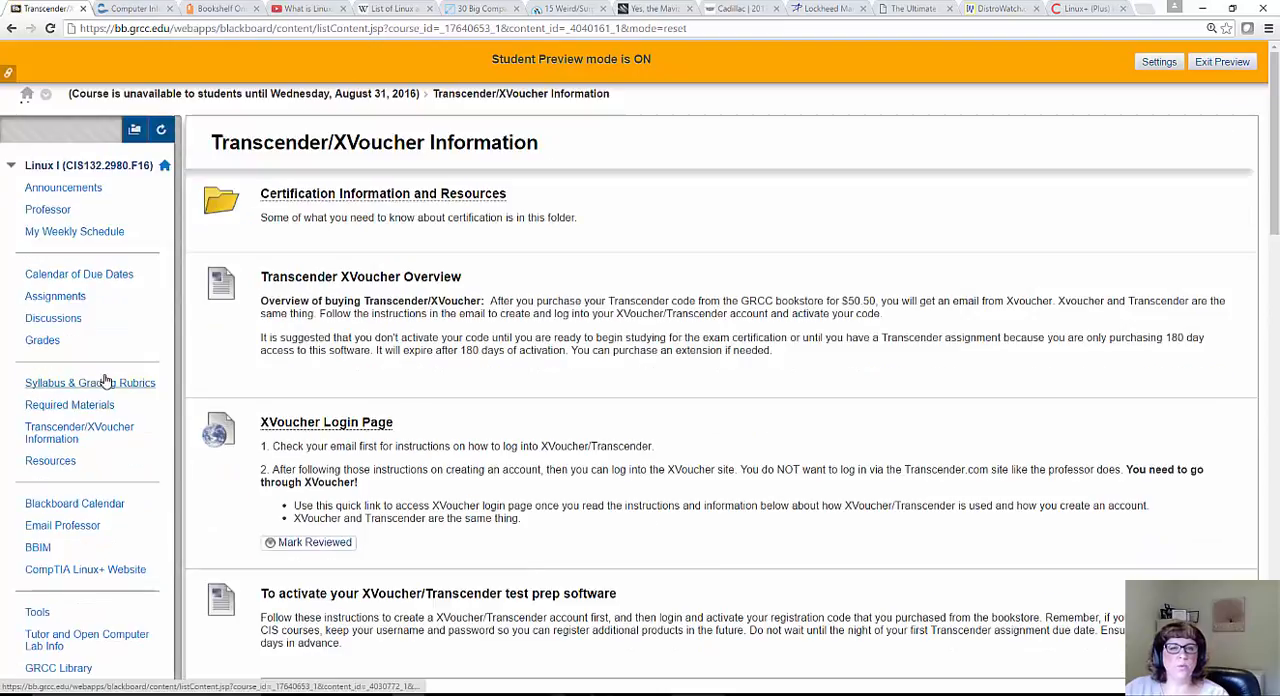
scroll(down, 3)
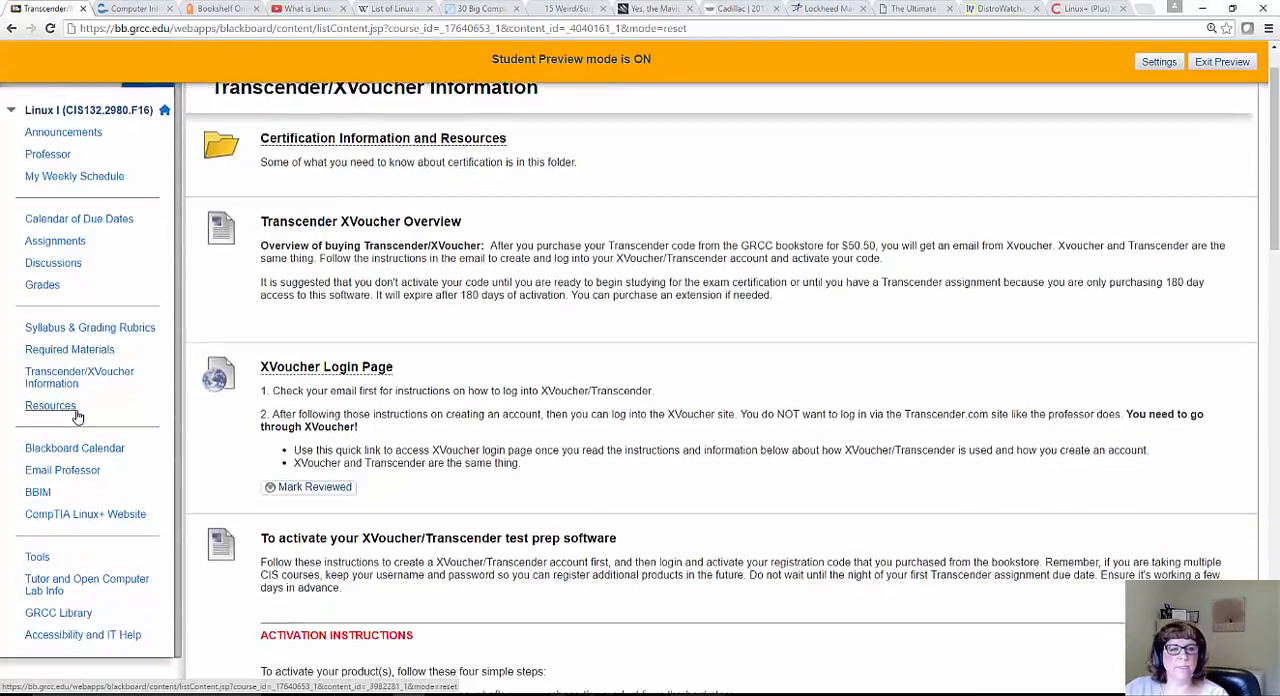
Open the Resources folder and scroll through its Linux links, videos and tutorials
click(50, 404)
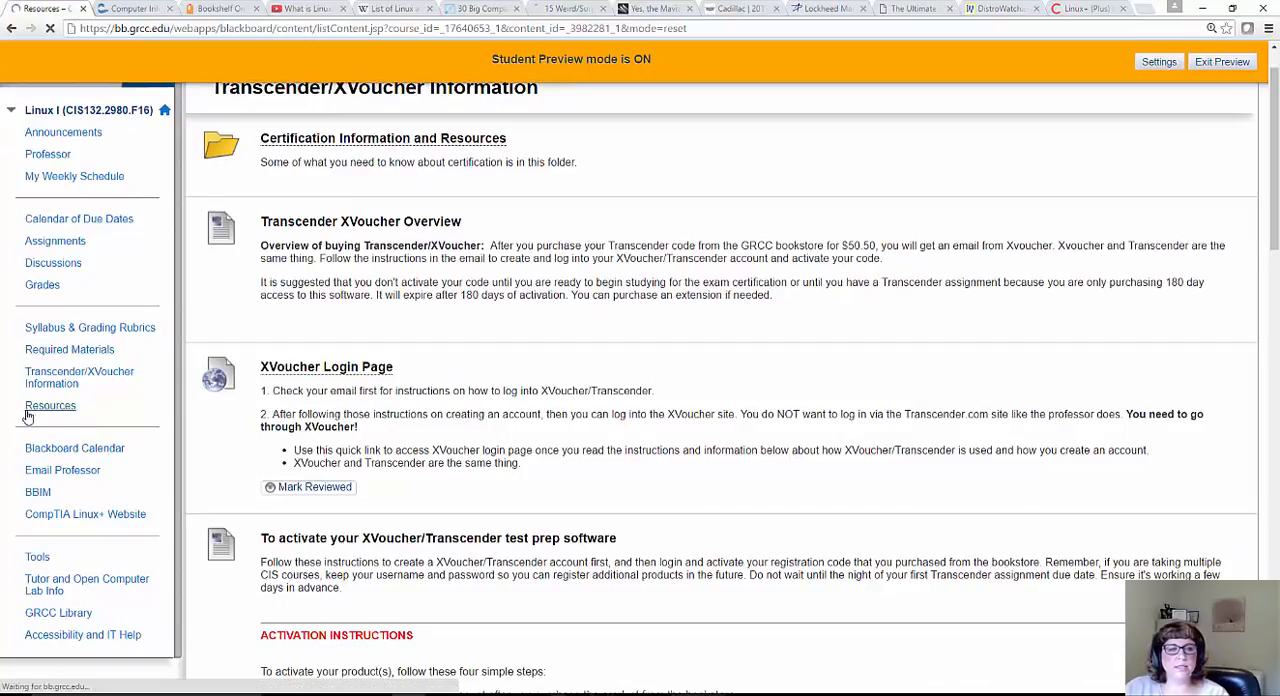
click(50, 404)
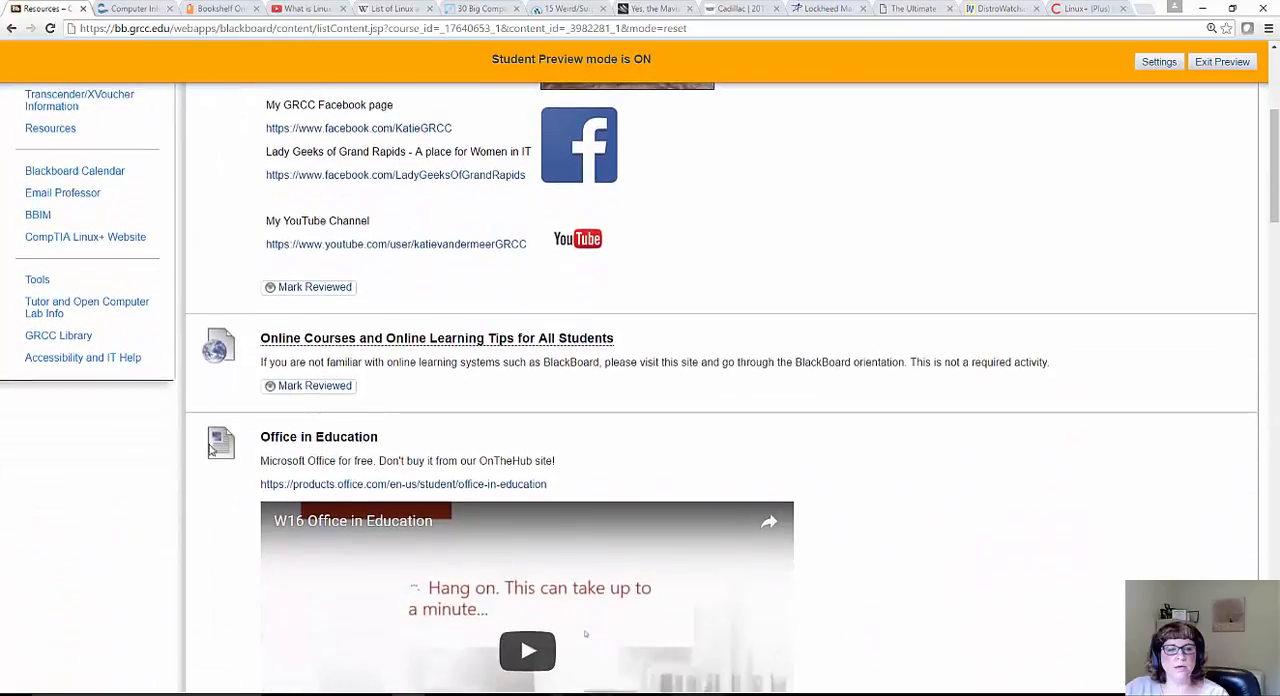
mouse_move(824, 472)
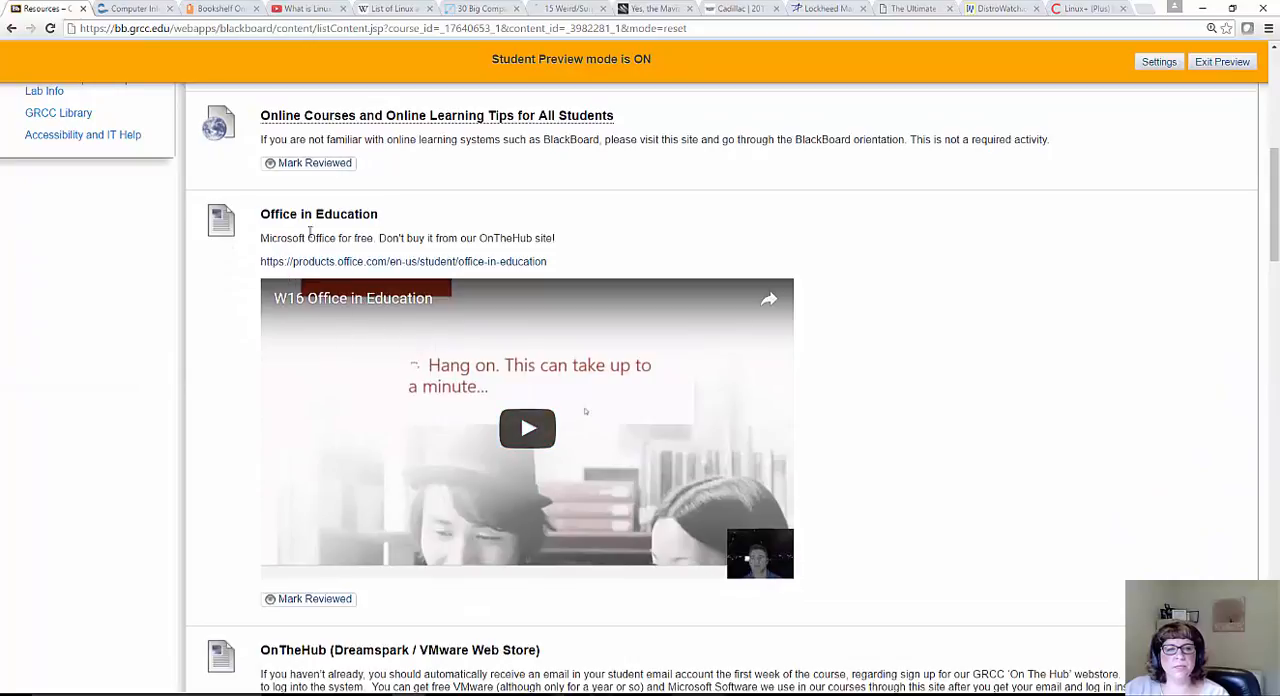
mouse_move(308, 308)
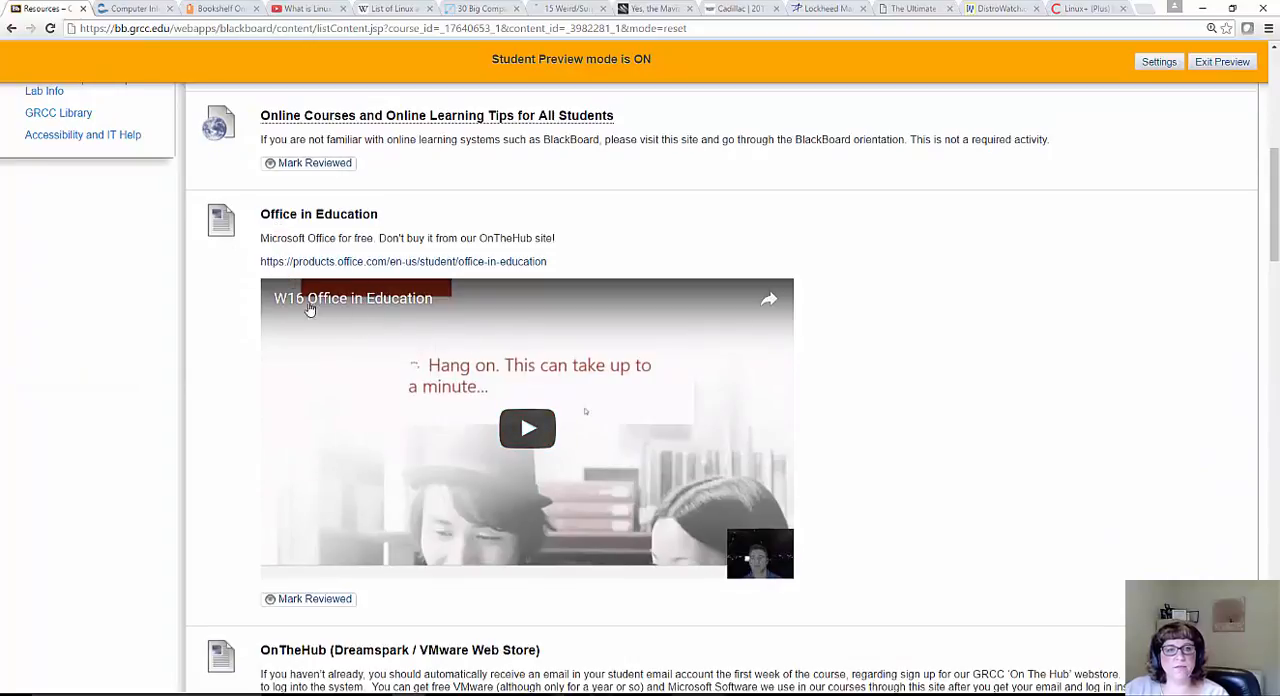
scroll(down, 3)
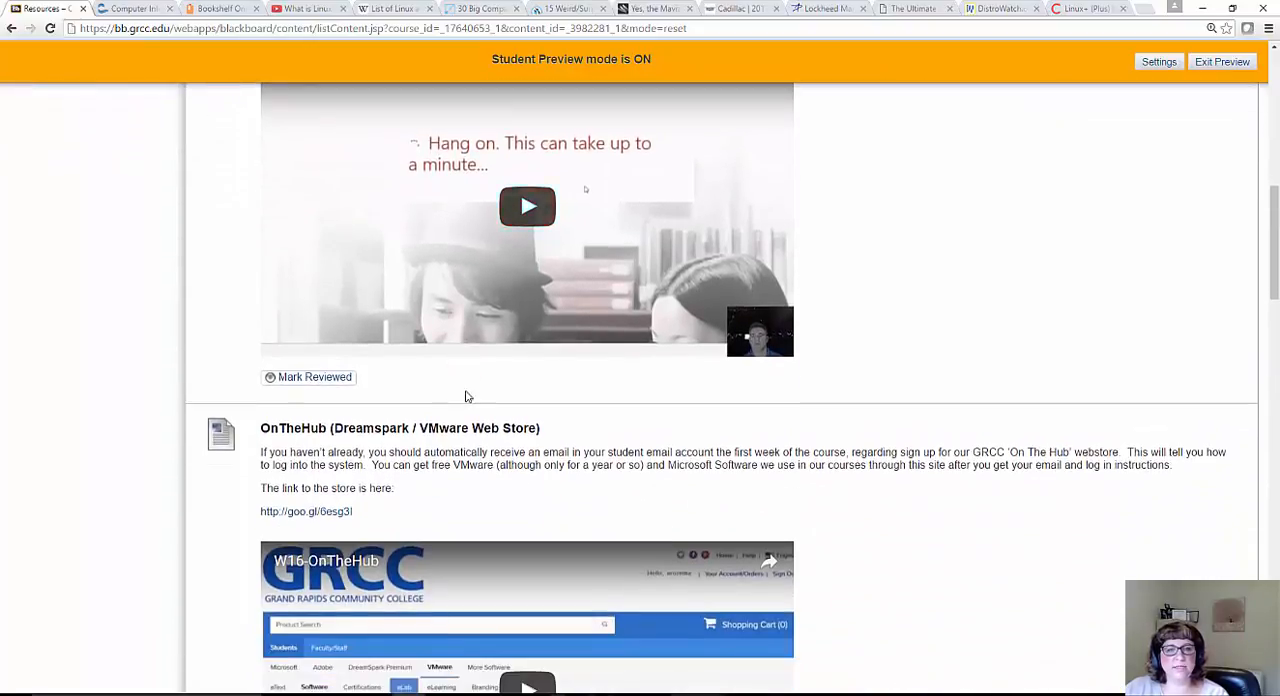
scroll(down, 3)
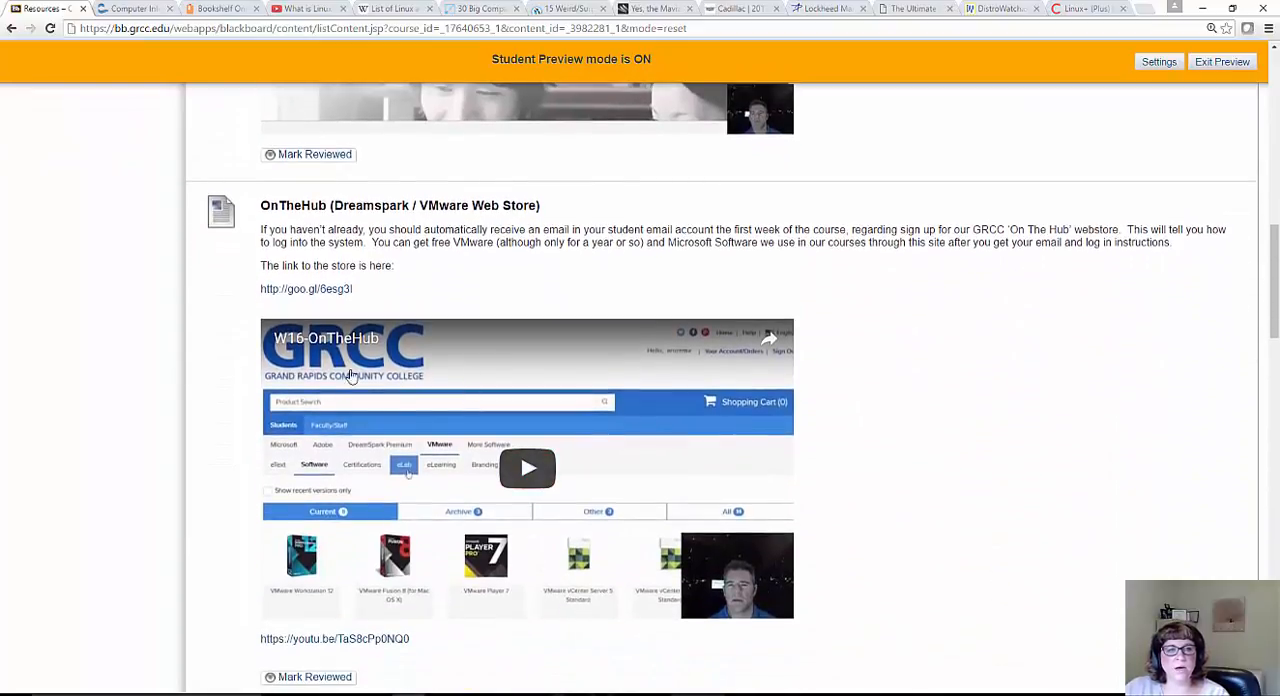
mouse_move(540, 450)
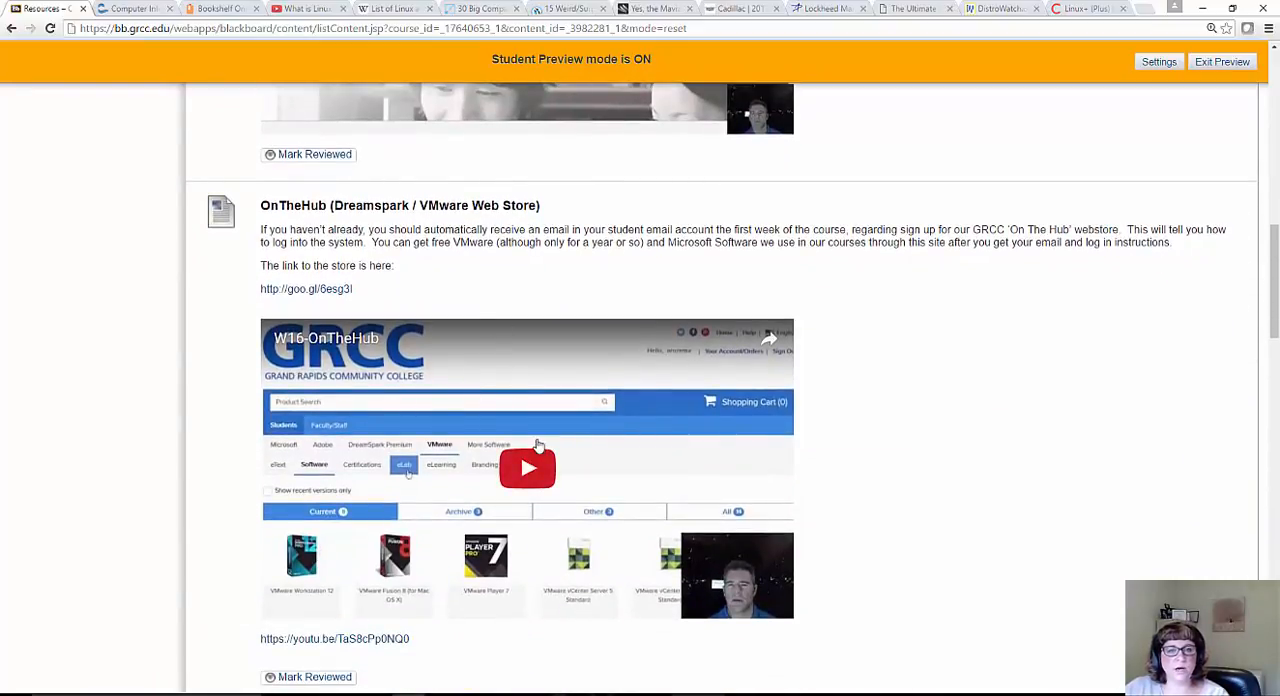
scroll(down, 3)
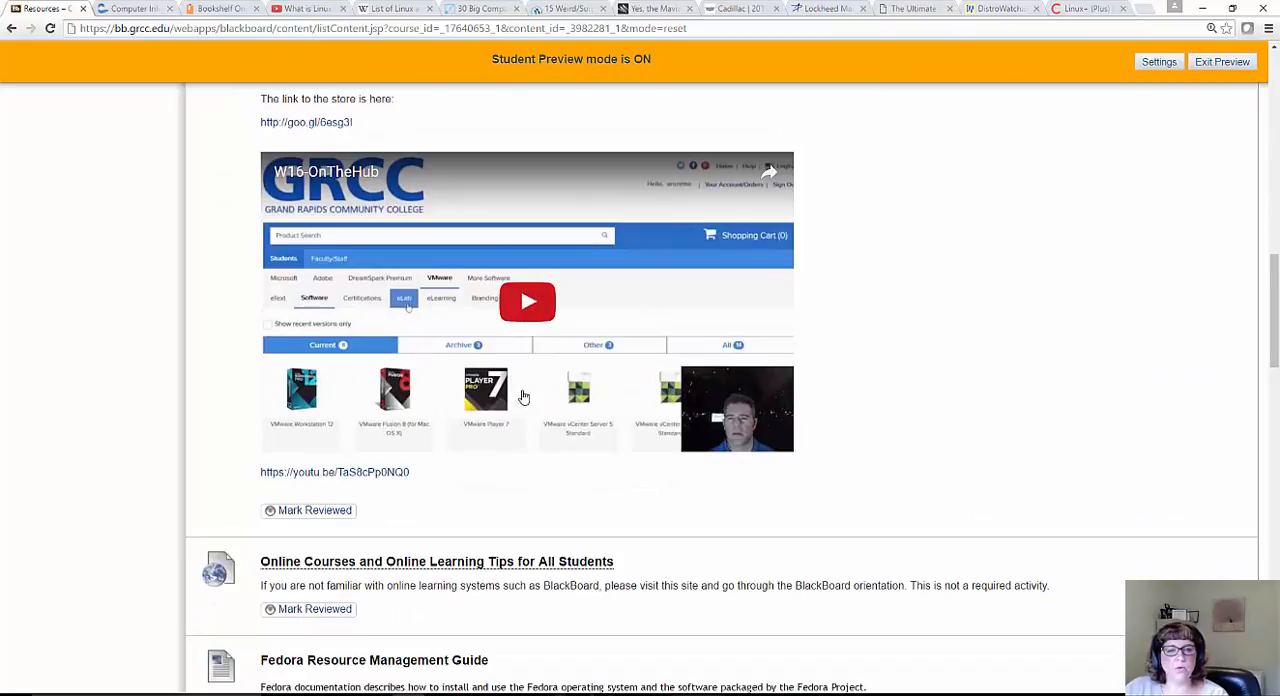
scroll(down, 3)
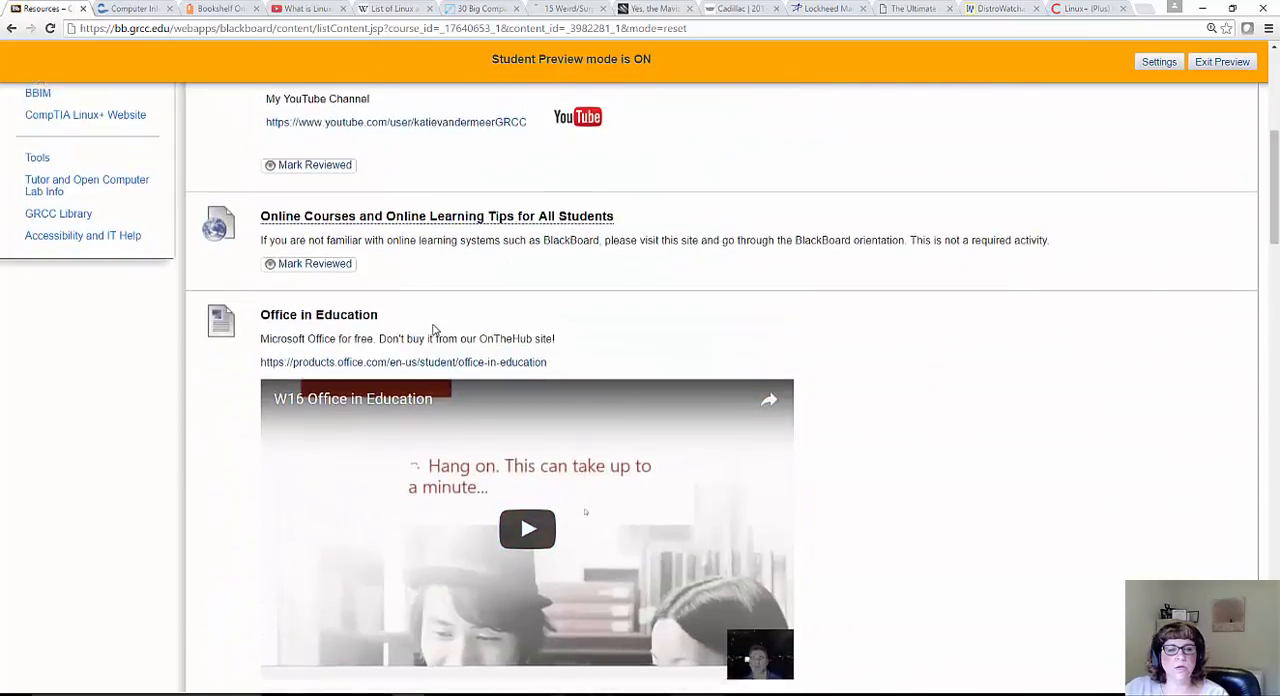
scroll(down, 3)
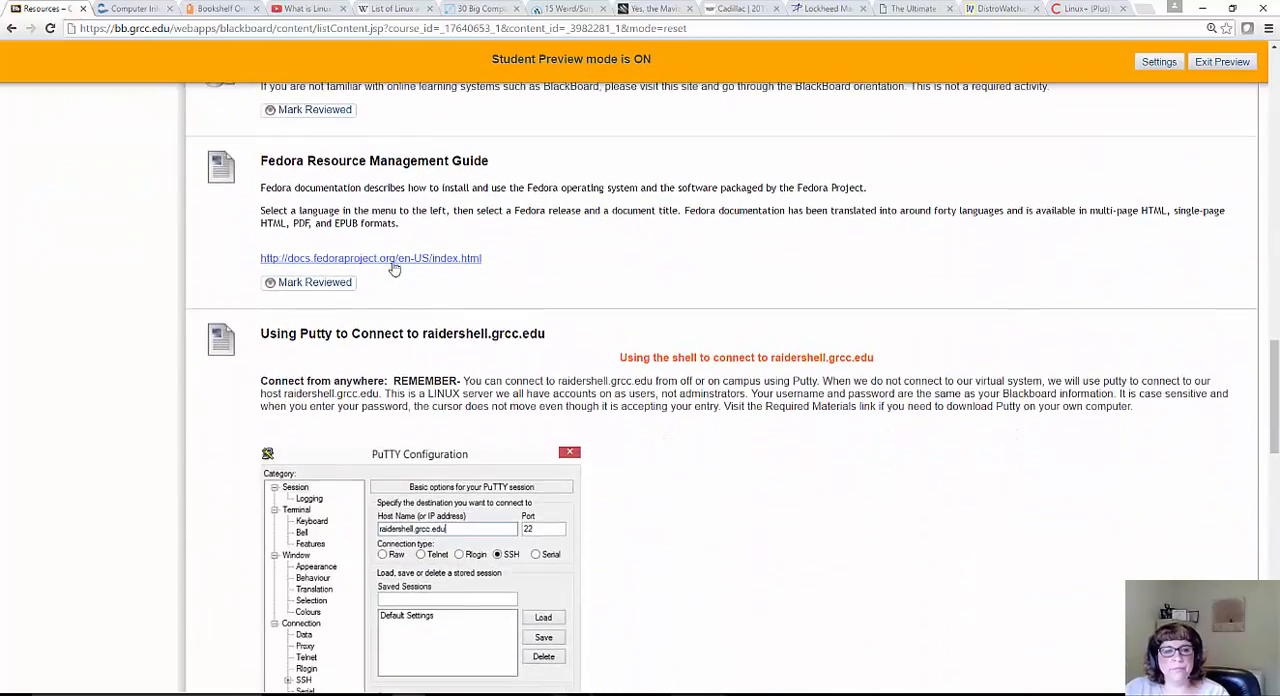
mouse_move(444, 244)
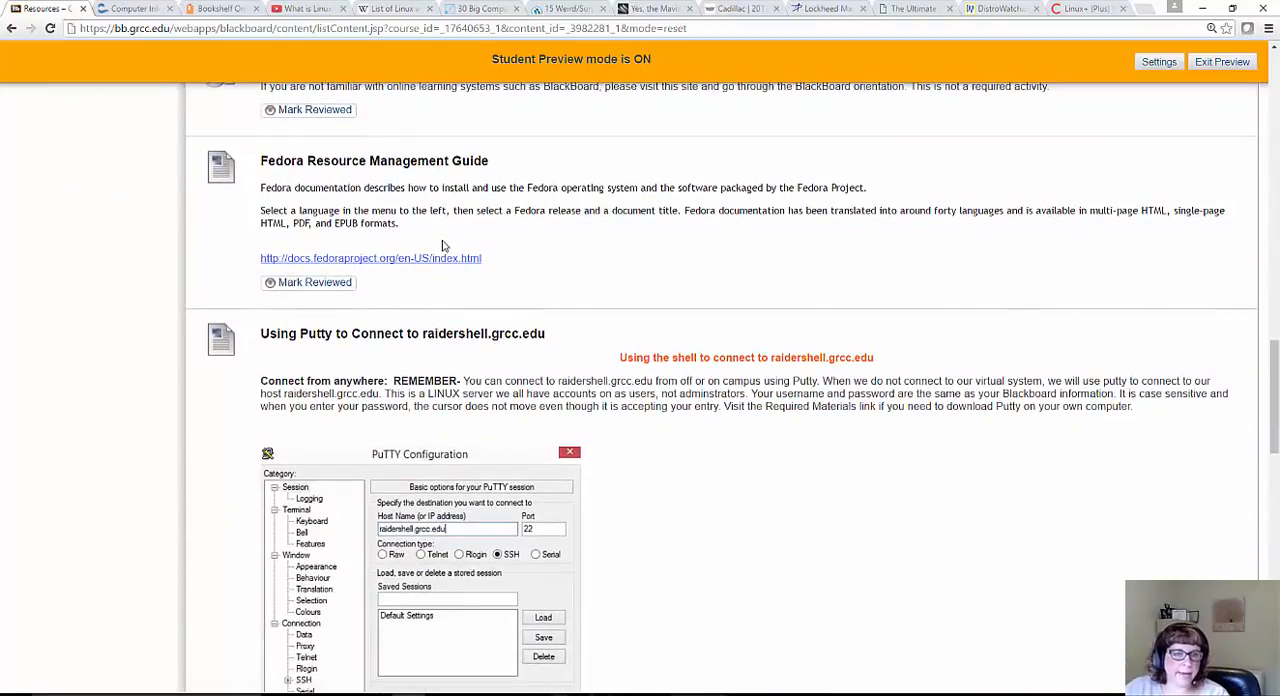
scroll(down, 3)
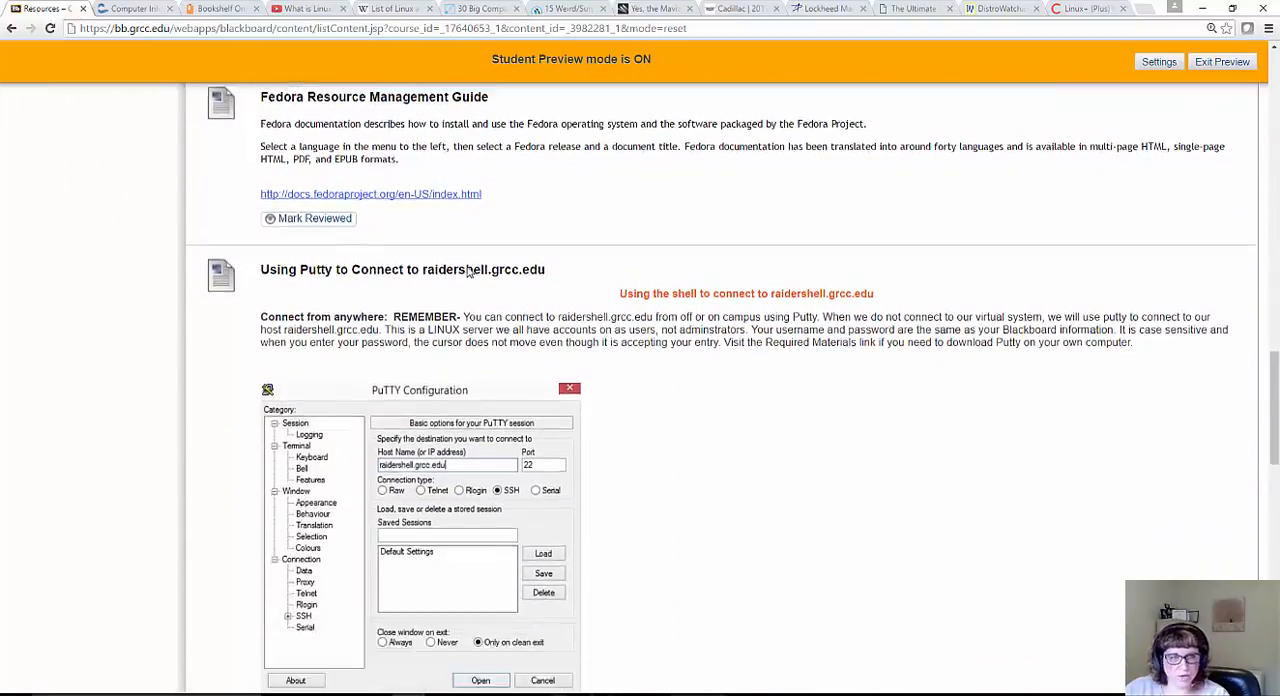
scroll(down, 3)
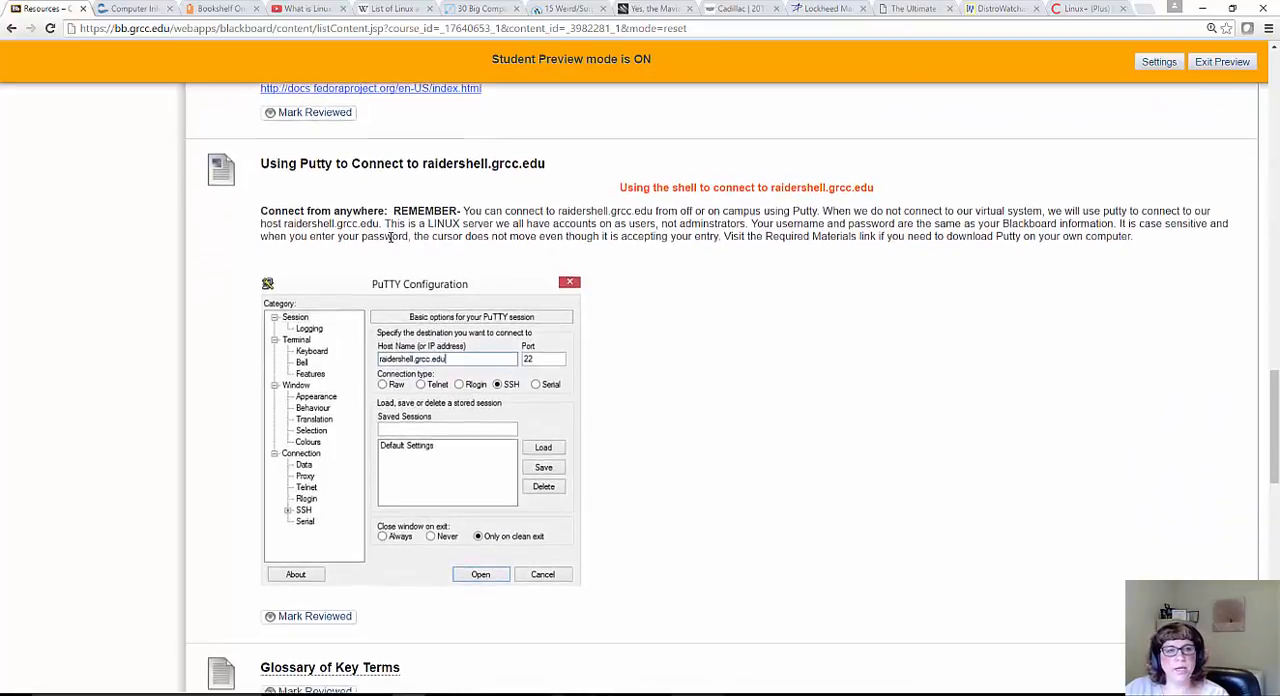
scroll(down, 3)
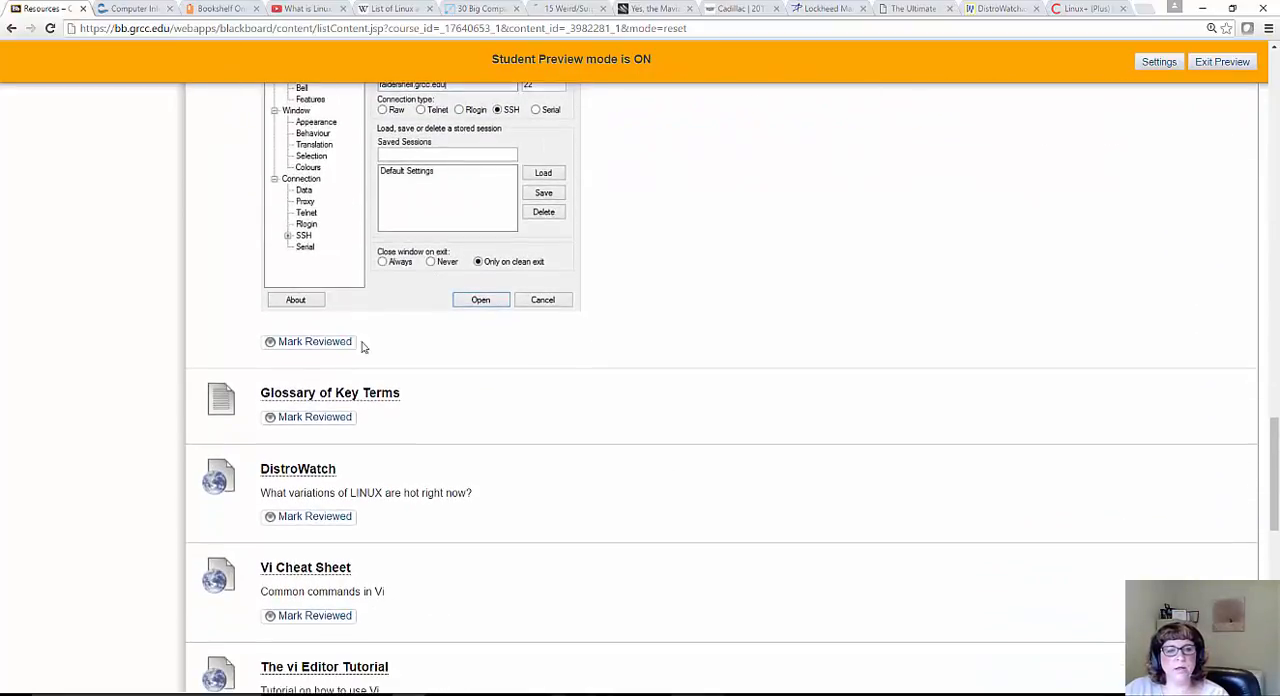
scroll(down, 3)
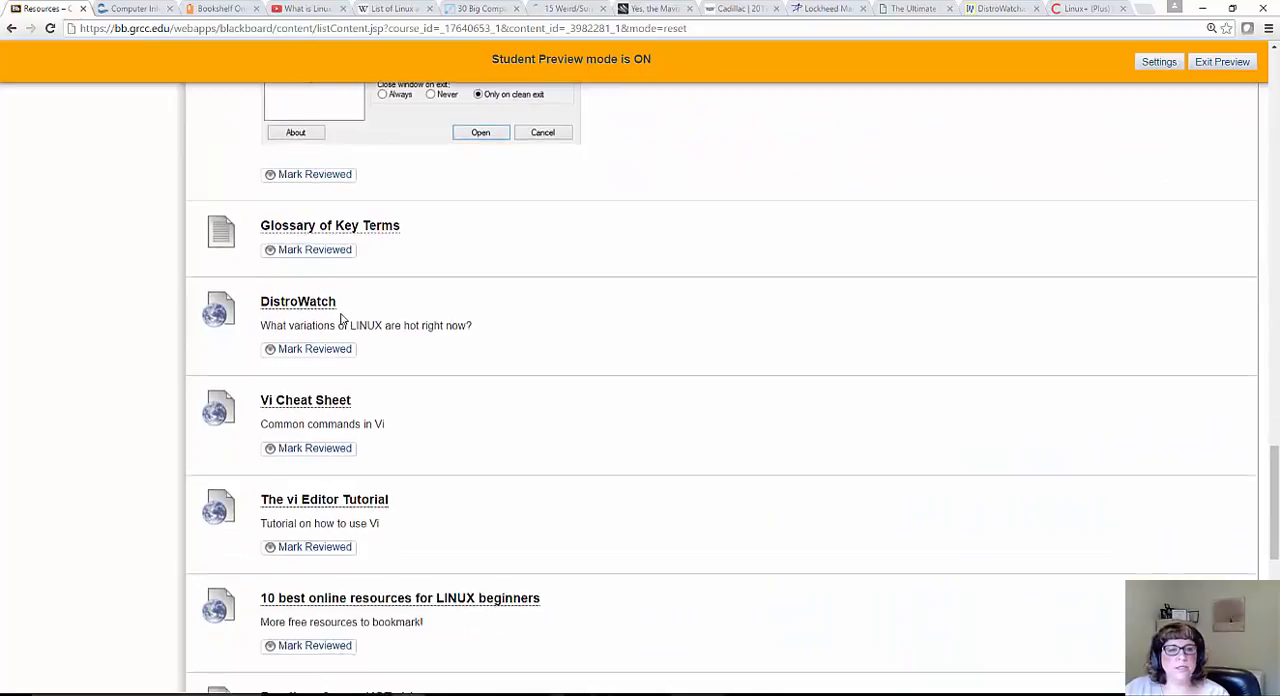
scroll(down, 3)
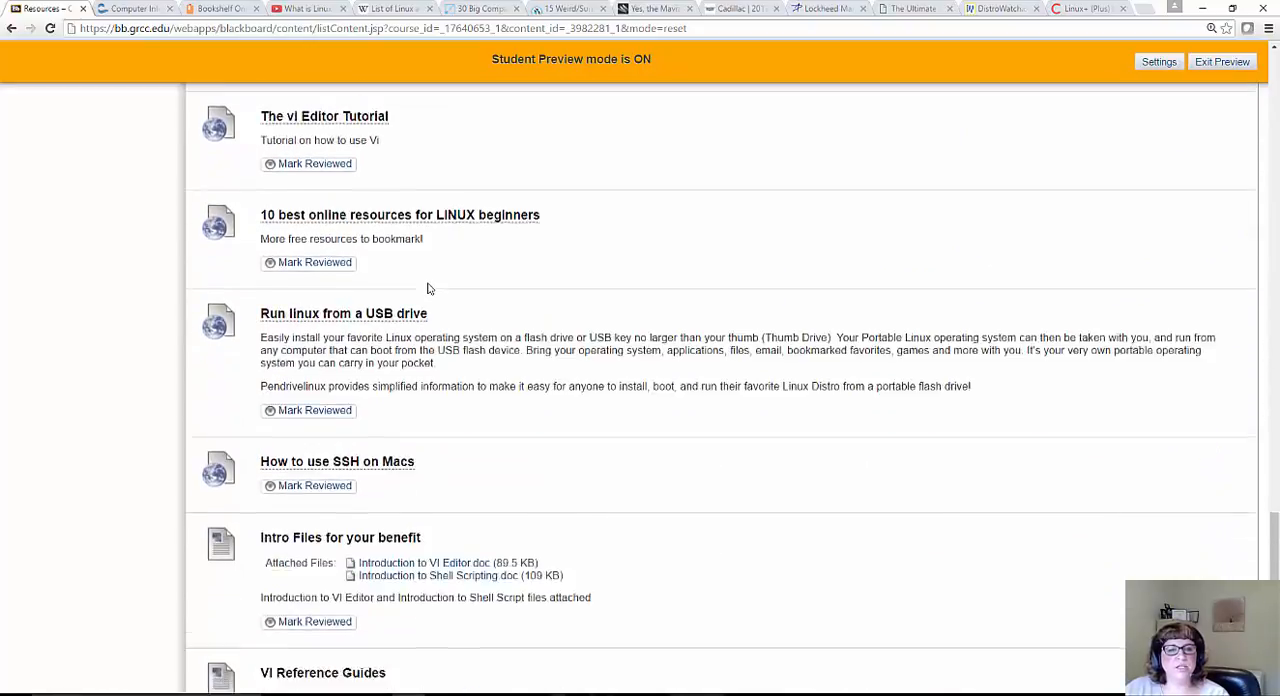
scroll(down, 3)
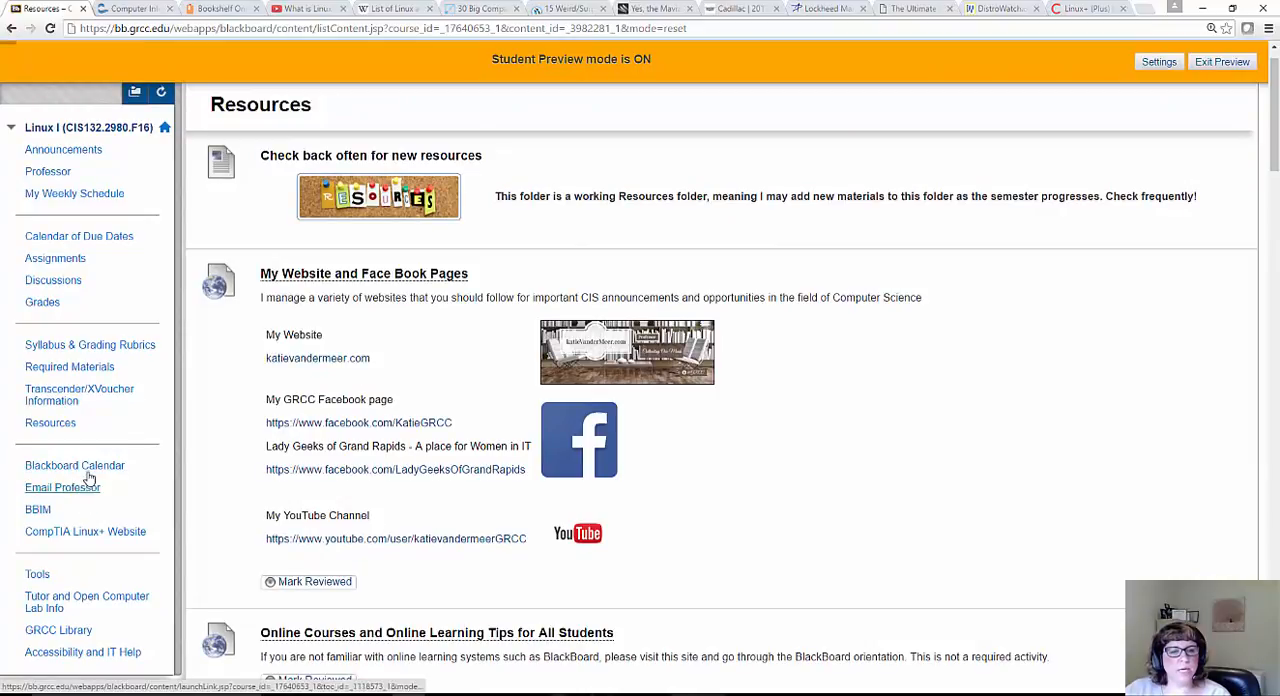
mouse_move(54, 500)
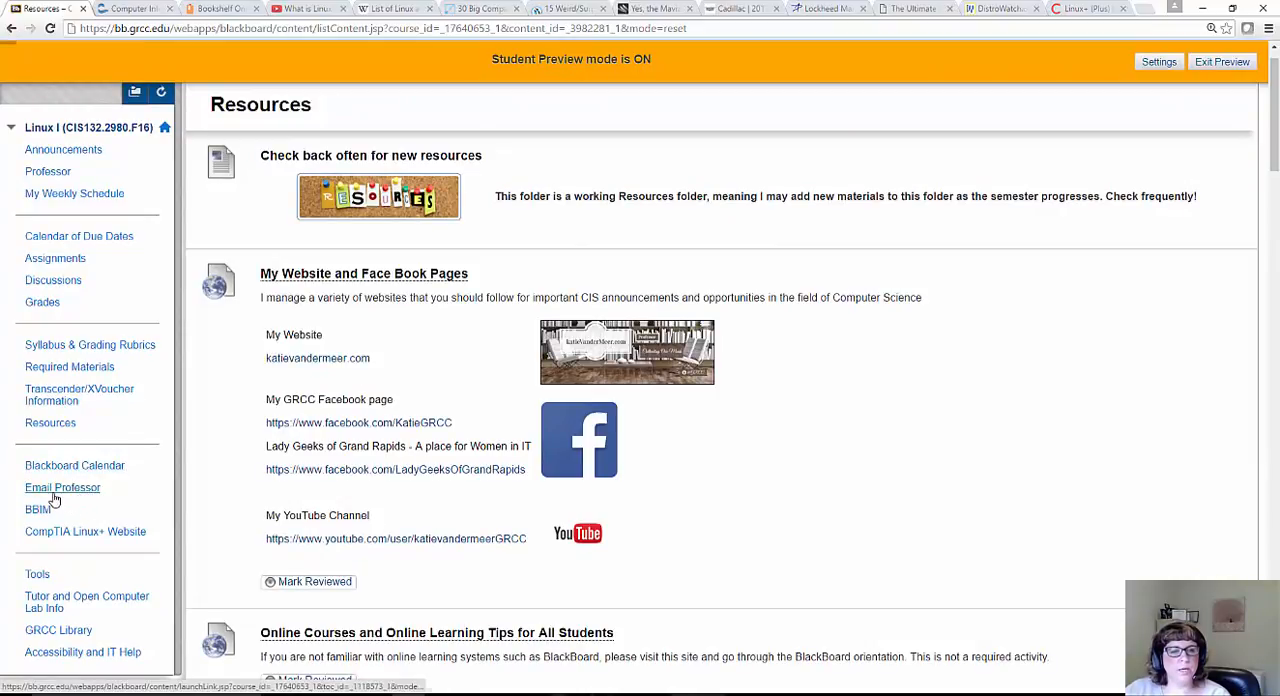
mouse_move(68, 528)
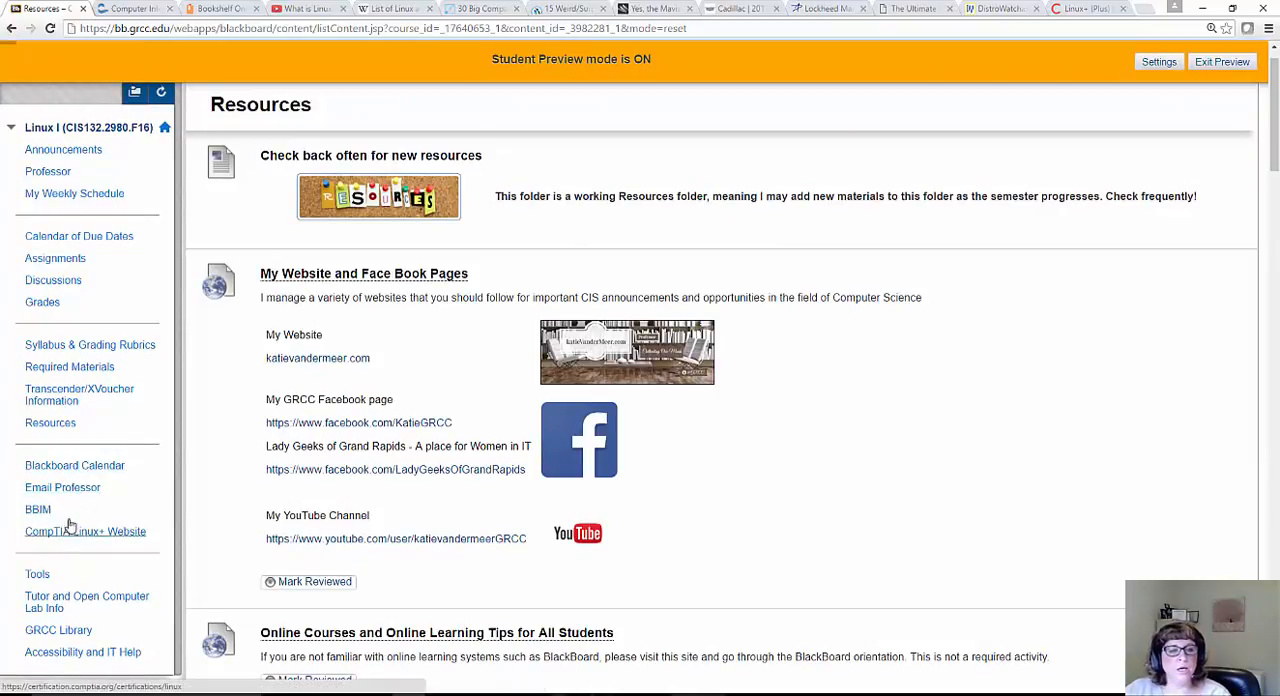
mouse_move(60, 540)
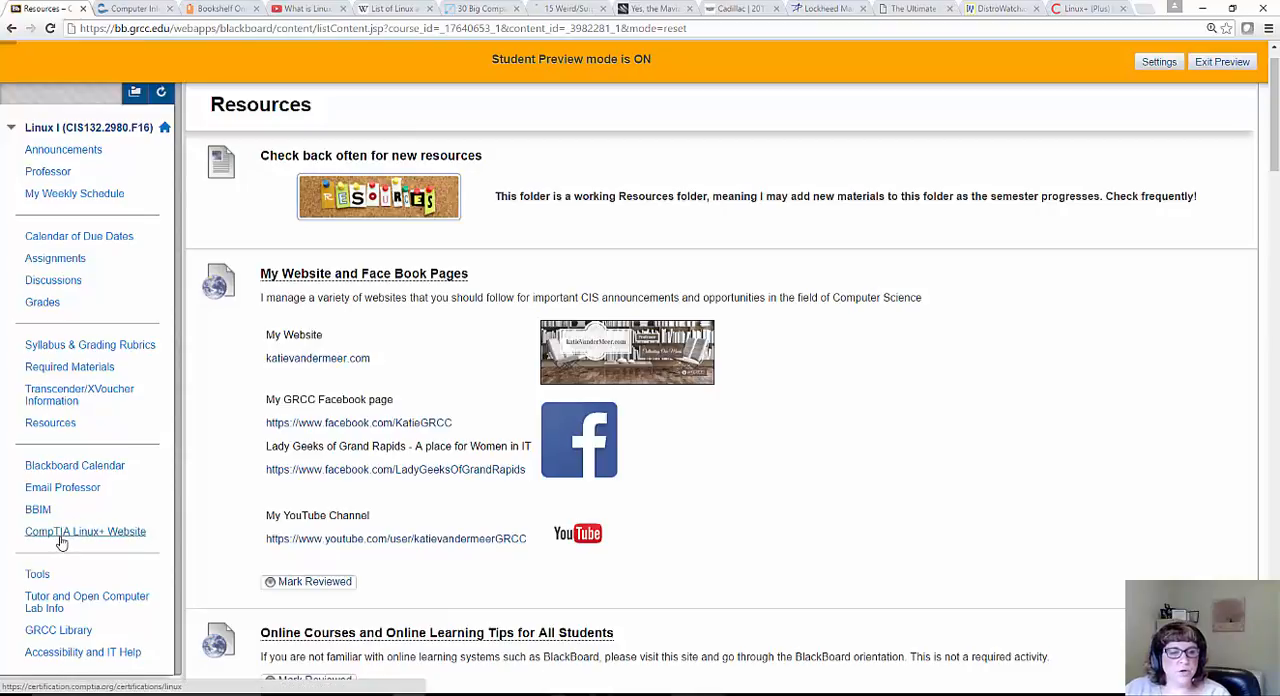
mouse_move(84, 532)
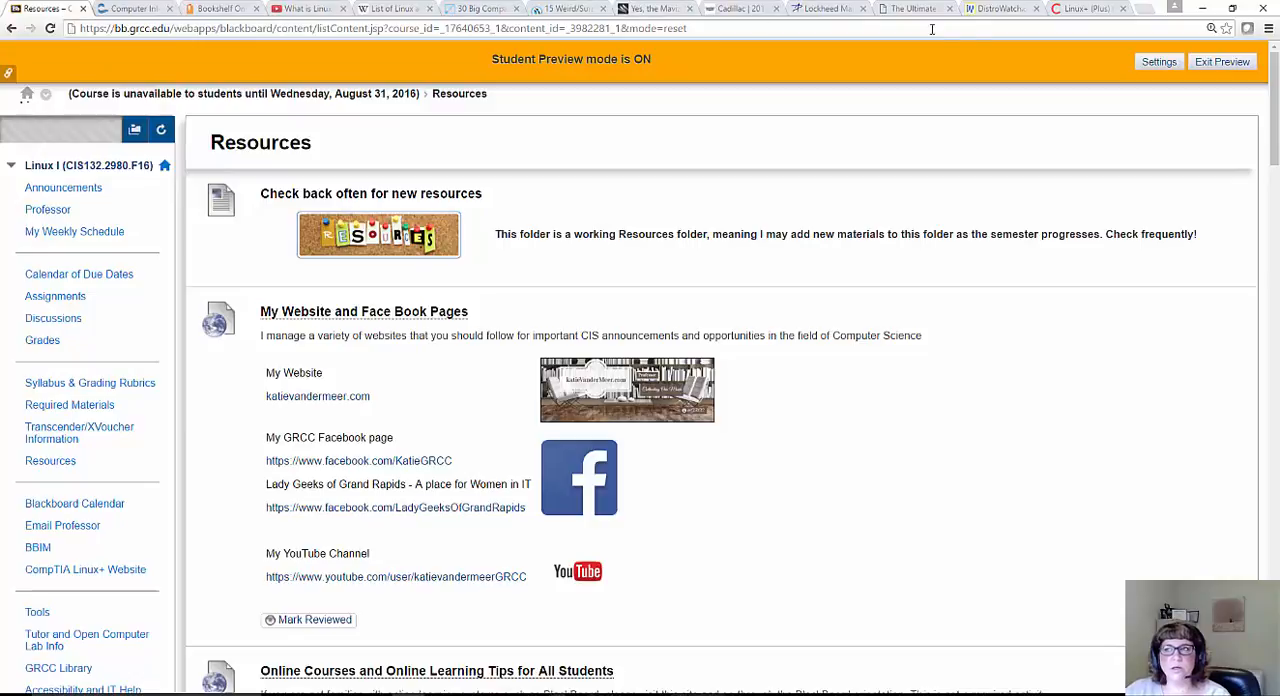
mouse_move(932, 28)
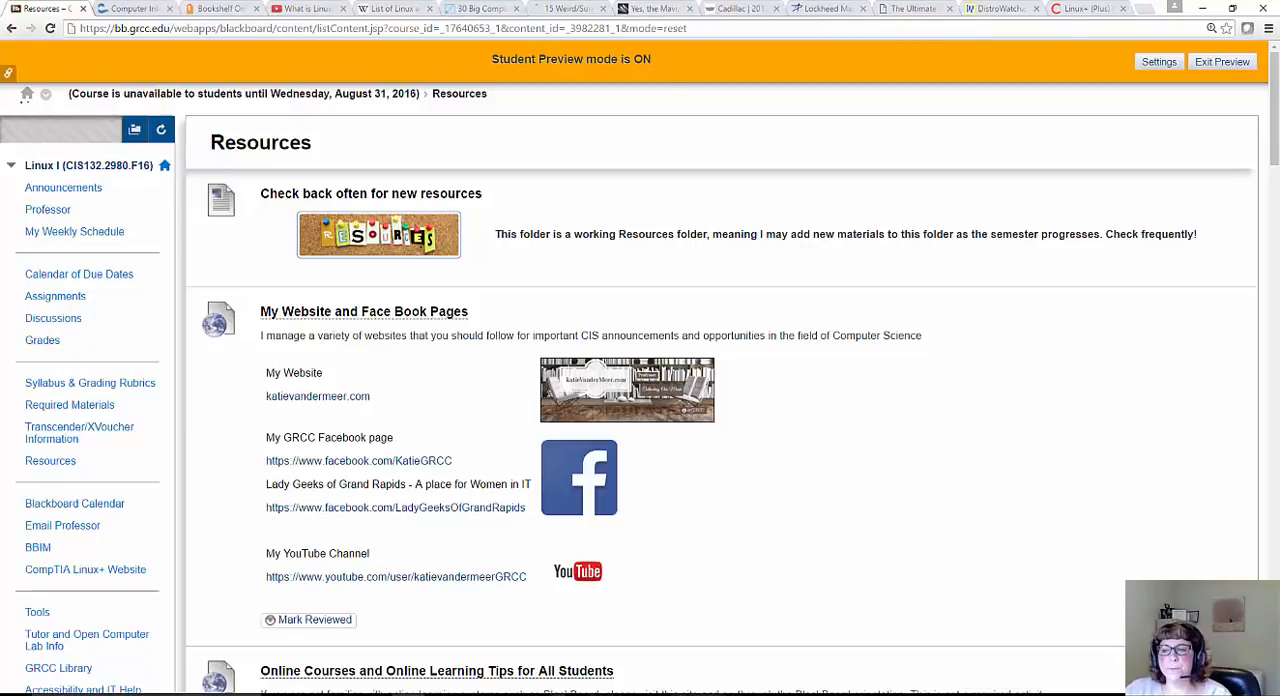
mouse_move(40, 152)
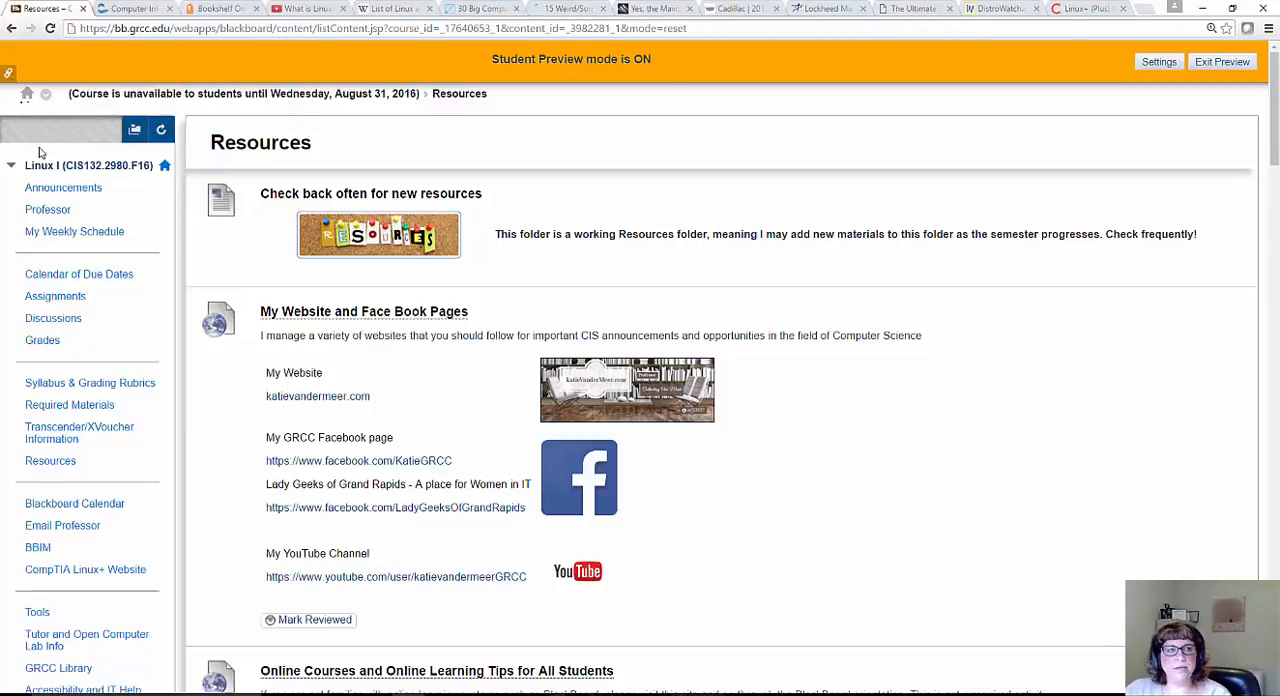
mouse_move(532, 640)
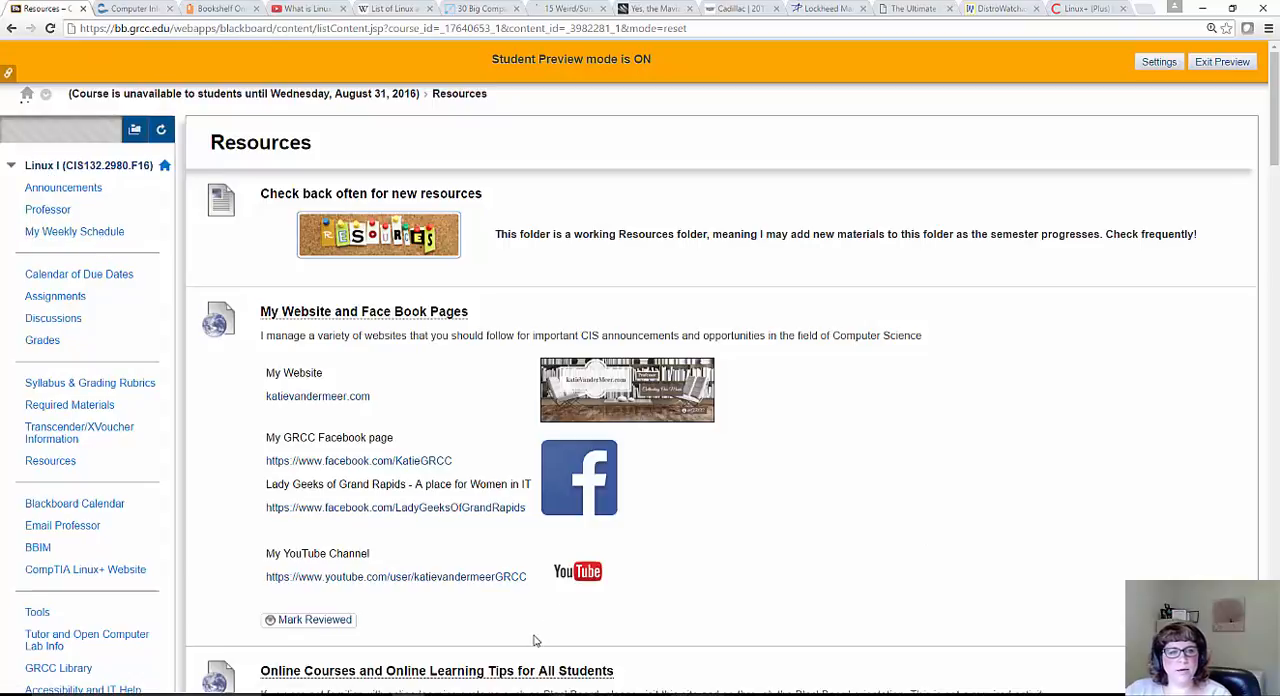
mouse_move(532, 638)
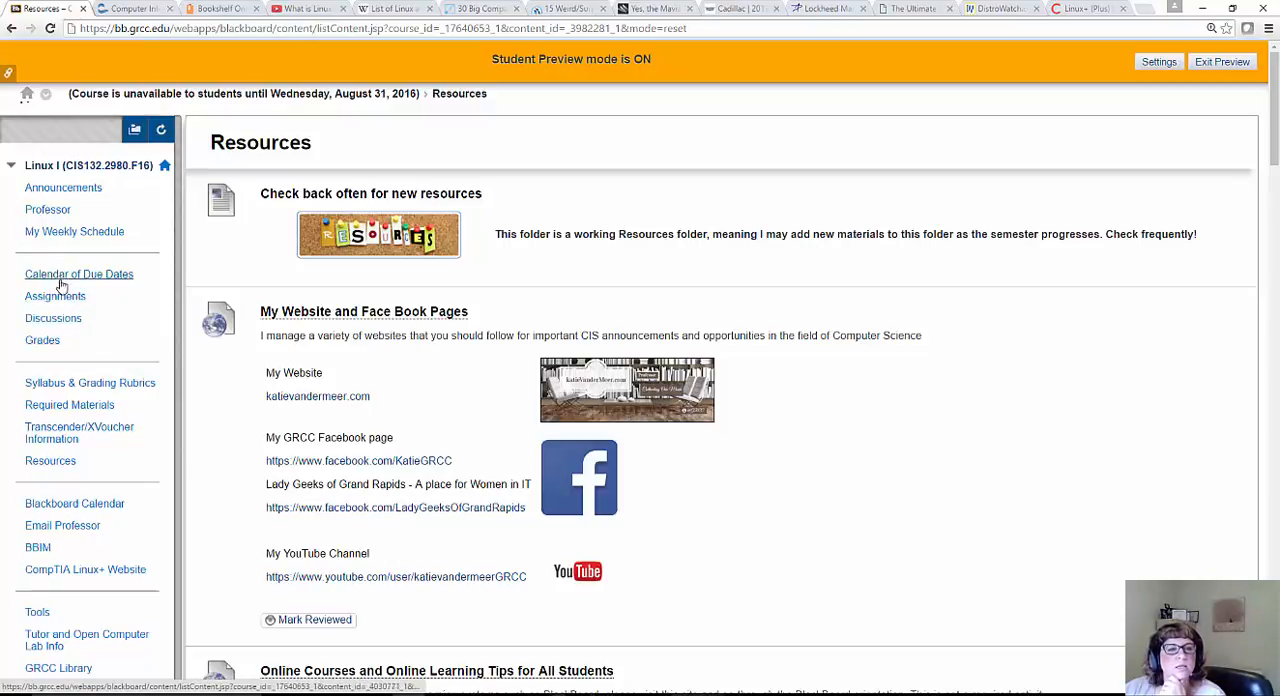
mouse_move(56, 296)
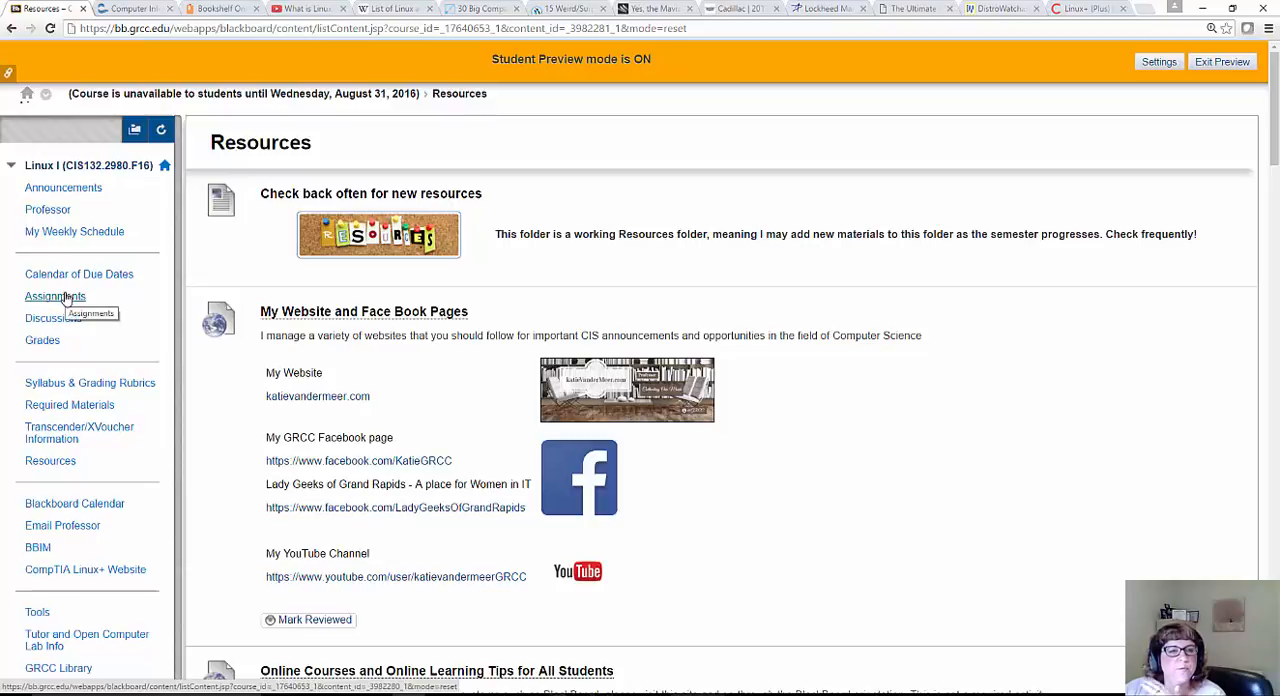
Open Assignments from the course menu to show the Unit 0 and Unit 1 folders
click(56, 296)
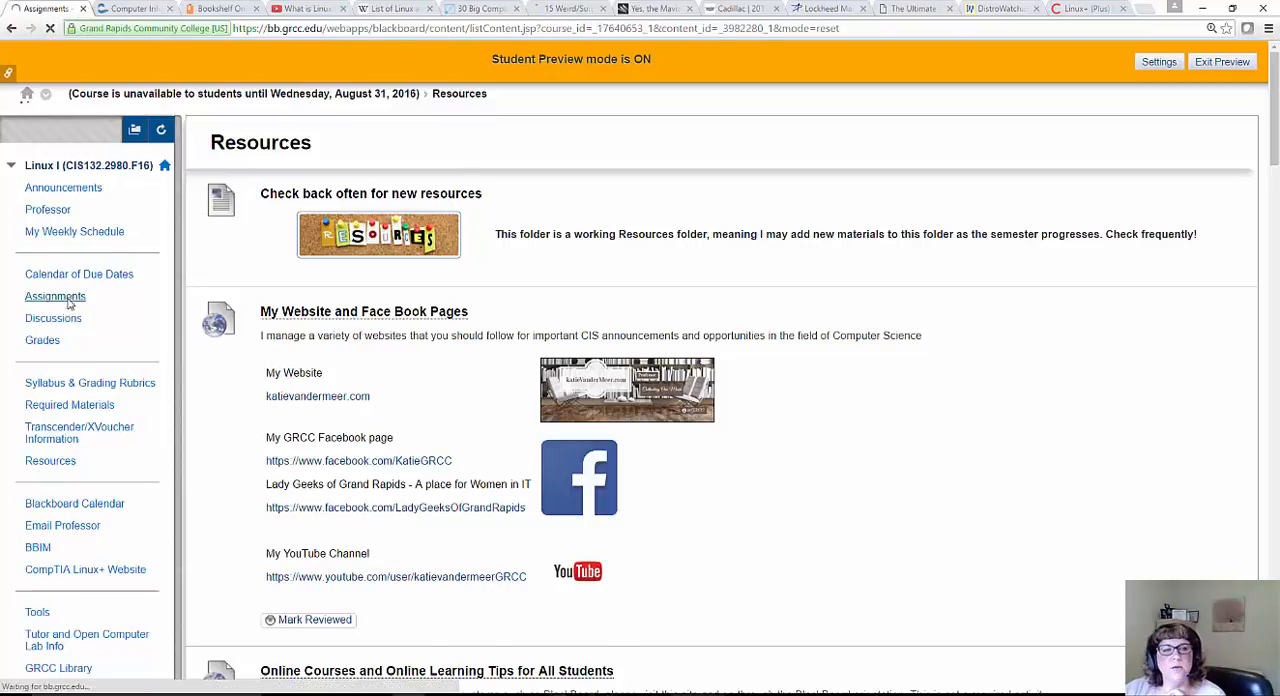
click(56, 296)
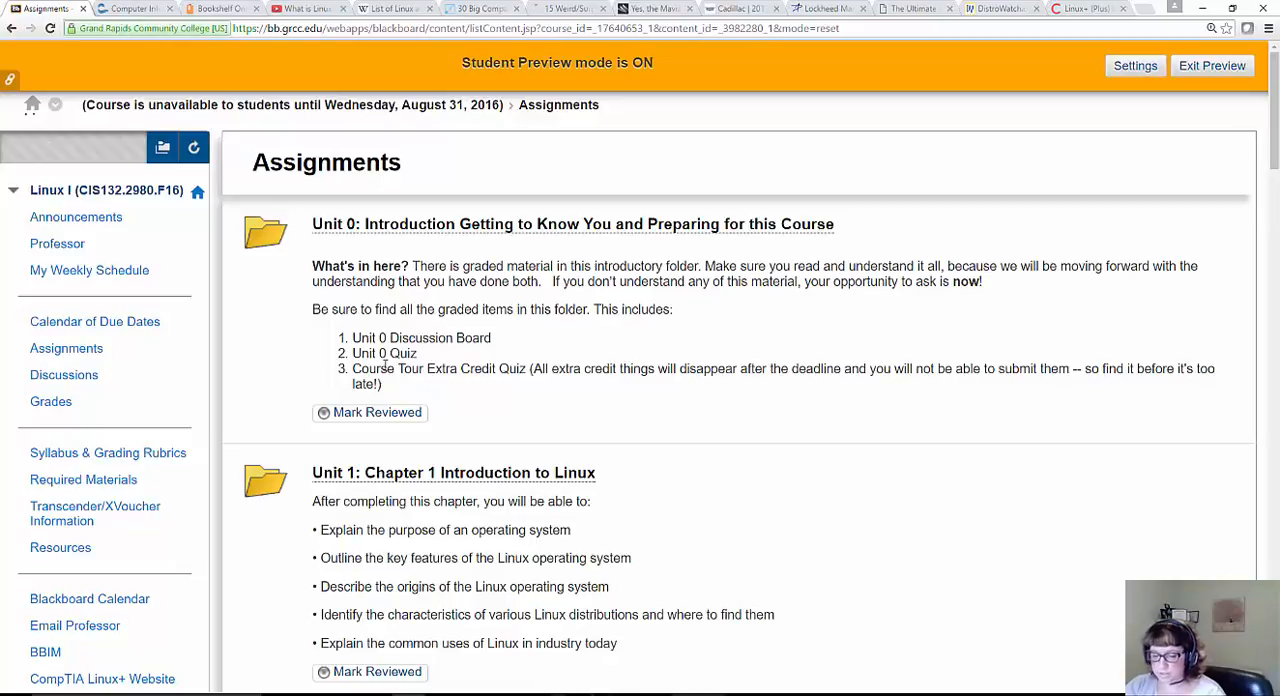
mouse_move(524, 330)
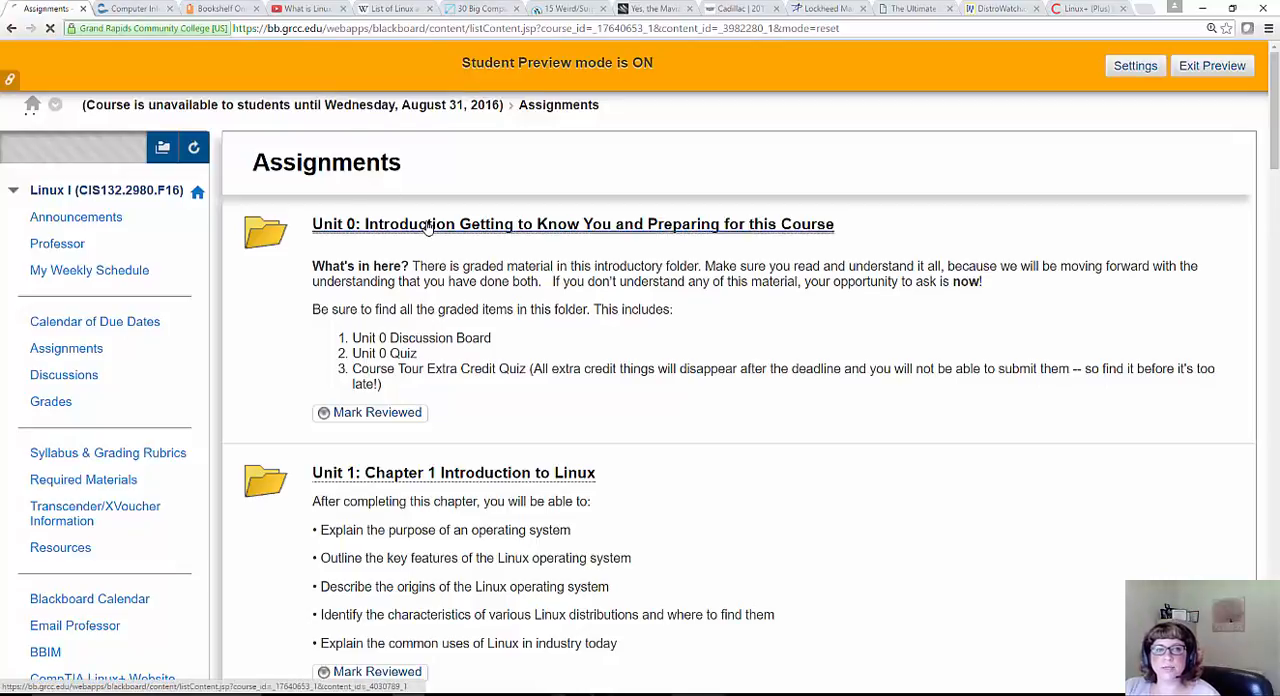
click(572, 224)
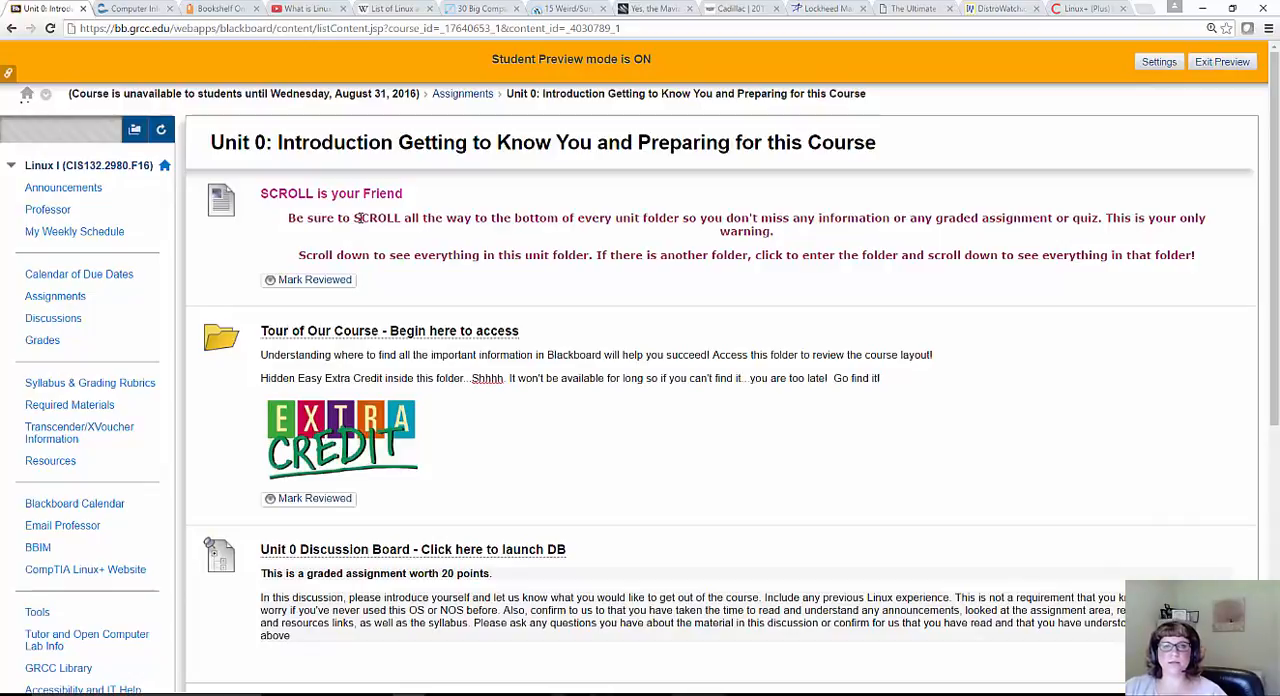
mouse_move(92, 284)
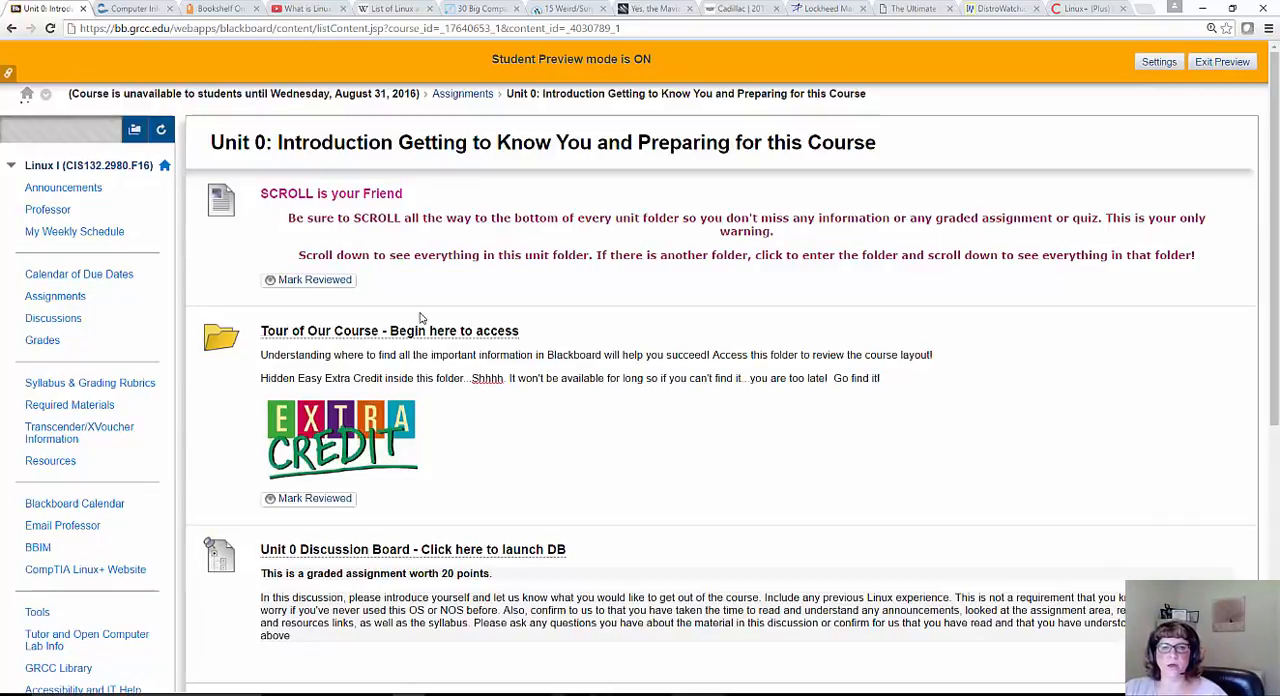
mouse_move(490, 284)
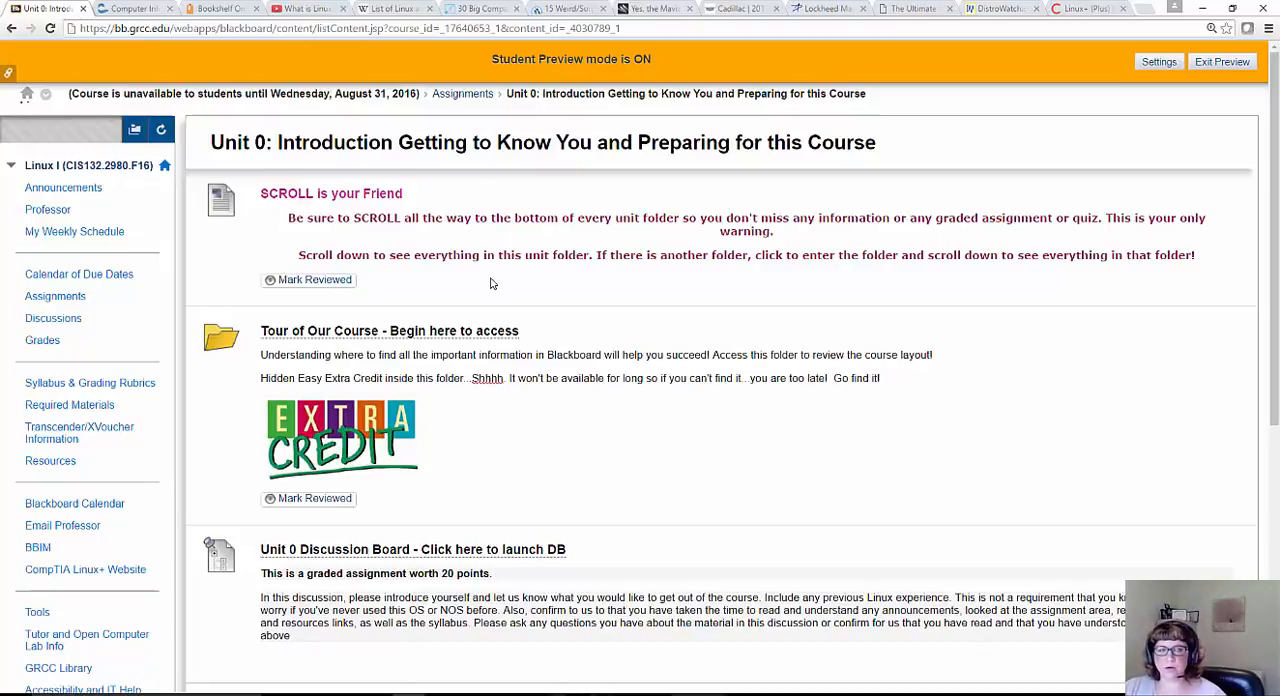
mouse_move(490, 308)
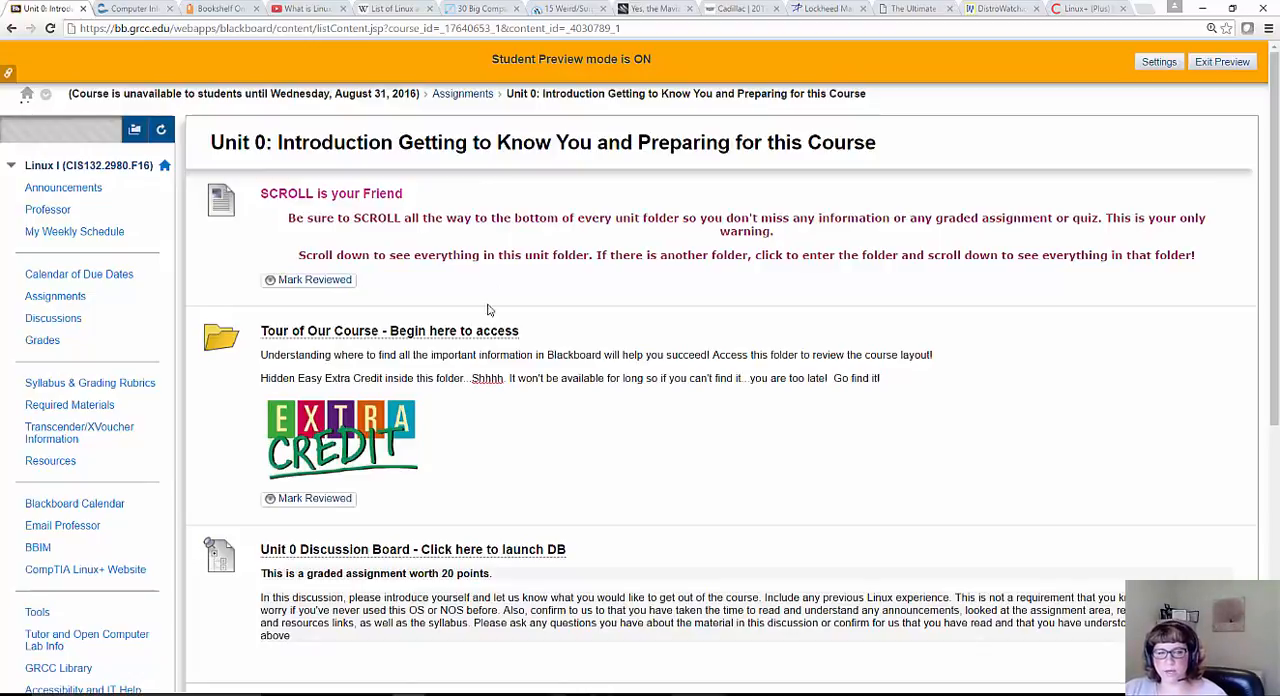
scroll(down, 3)
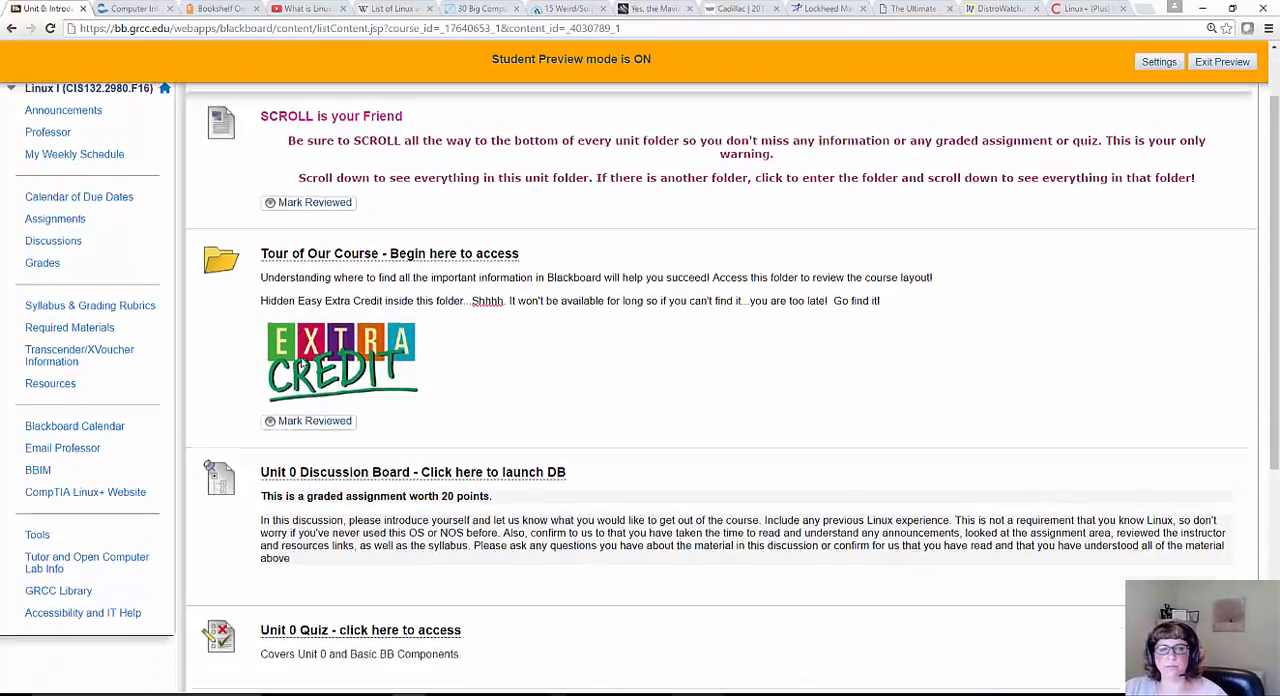
scroll(down, 3)
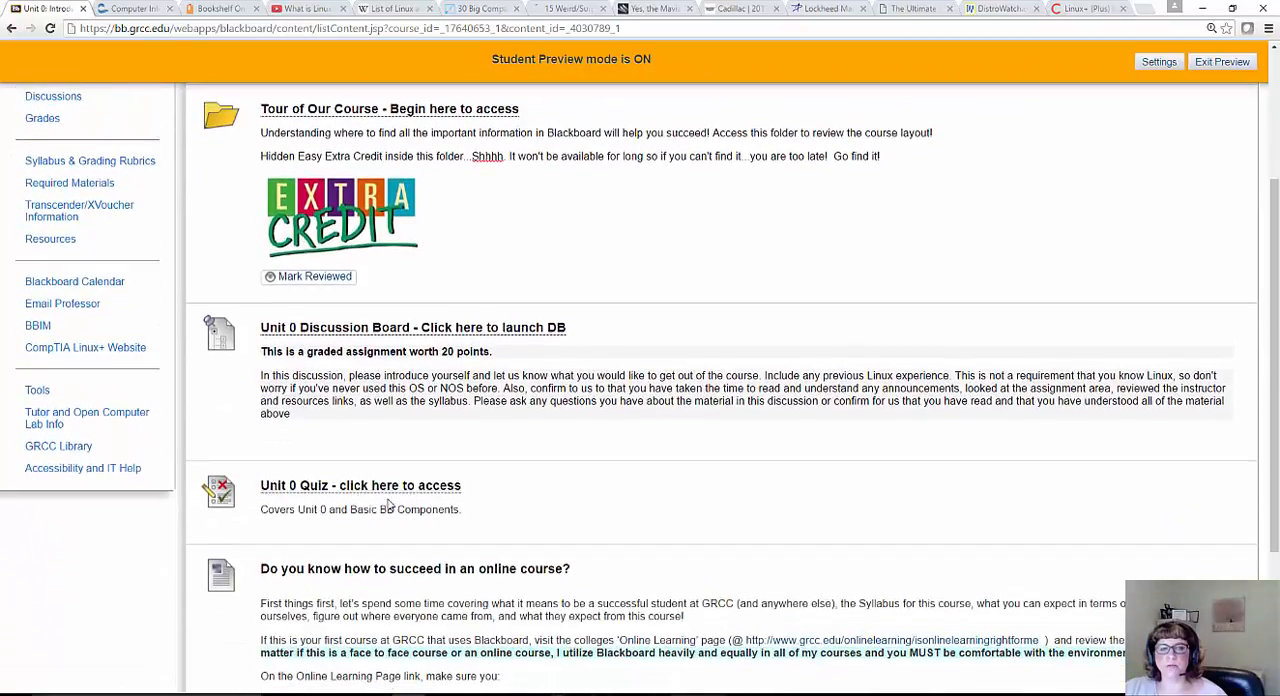
scroll(down, 3)
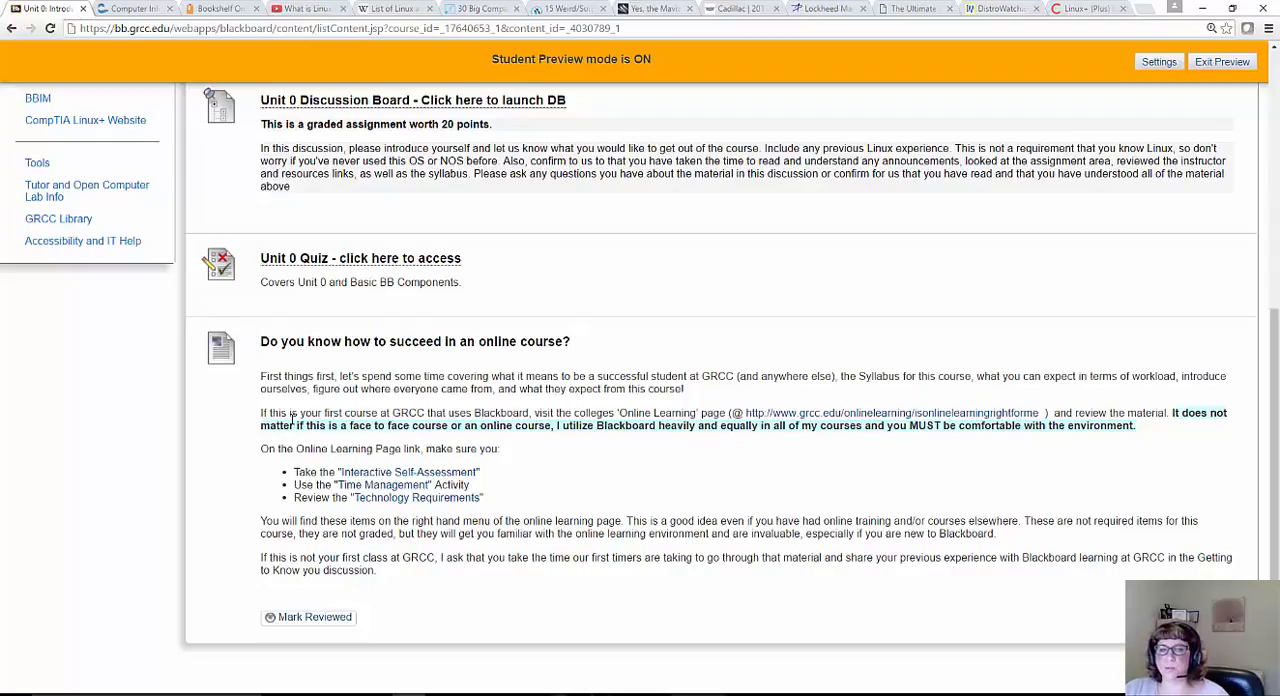
mouse_move(456, 418)
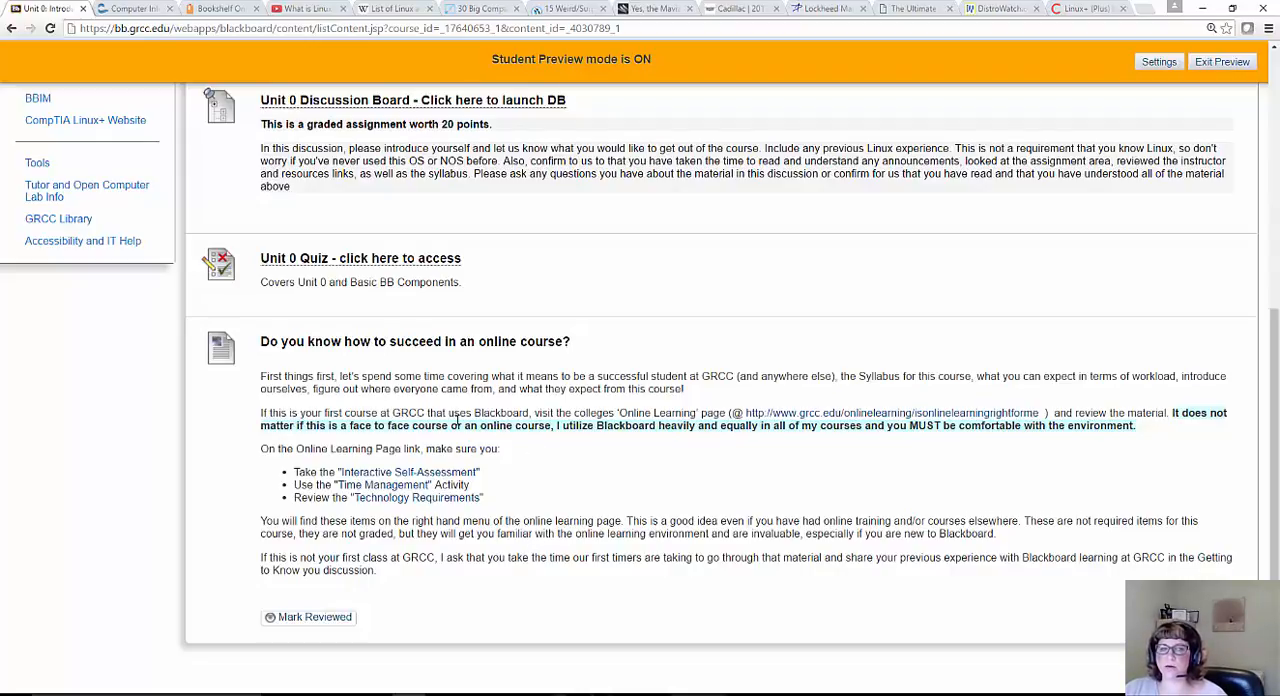
mouse_move(624, 444)
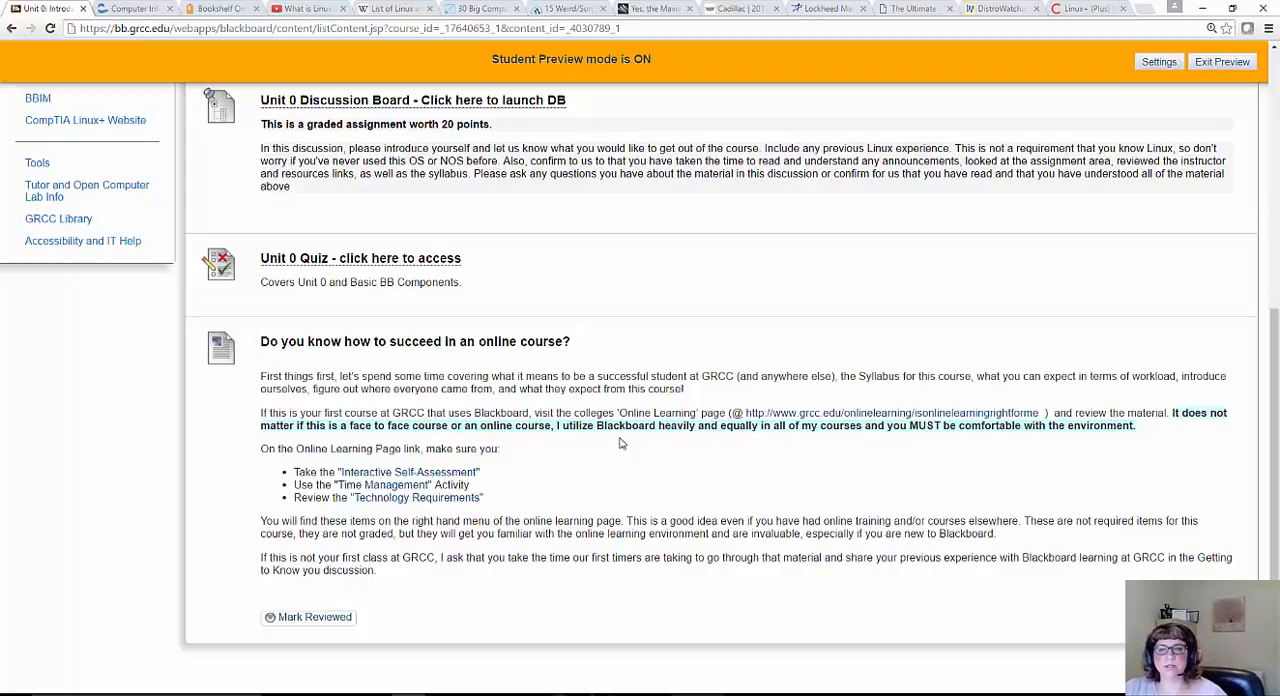
mouse_move(520, 388)
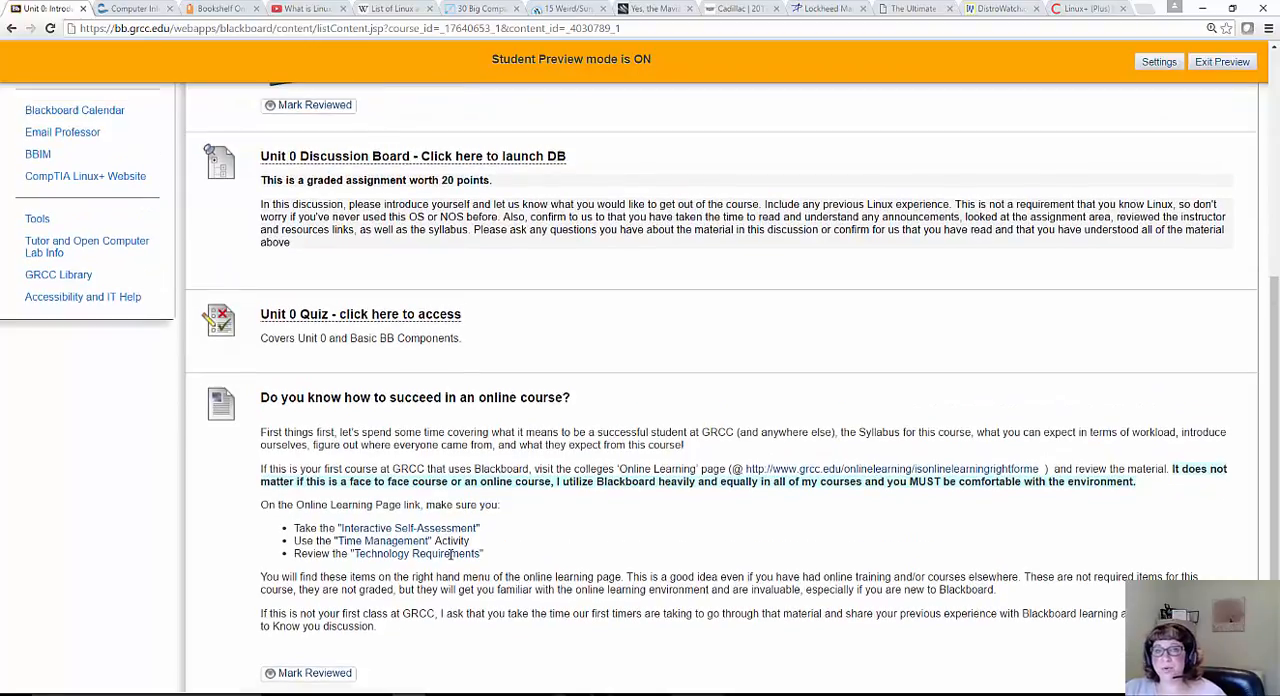
scroll(down, 3)
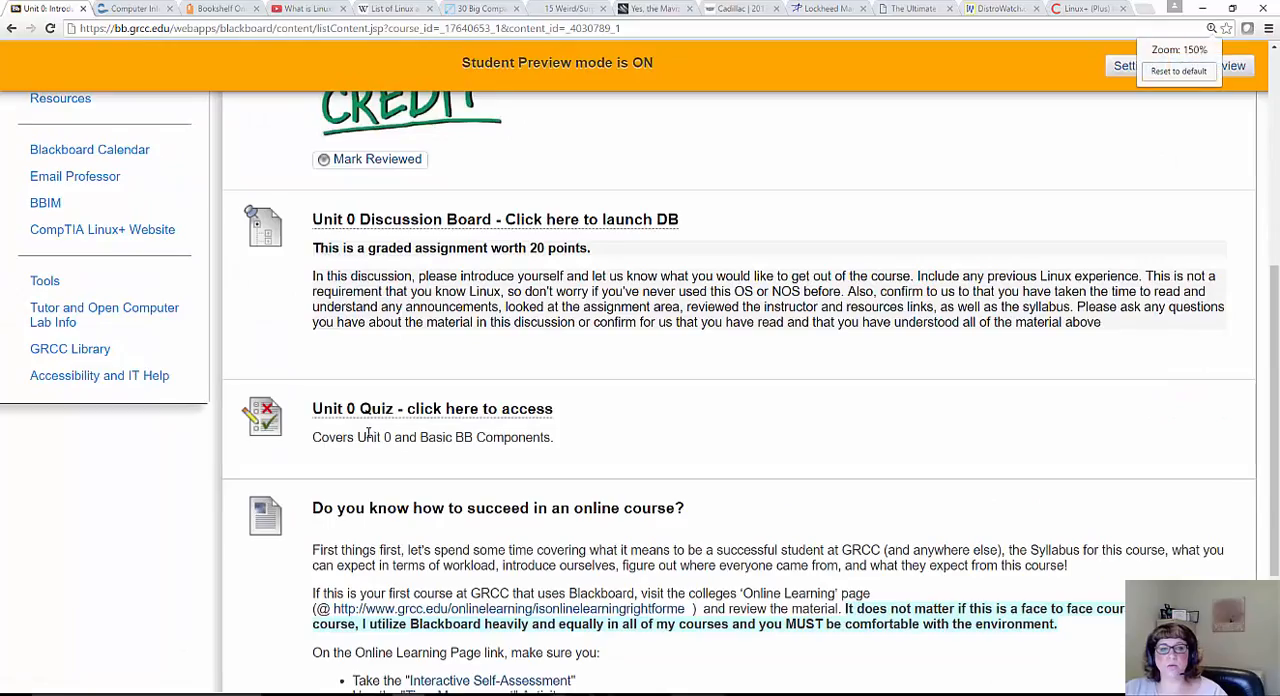
scroll(down, 3)
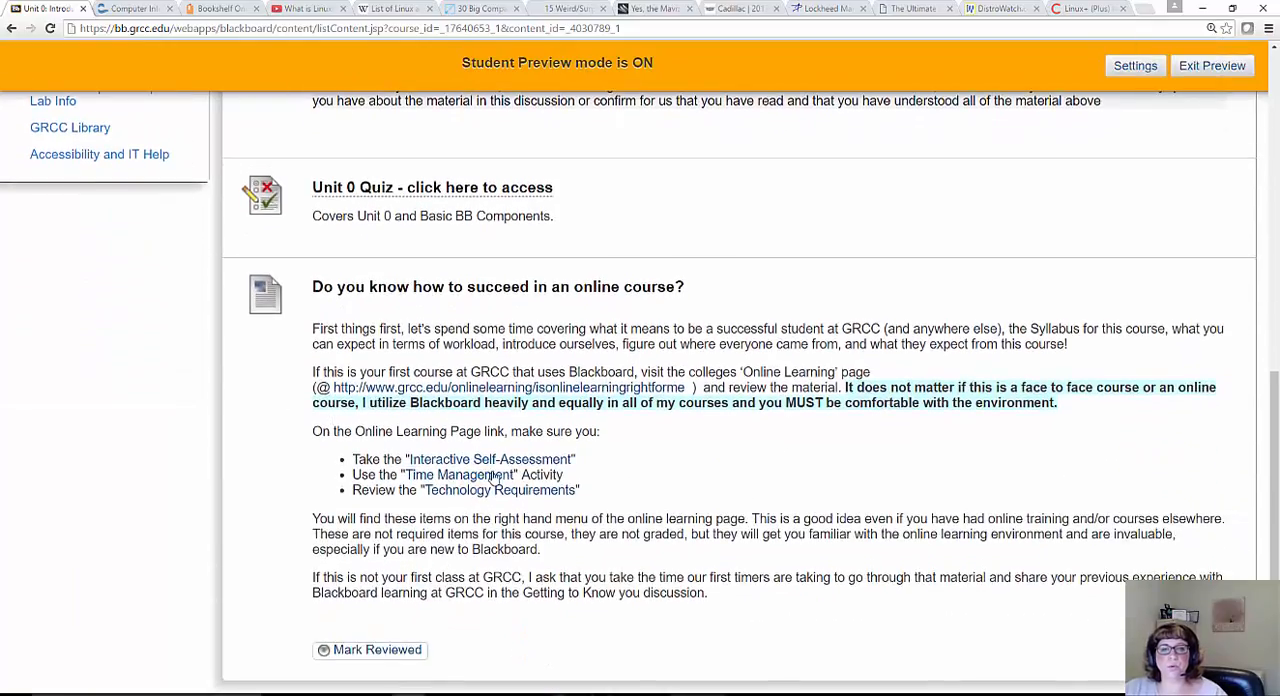
mouse_move(508, 510)
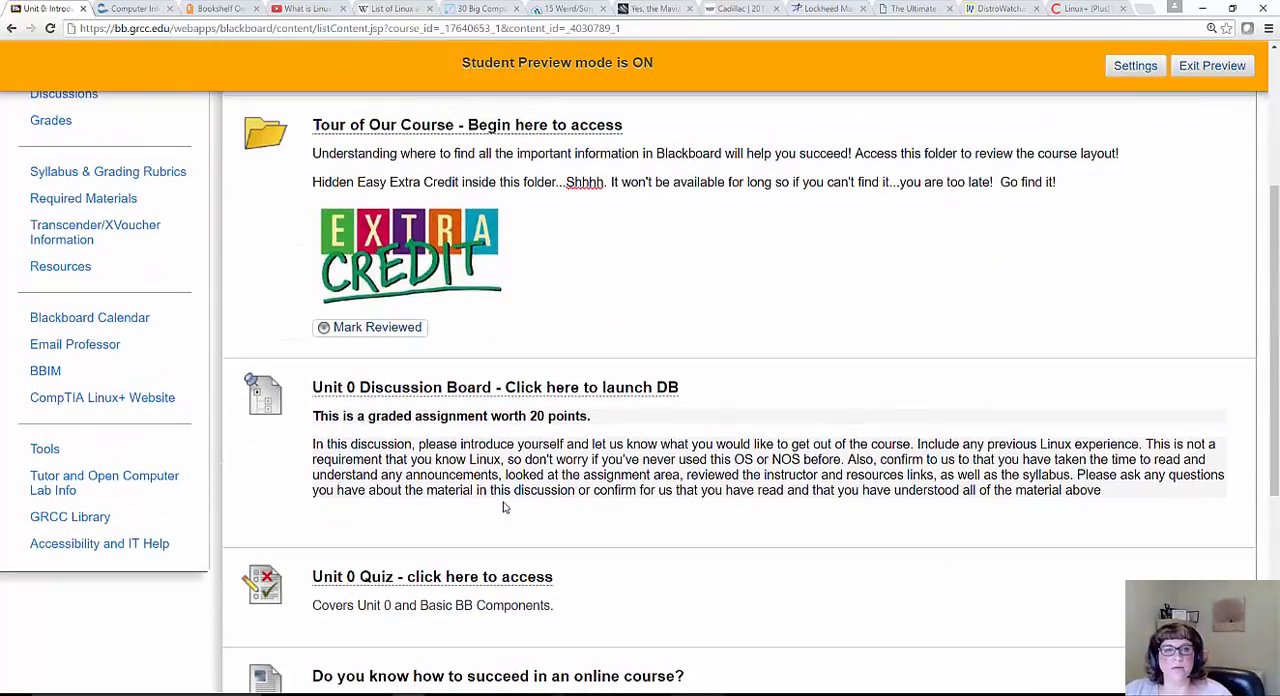
scroll(up, 3)
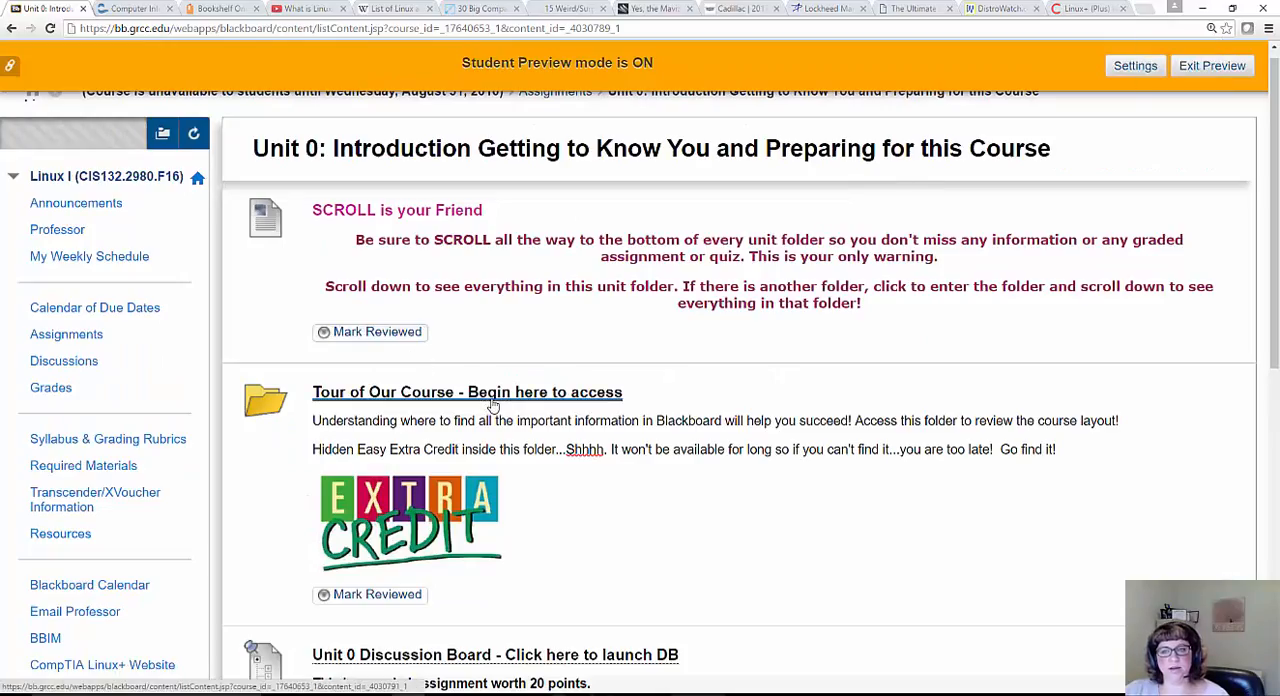
Browse the Tour of Our Course folder, then return to the Assignments listing of unit folders
click(468, 392)
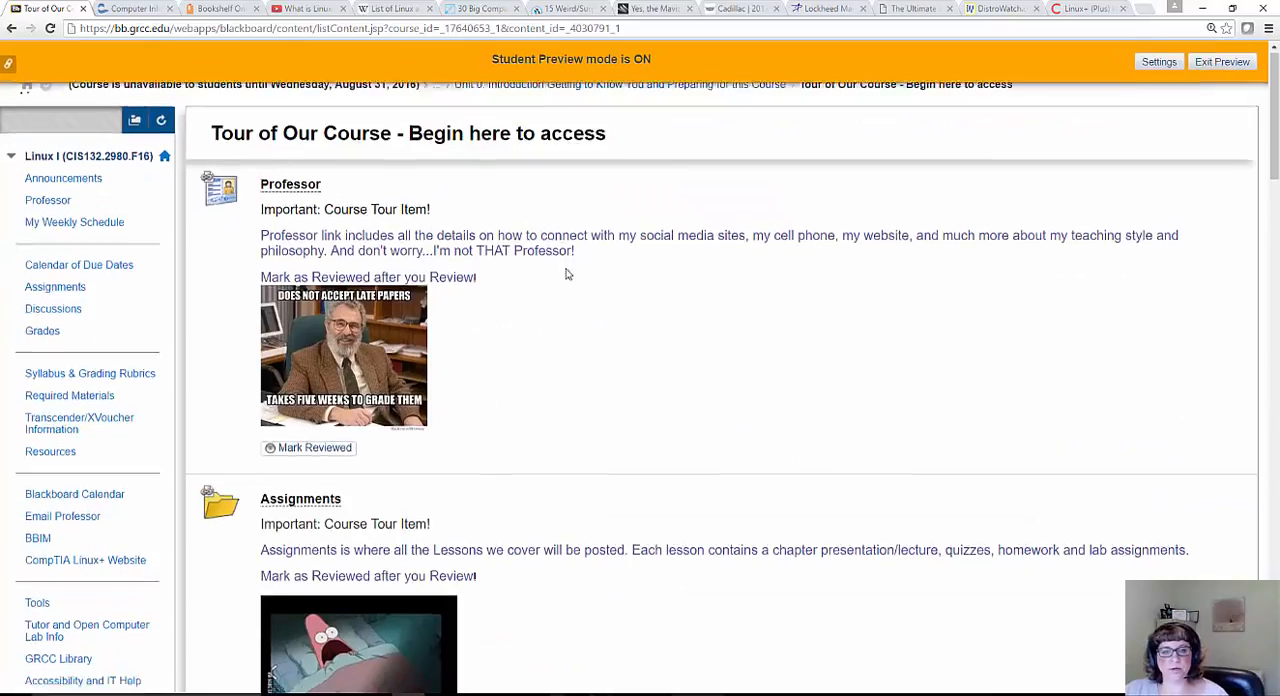
scroll(down, 3)
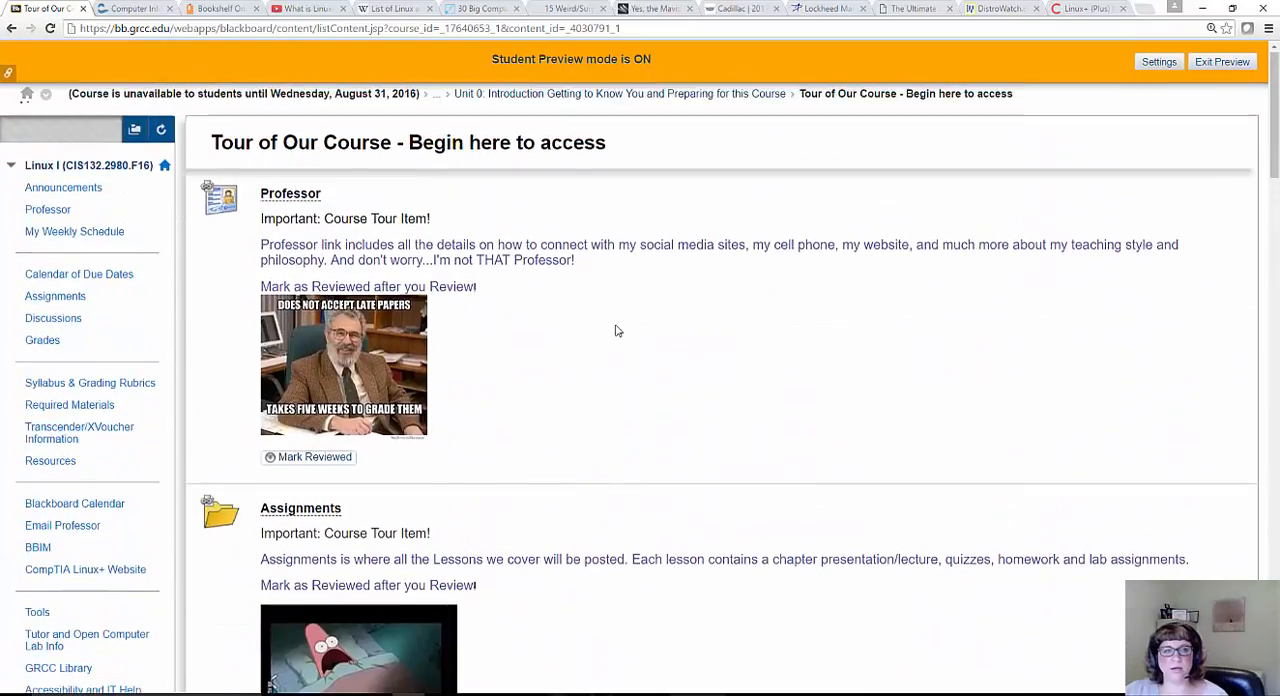
scroll(down, 3)
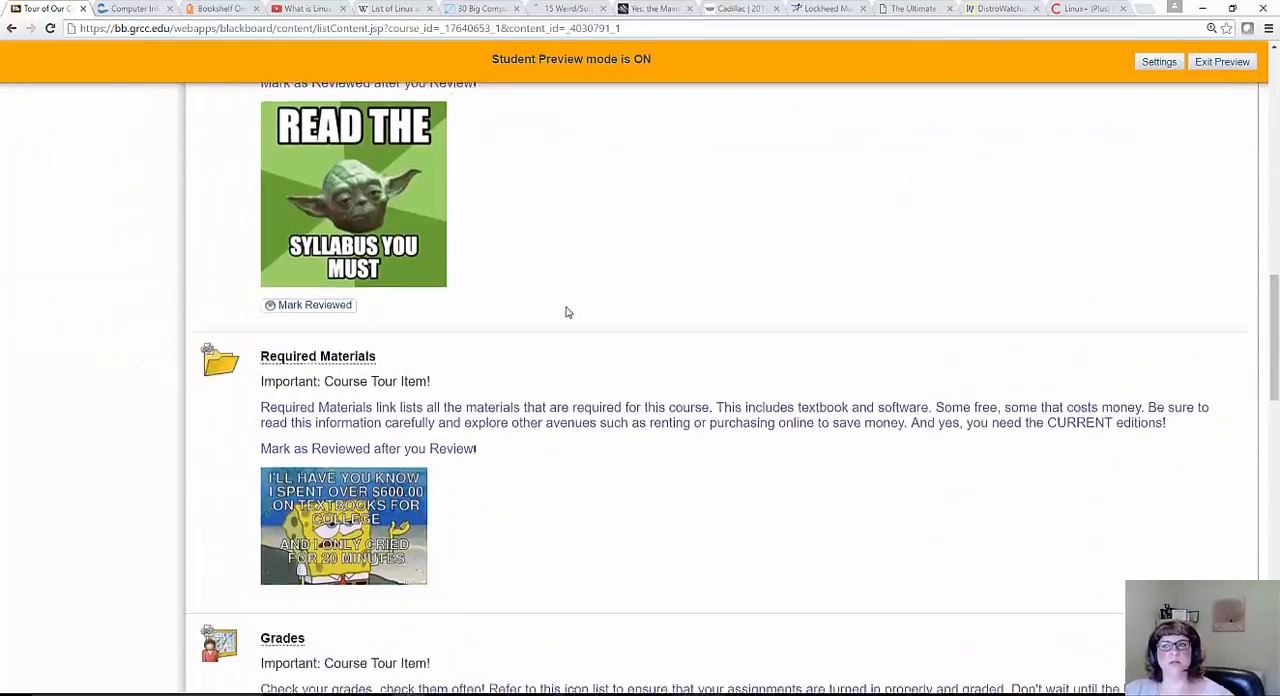
scroll(up, 3)
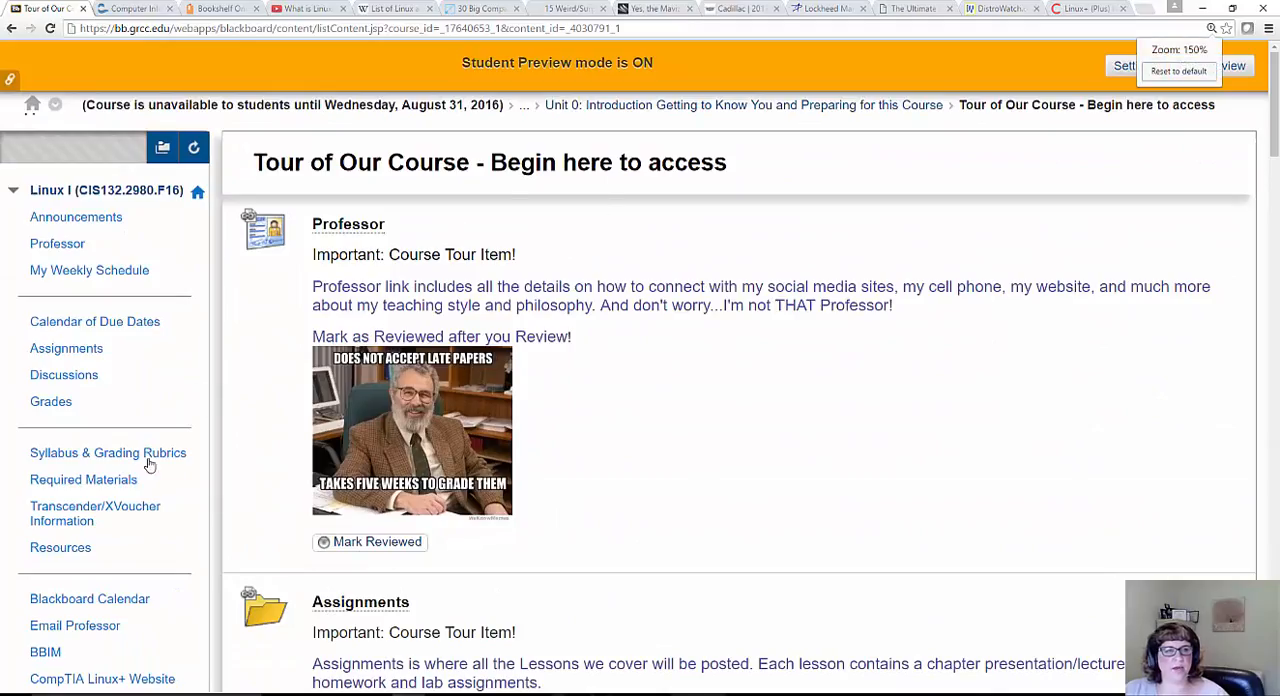
scroll(down, 3)
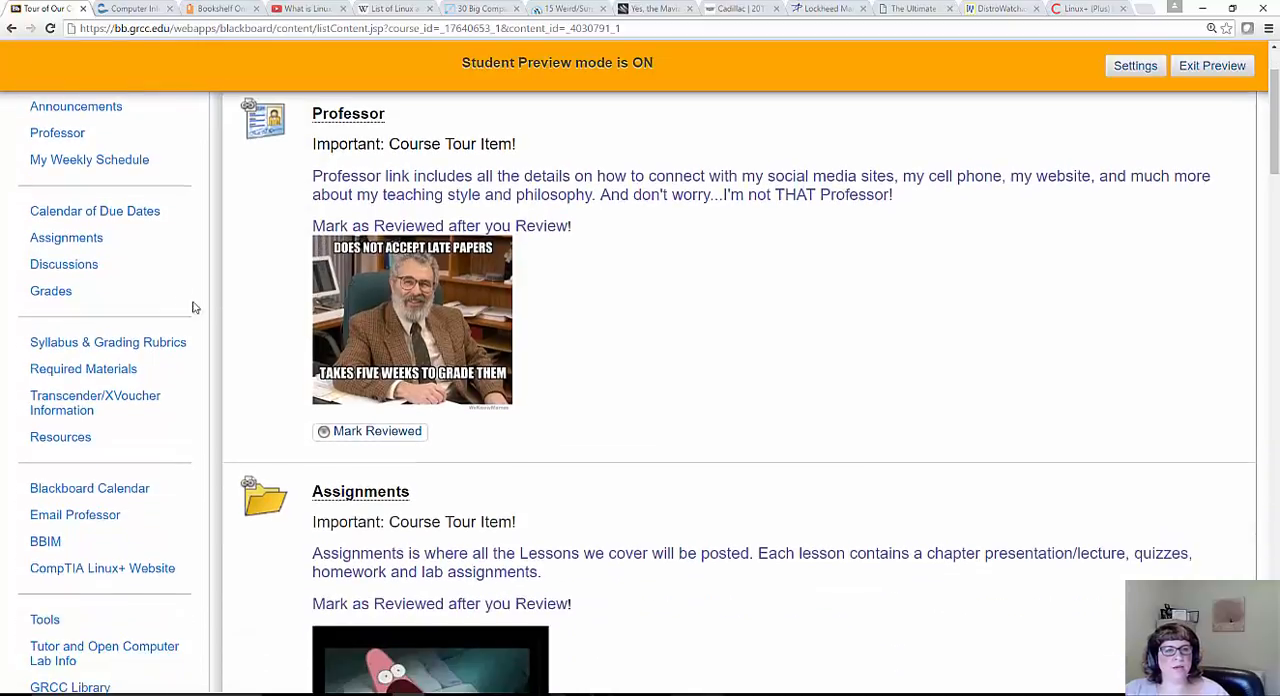
click(66, 236)
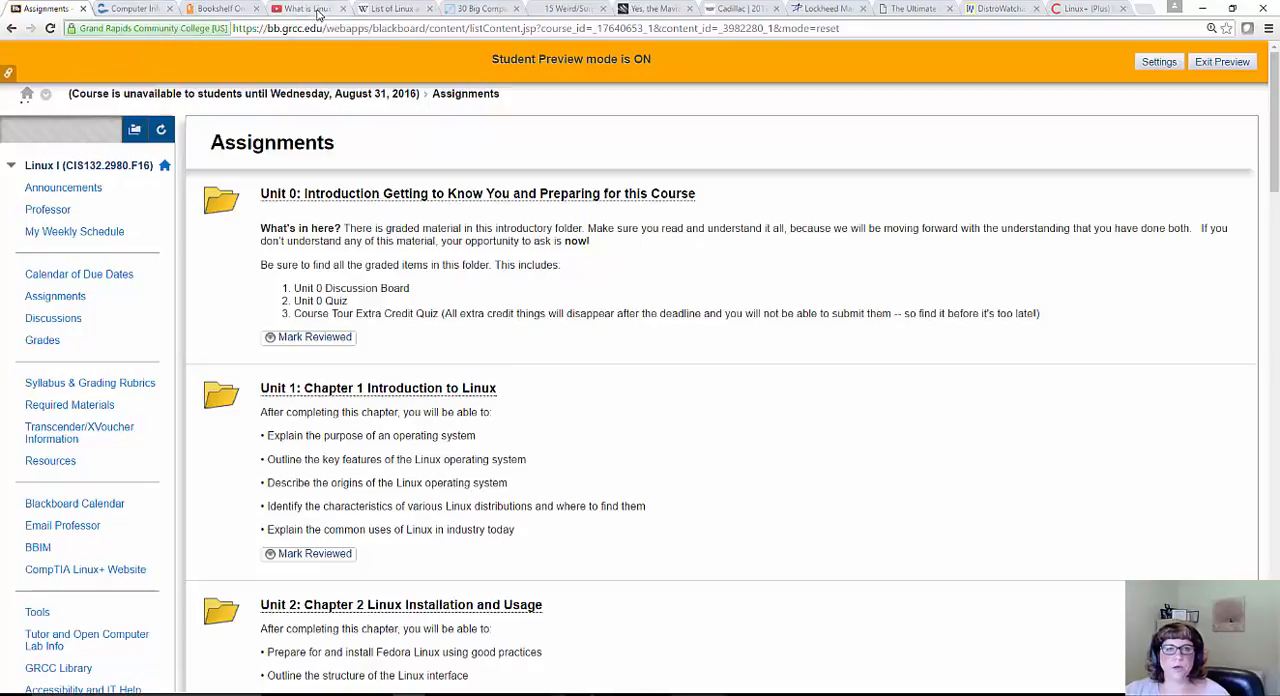
mouse_move(304, 8)
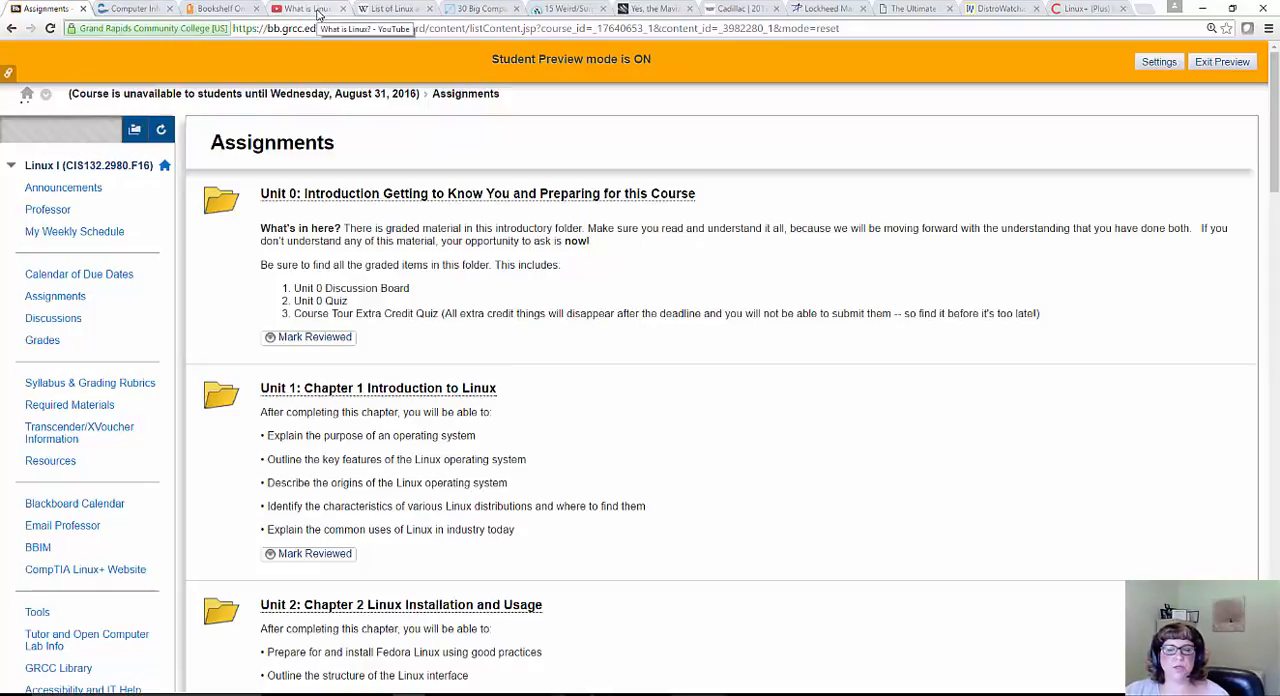
Switch to the 'What is Linux?' Techquickie video tab on YouTube
click(304, 8)
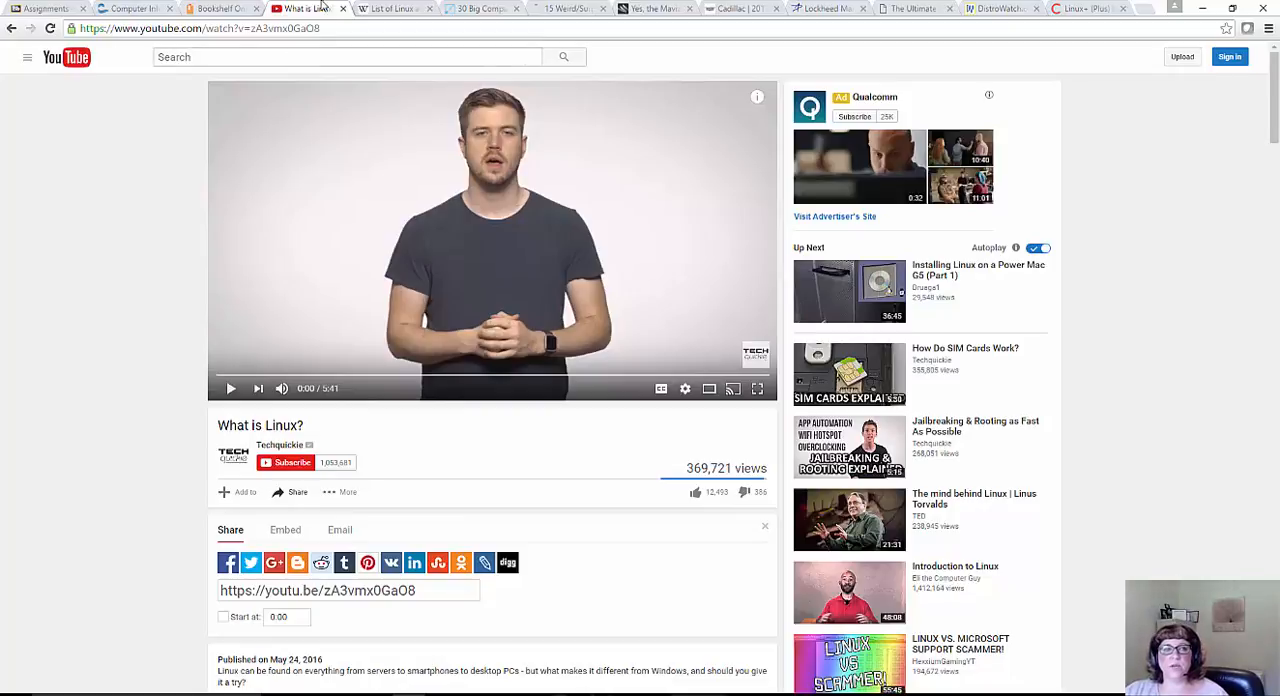
Bring up the List of Linux adopters article and scroll past government and education to Businesses and non-profits
click(390, 8)
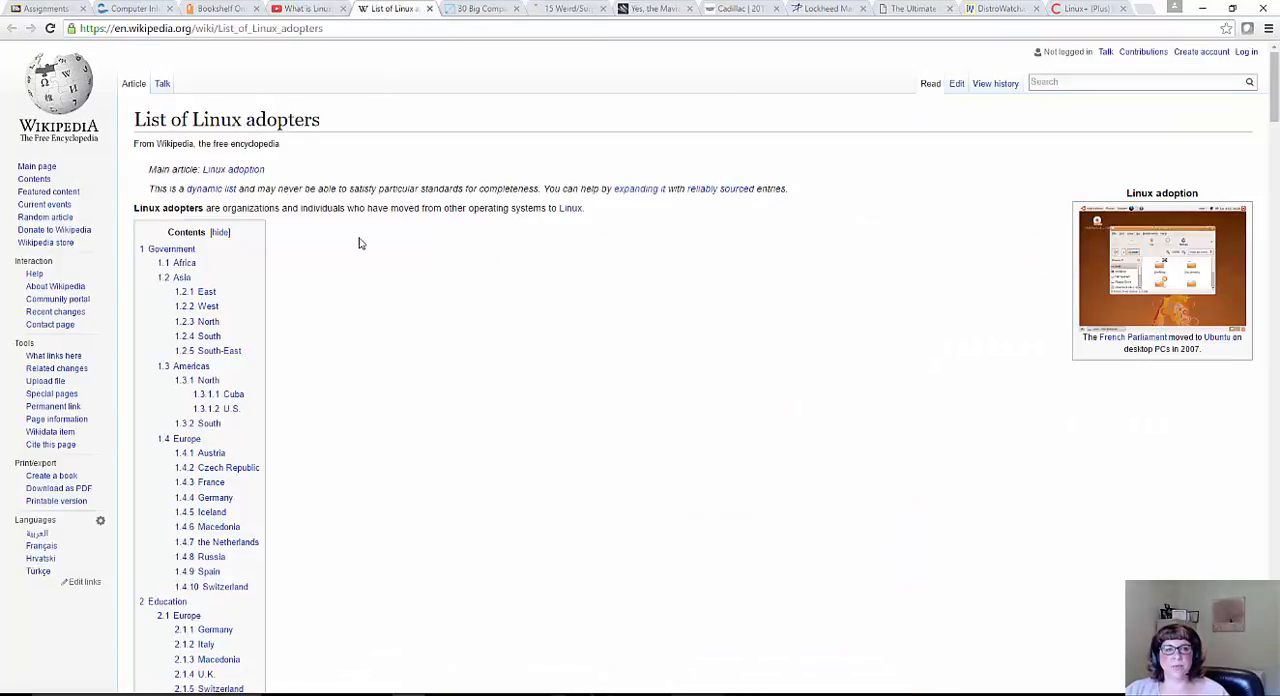
scroll(down, 3)
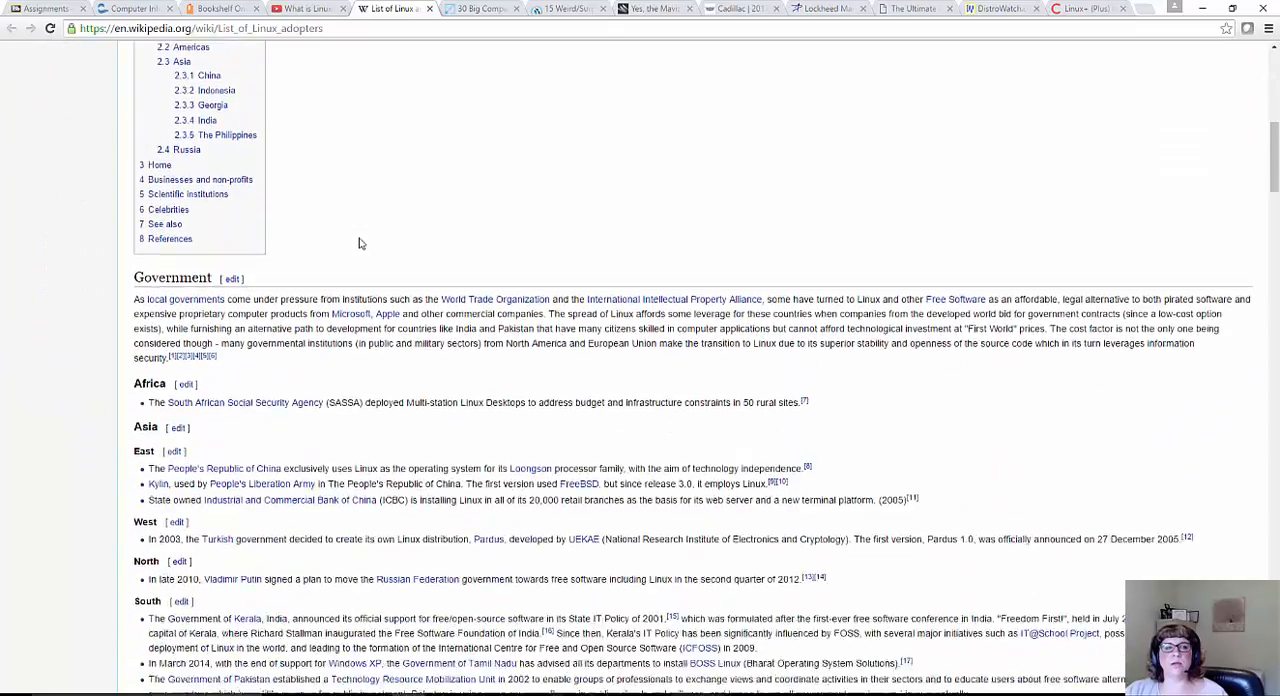
scroll(down, 3)
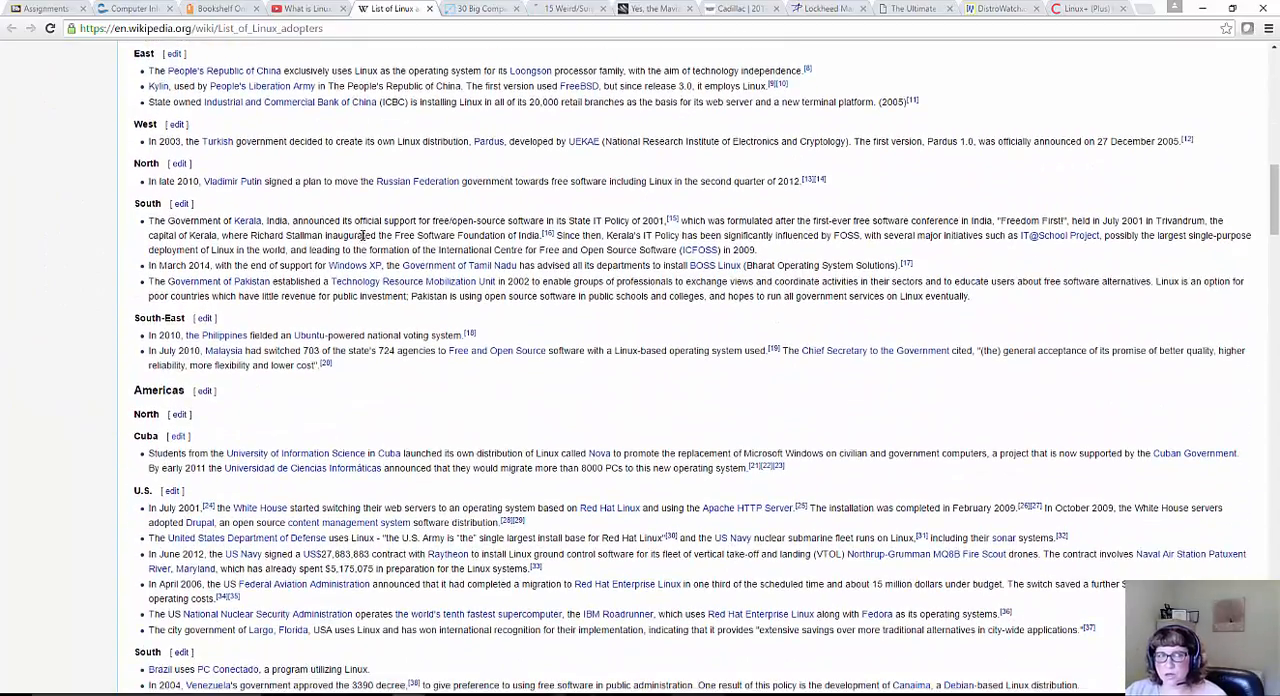
scroll(down, 3)
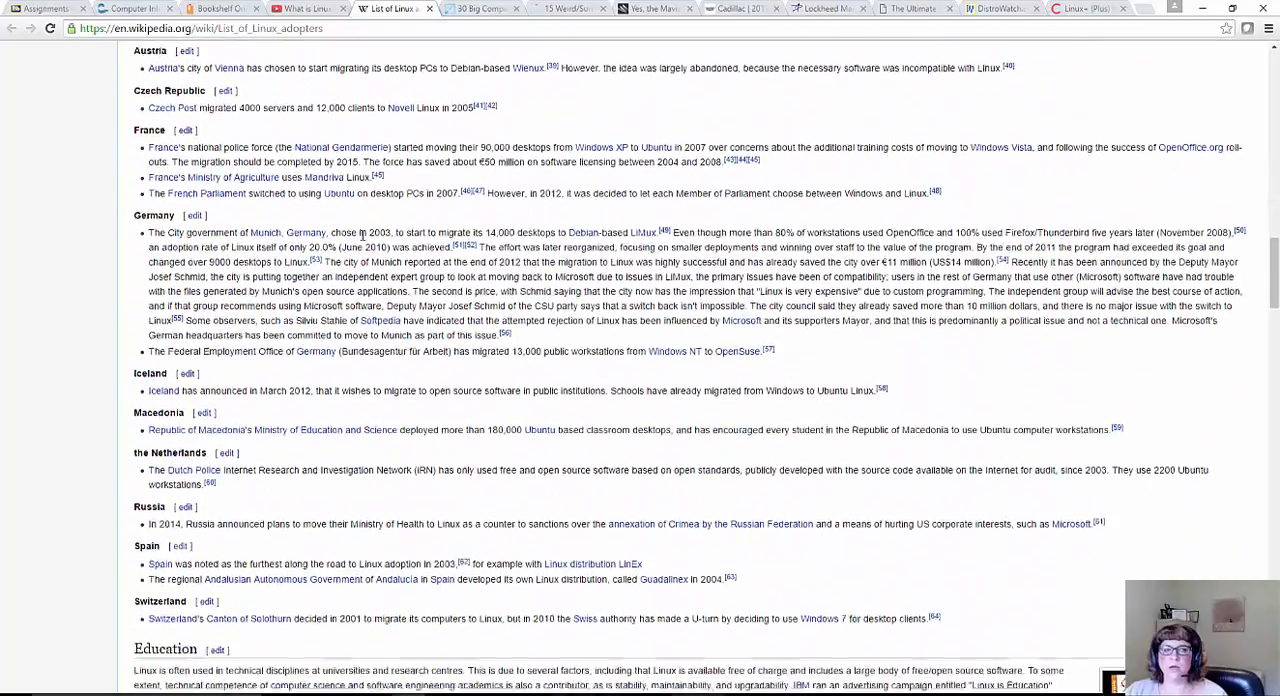
scroll(down, 3)
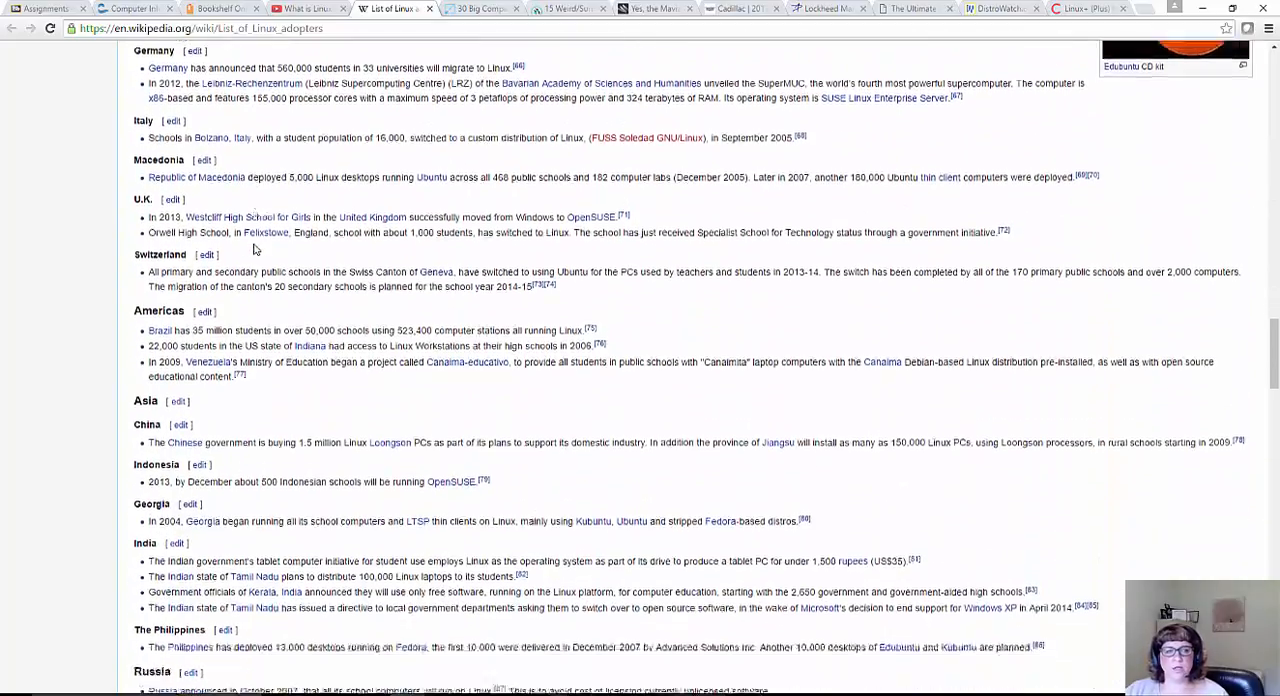
scroll(down, 3)
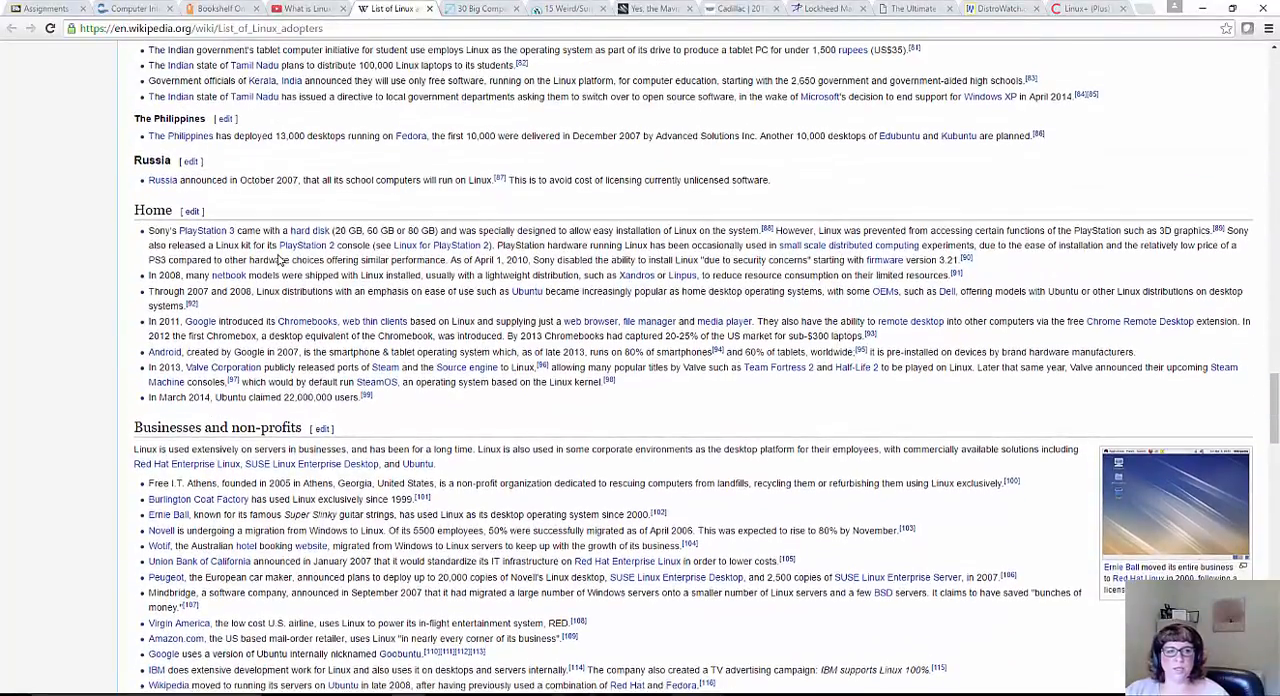
scroll(down, 3)
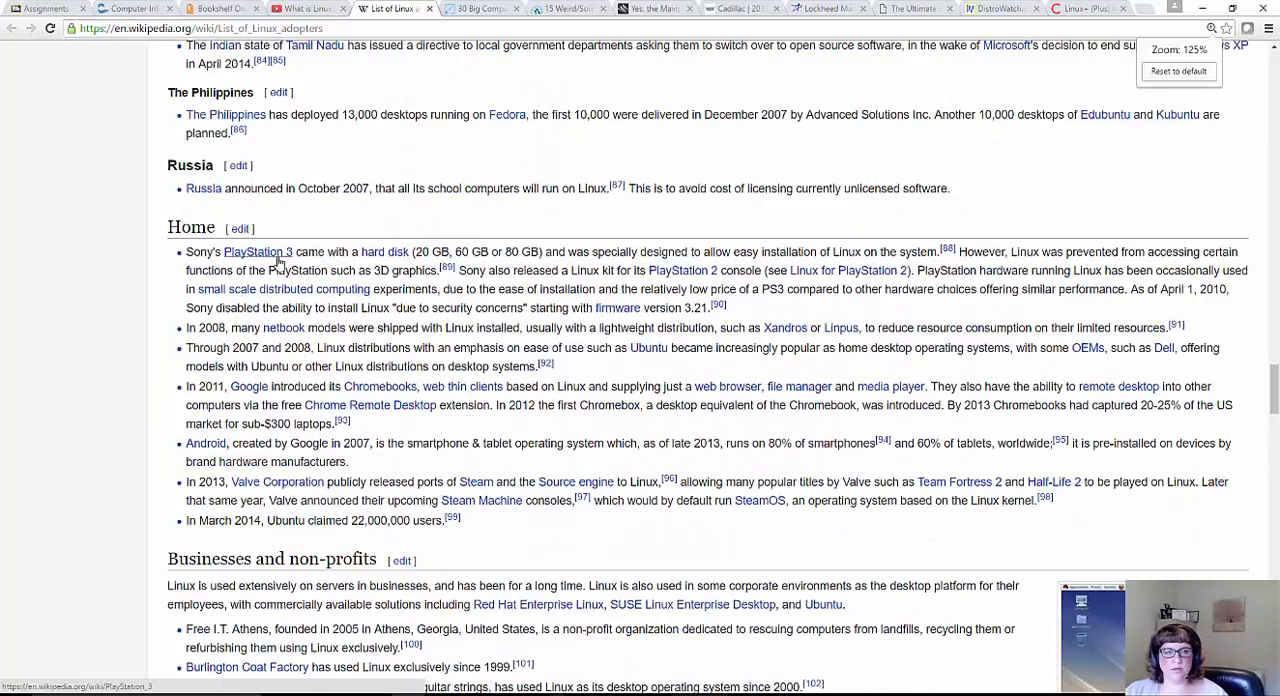
scroll(down, 3)
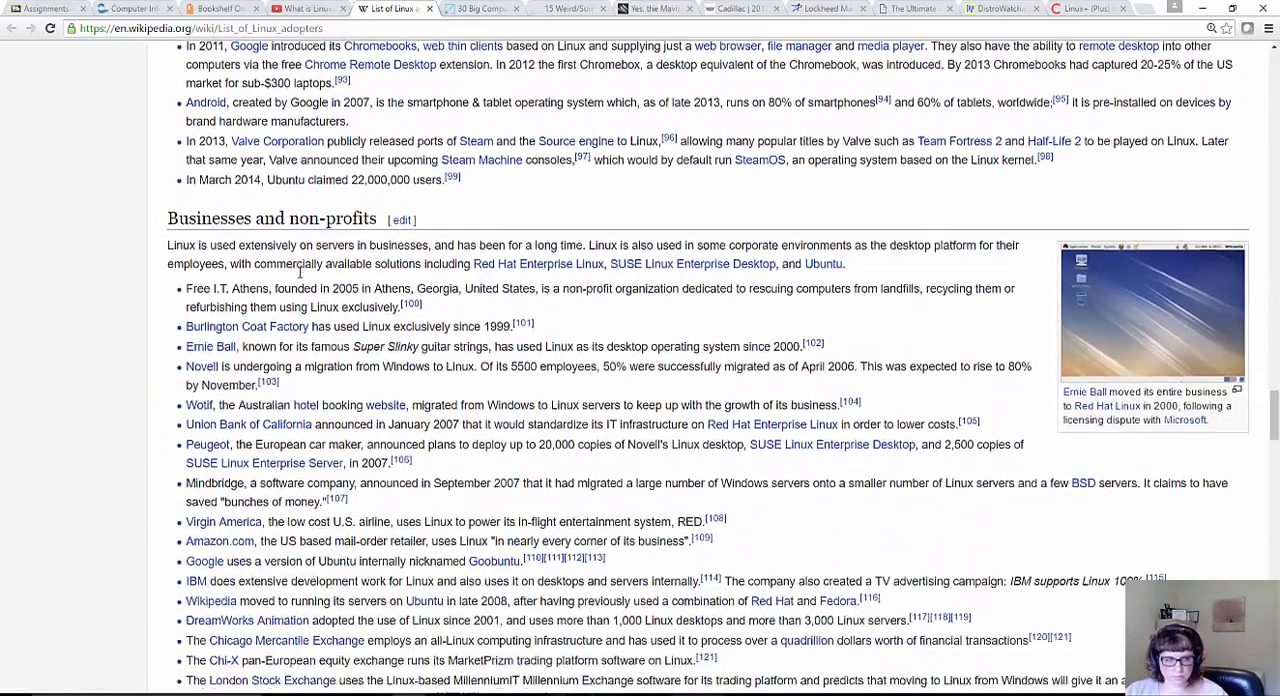
scroll(down, 3)
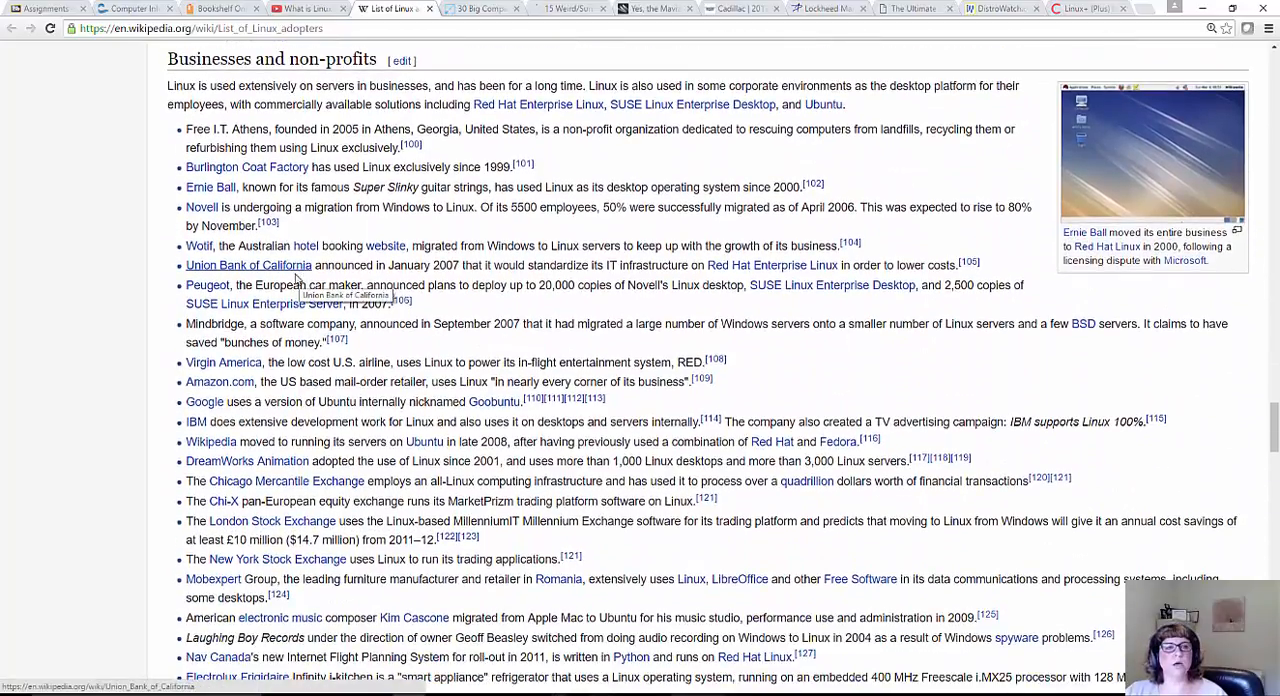
scroll(down, 3)
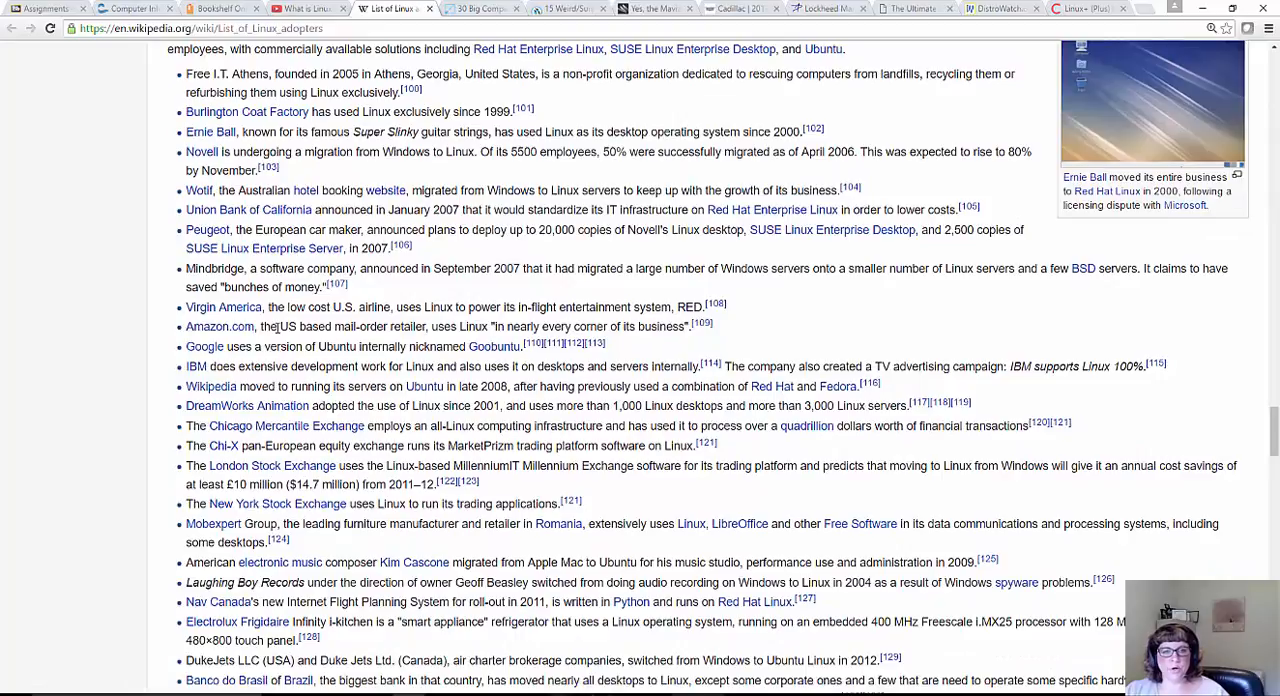
mouse_move(384, 400)
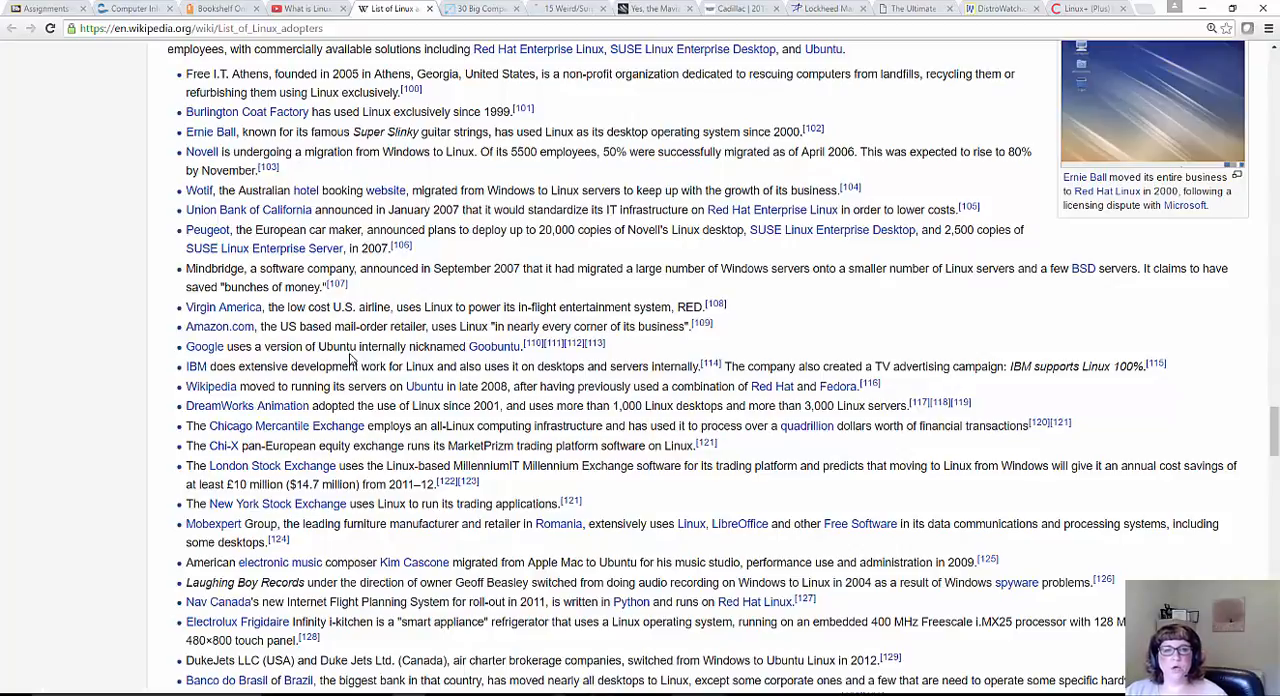
mouse_move(348, 352)
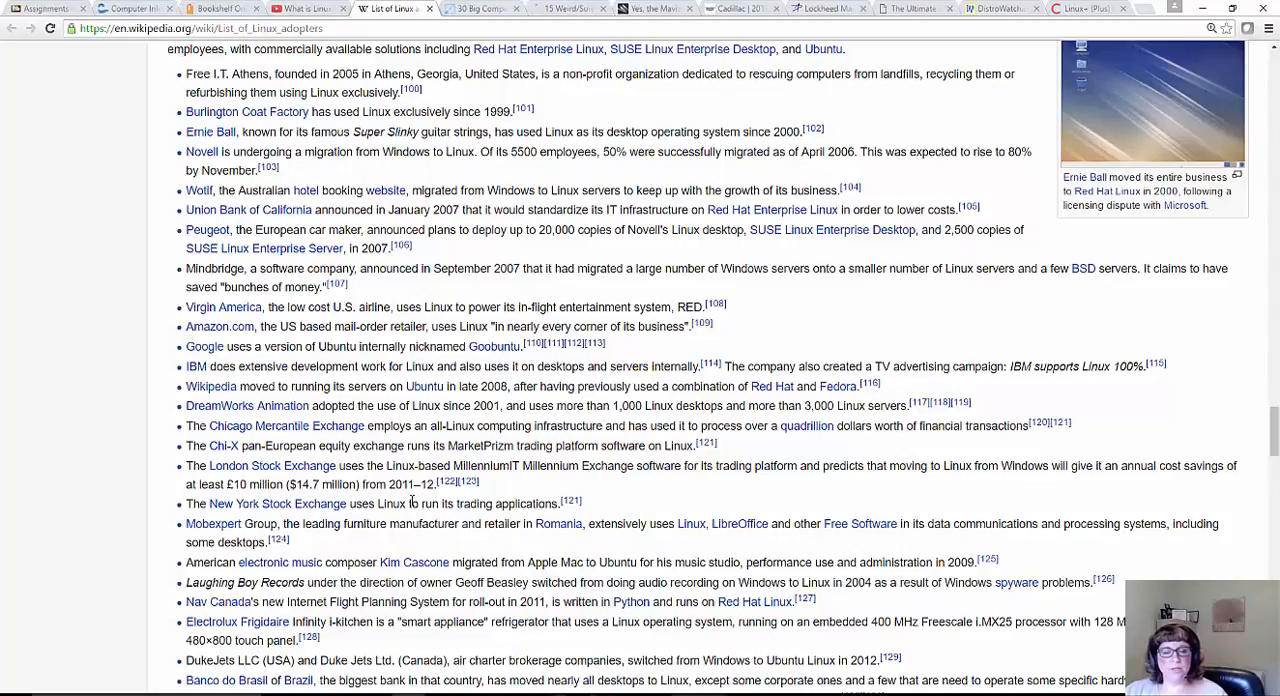
mouse_move(412, 500)
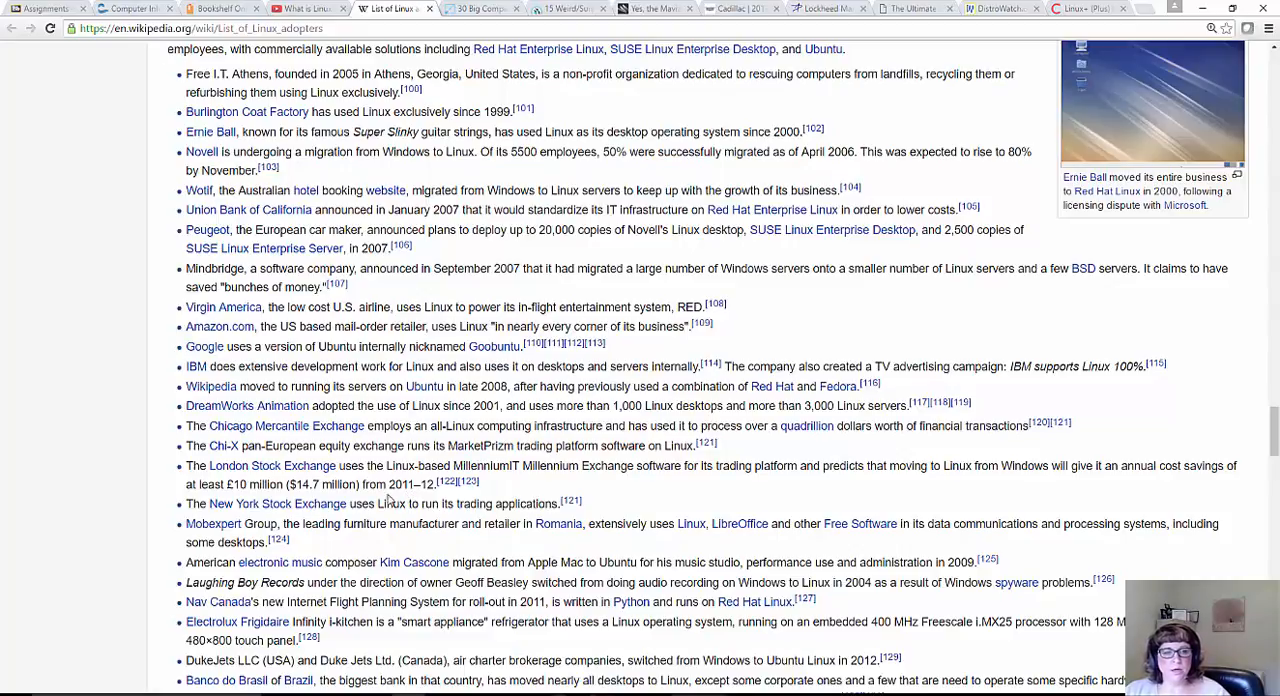
Scroll down through Scientific institutions and Celebrities to the References section
scroll(down, 3)
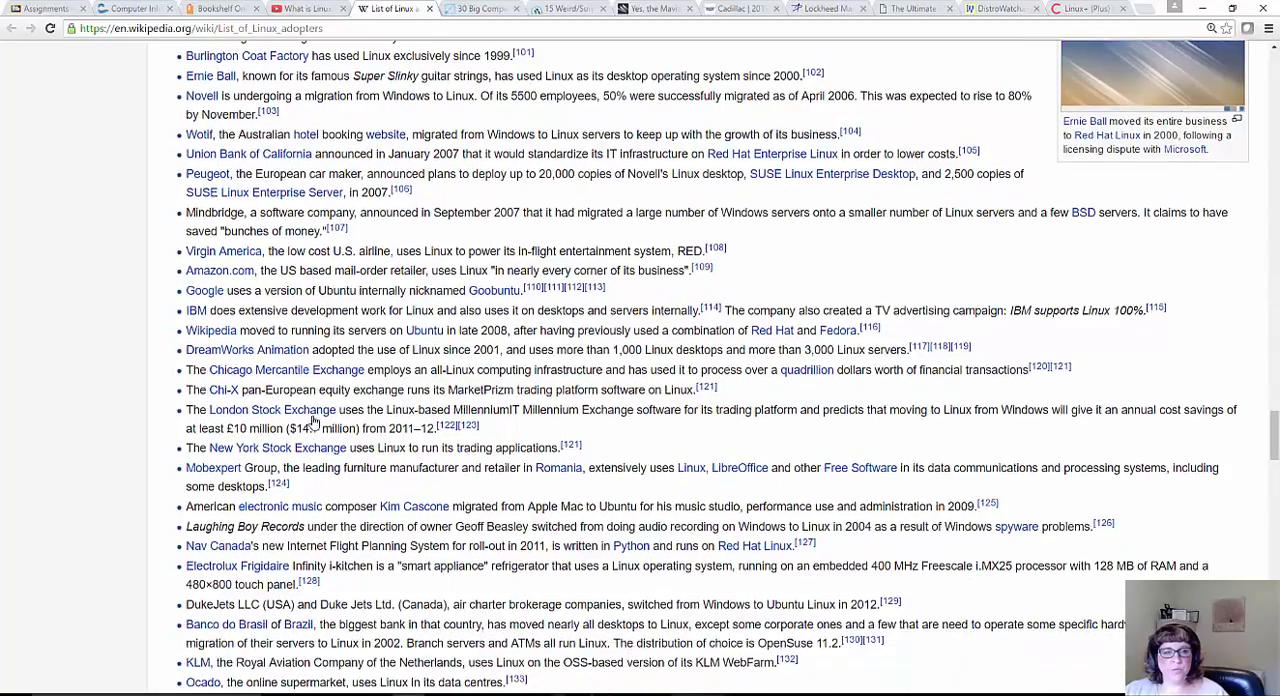
scroll(down, 3)
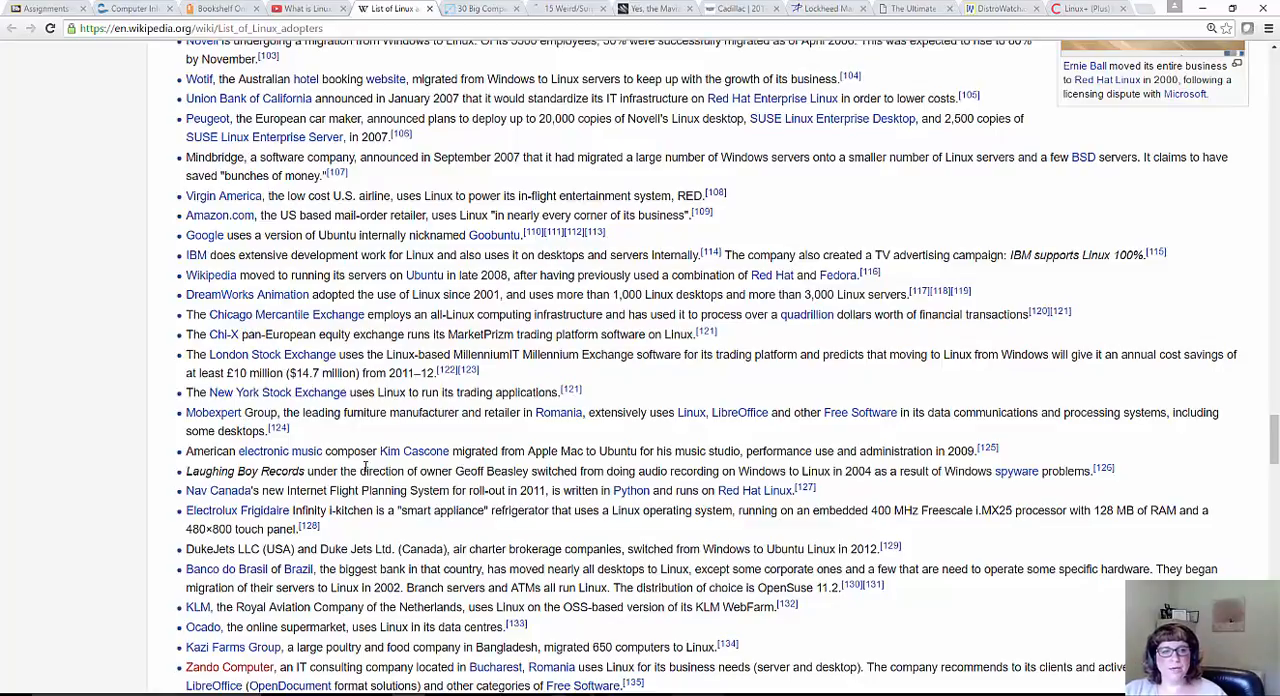
scroll(down, 3)
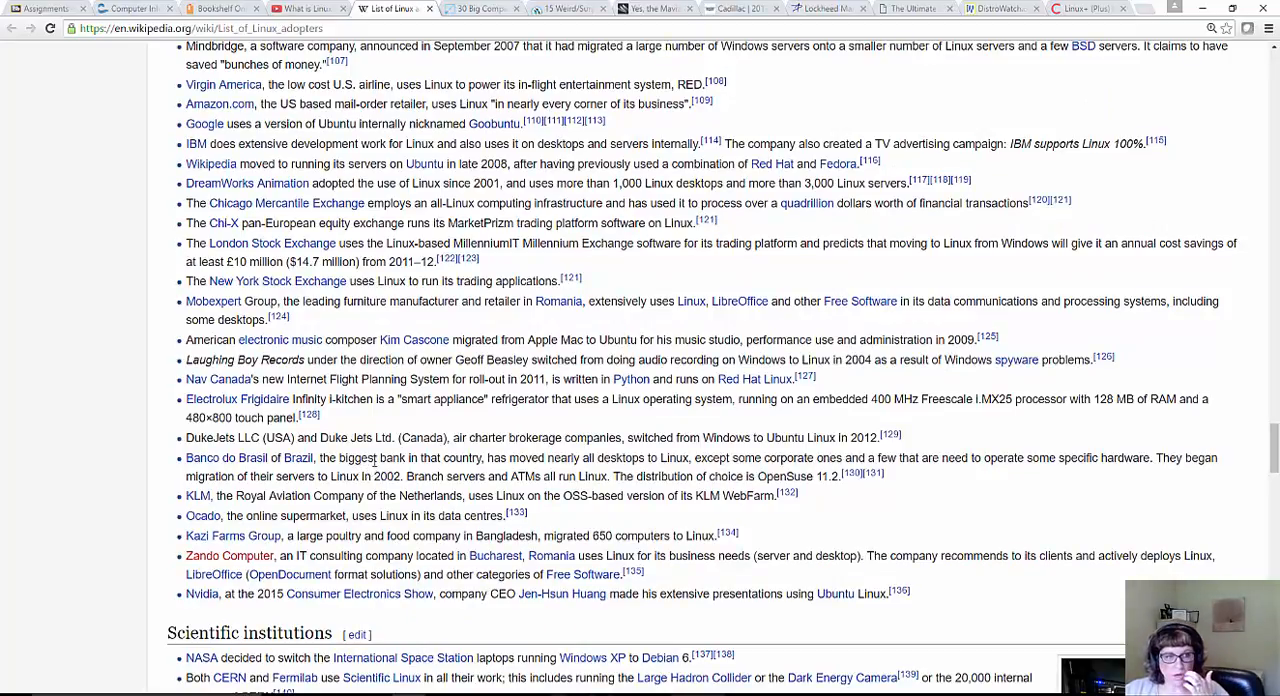
scroll(down, 3)
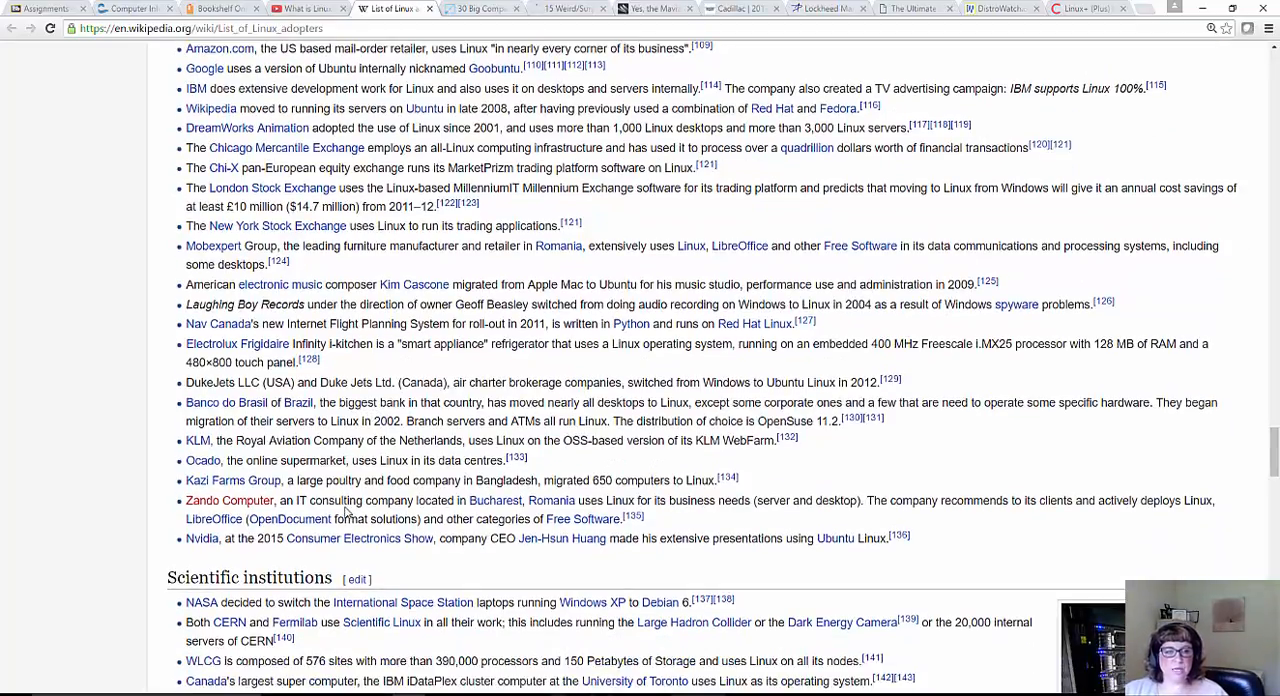
scroll(down, 3)
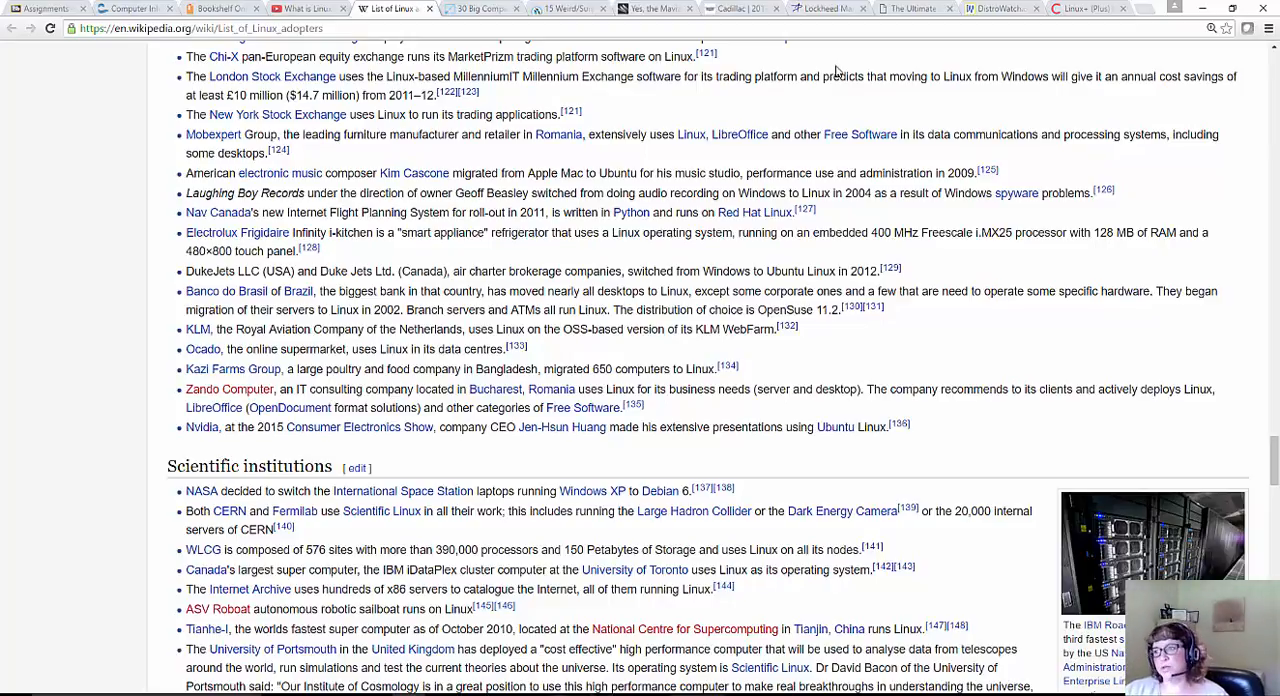
scroll(down, 3)
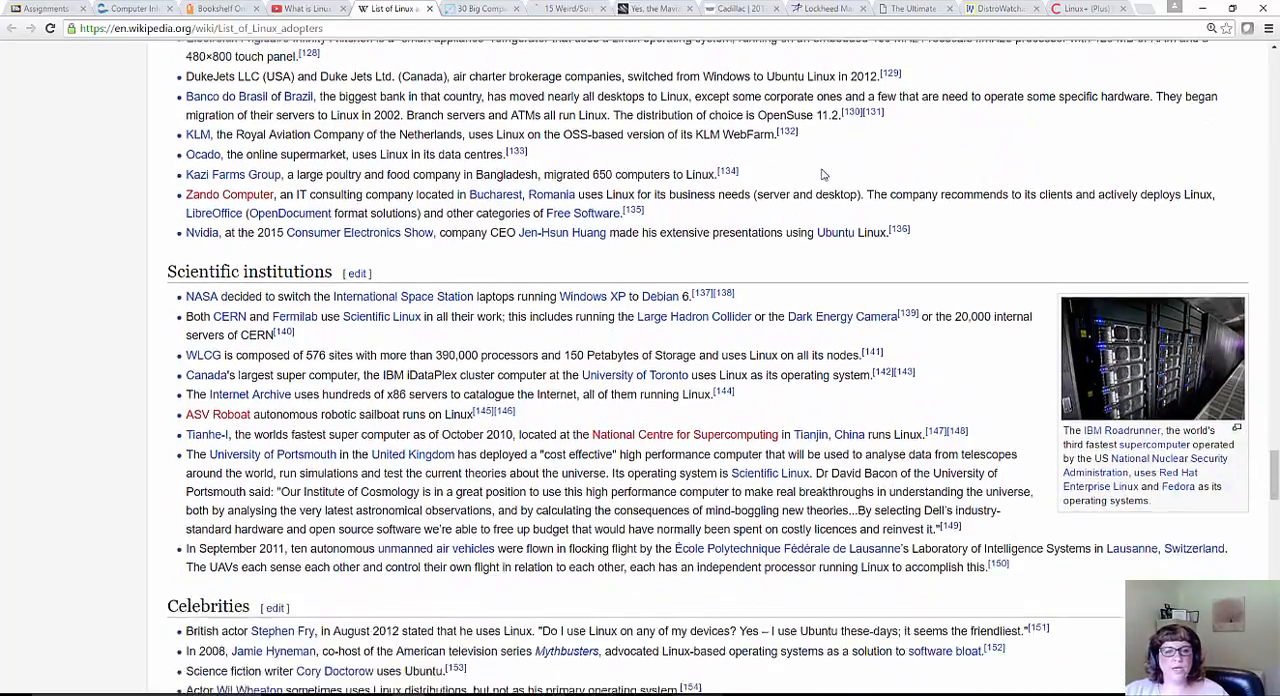
scroll(down, 3)
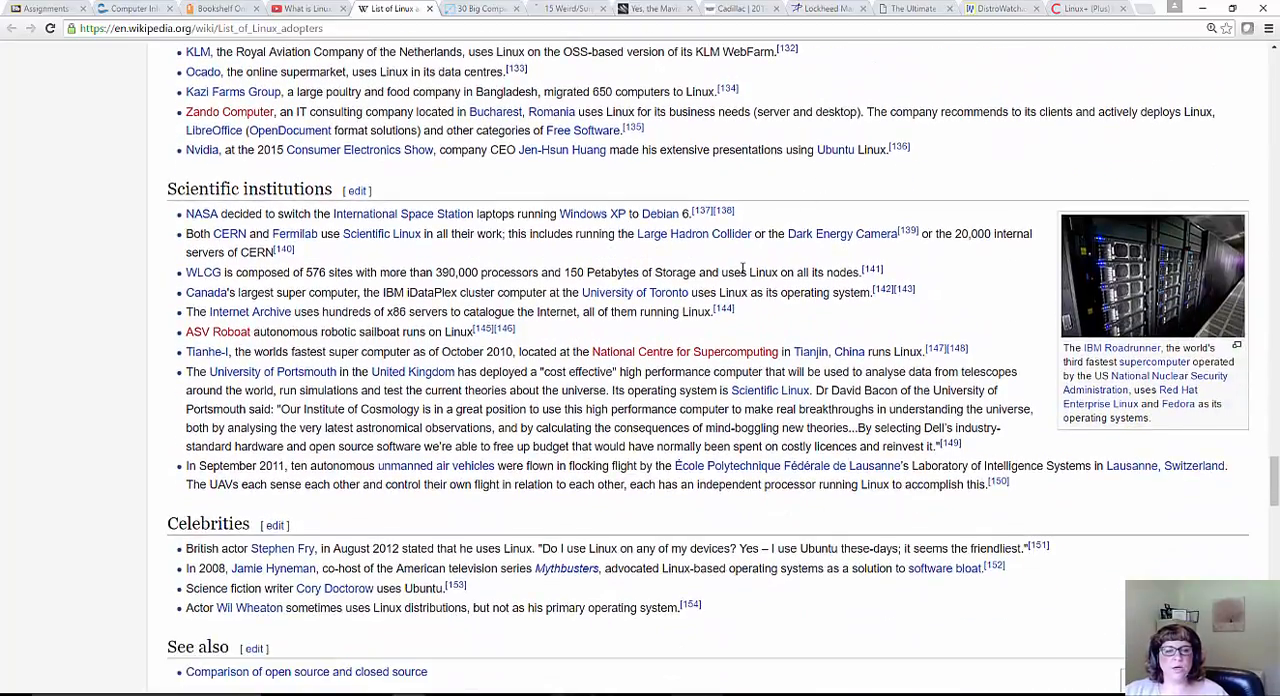
scroll(down, 3)
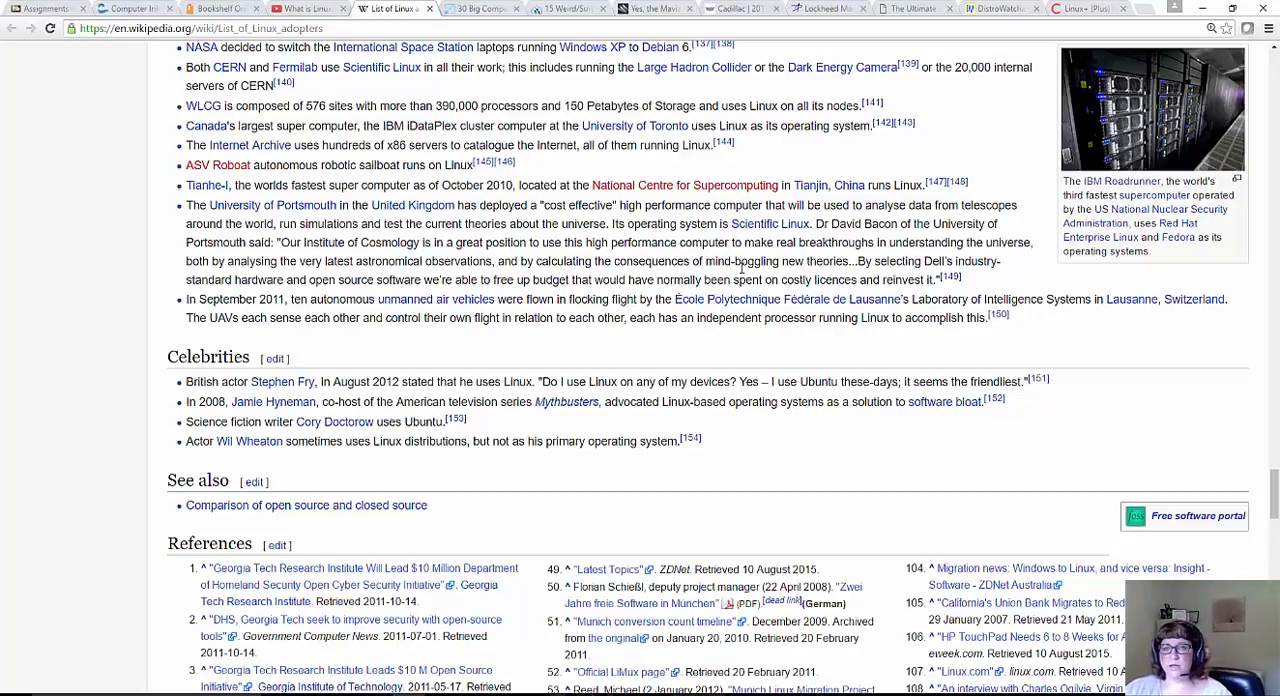
Move back up the article to land on its Contents list
scroll(up, 3)
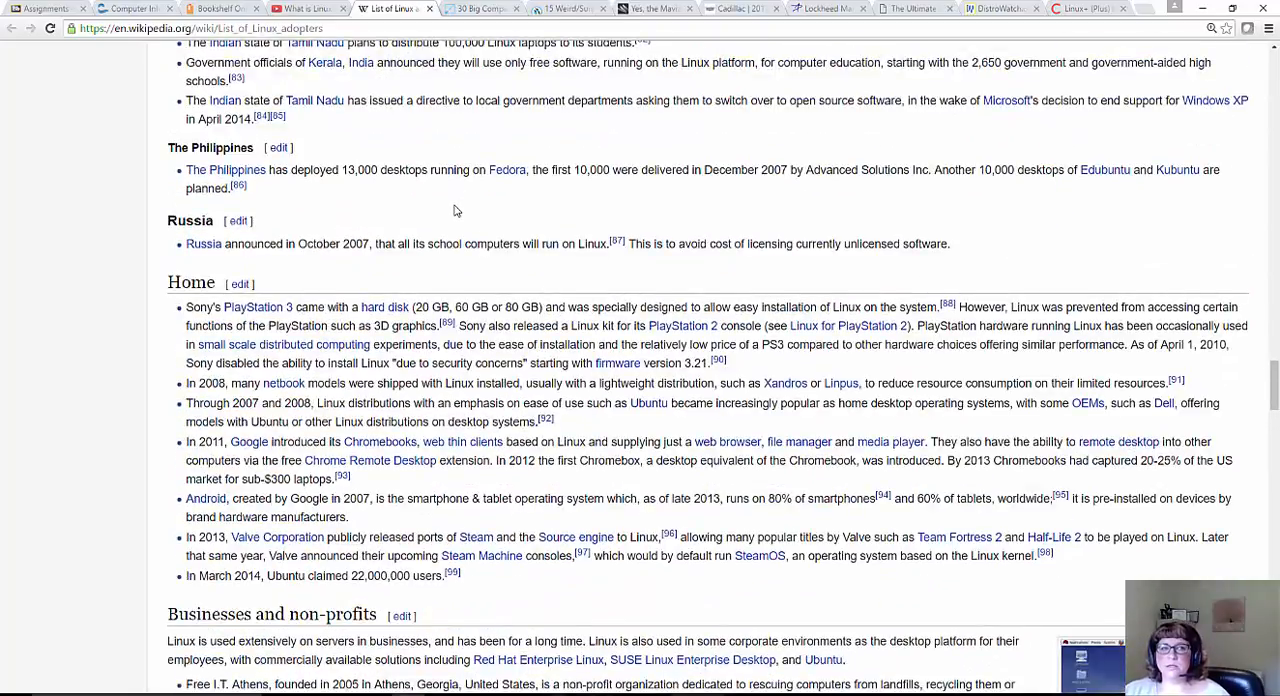
scroll(down, 3)
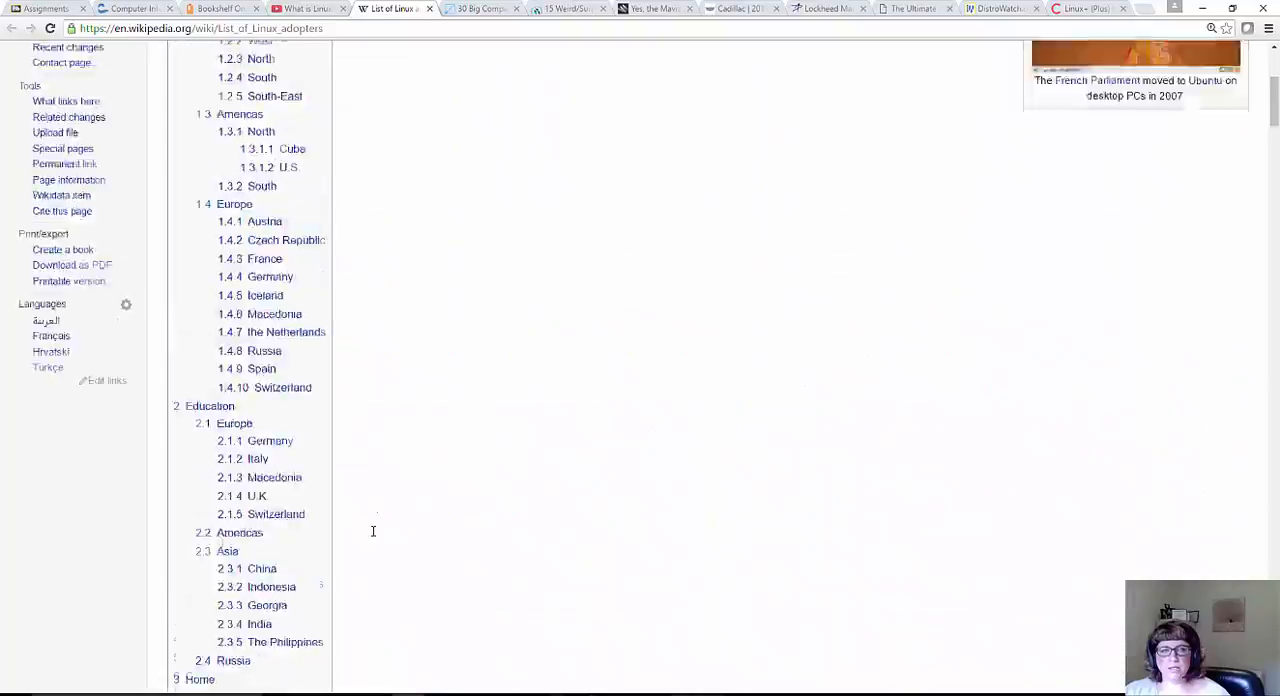
Show Tecmint's '30 Big Companies and Devices Running on GNU/Linux' and scroll from Google down to Submarines
click(484, 8)
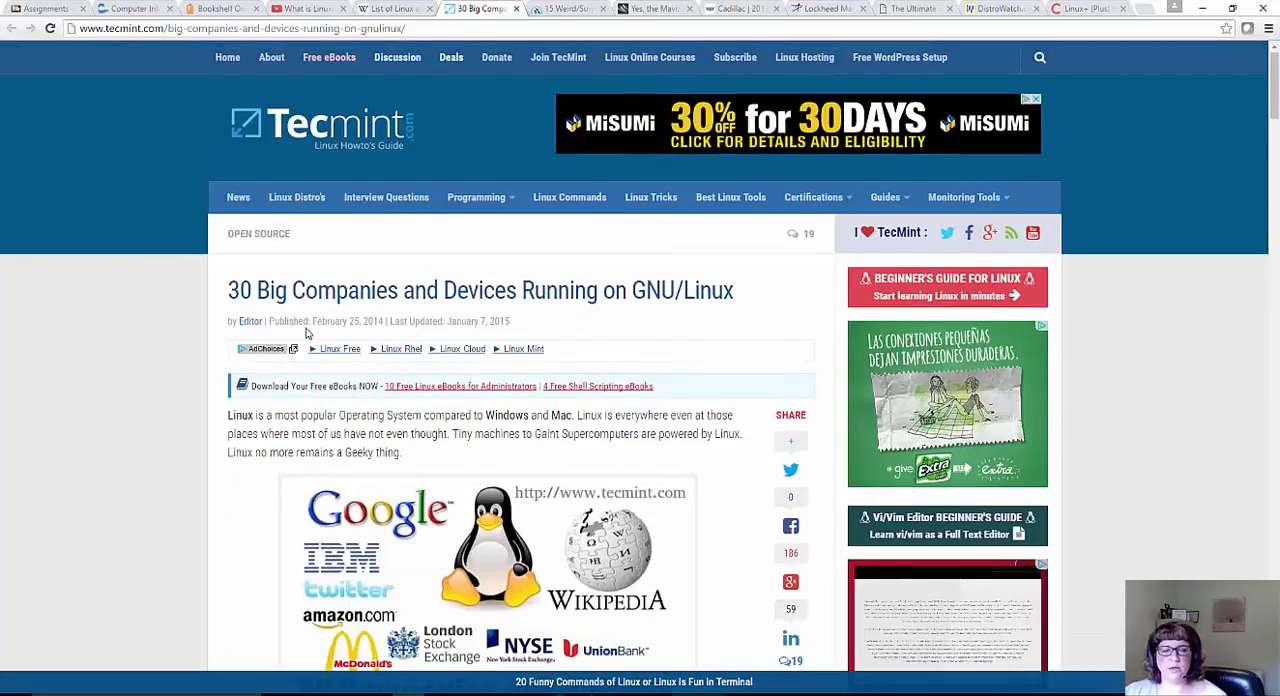
scroll(down, 3)
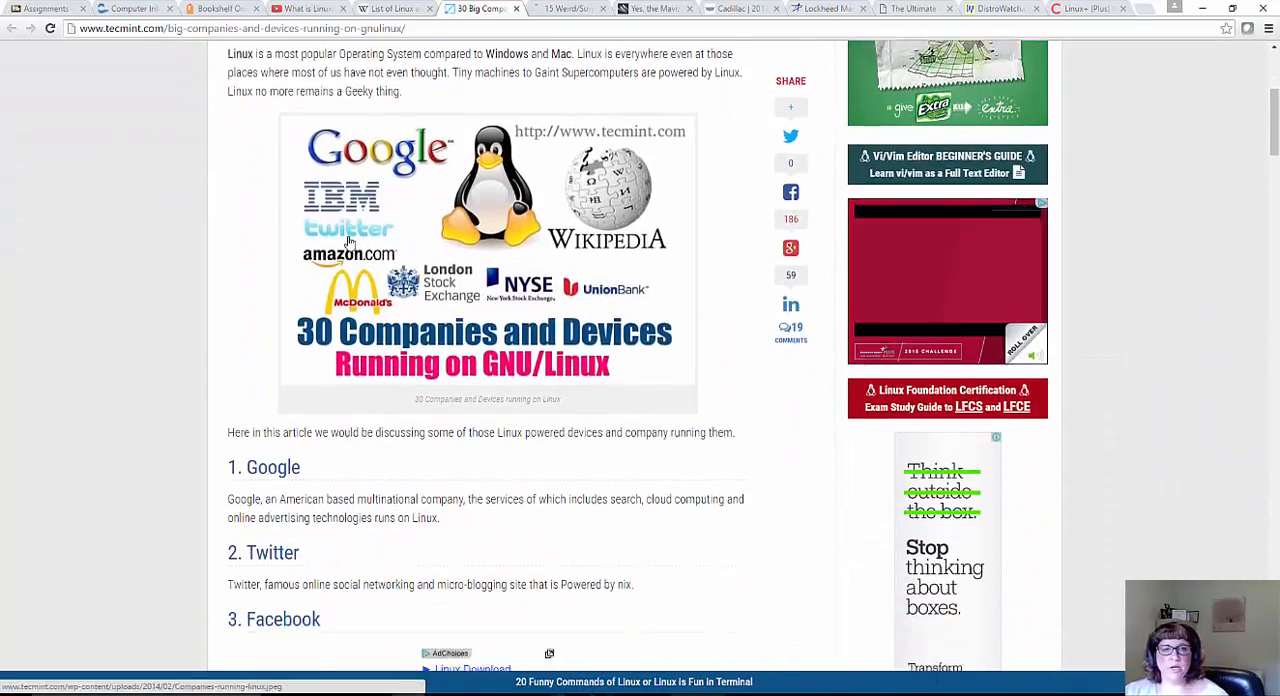
scroll(down, 3)
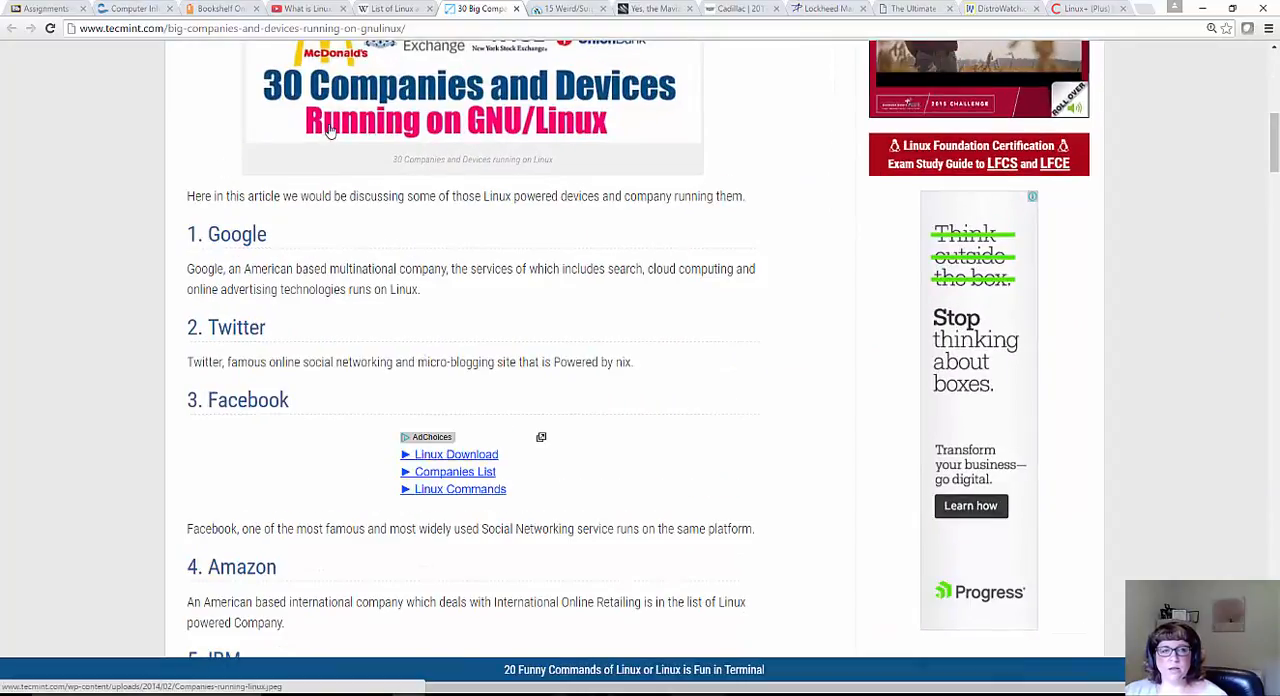
mouse_move(270, 270)
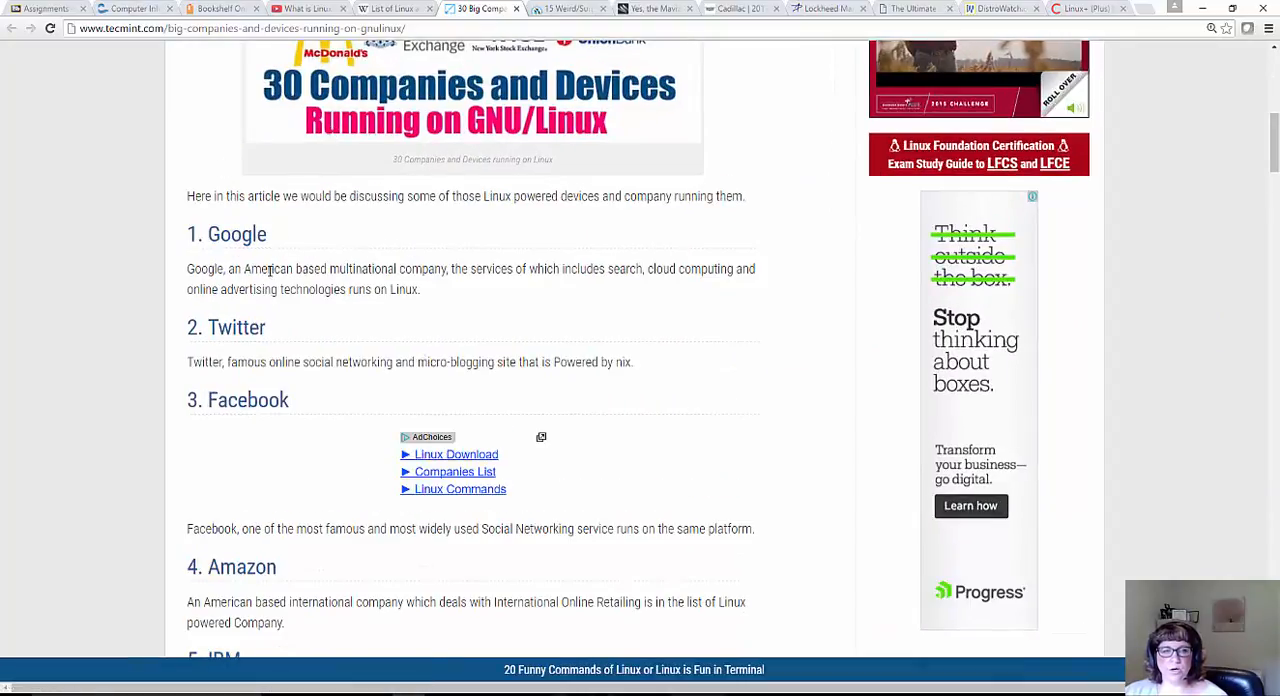
scroll(down, 3)
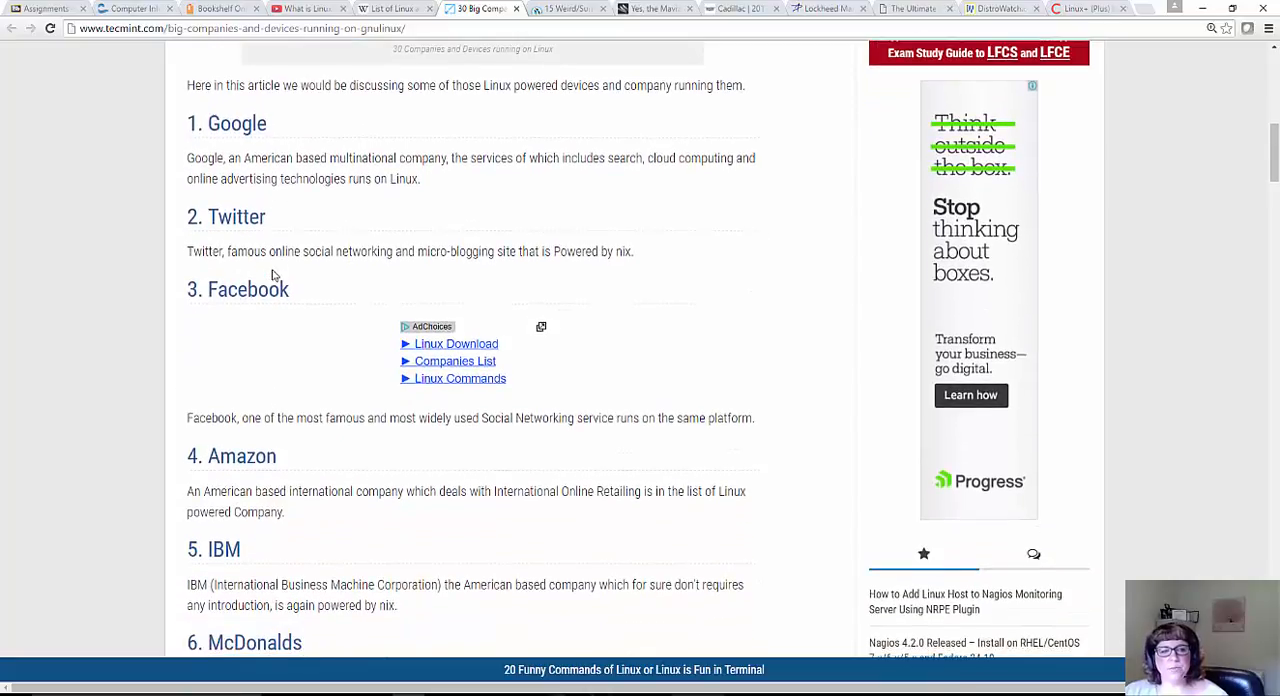
scroll(down, 3)
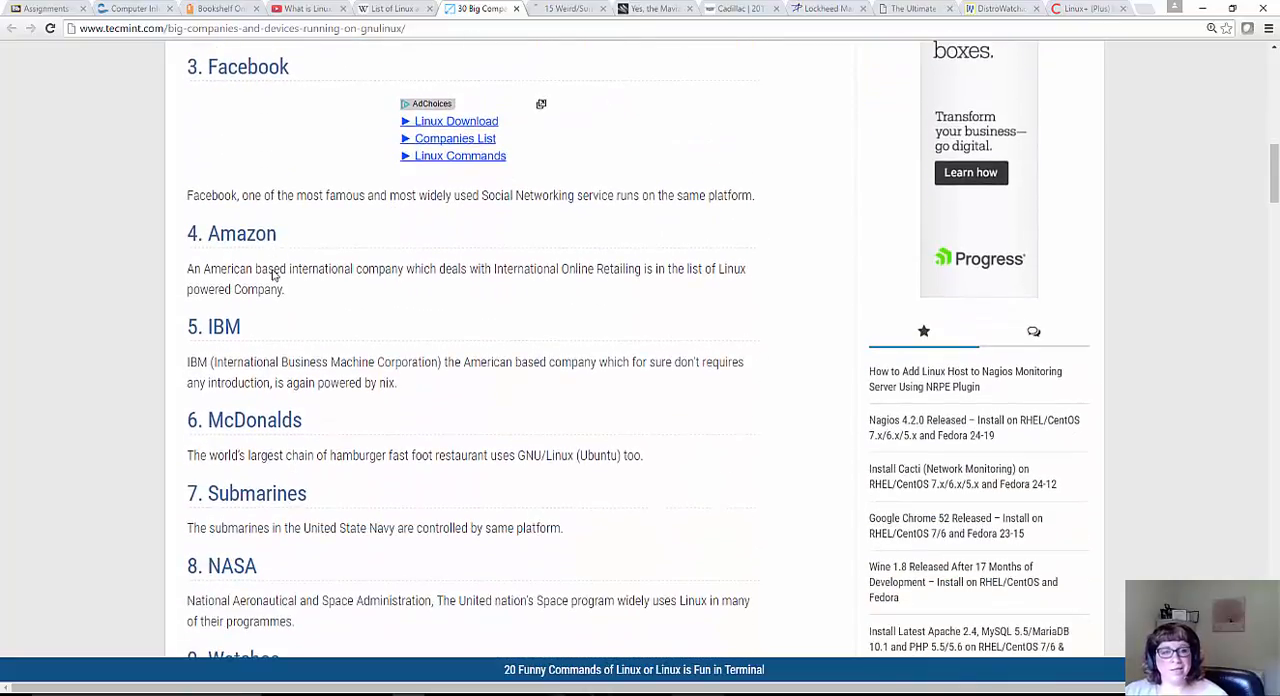
scroll(down, 3)
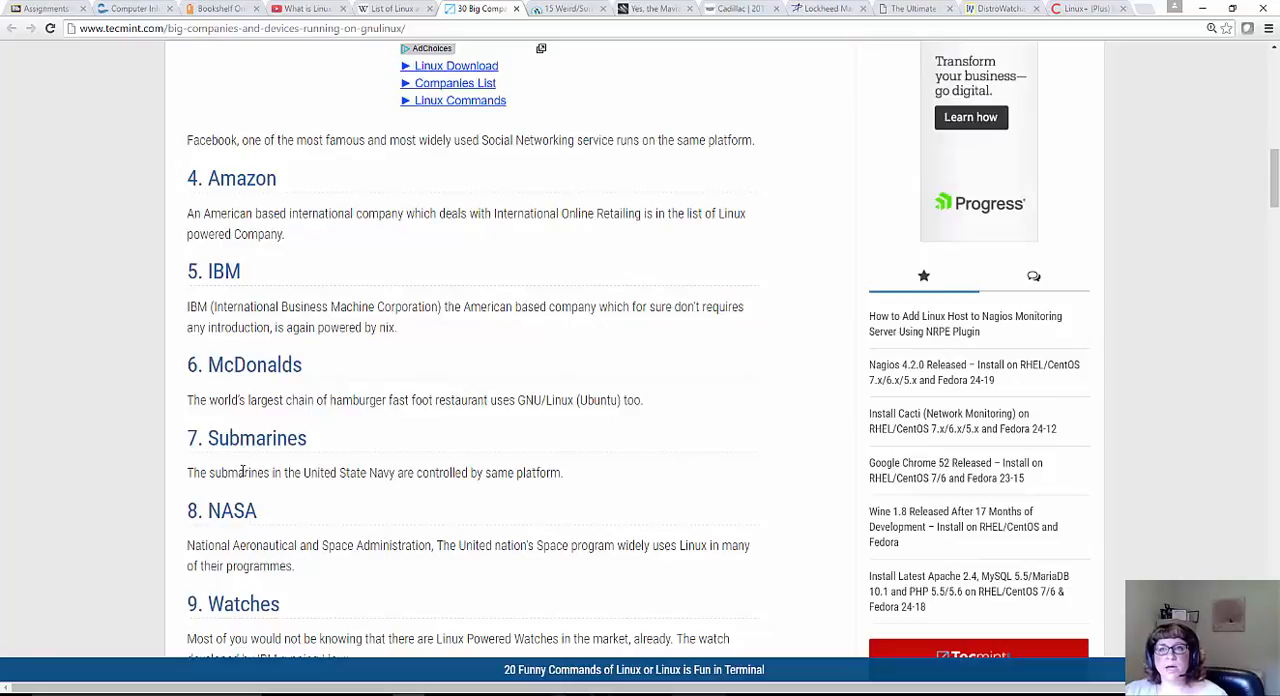
Show Lockheed Martin's submarine systems integration press release and scroll into its text
click(820, 8)
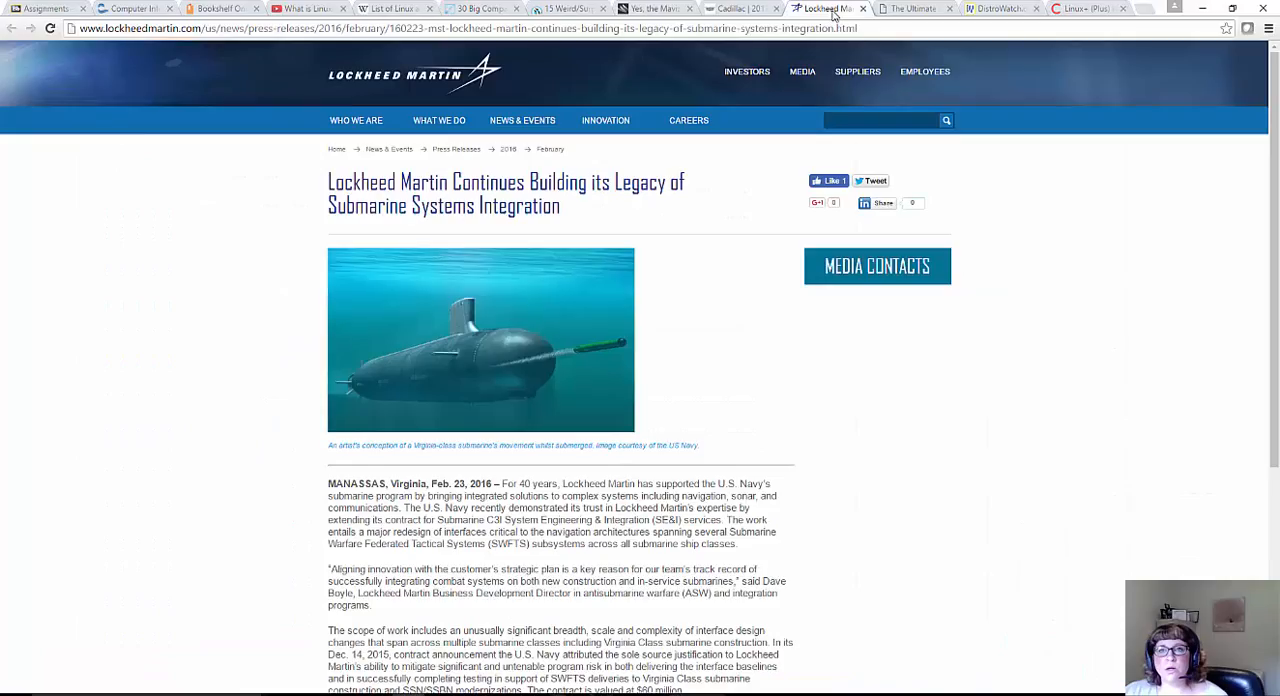
mouse_move(588, 476)
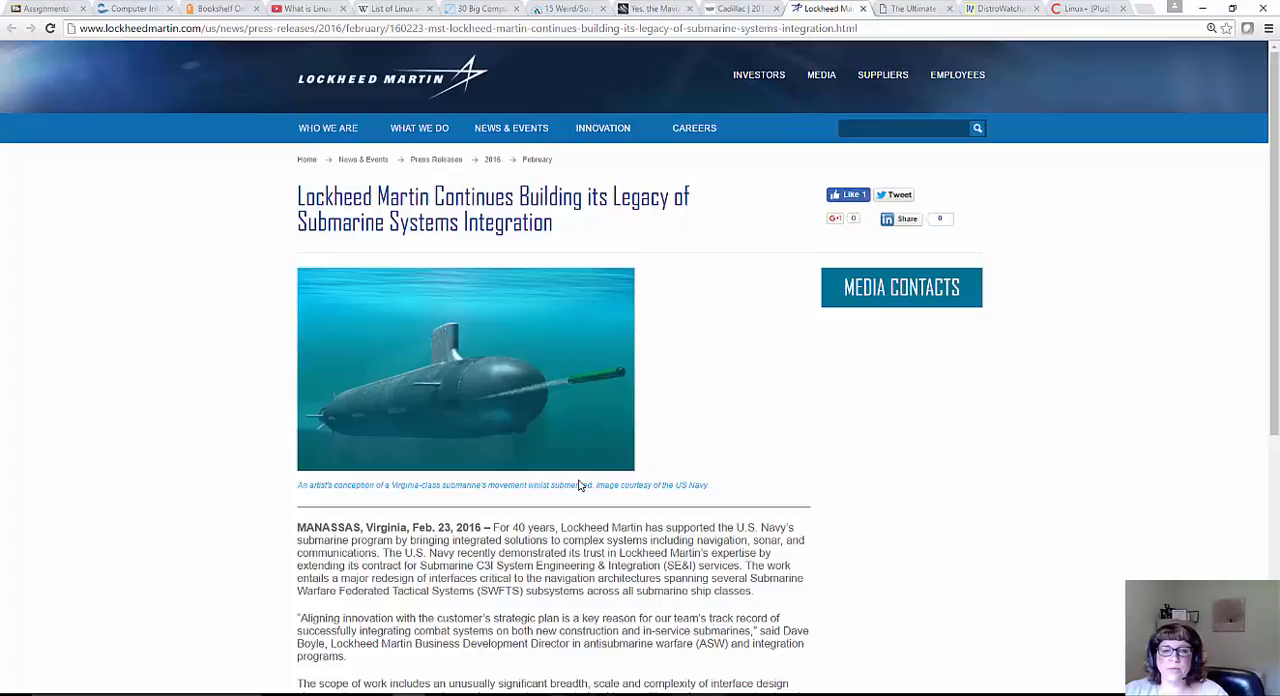
mouse_move(572, 438)
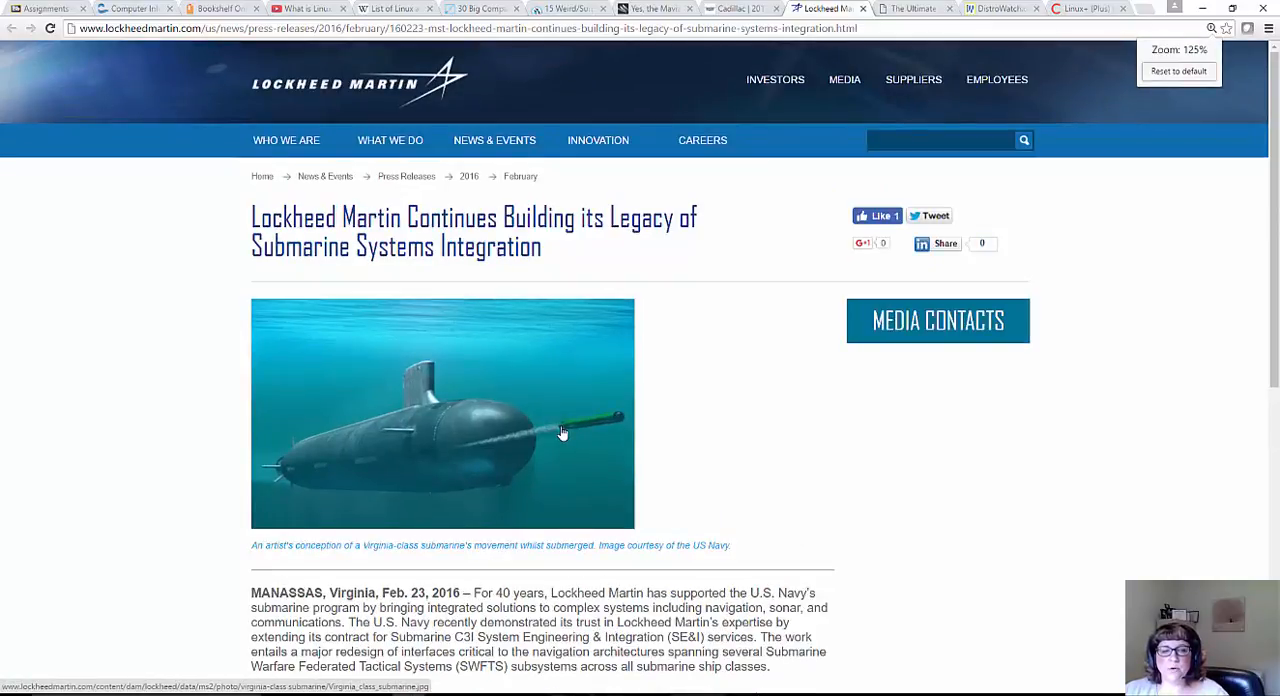
scroll(down, 3)
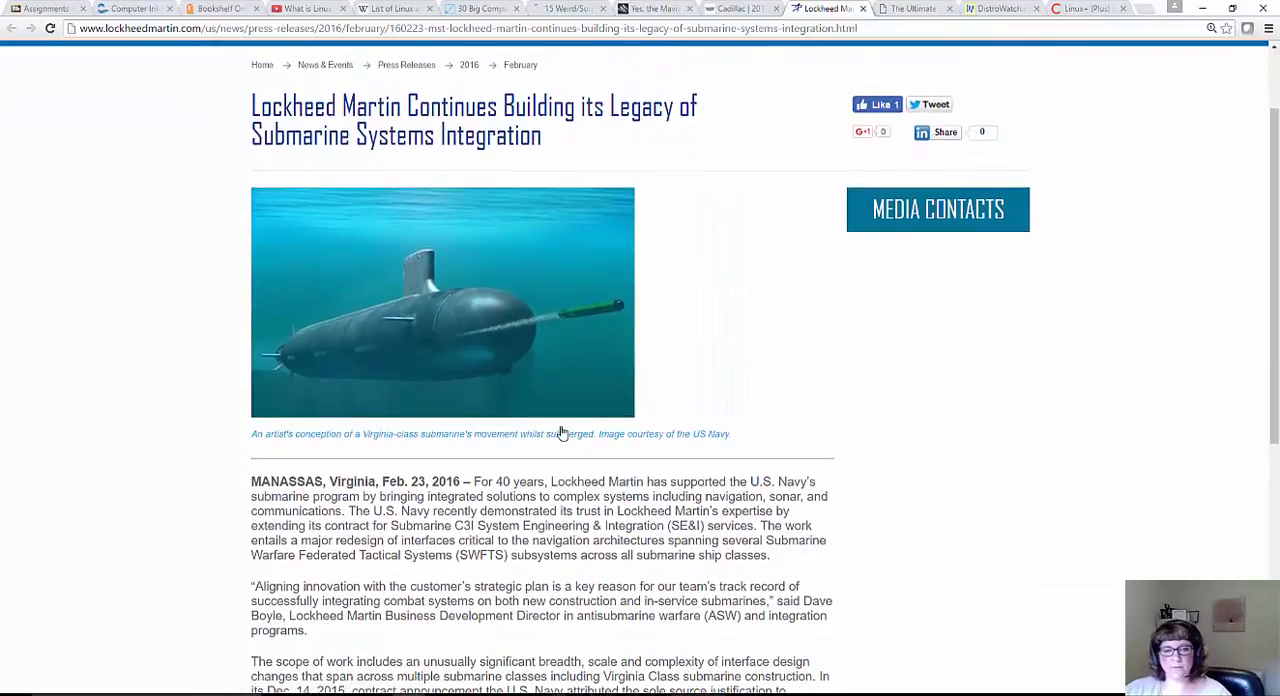
mouse_move(560, 436)
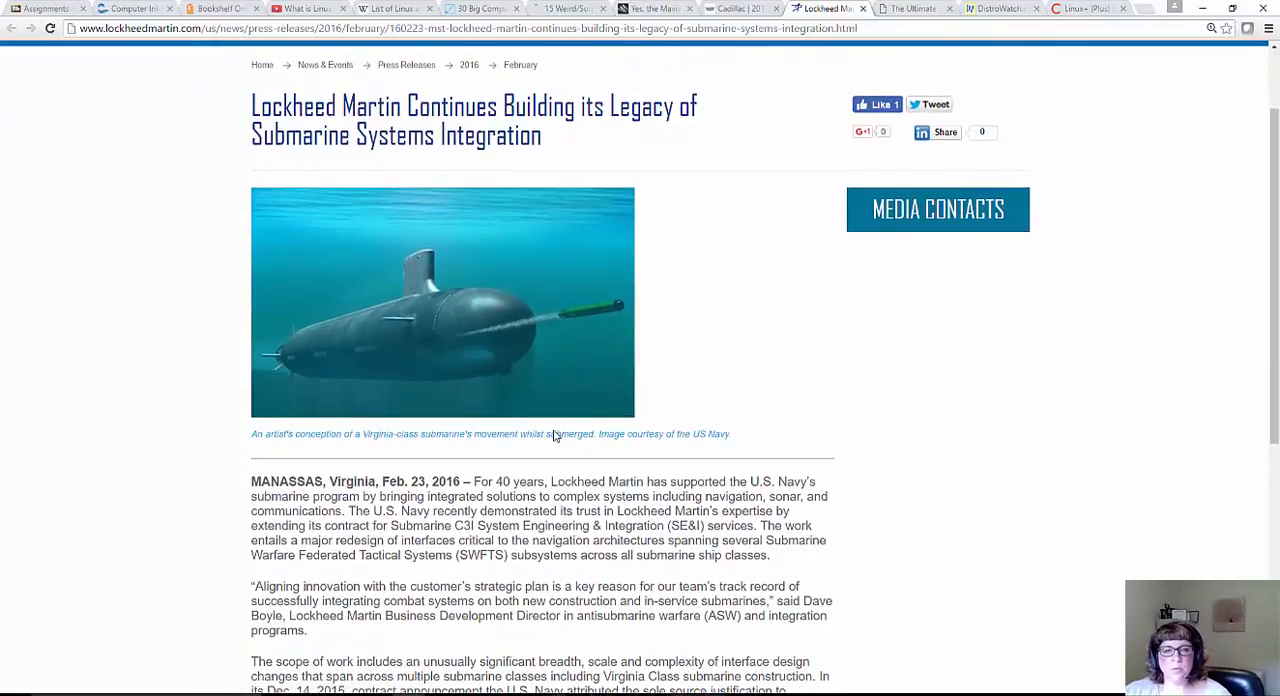
mouse_move(448, 500)
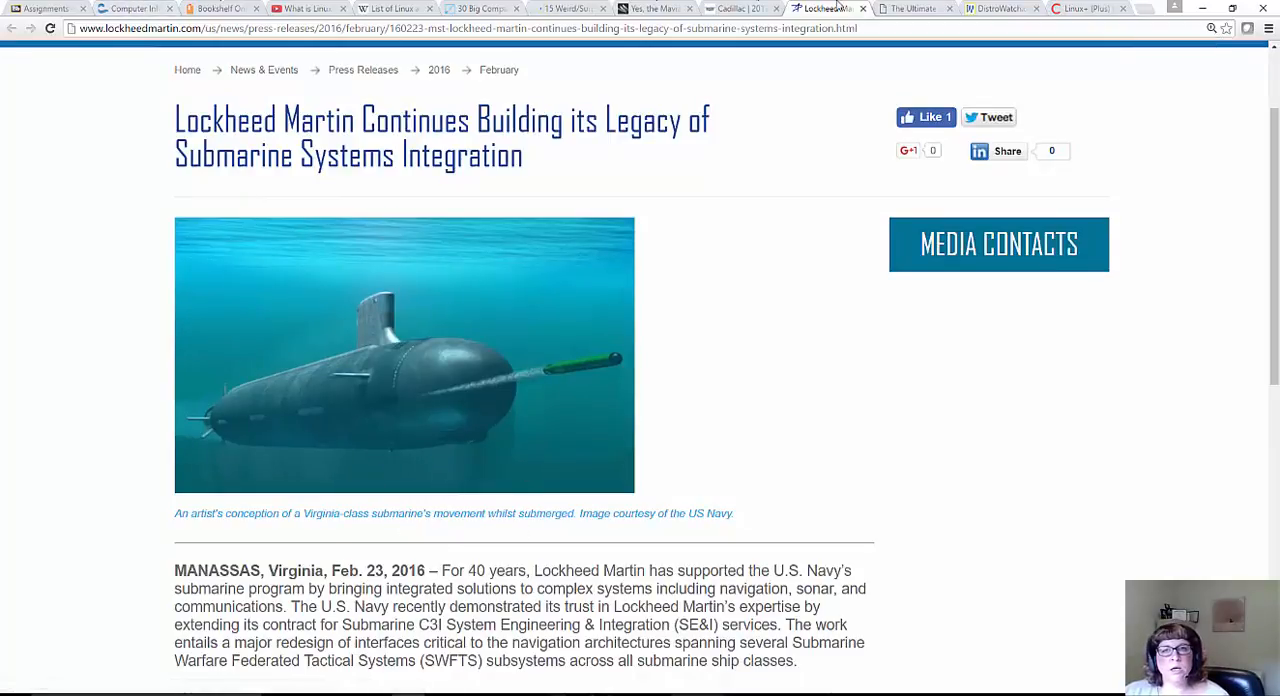
click(484, 8)
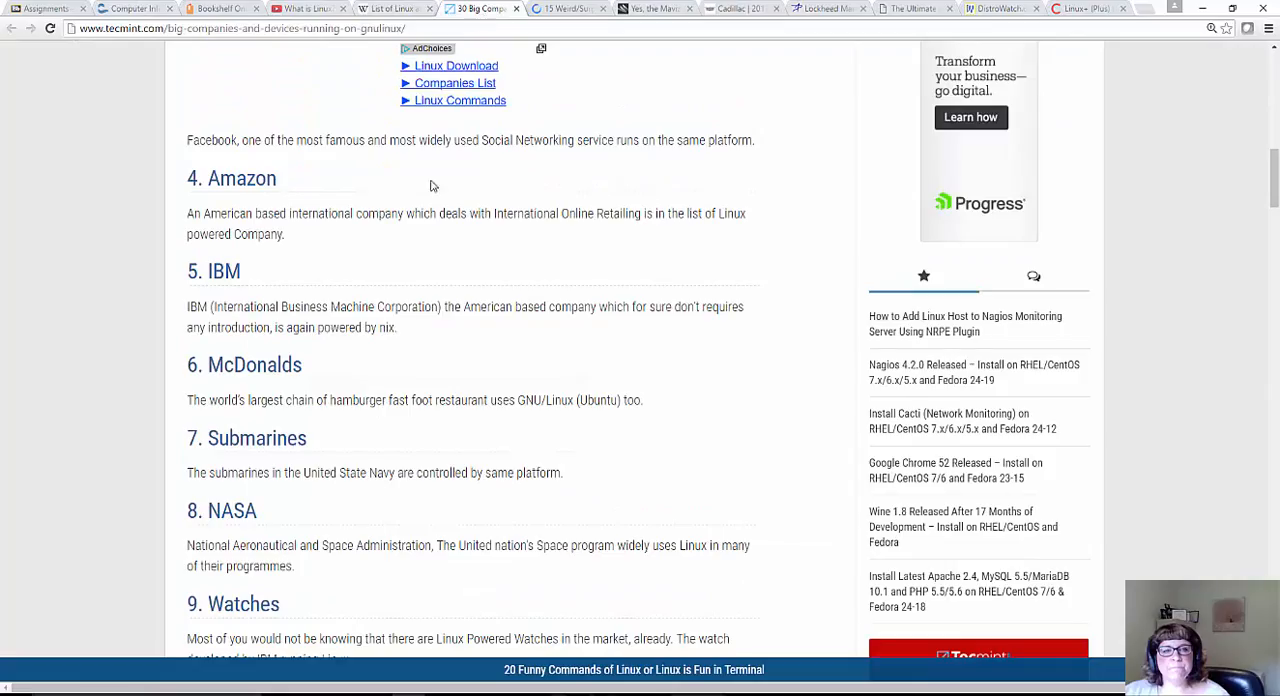
scroll(down, 3)
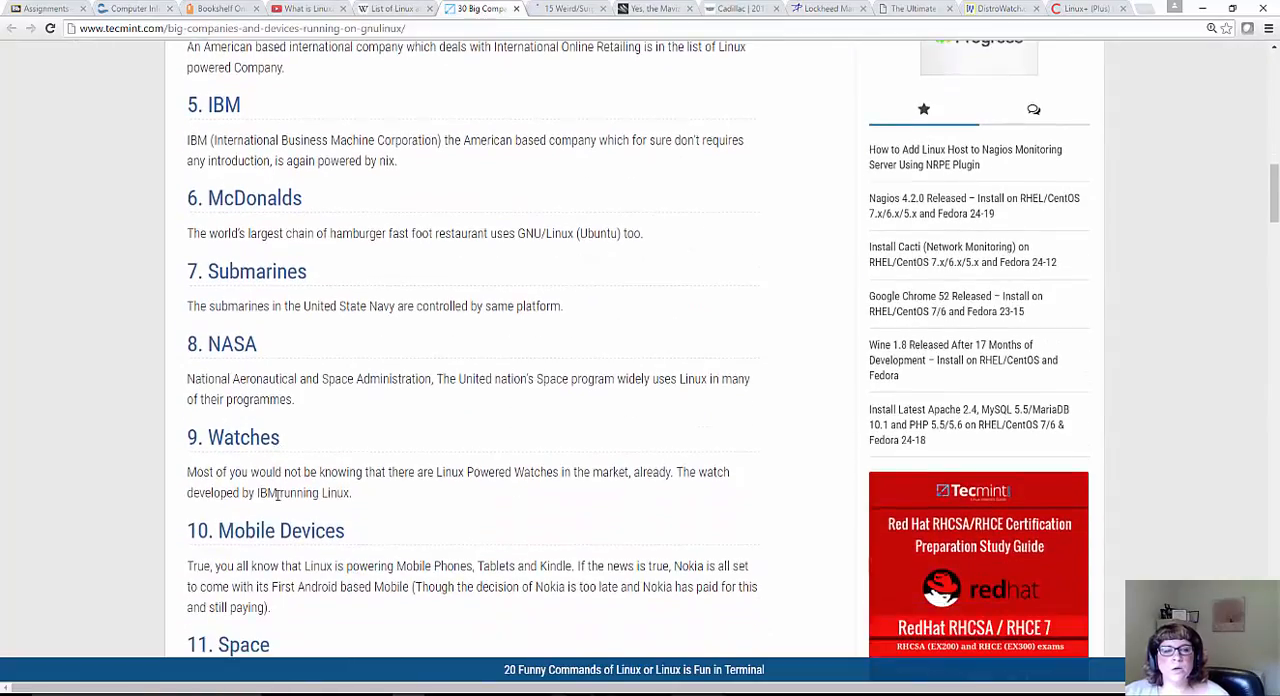
scroll(down, 3)
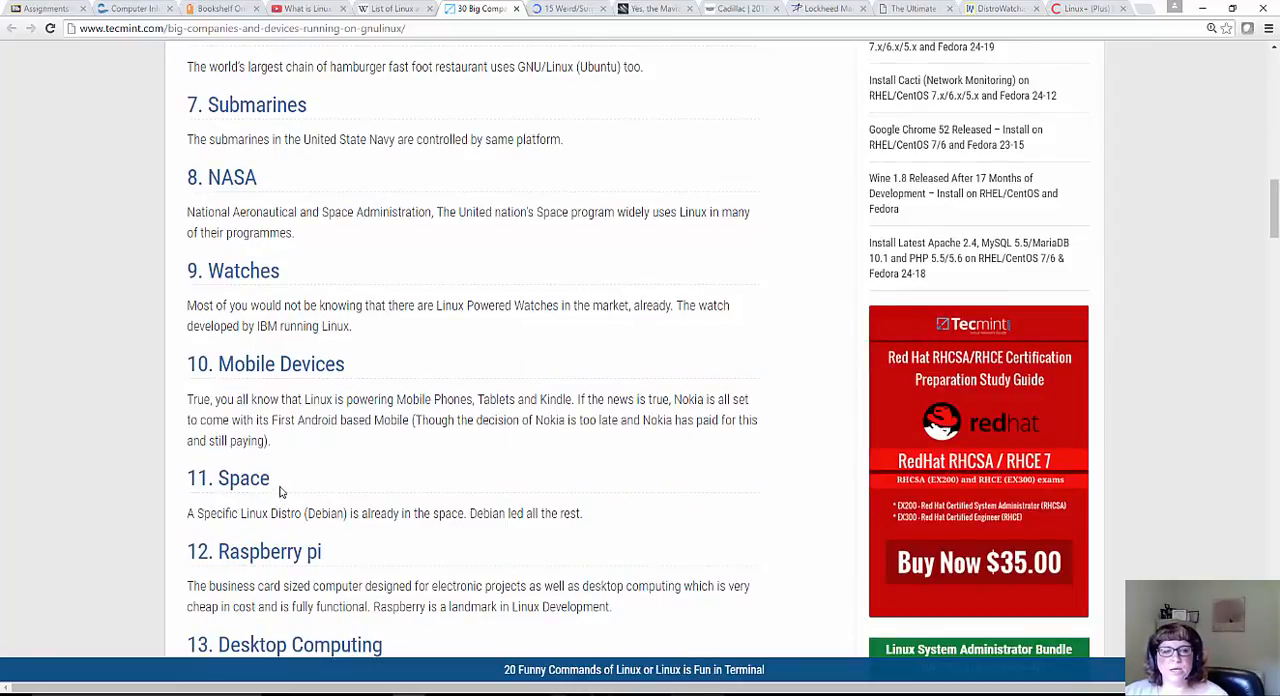
scroll(down, 3)
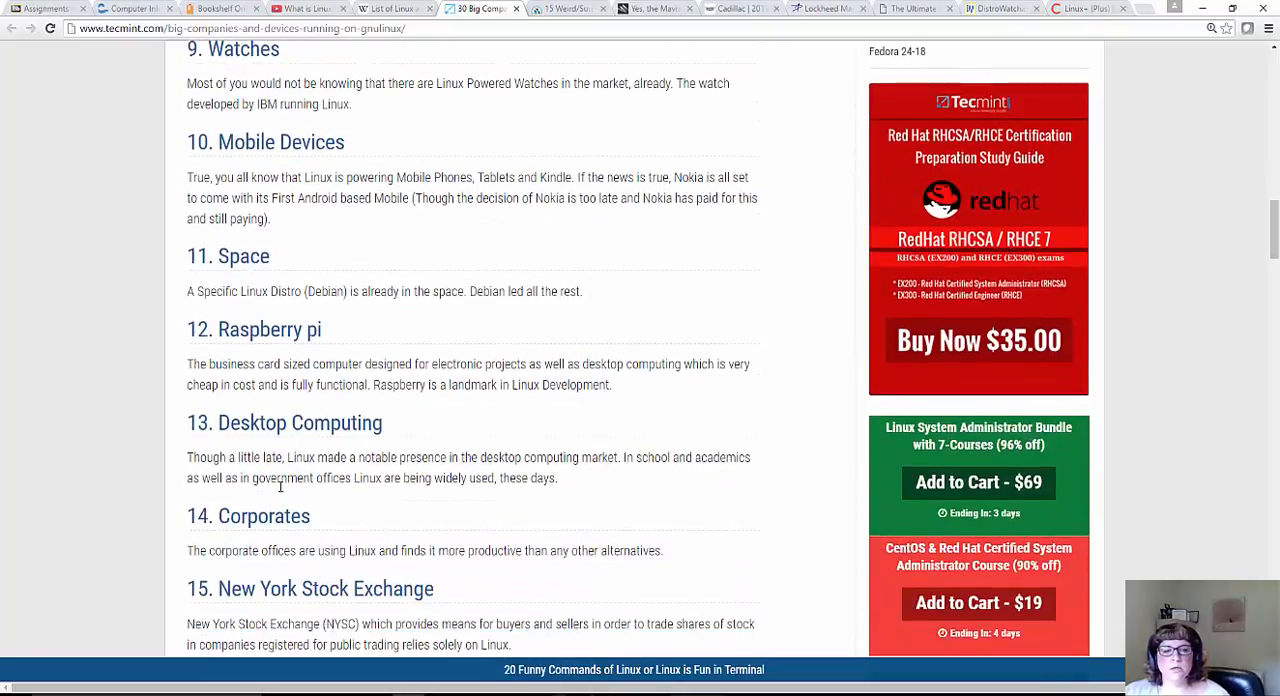
scroll(down, 3)
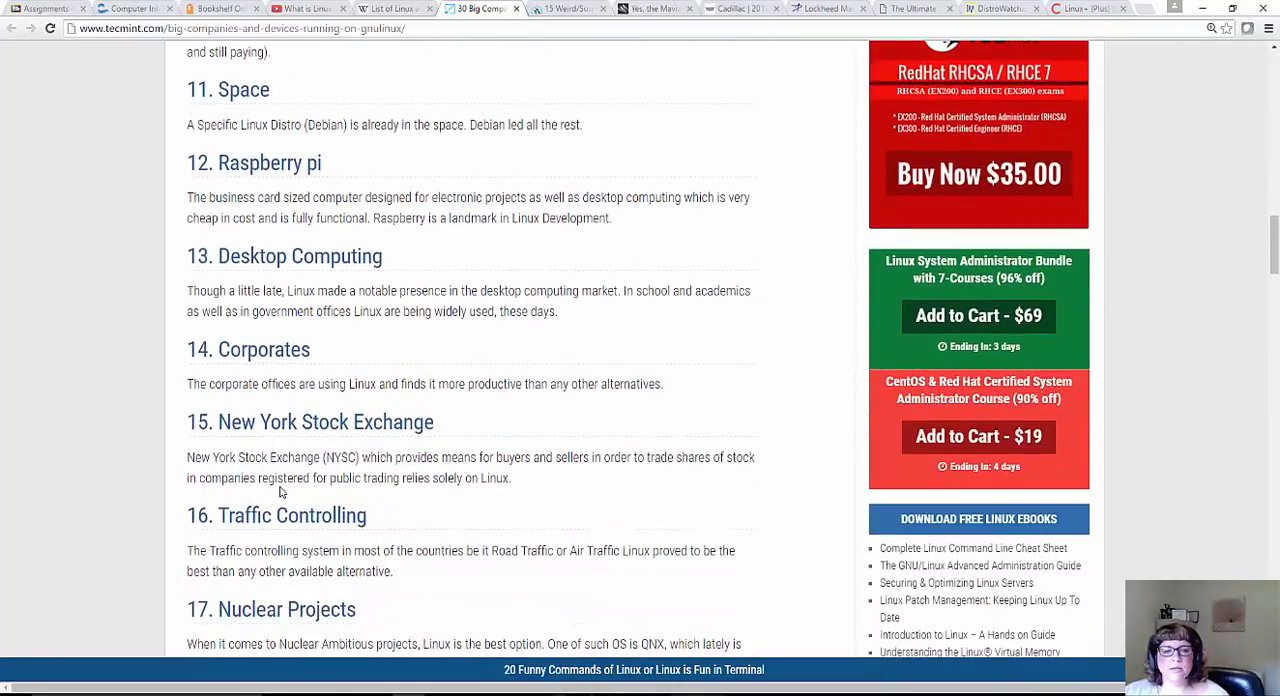
scroll(down, 3)
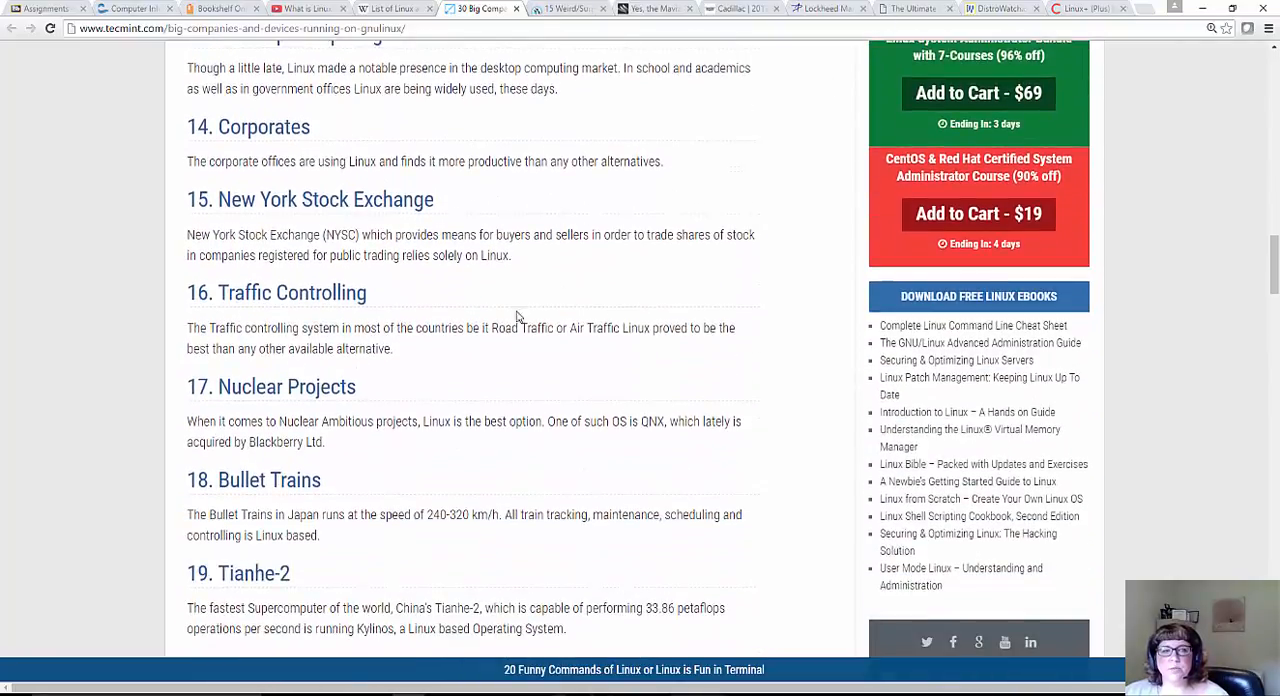
mouse_move(282, 514)
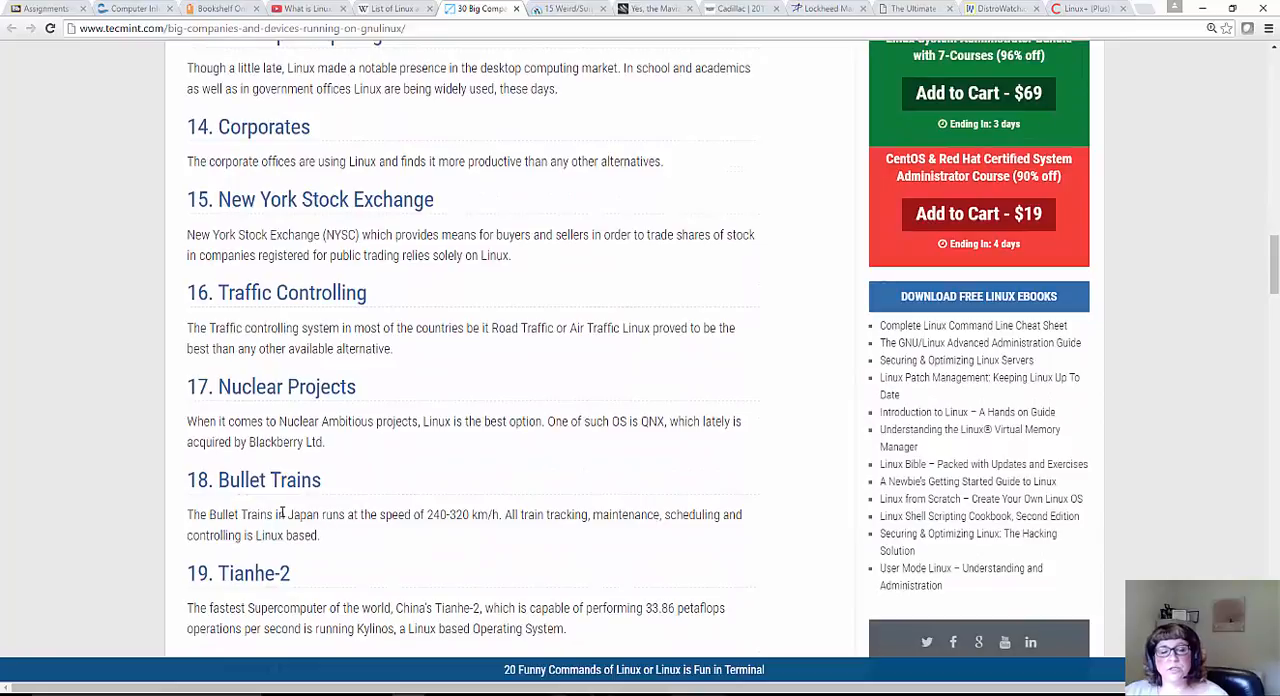
scroll(down, 3)
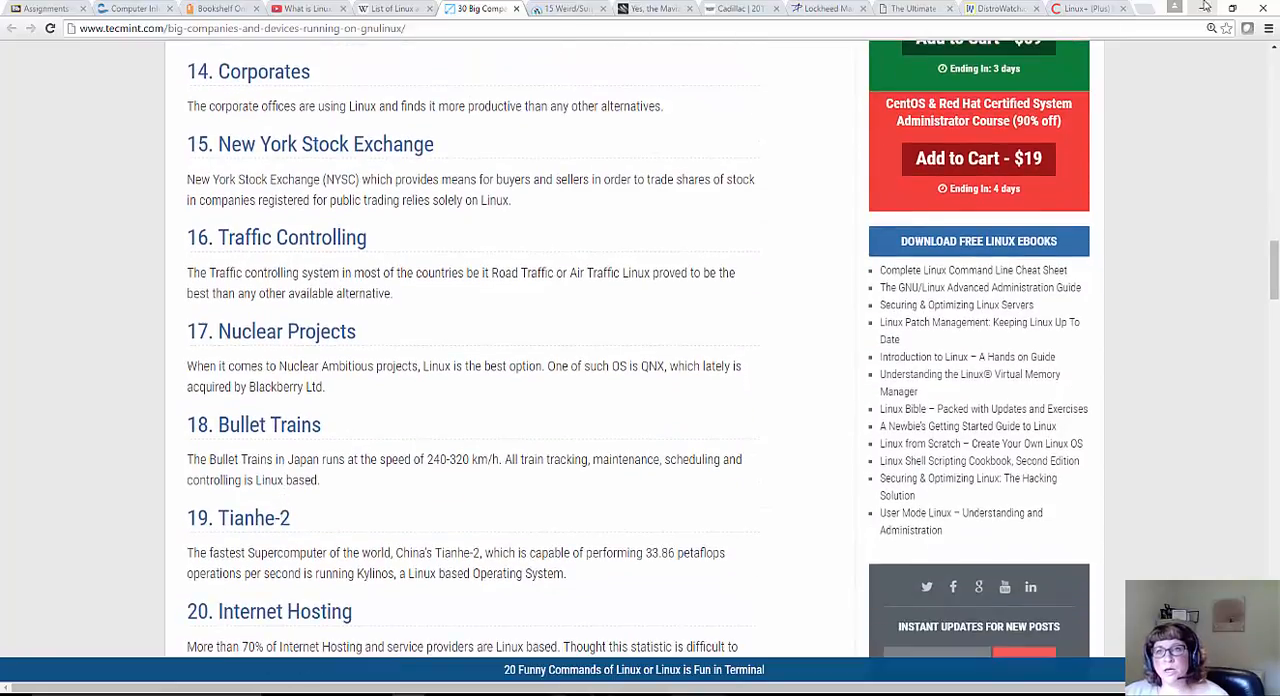
View Cadillac's 2017 XTS Sedan page, then Wired's Mavizen electric superbike article, scrolling into it
click(736, 8)
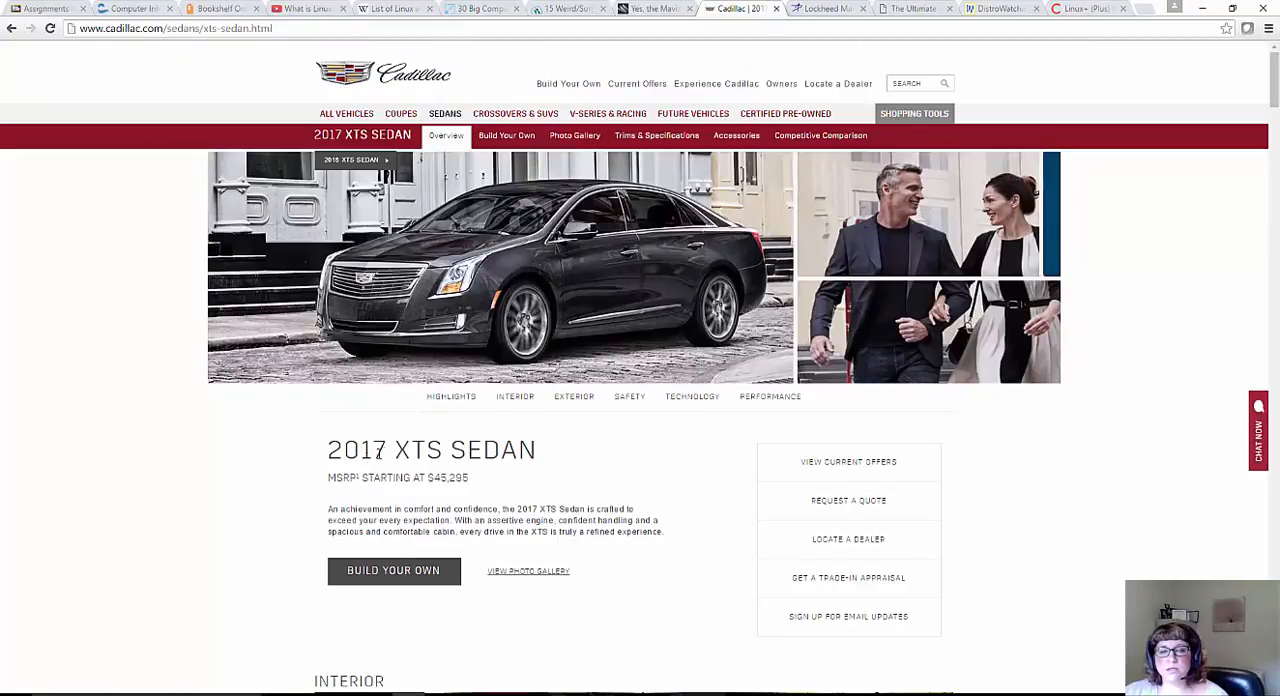
mouse_move(444, 432)
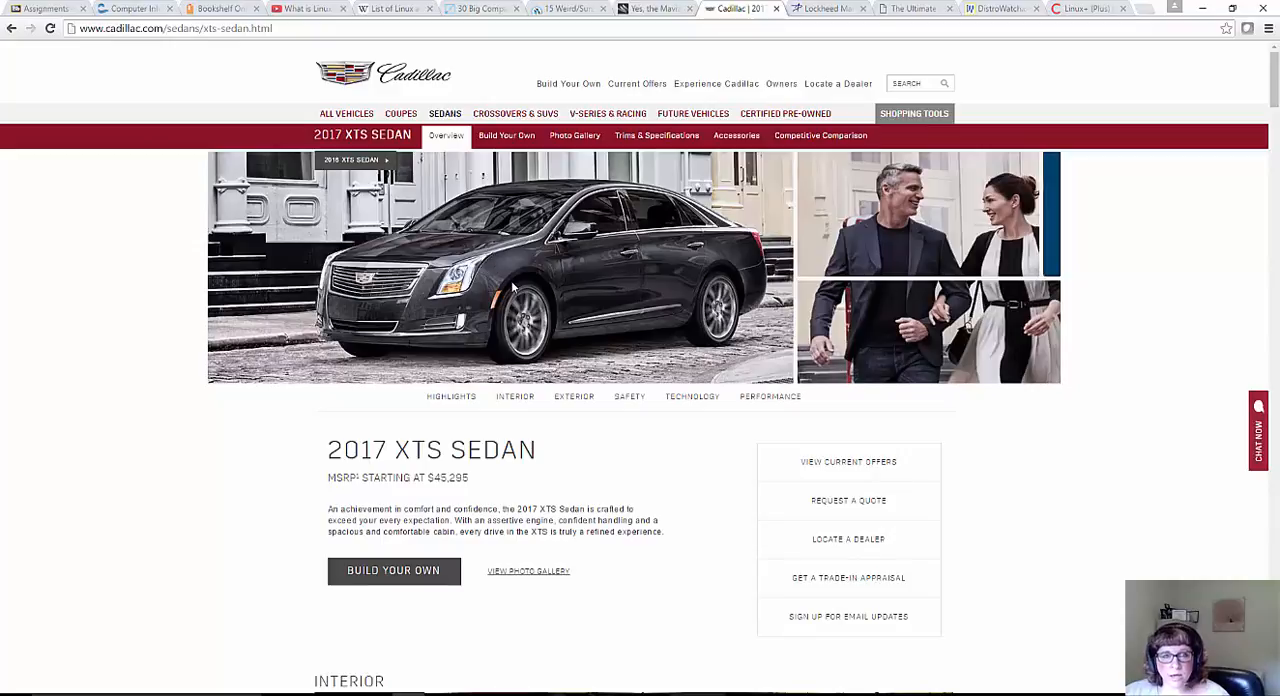
mouse_move(408, 258)
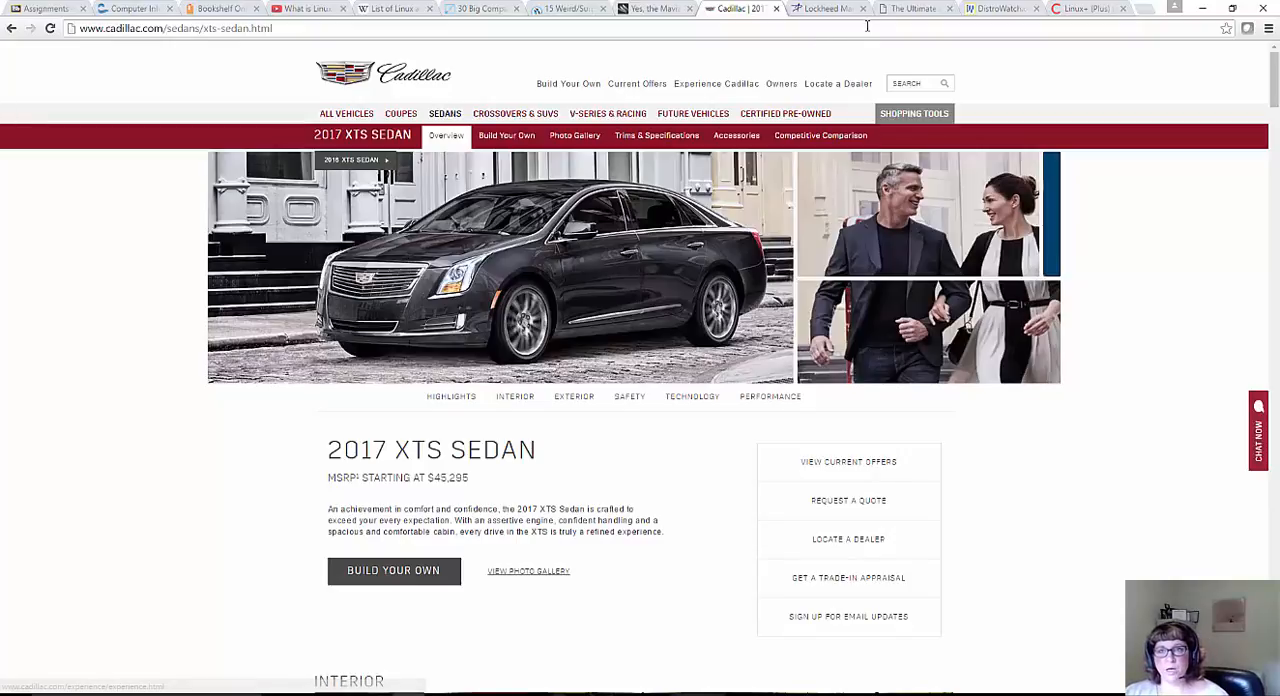
click(656, 8)
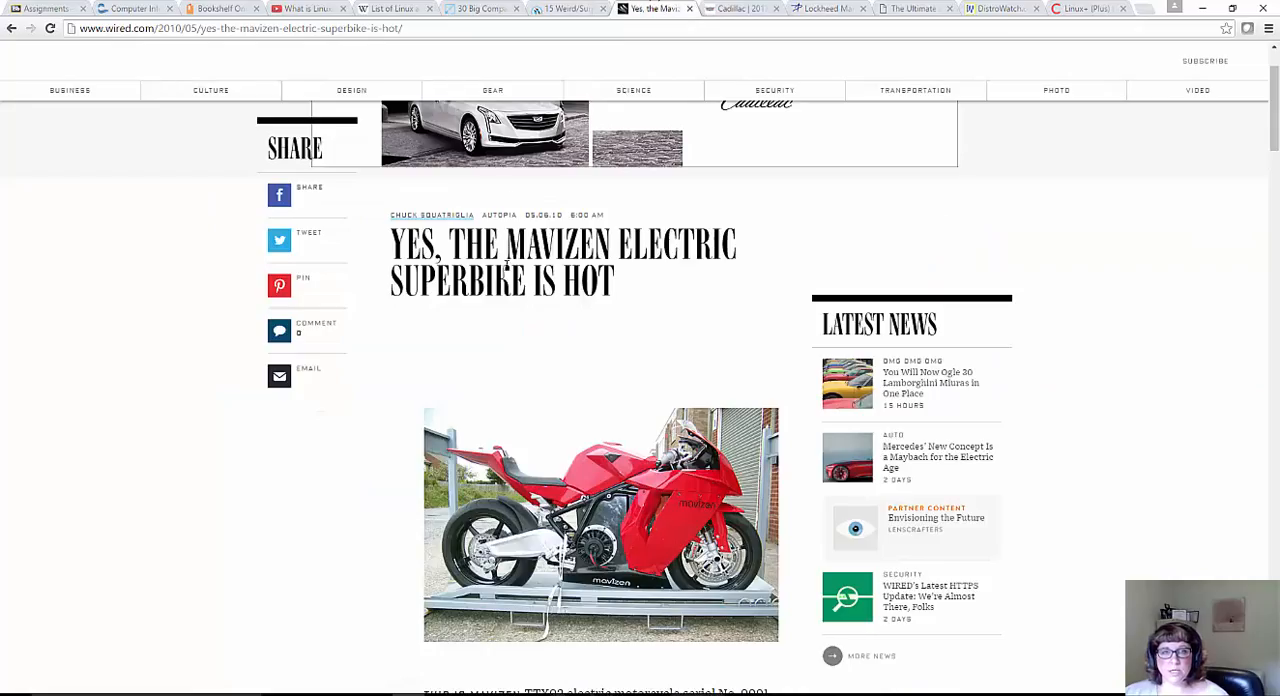
scroll(down, 3)
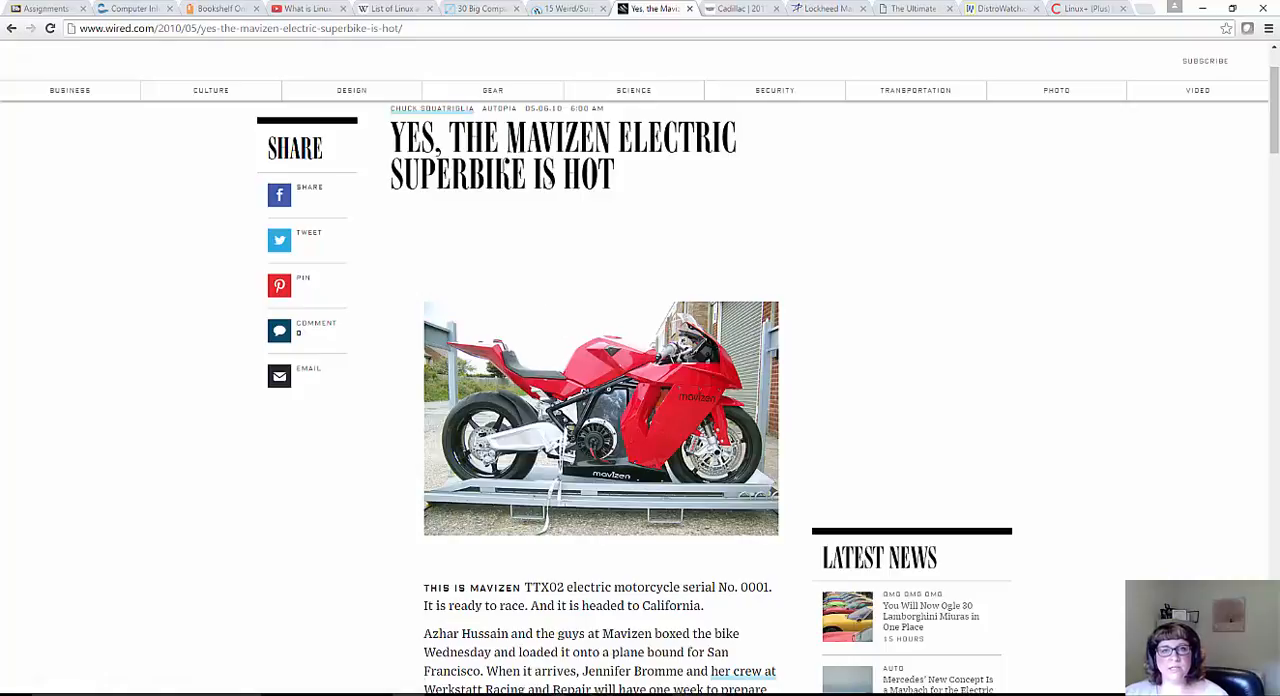
scroll(down, 3)
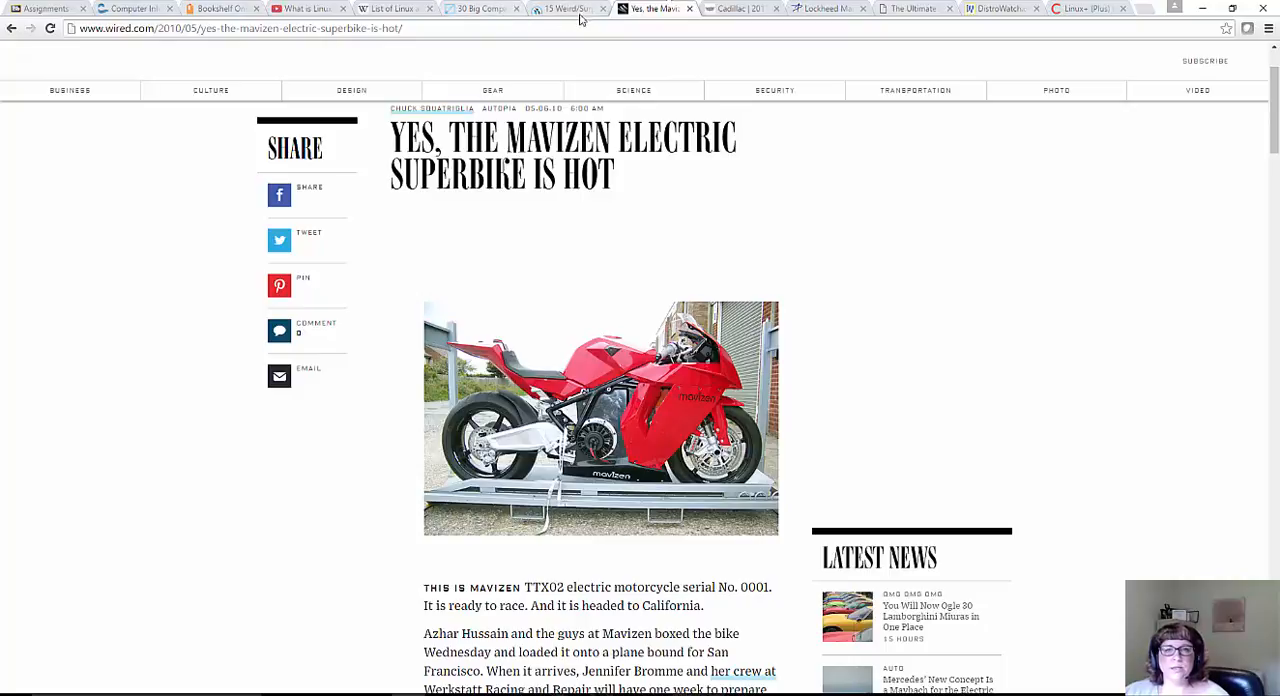
Flip through the Tecmint, weird-devices and Mavizen tabs to reach The Ultimate Linux Newbie Guide
click(480, 8)
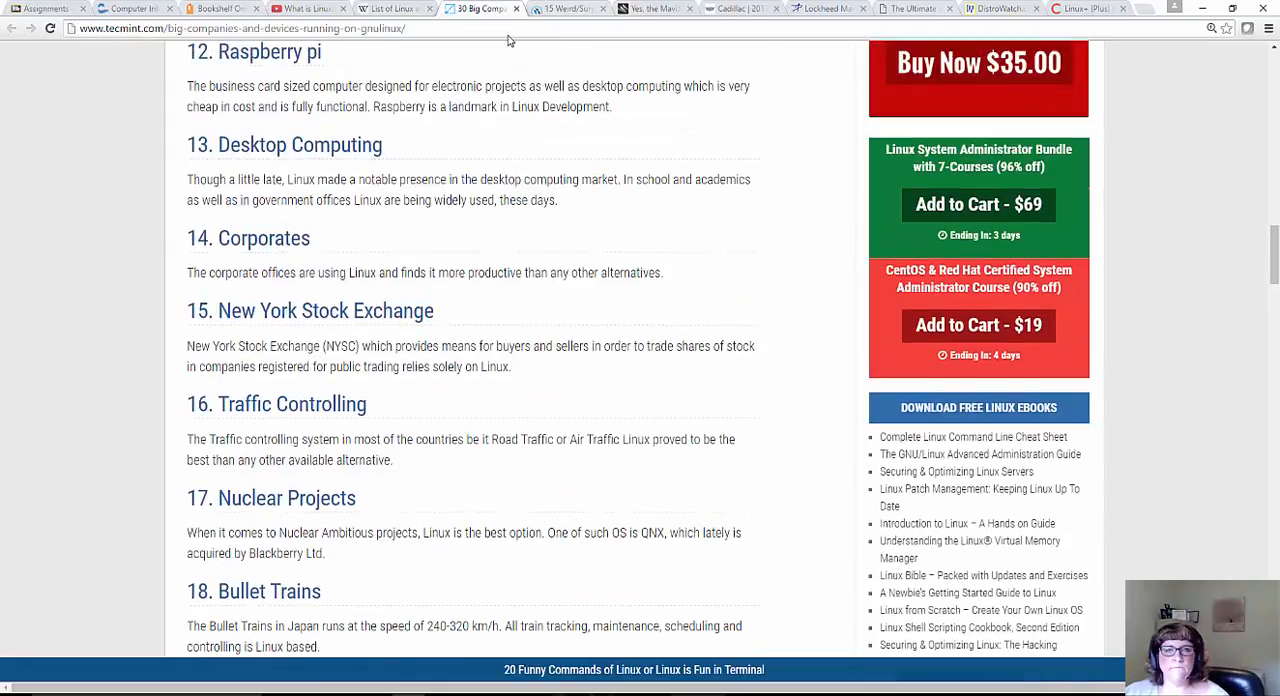
click(568, 8)
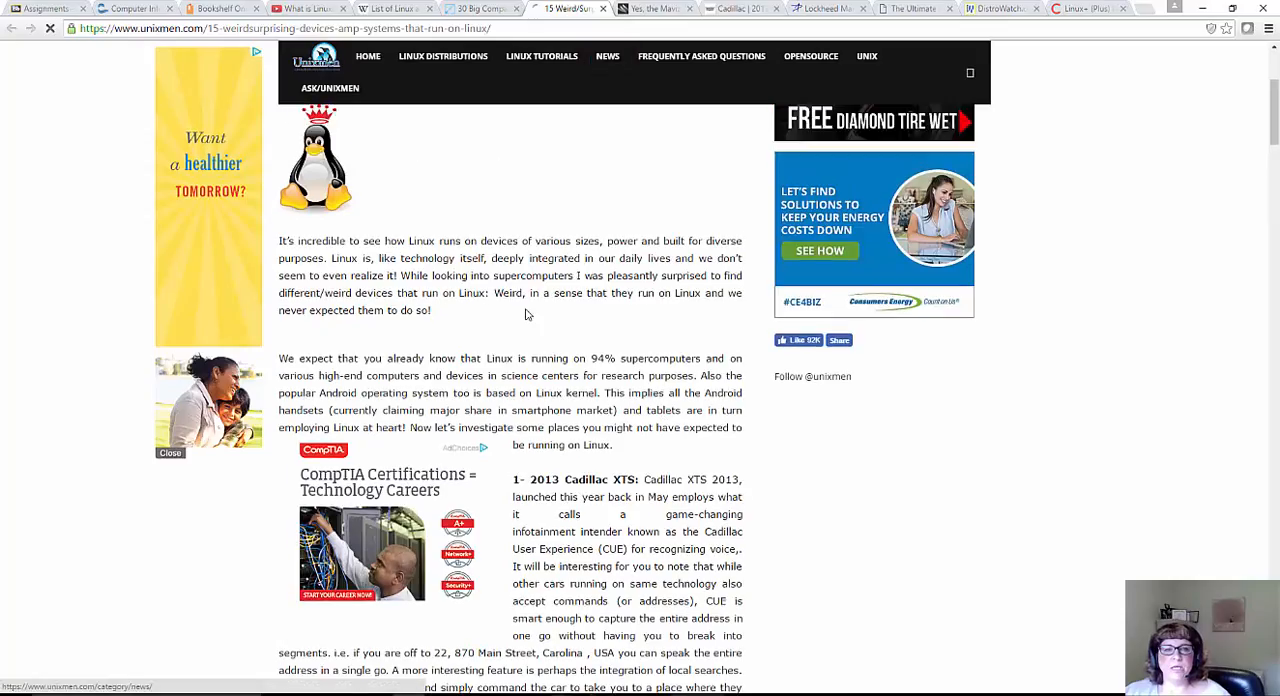
click(656, 8)
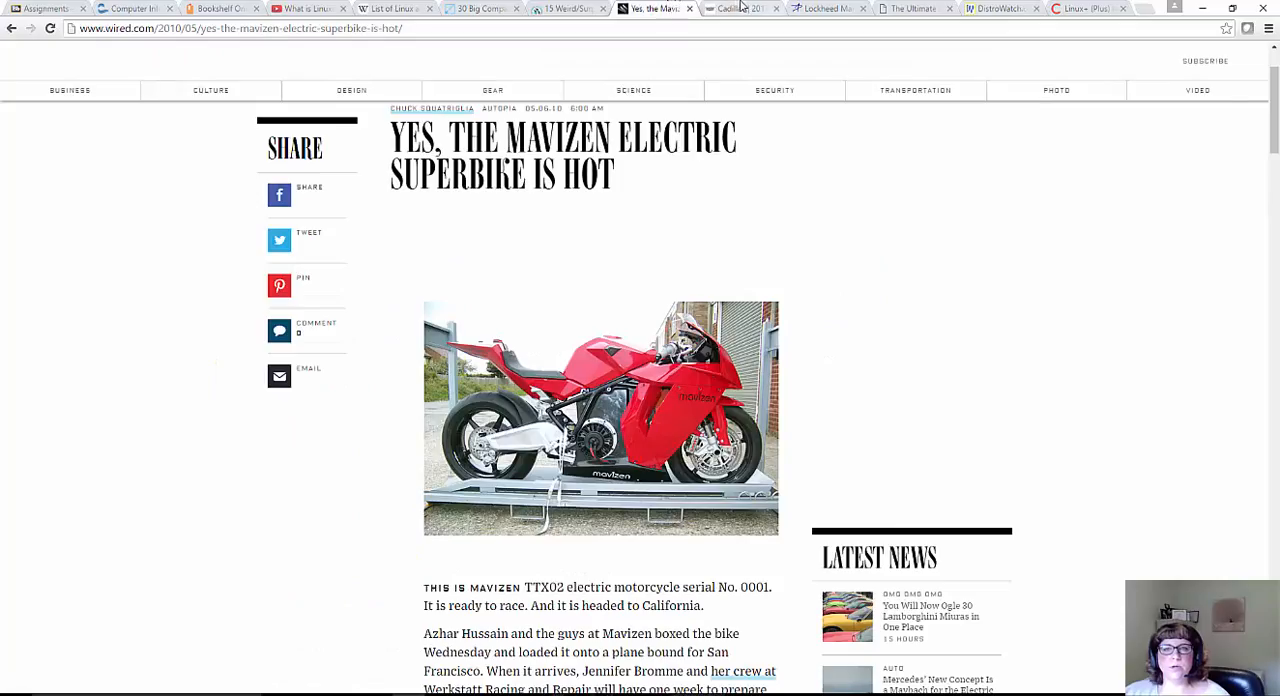
click(912, 8)
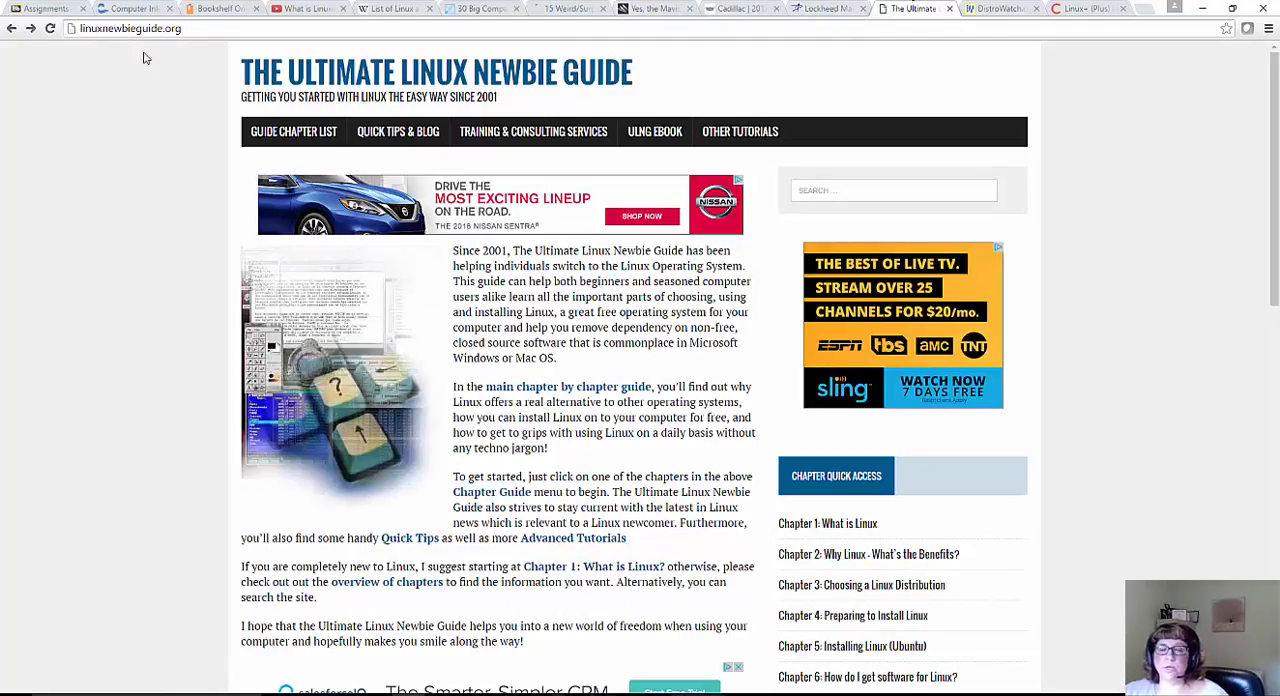
mouse_move(446, 244)
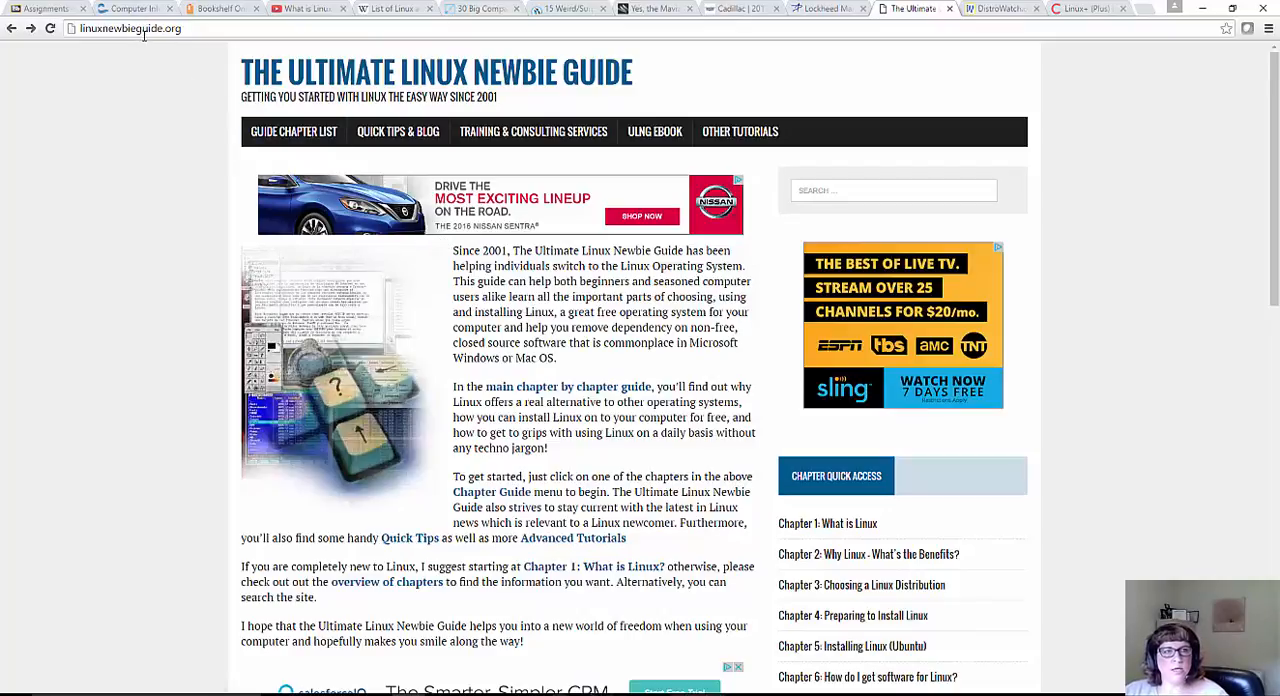
Zoom in on the Newbie Guide homepage and expand its tutorials list
click(128, 28)
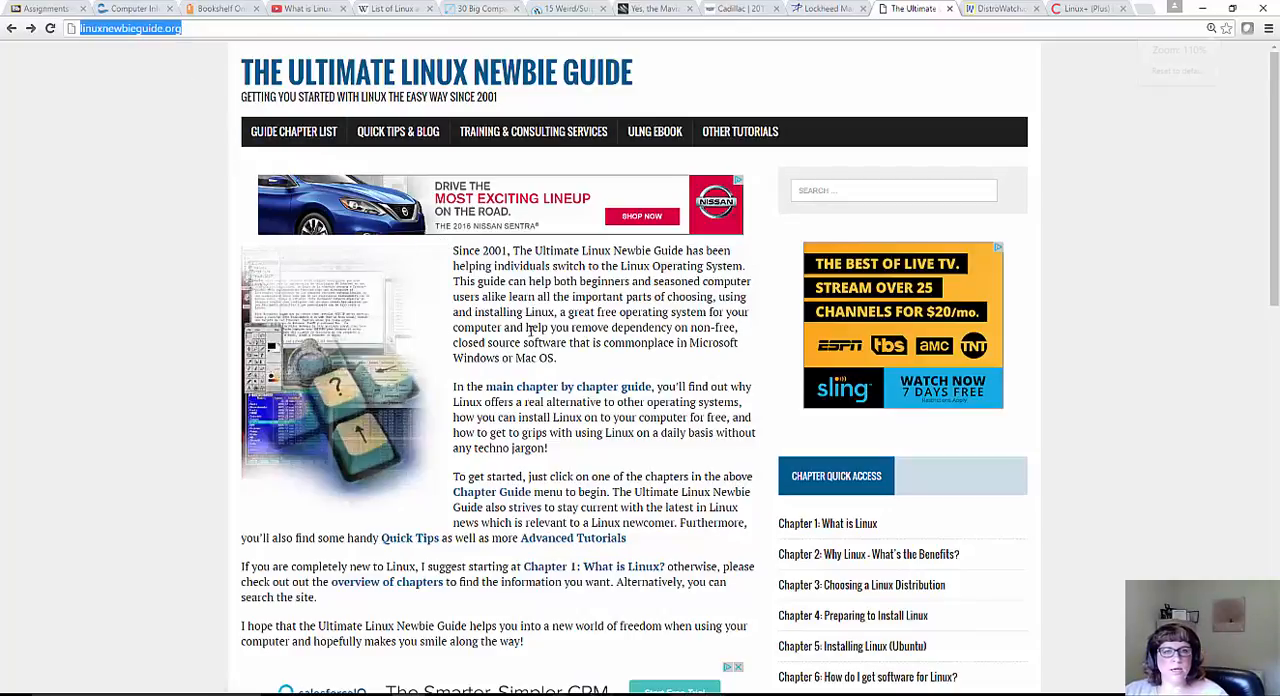
key(ctrl+plus)
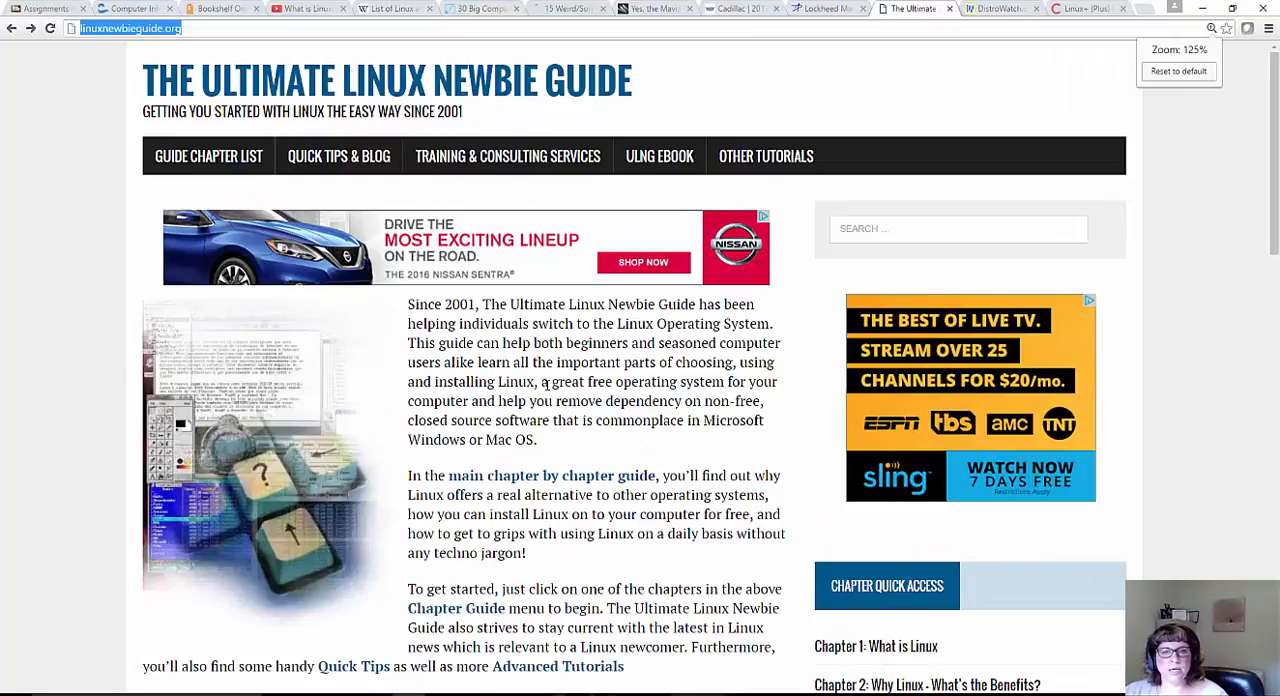
click(208, 156)
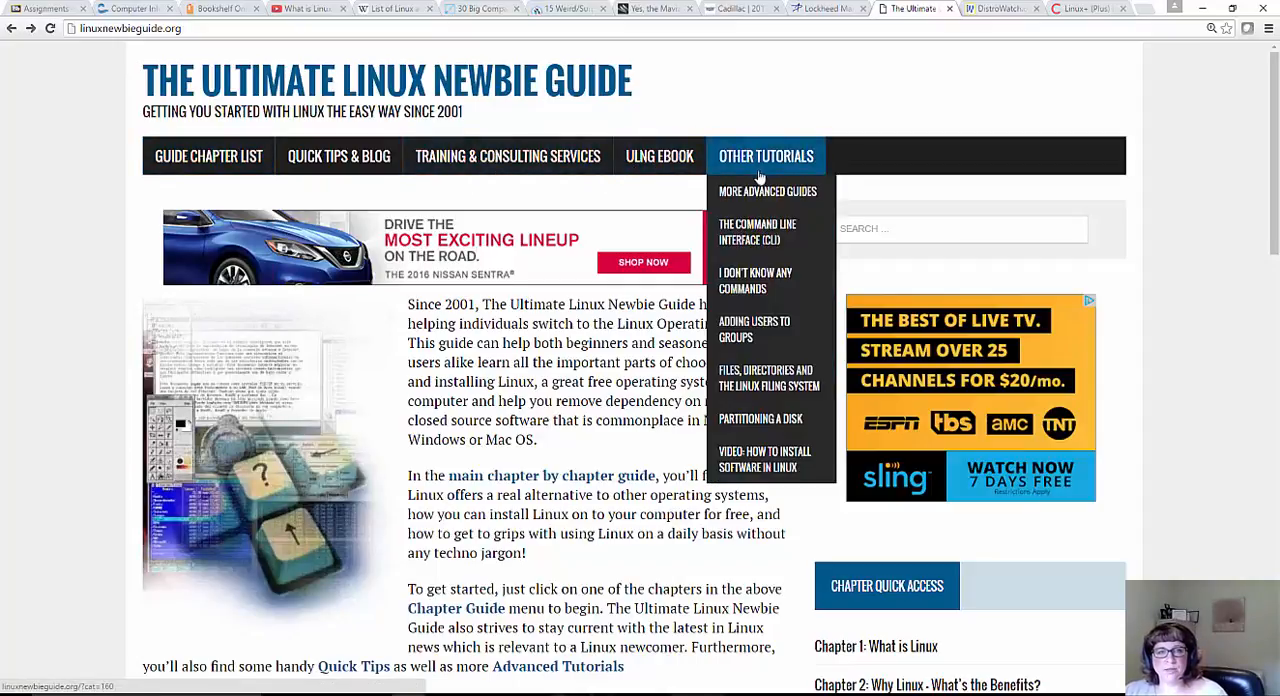
mouse_move(508, 108)
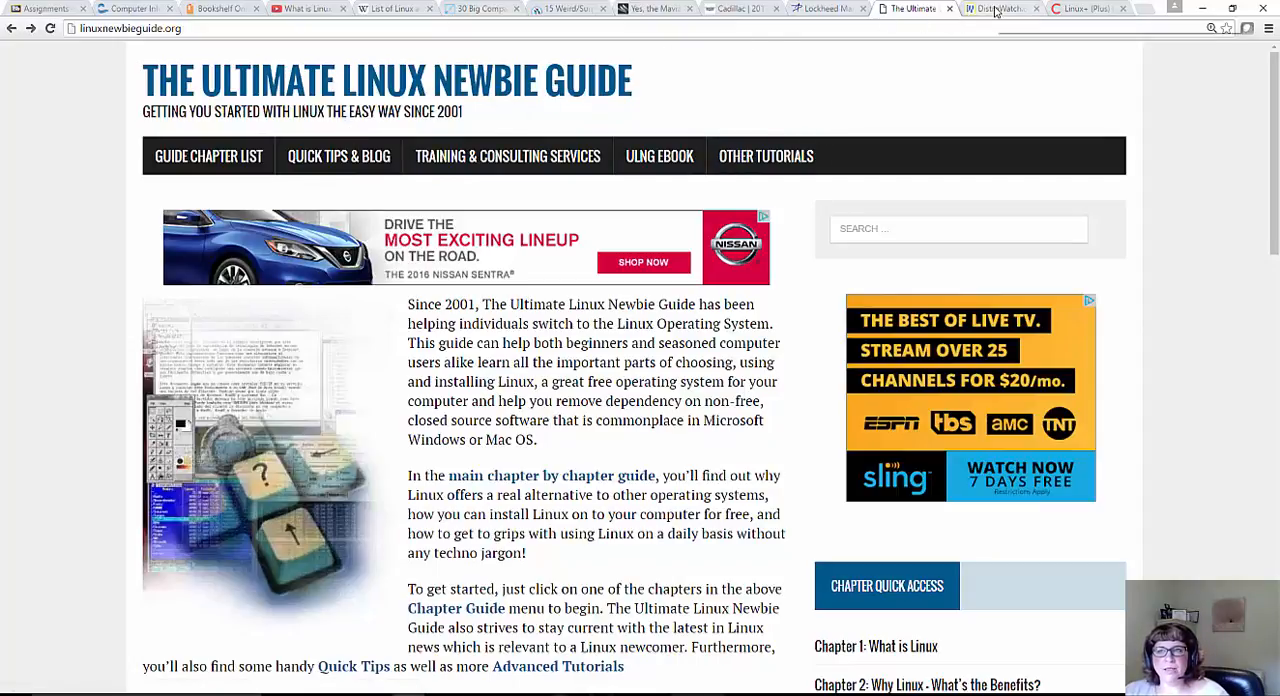
Show DistroWatch and scroll down to the ReactOS and MidnightBSD news beside the Page Hit Ranking
click(1000, 8)
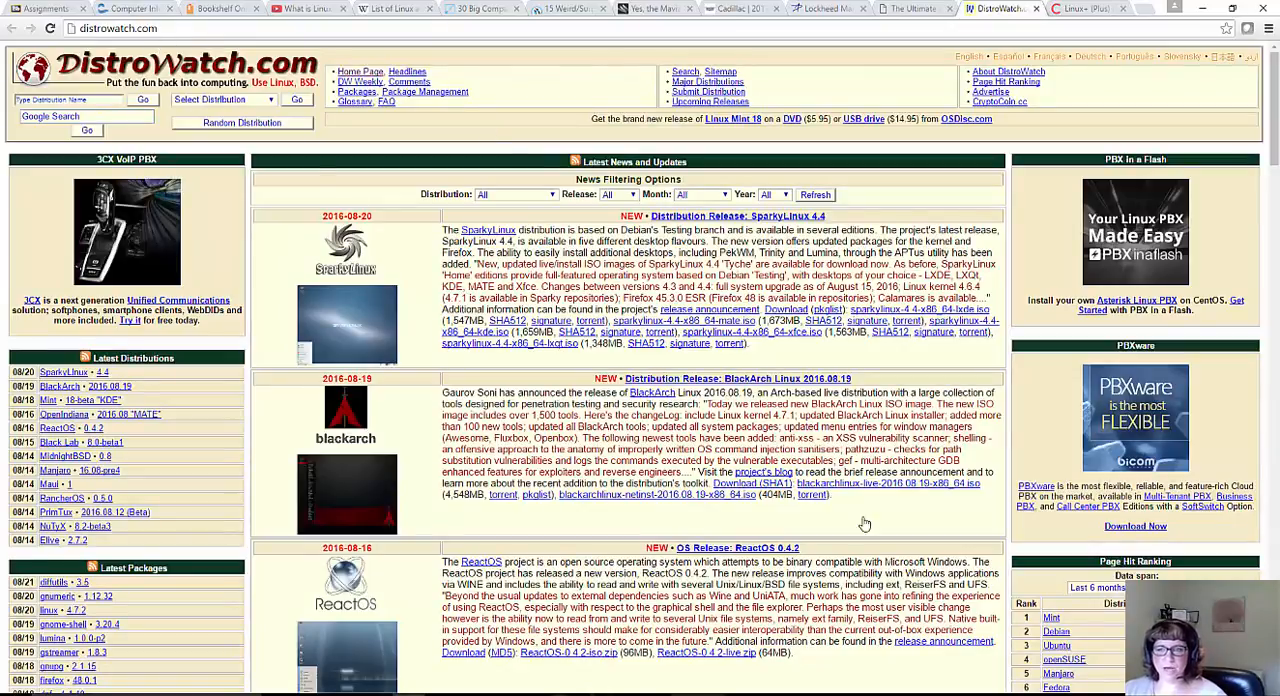
scroll(down, 3)
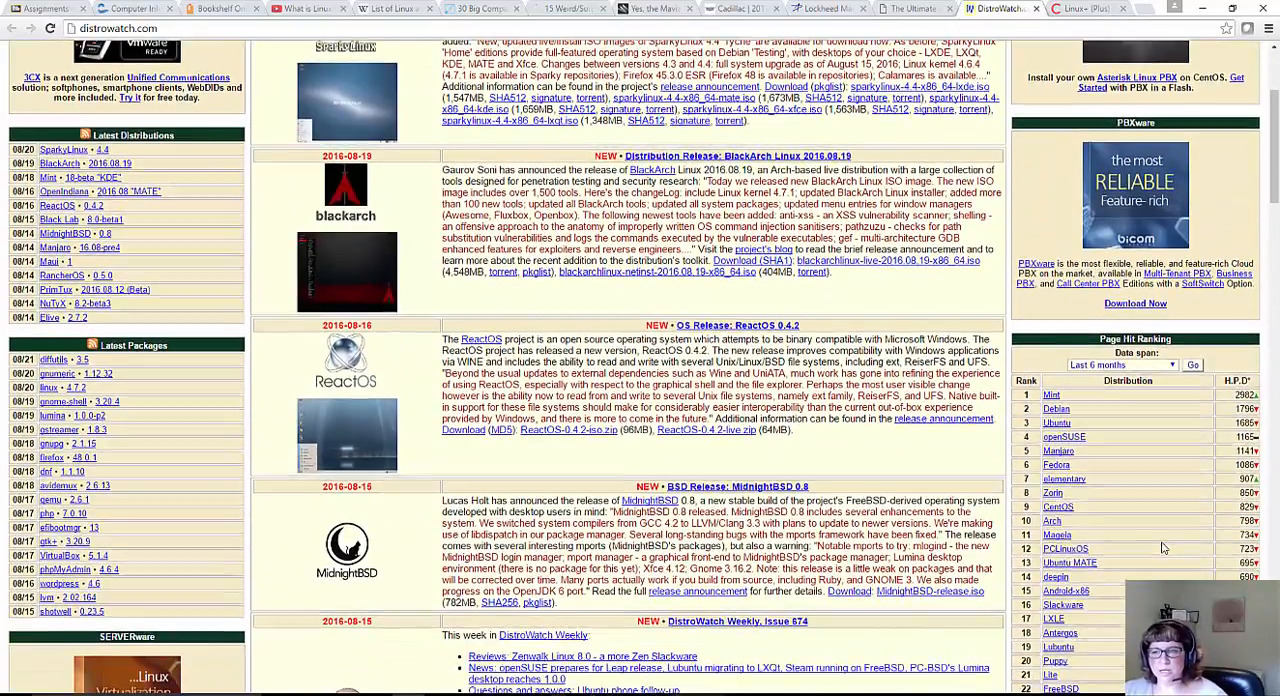
scroll(down, 3)
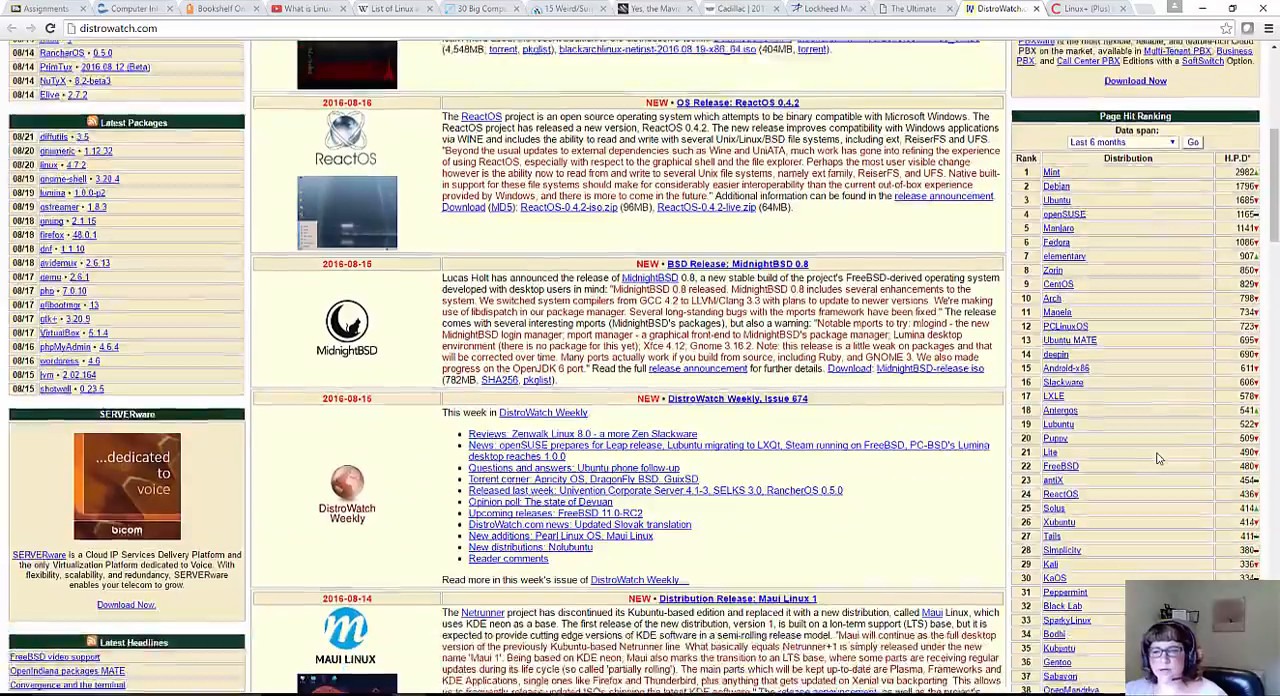
scroll(down, 3)
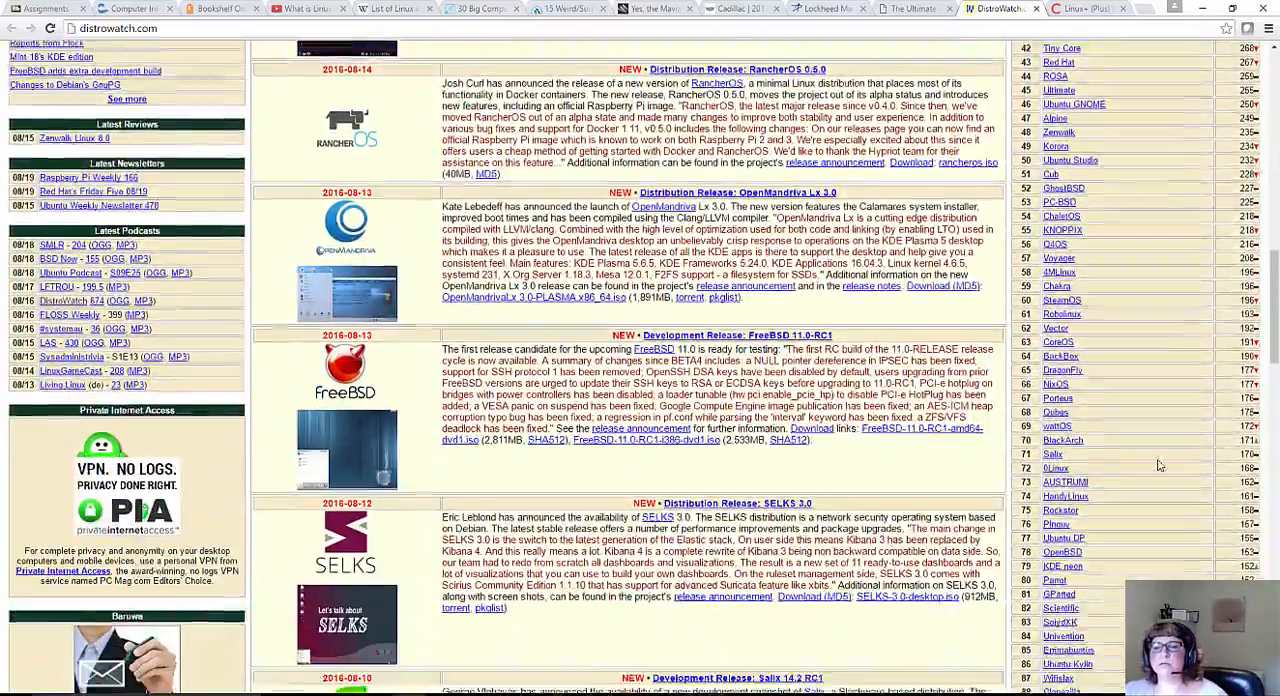
scroll(down, 3)
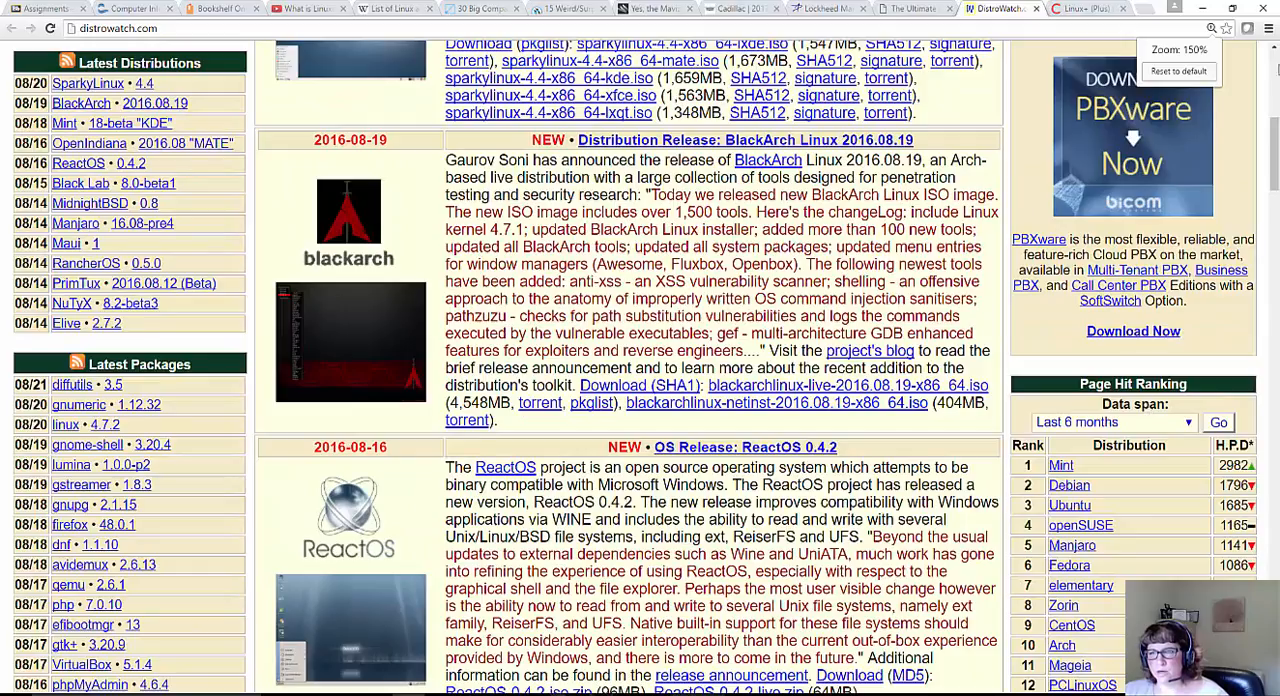
scroll(down, 3)
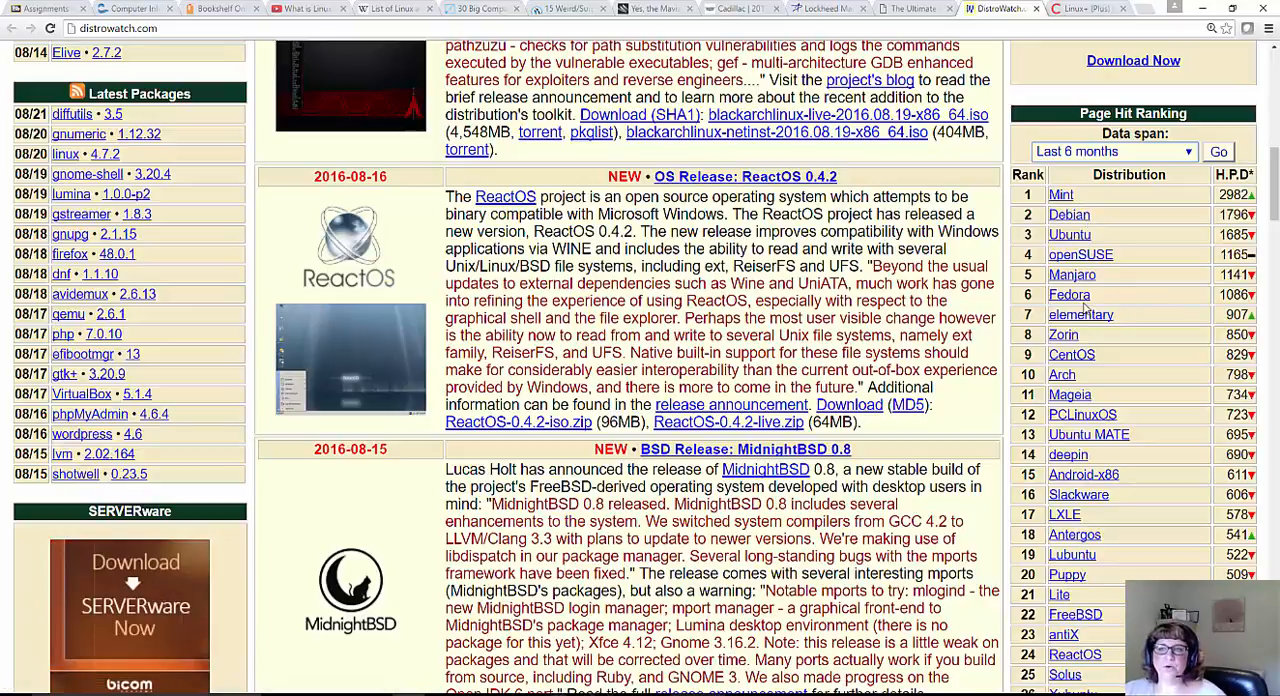
mouse_move(1112, 464)
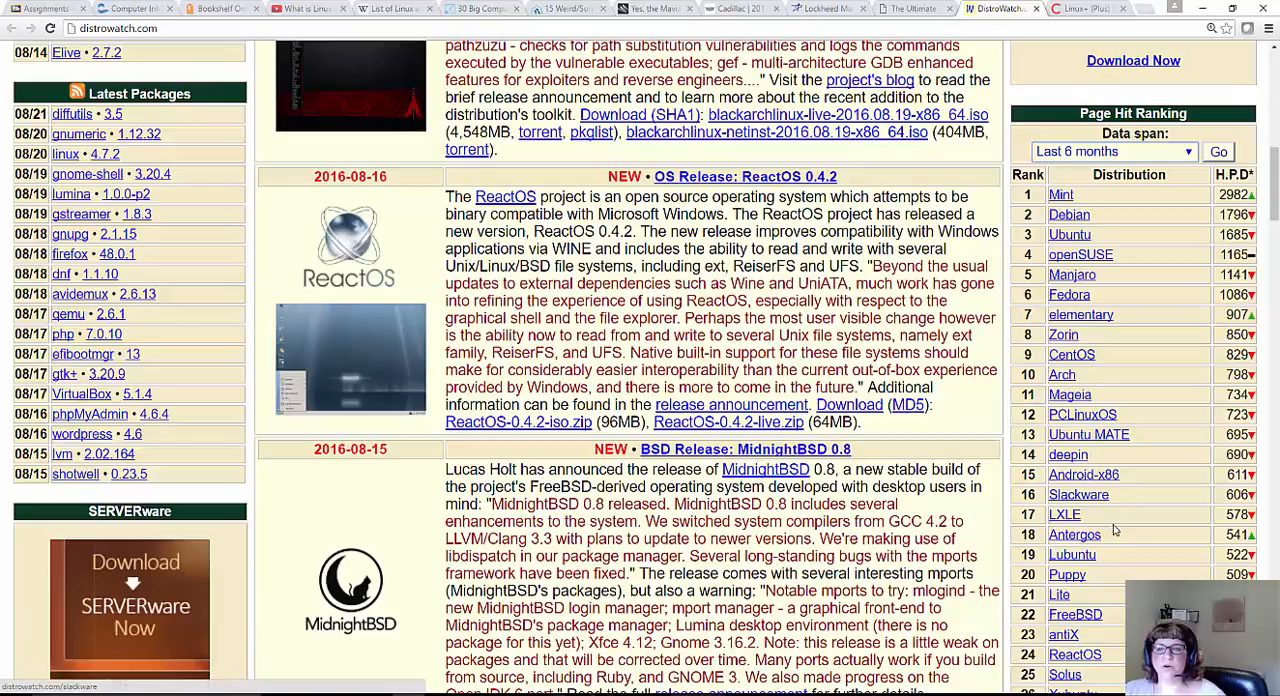
scroll(down, 3)
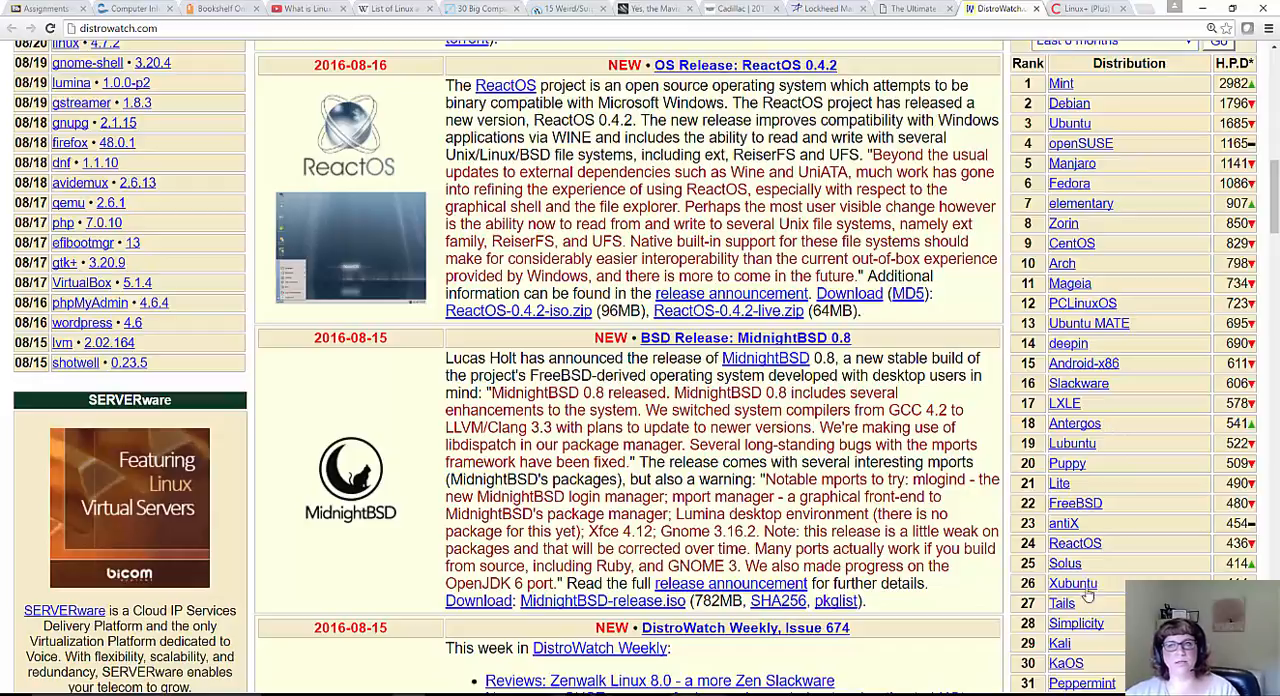
Return to the Linux I Assignments page listing the Unit 0, 1 and 2 folders
click(40, 8)
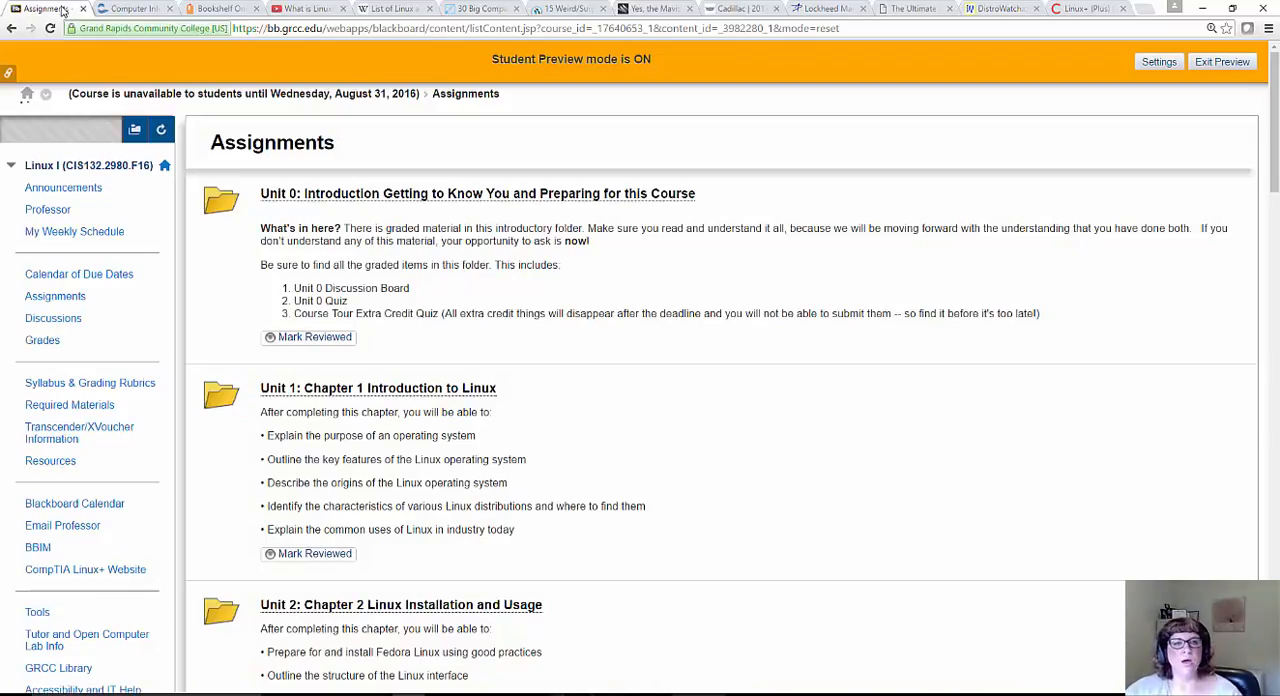
mouse_move(288, 264)
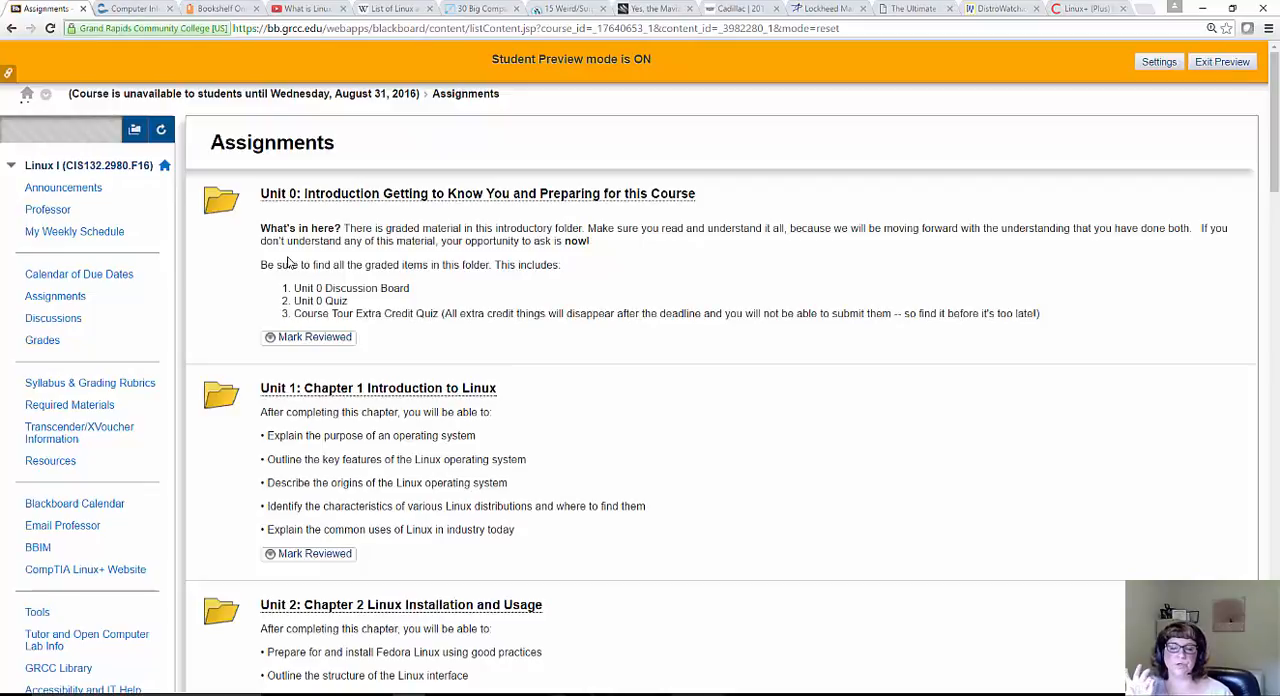
mouse_move(74, 232)
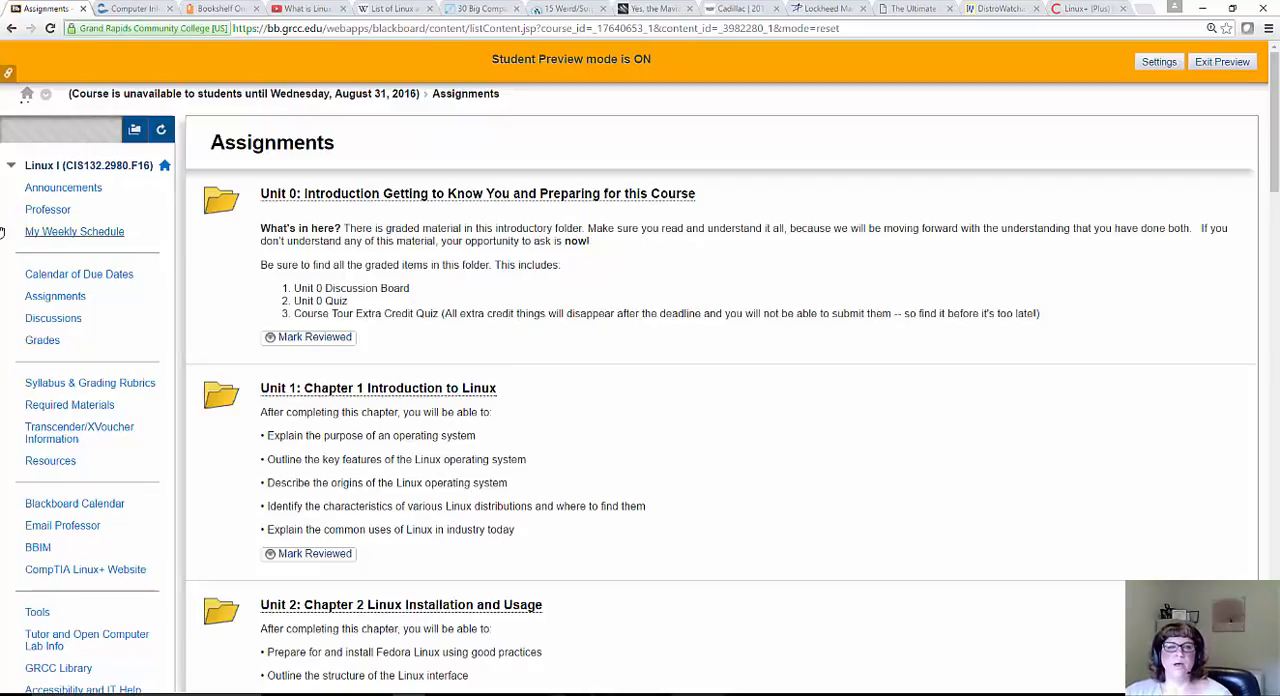
mouse_move(488, 560)
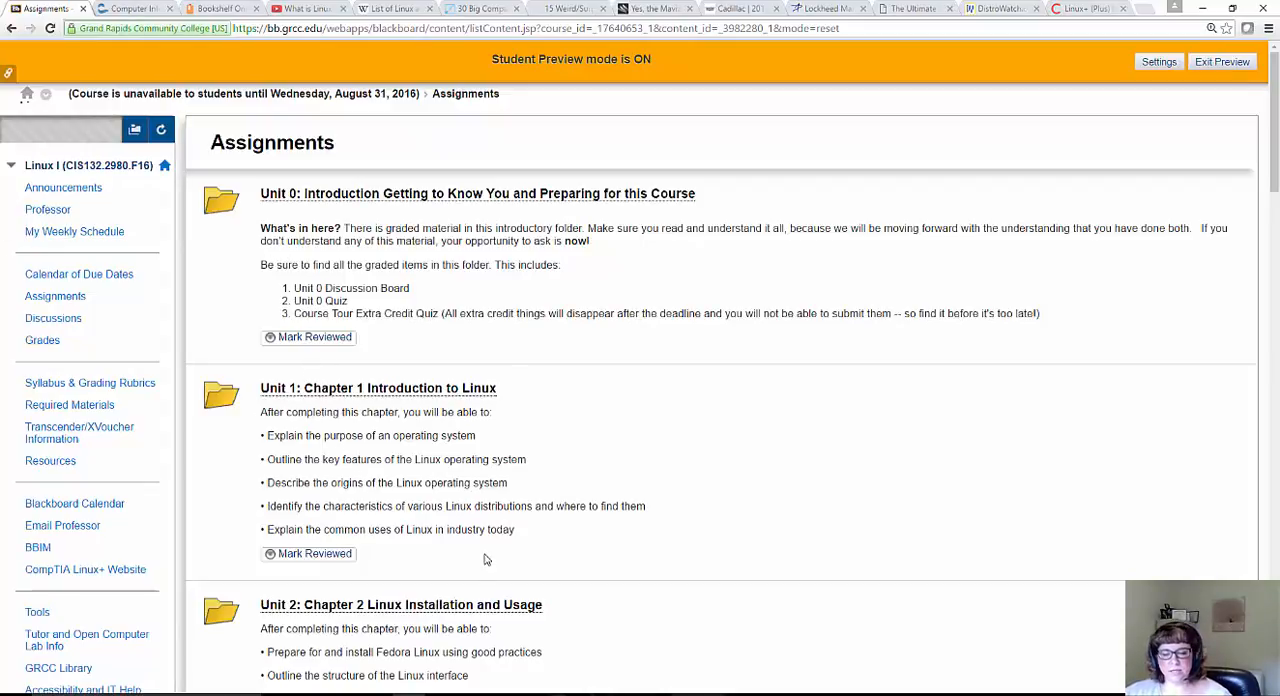